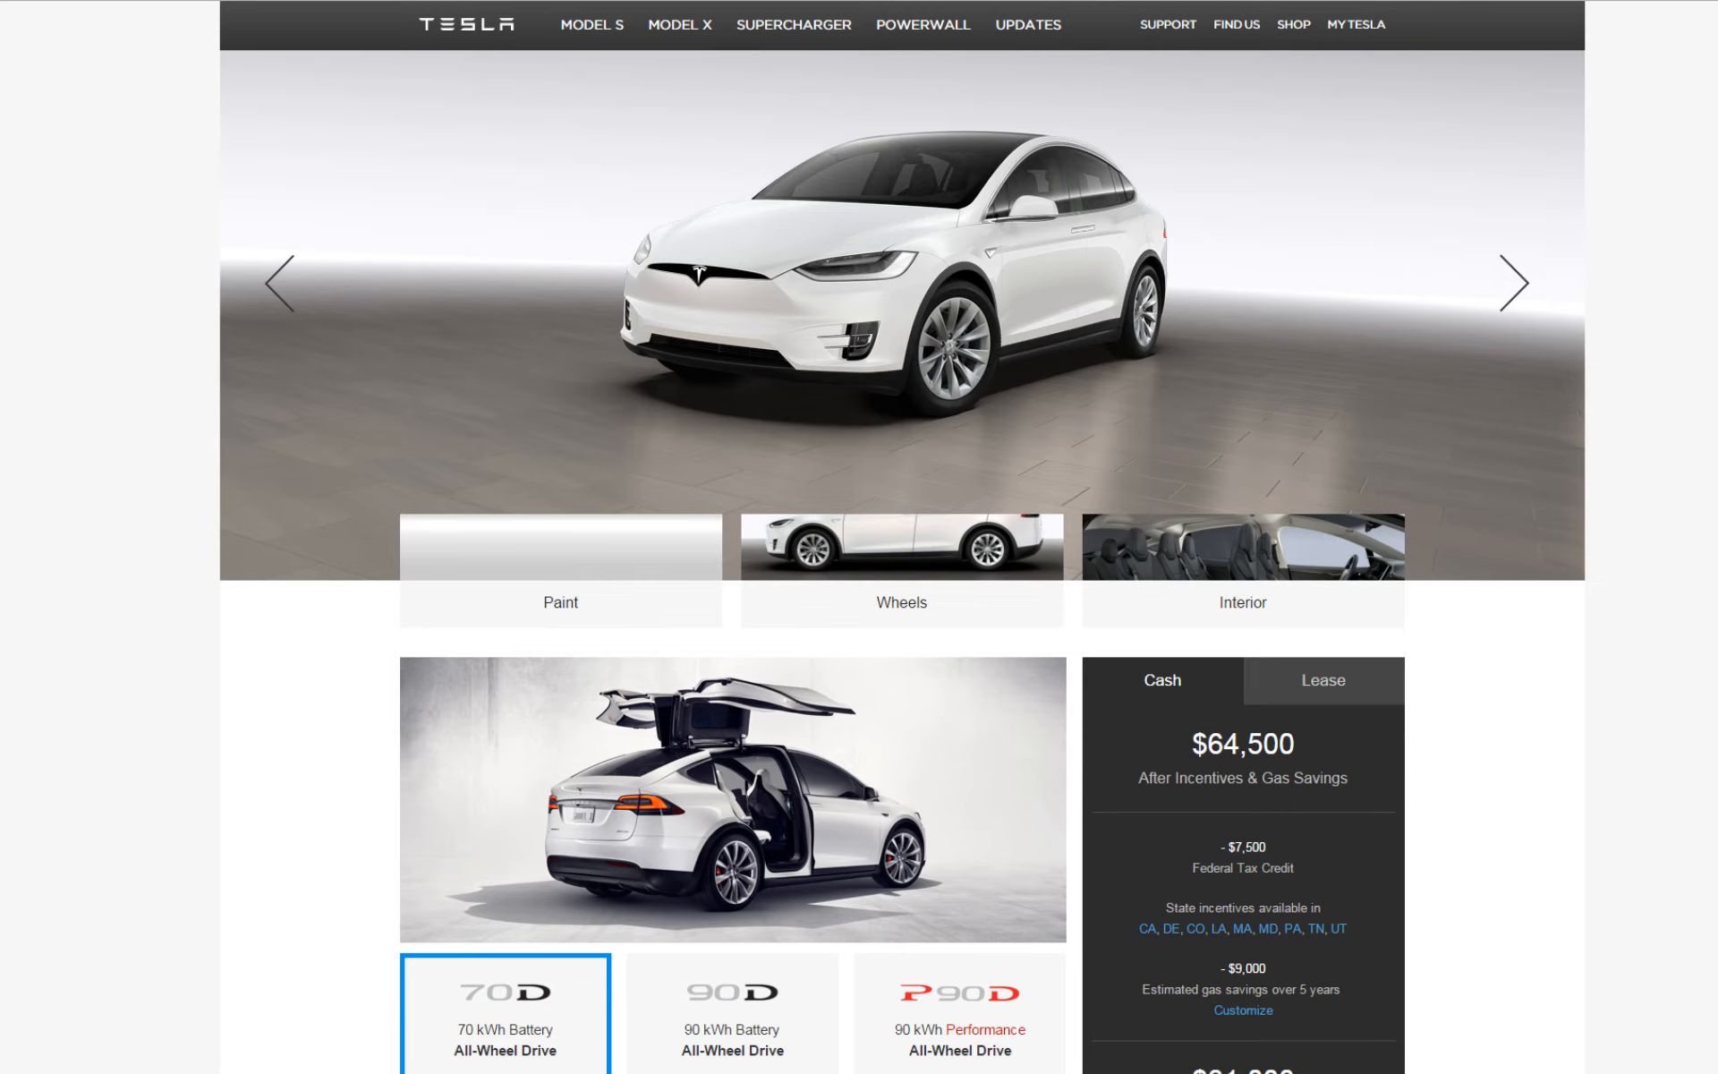
pyautogui.moveTo(1298, 310)
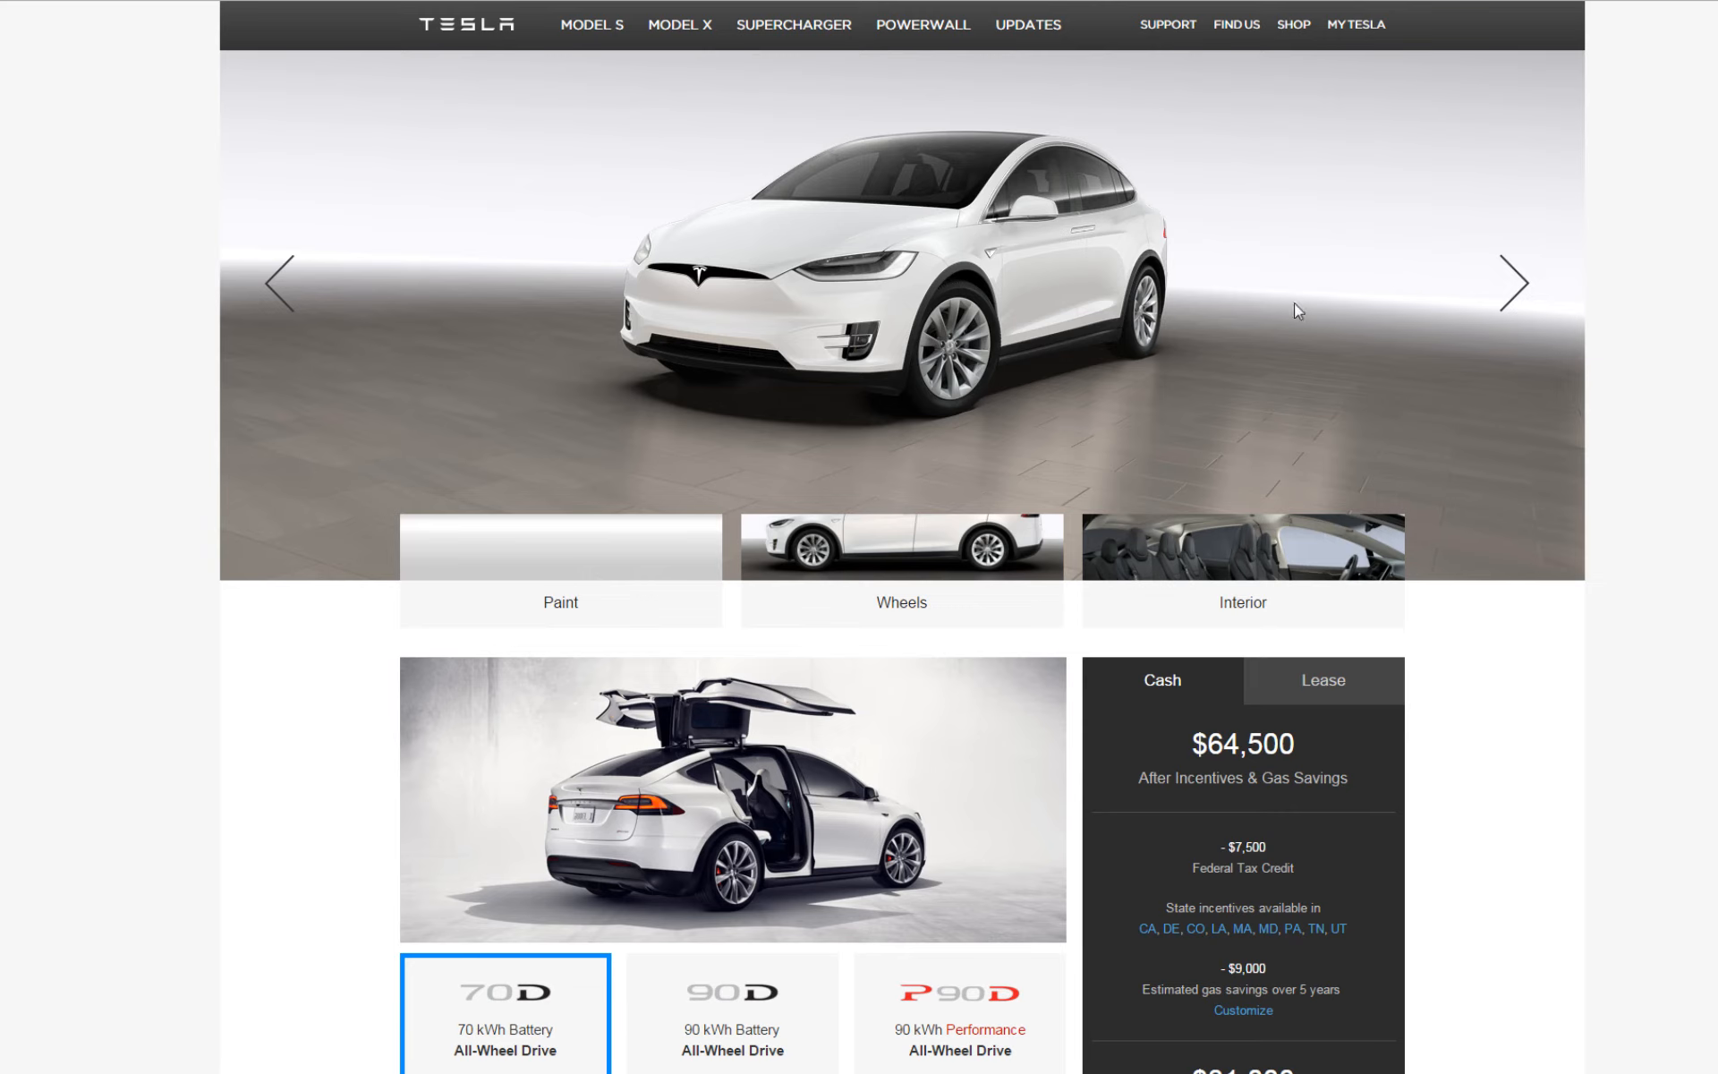
pyautogui.moveTo(1598, 289)
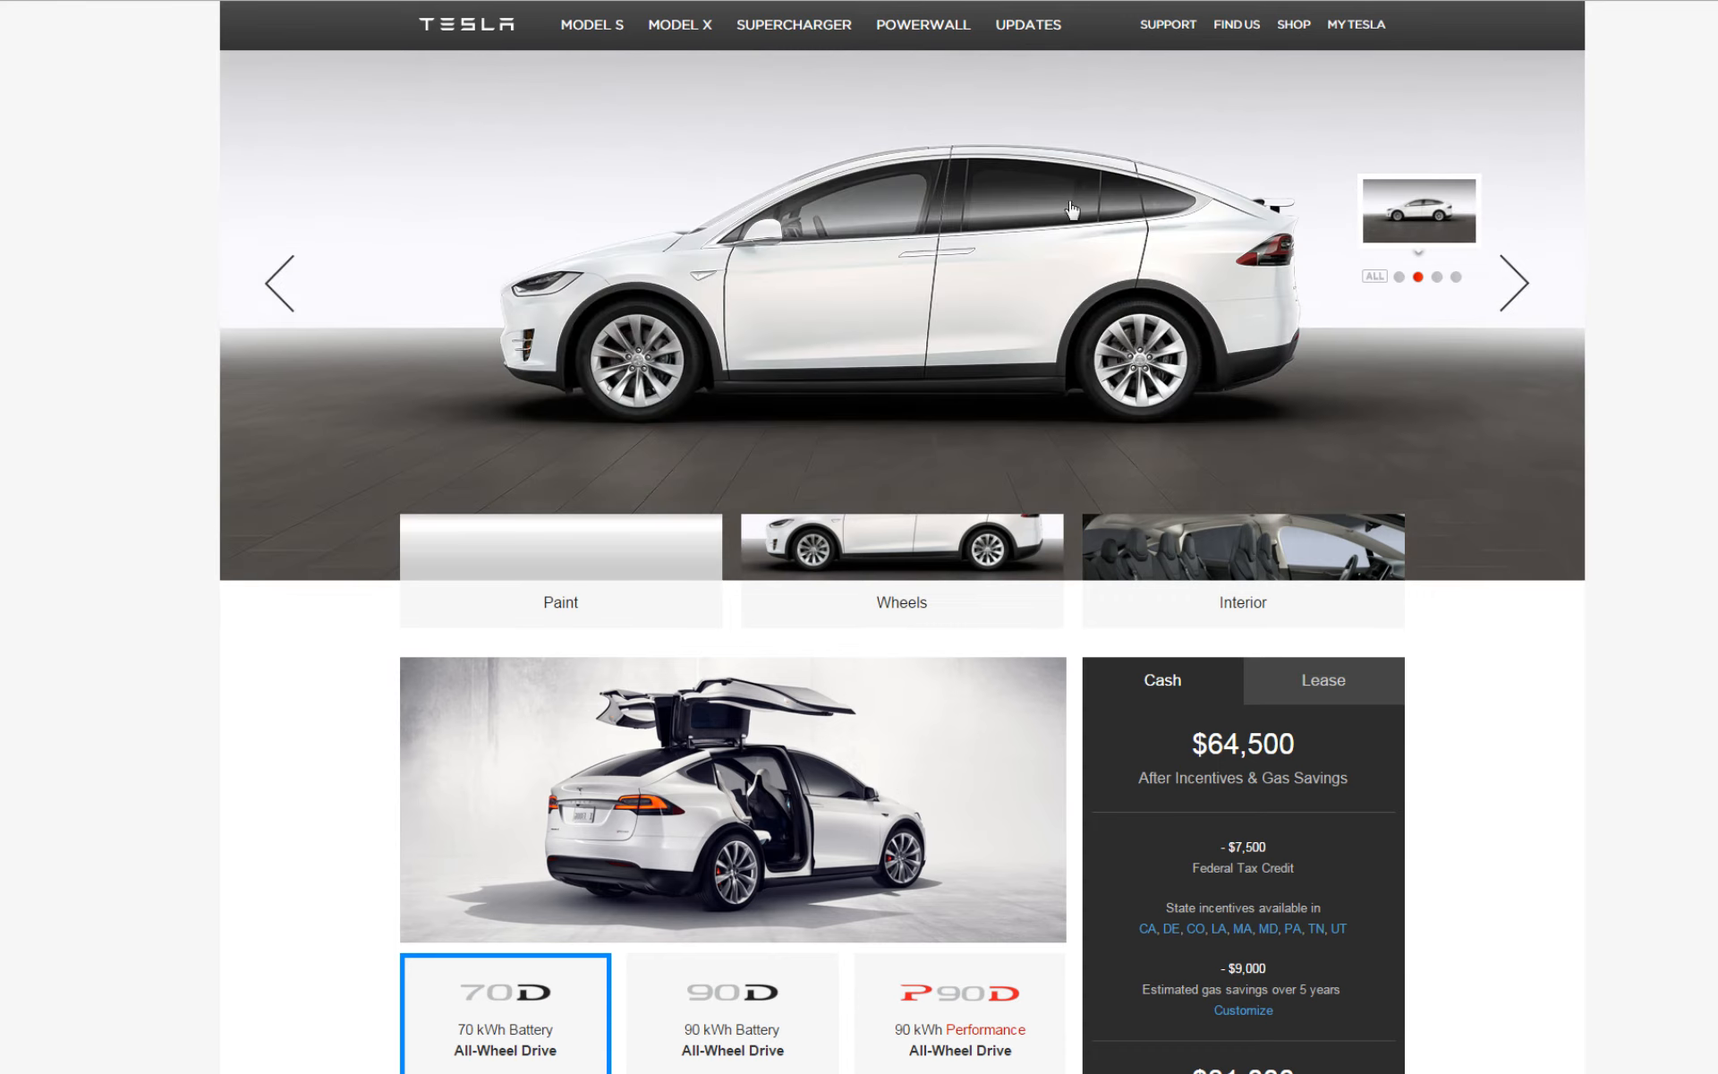
# - View the Model X from the next angles and from behind, then bring up the paint colour choices
pyautogui.click(1515, 283)
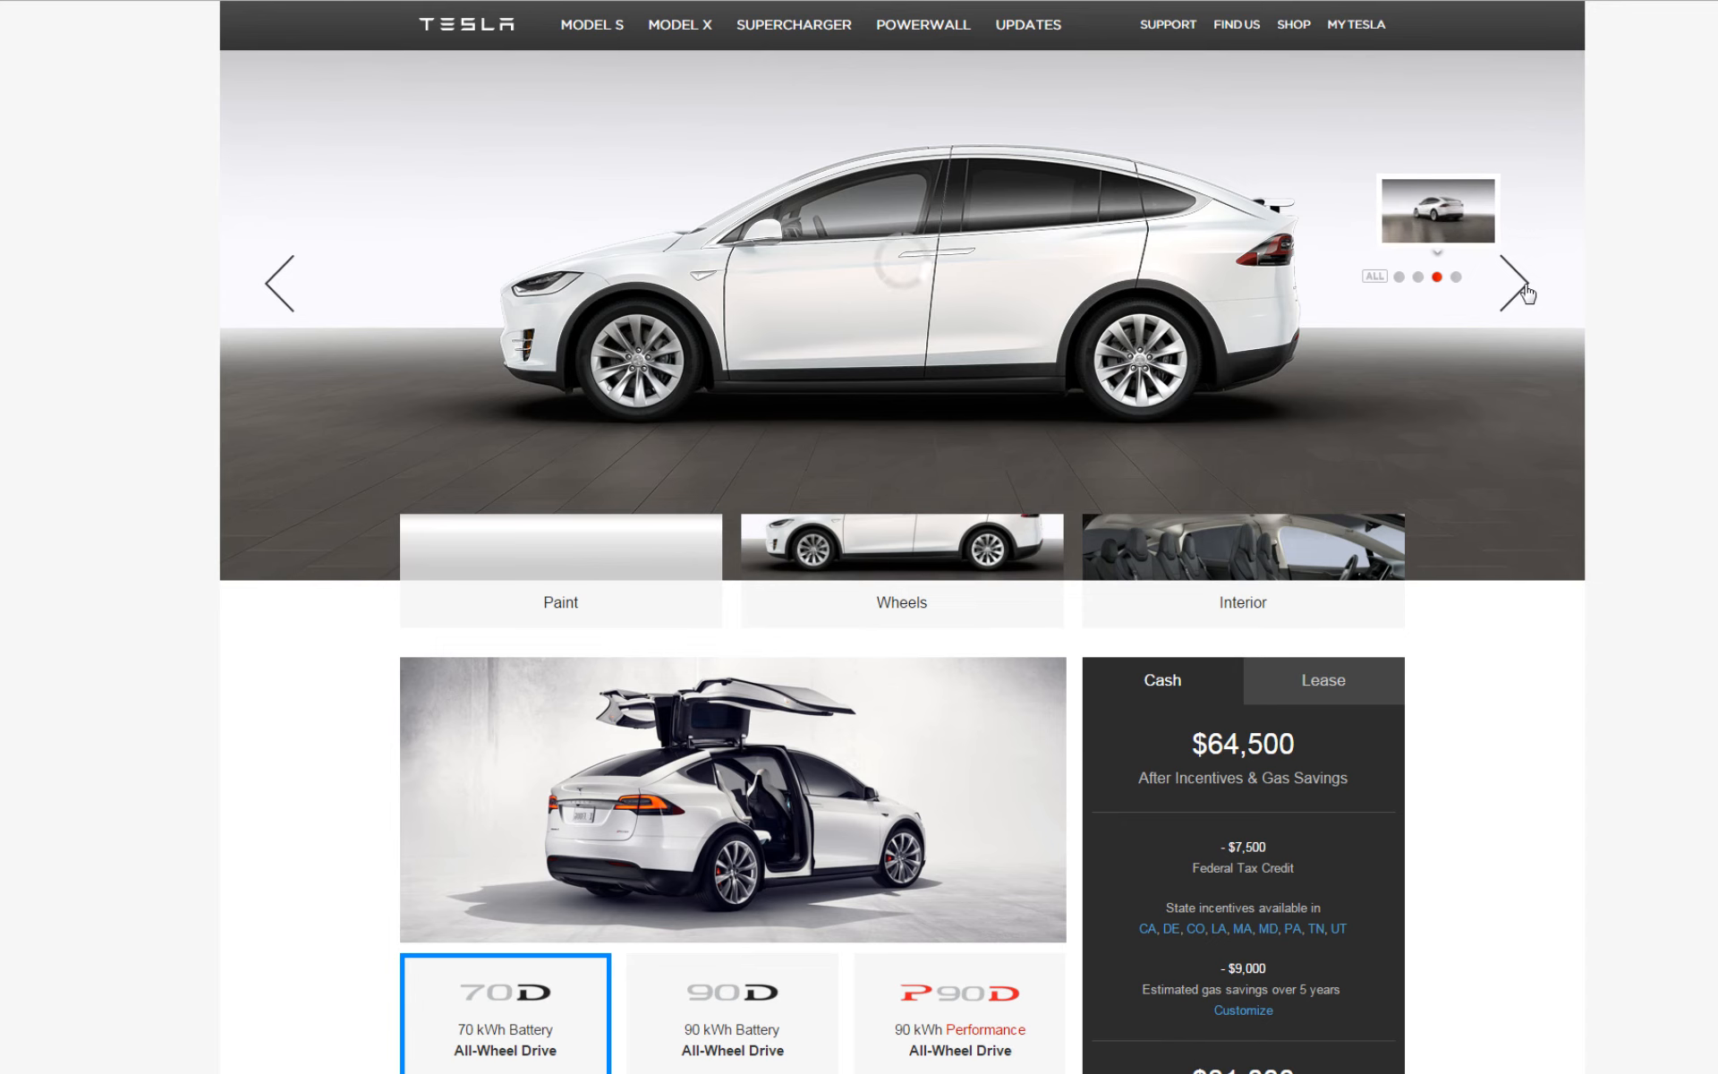
pyautogui.click(1522, 285)
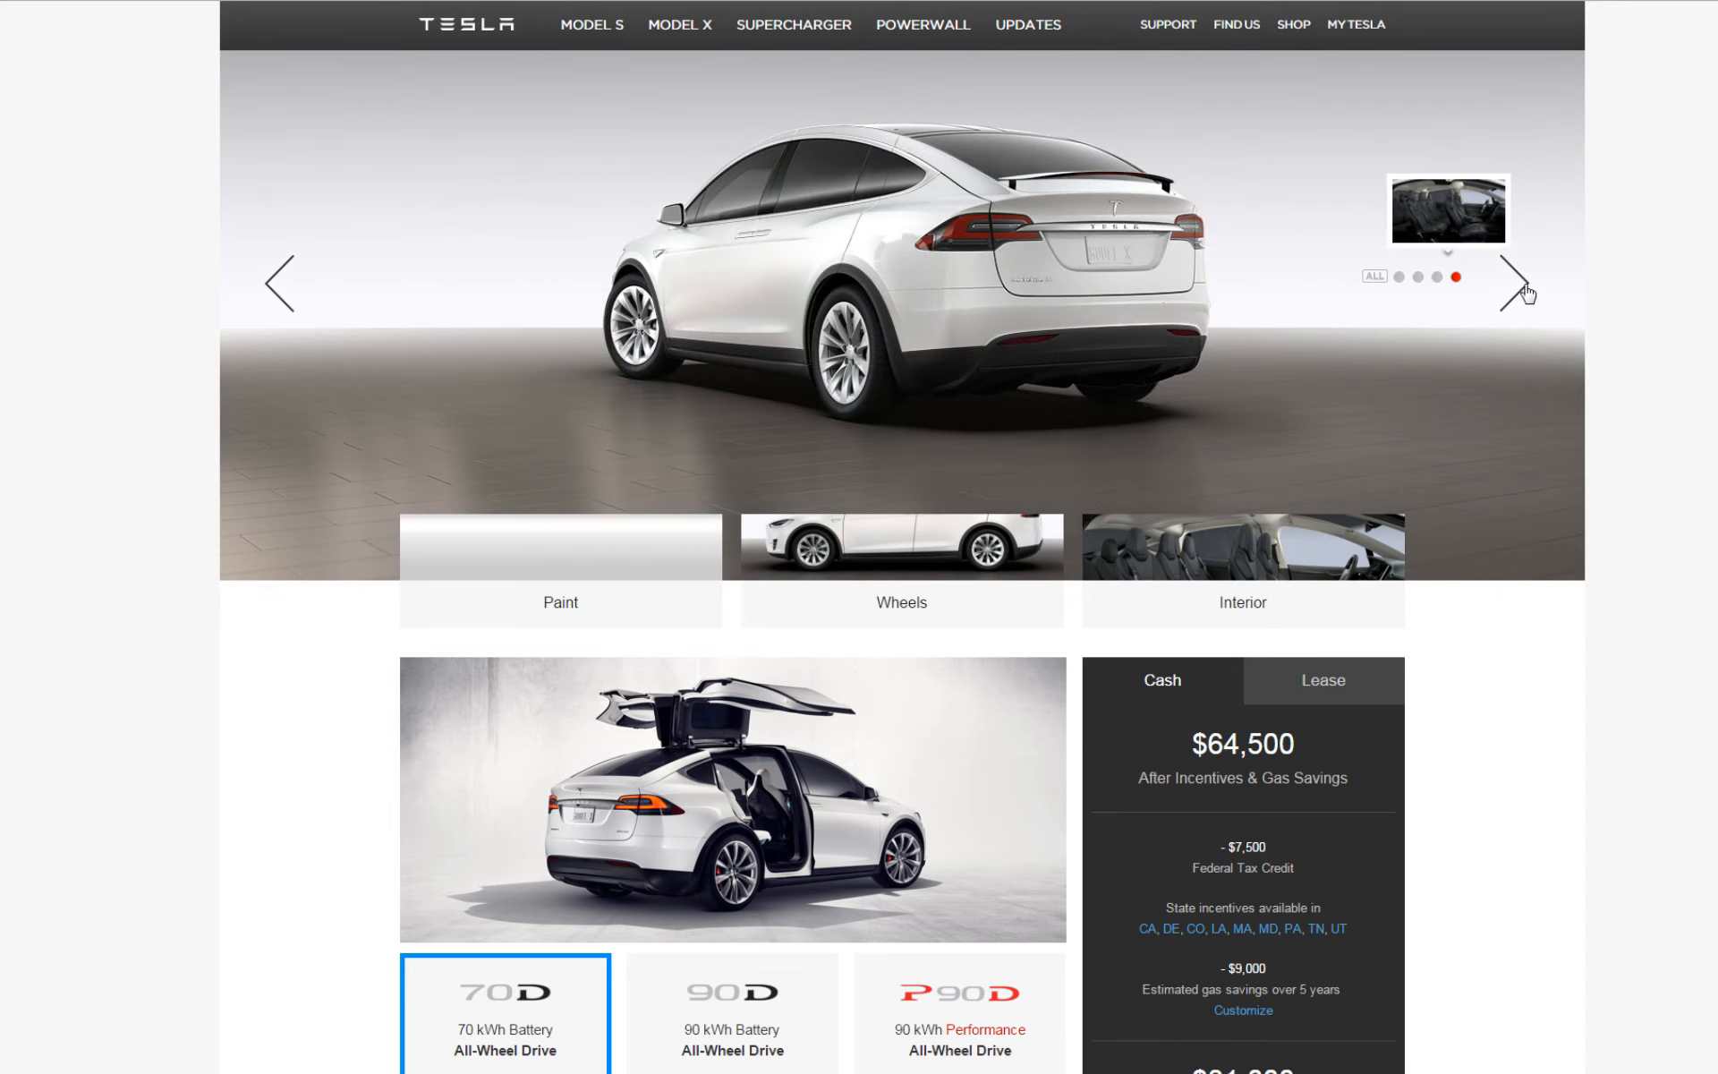
pyautogui.click(1521, 281)
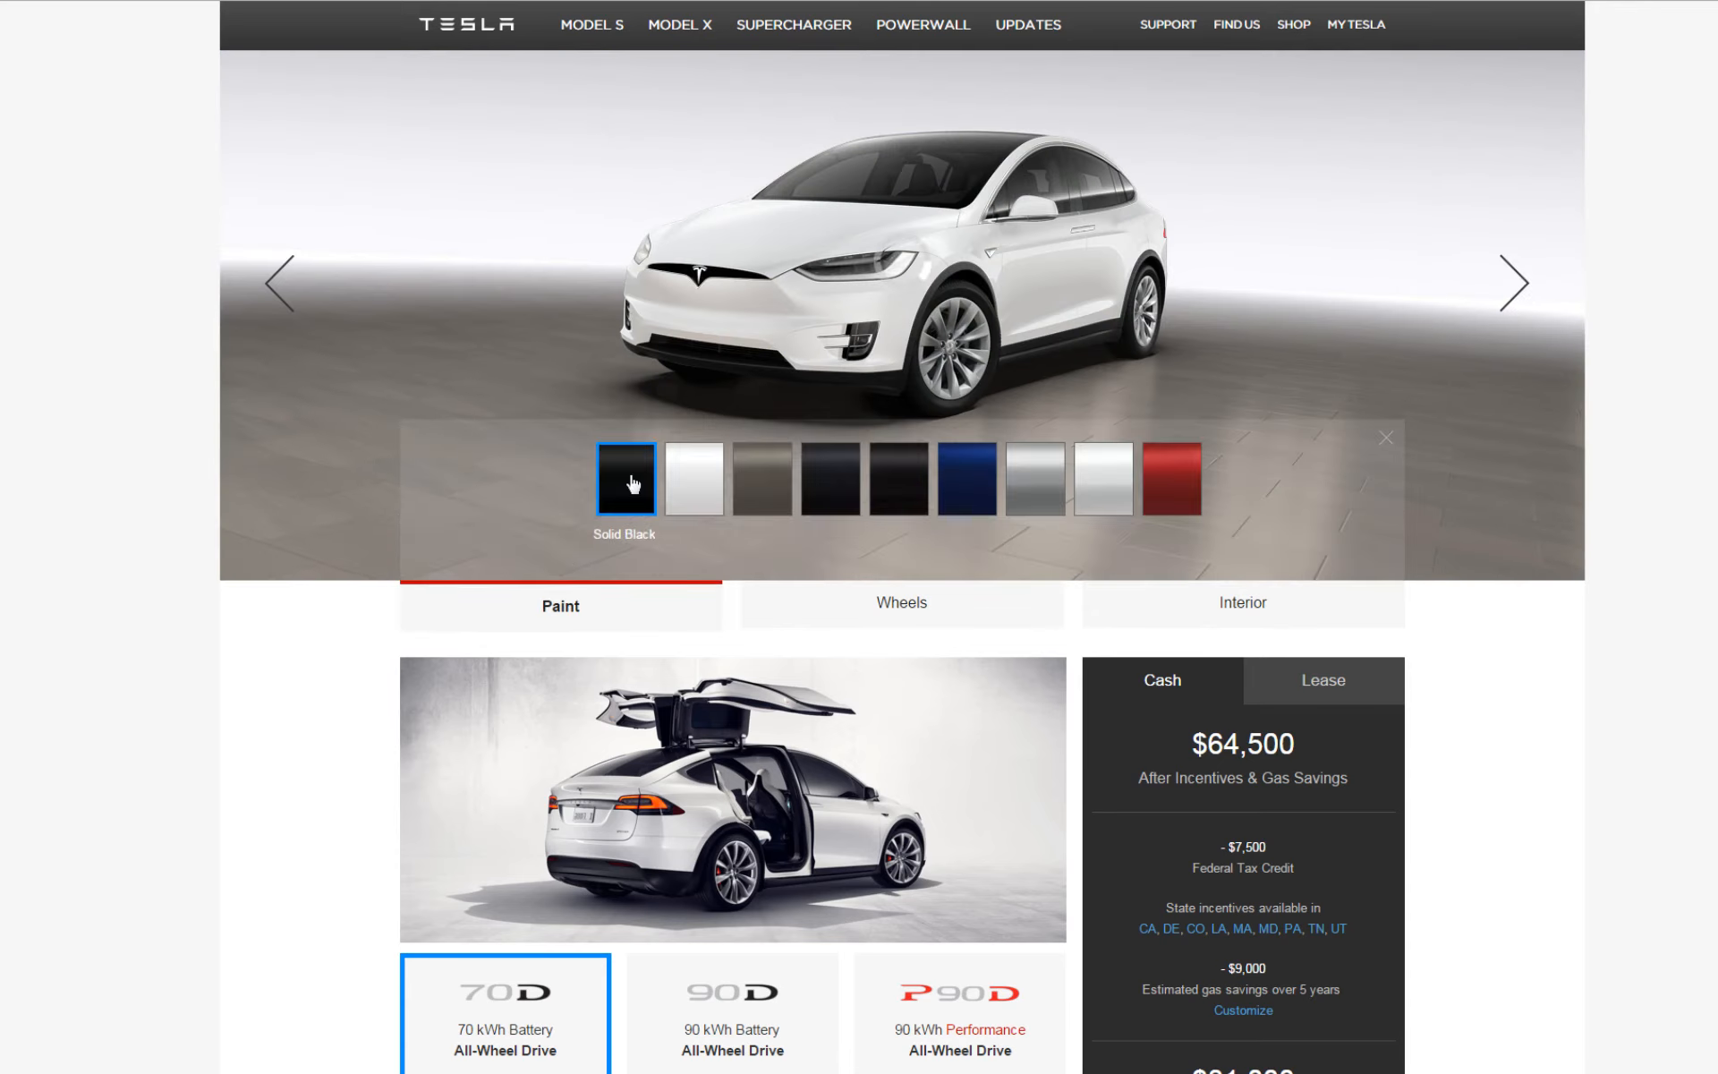
# - Preview Solid Black, Solid White, Obsidian Black, Deep Blue, Silver, Pearl White and Red Multi-Coat paints
pyautogui.click(625, 476)
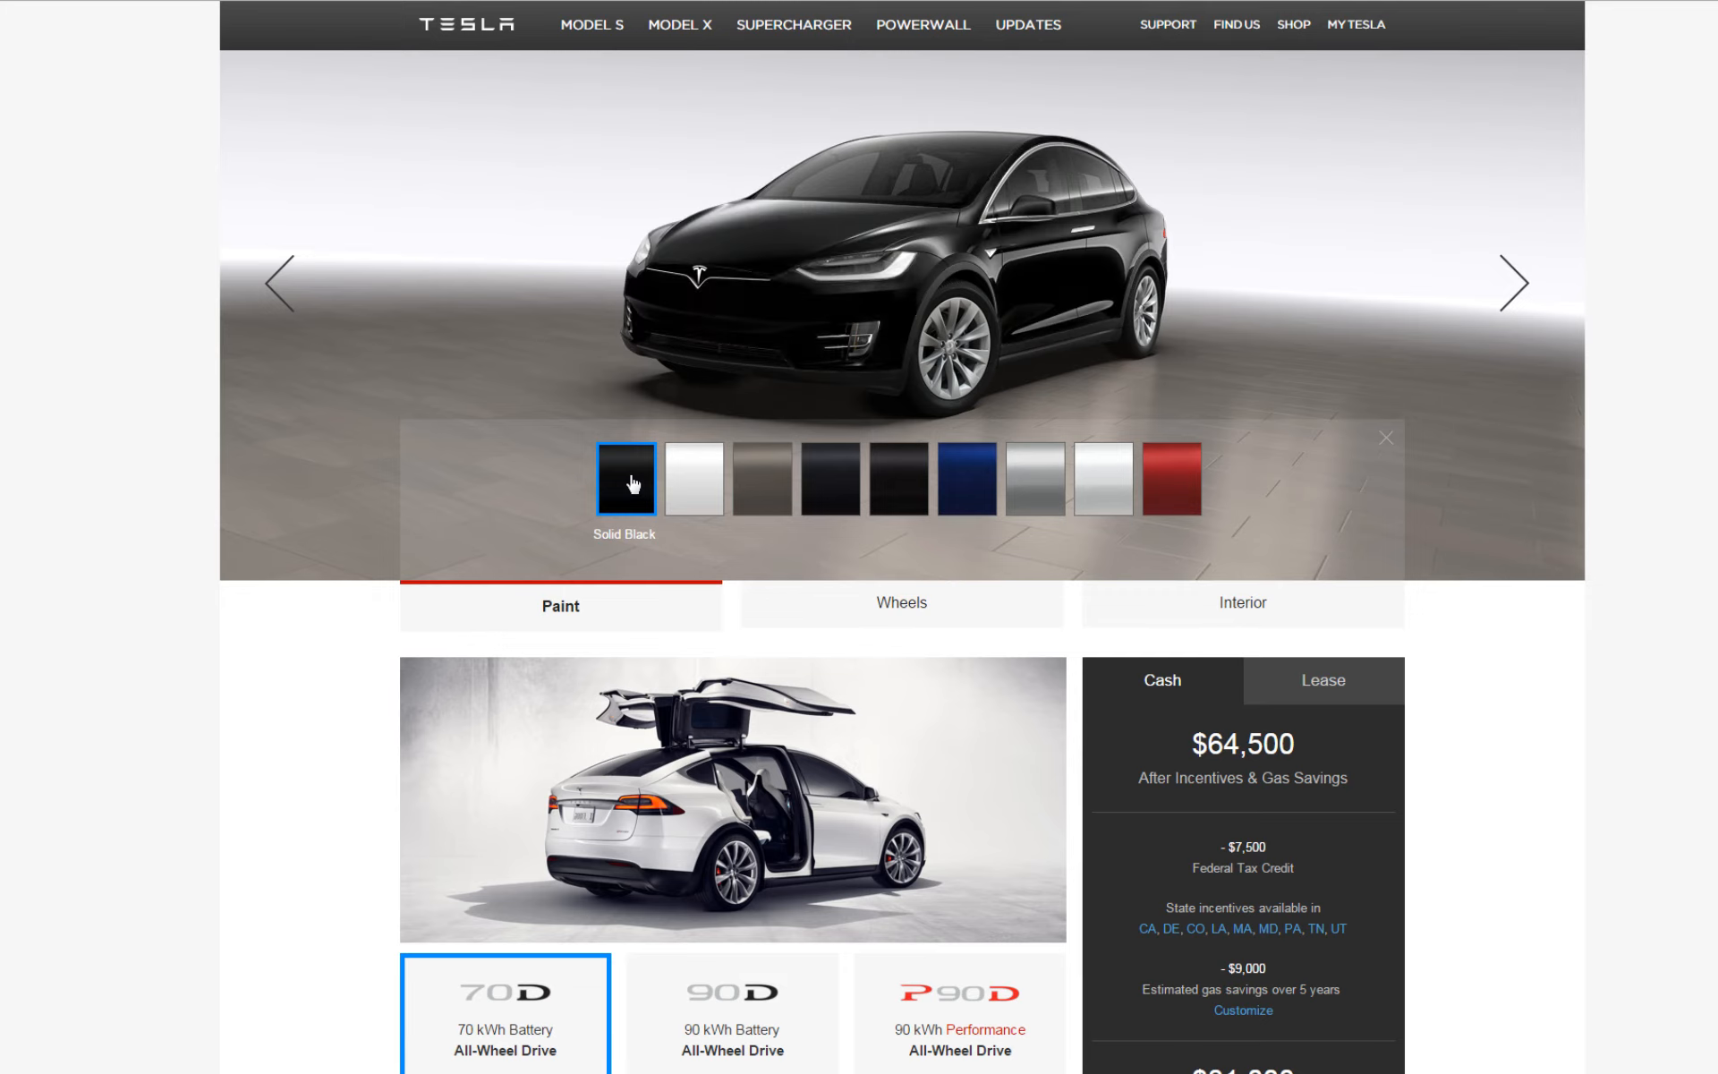
pyautogui.click(691, 479)
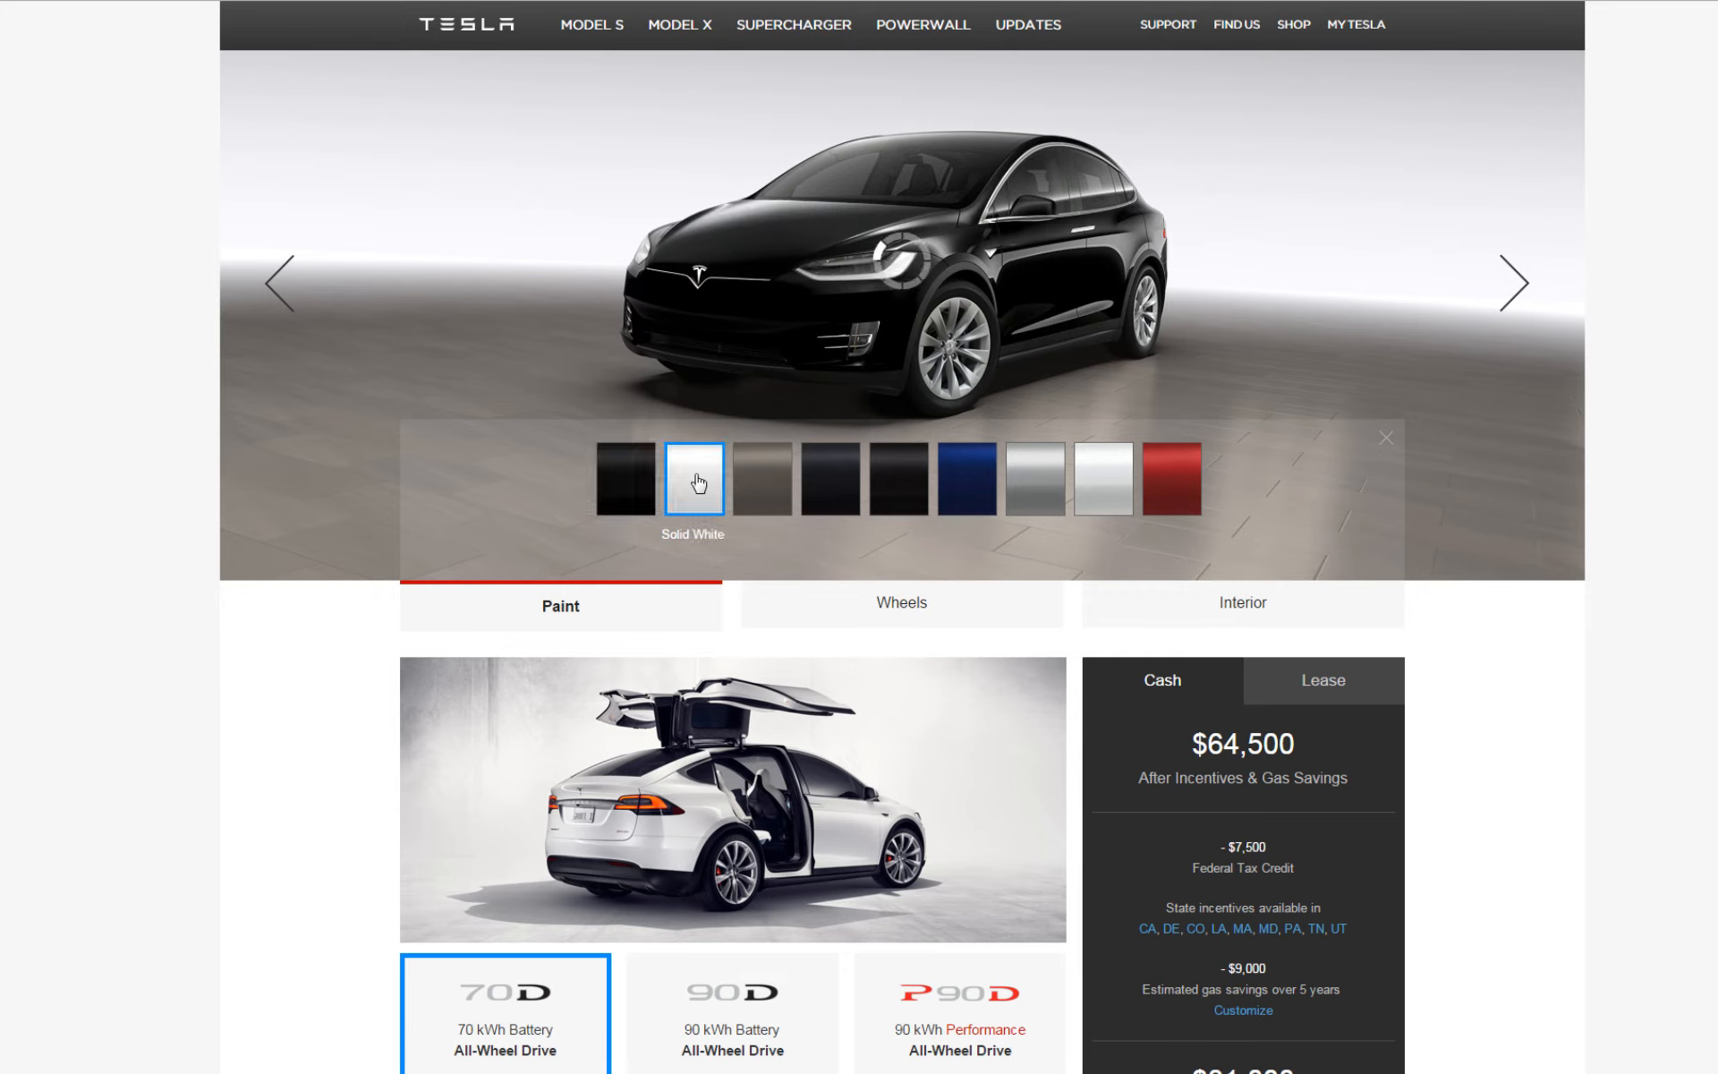
pyautogui.click(755, 480)
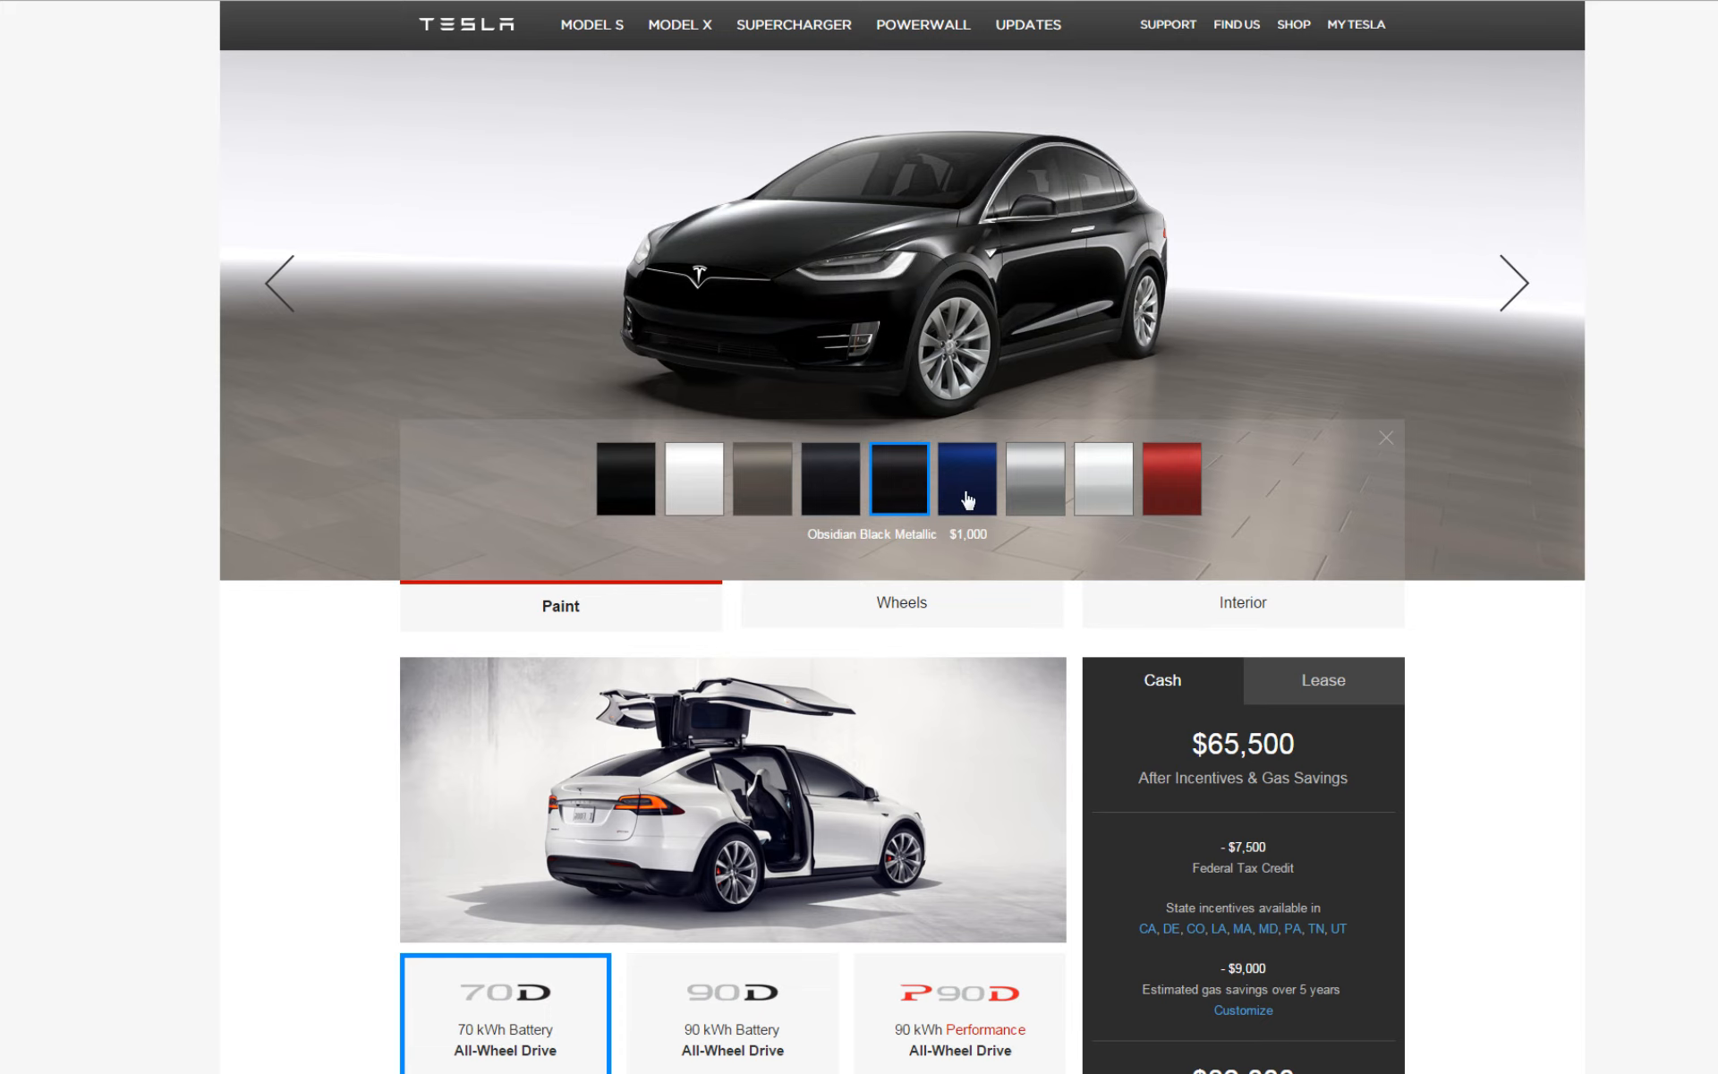
pyautogui.click(968, 482)
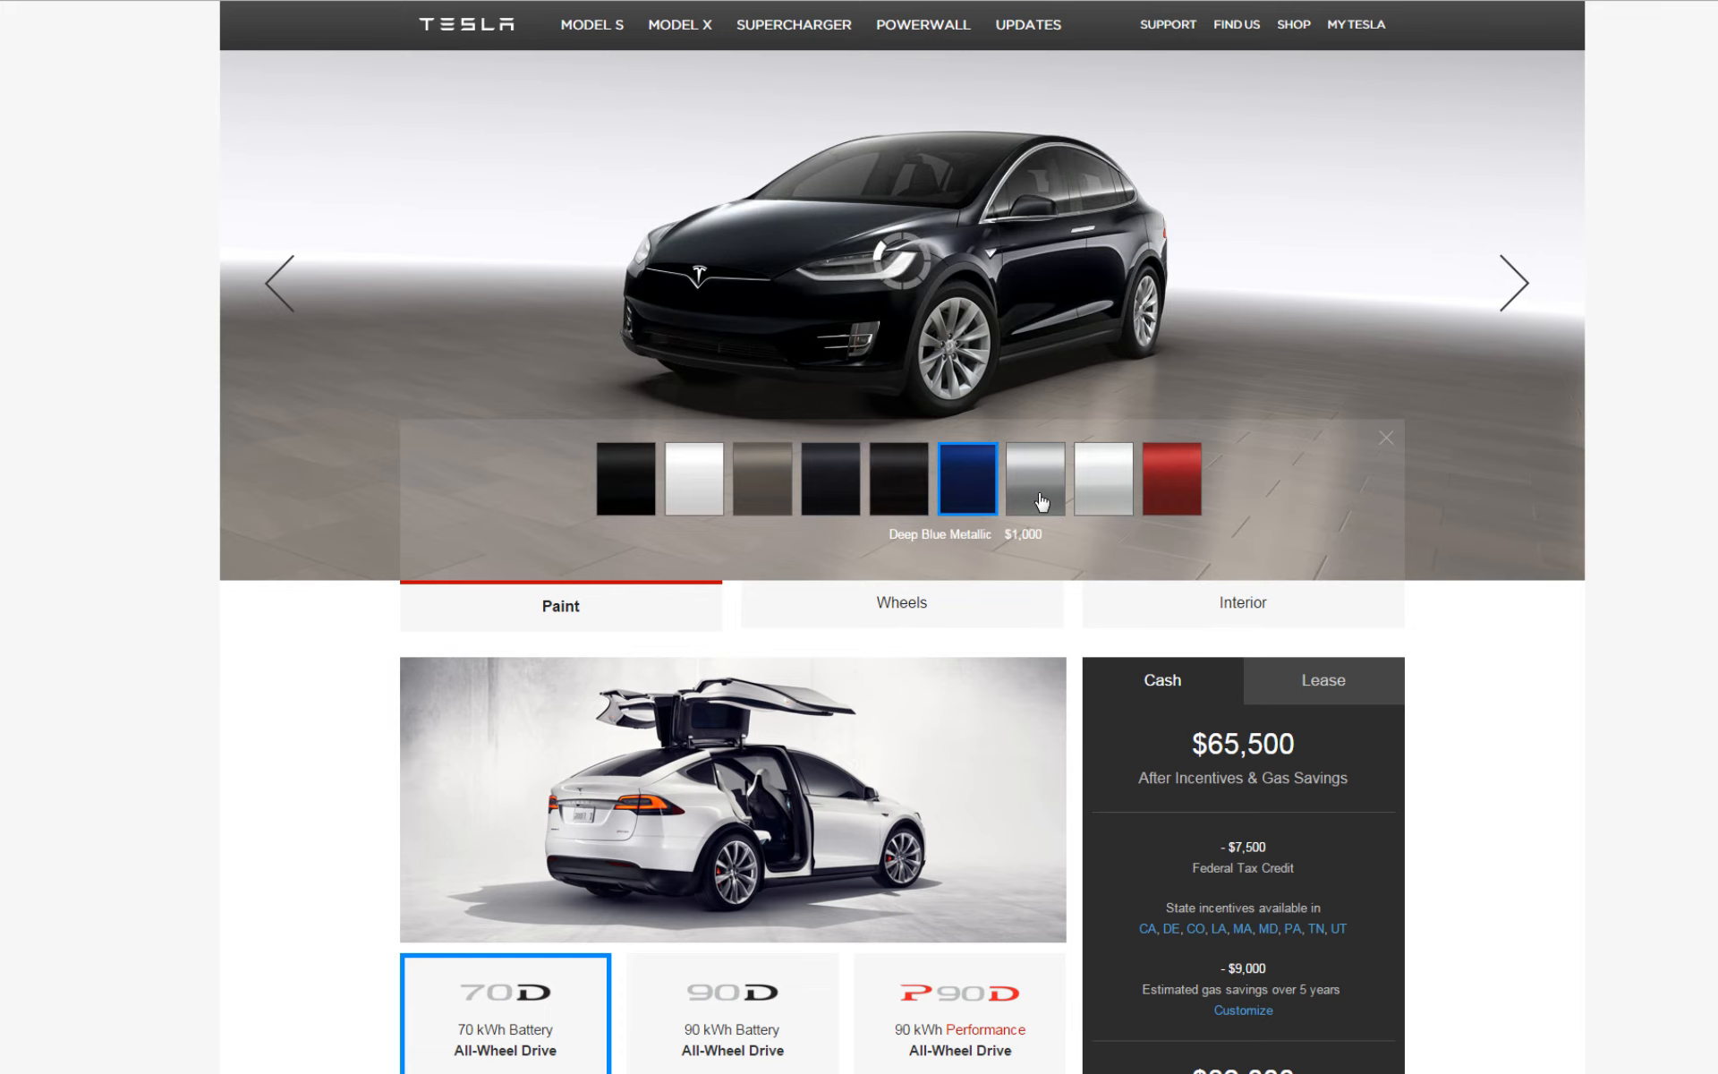
pyautogui.click(1033, 476)
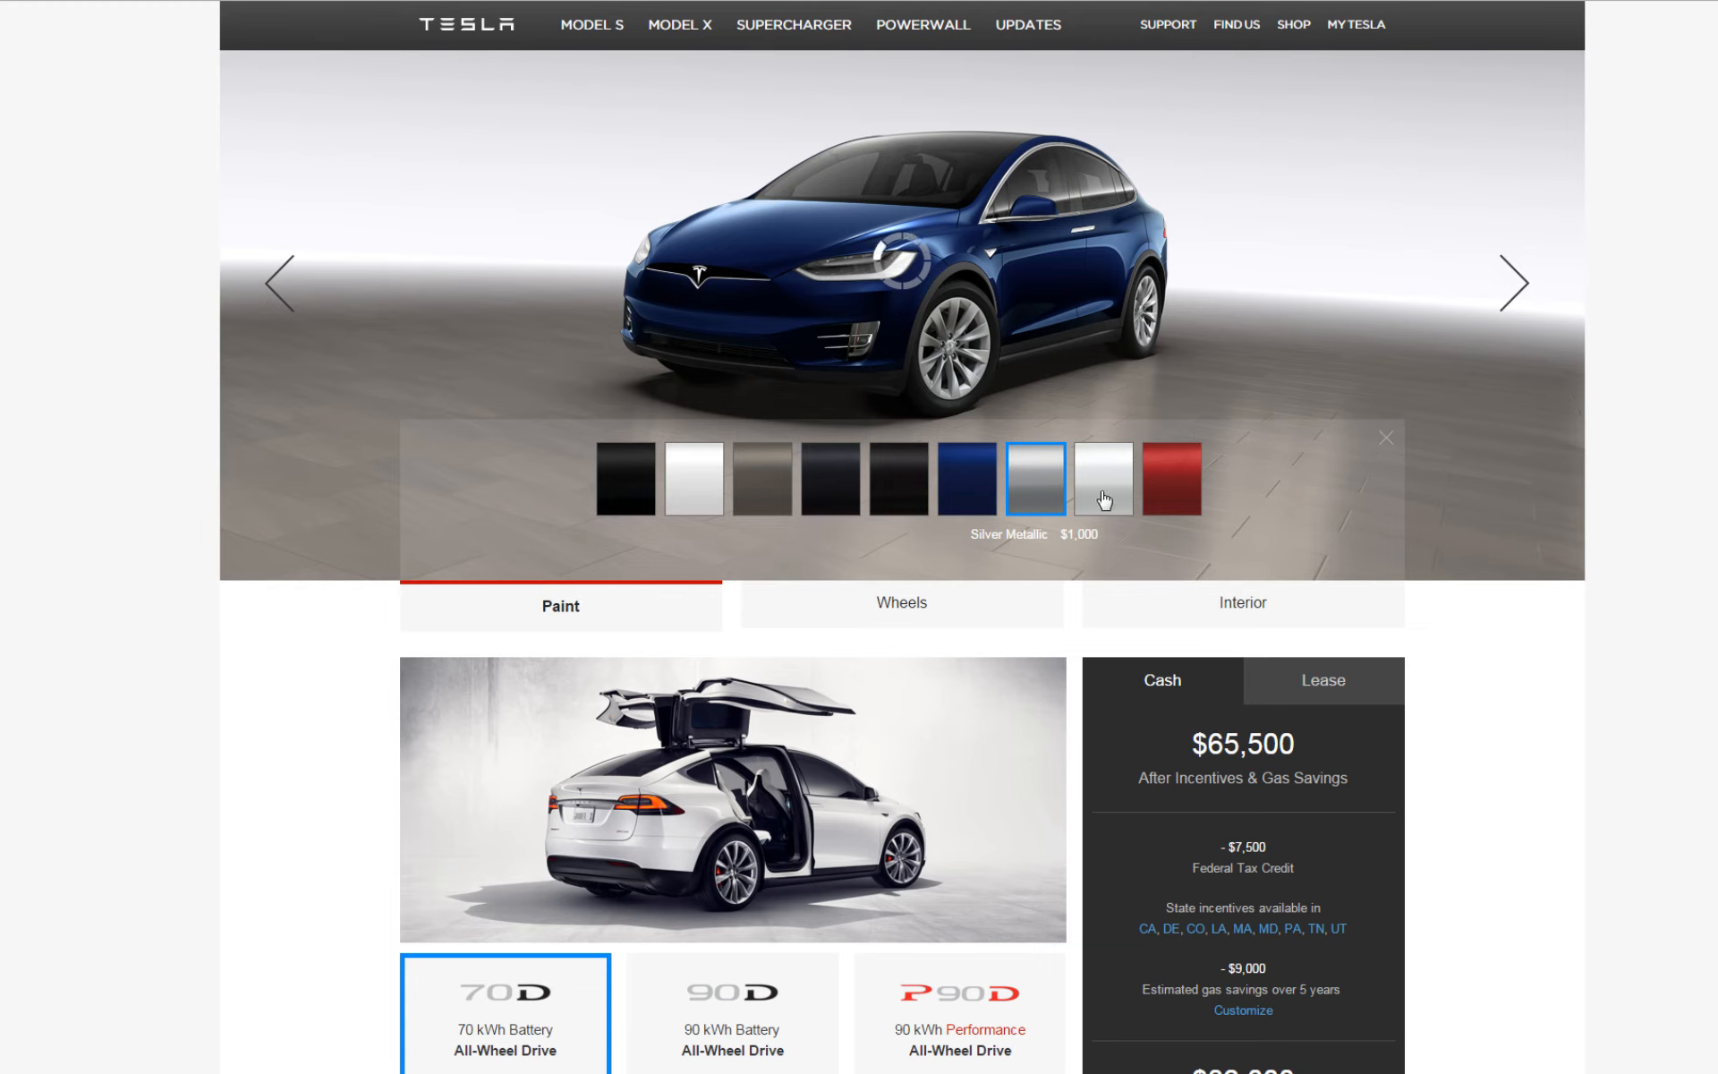
pyautogui.click(1101, 481)
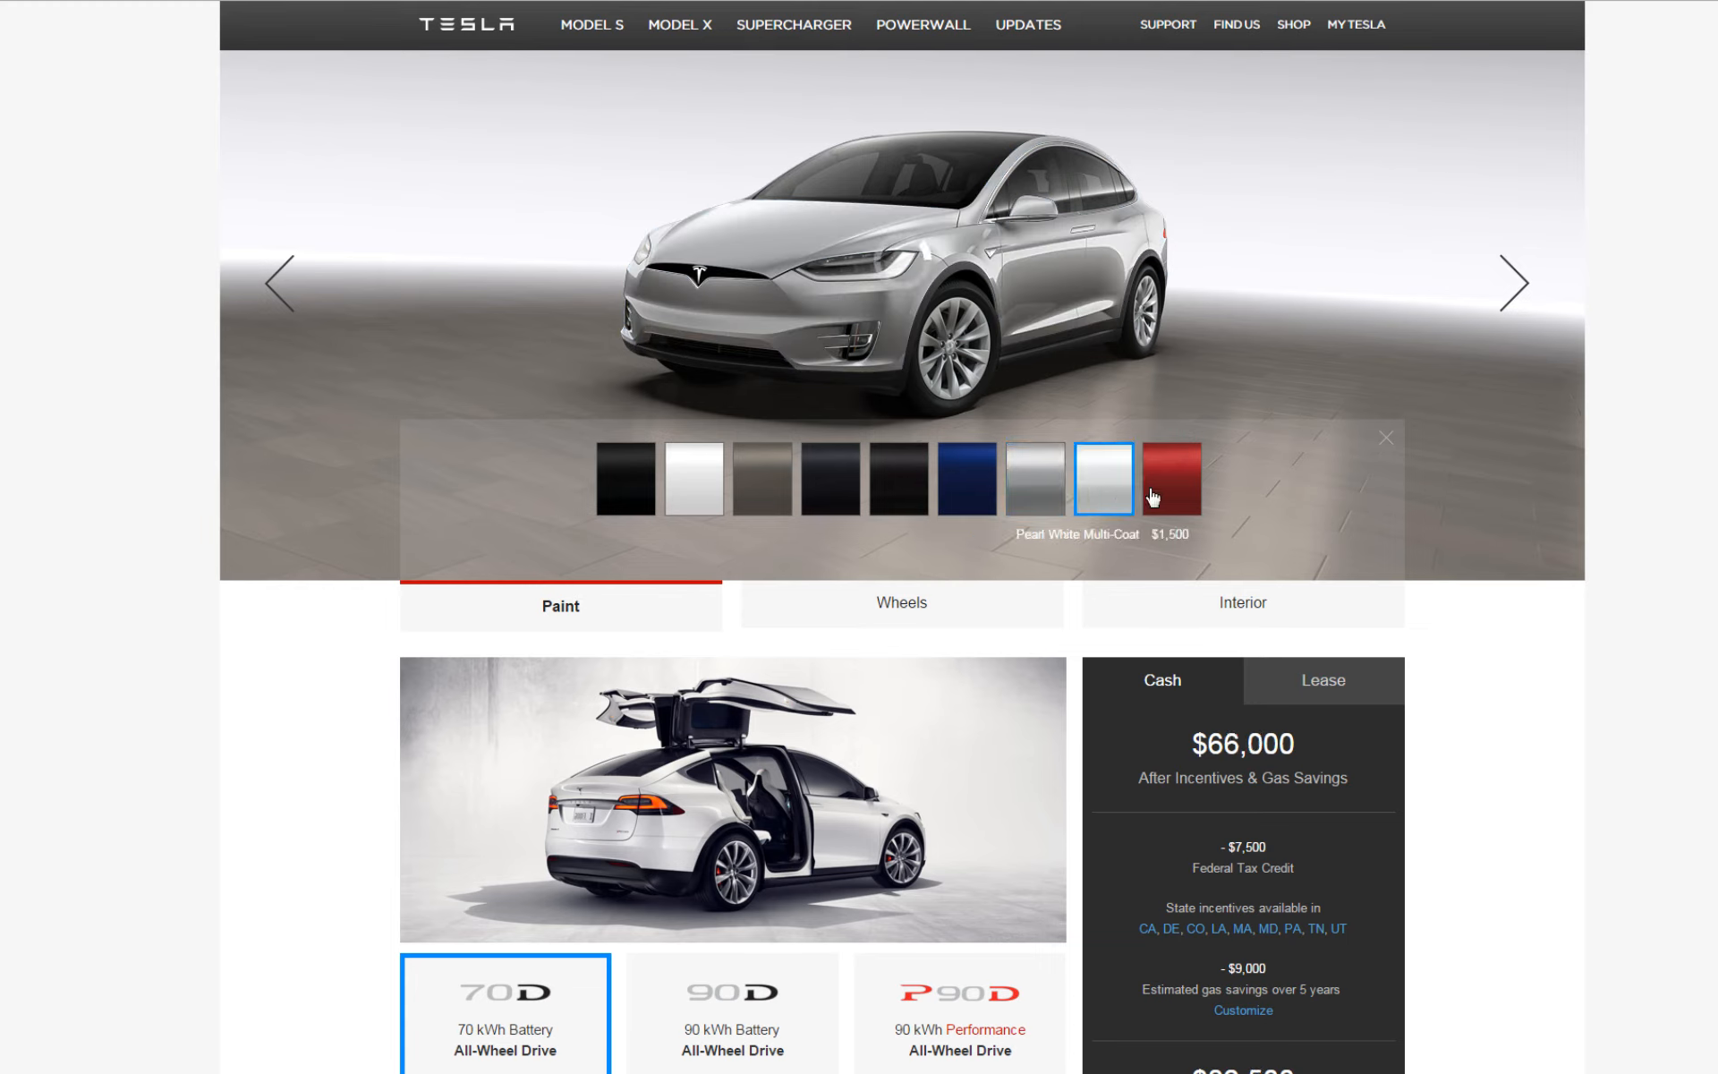
pyautogui.click(1110, 480)
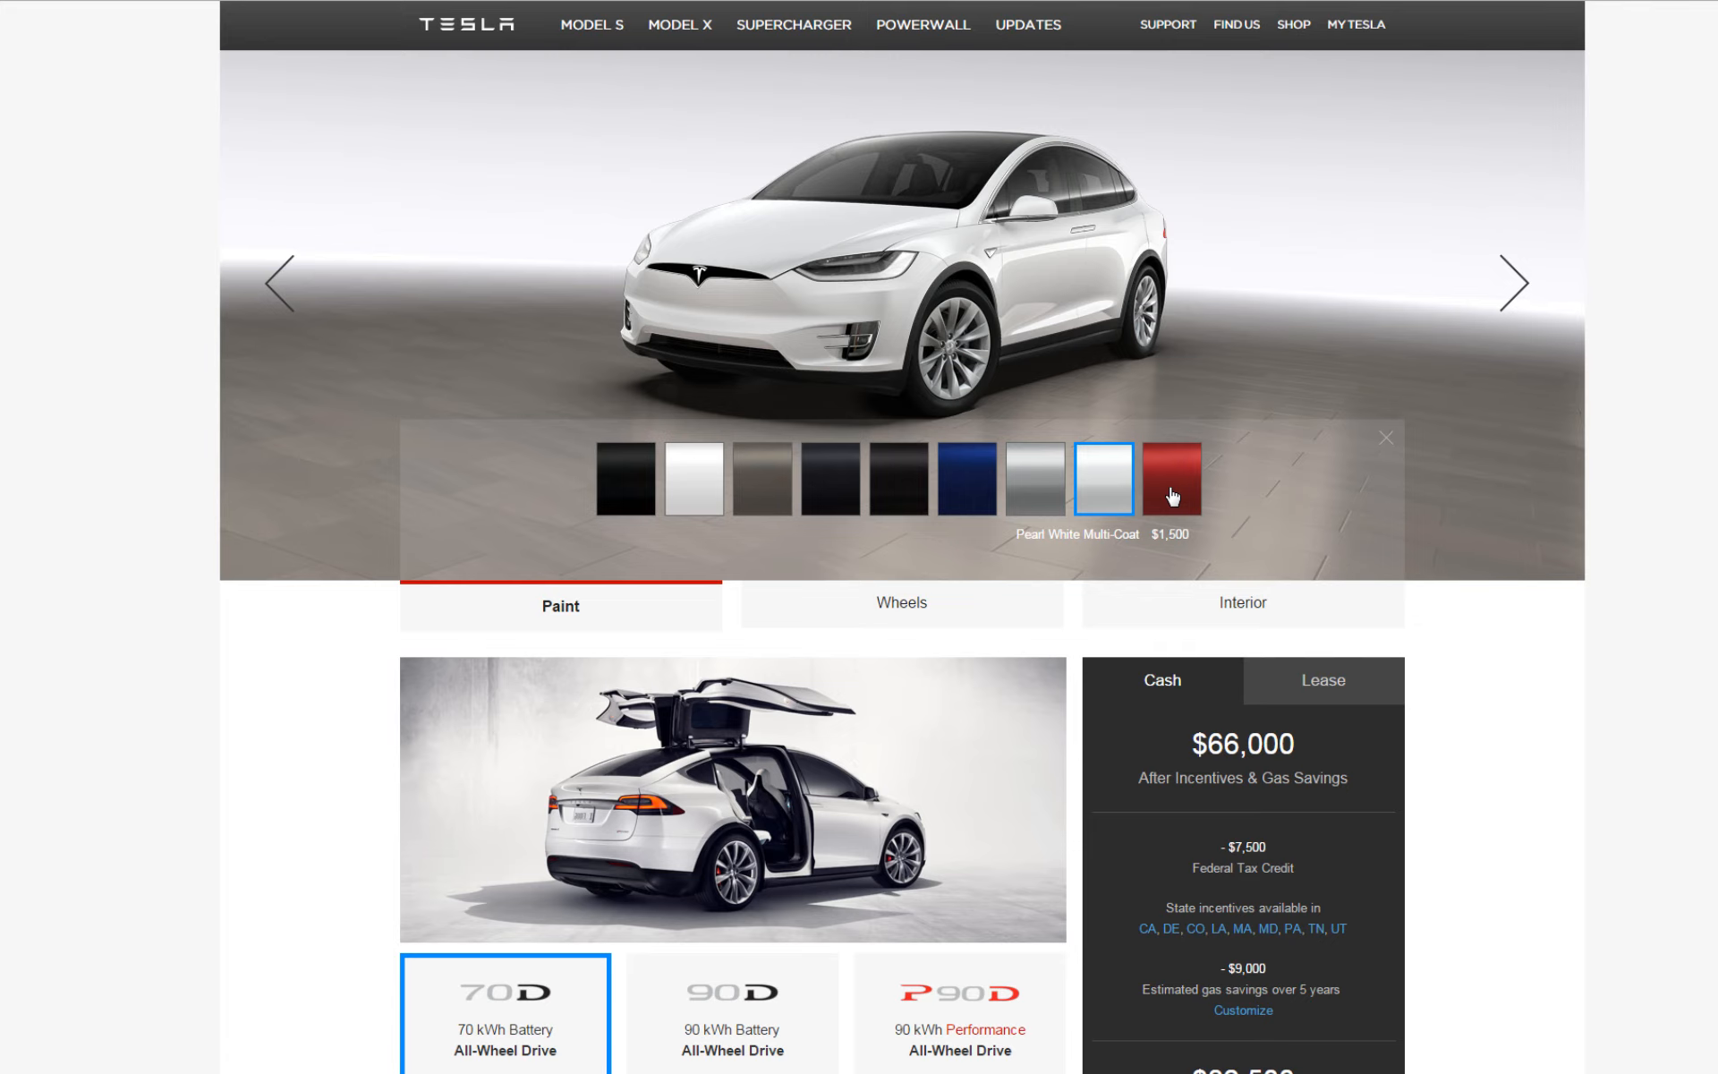
pyautogui.click(1170, 480)
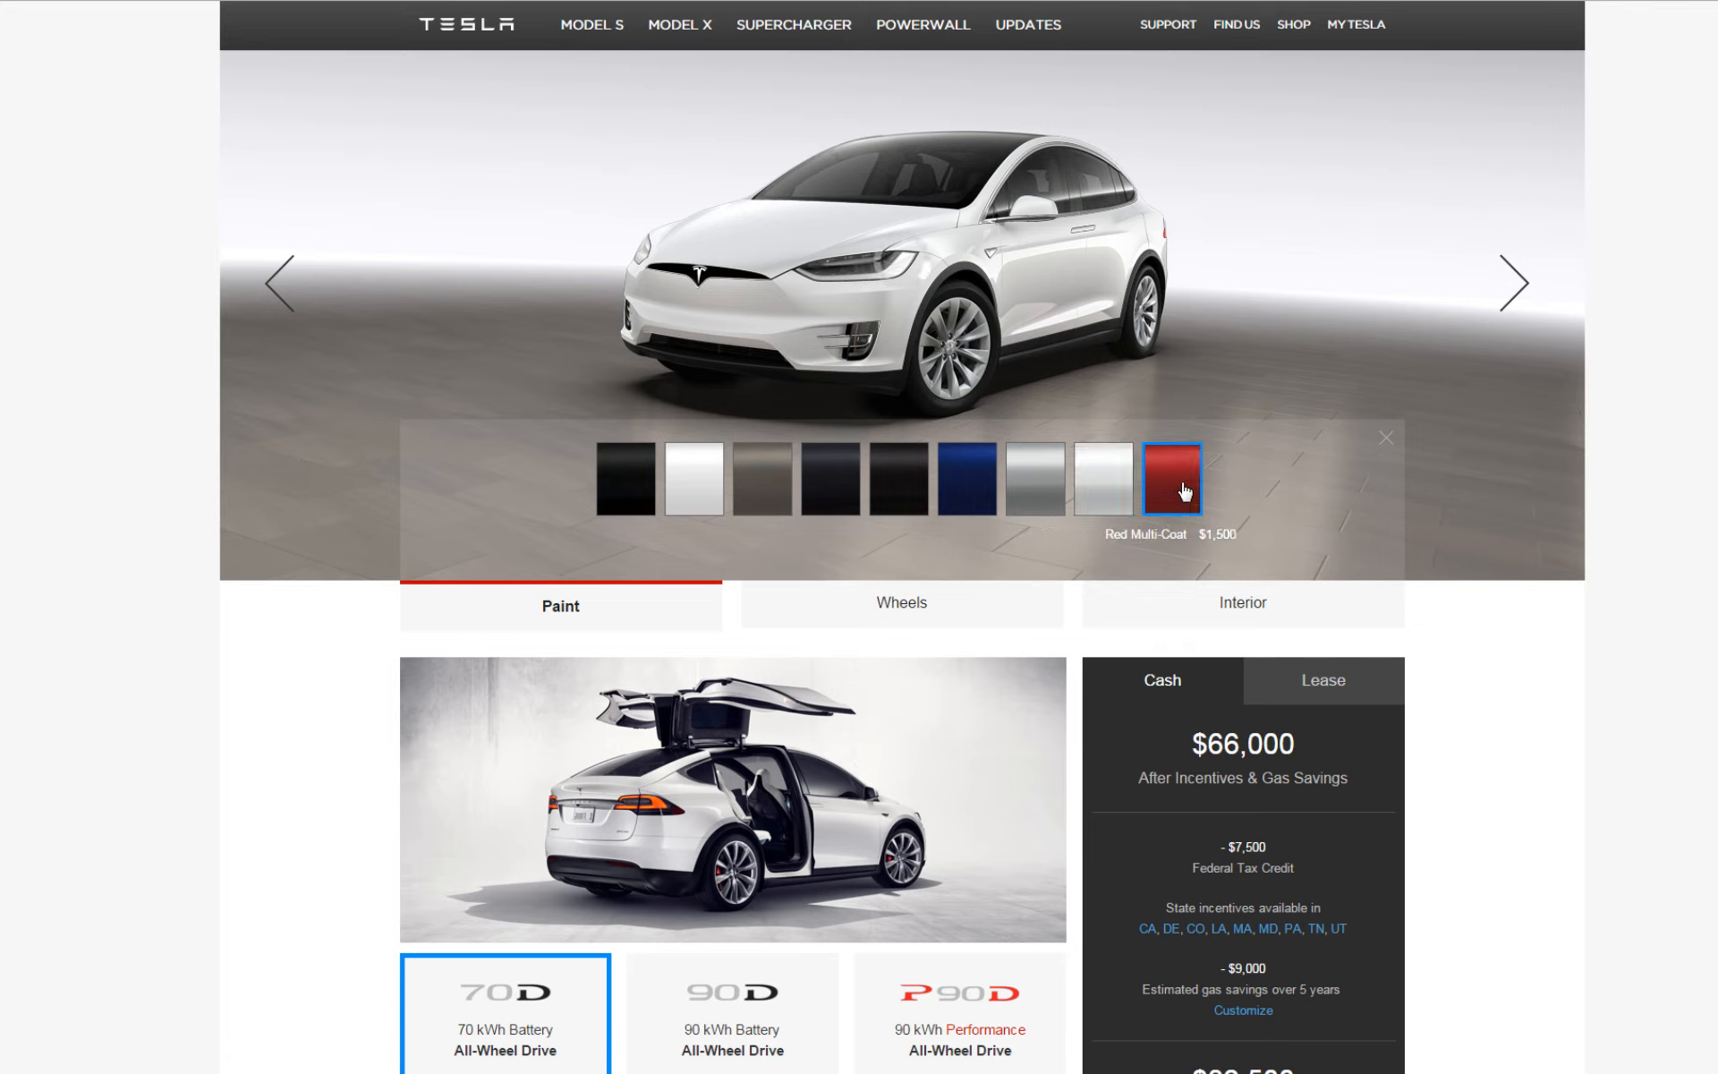
pyautogui.moveTo(1084, 509)
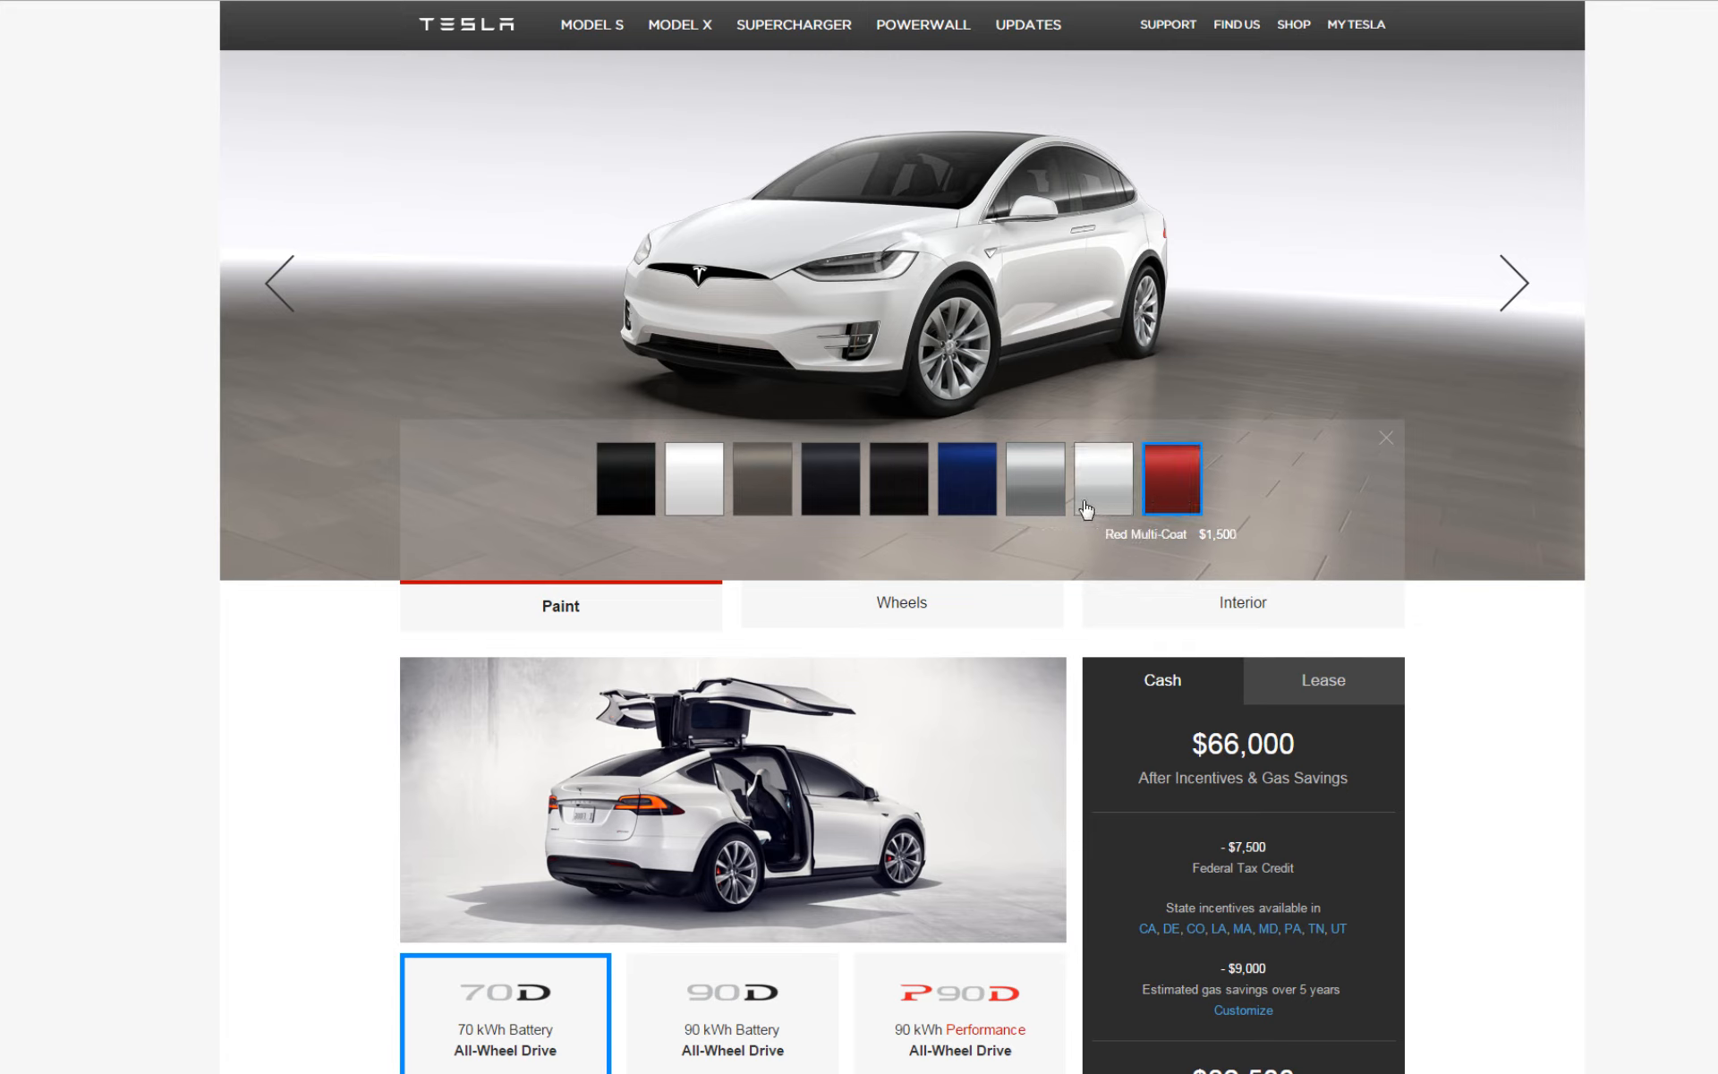
# - Revisit the metallic and Titanium paints, then settle on Solid White at $64,500
pyautogui.click(1171, 480)
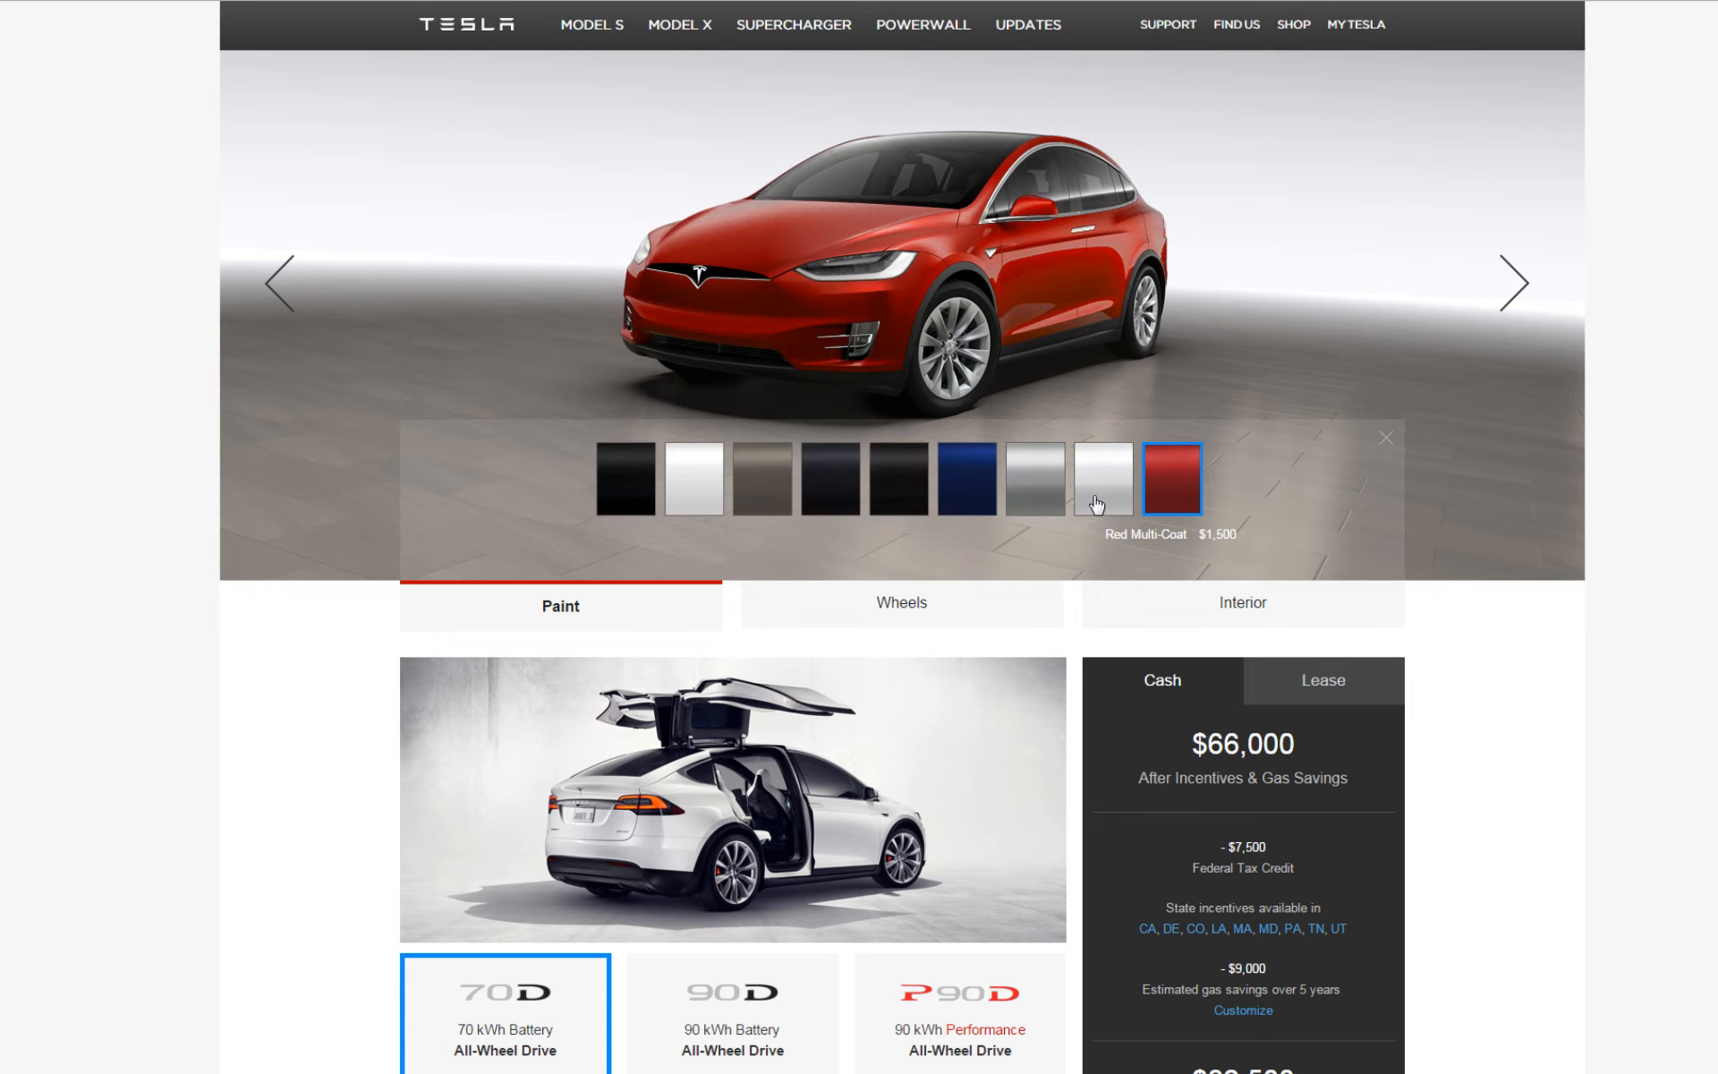
pyautogui.click(1104, 480)
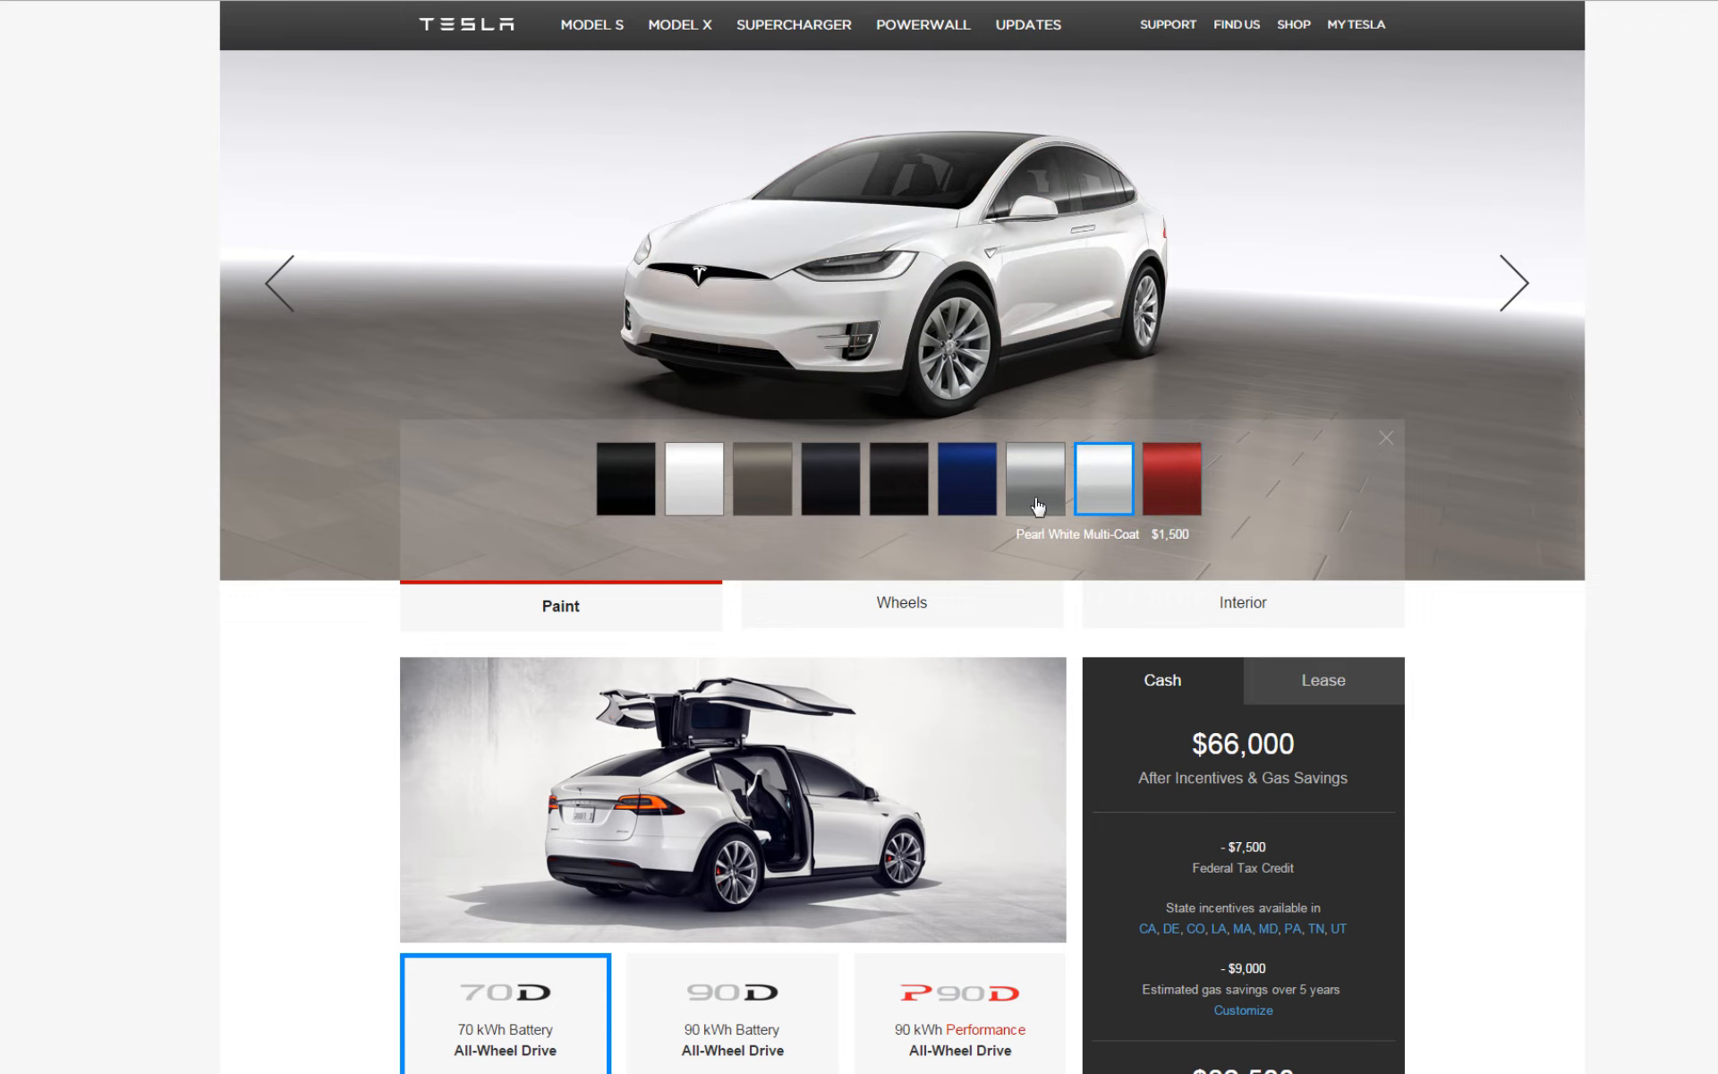
pyautogui.click(1031, 478)
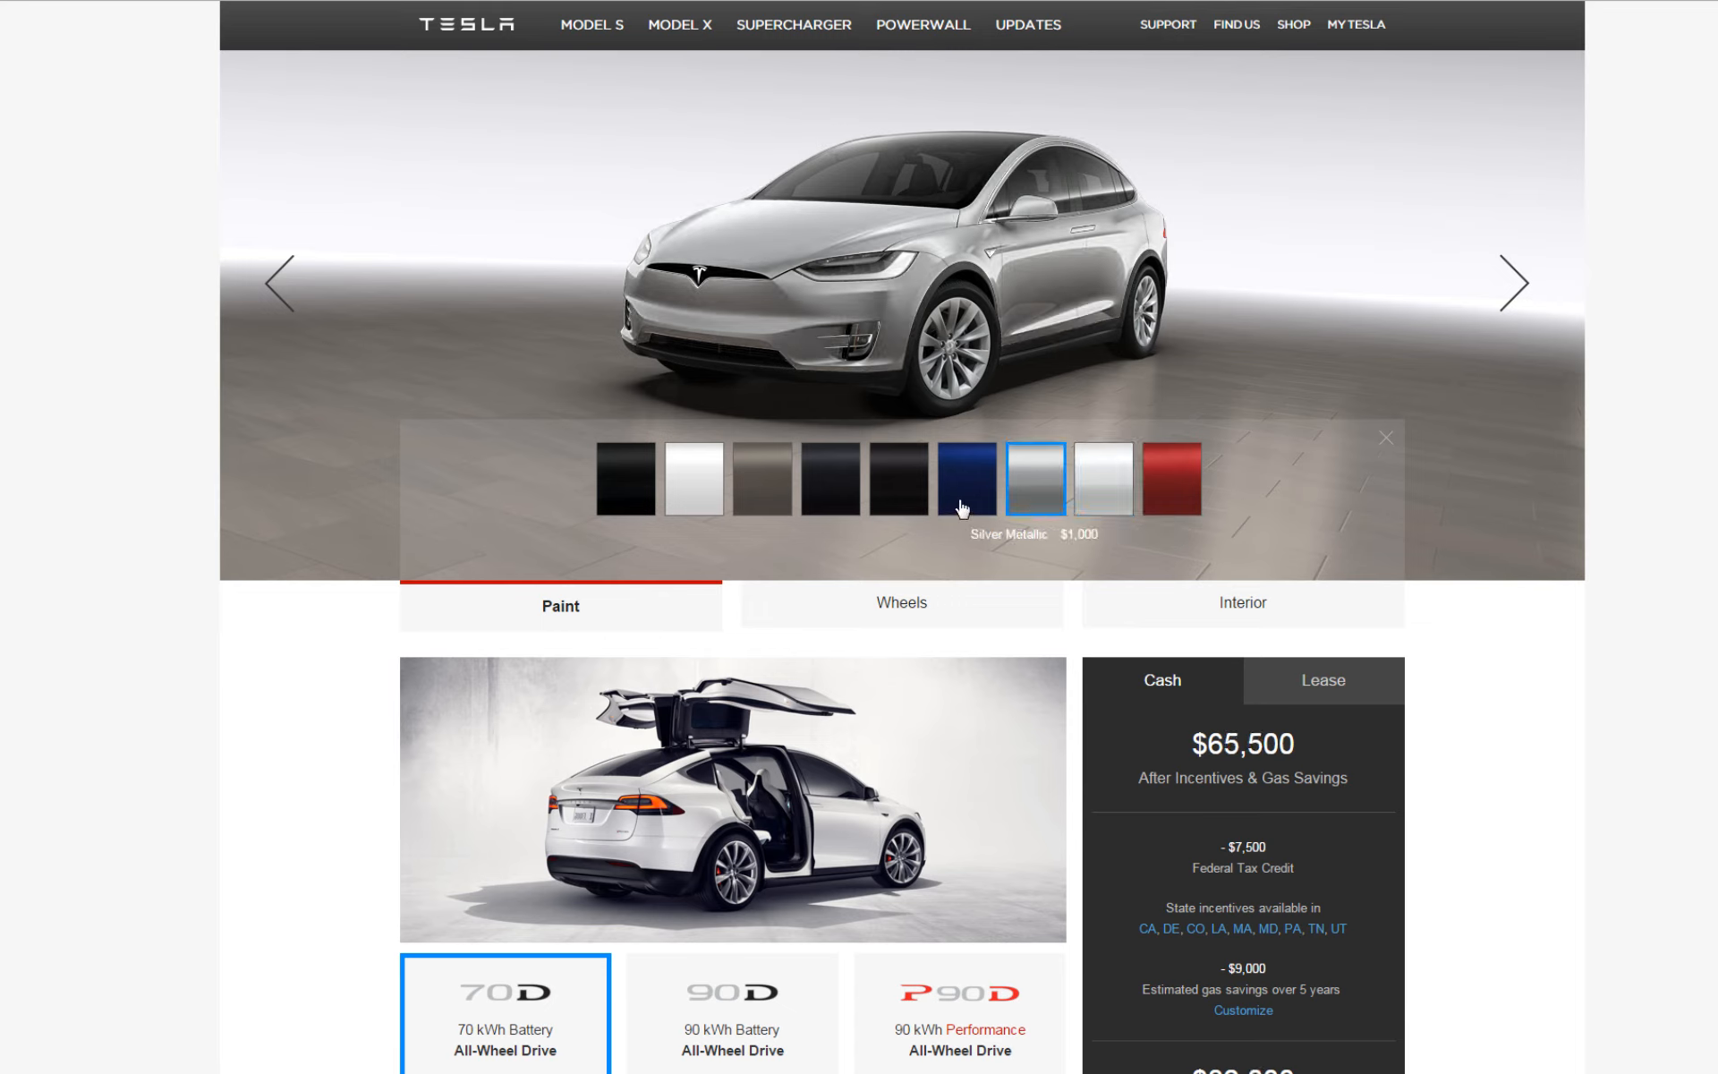
pyautogui.click(896, 480)
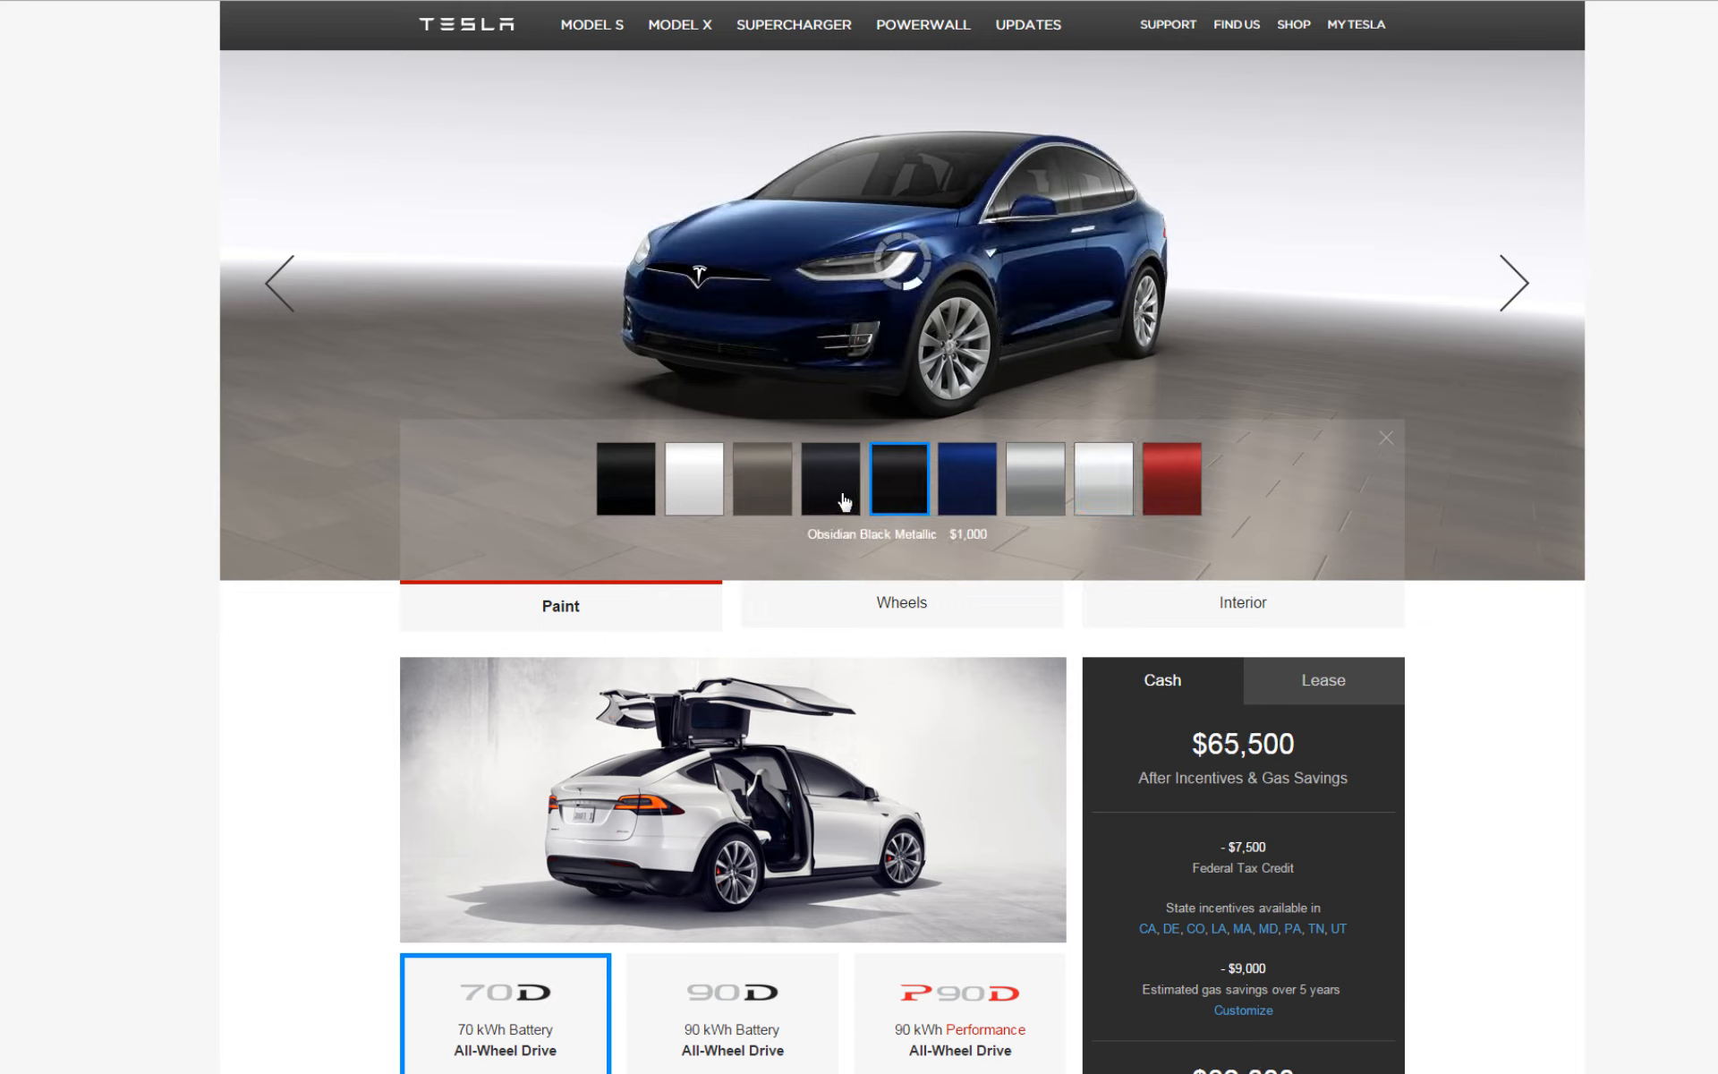
pyautogui.click(763, 480)
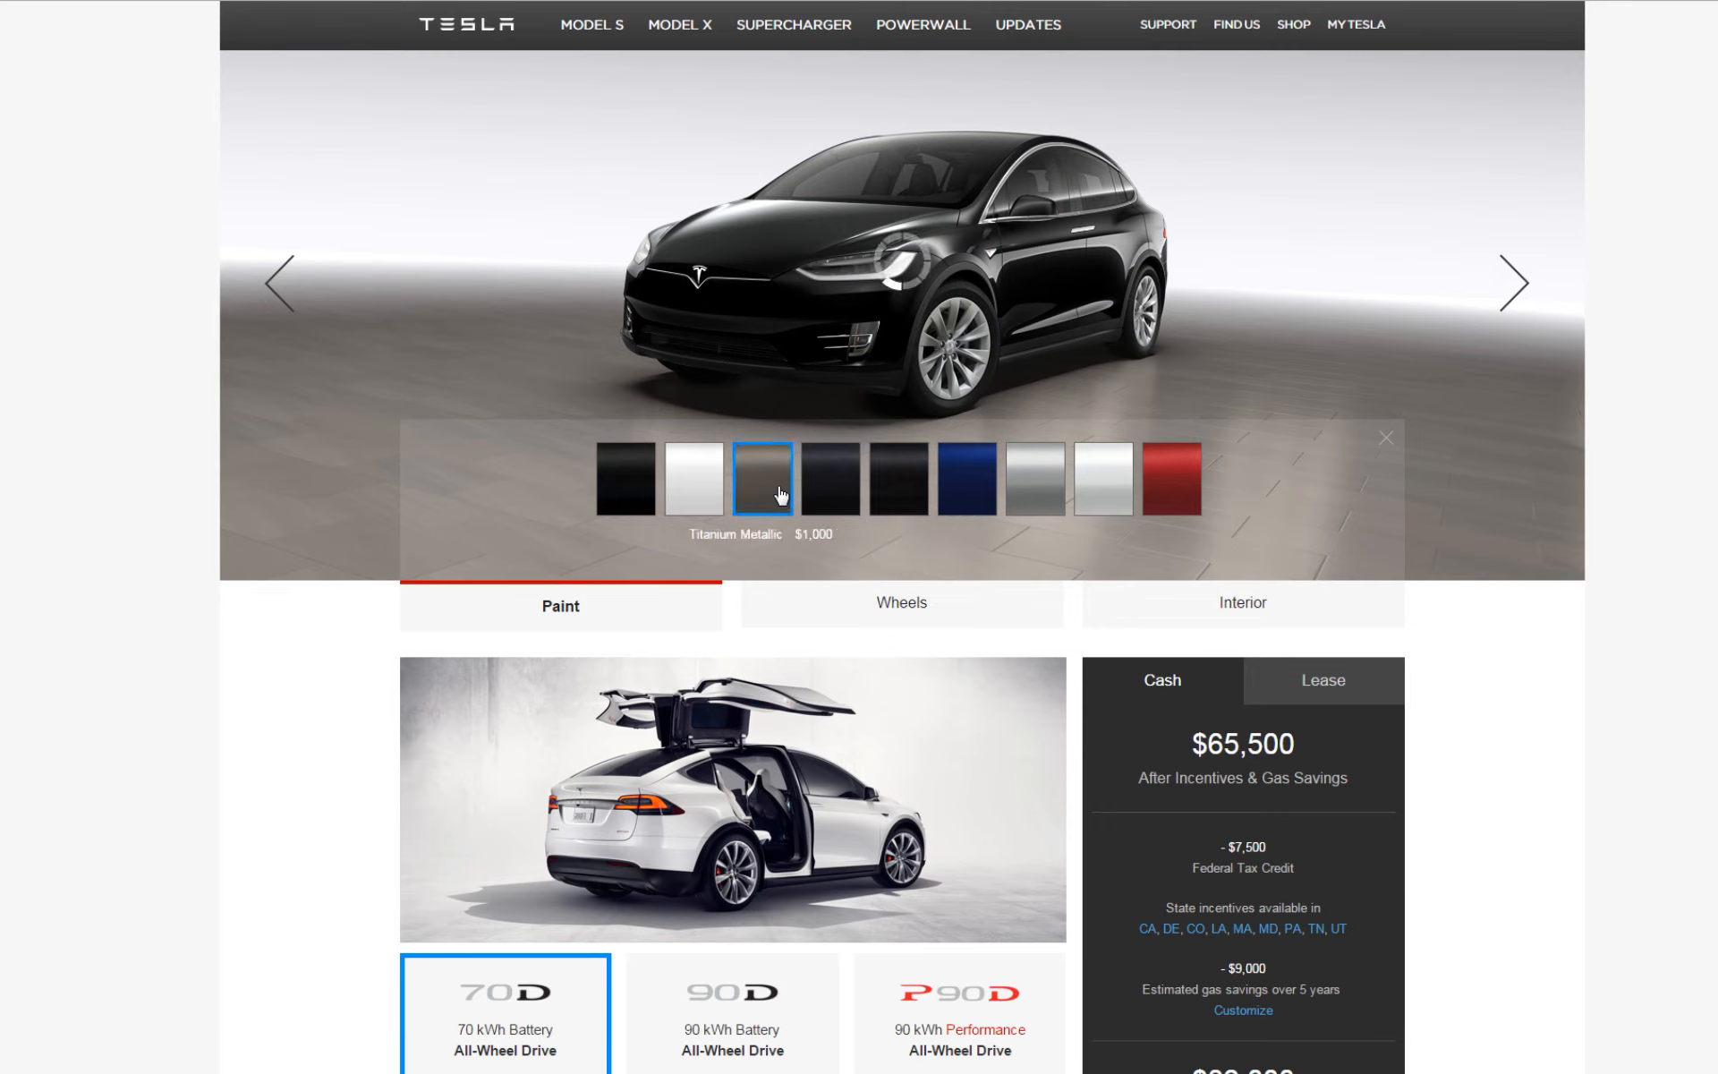
pyautogui.click(623, 479)
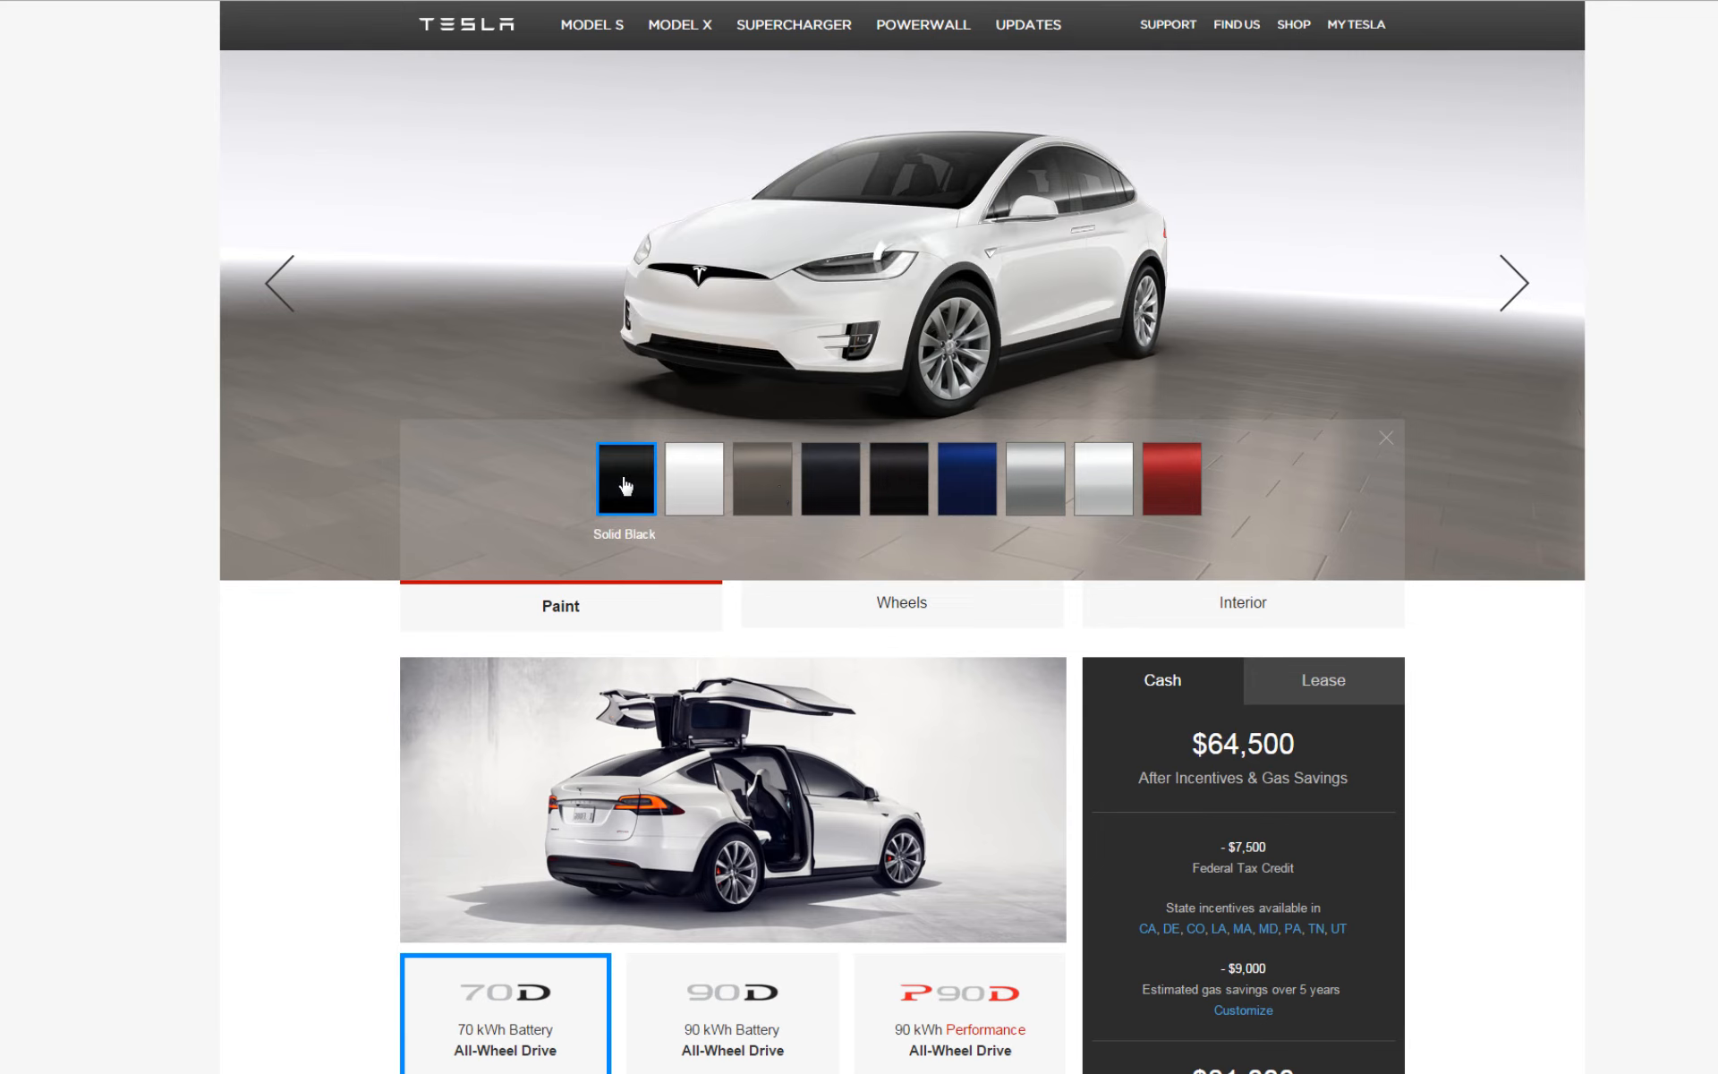
pyautogui.click(691, 480)
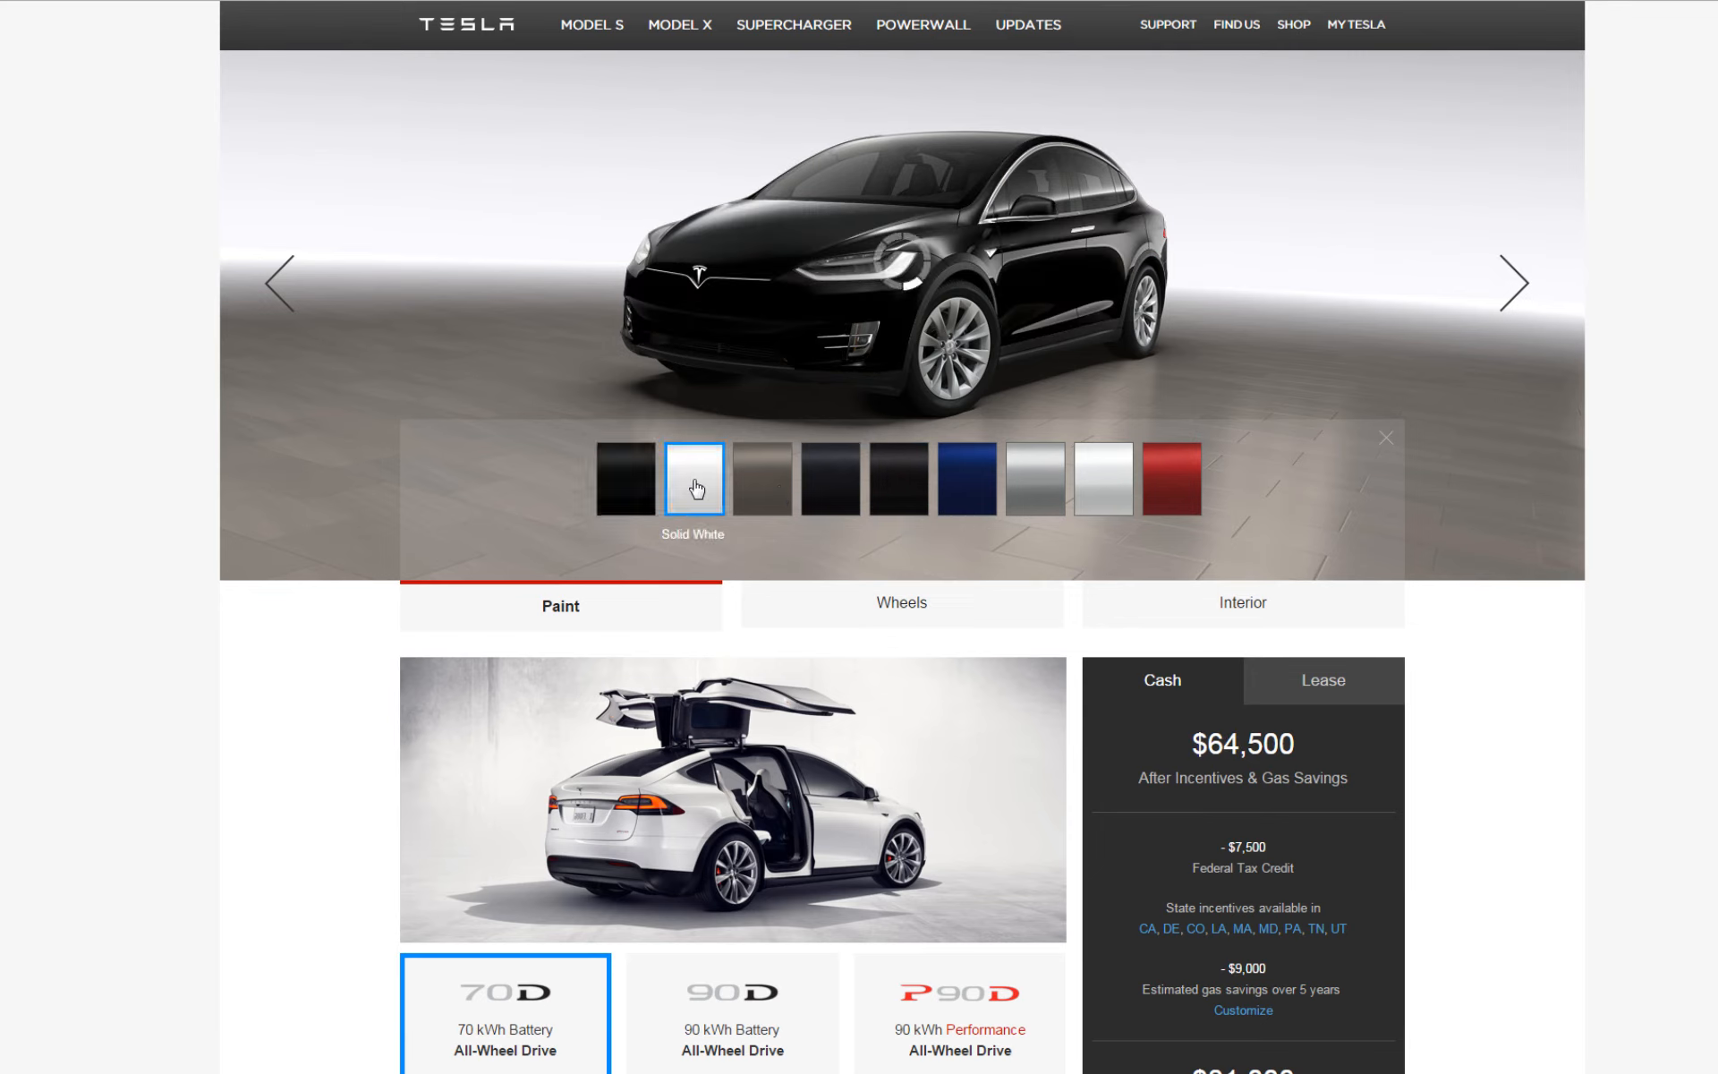
pyautogui.click(690, 481)
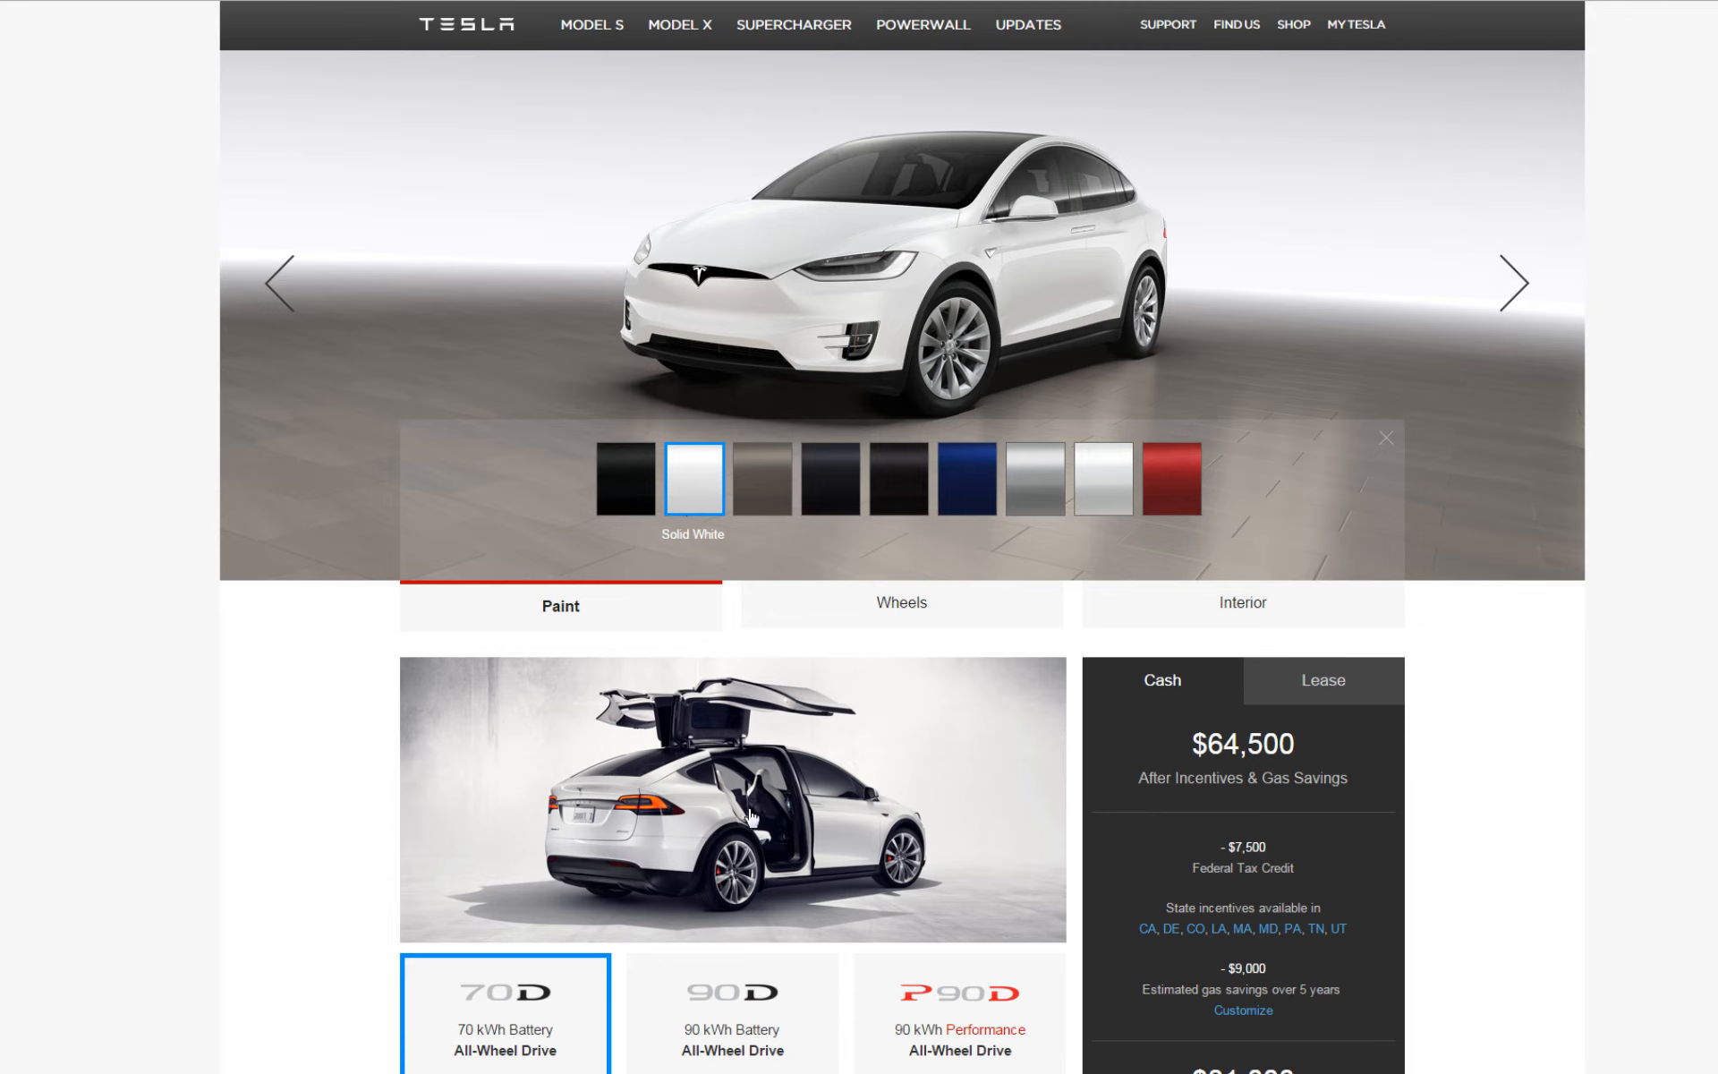
pyautogui.moveTo(750, 816)
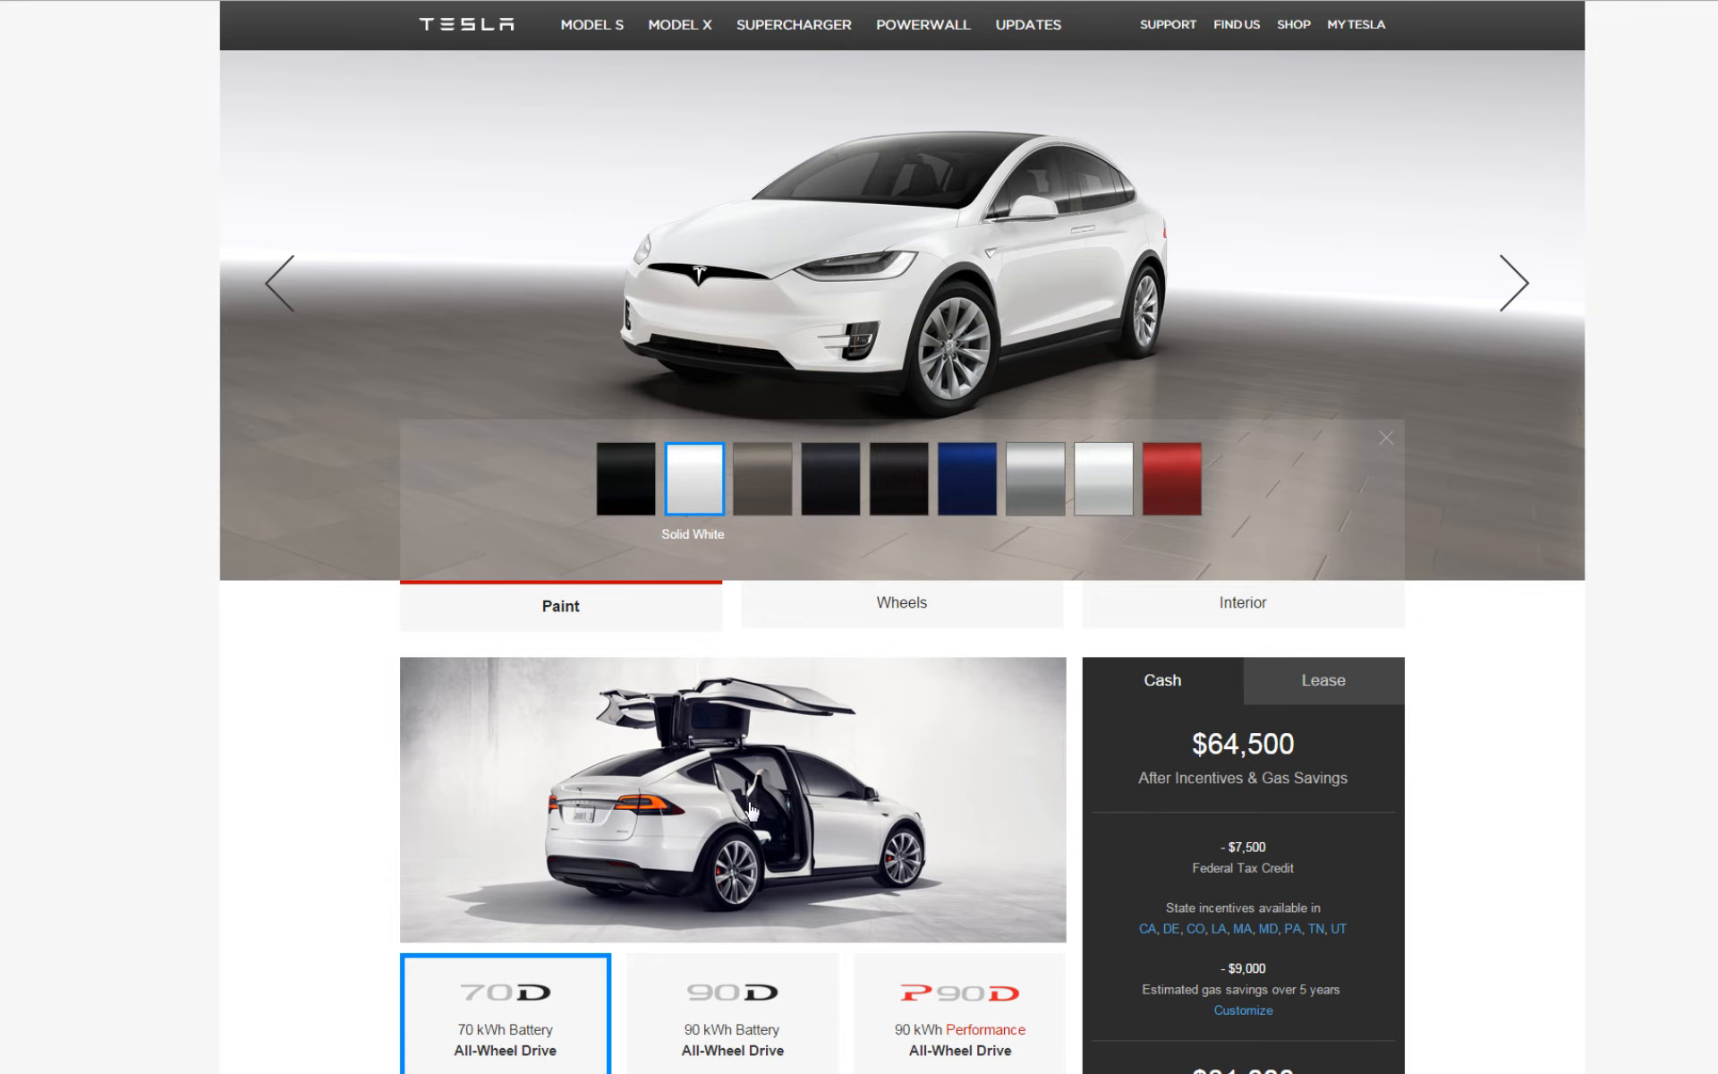
pyautogui.click(901, 603)
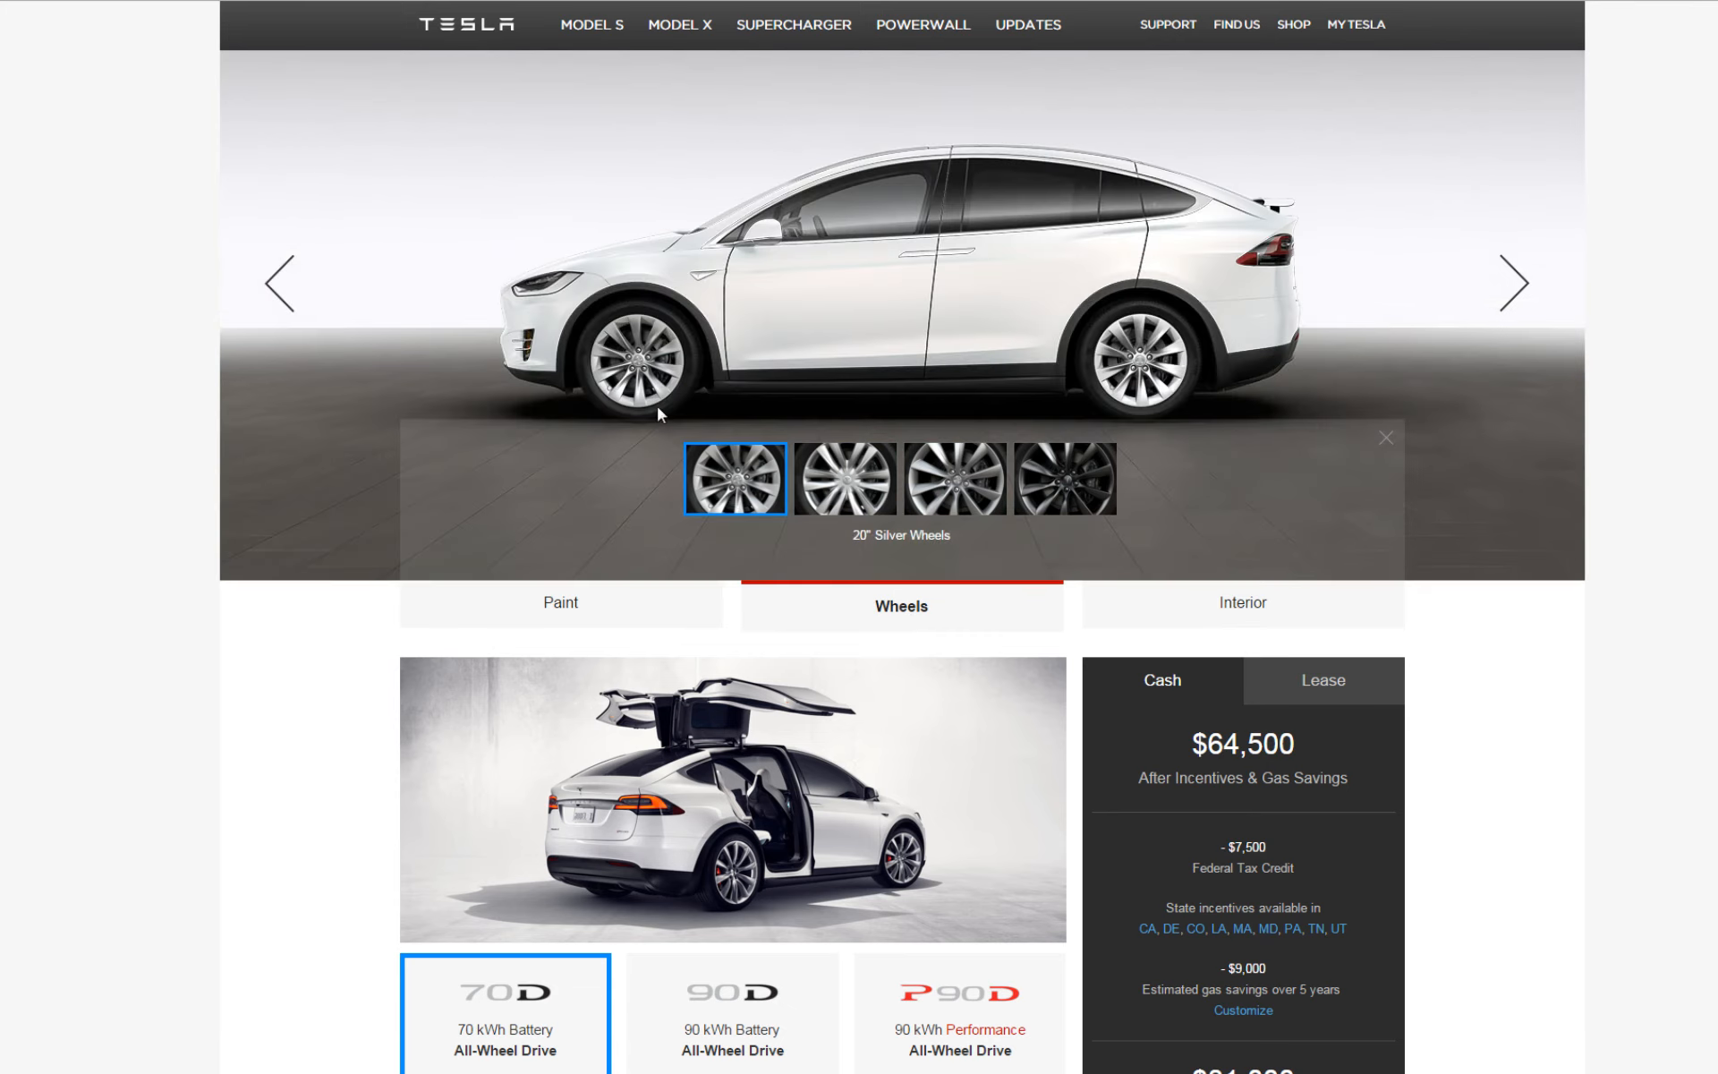
pyautogui.moveTo(750, 496)
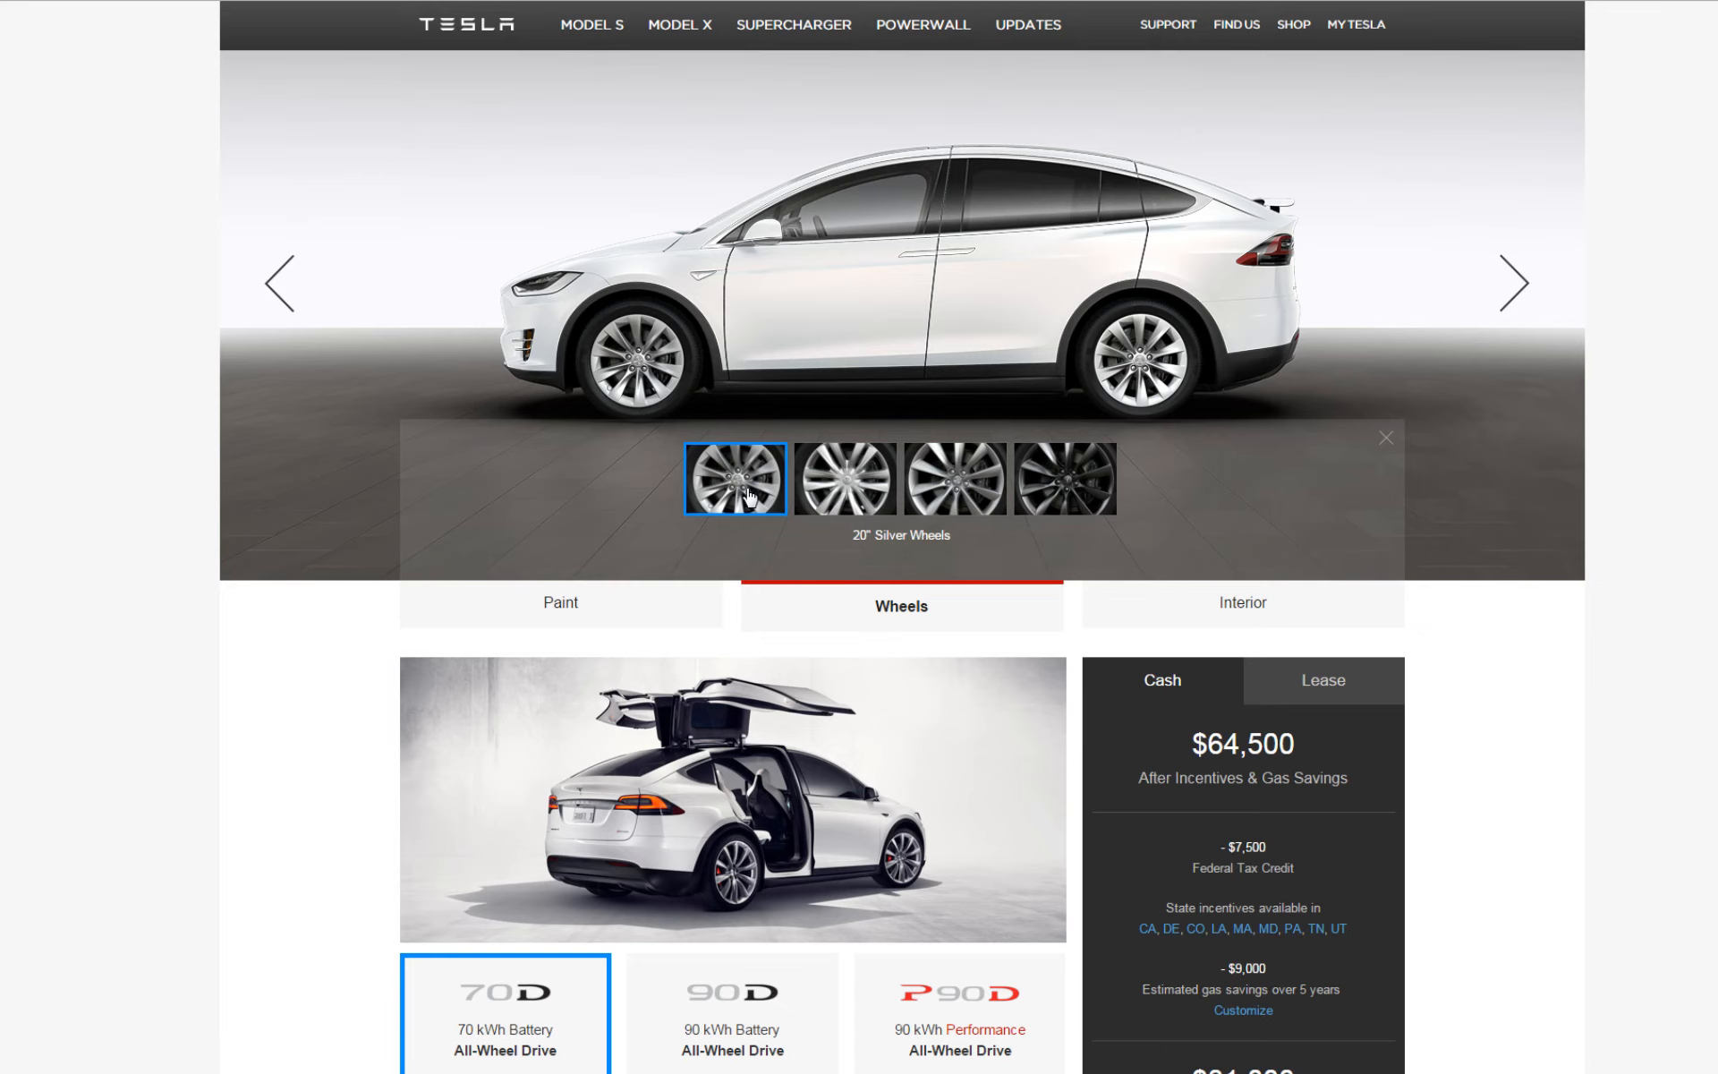
# - Preview the 20" Silver Helix and Silver Turbine wheels, then fit the 22" Carbon Turbine Wheels at $69,000
pyautogui.click(843, 476)
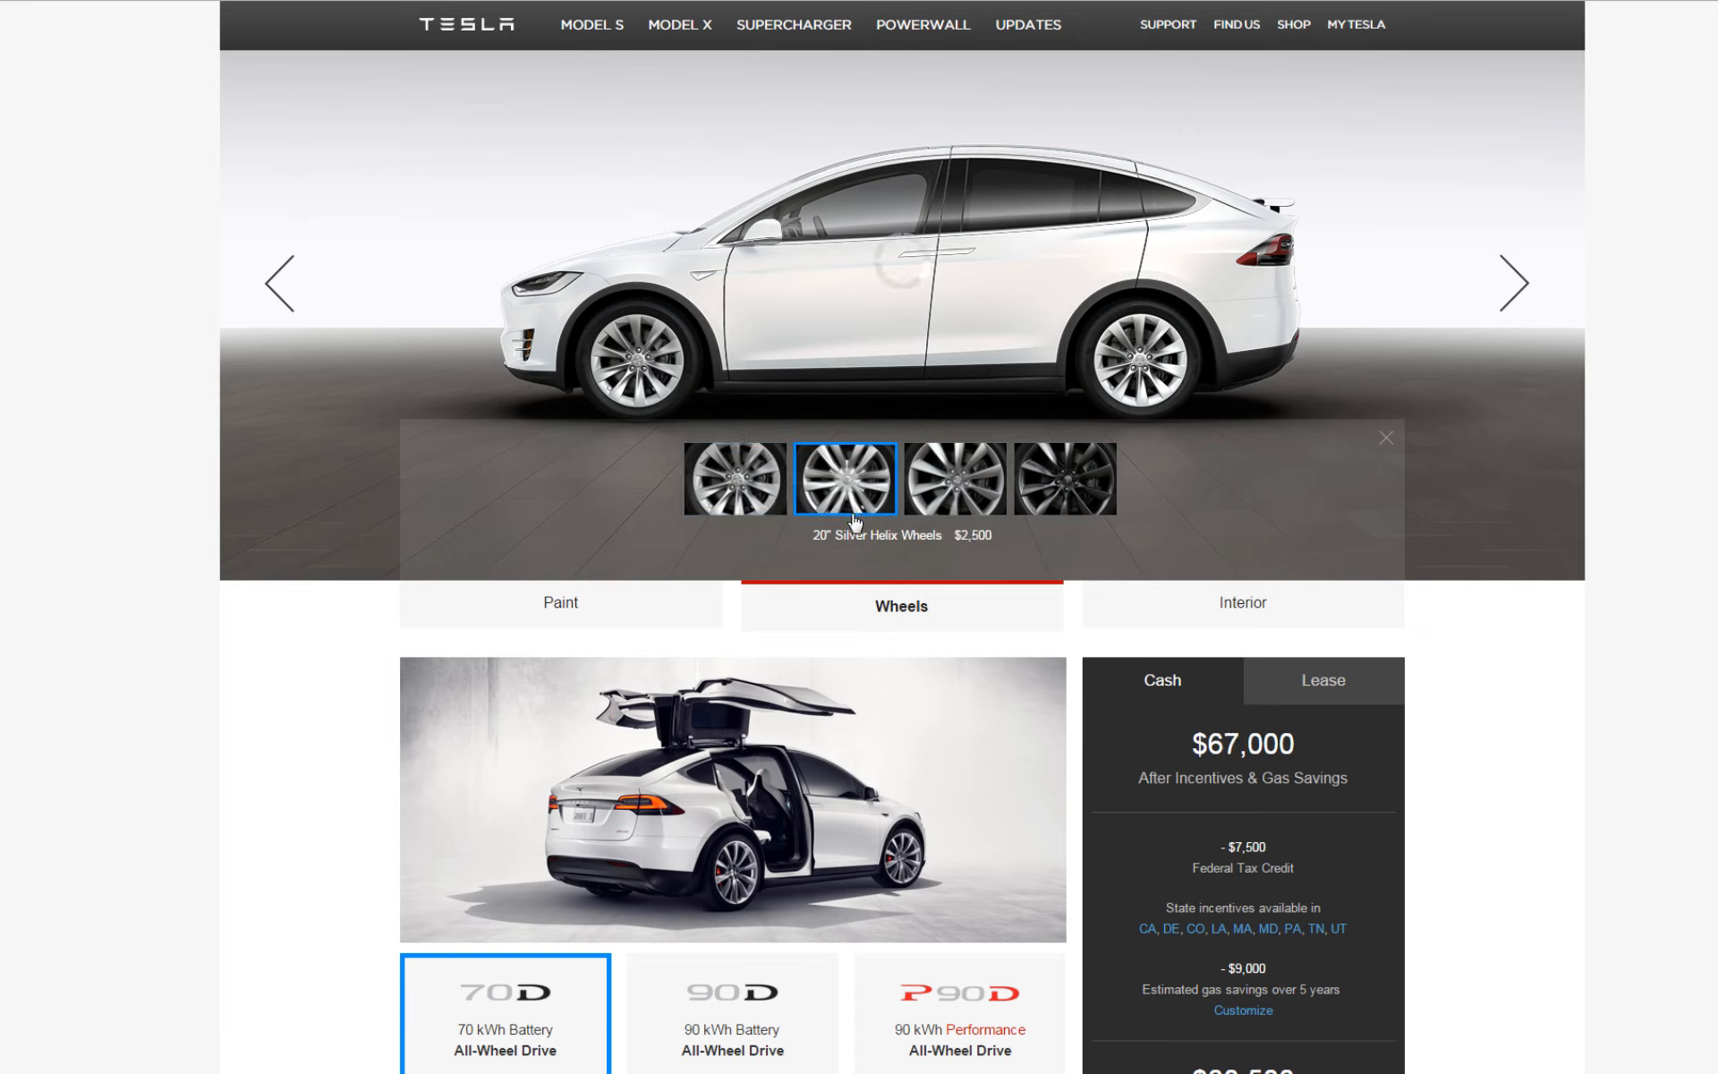
pyautogui.moveTo(850, 562)
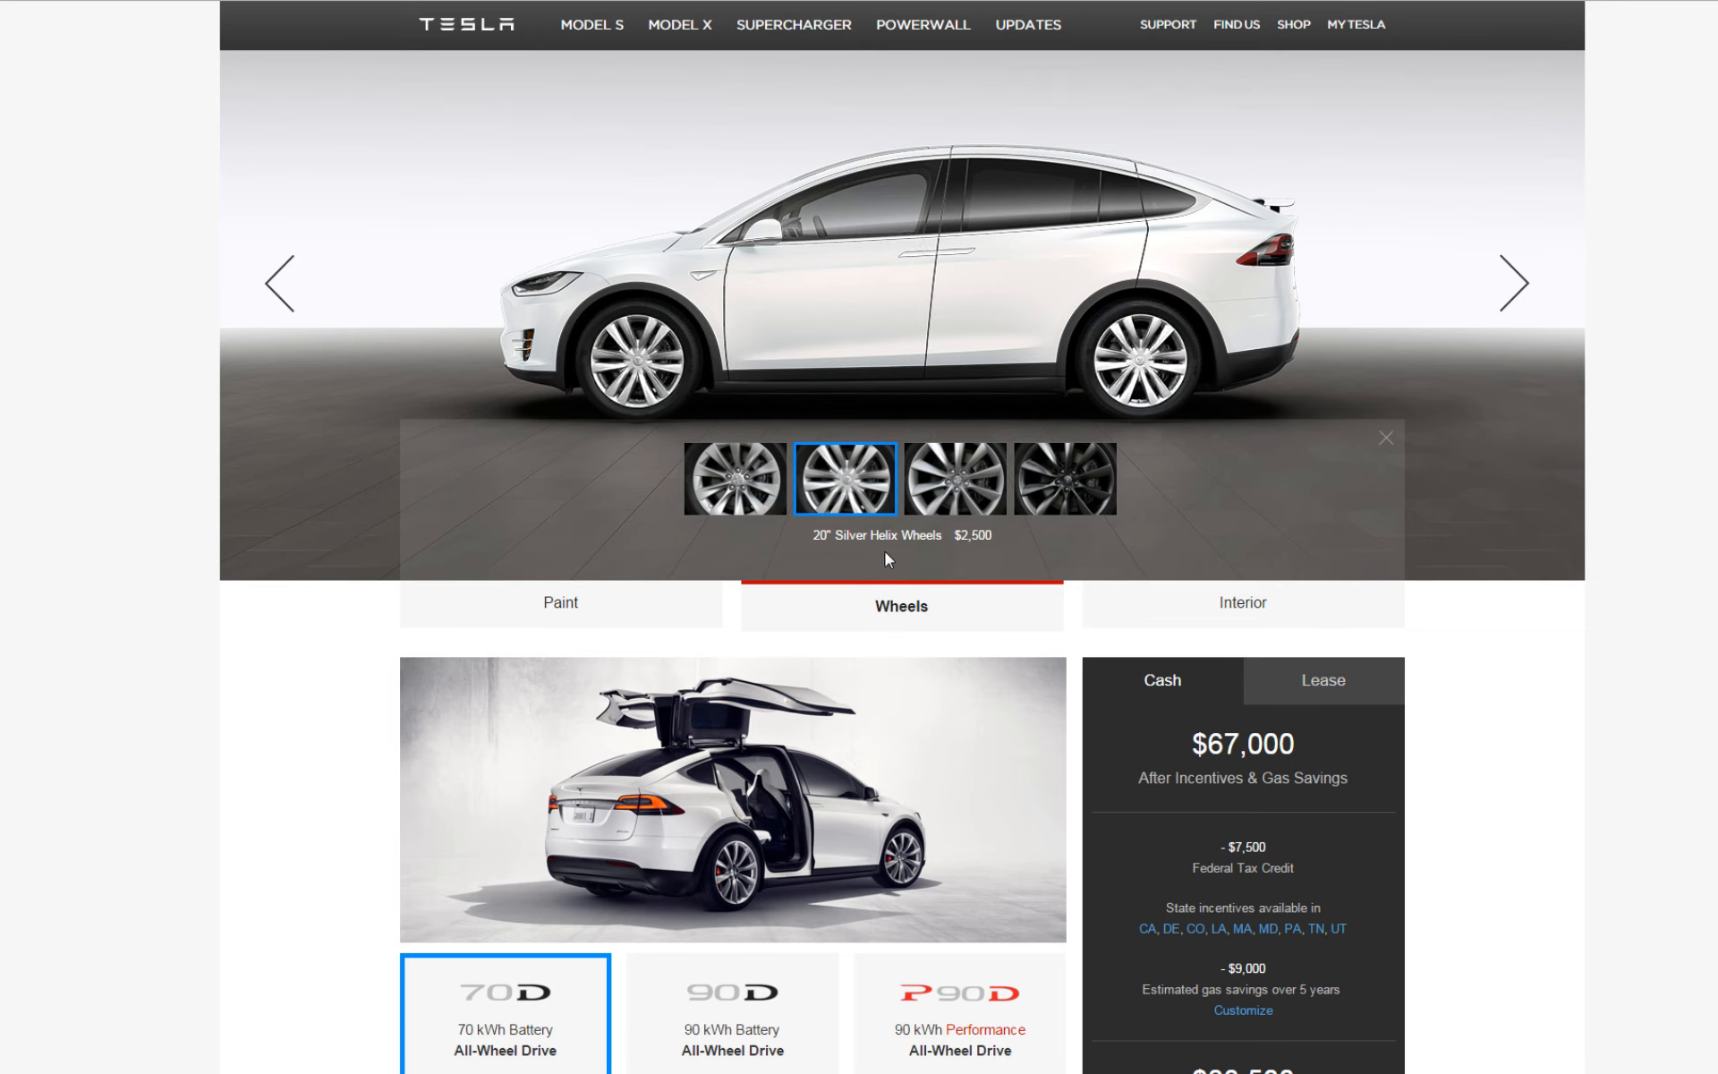
pyautogui.moveTo(981, 558)
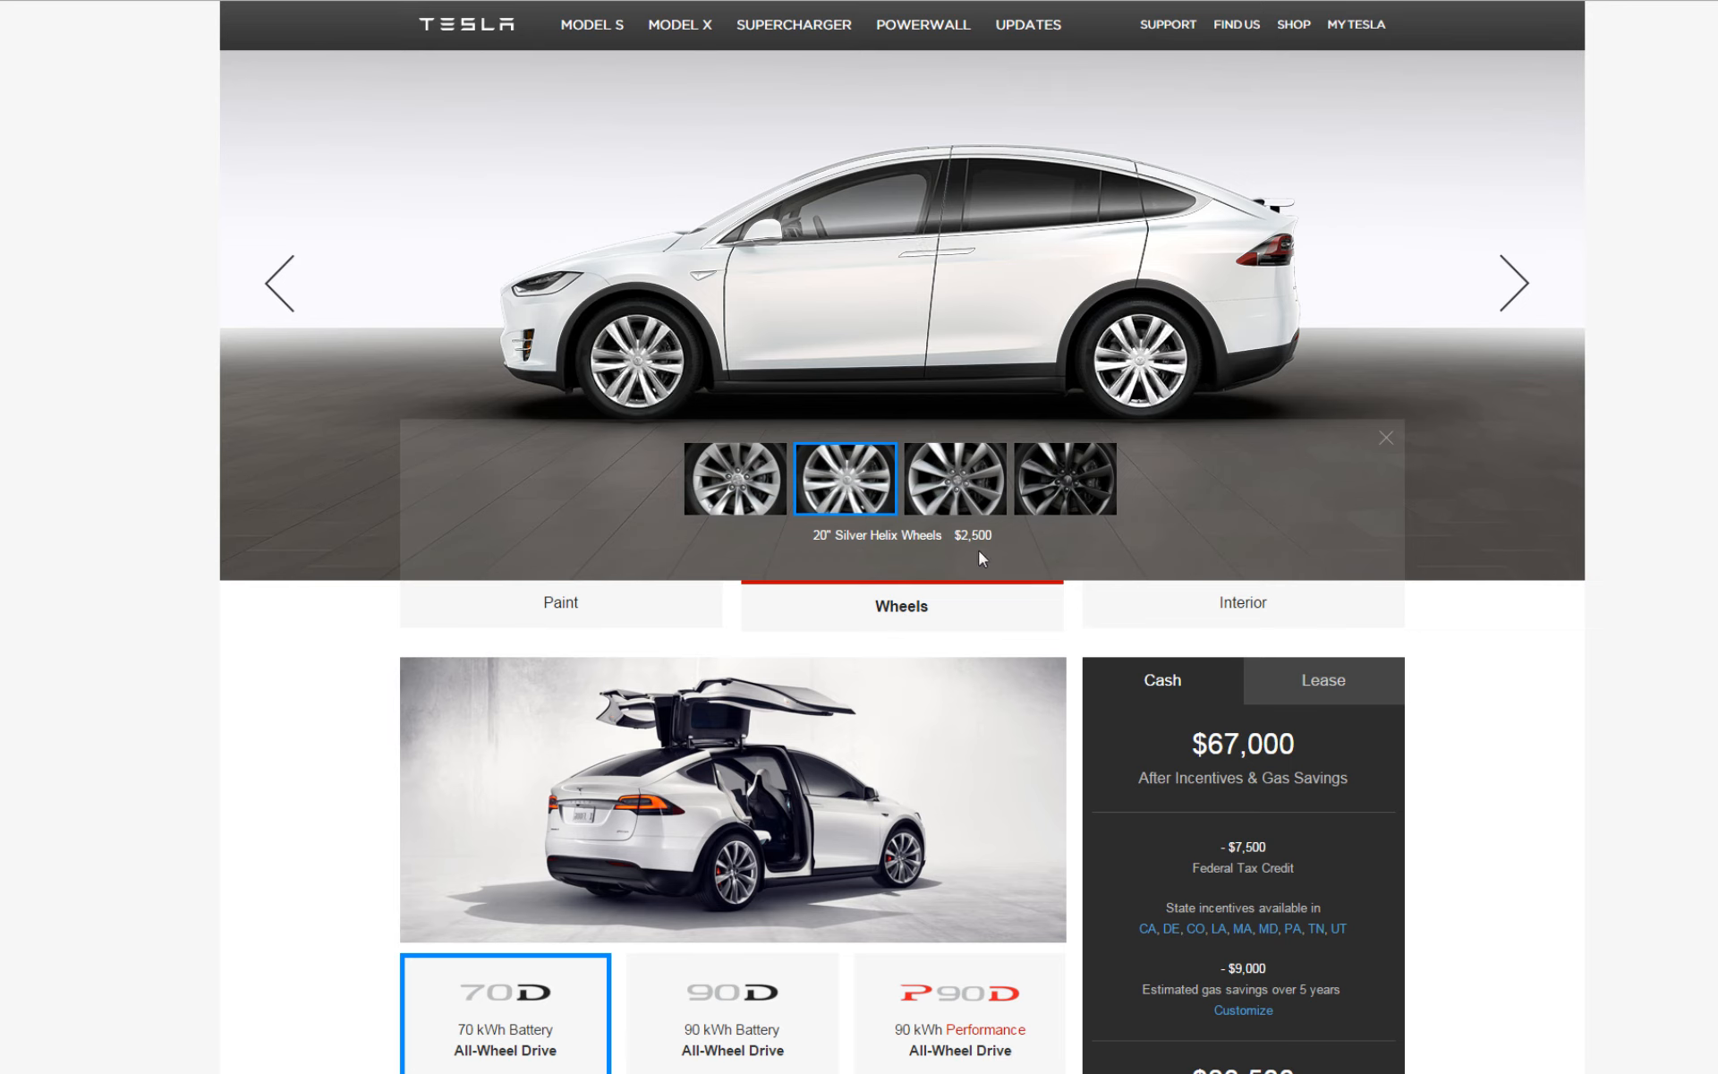
pyautogui.moveTo(954, 485)
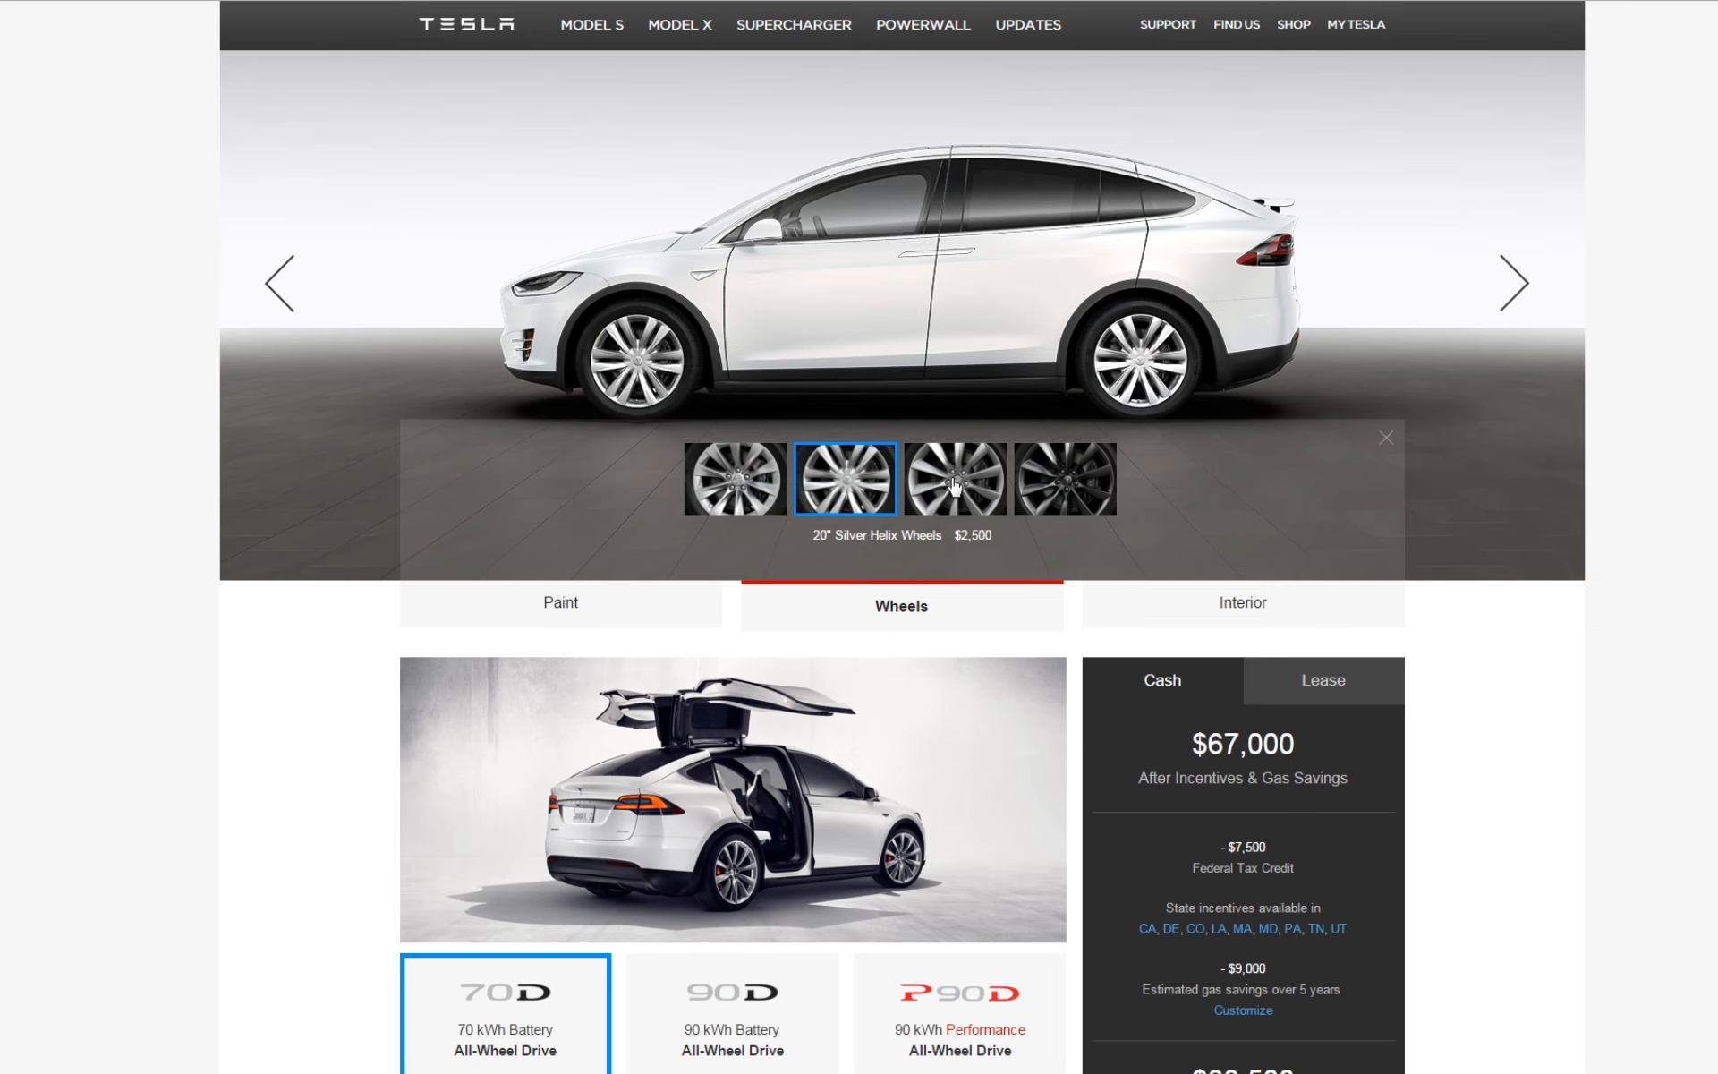
pyautogui.click(954, 479)
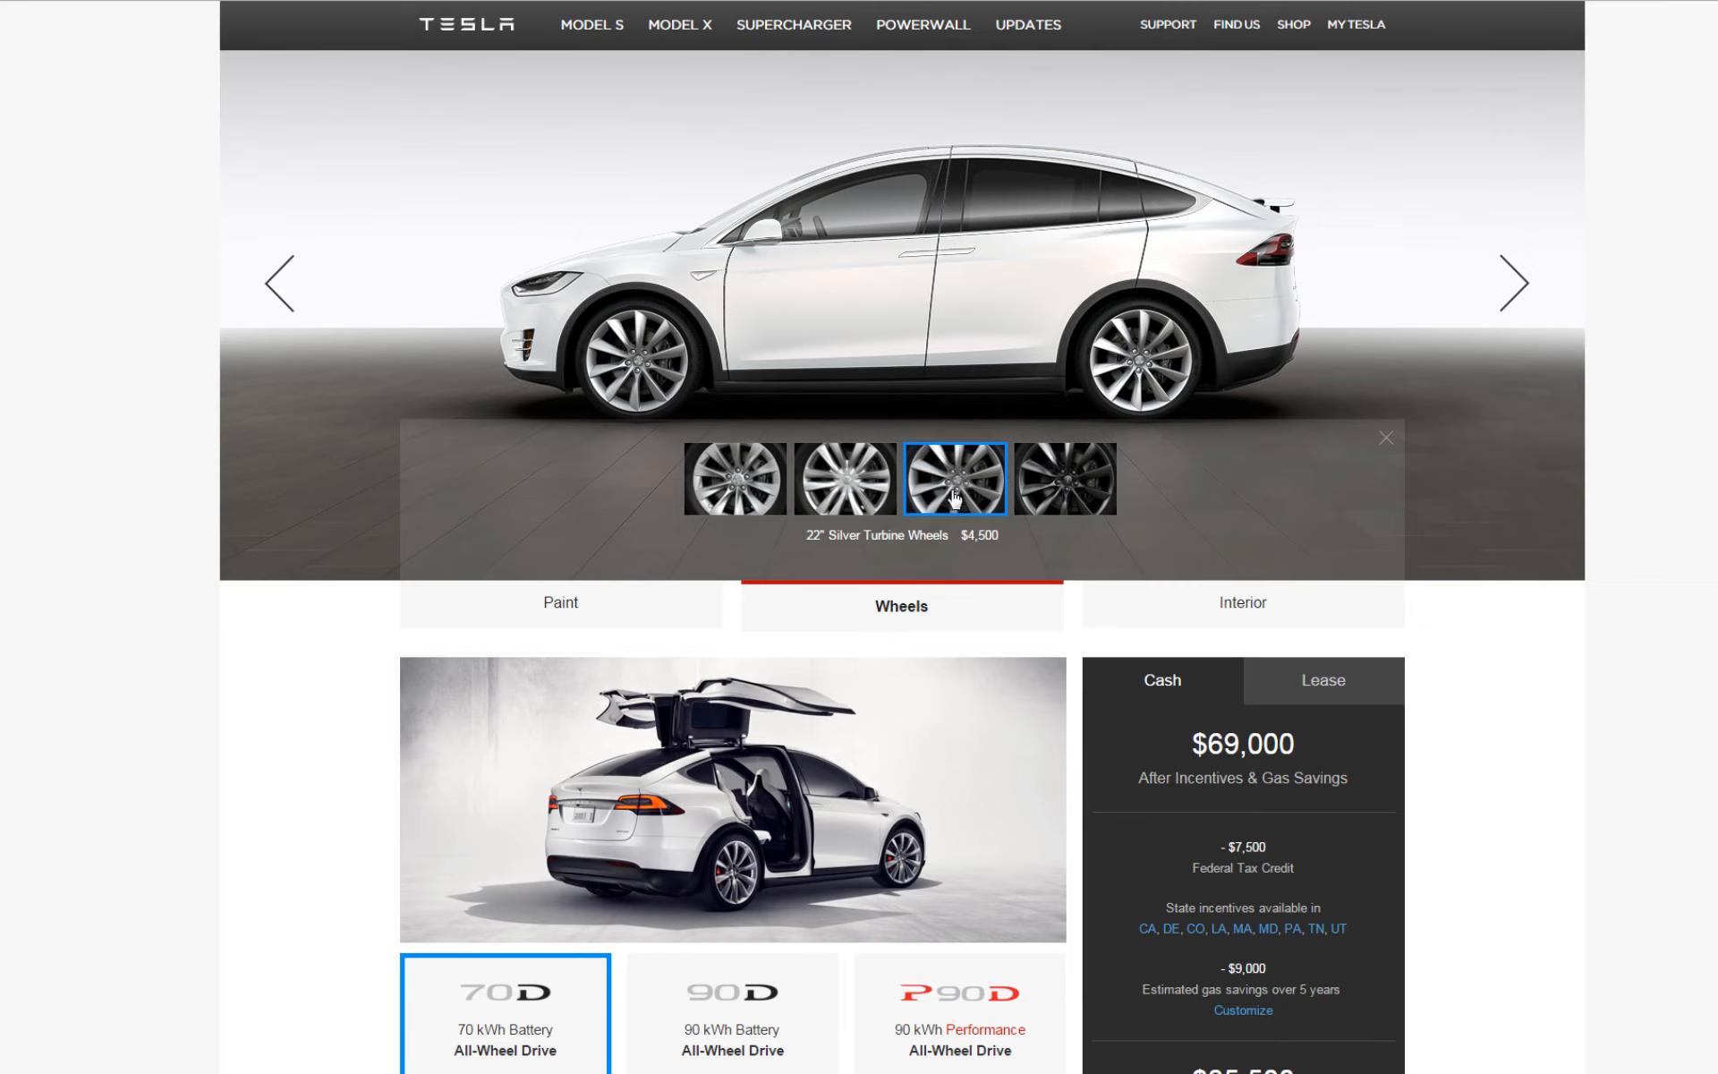
pyautogui.moveTo(1065, 493)
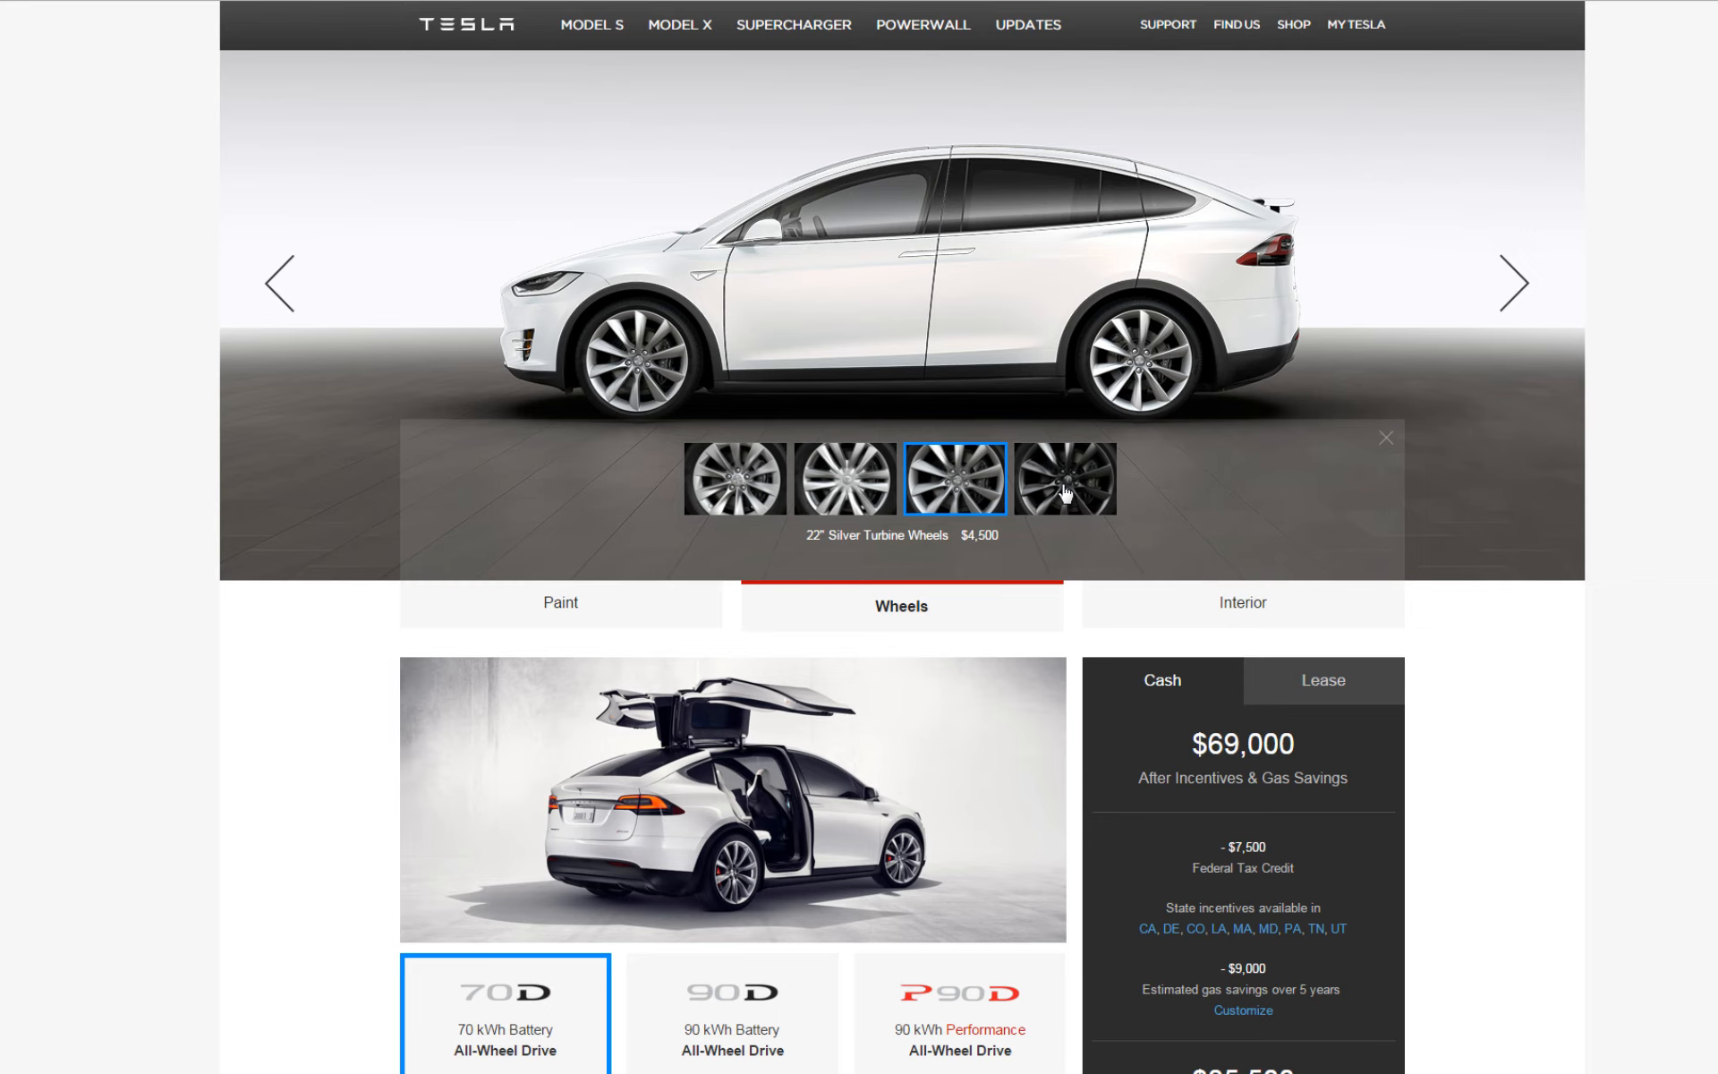
pyautogui.click(1065, 480)
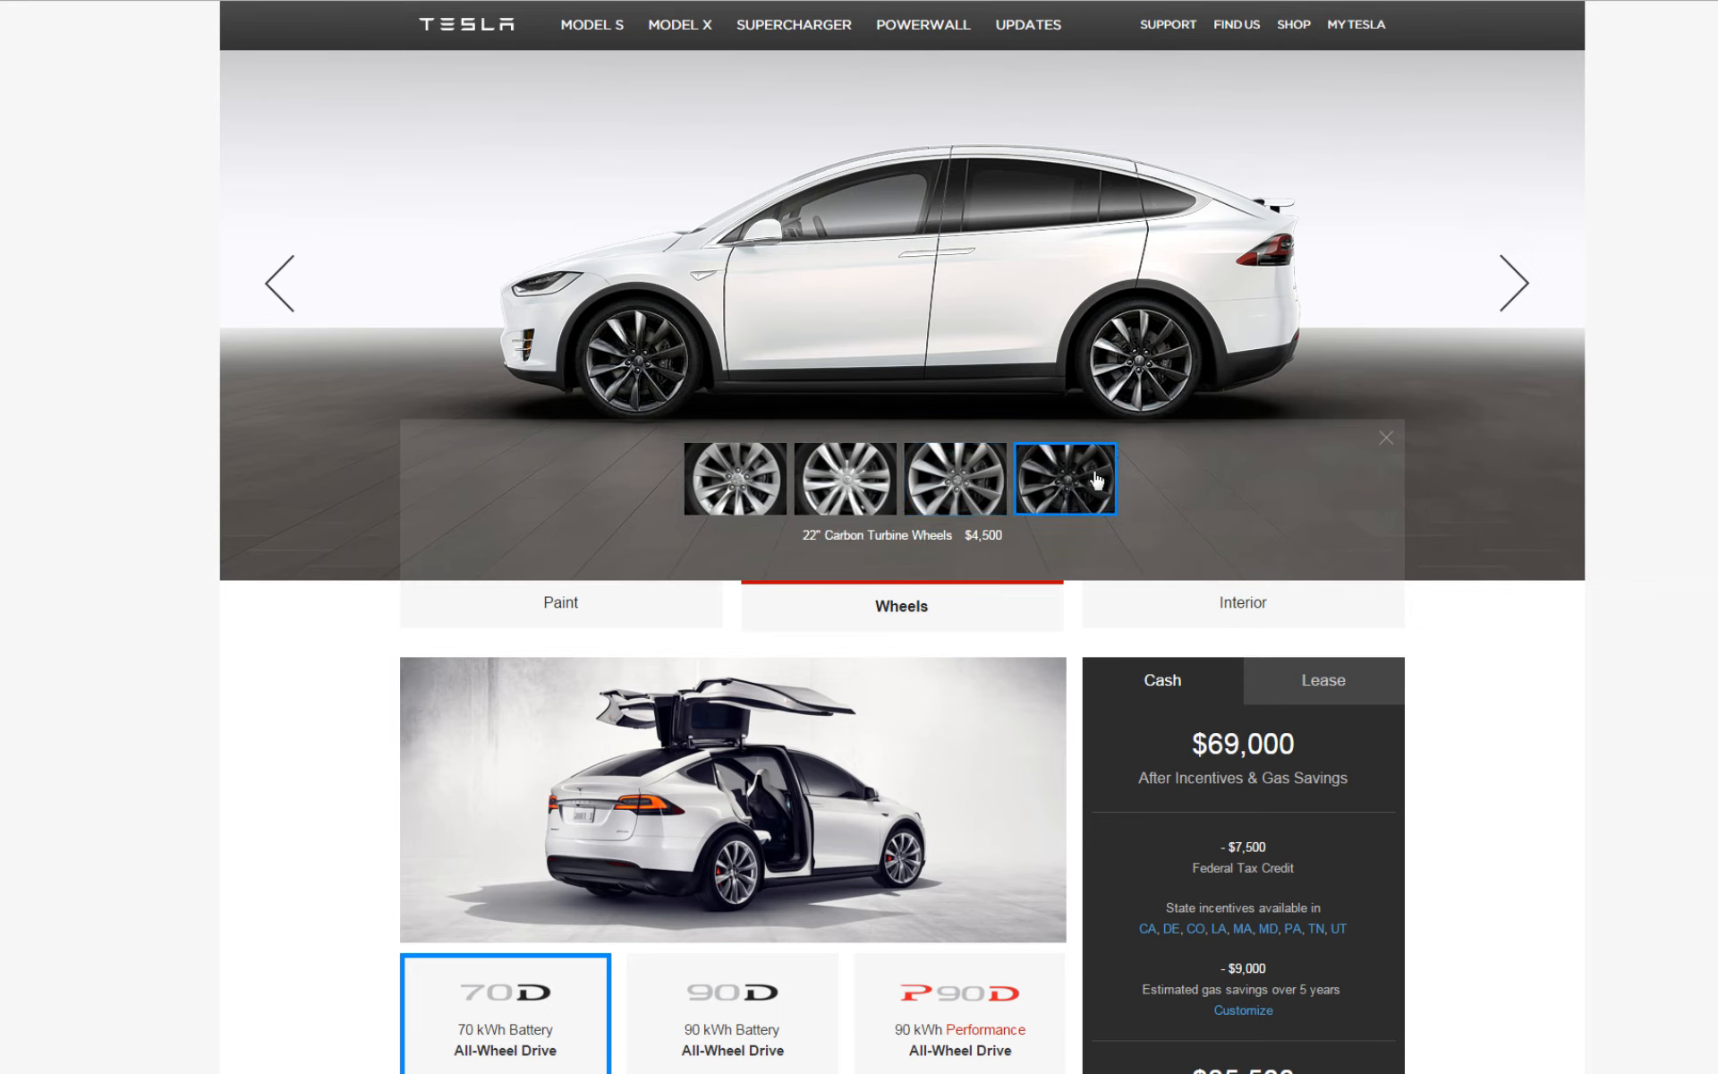
pyautogui.moveTo(1067, 342)
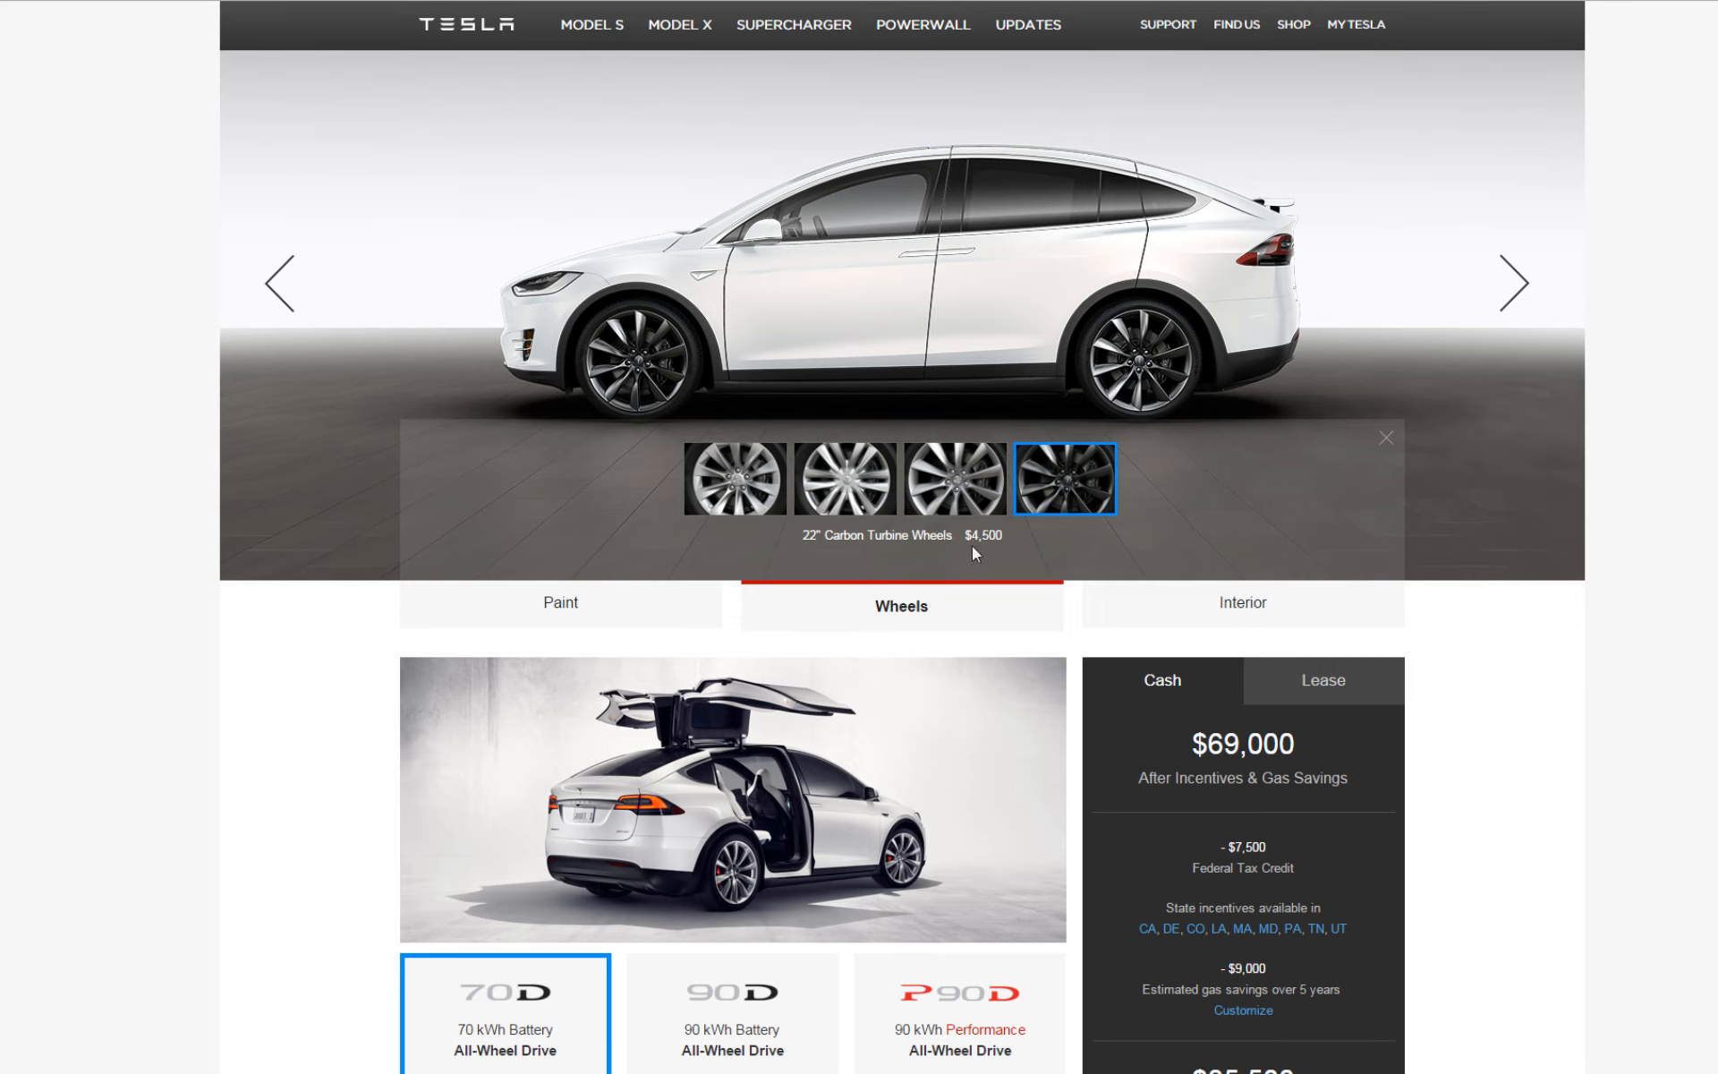
pyautogui.moveTo(1036, 575)
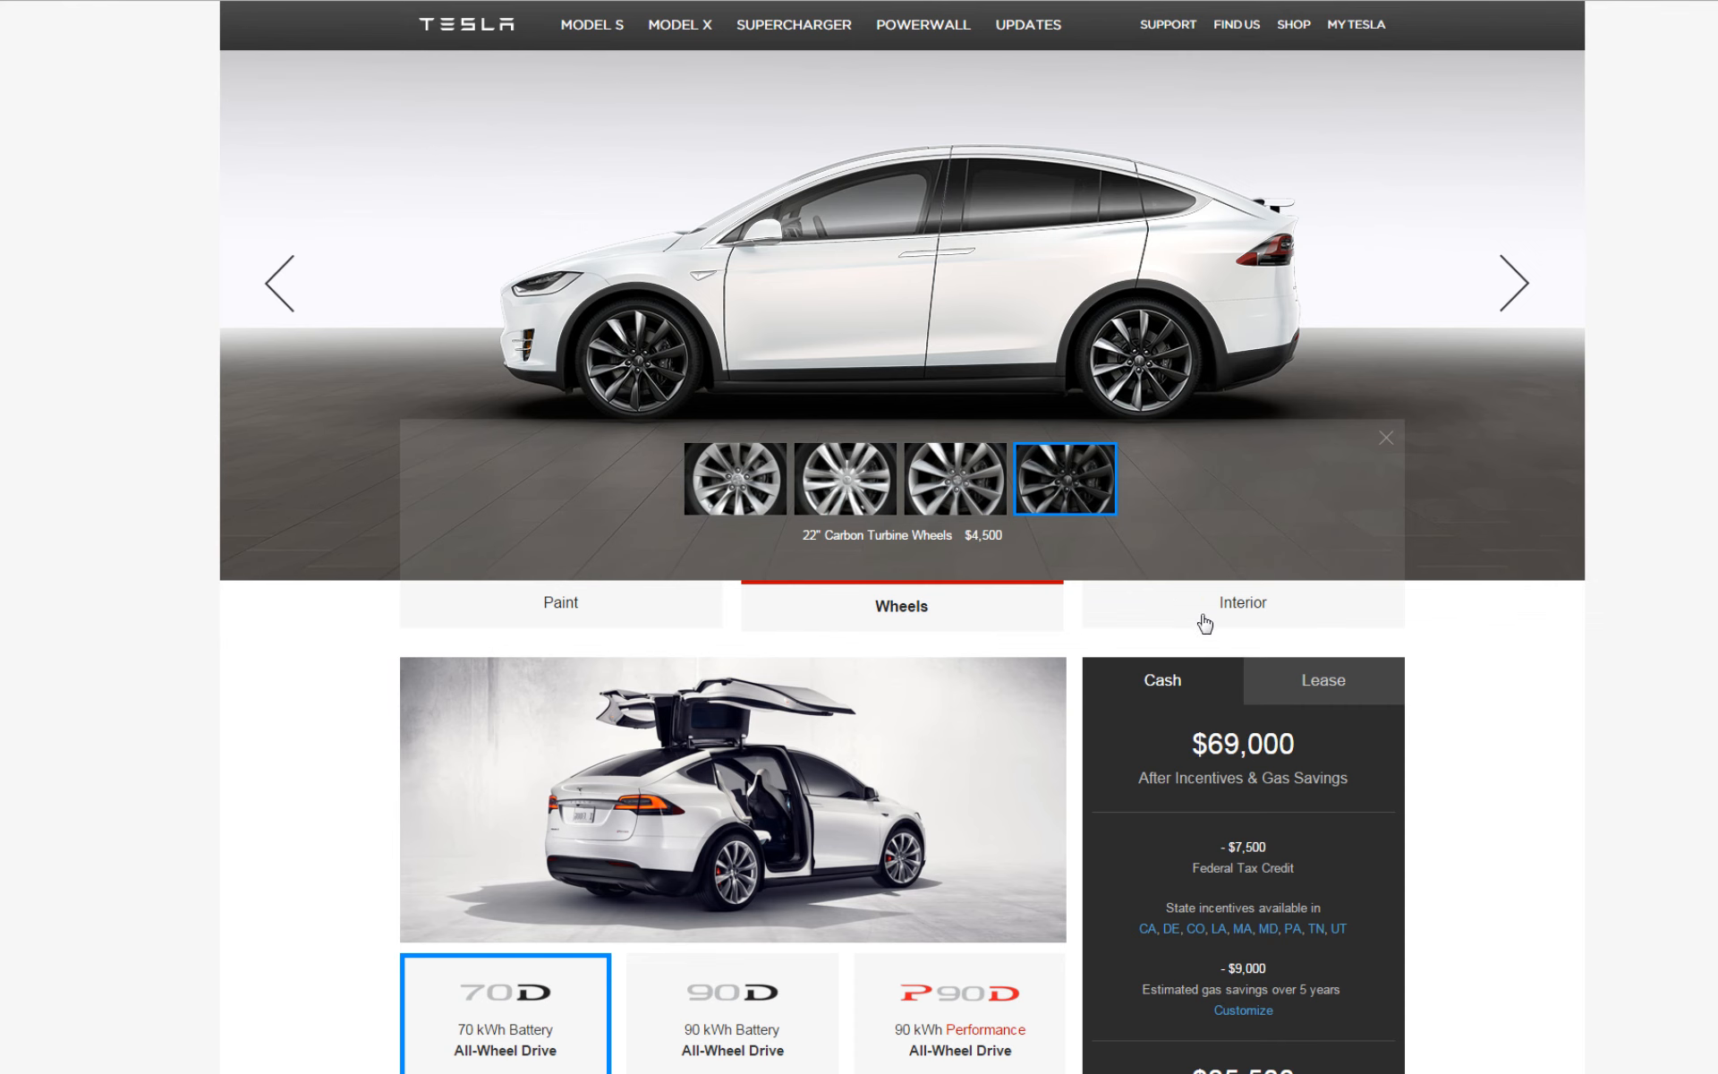
# - Choose the Black Headliner, try Black and Tan leather seats, and settle on Ultra White Seats at $71,500
pyautogui.click(1242, 603)
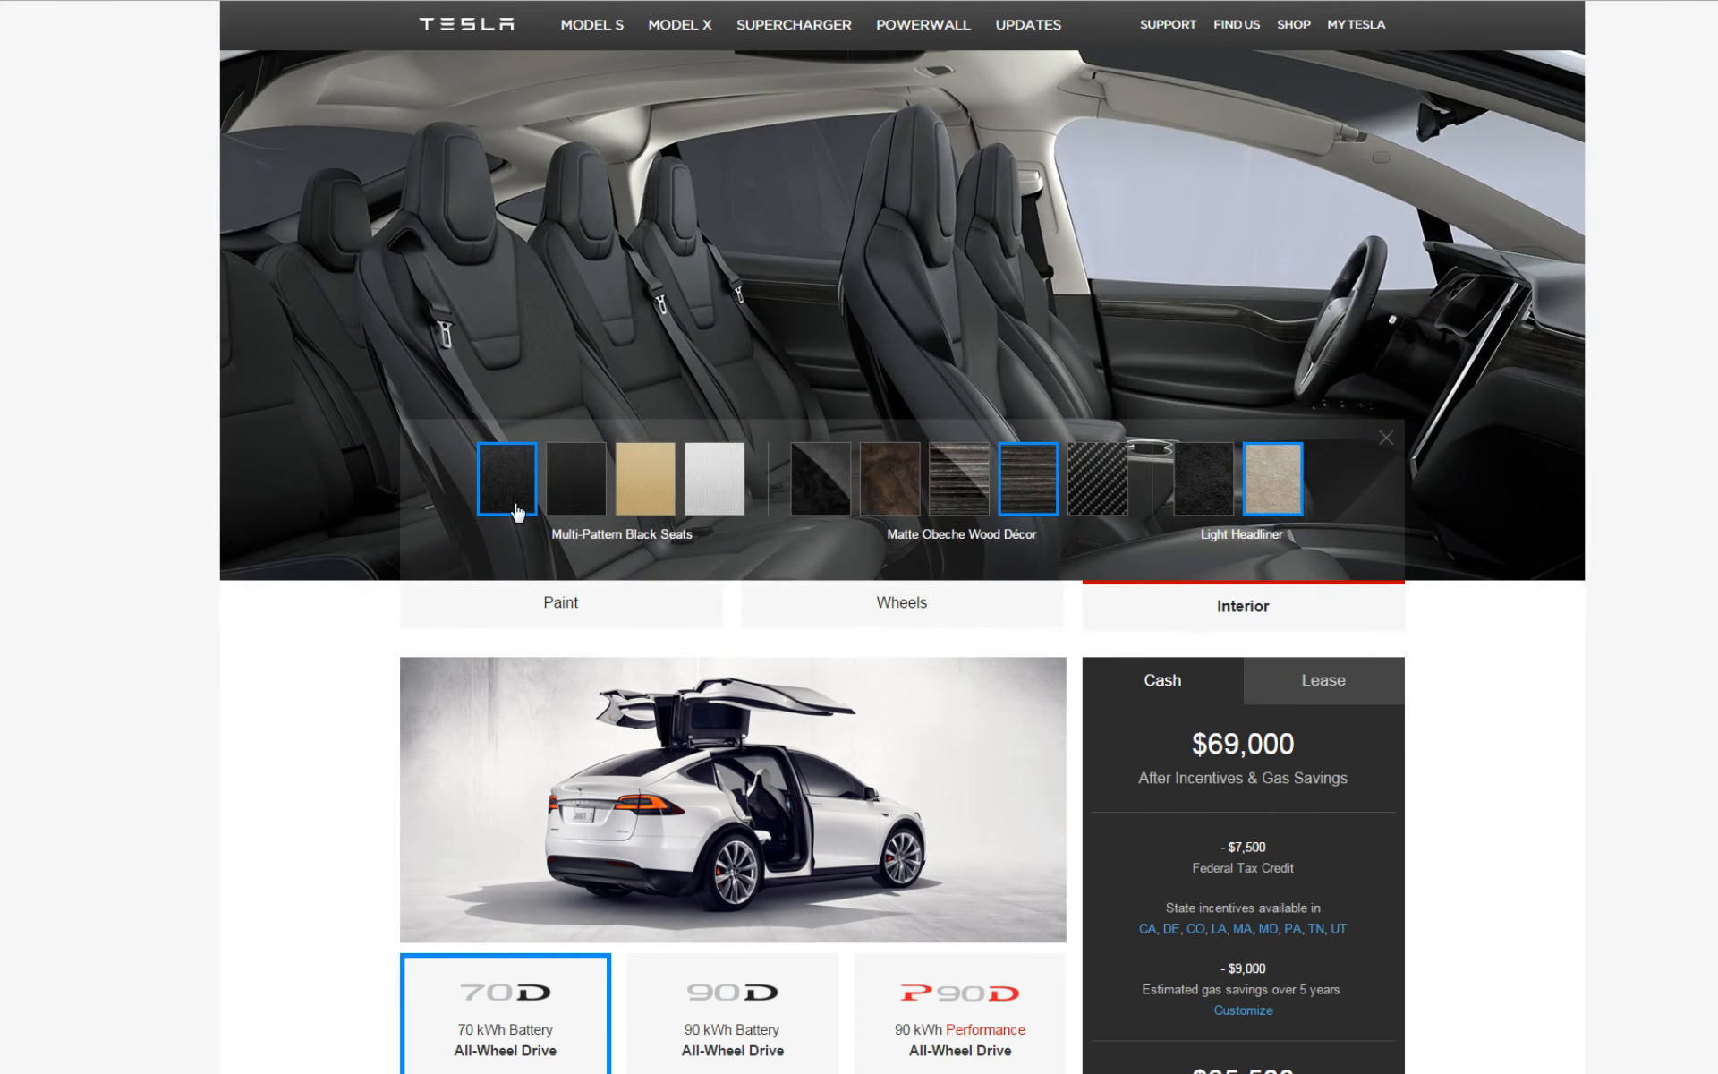
pyautogui.moveTo(506, 164)
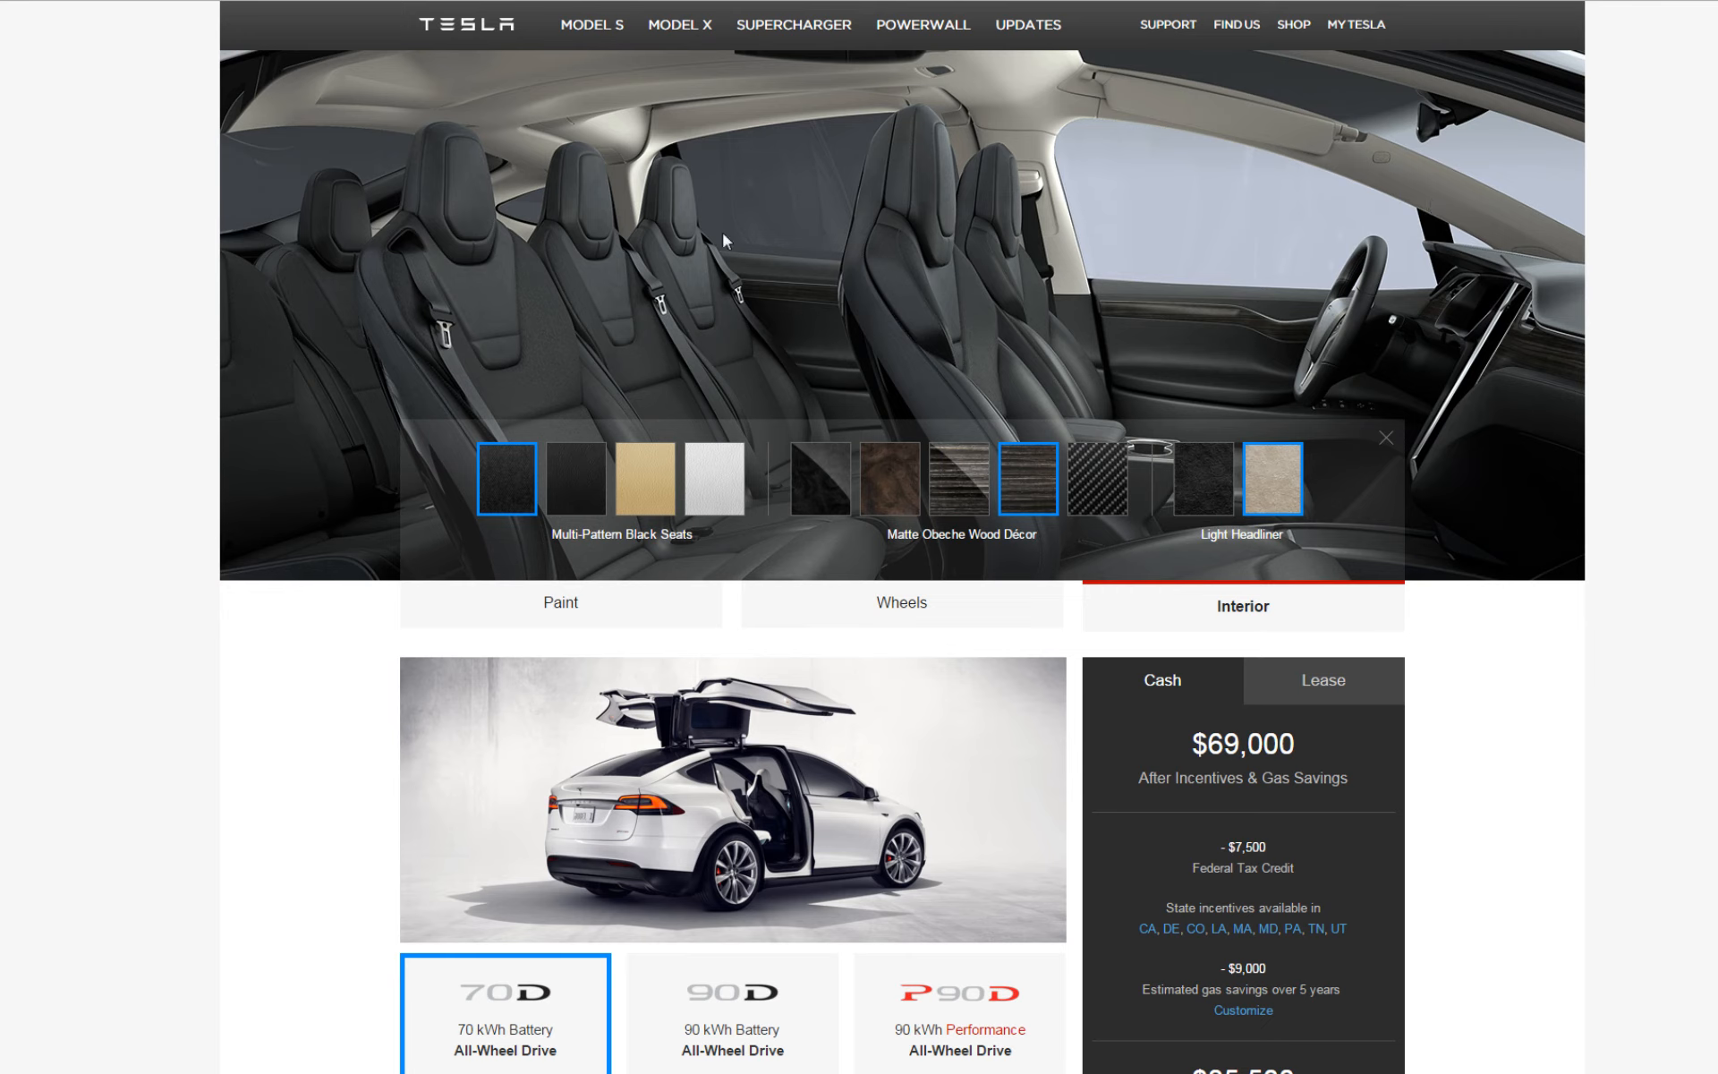
pyautogui.moveTo(1101, 219)
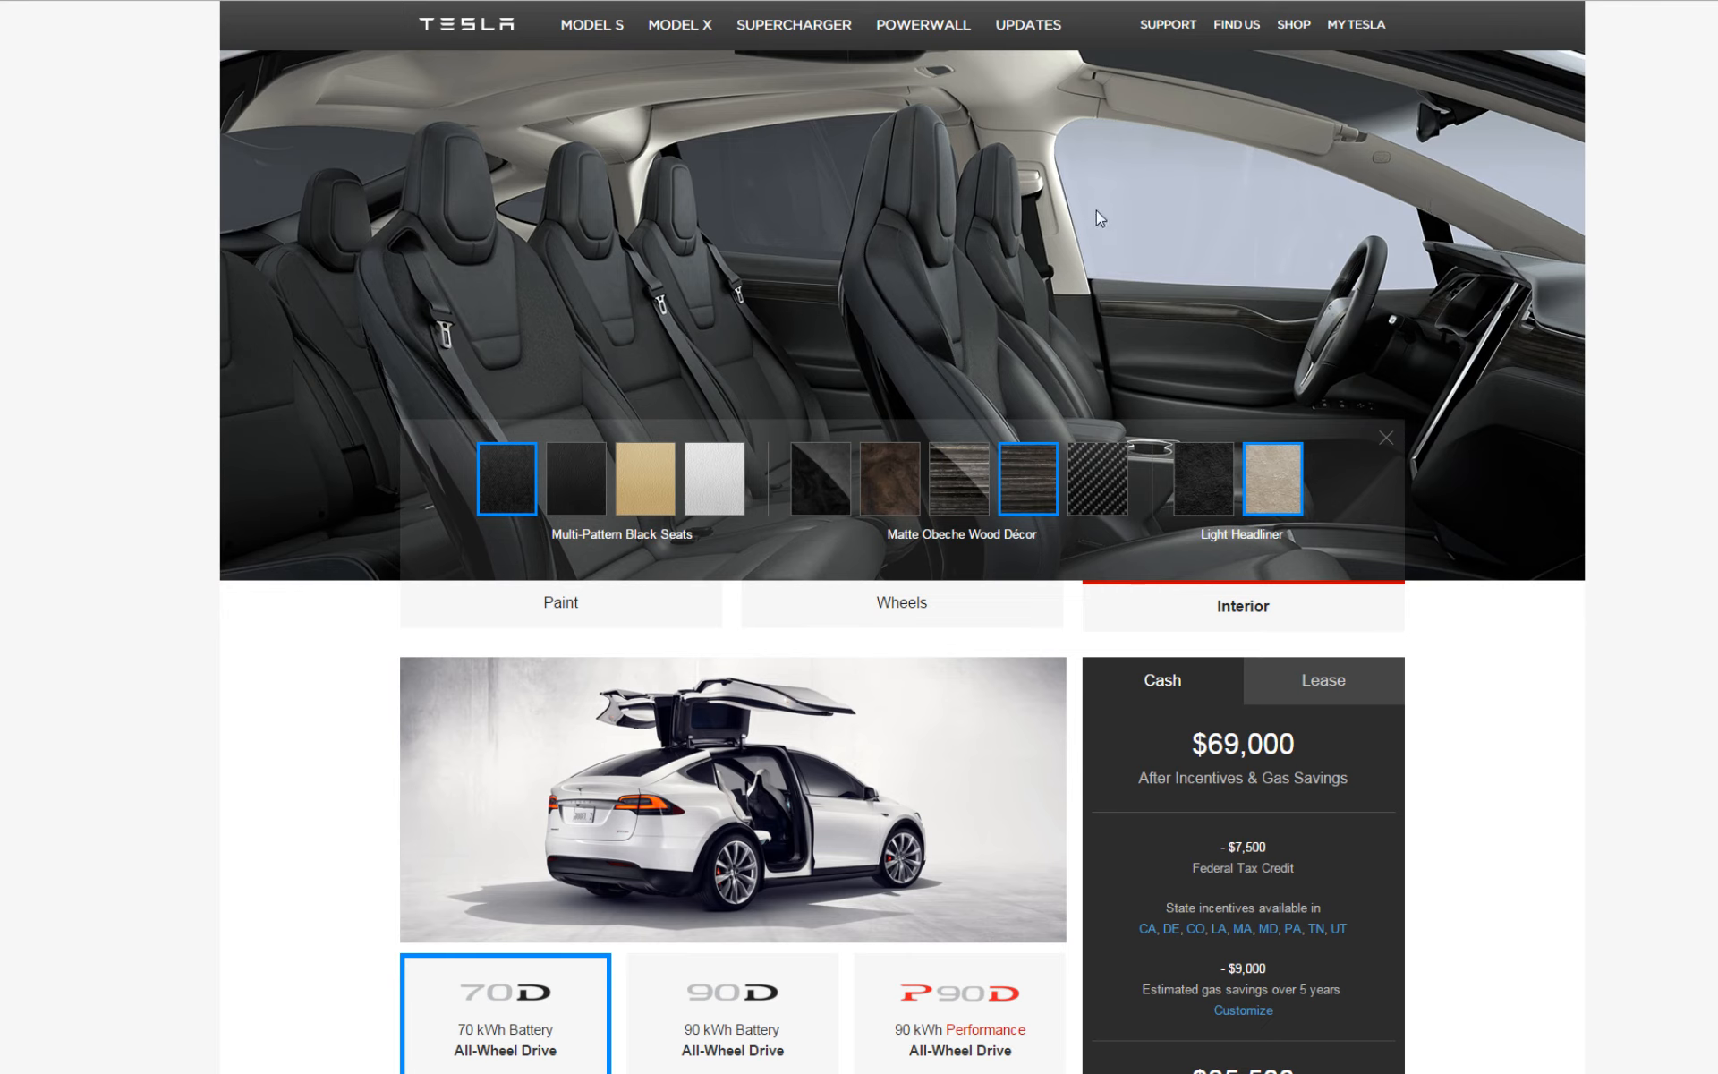
pyautogui.moveTo(1400, 292)
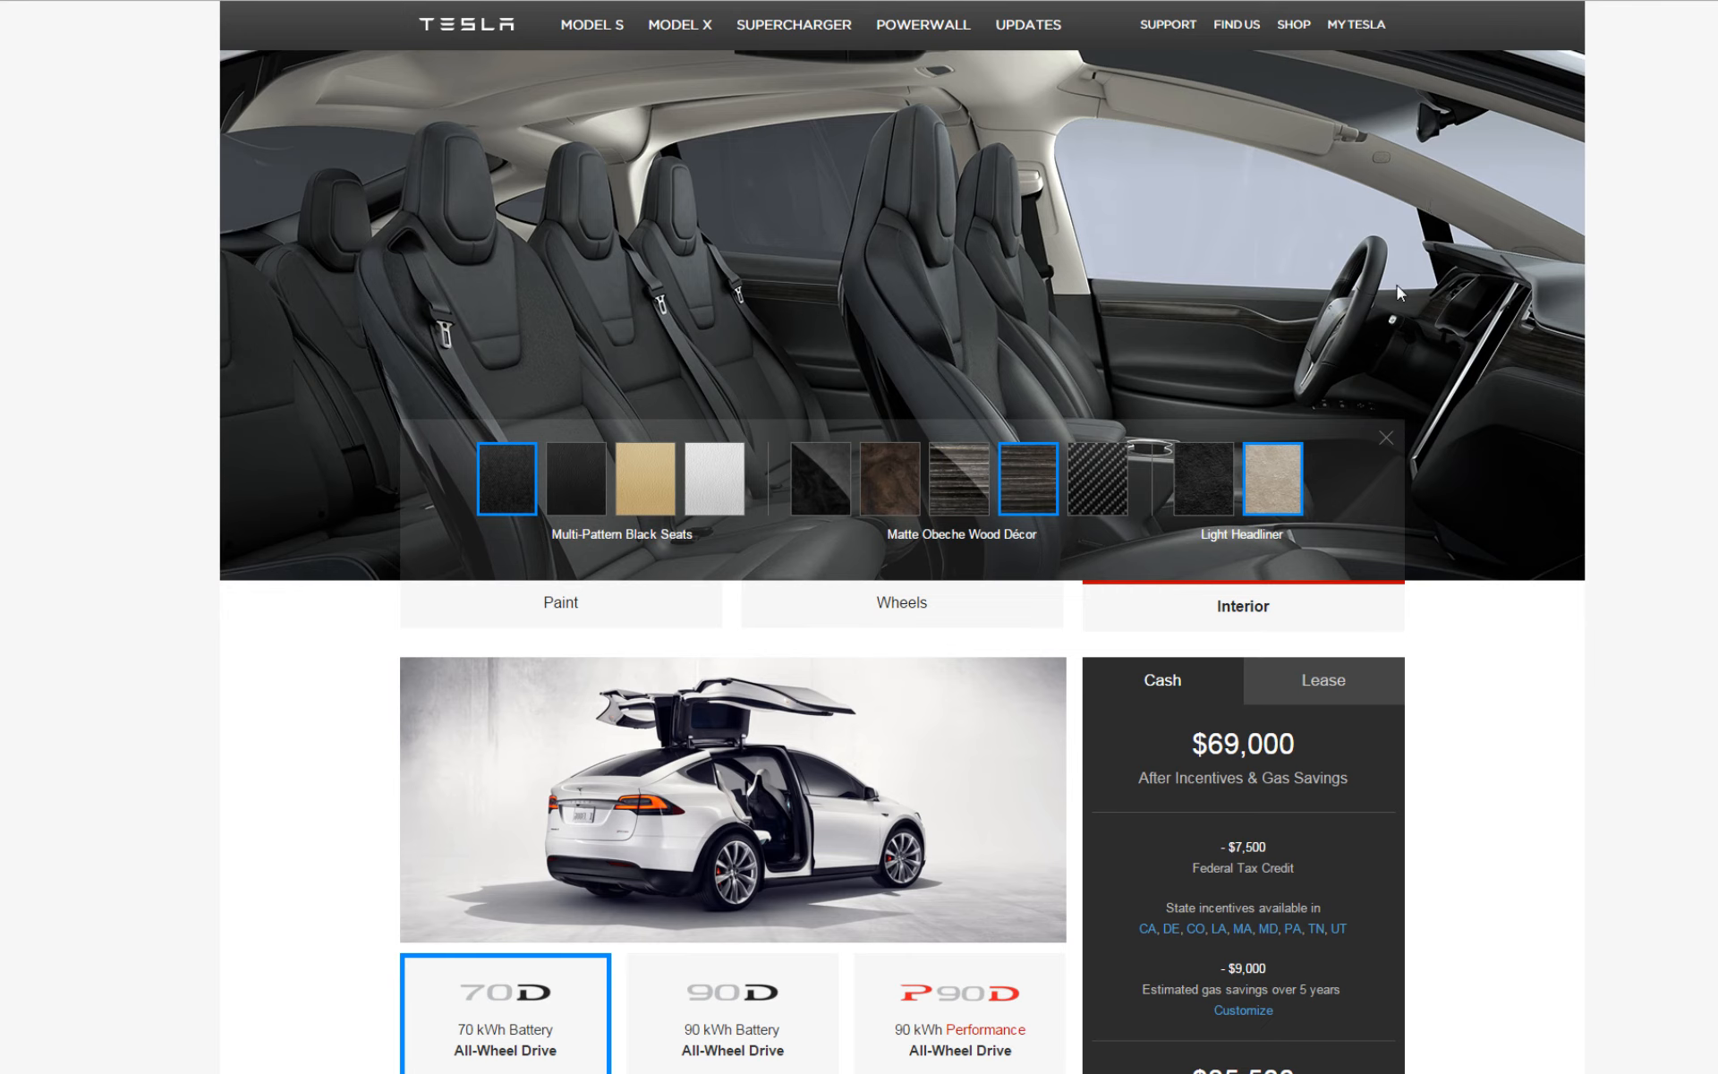
pyautogui.moveTo(1205, 494)
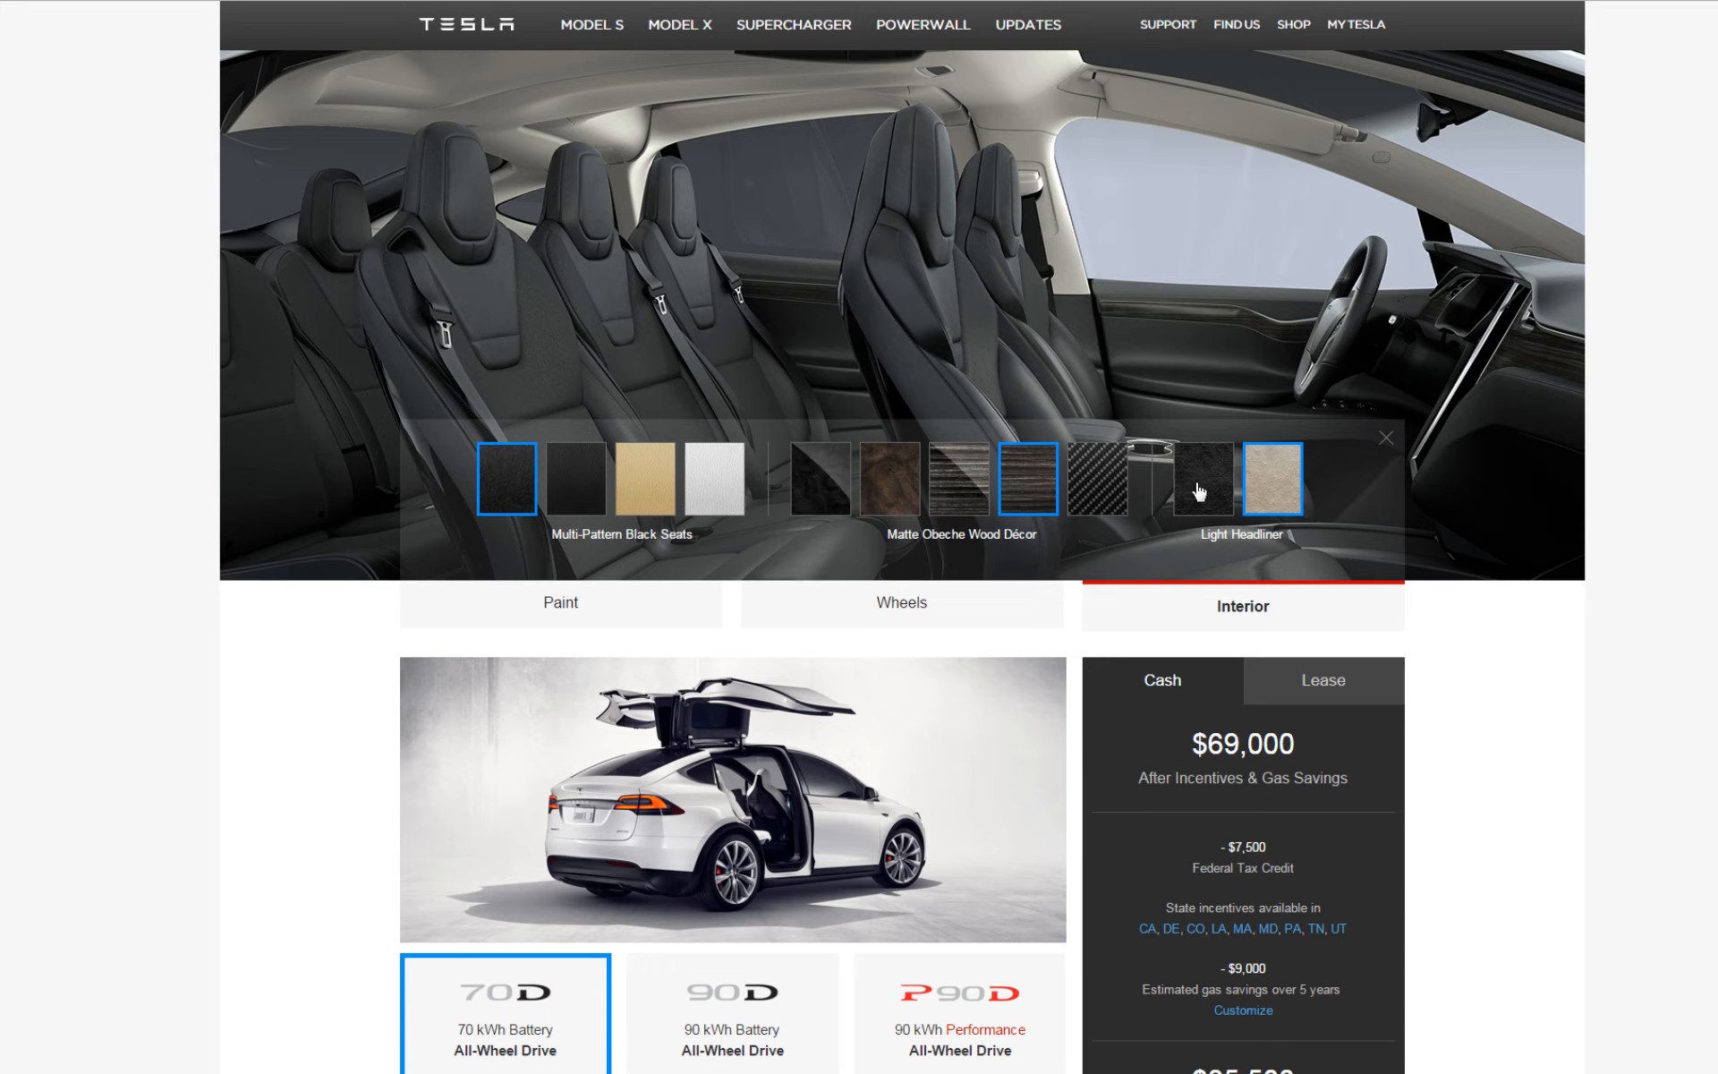
pyautogui.click(1203, 480)
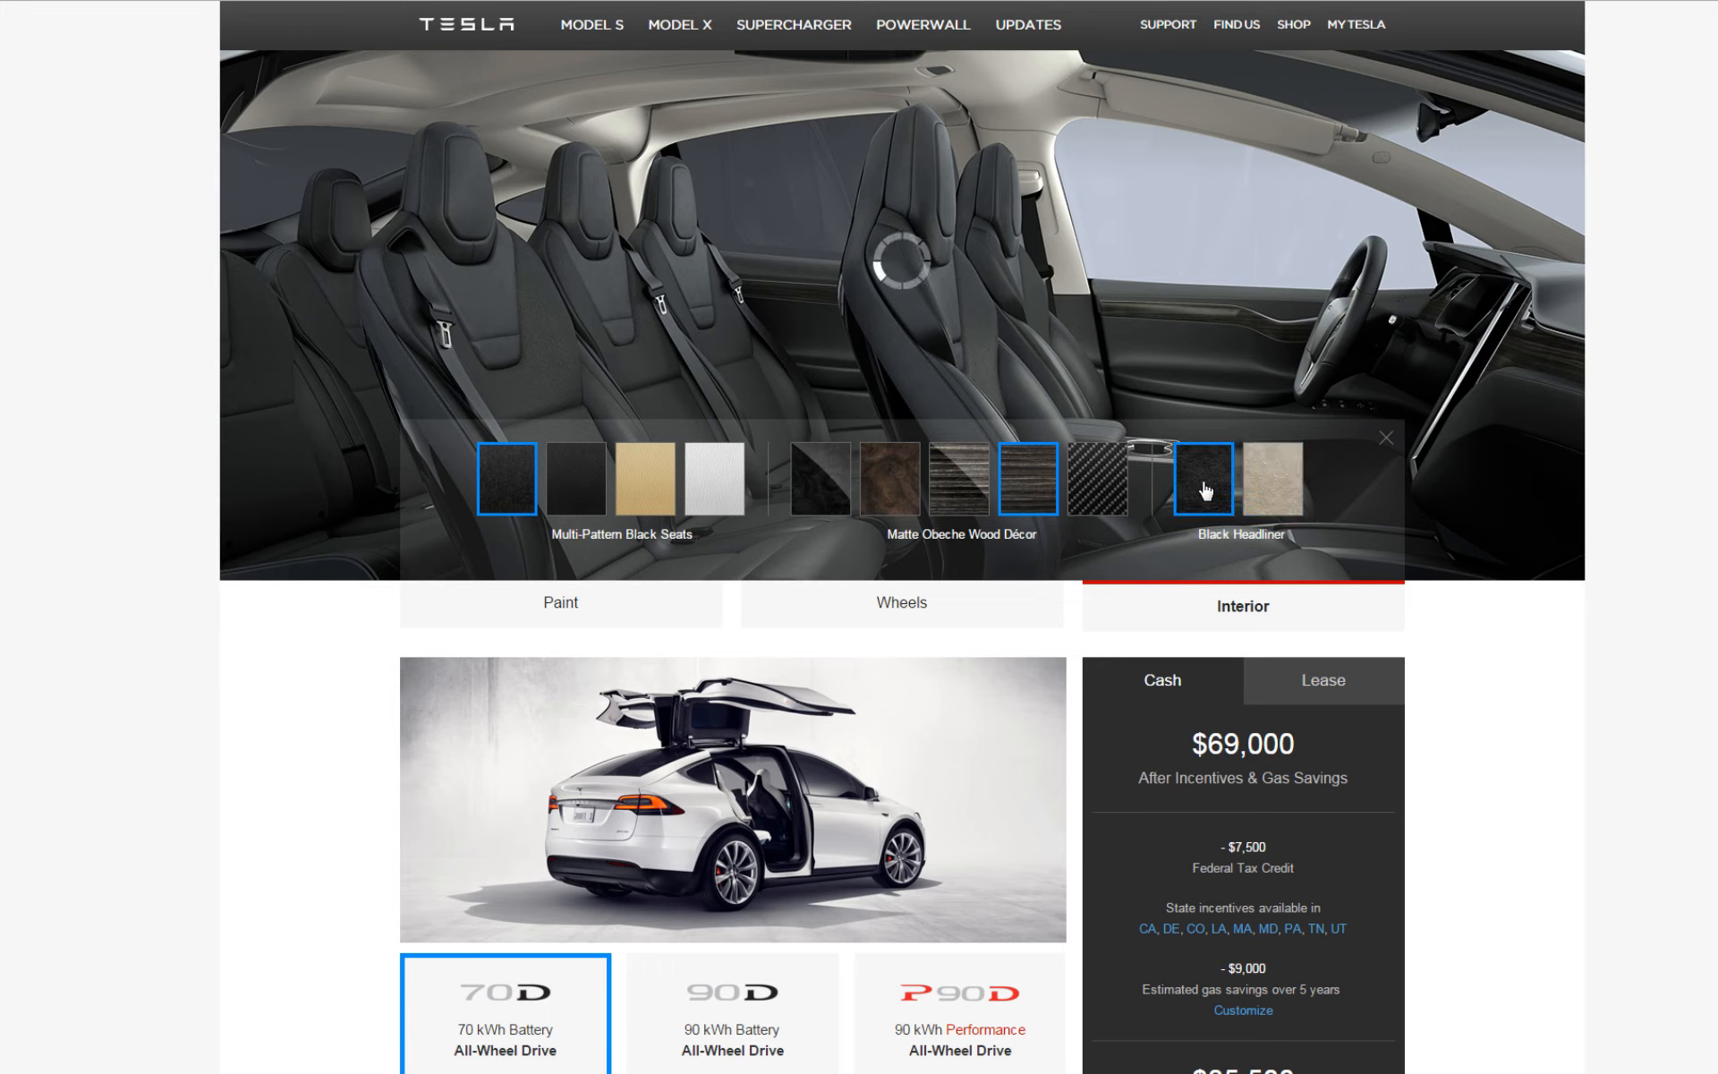
pyautogui.click(1203, 480)
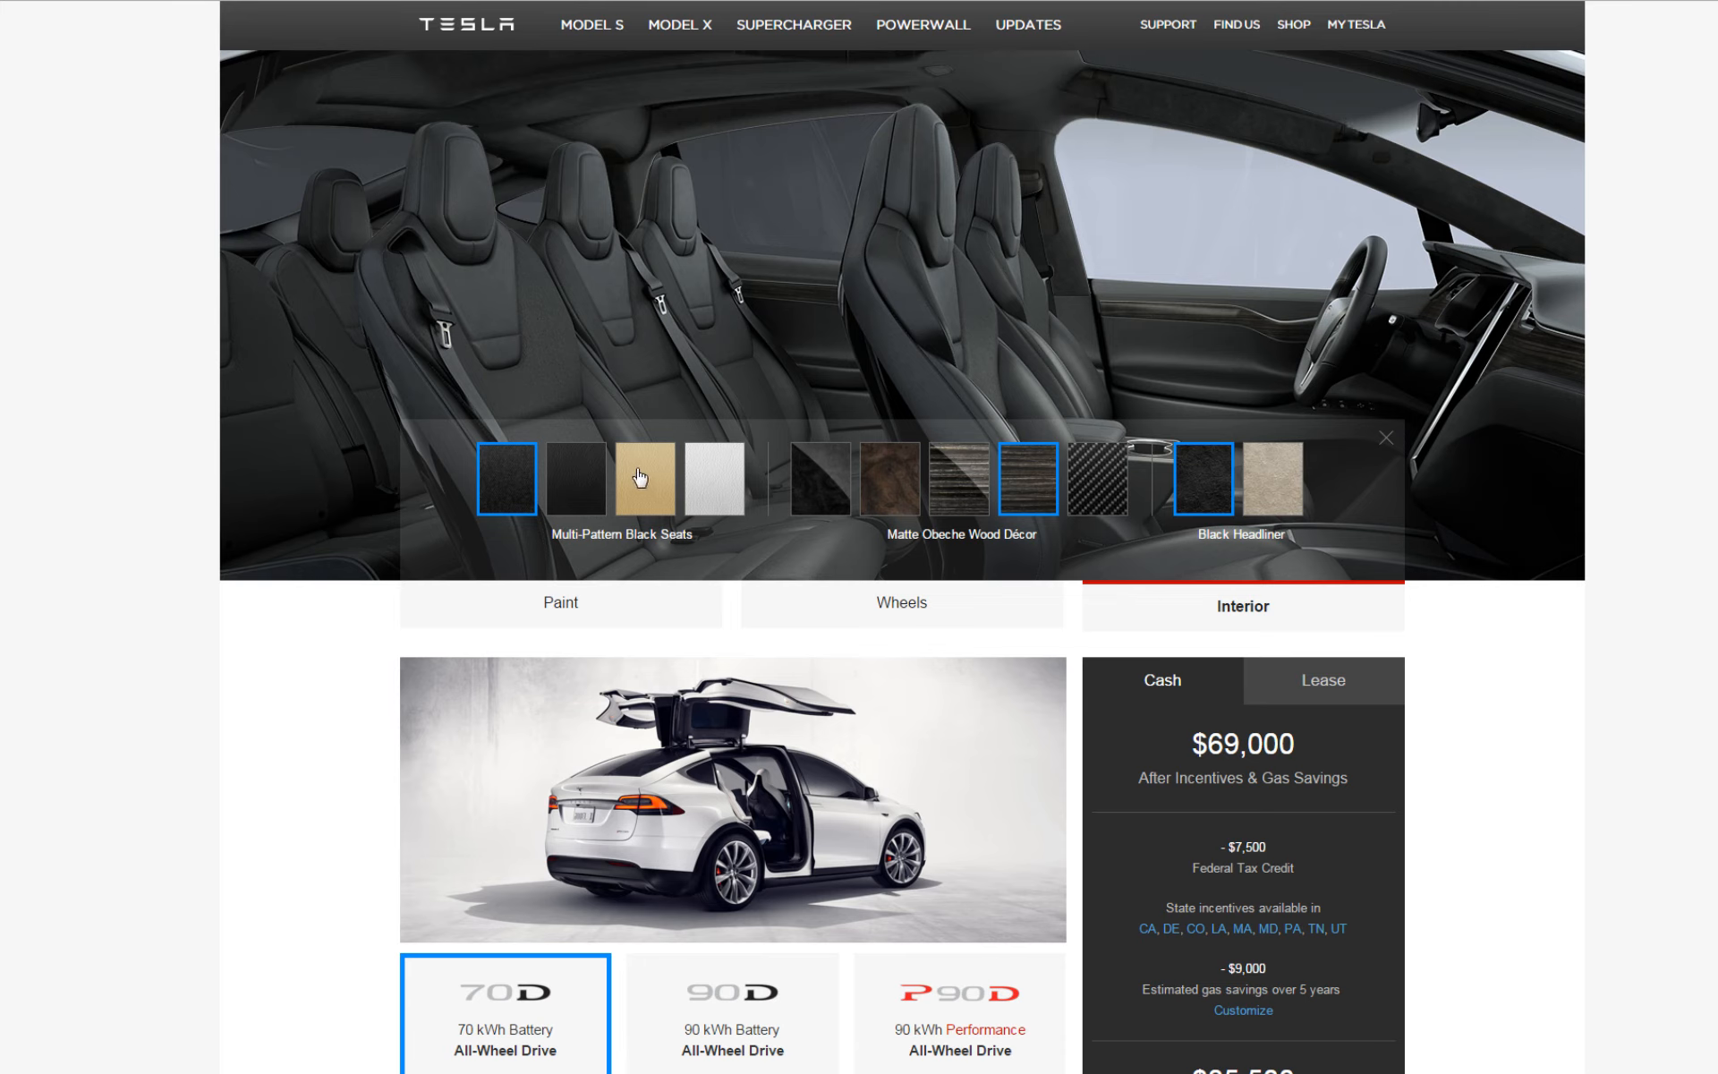
pyautogui.moveTo(1383, 322)
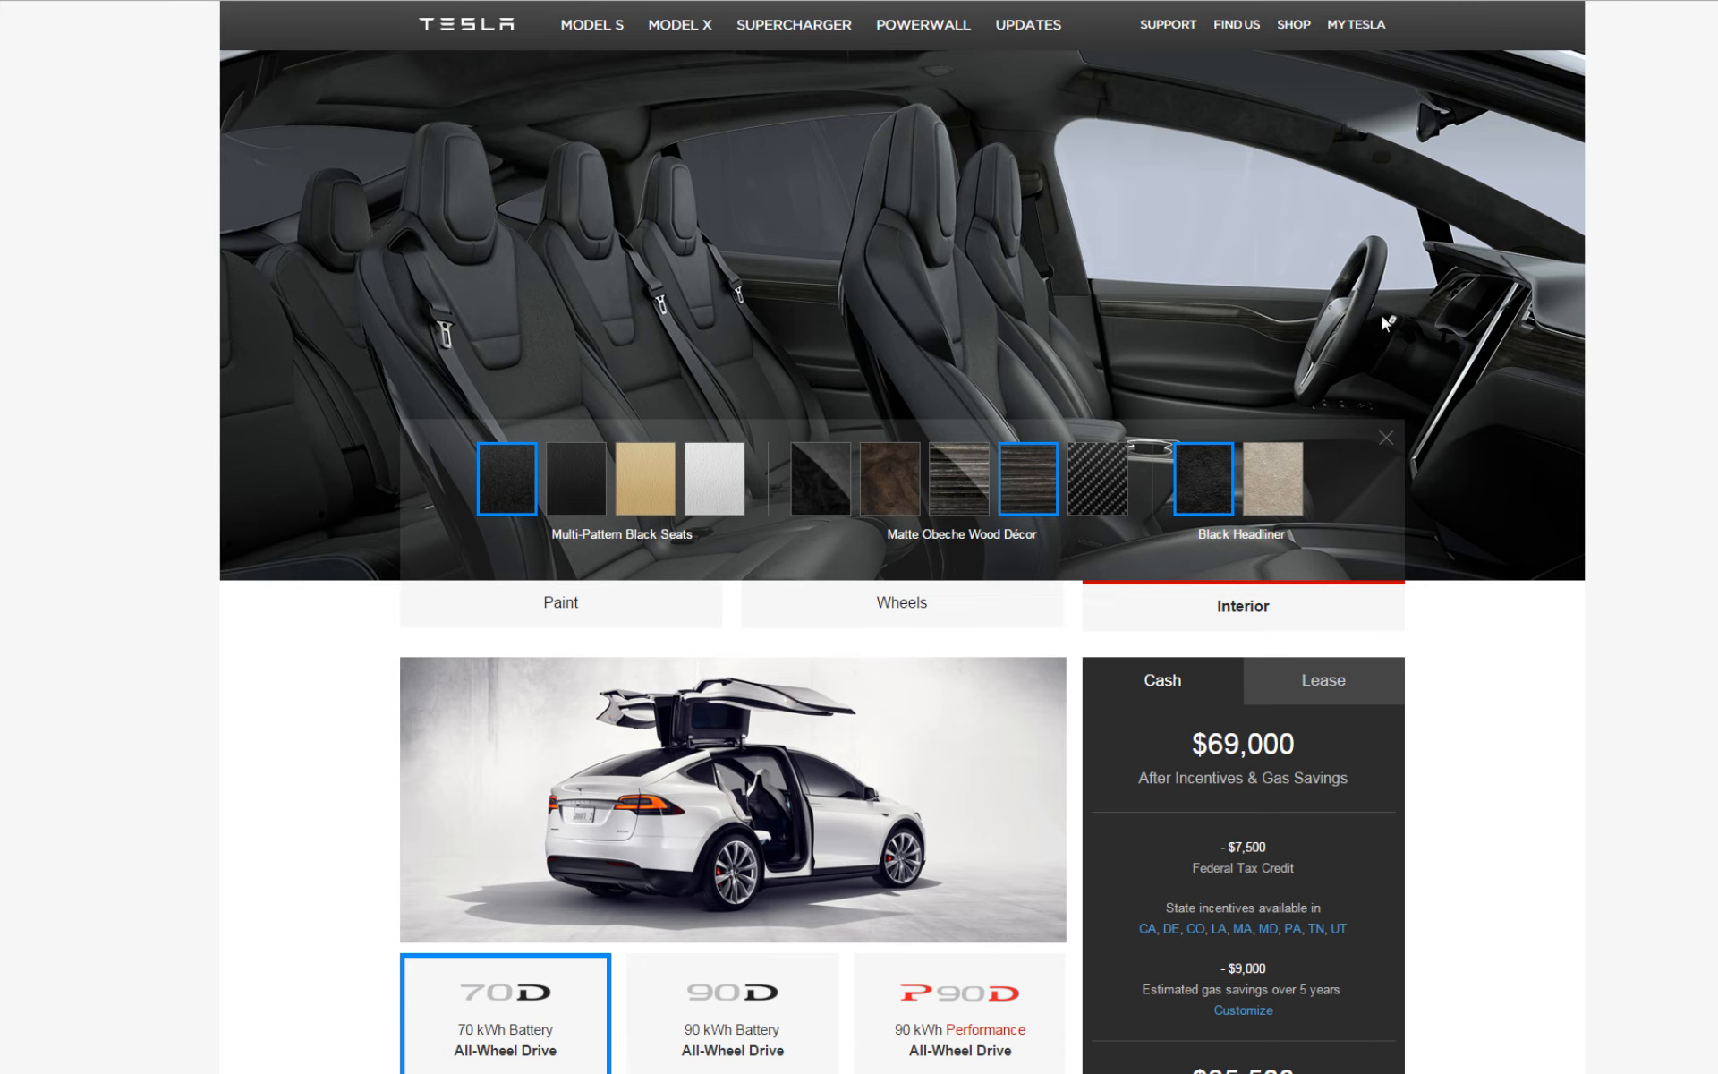
pyautogui.moveTo(506, 507)
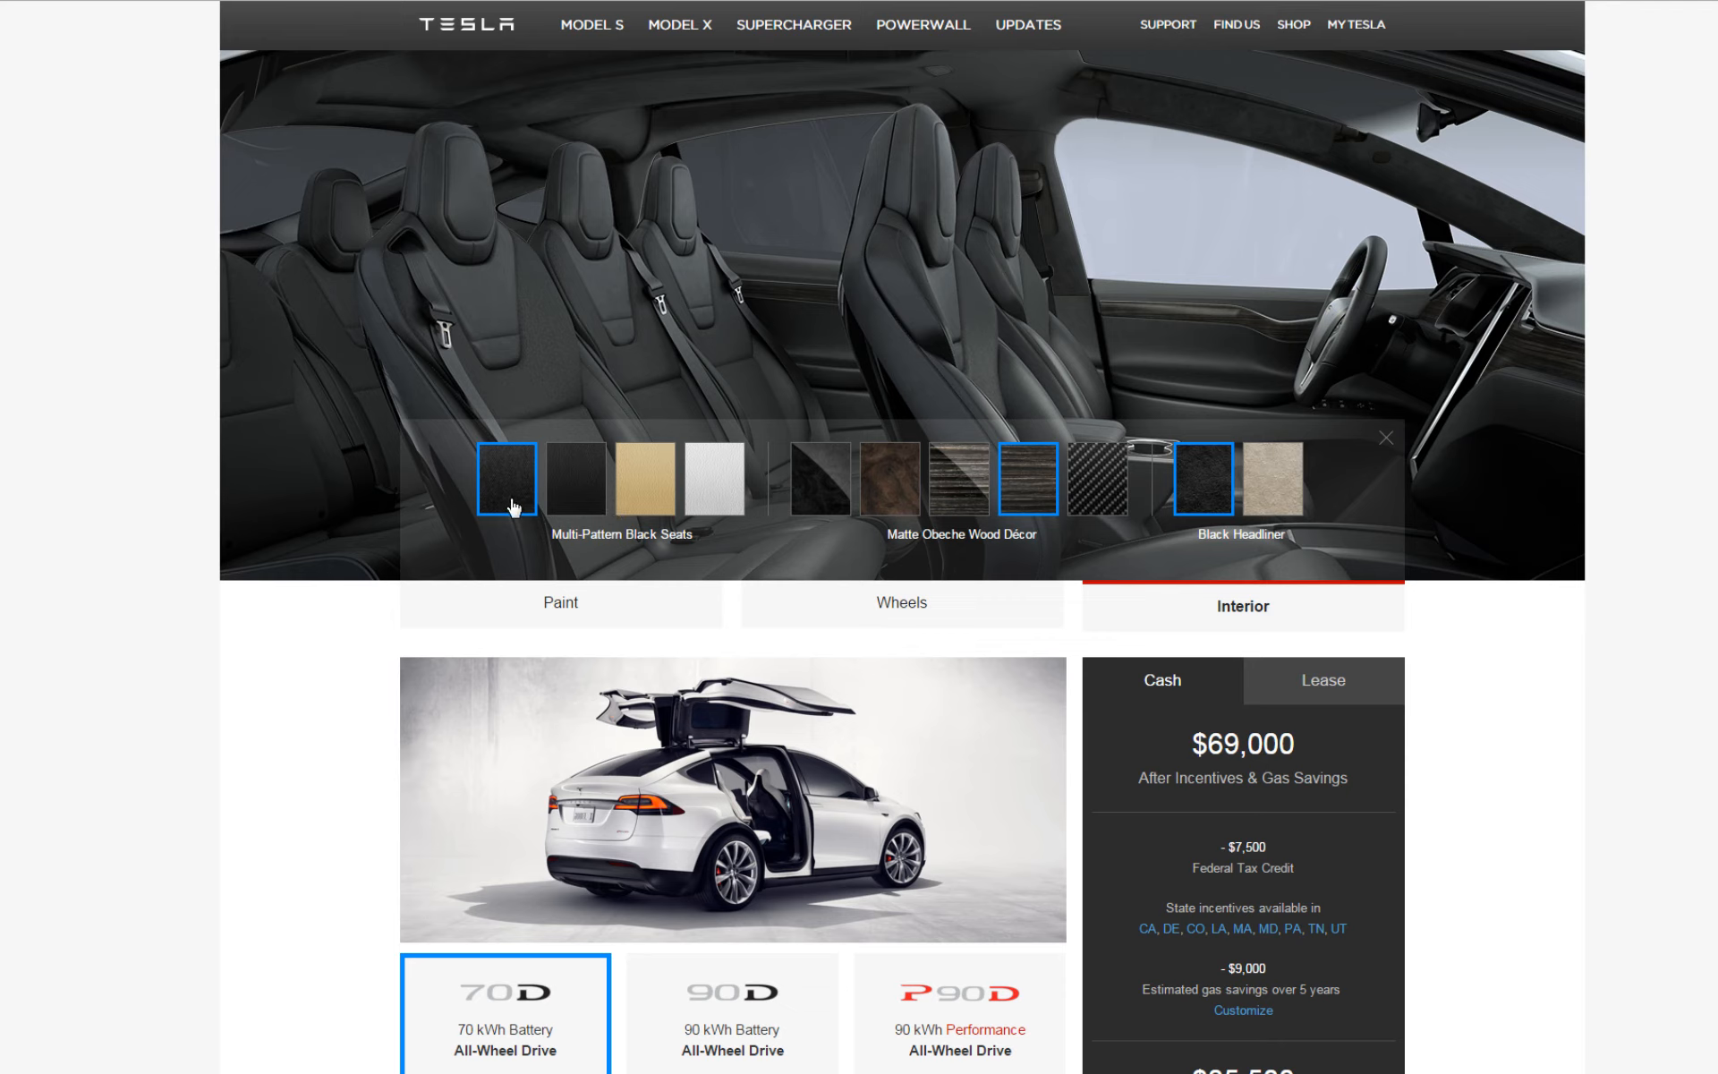
pyautogui.click(575, 482)
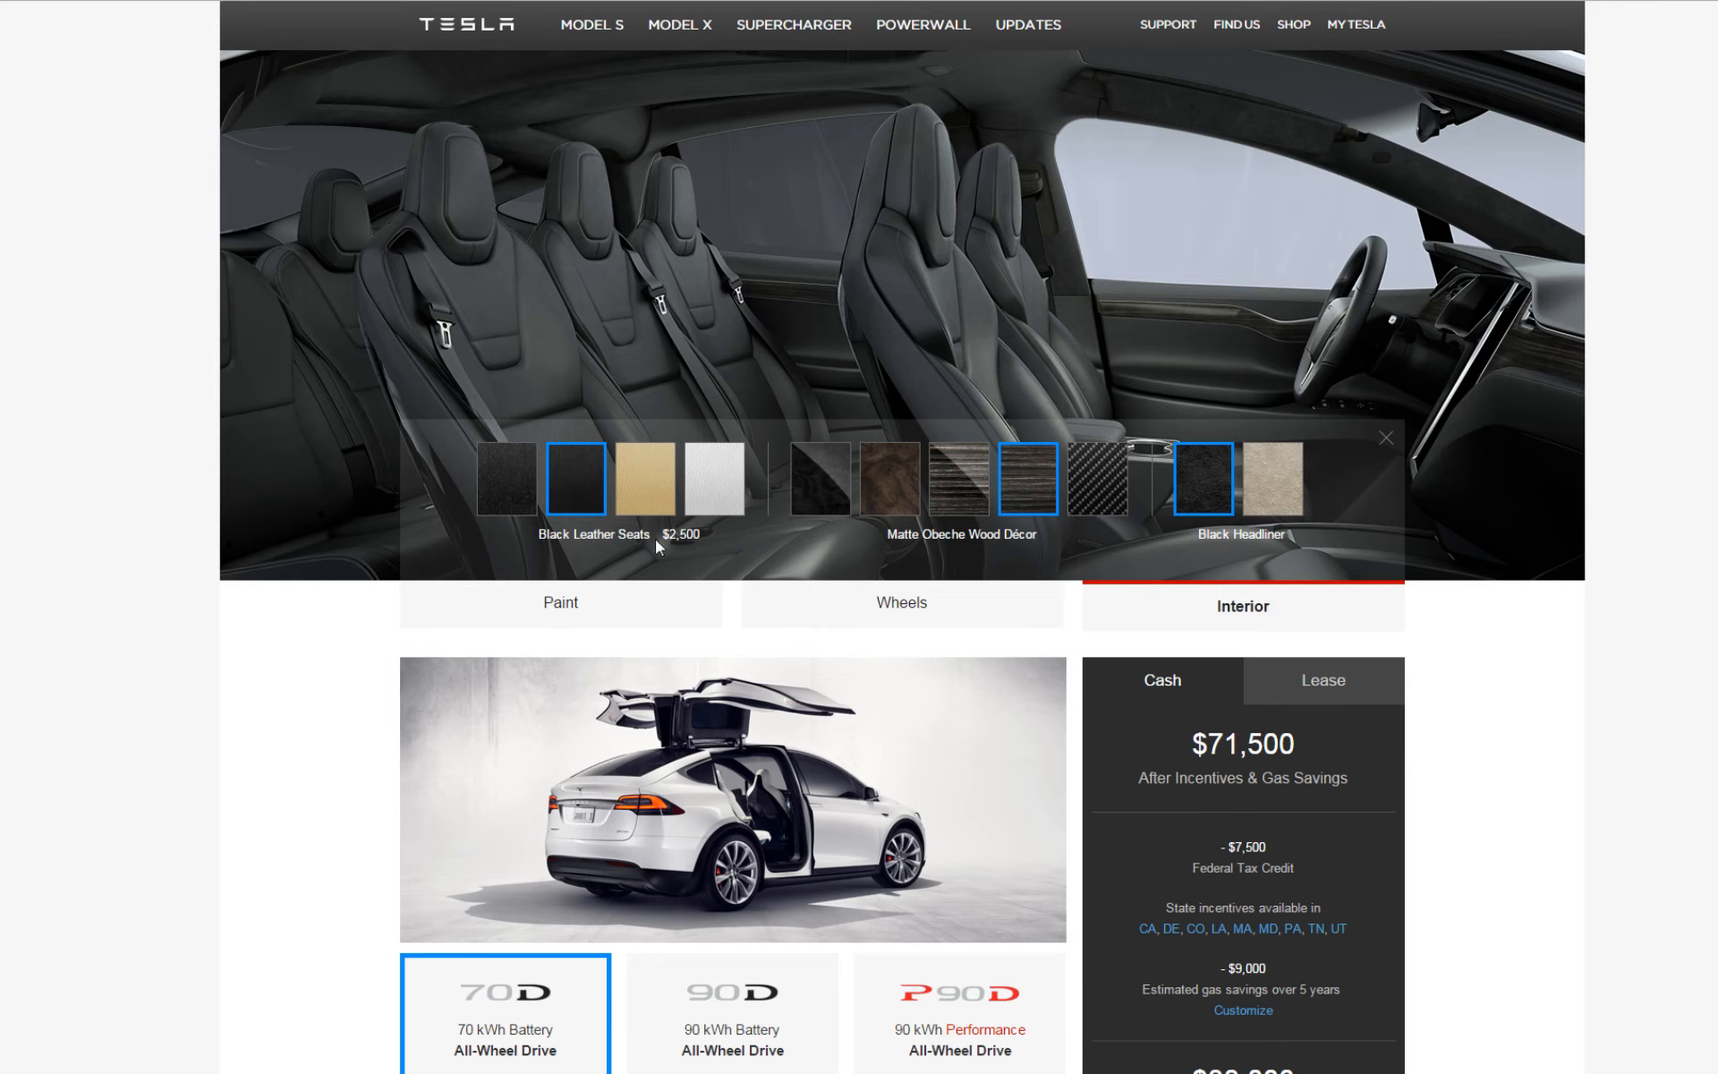
pyautogui.moveTo(647, 503)
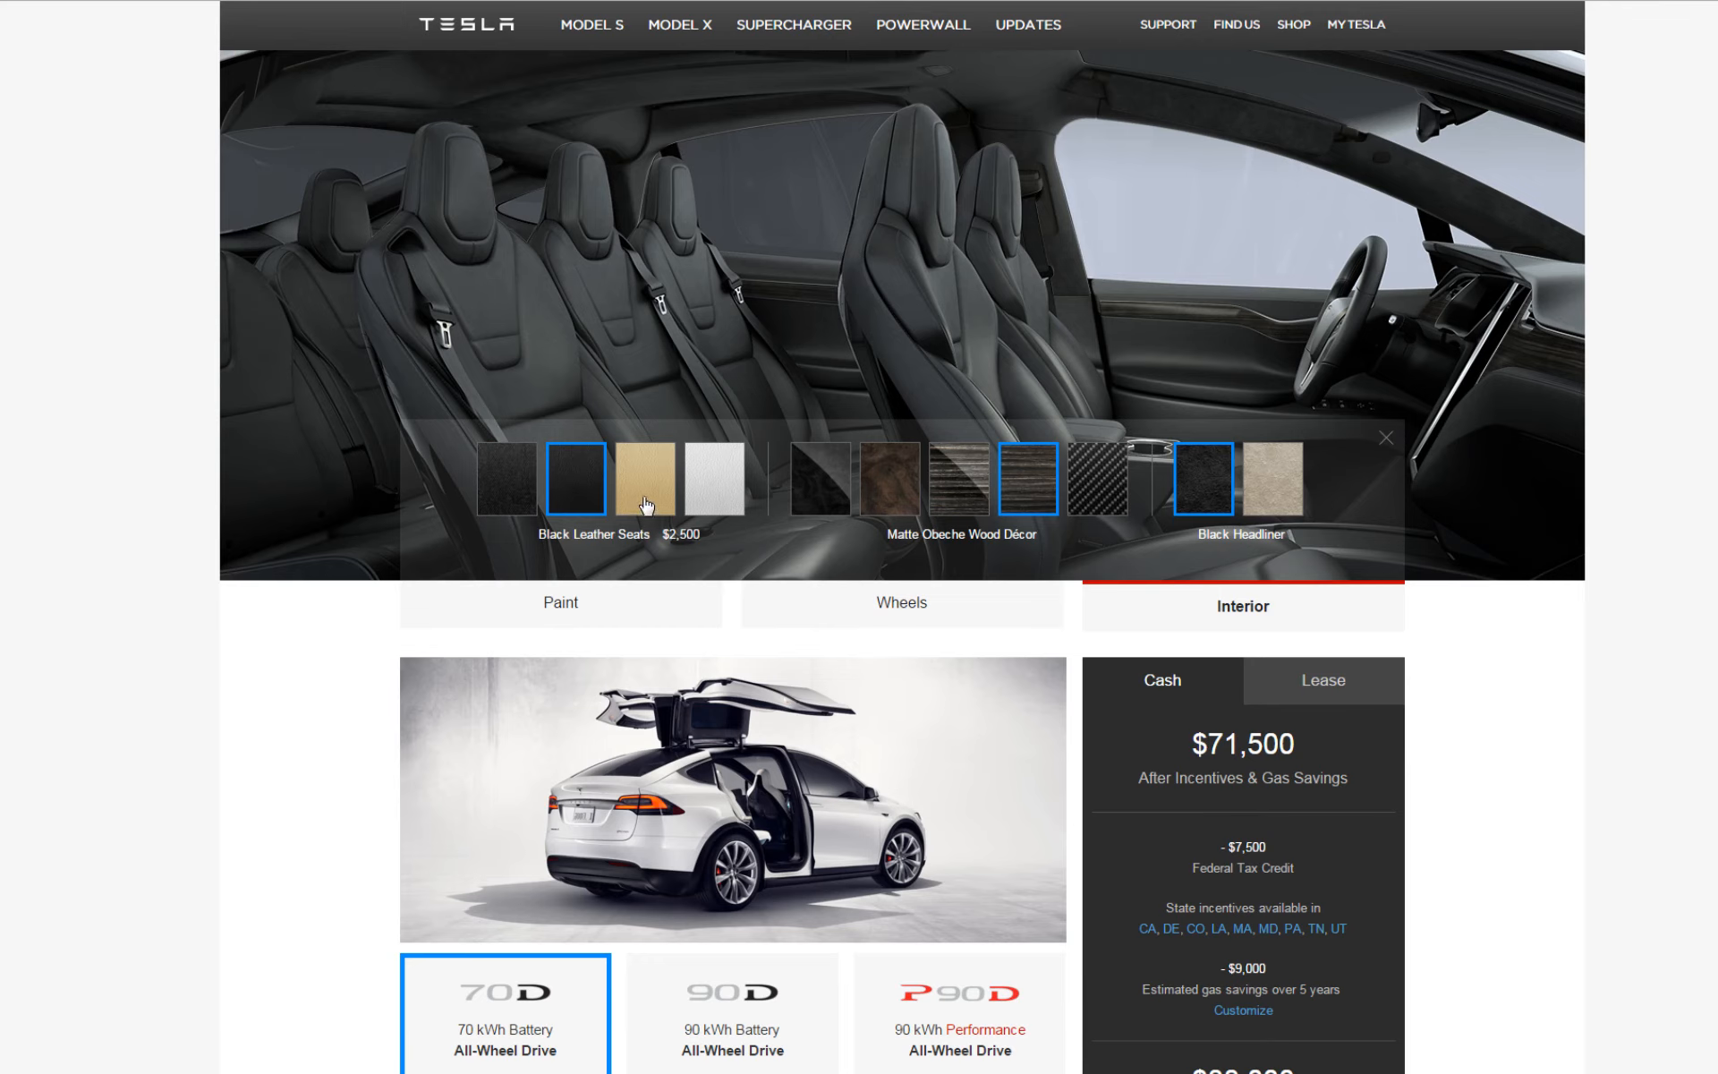
pyautogui.click(643, 488)
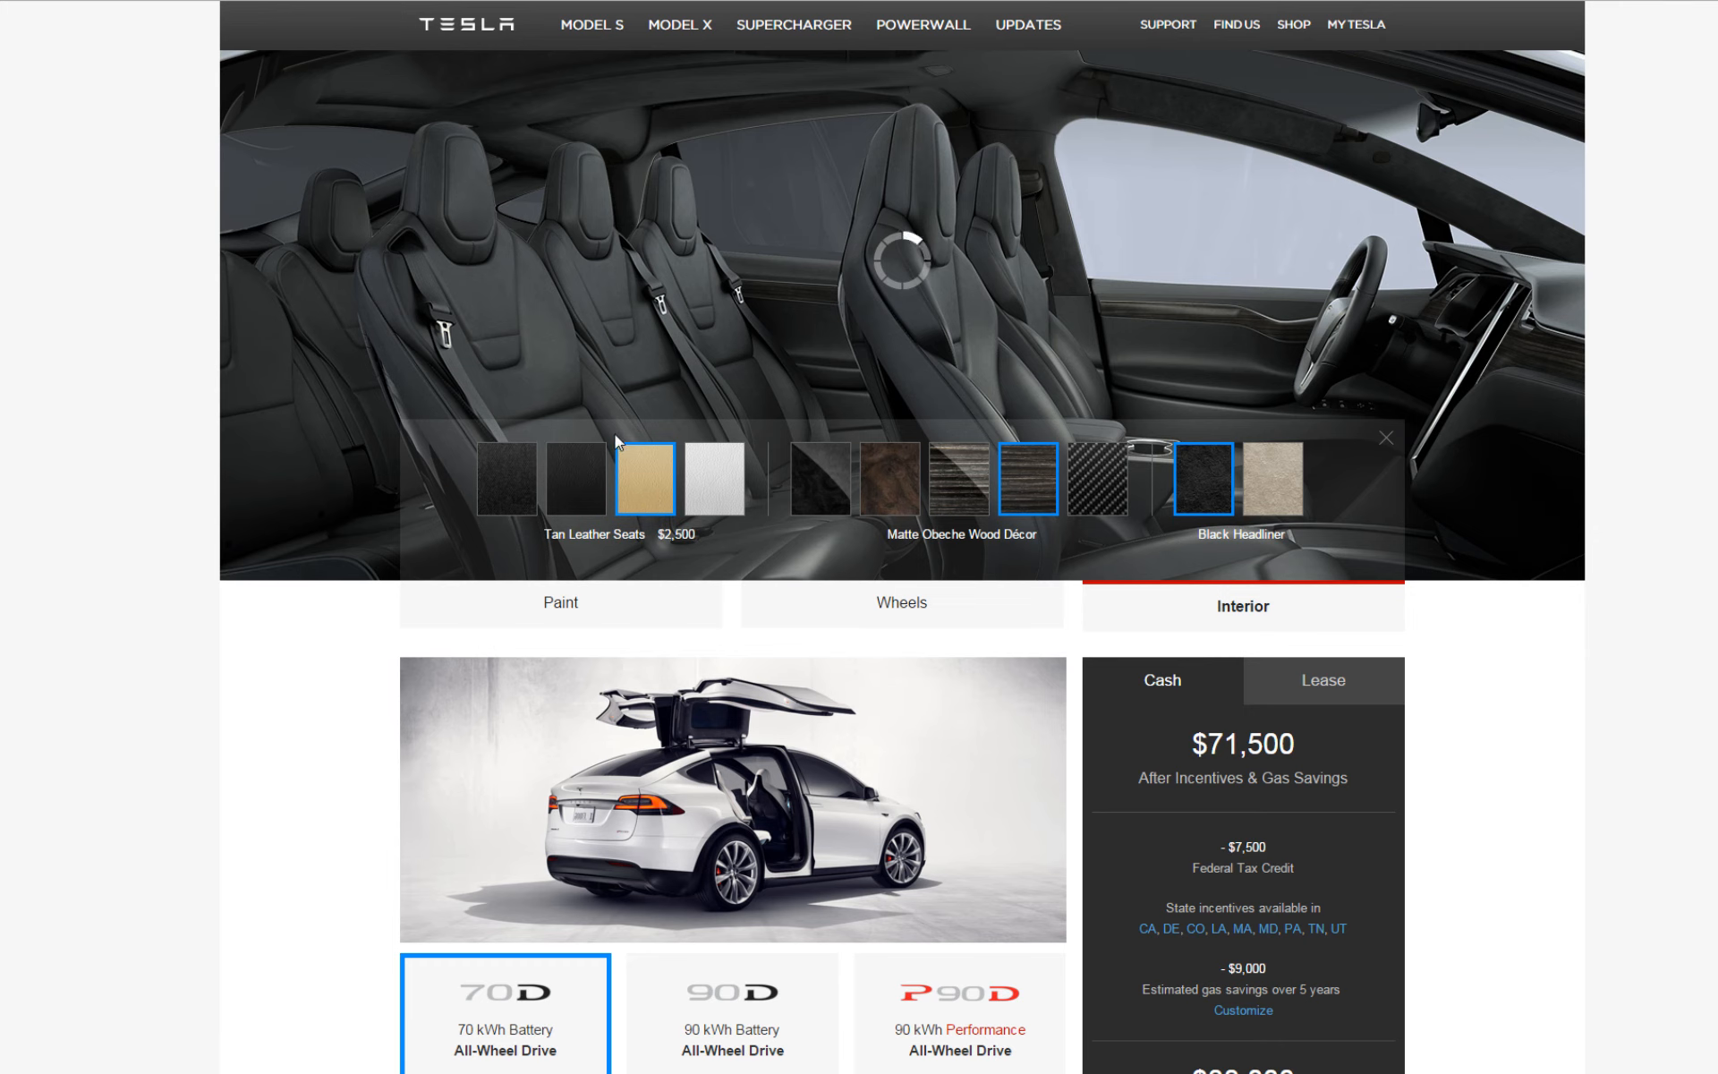
pyautogui.click(644, 485)
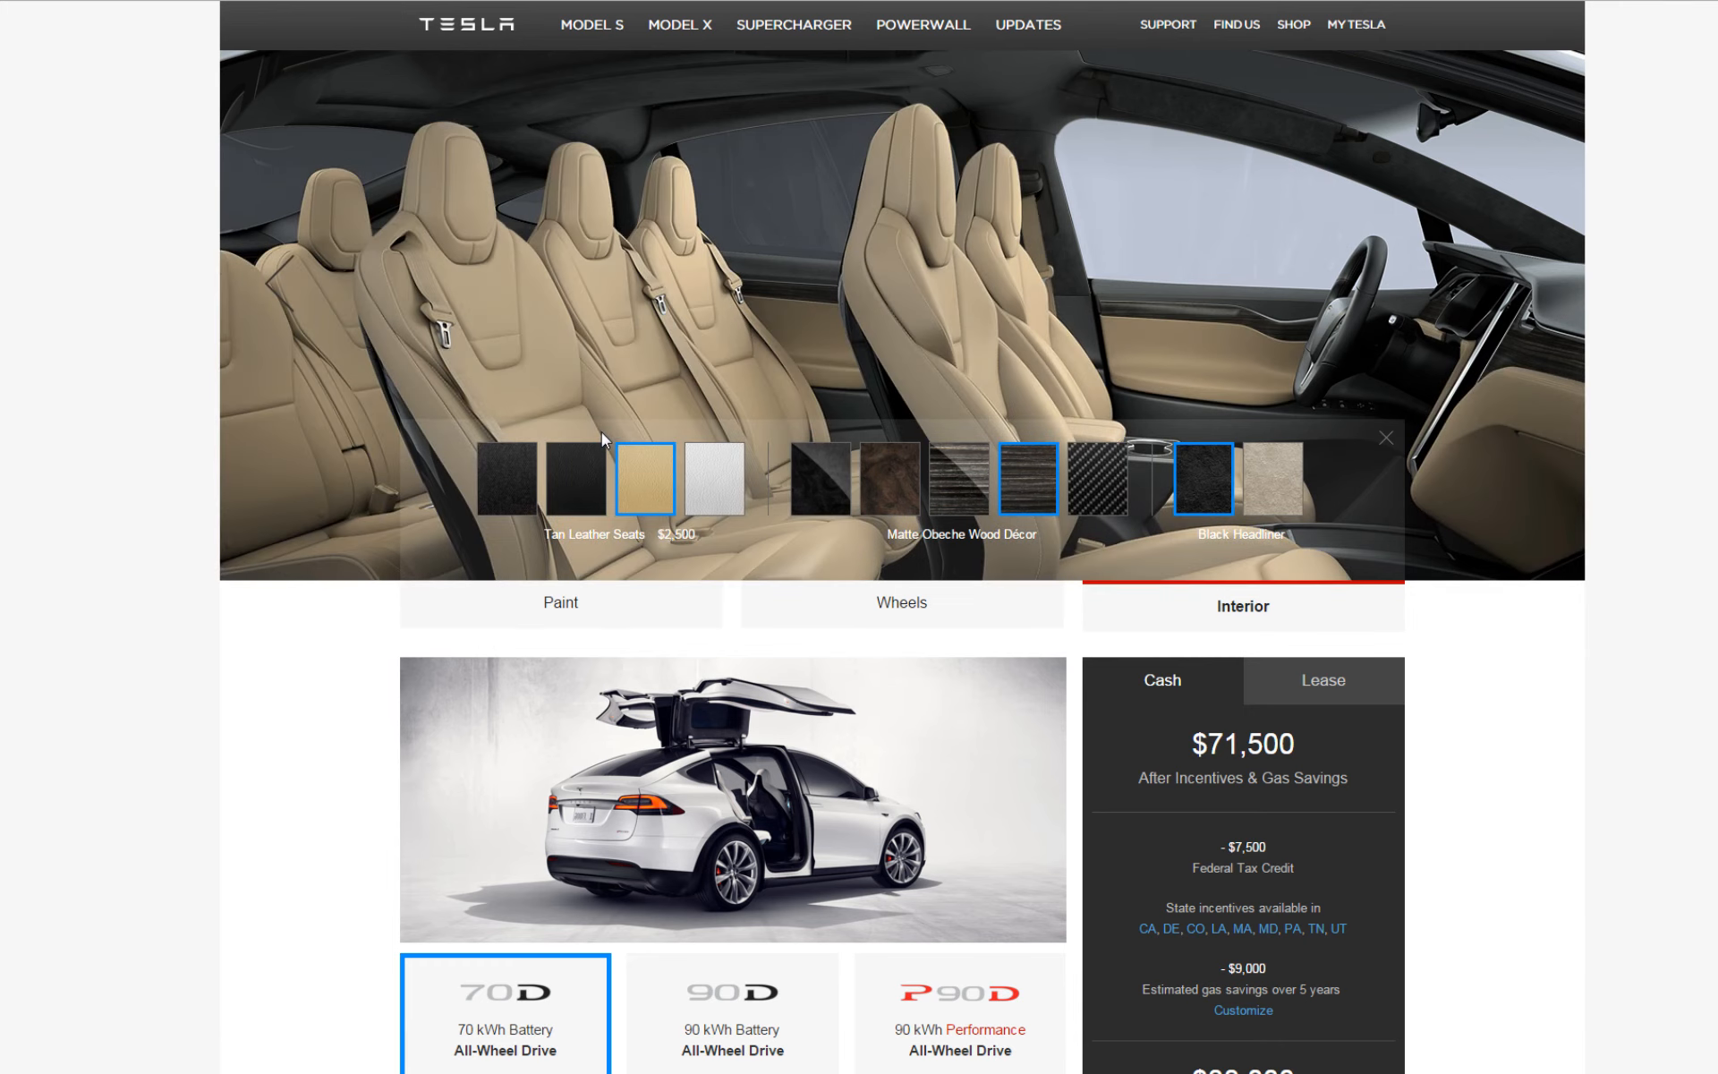
pyautogui.click(713, 480)
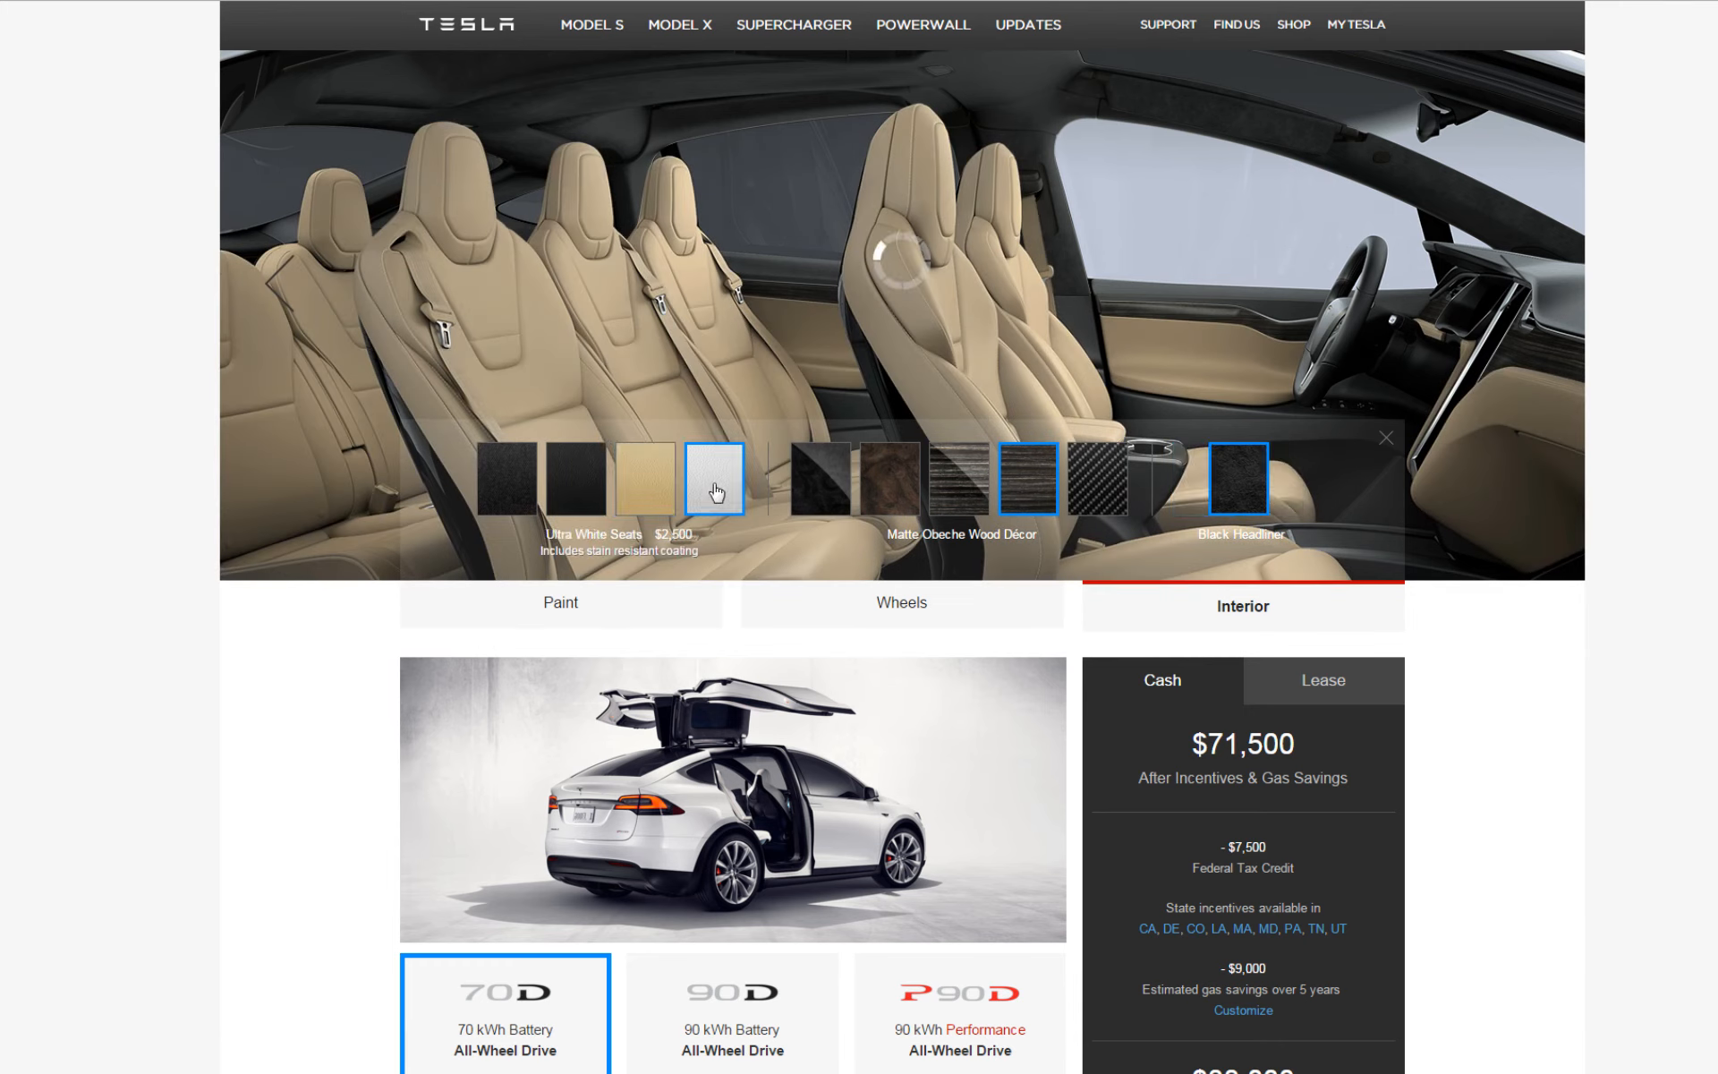
pyautogui.click(714, 481)
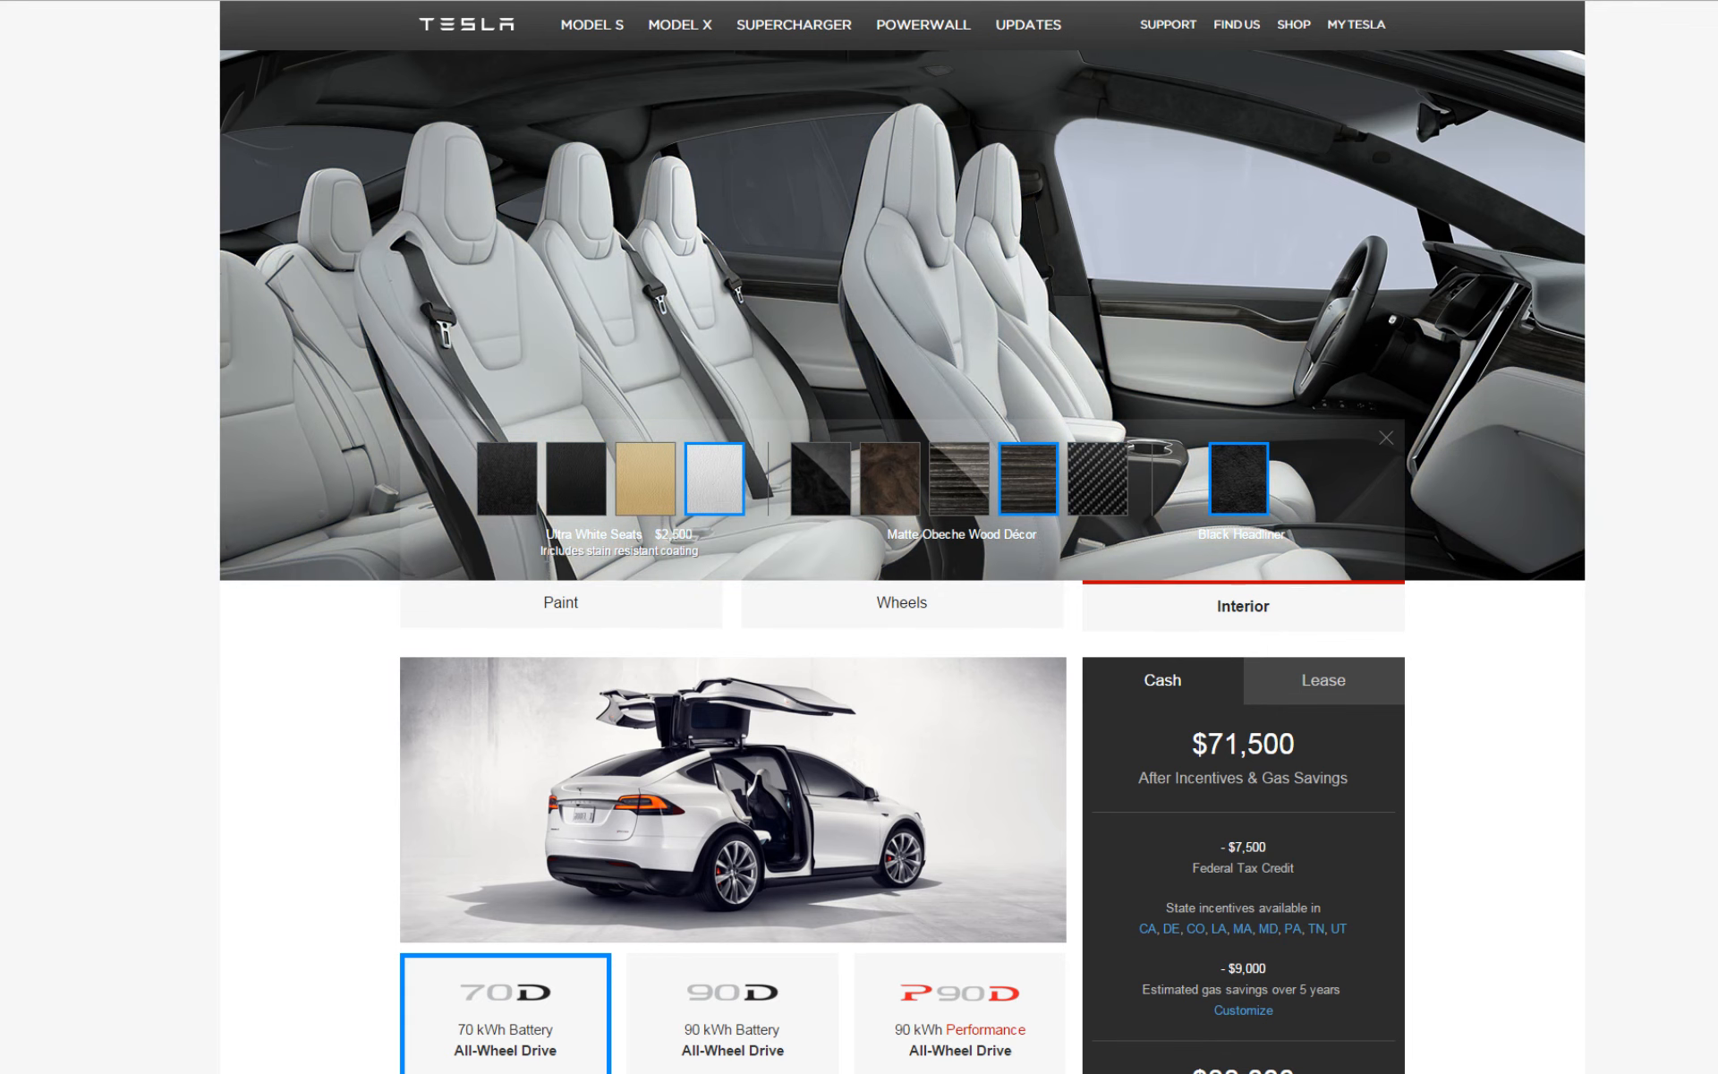
pyautogui.moveTo(697, 567)
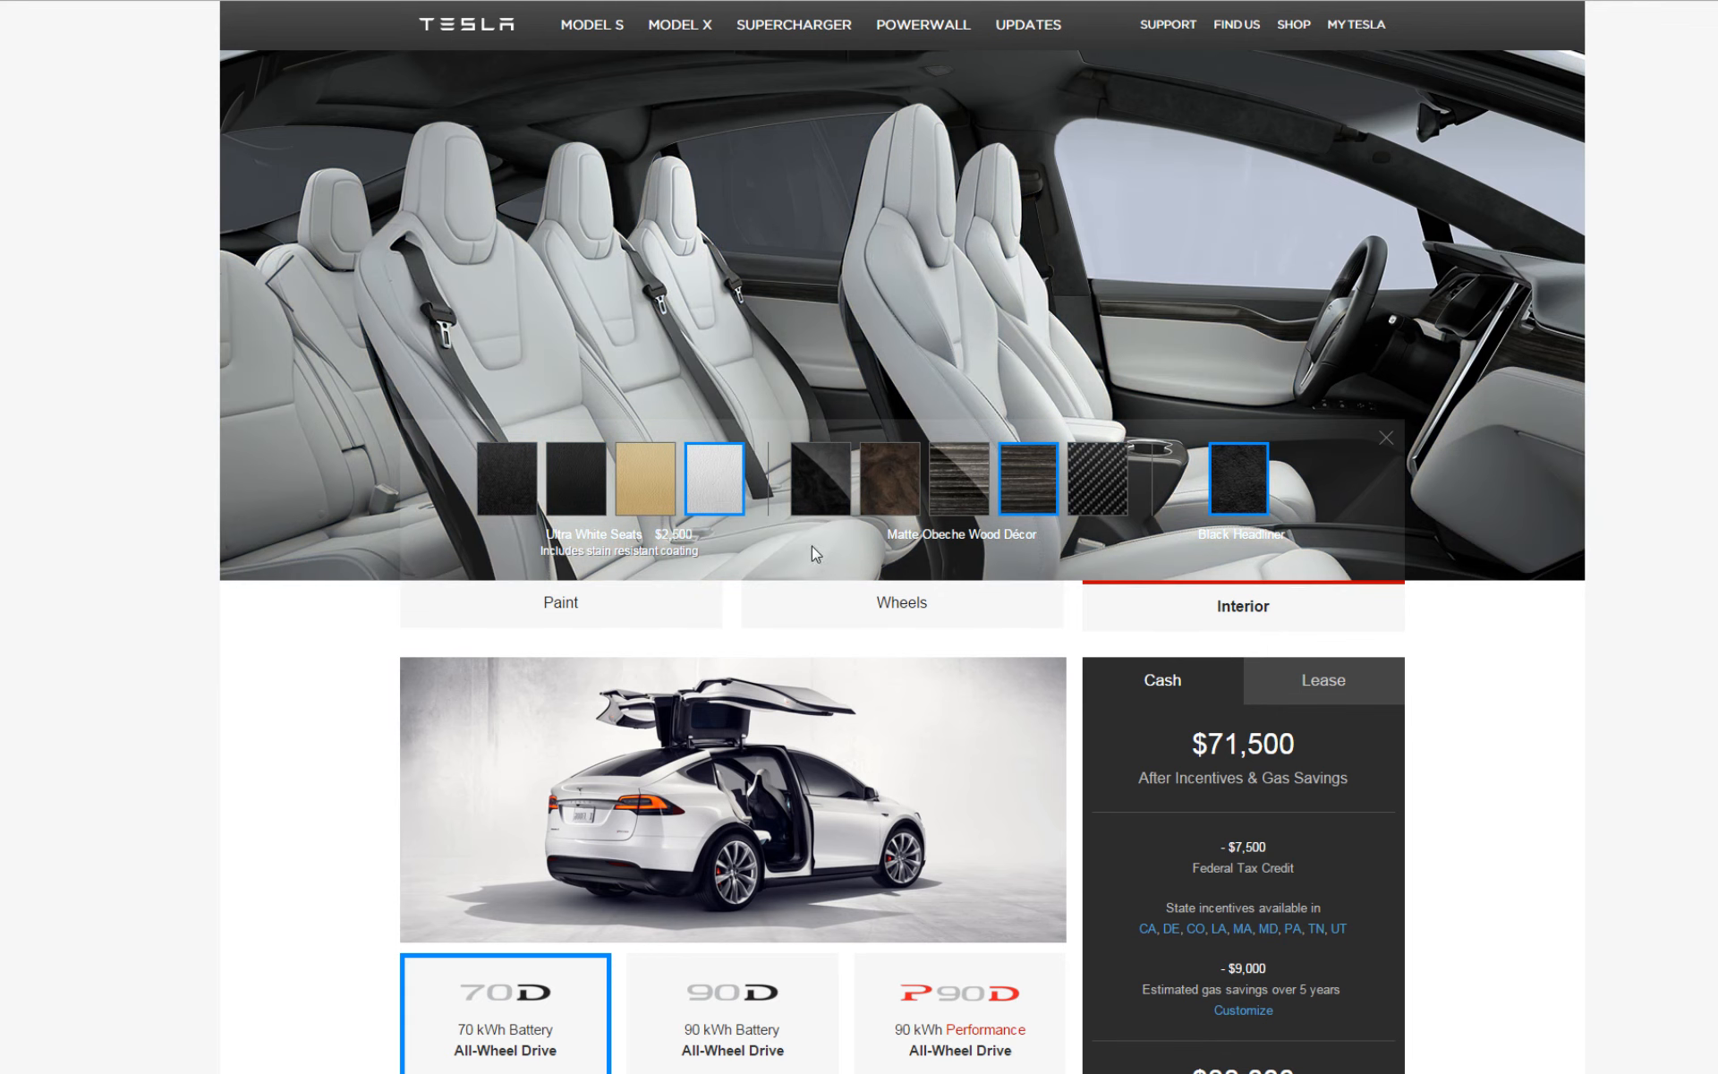
pyautogui.moveTo(568, 336)
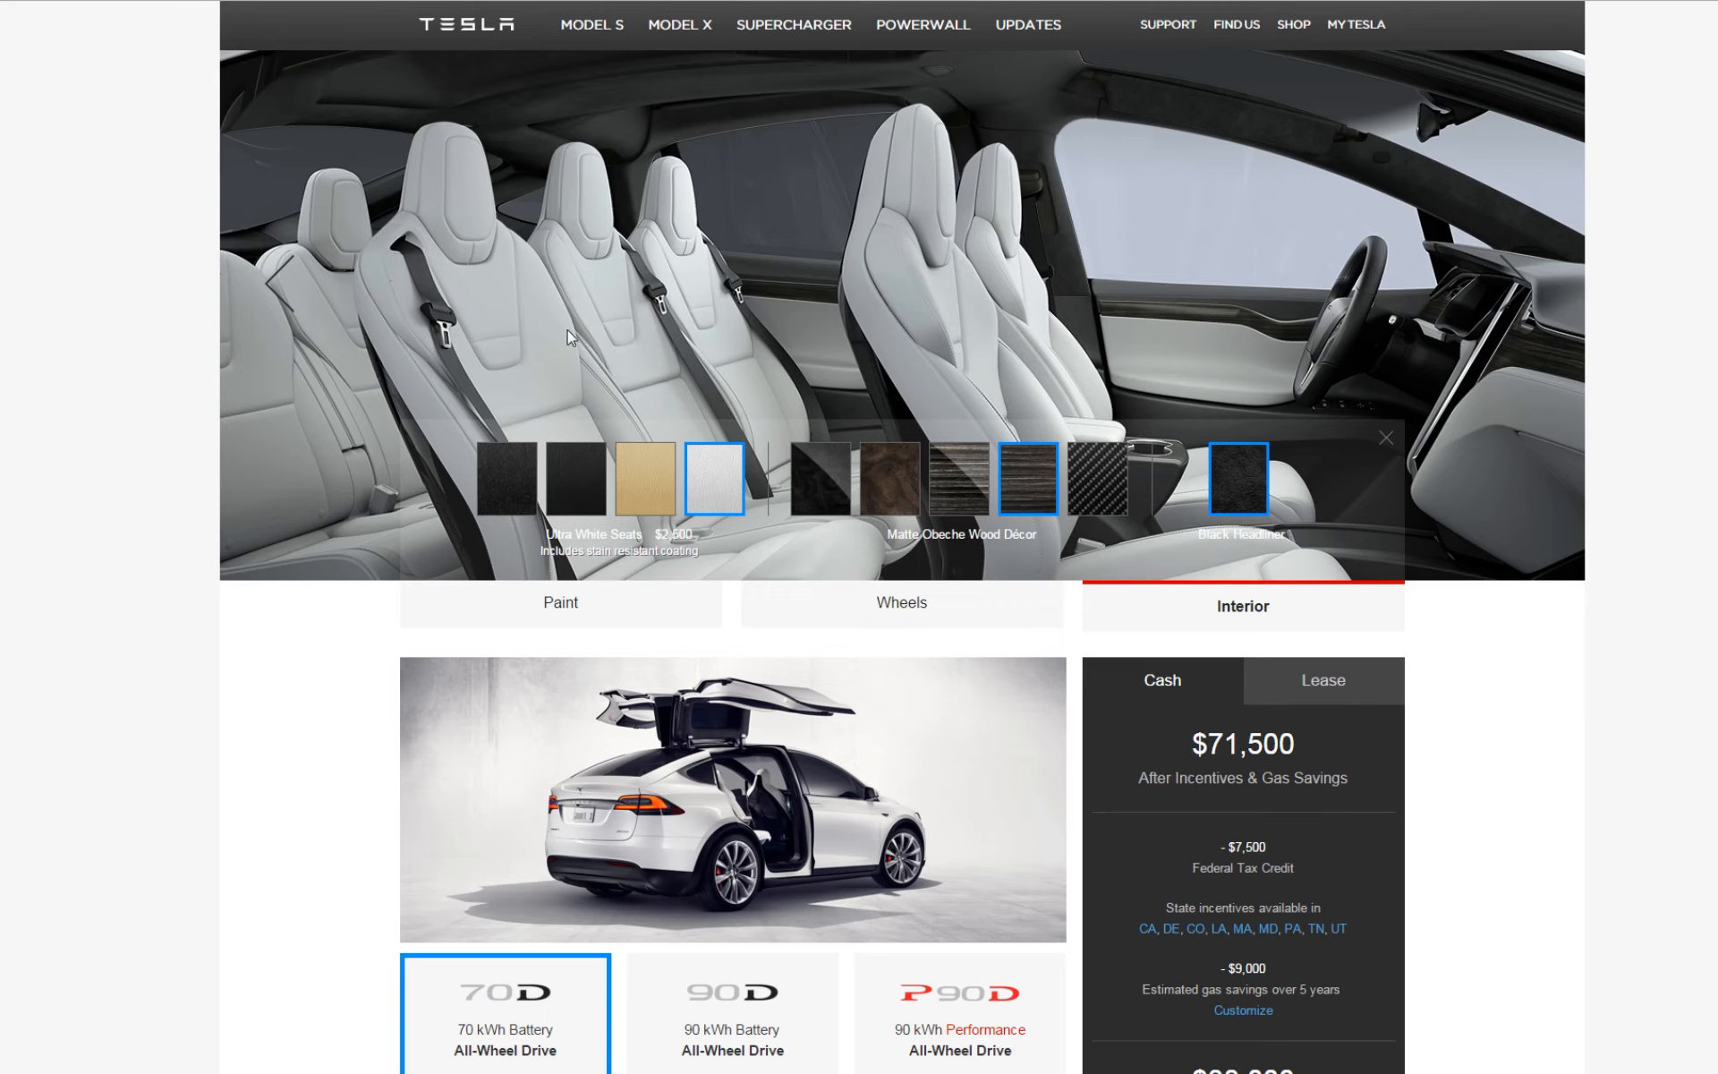
pyautogui.moveTo(575, 569)
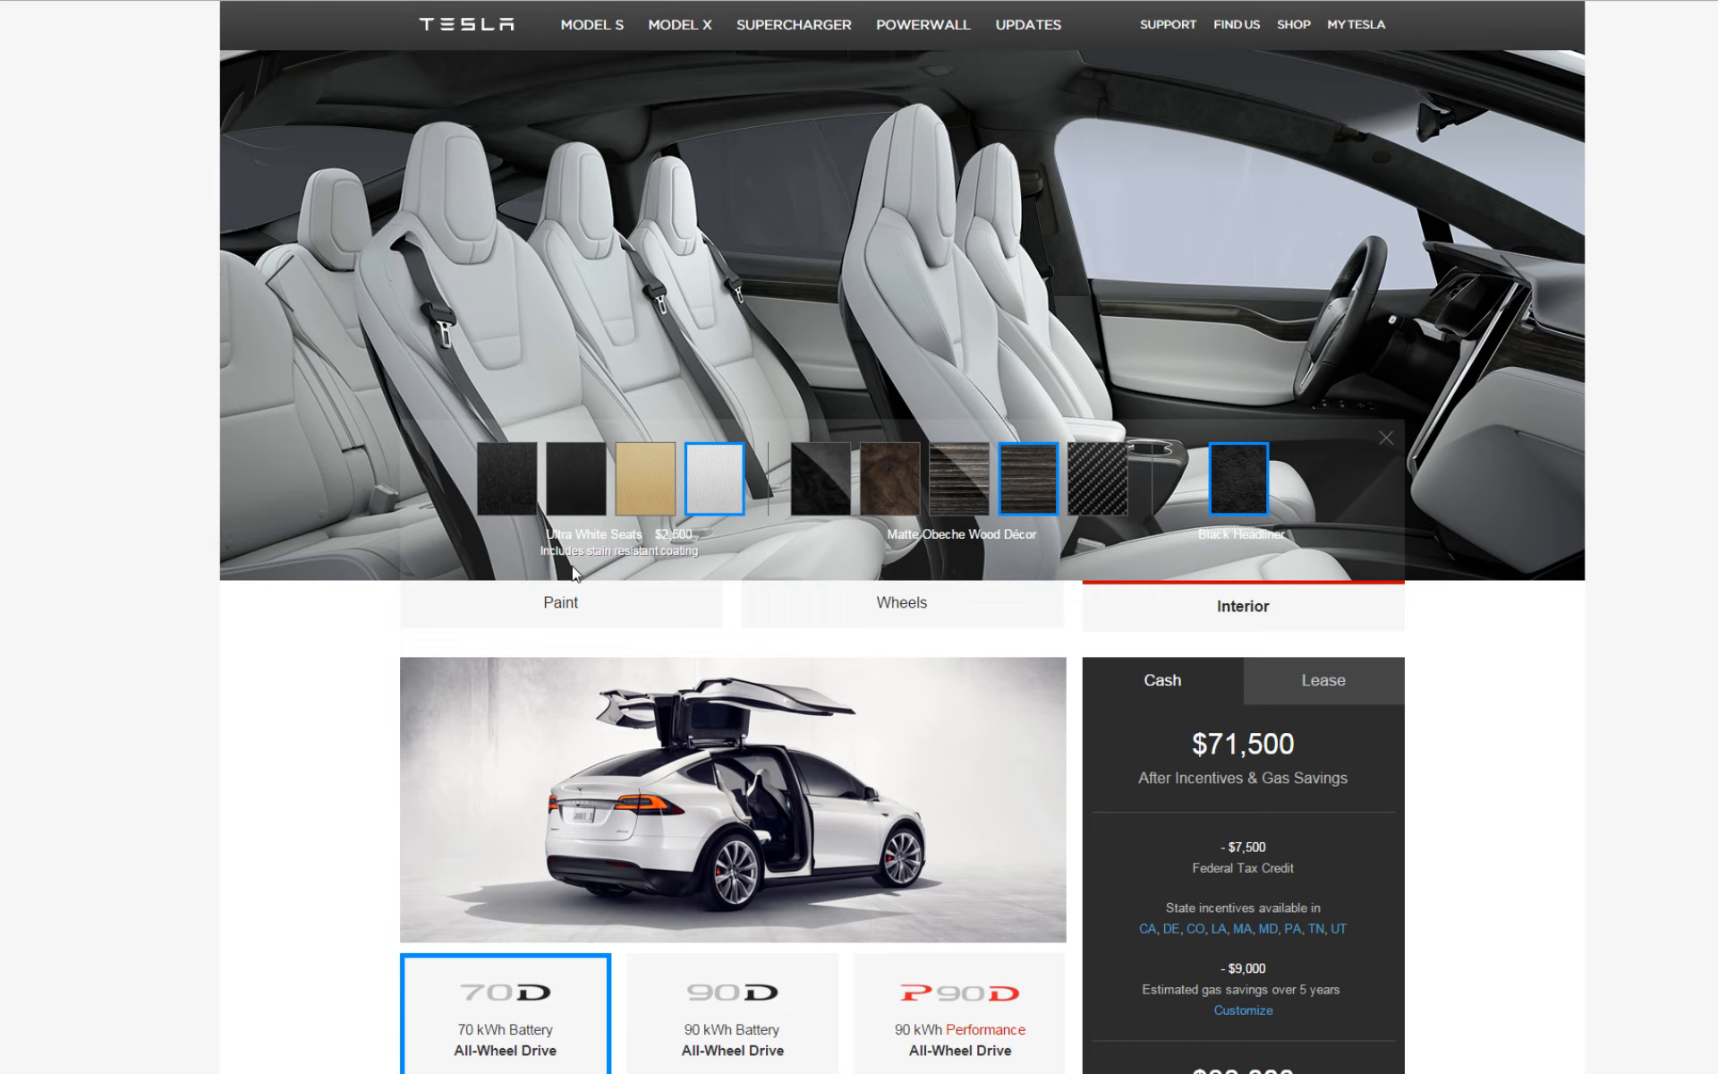
pyautogui.moveTo(539, 554)
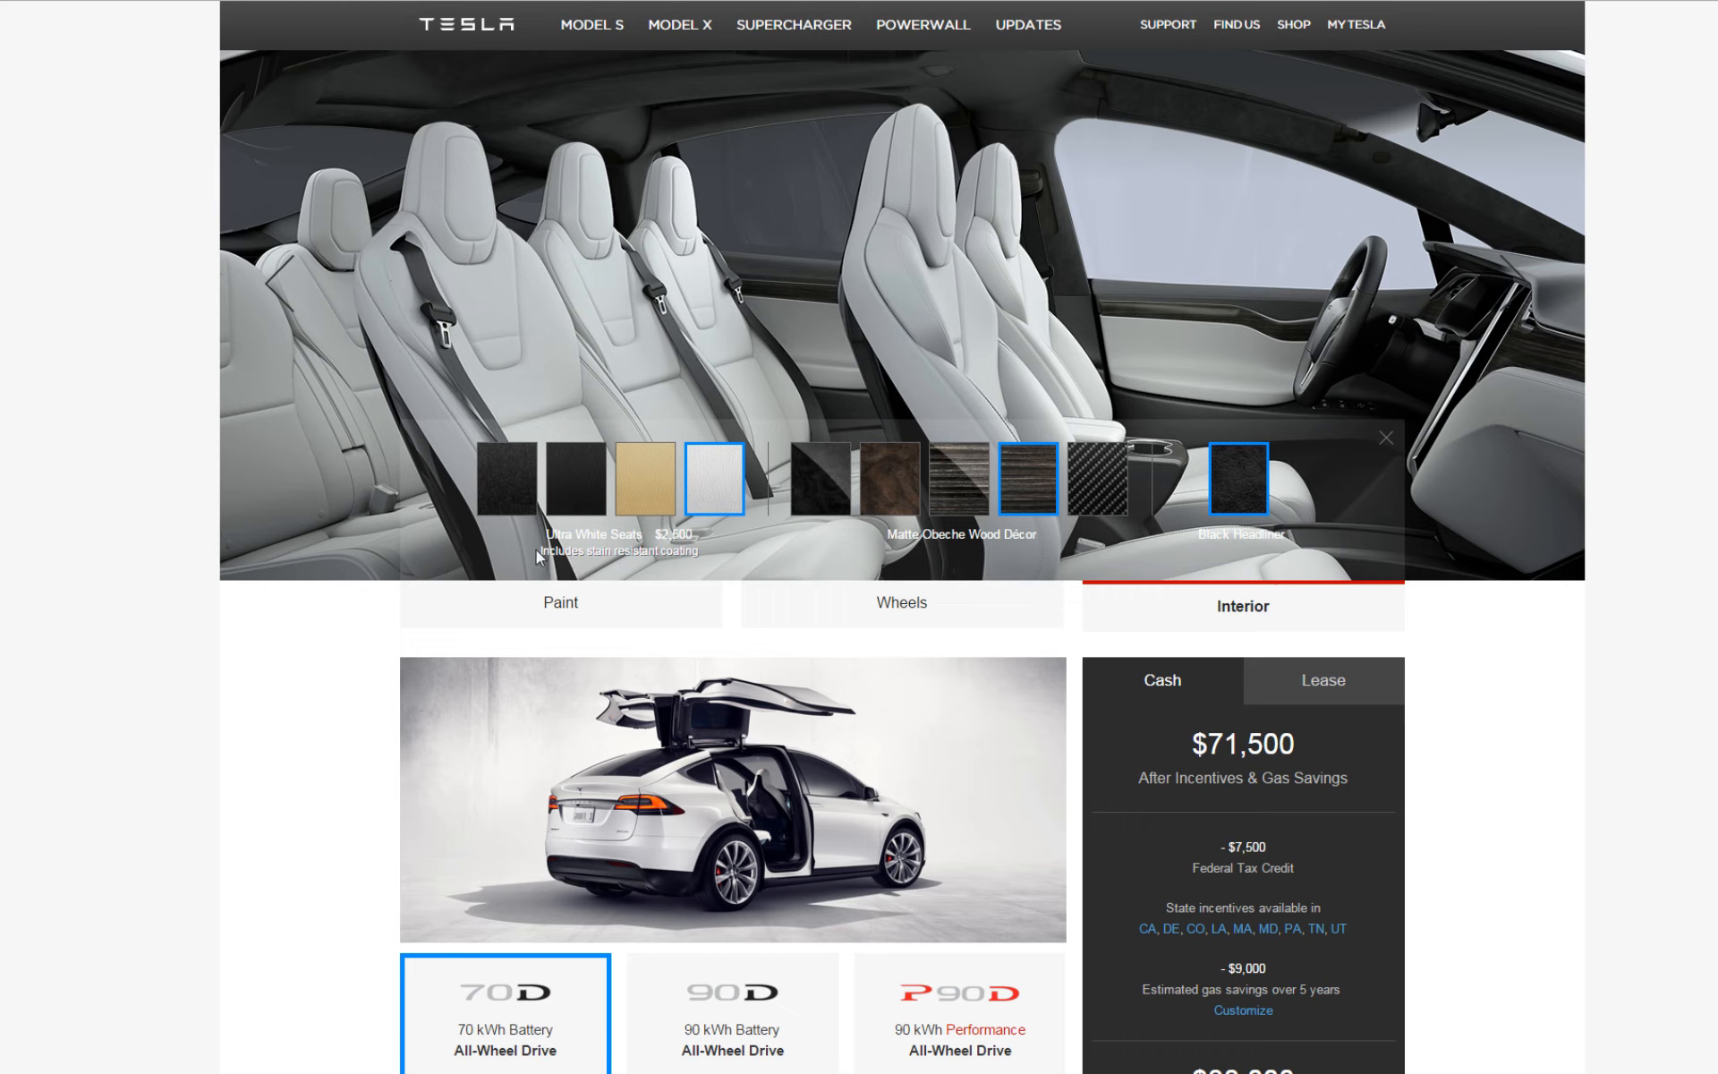
pyautogui.moveTo(630, 569)
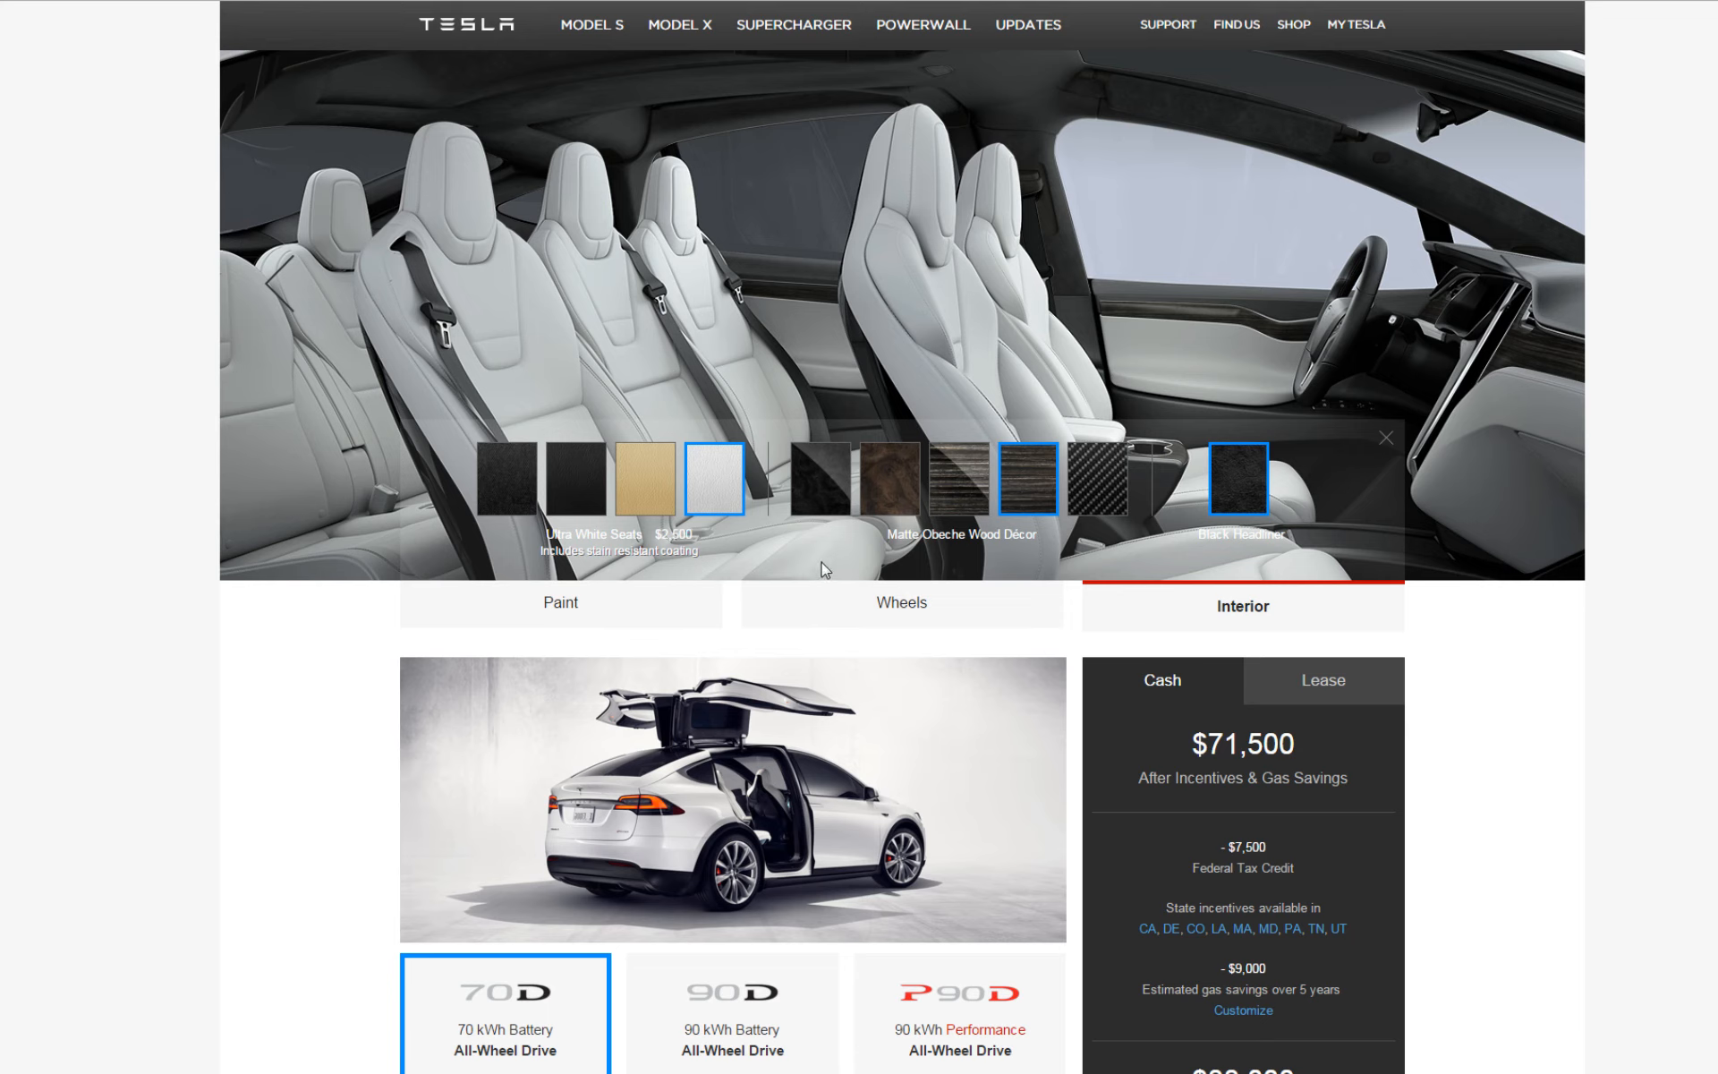
# - Preview Figured Ash, Glossy and Matte Obeche décor, then pick Carbon Fiber Décor with Black Leather Seats at $72,500
pyautogui.click(1383, 437)
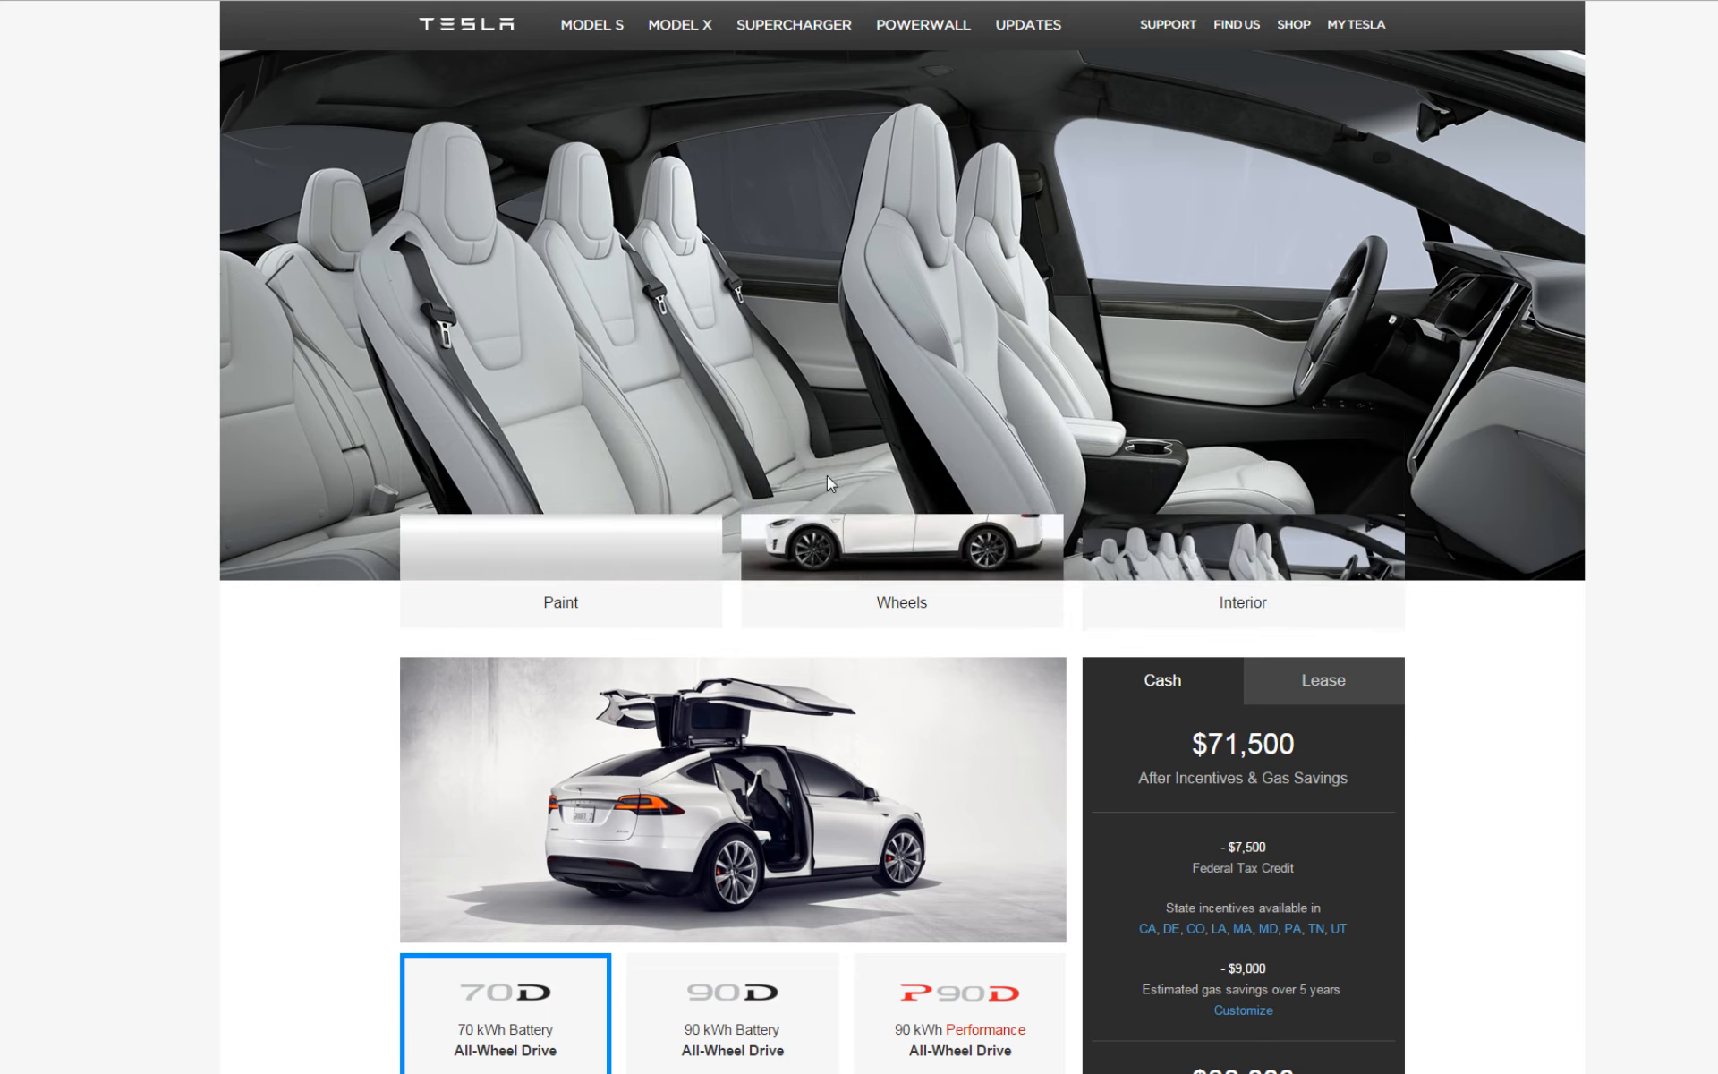
pyautogui.click(1242, 601)
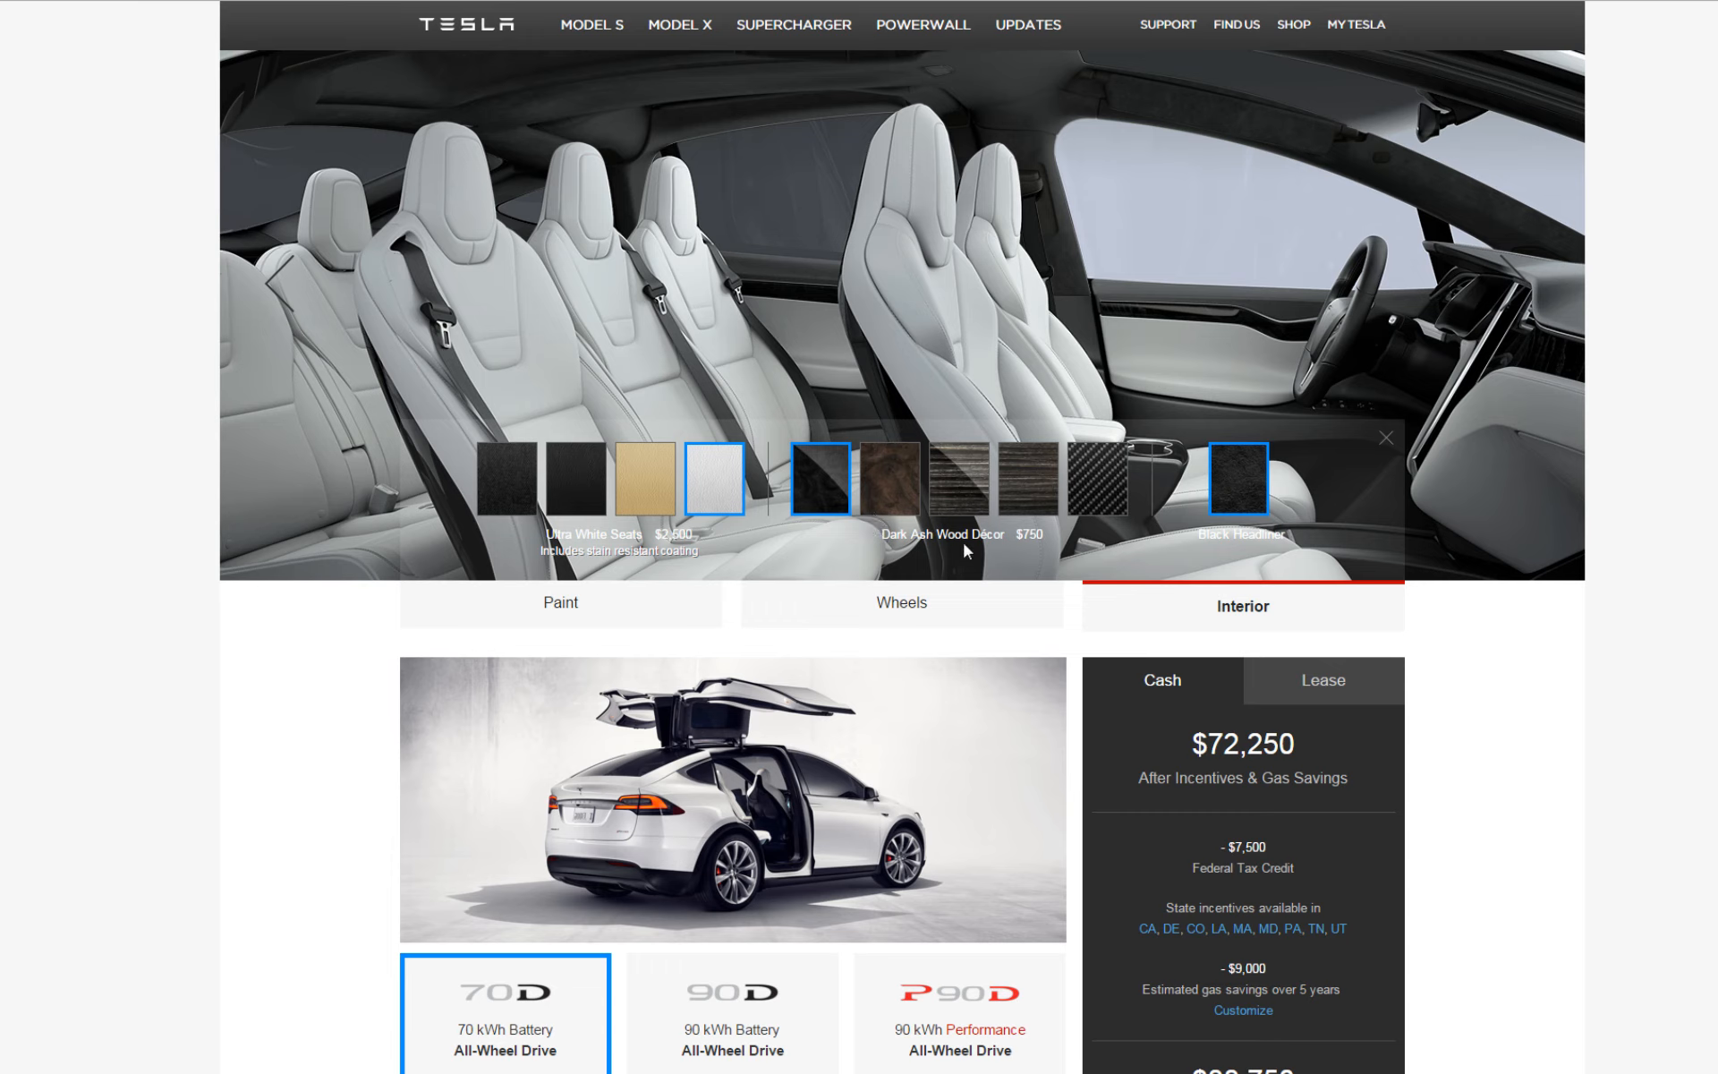
pyautogui.moveTo(896, 499)
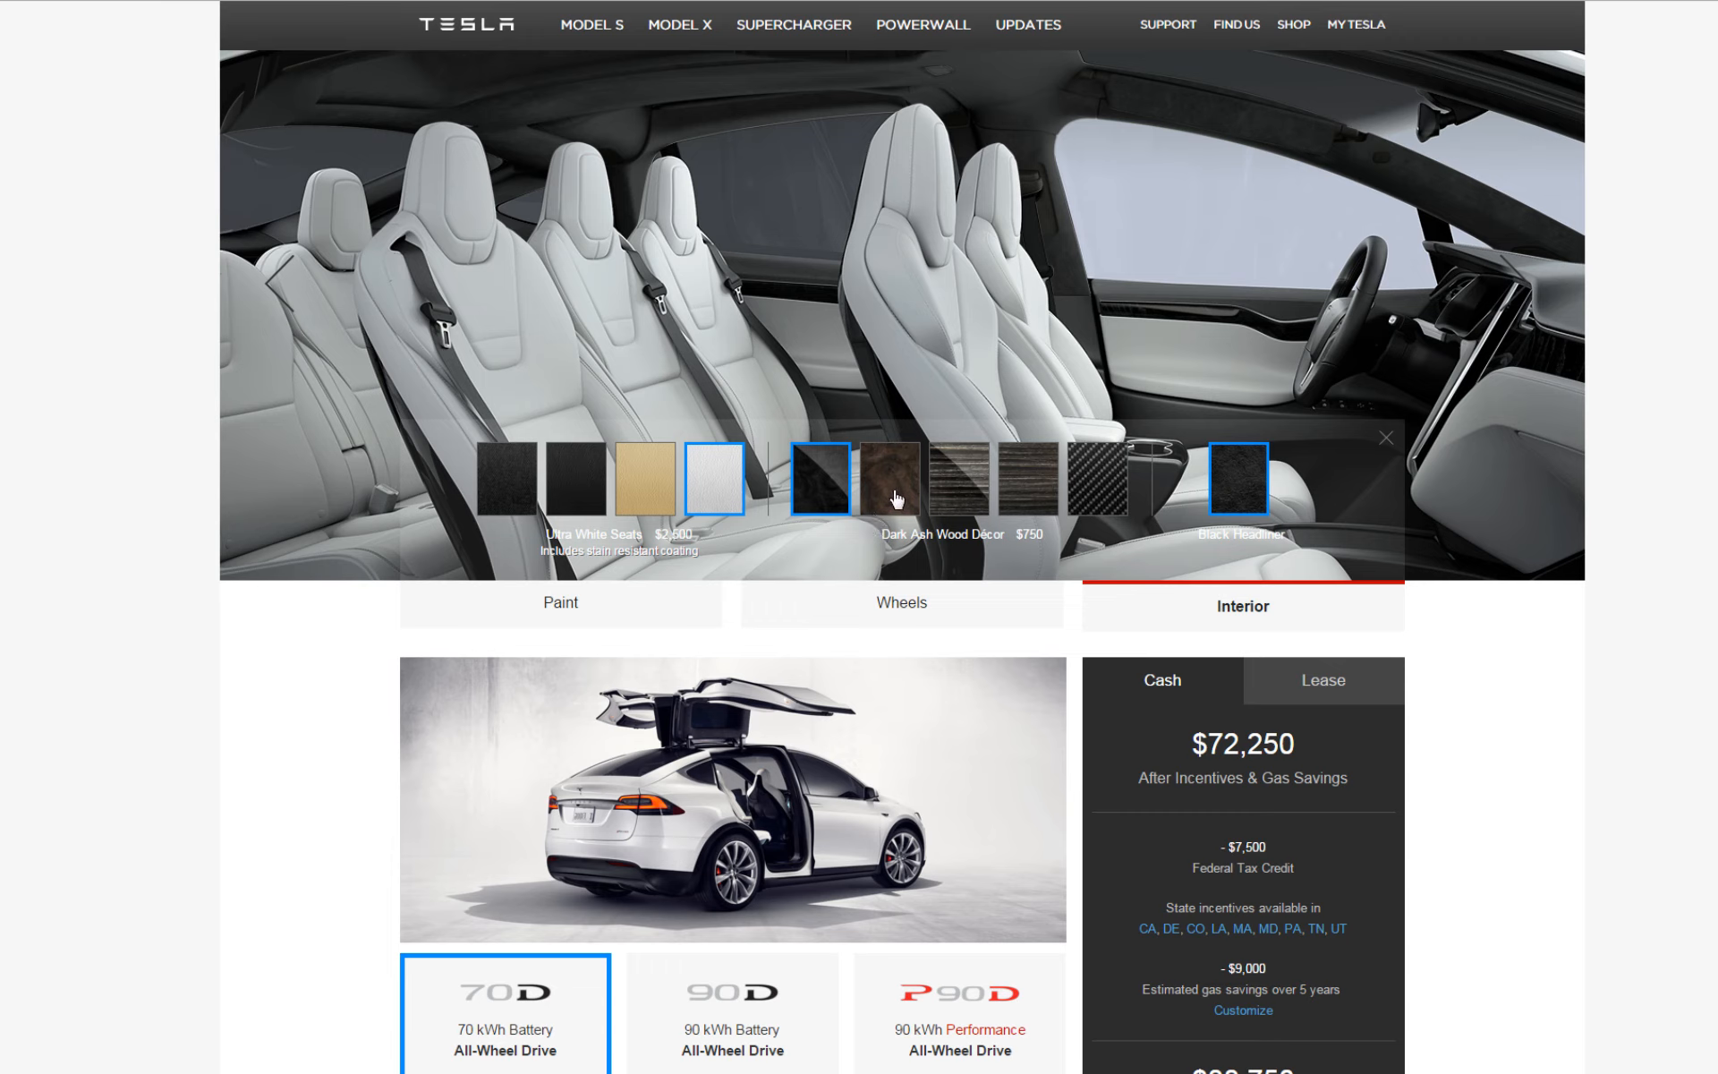
pyautogui.moveTo(1031, 553)
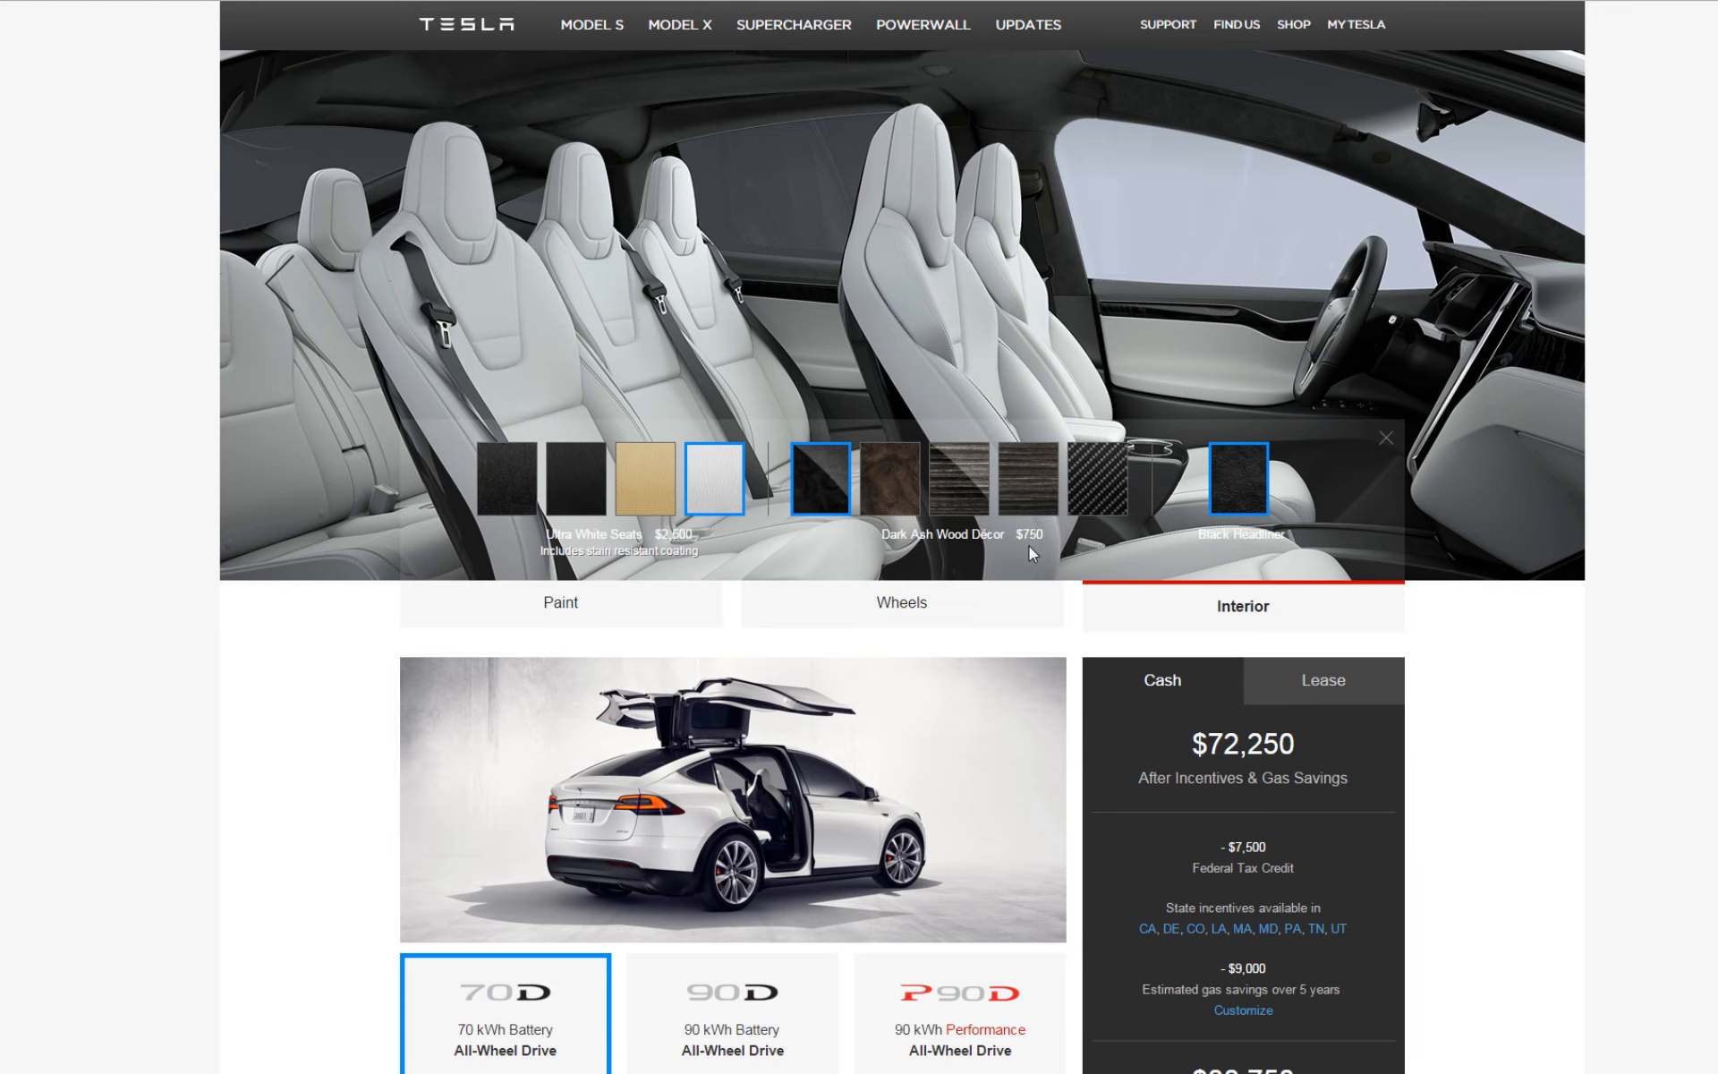
pyautogui.click(890, 481)
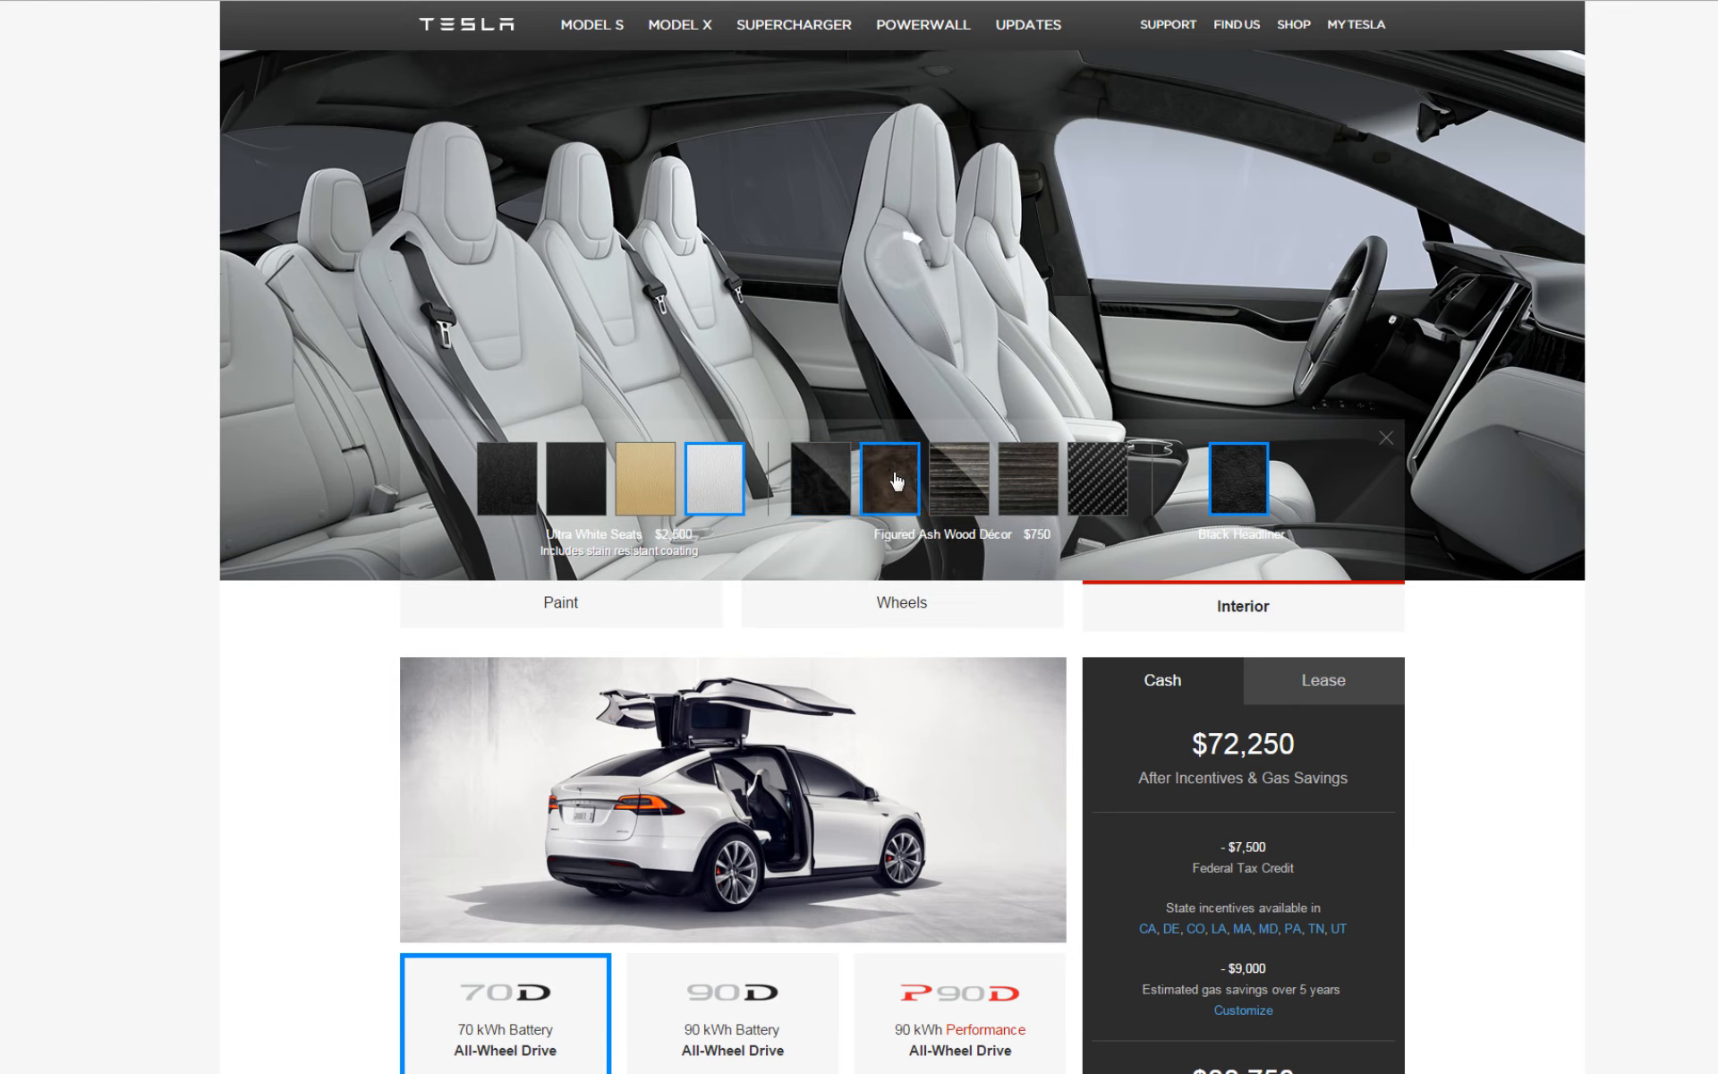
pyautogui.moveTo(954, 494)
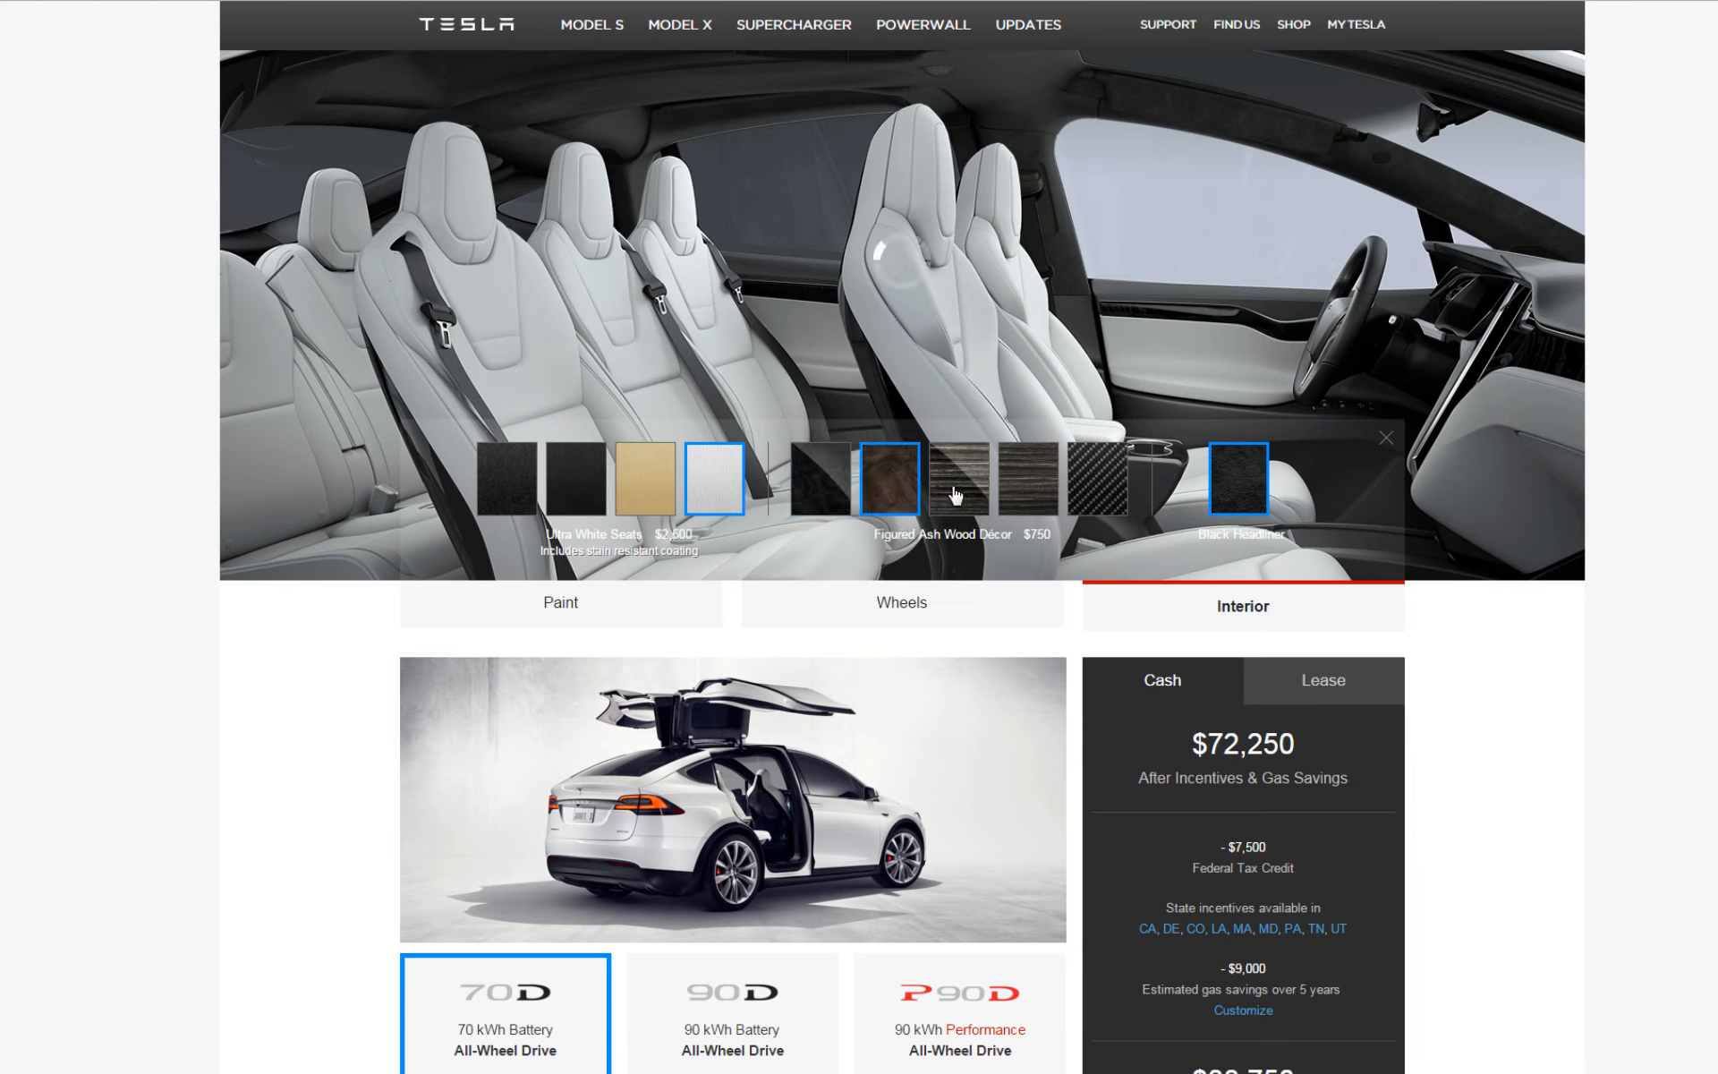
pyautogui.click(896, 479)
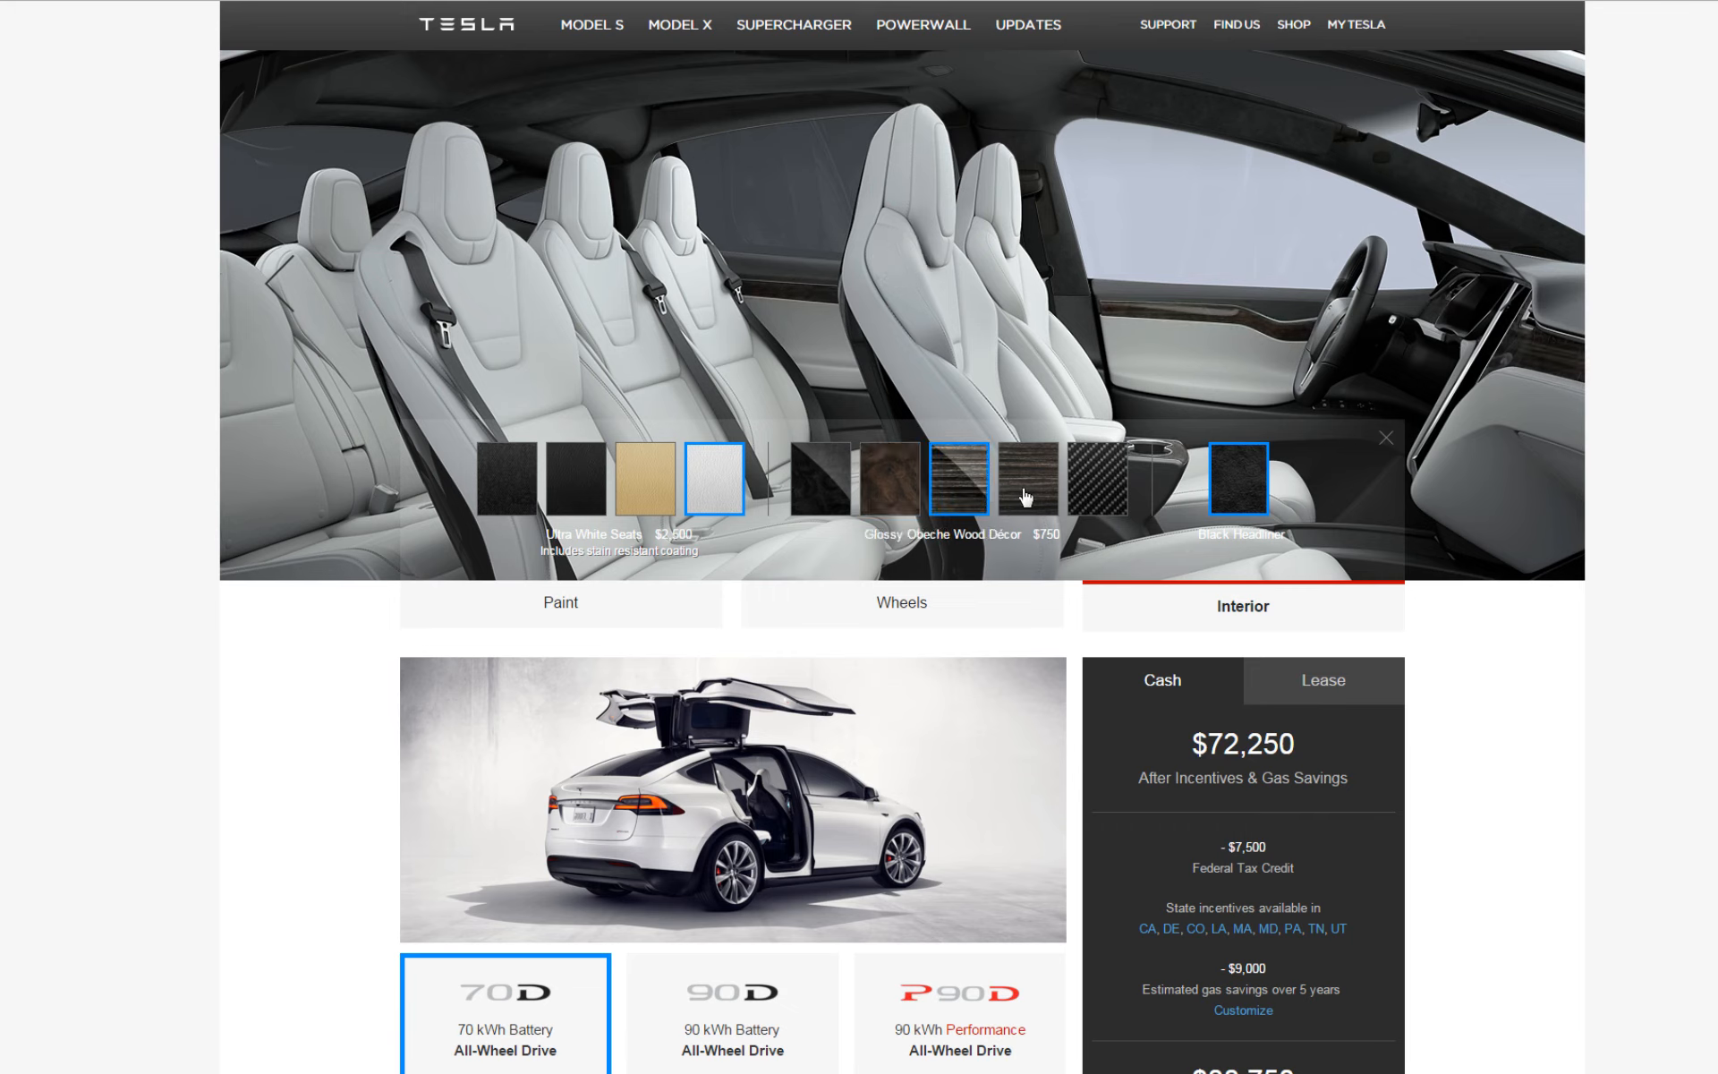
pyautogui.click(1027, 480)
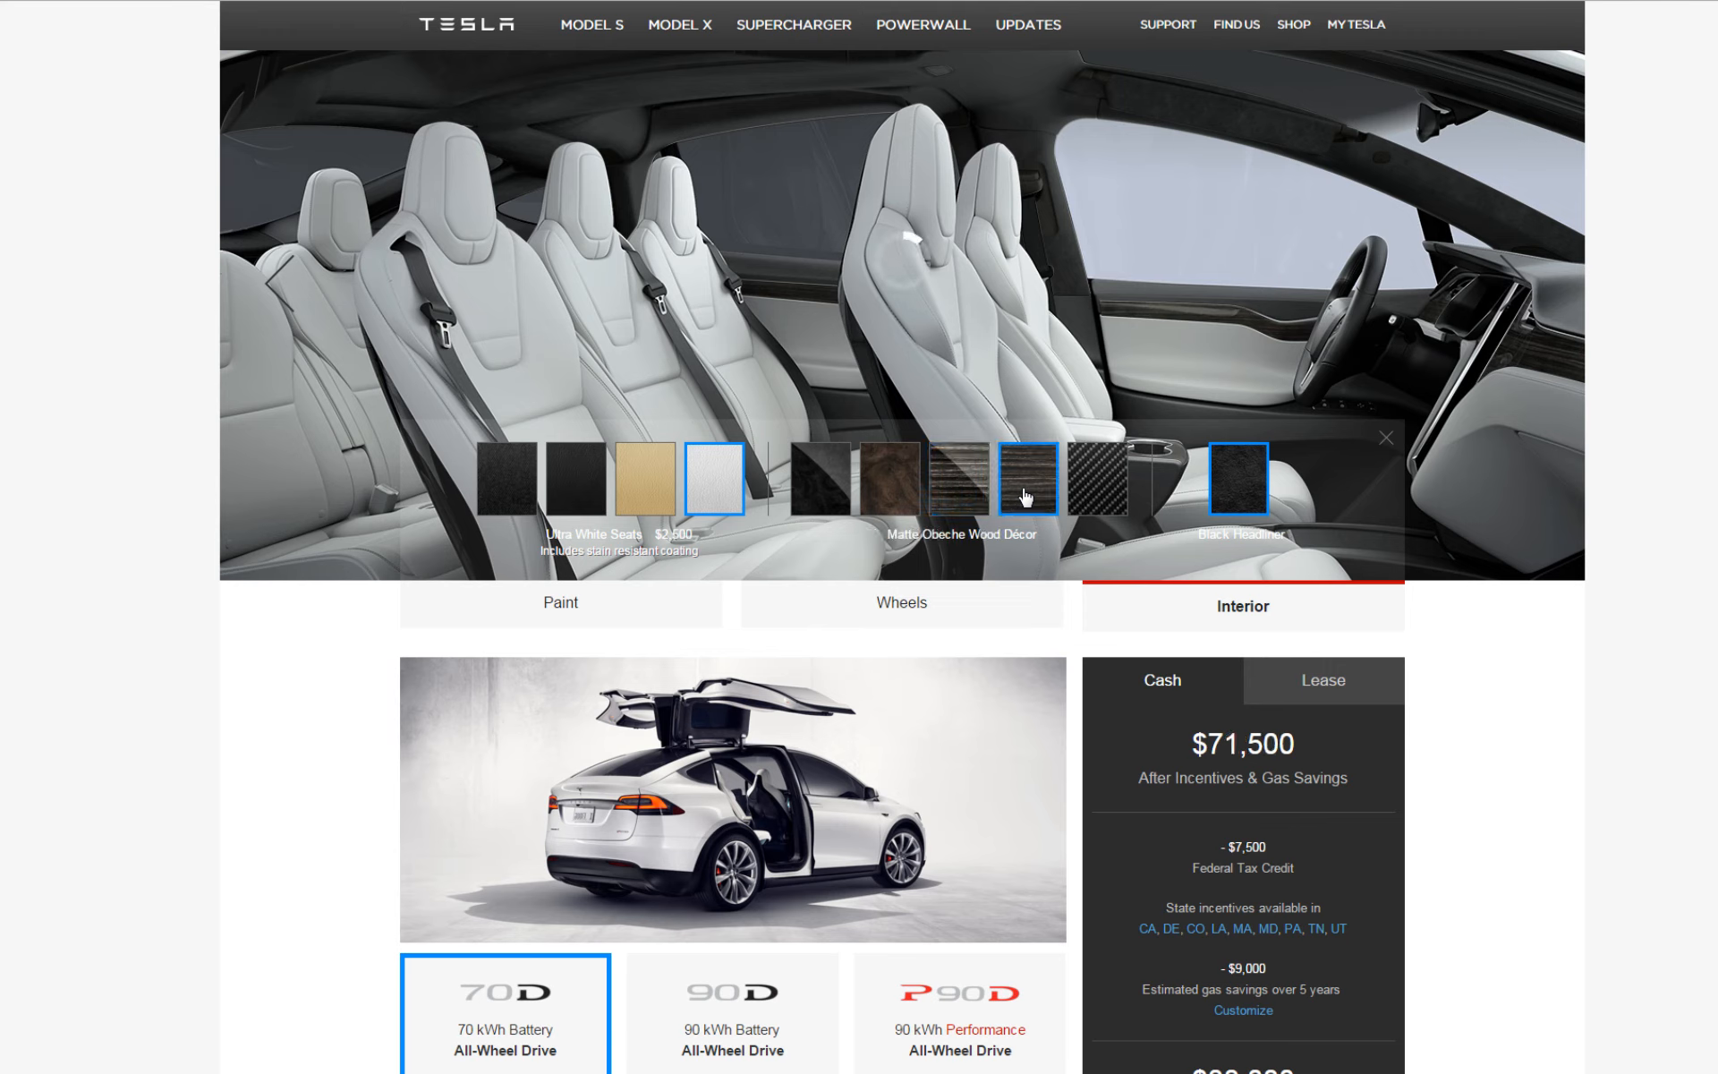
pyautogui.moveTo(925, 539)
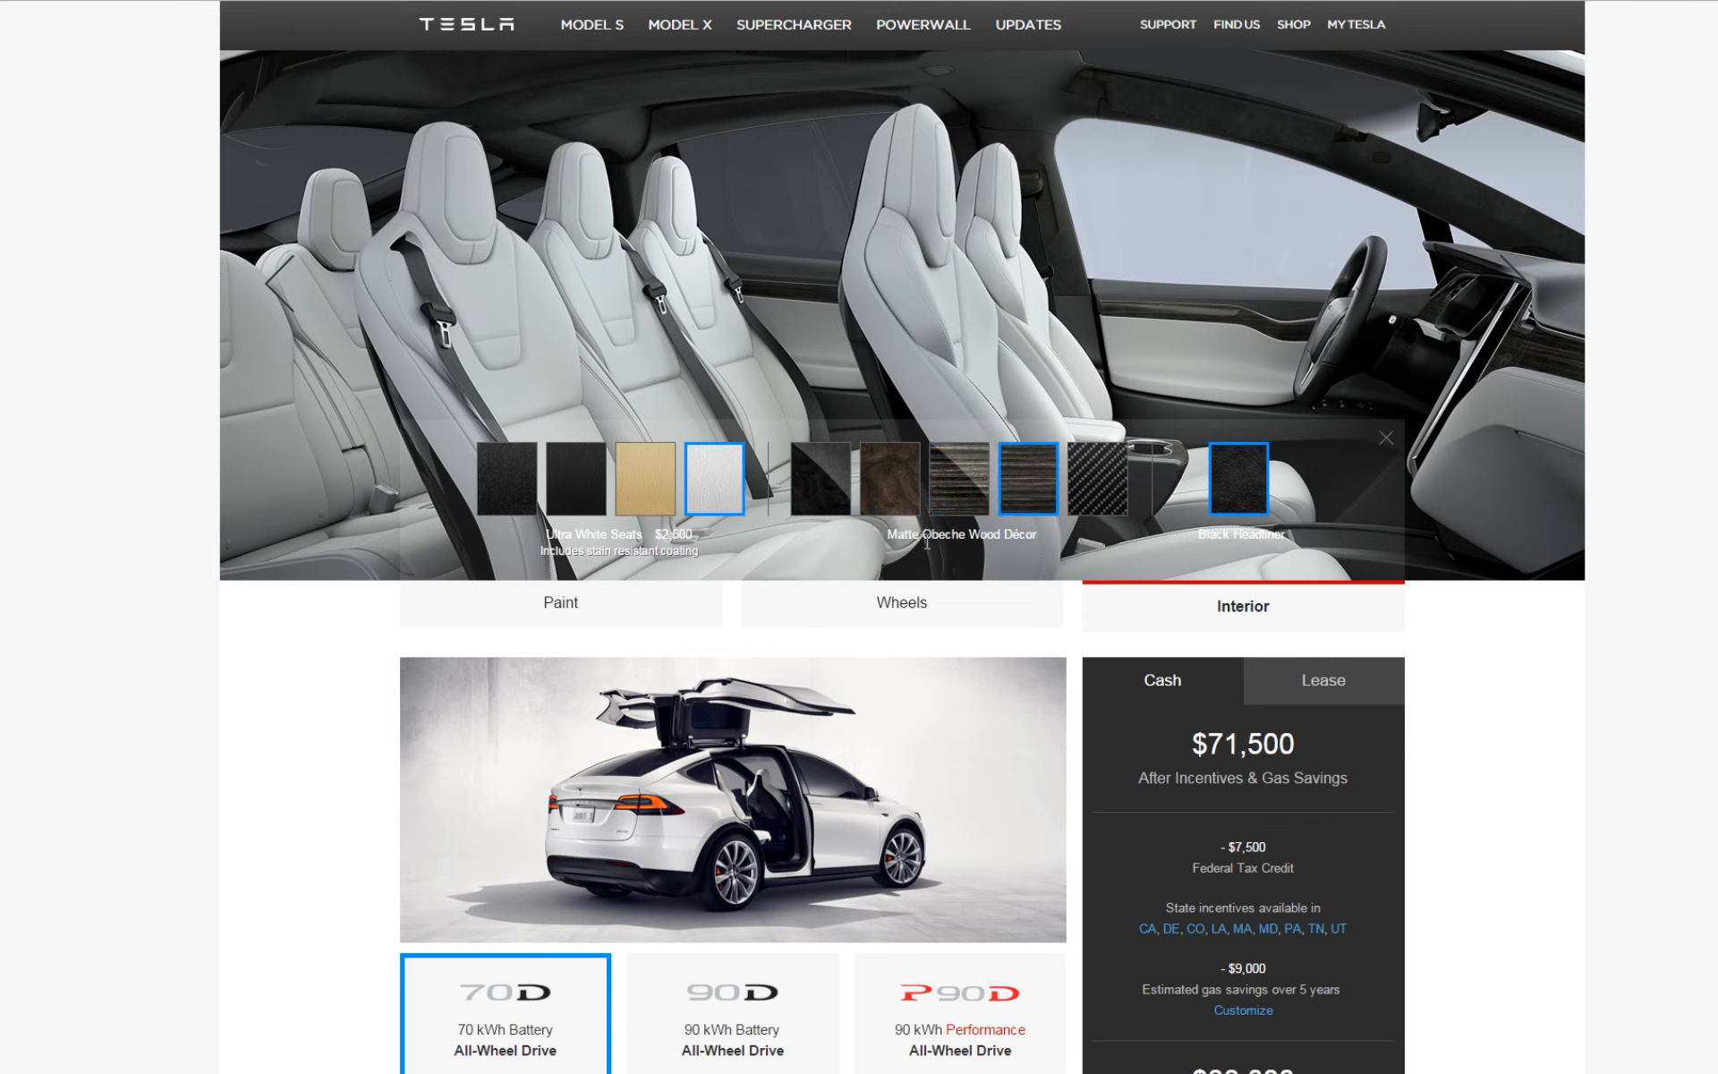
pyautogui.moveTo(926, 553)
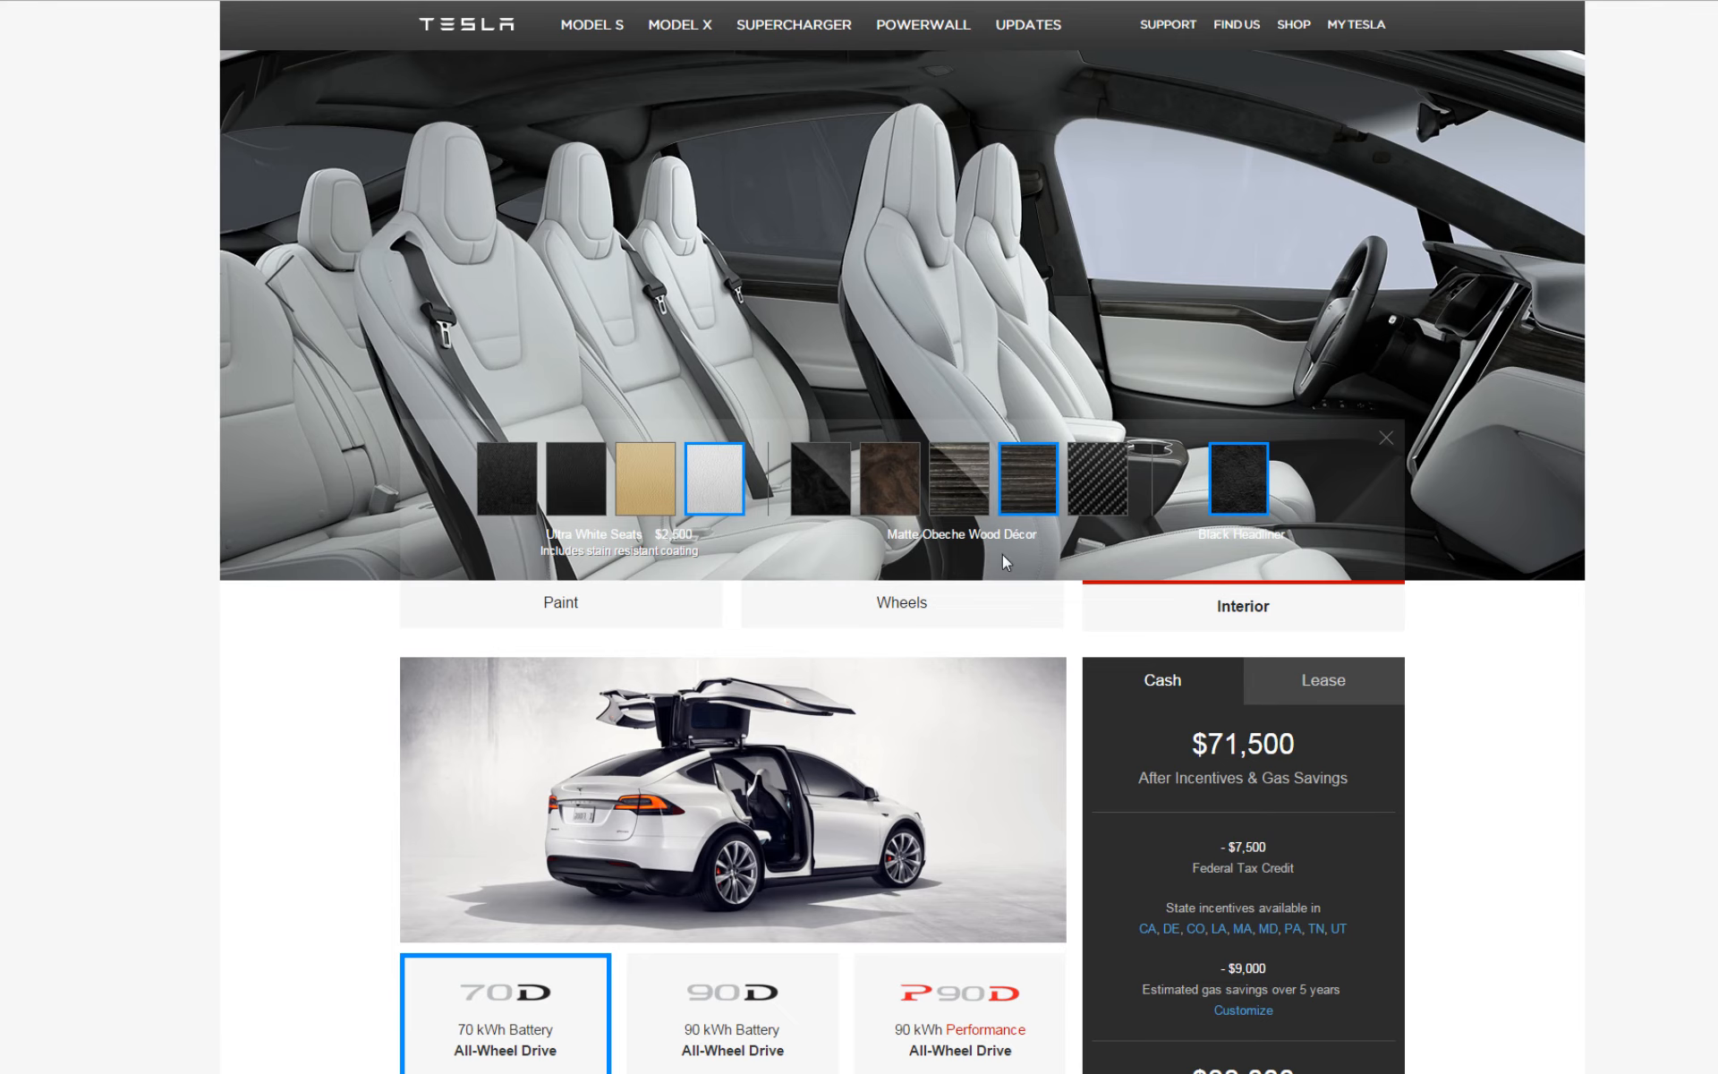
pyautogui.moveTo(1051, 493)
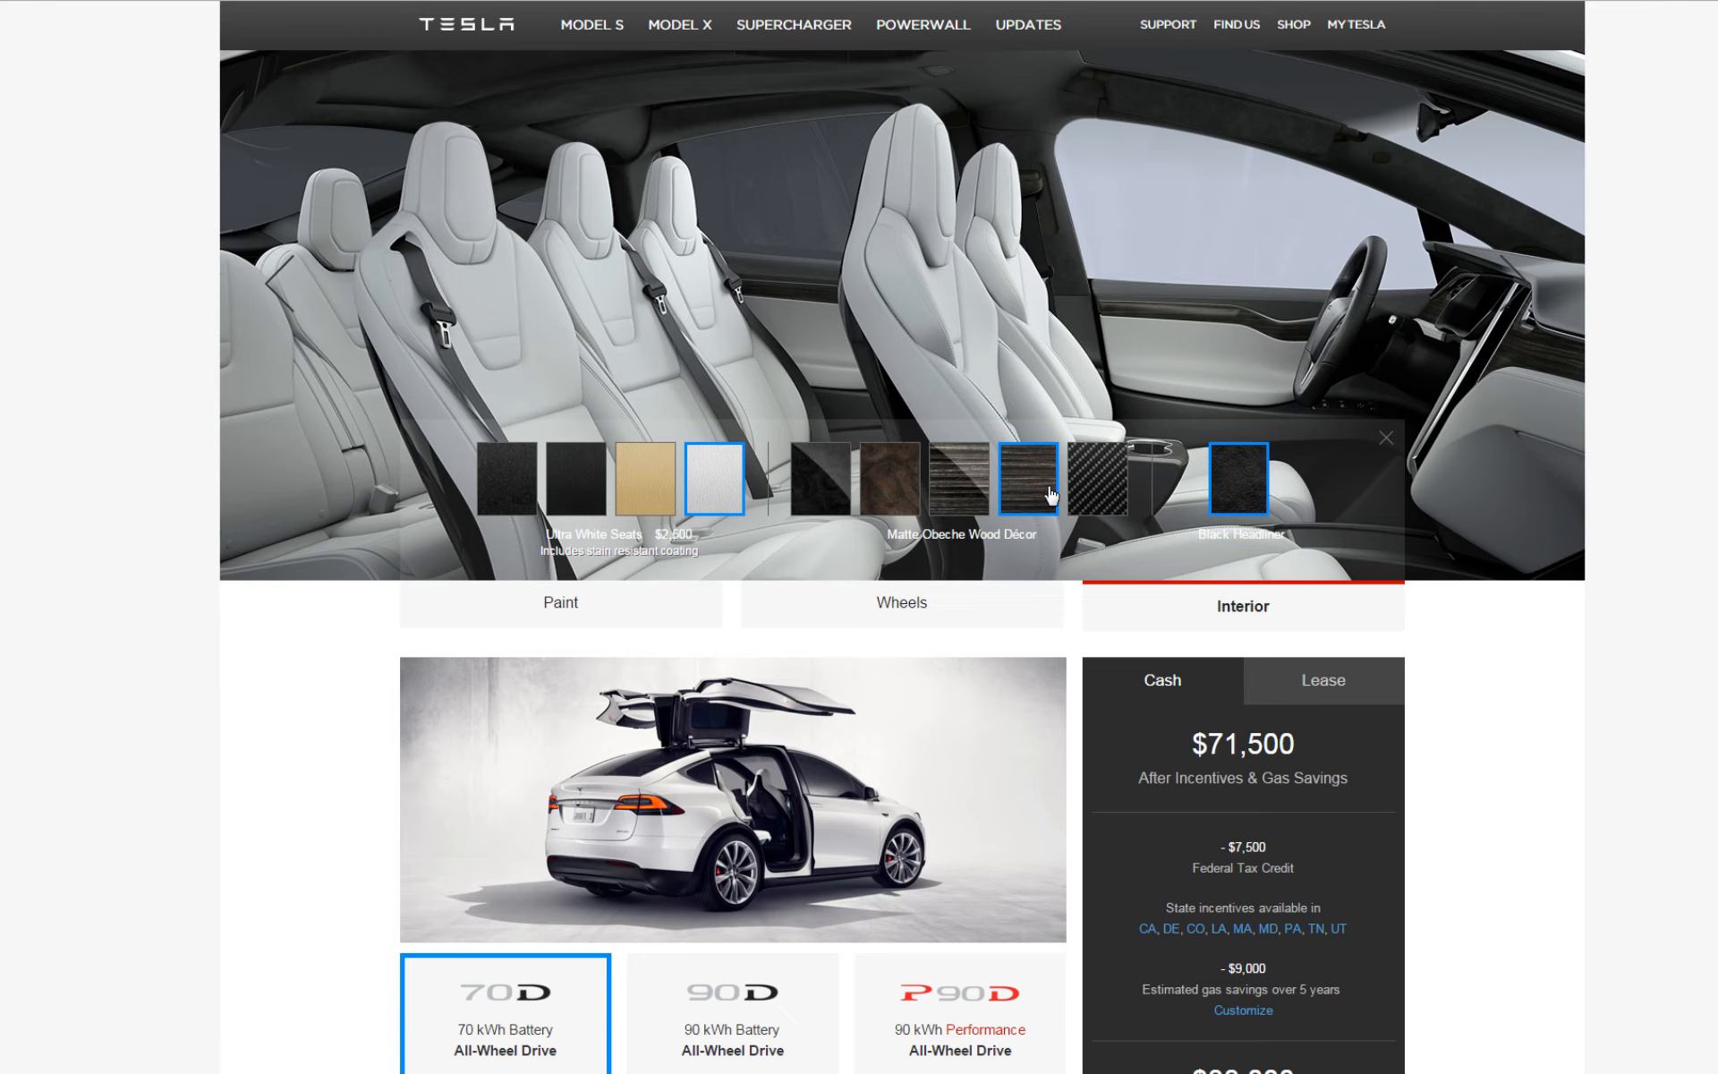
pyautogui.click(1095, 487)
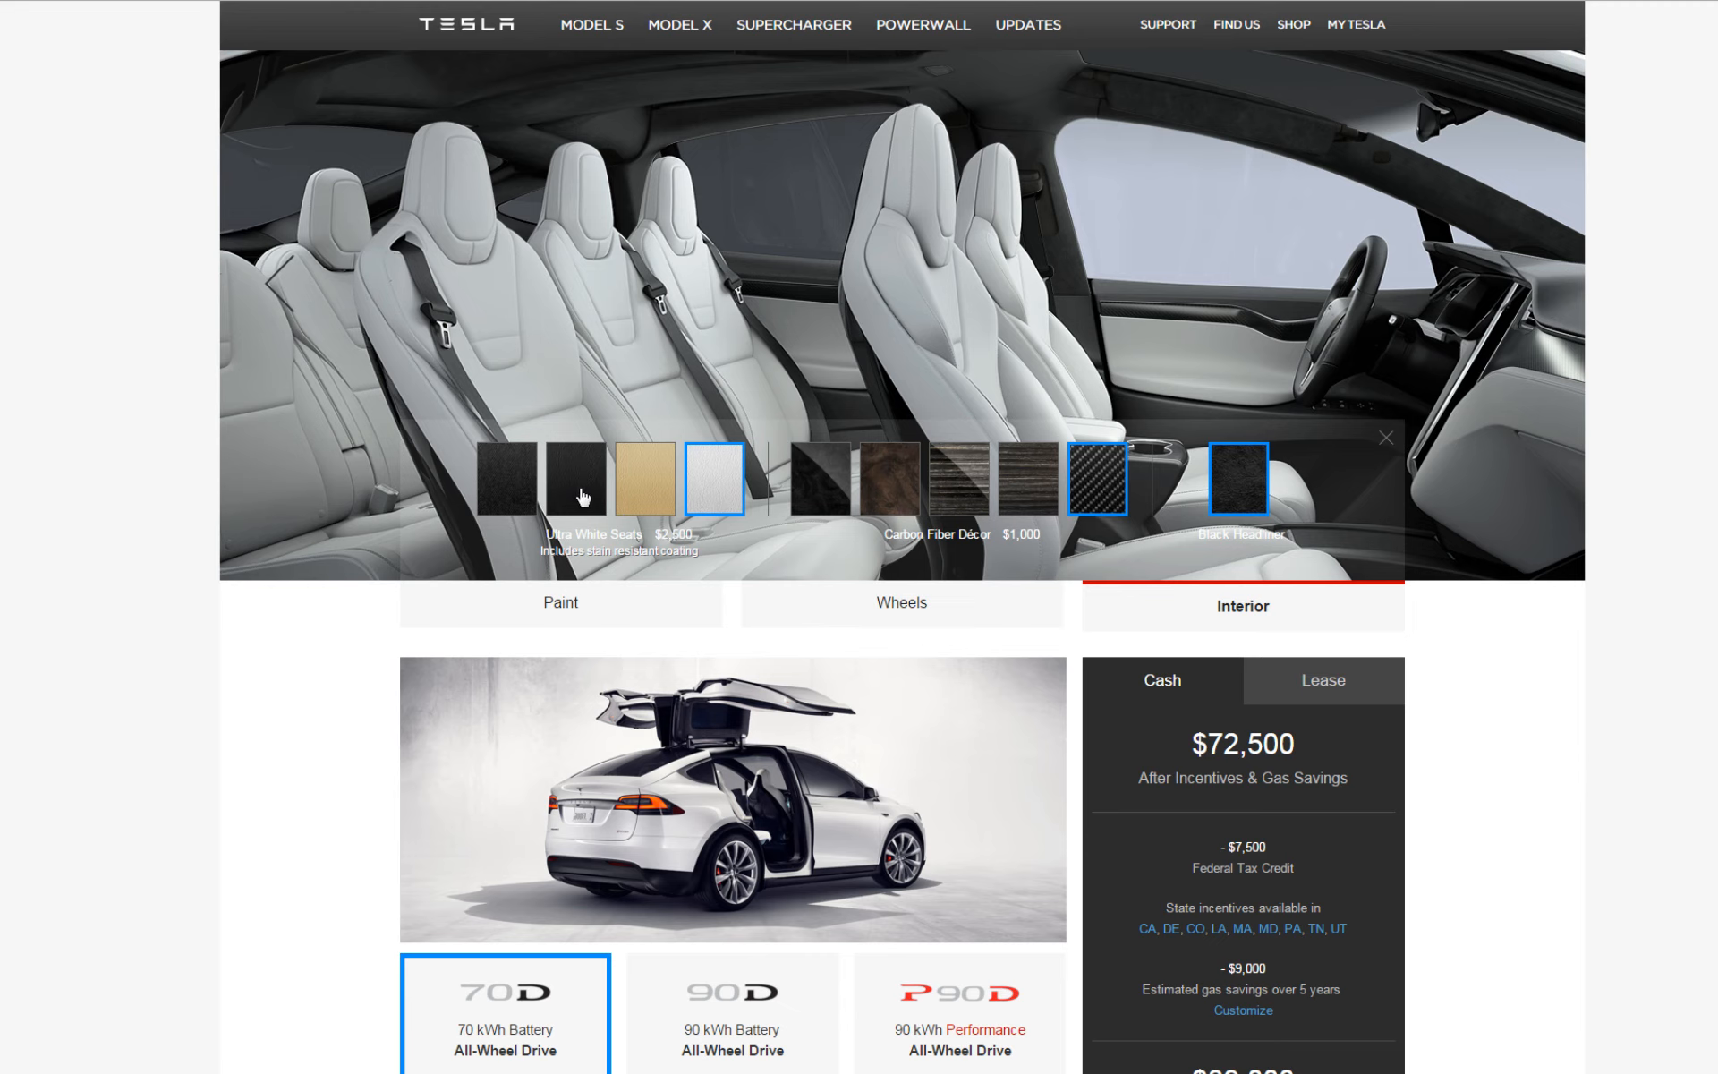
pyautogui.click(574, 487)
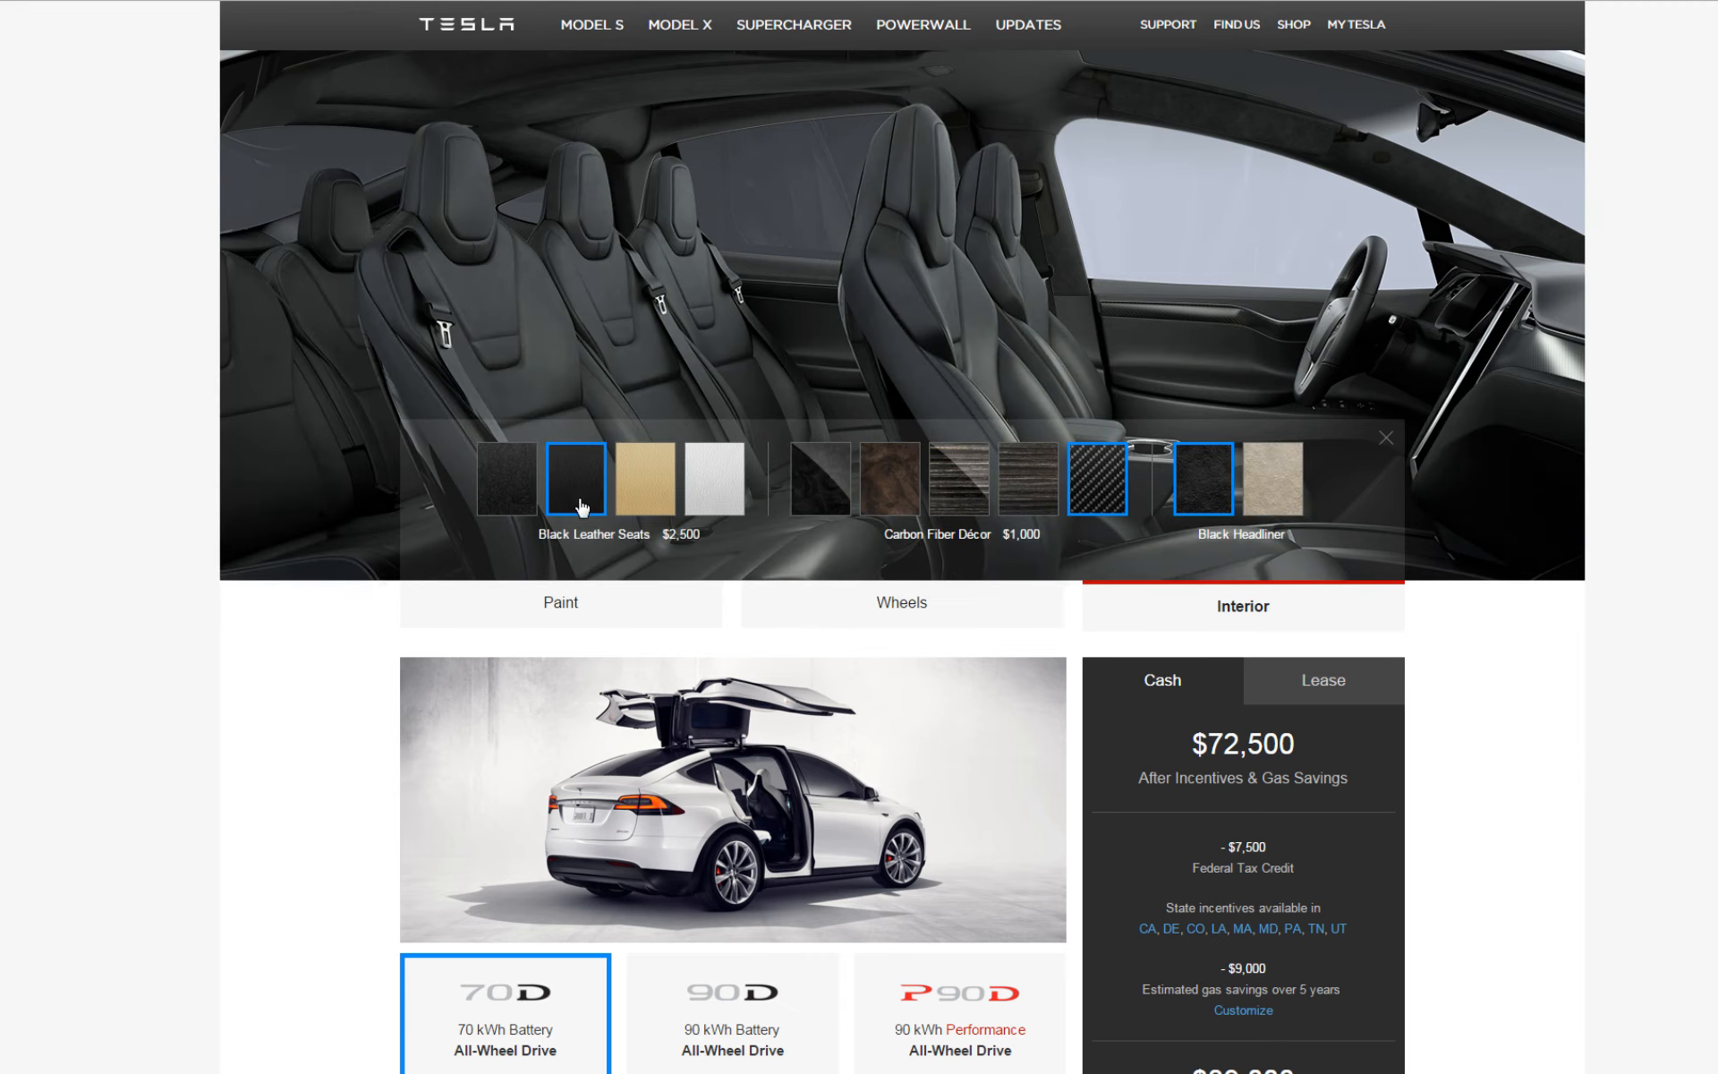
pyautogui.moveTo(689, 527)
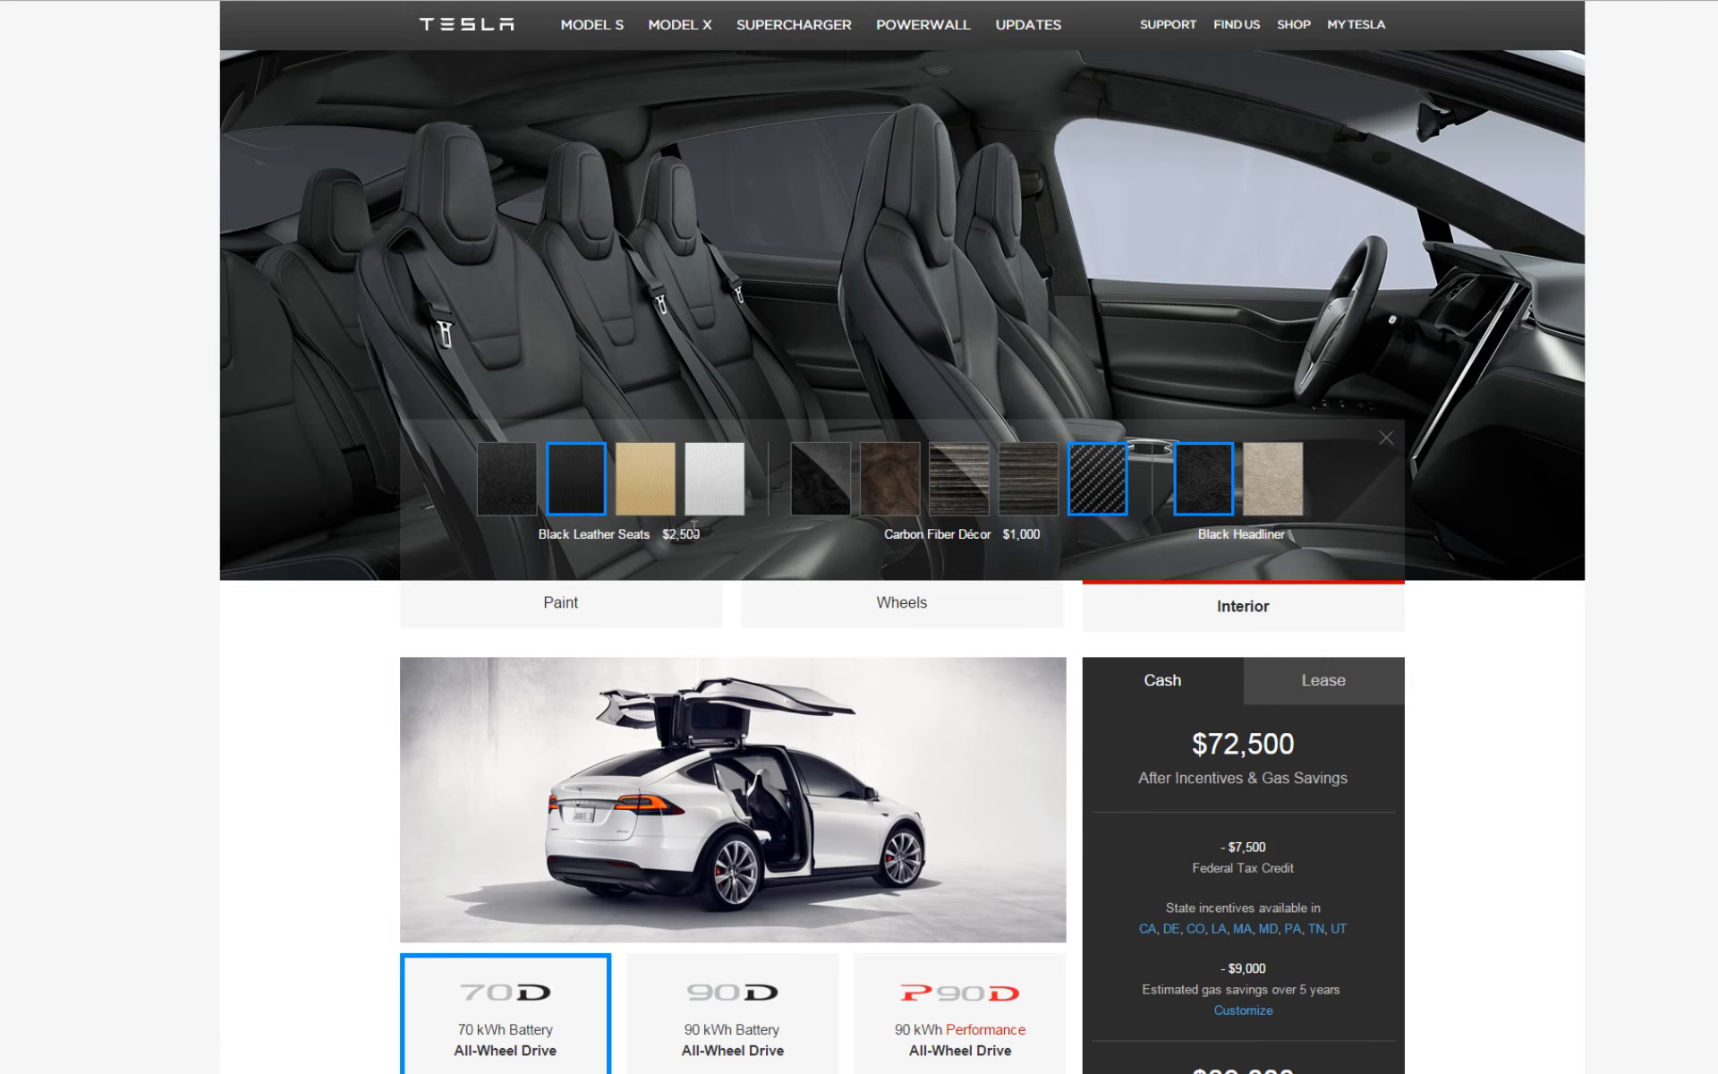
pyautogui.moveTo(1149, 521)
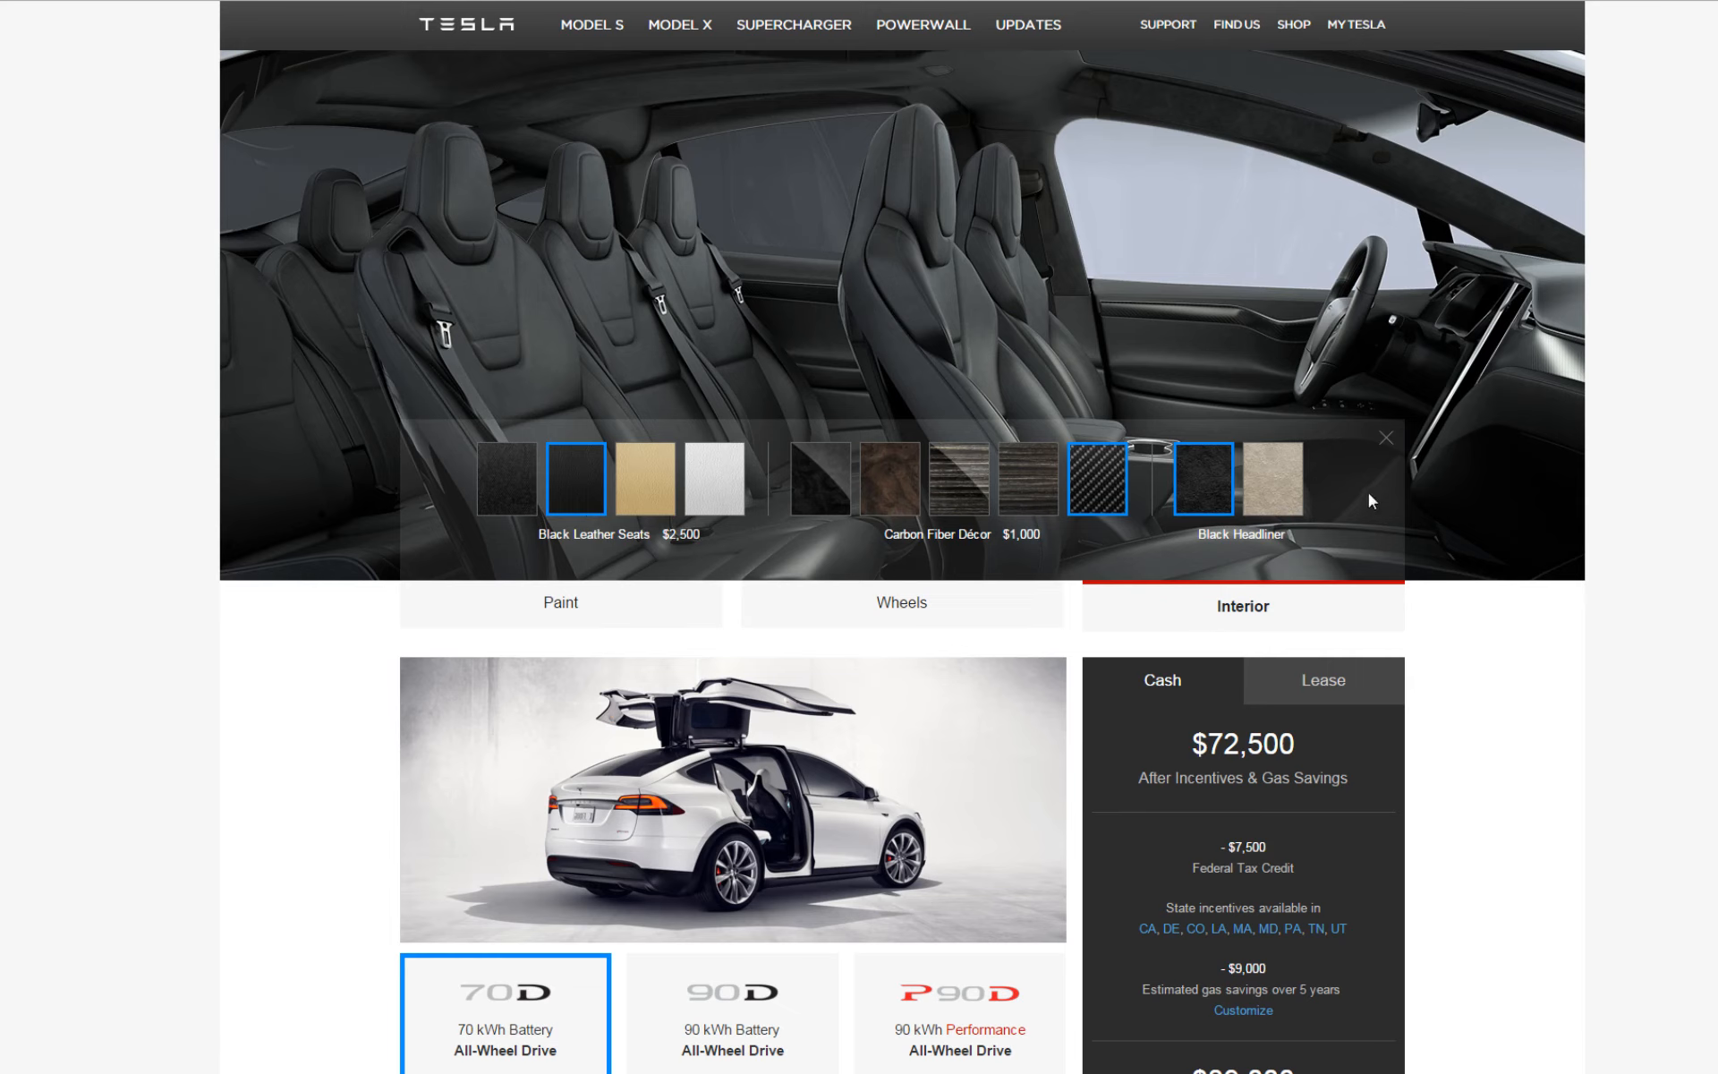
# - Close the interior choices and move down to the battery options beside the $89,000 cash price
pyautogui.click(1384, 436)
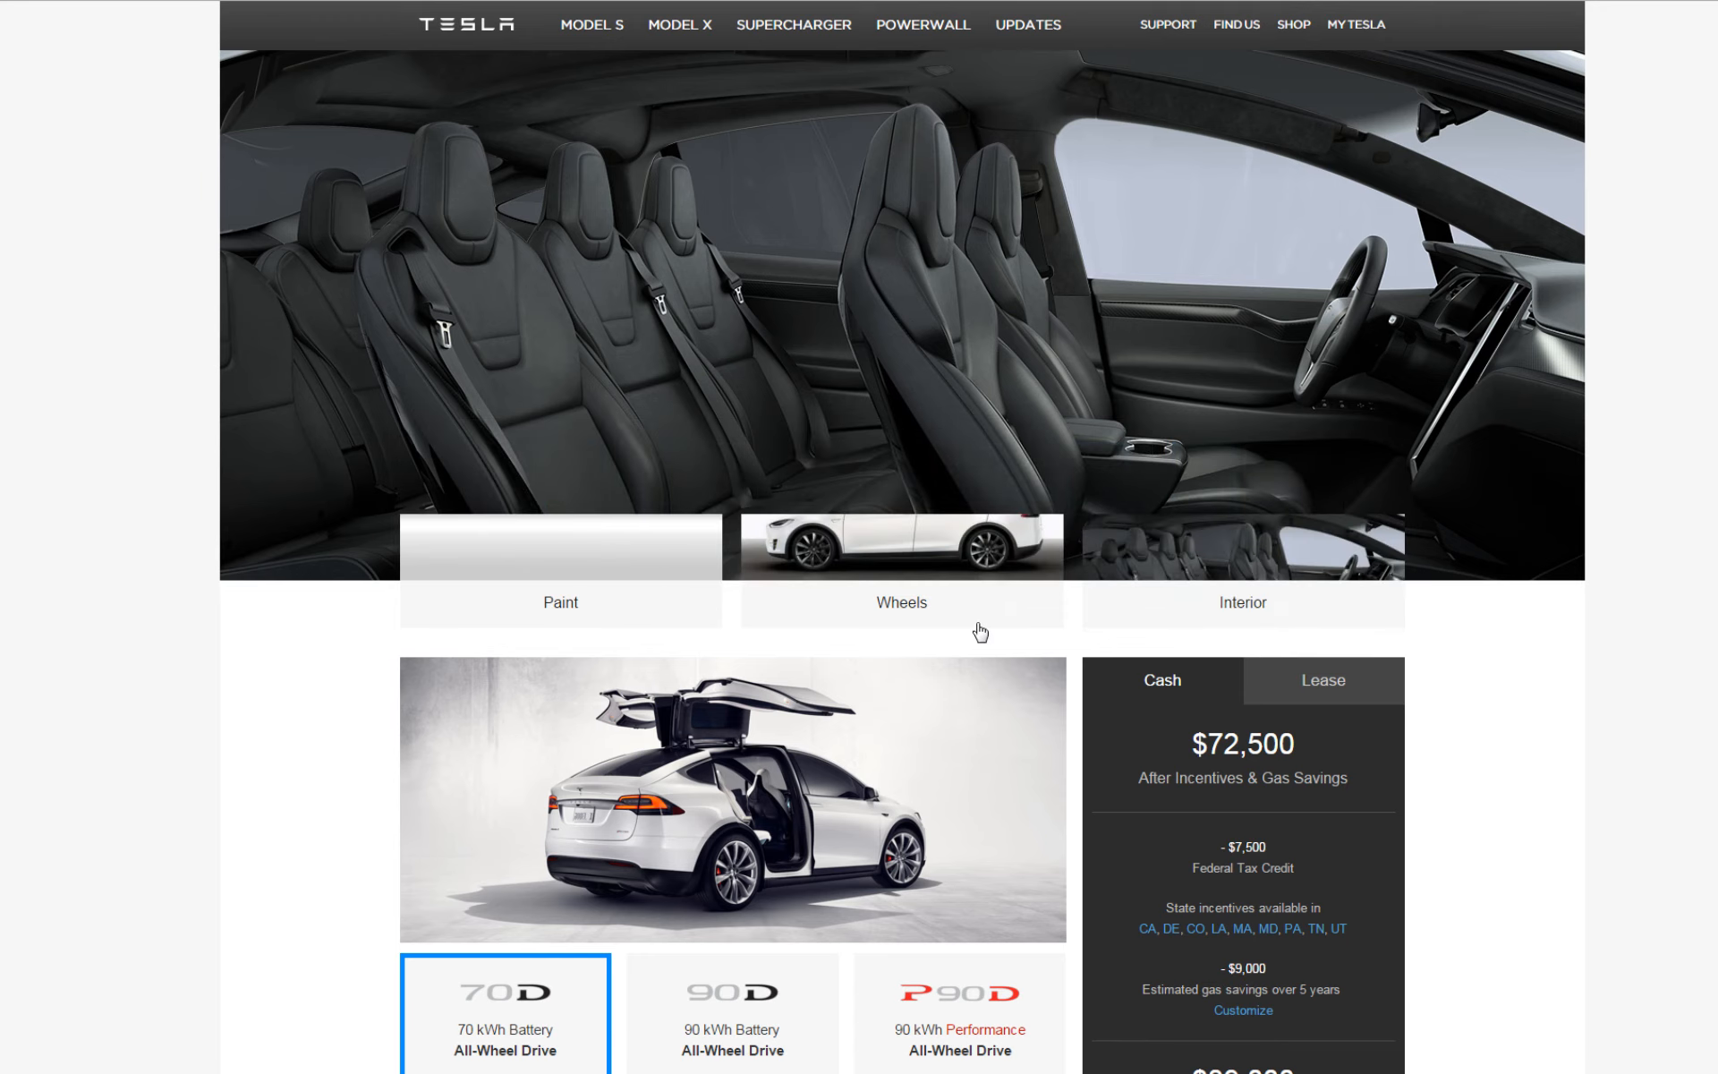
pyautogui.scroll(-3)
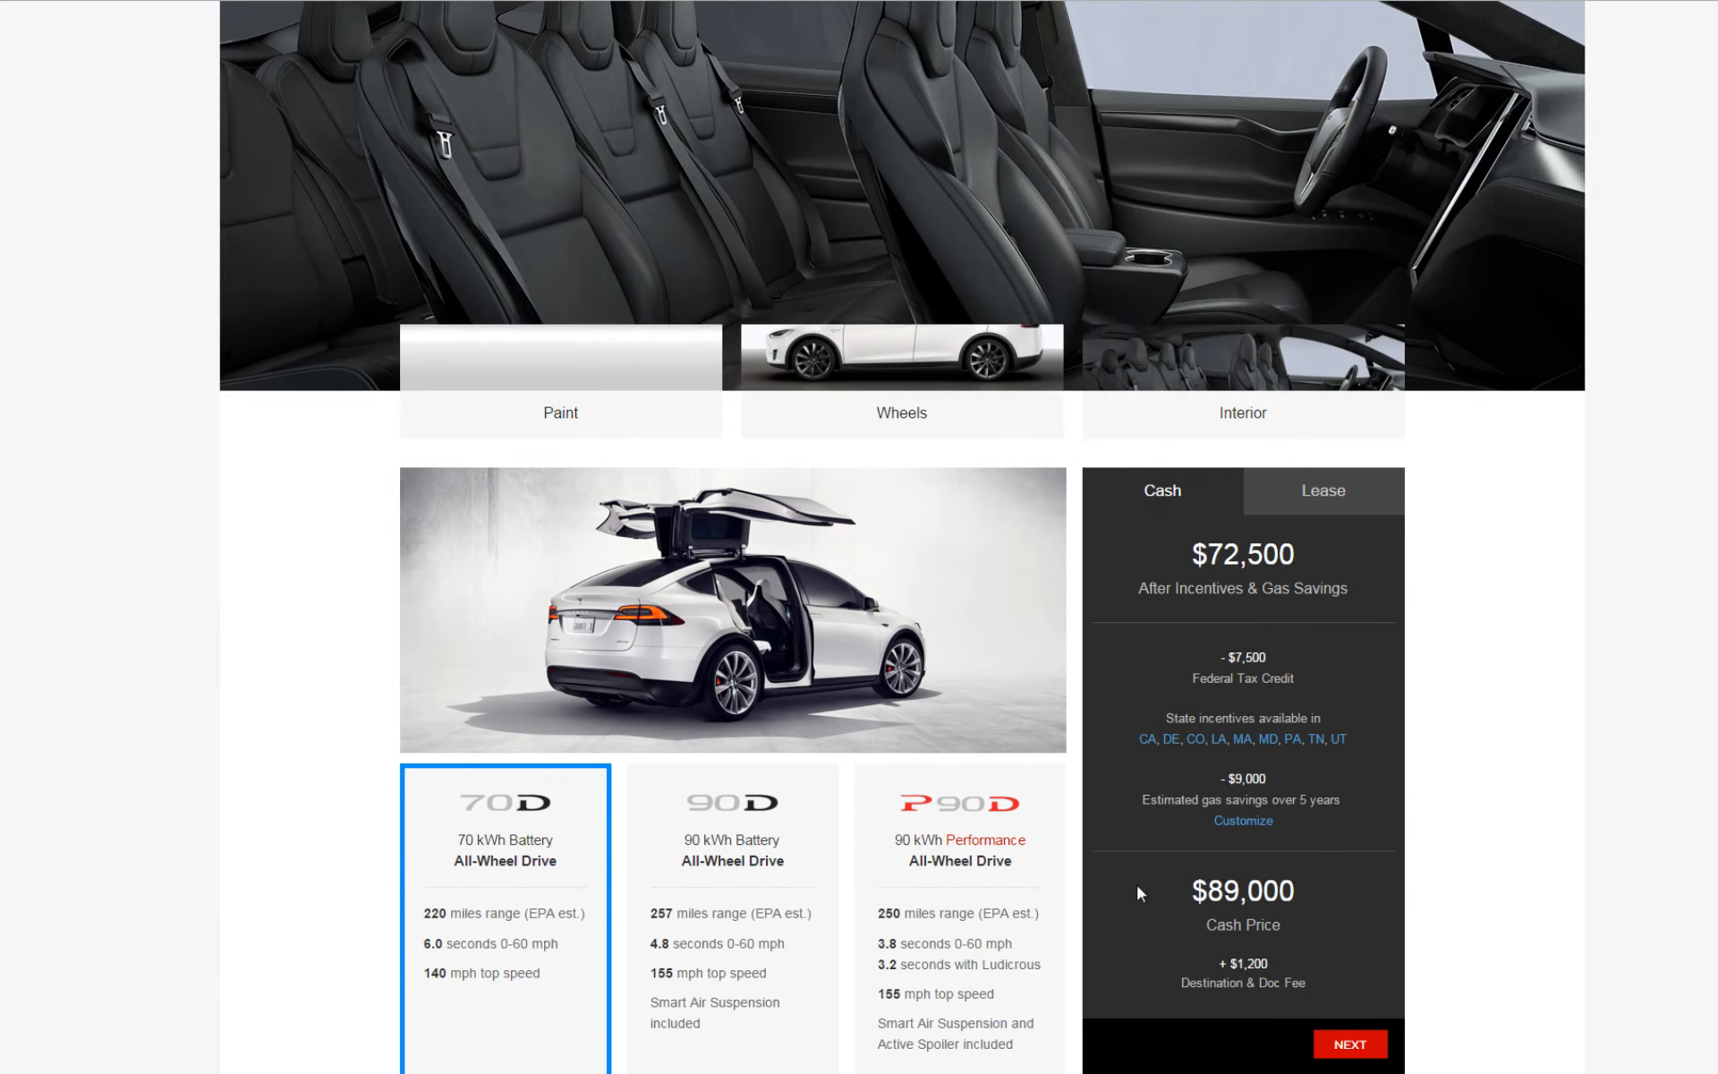
pyautogui.scroll(-3)
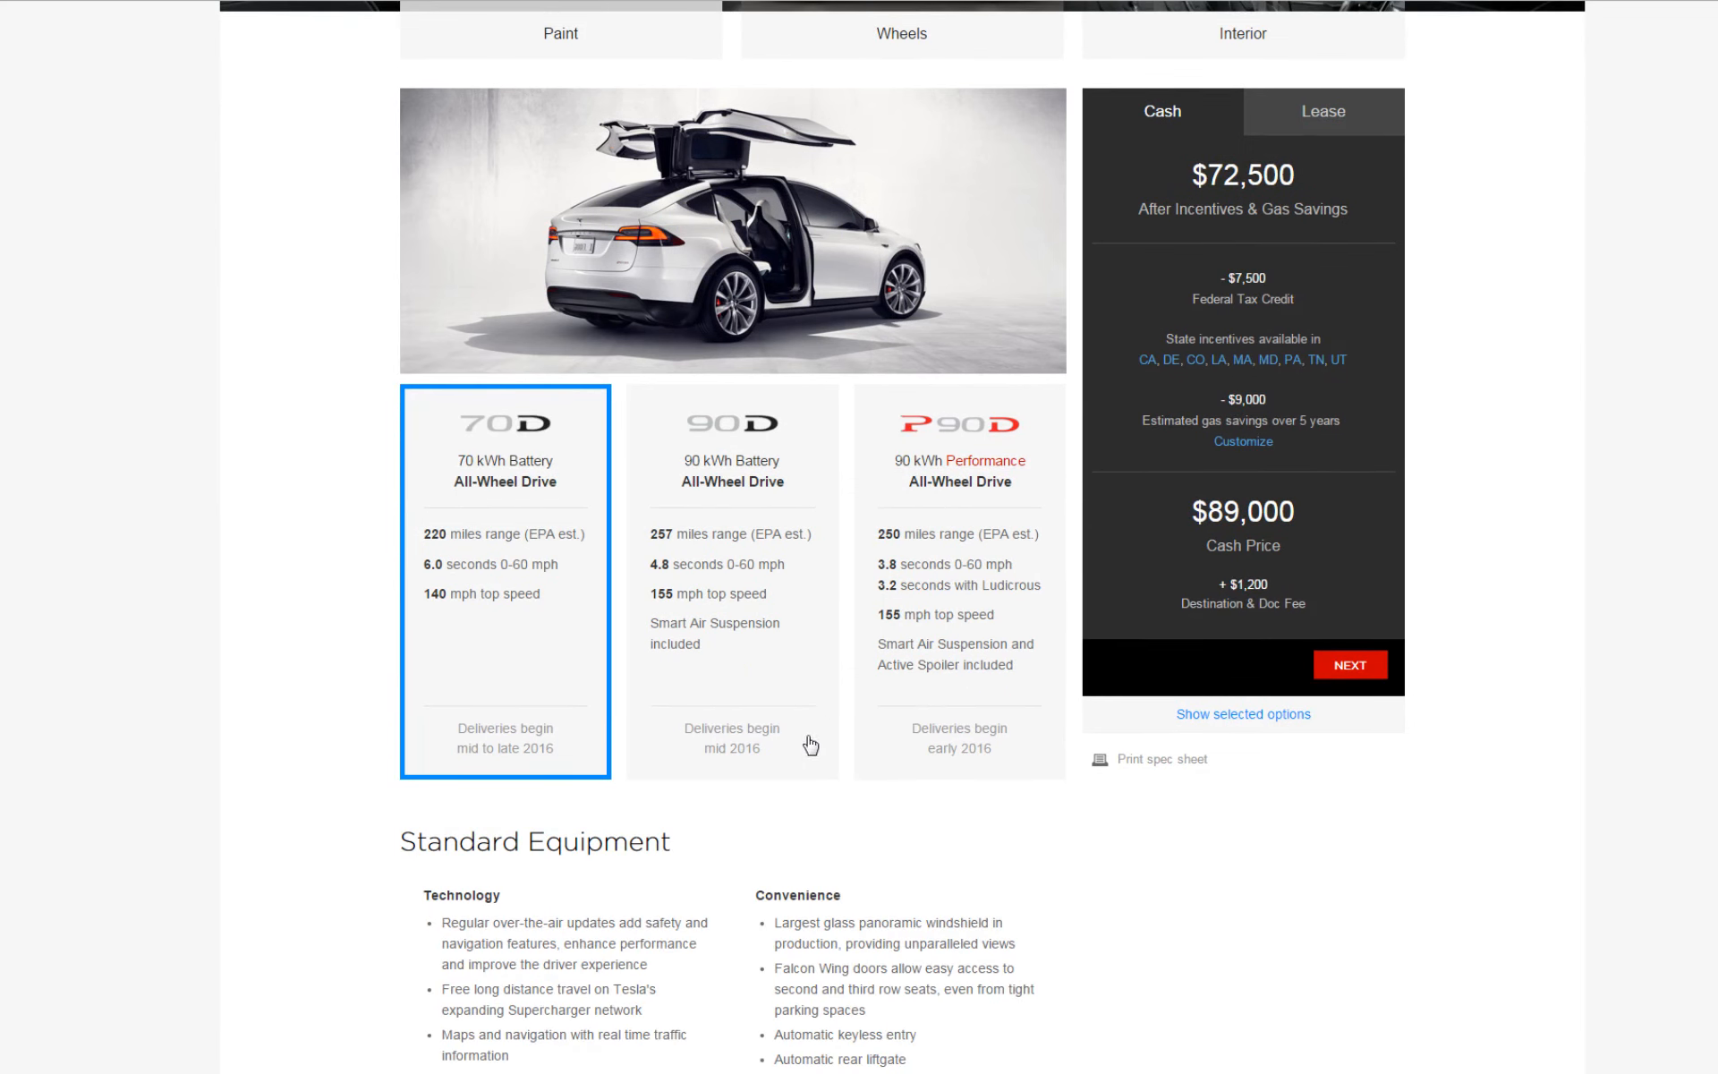
pyautogui.moveTo(500, 521)
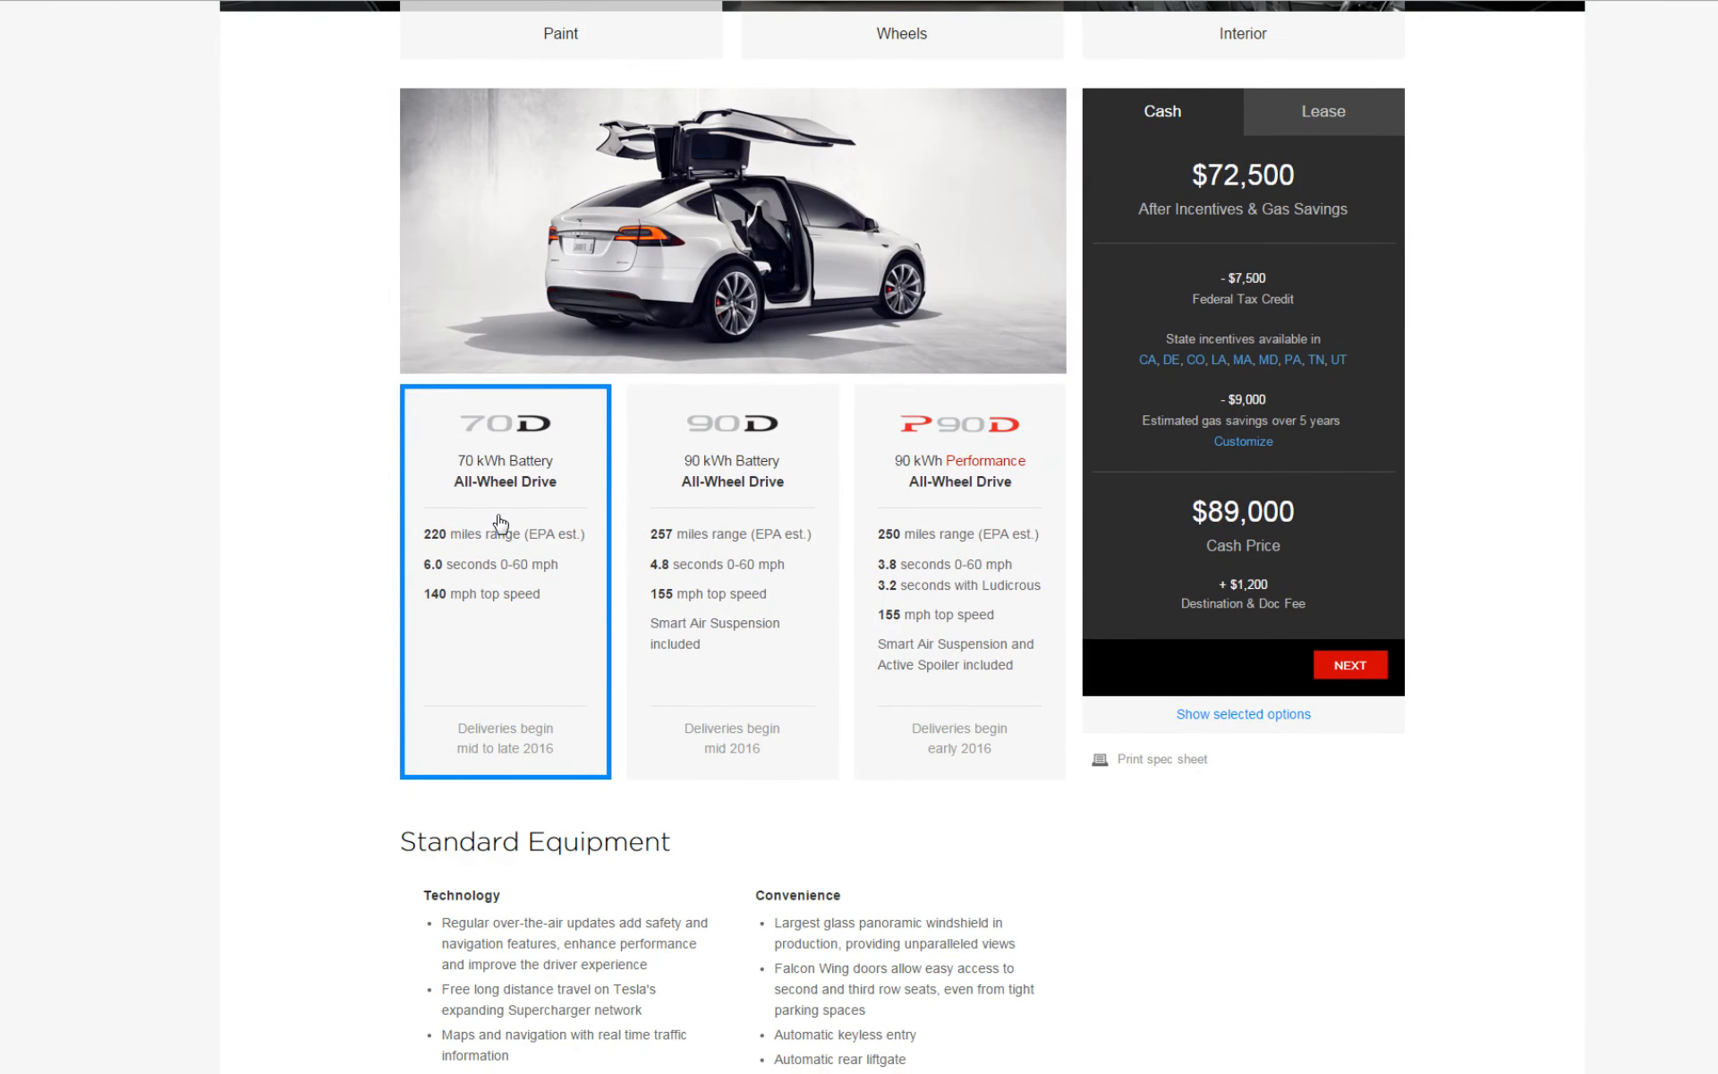
pyautogui.moveTo(507, 624)
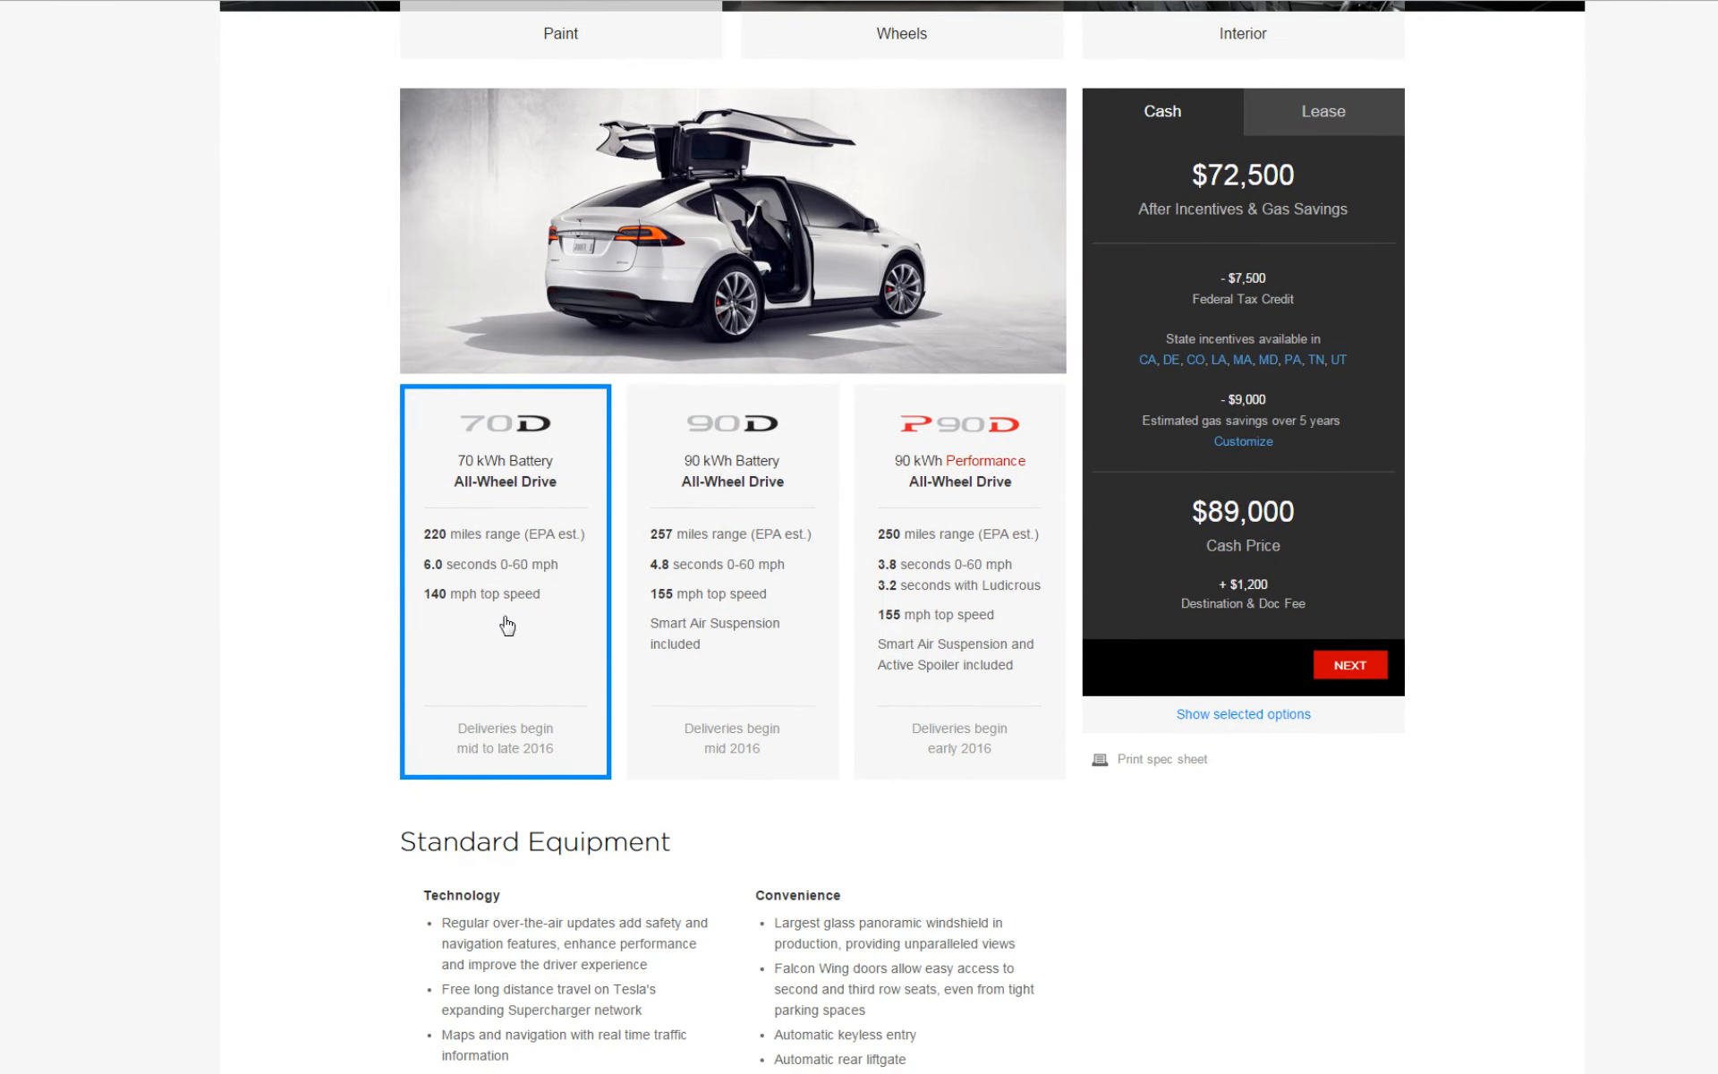
pyautogui.moveTo(476, 755)
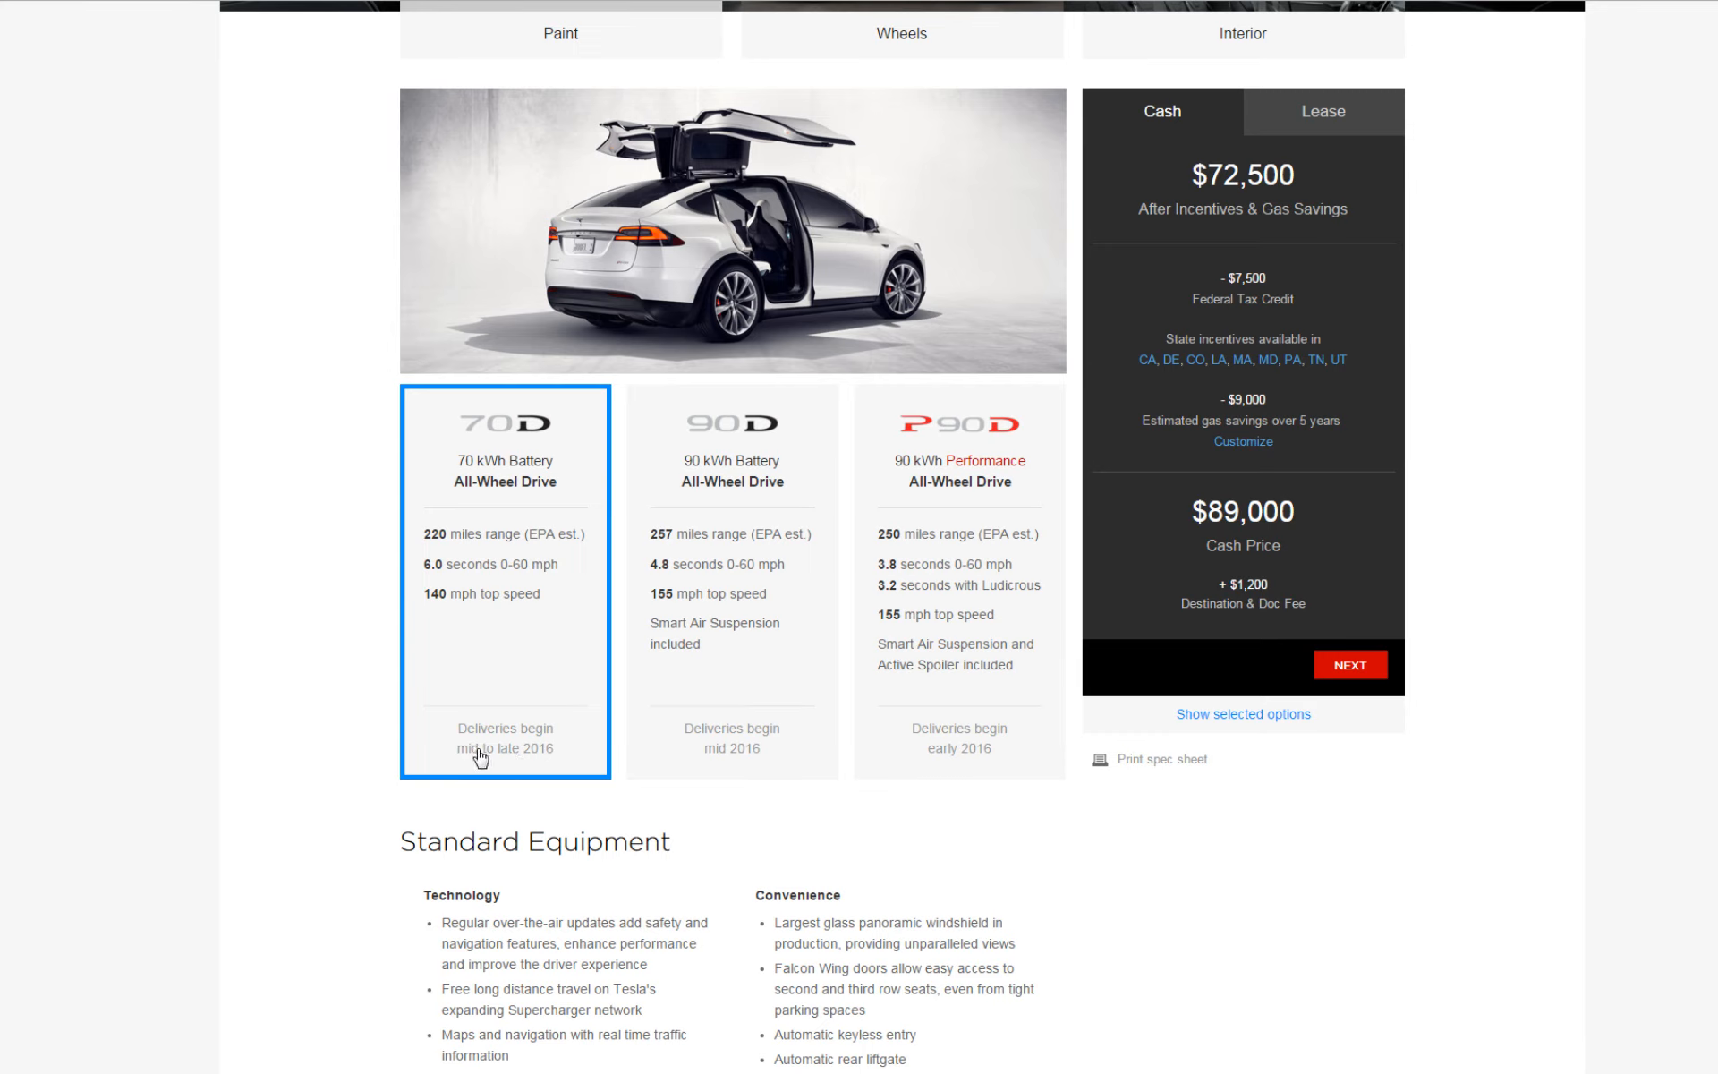
pyautogui.moveTo(523, 774)
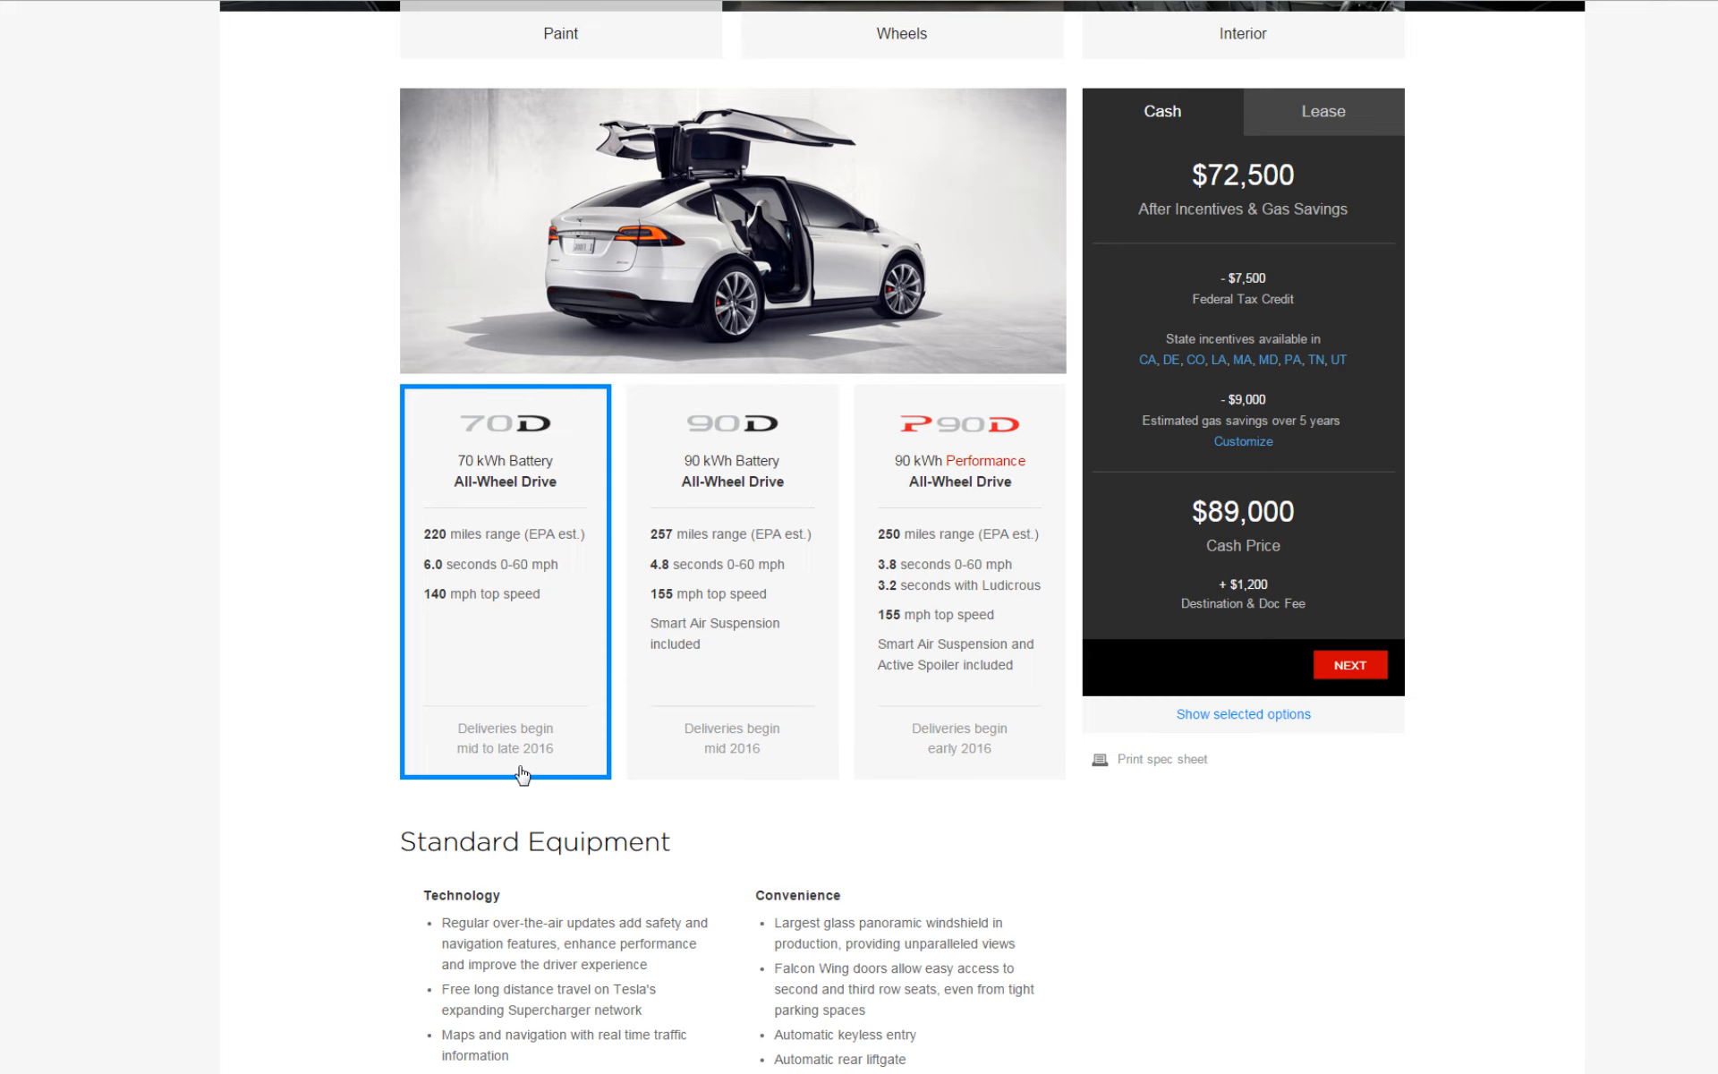
pyautogui.moveTo(920, 769)
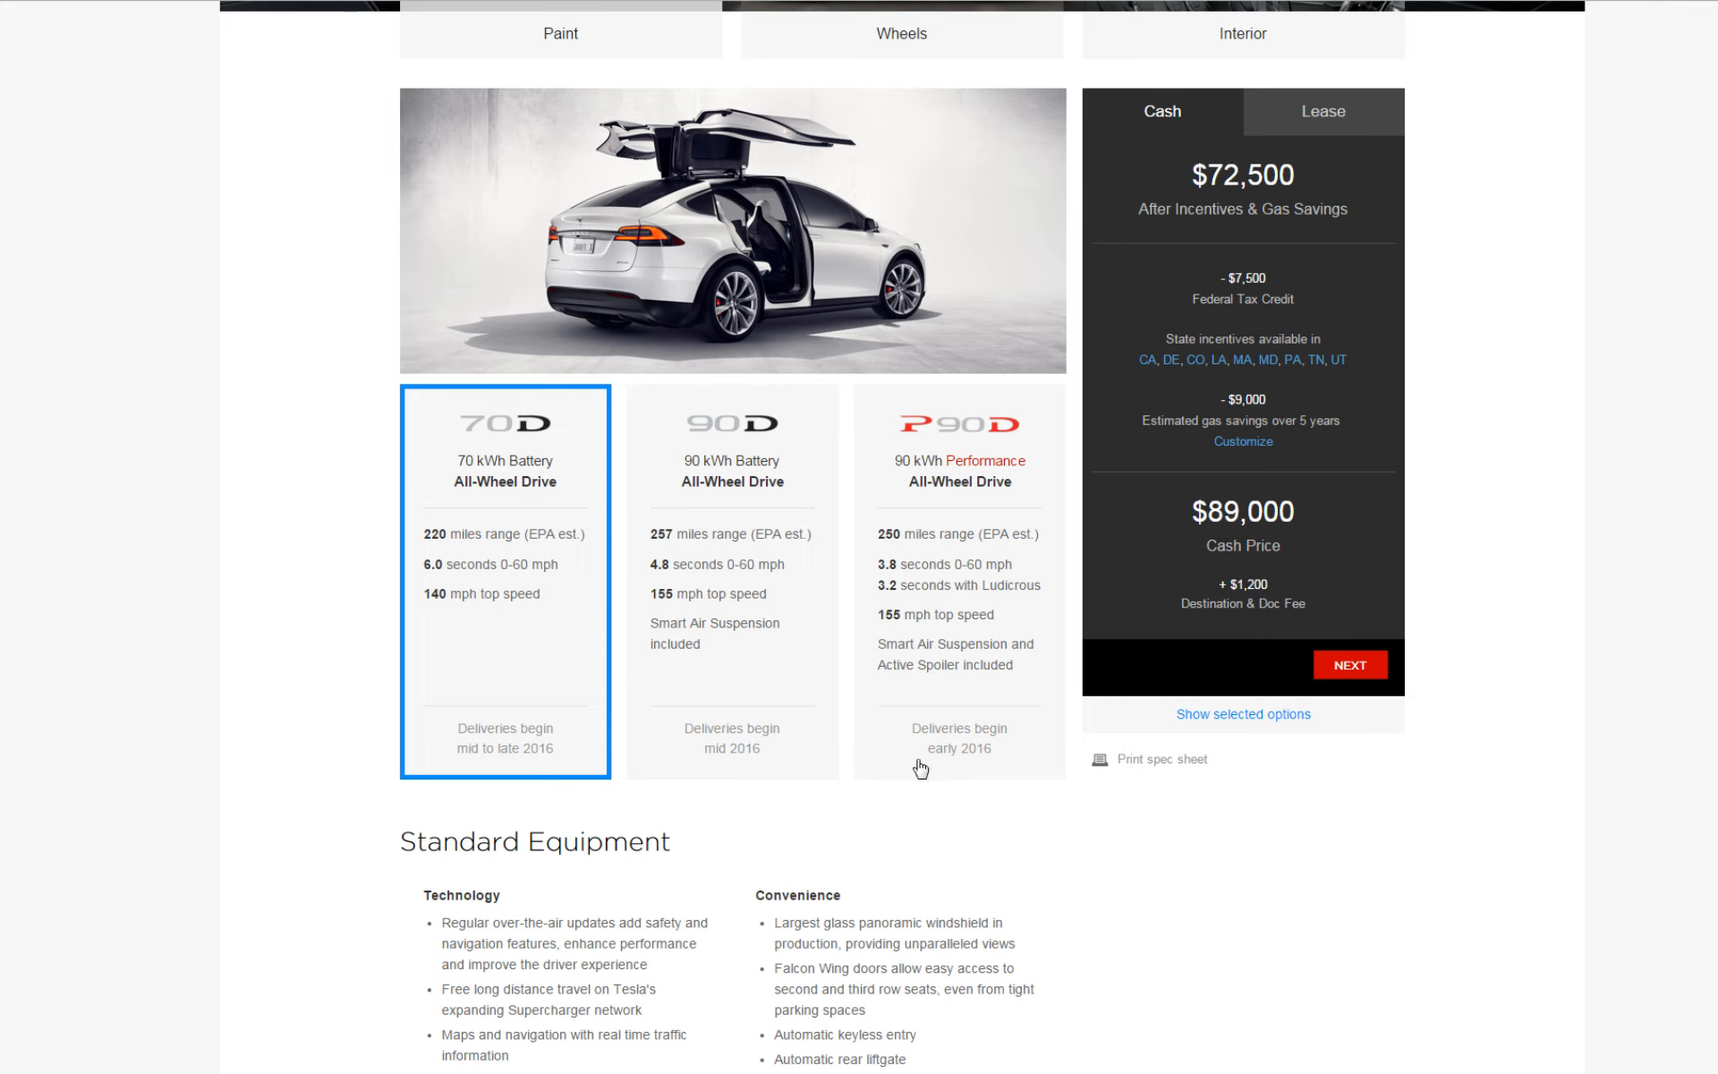
pyautogui.moveTo(1005, 682)
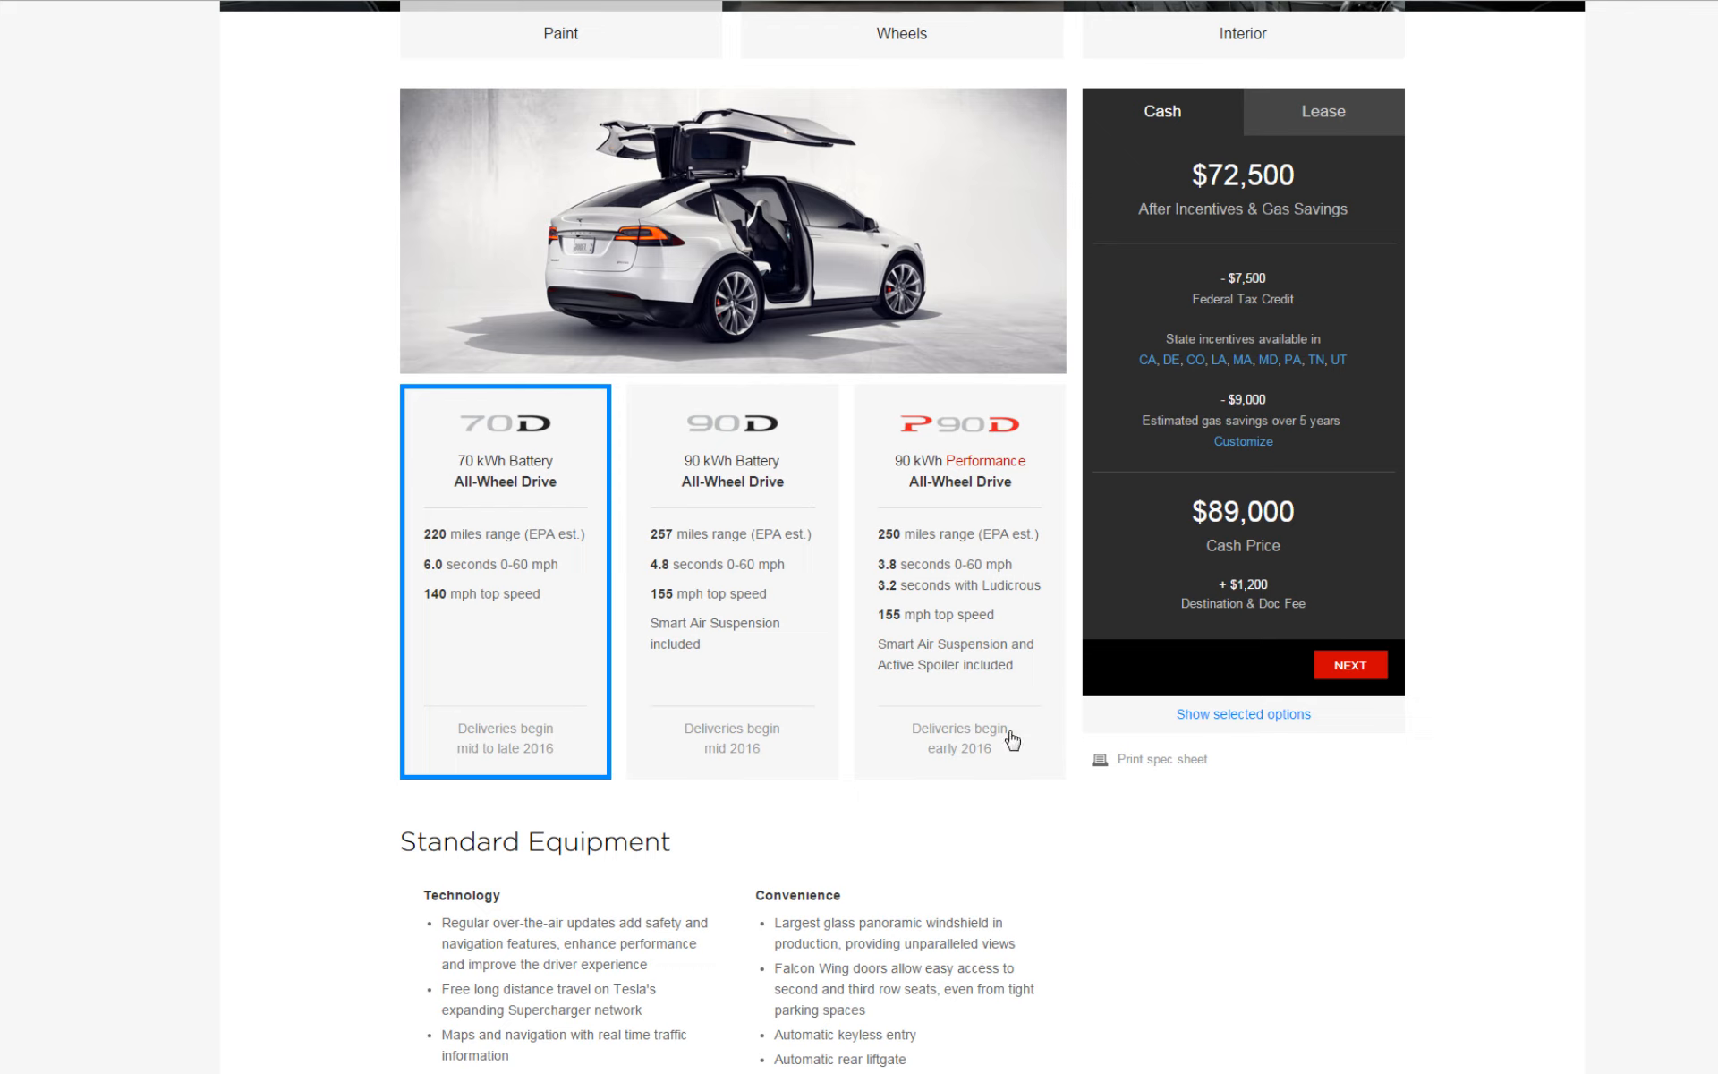
pyautogui.moveTo(948, 770)
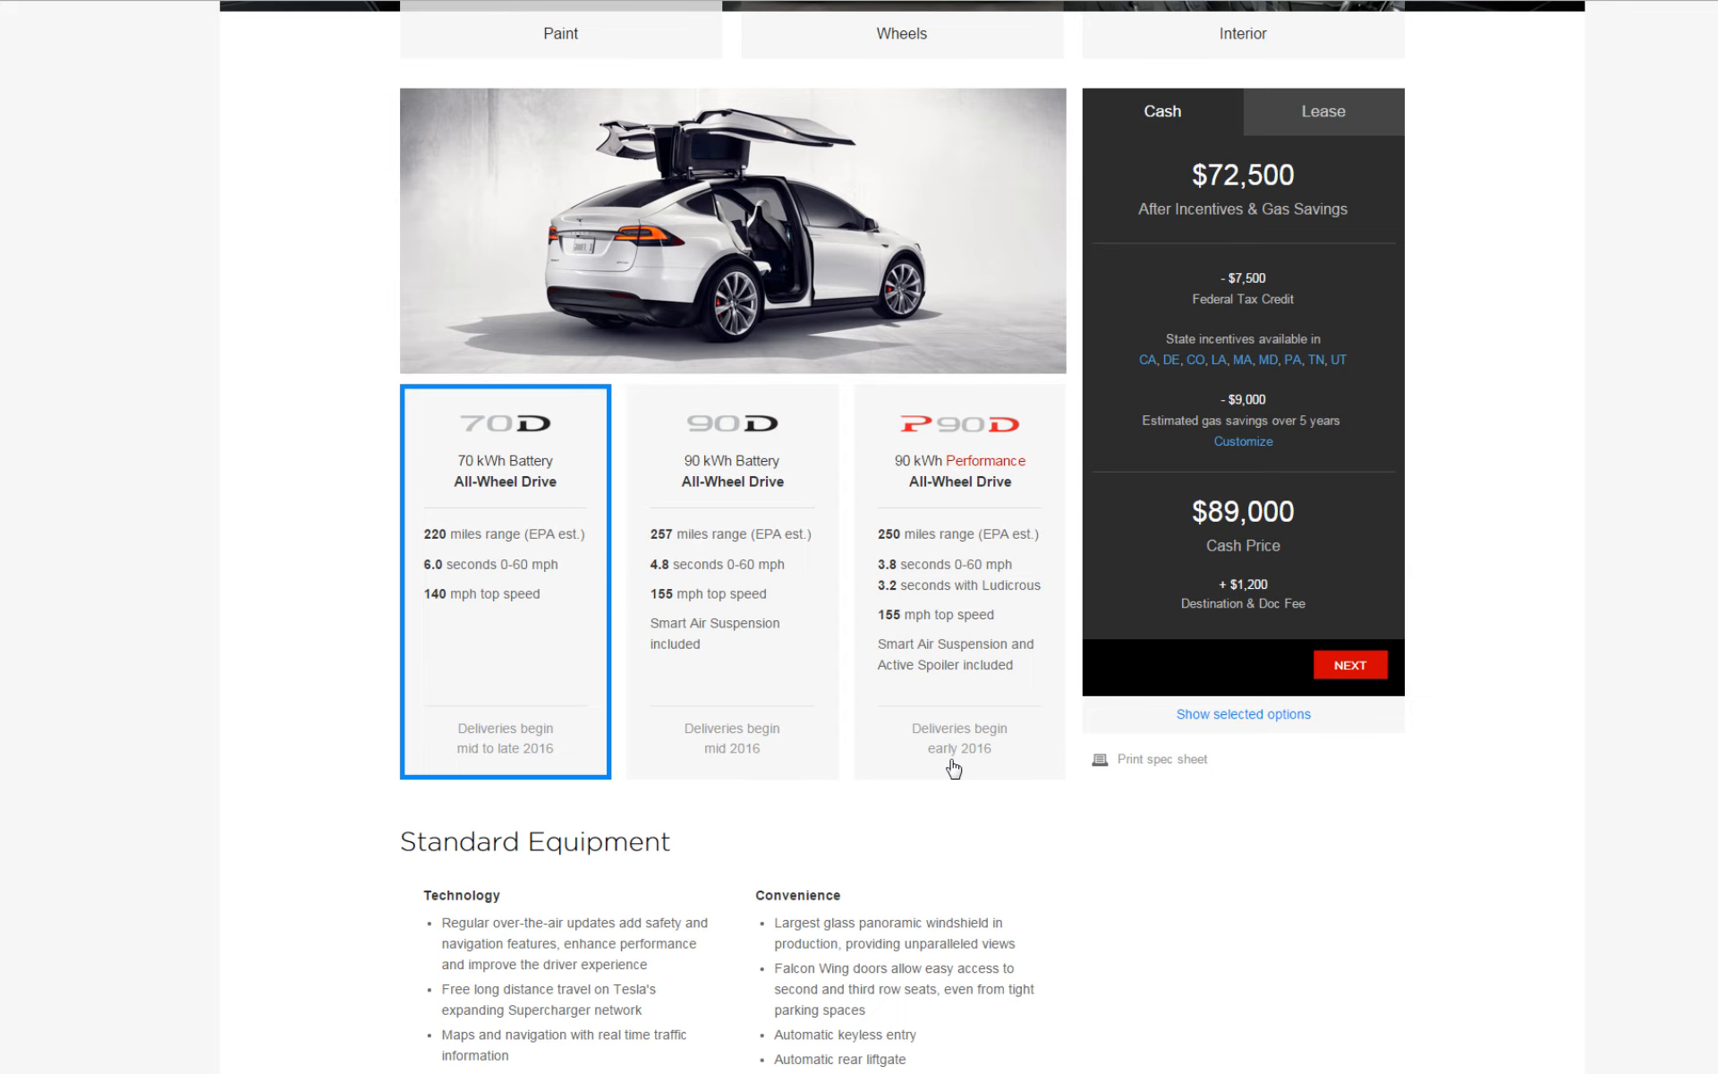
pyautogui.moveTo(725, 700)
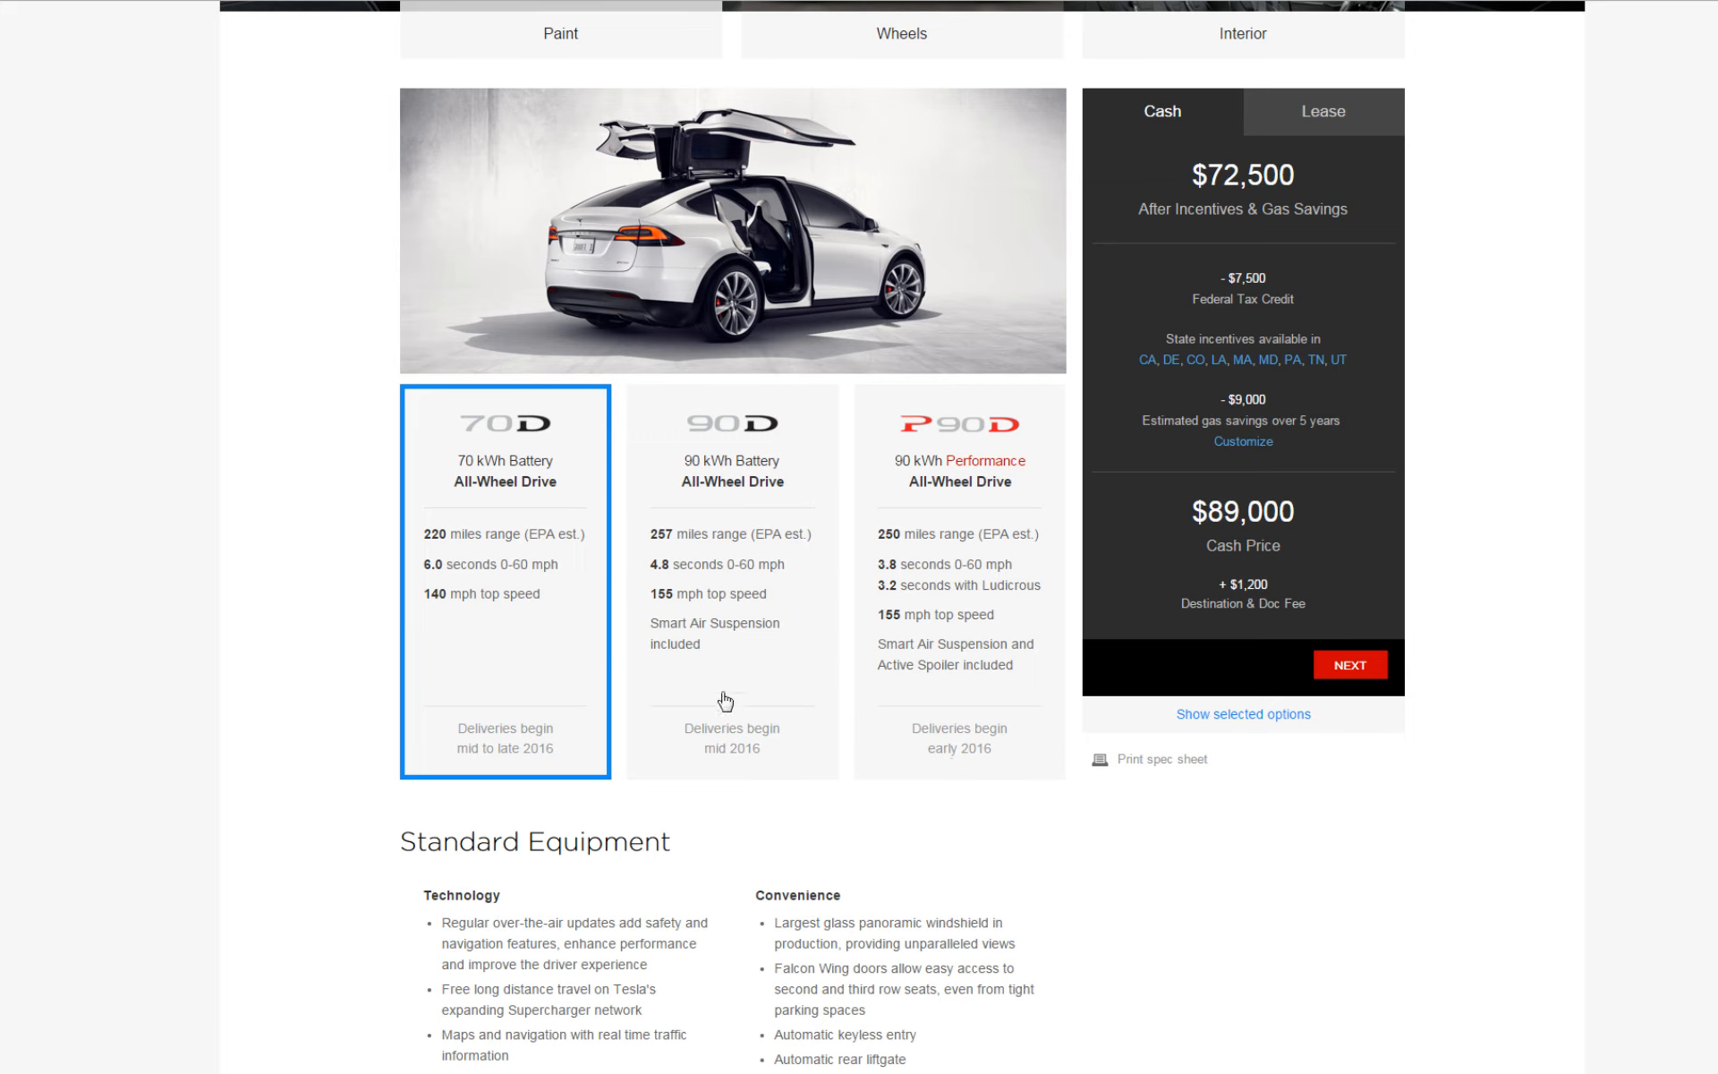
pyautogui.moveTo(548, 442)
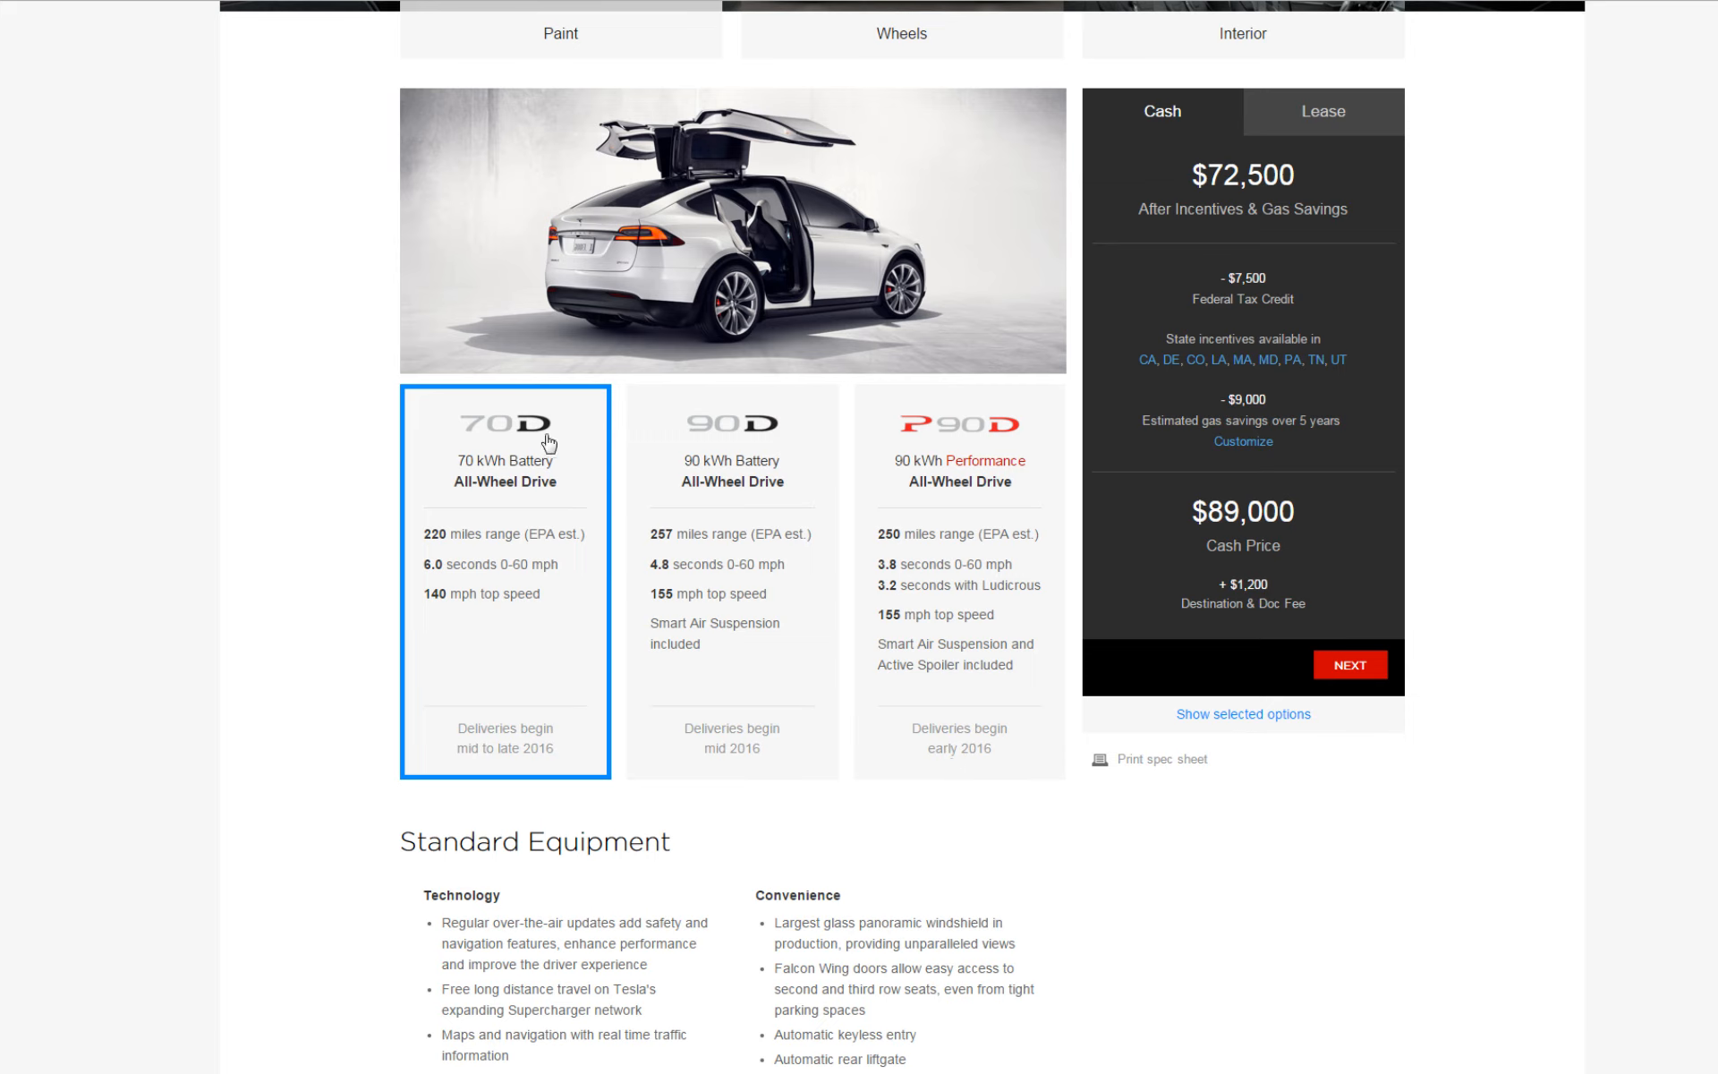
pyautogui.moveTo(433, 549)
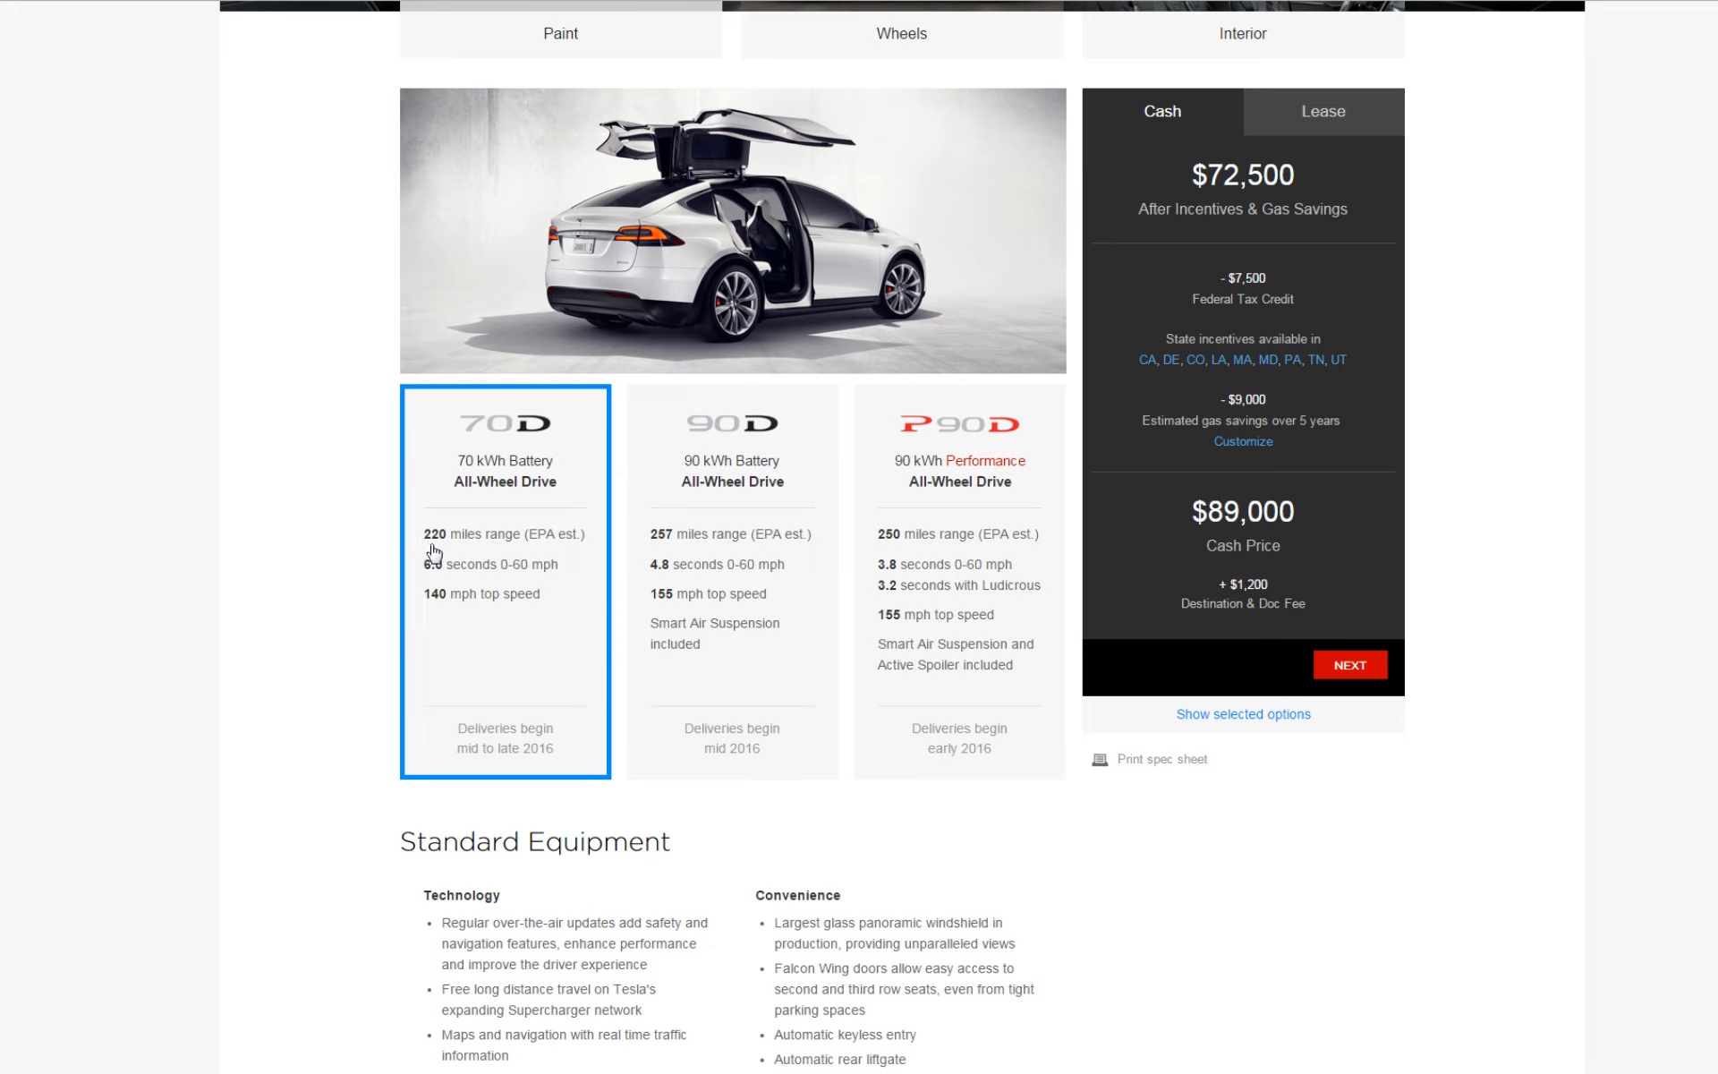
pyautogui.moveTo(485, 582)
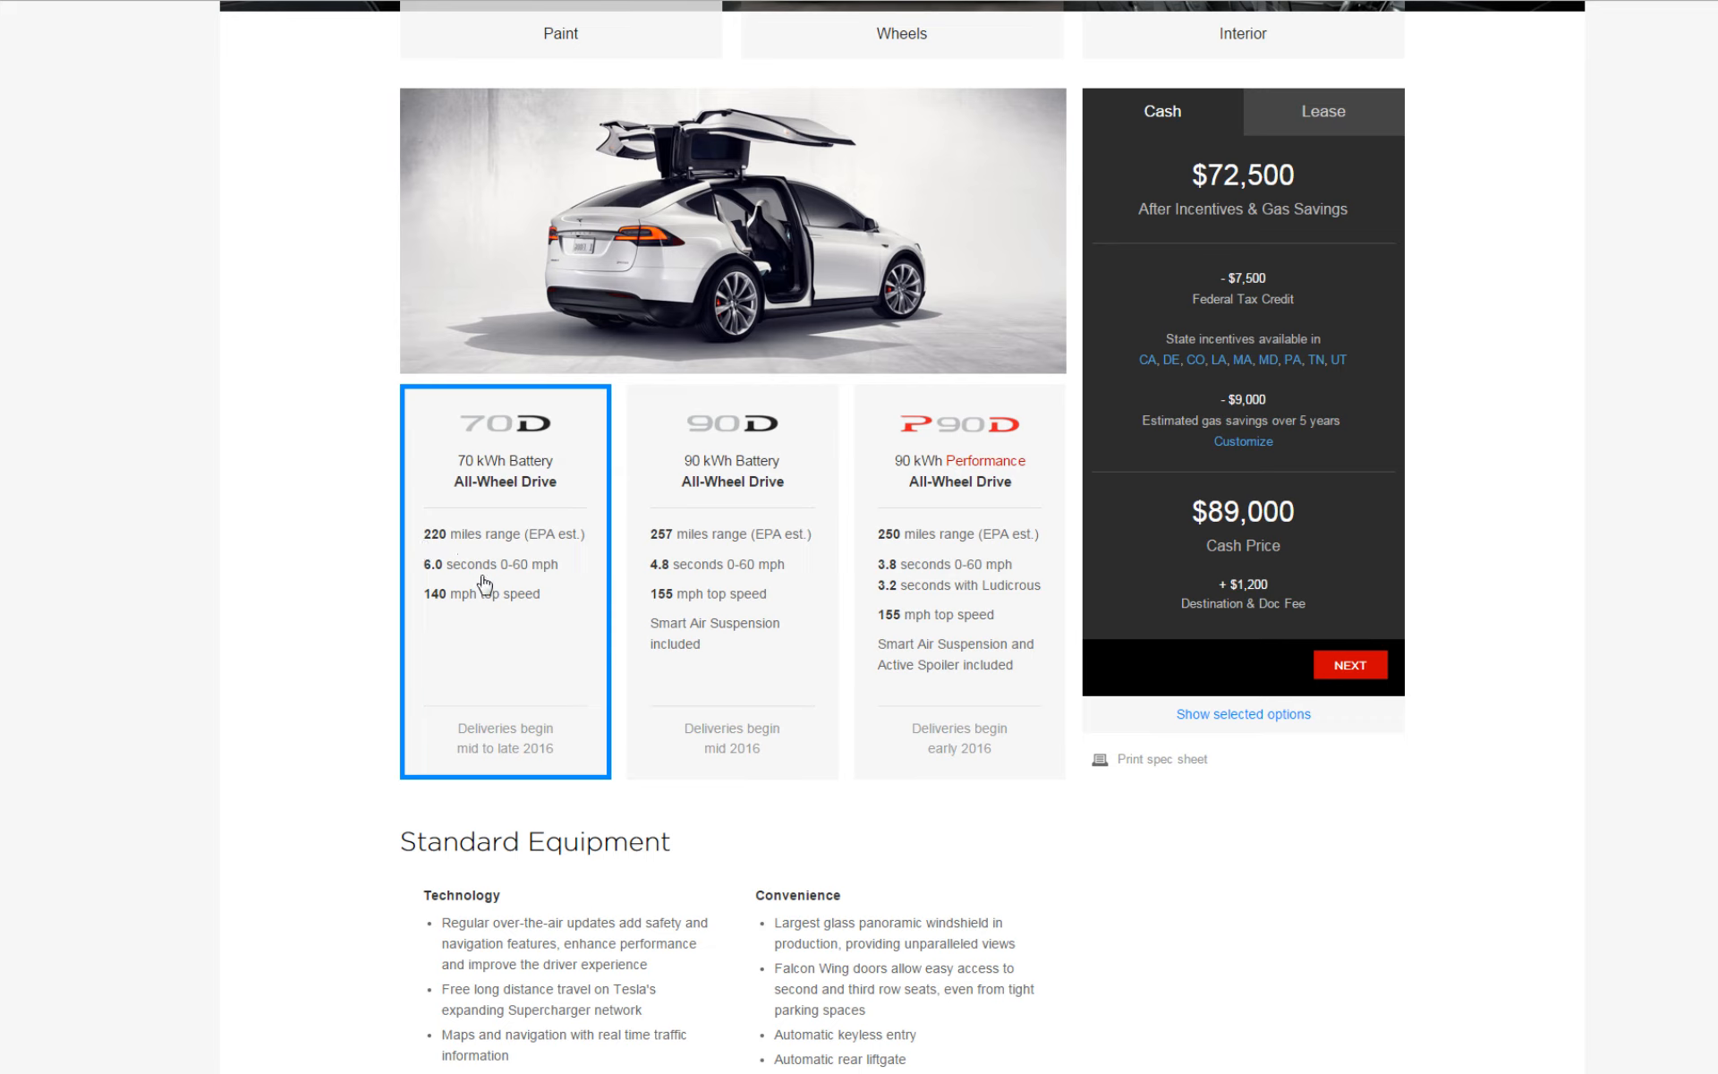
pyautogui.moveTo(441, 589)
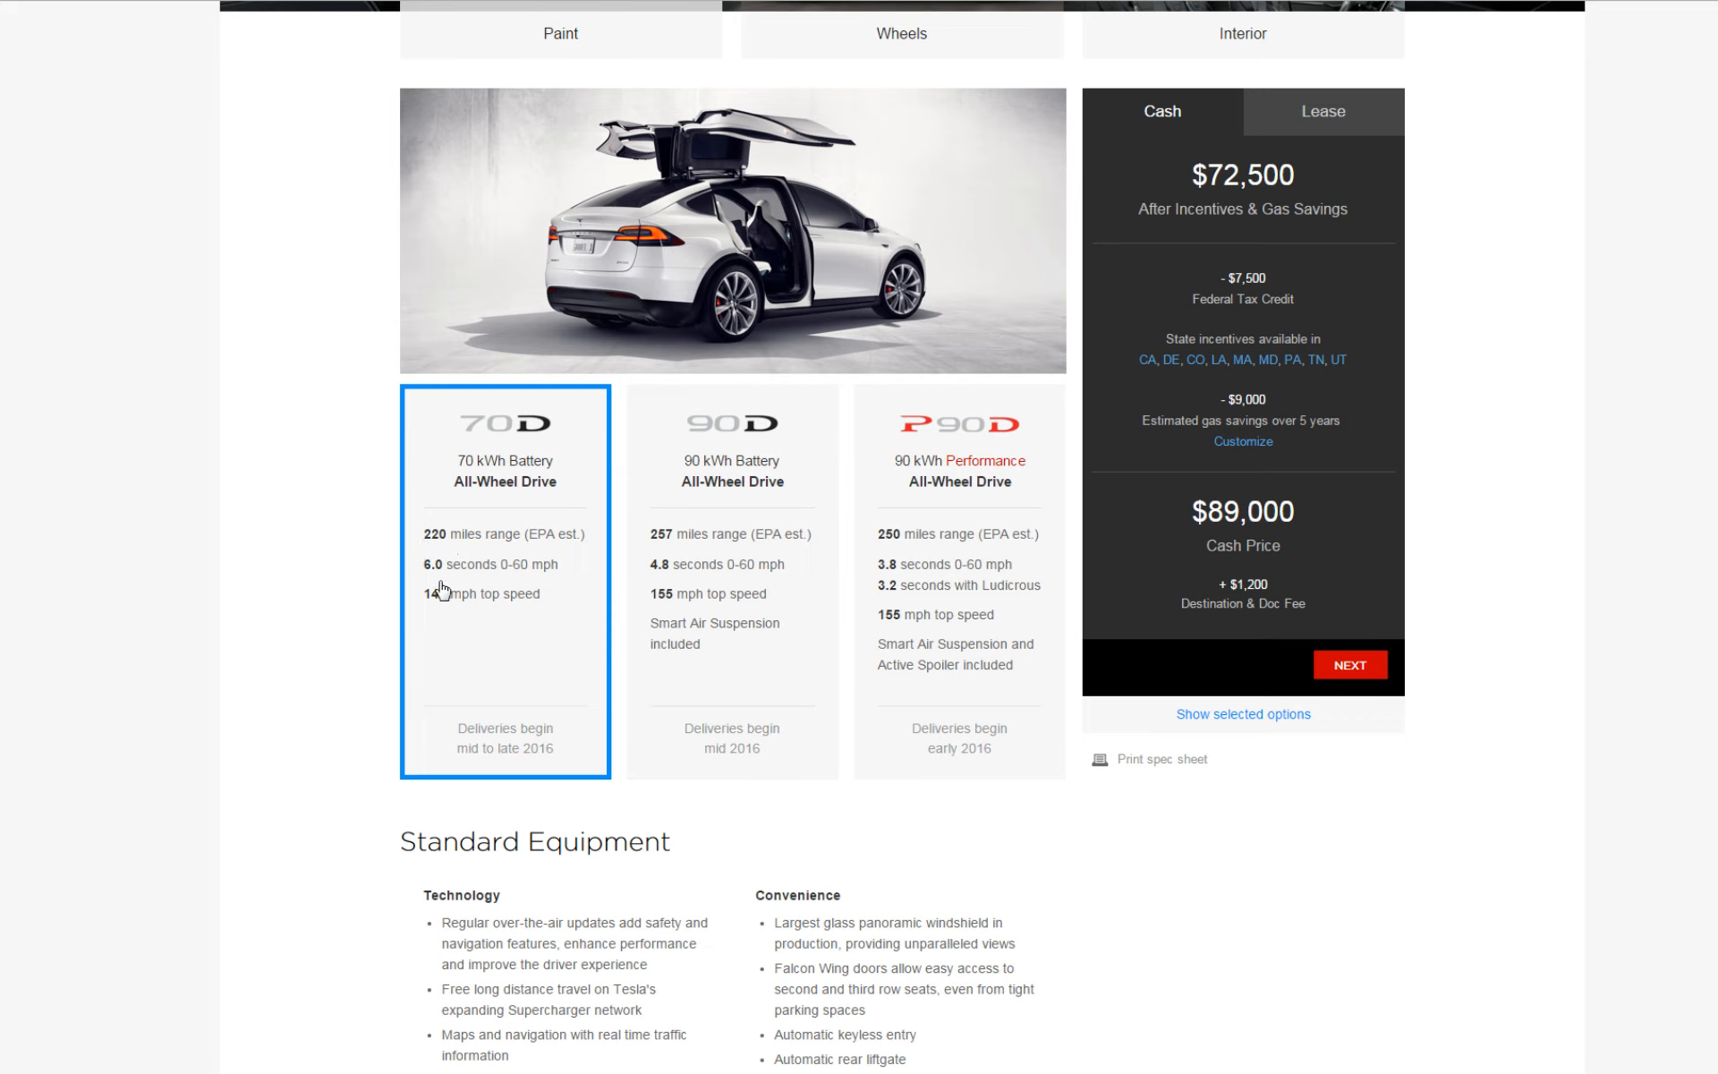
pyautogui.moveTo(460, 585)
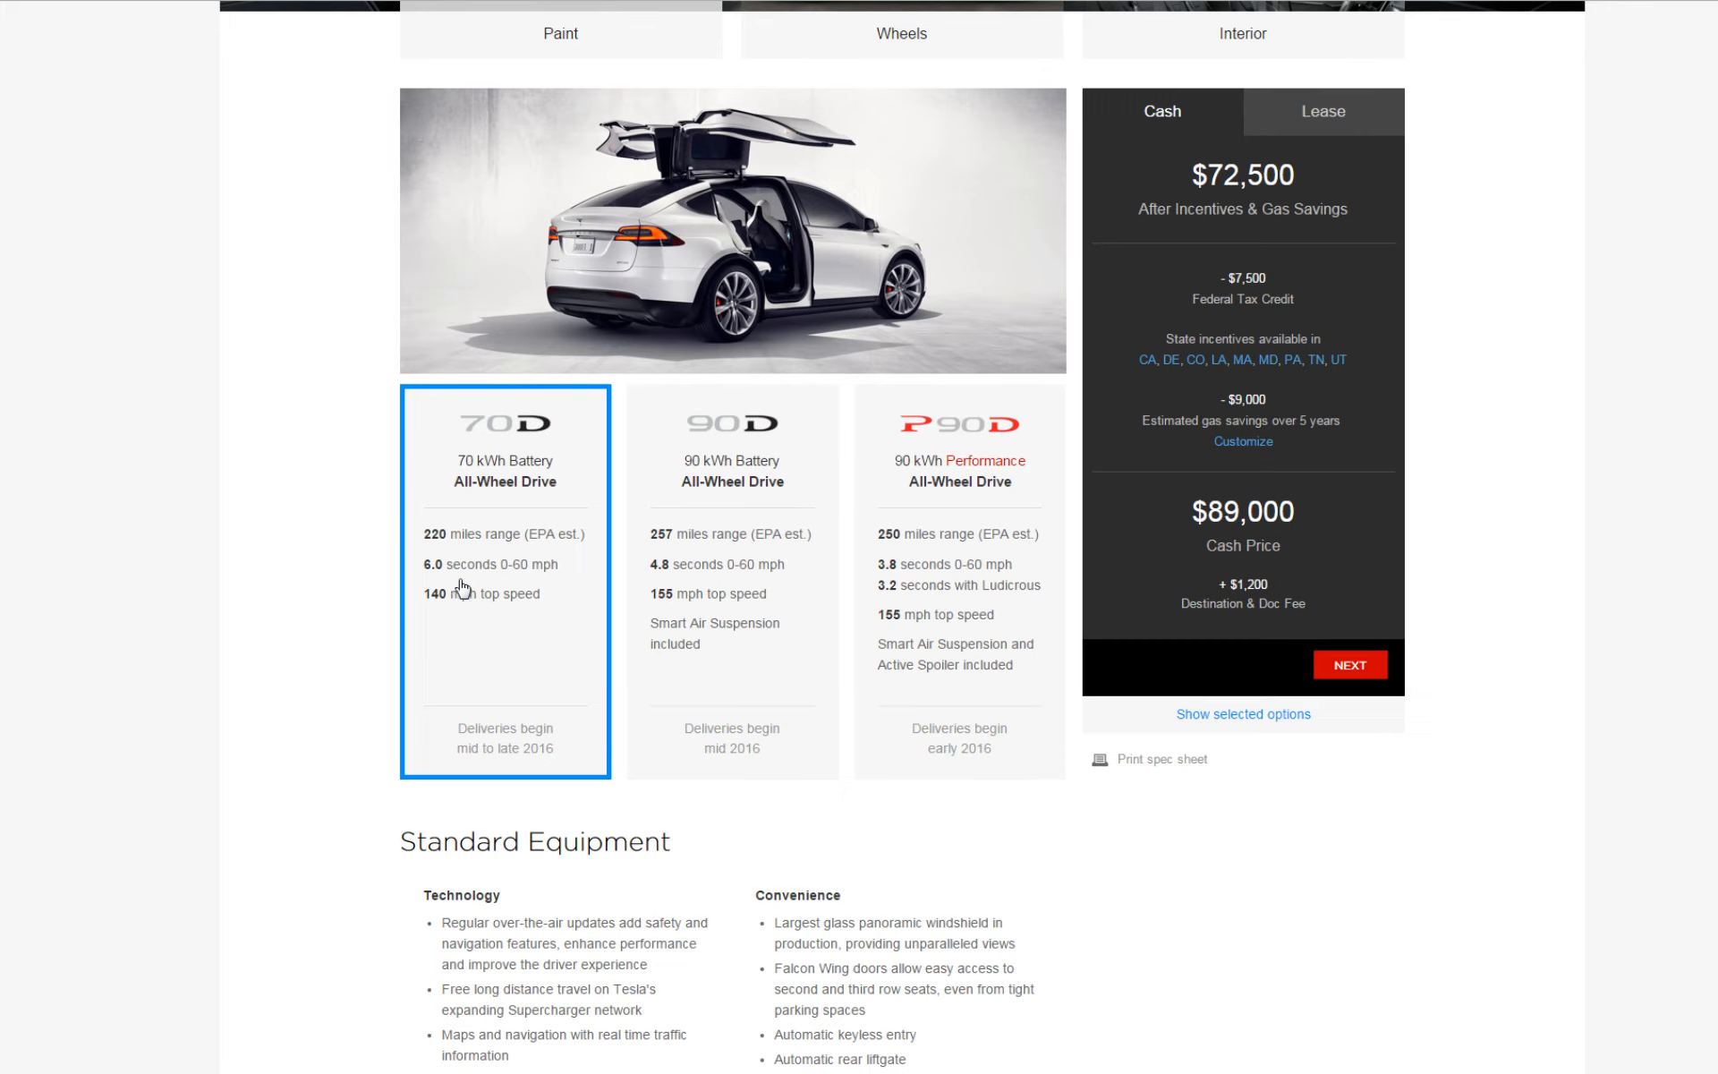
pyautogui.moveTo(431, 616)
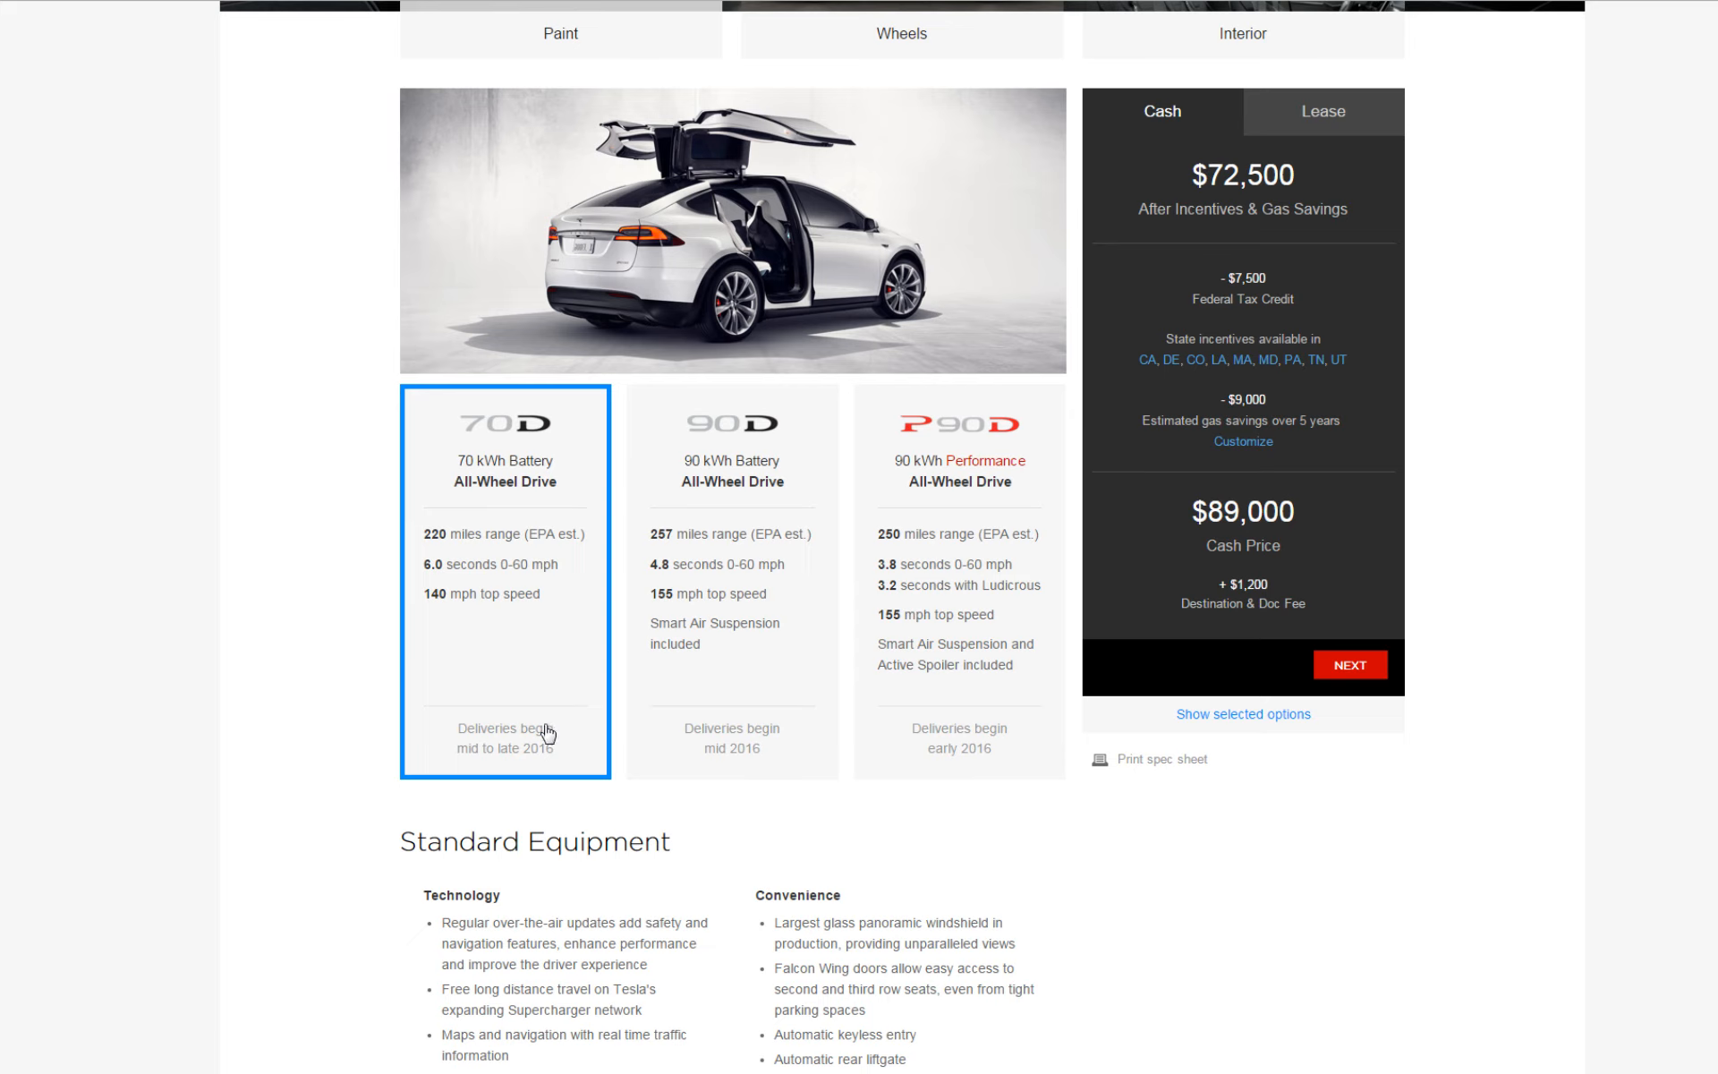
pyautogui.moveTo(539, 793)
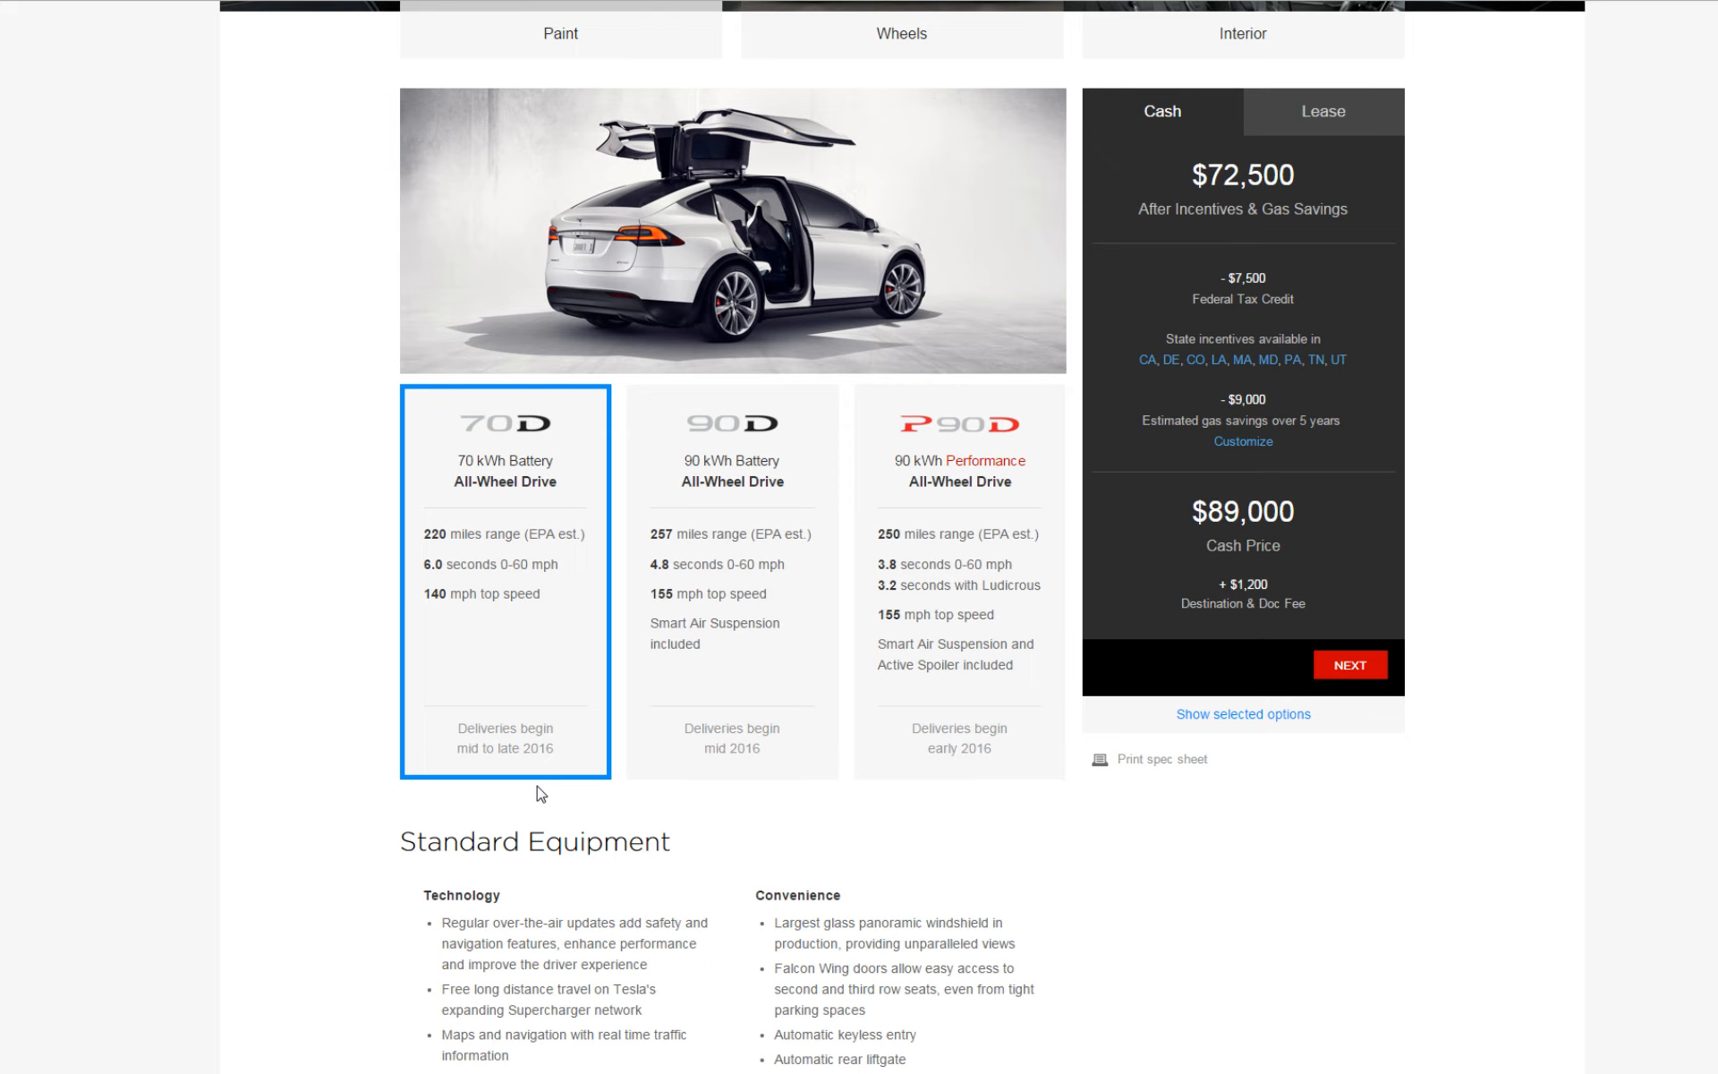
pyautogui.moveTo(759, 783)
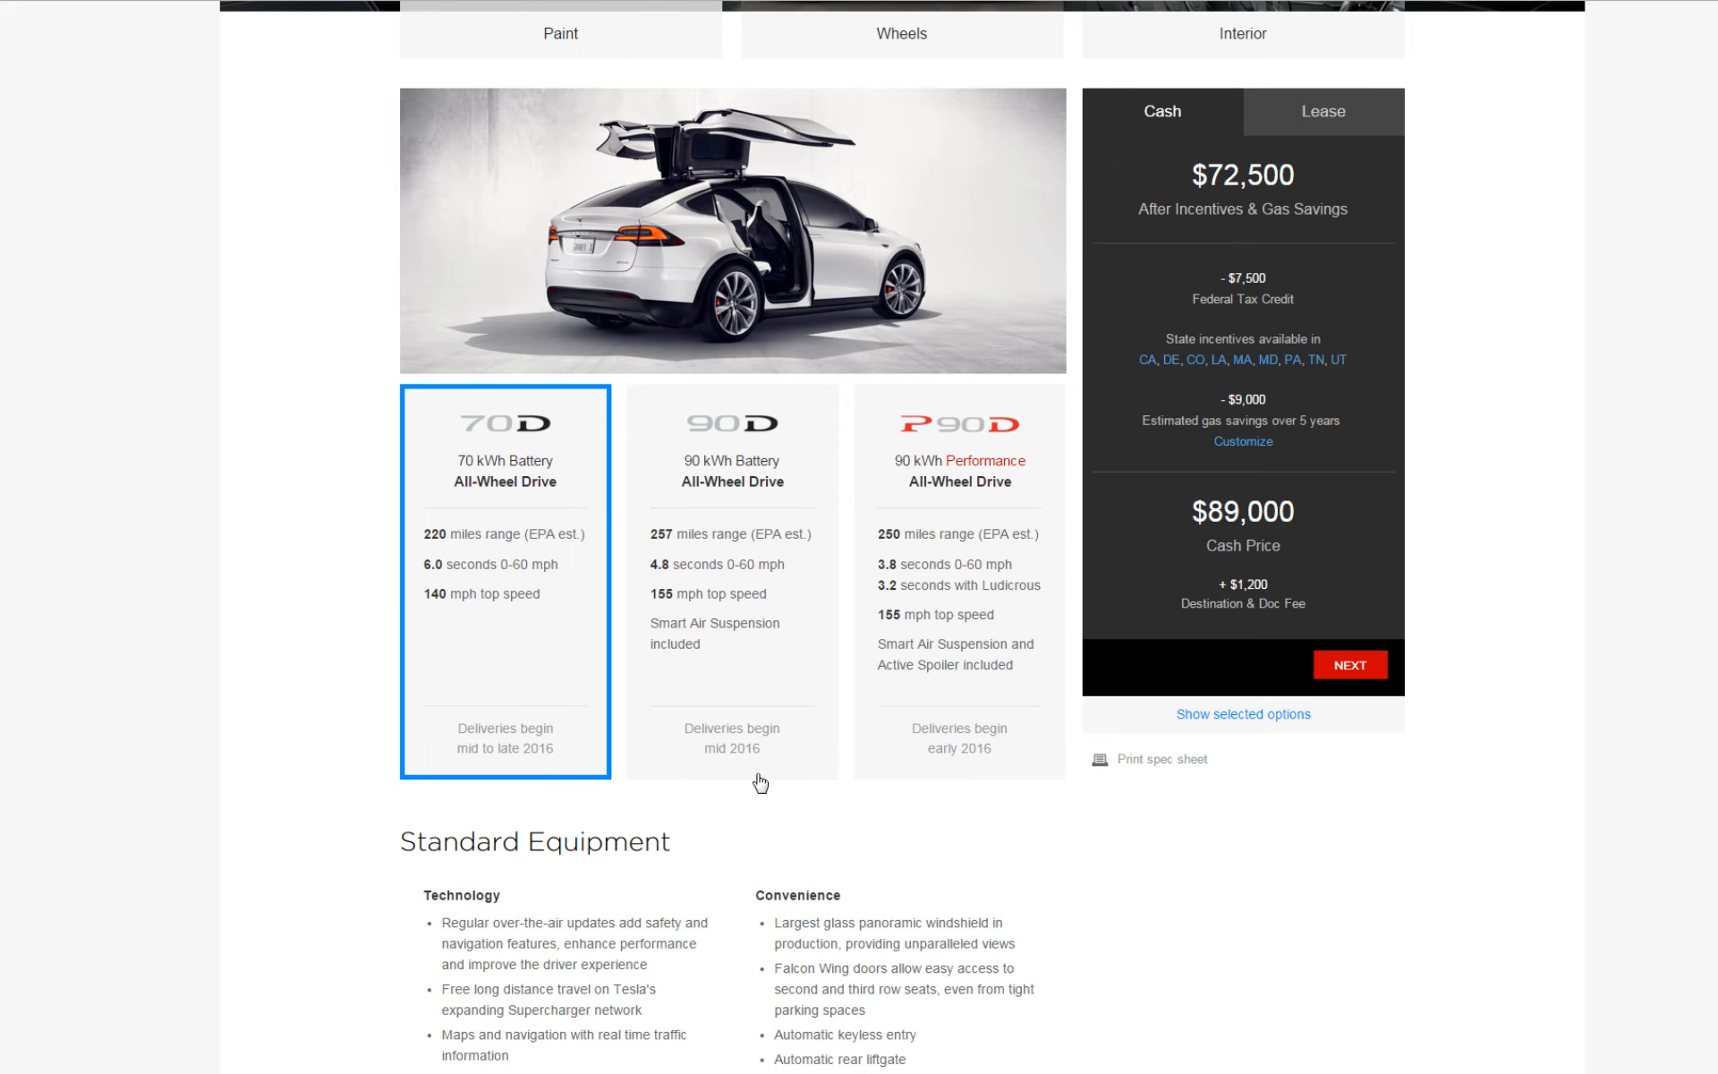
pyautogui.moveTo(724, 569)
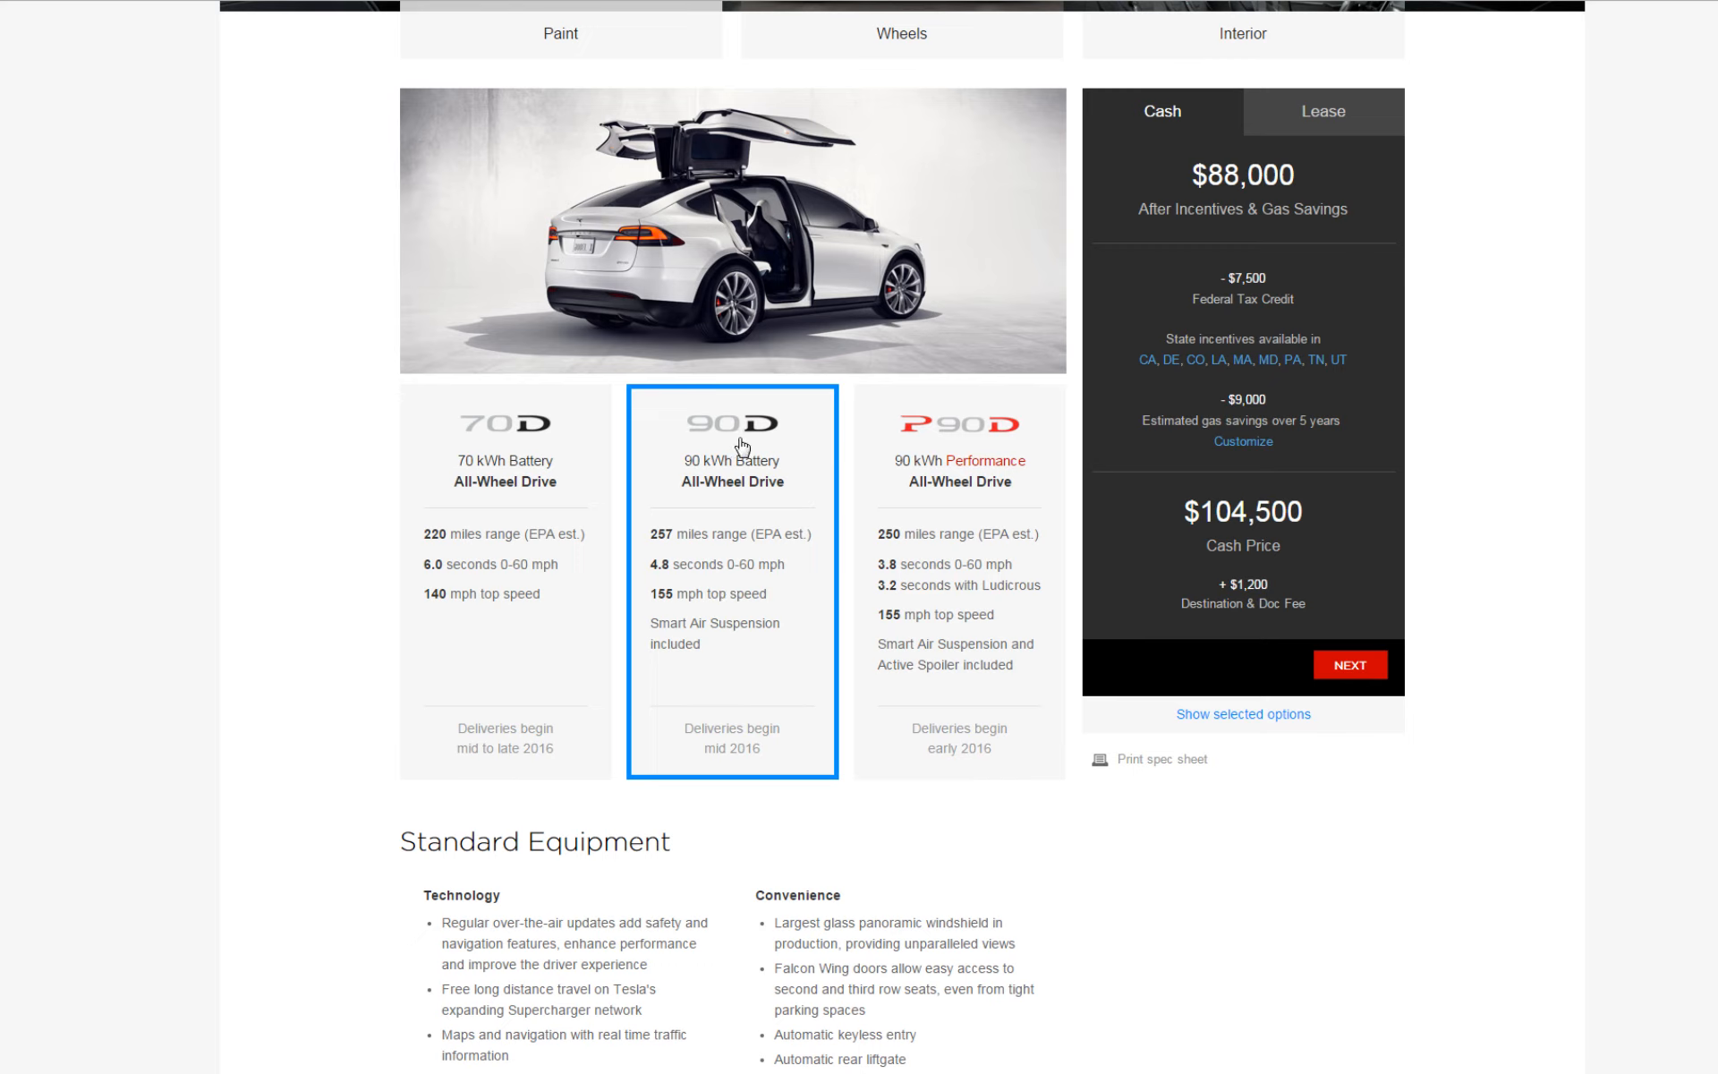
pyautogui.moveTo(728, 561)
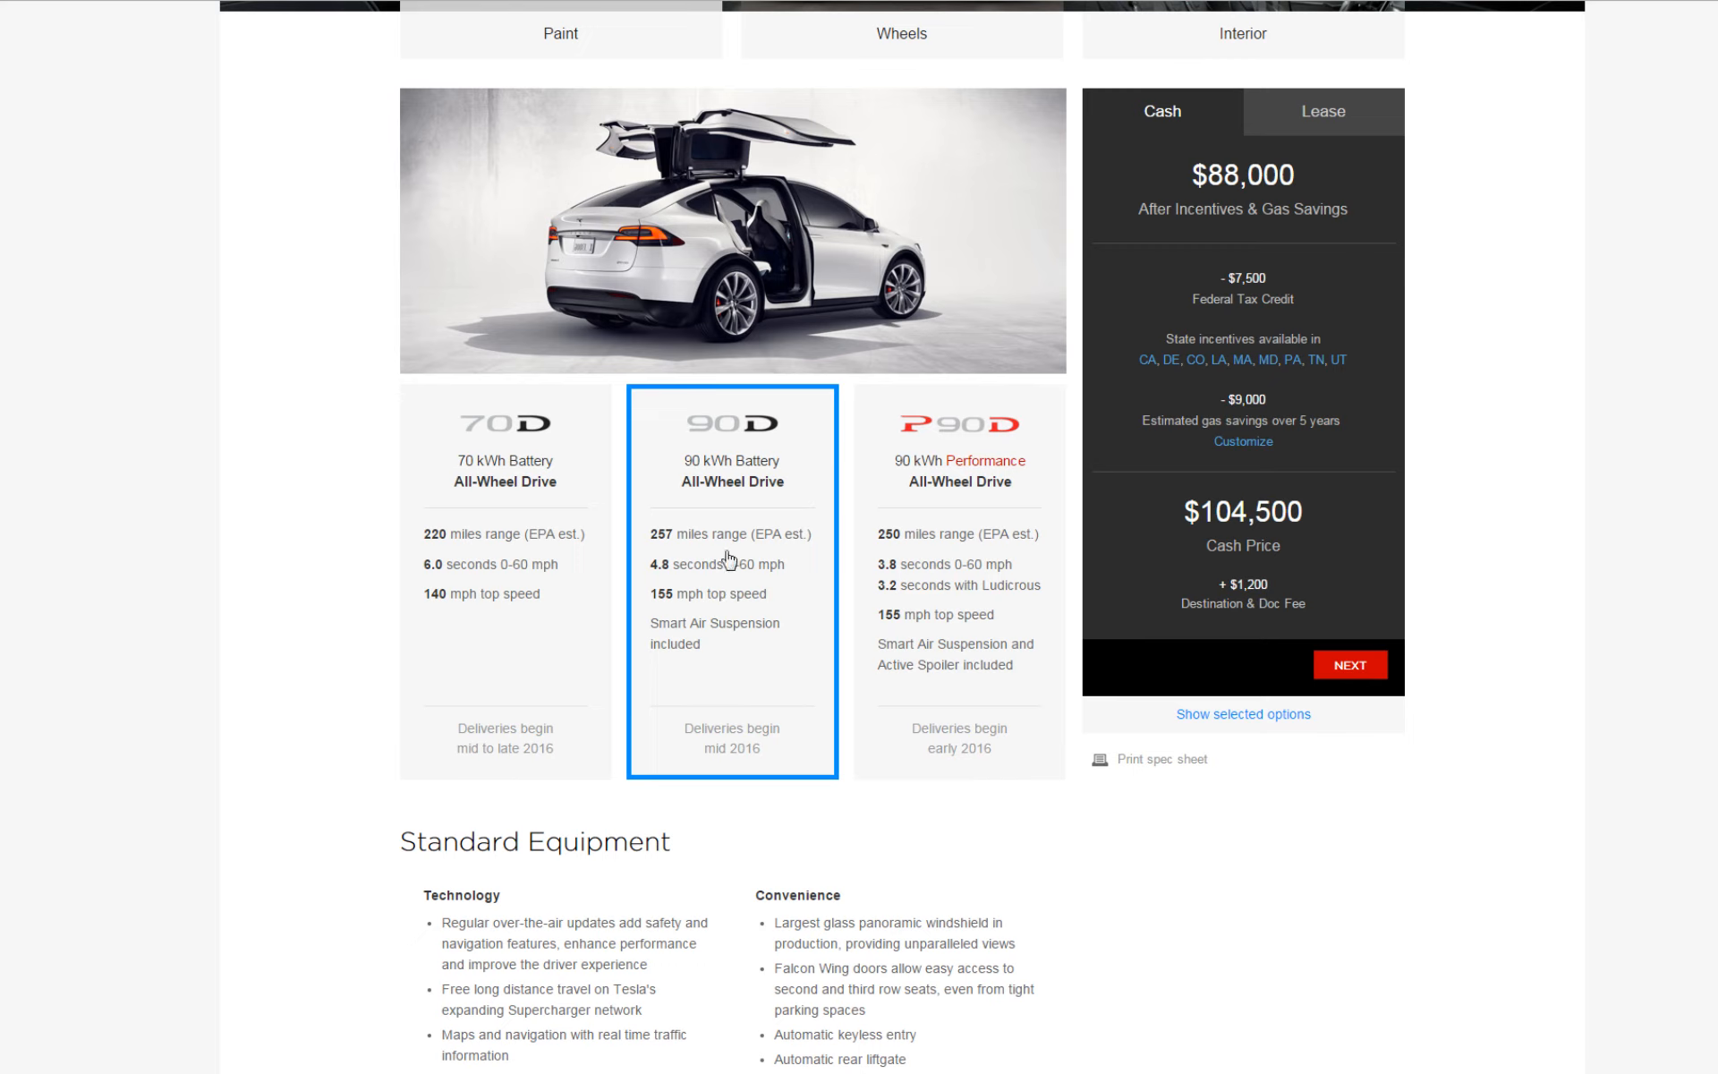
pyautogui.moveTo(666, 557)
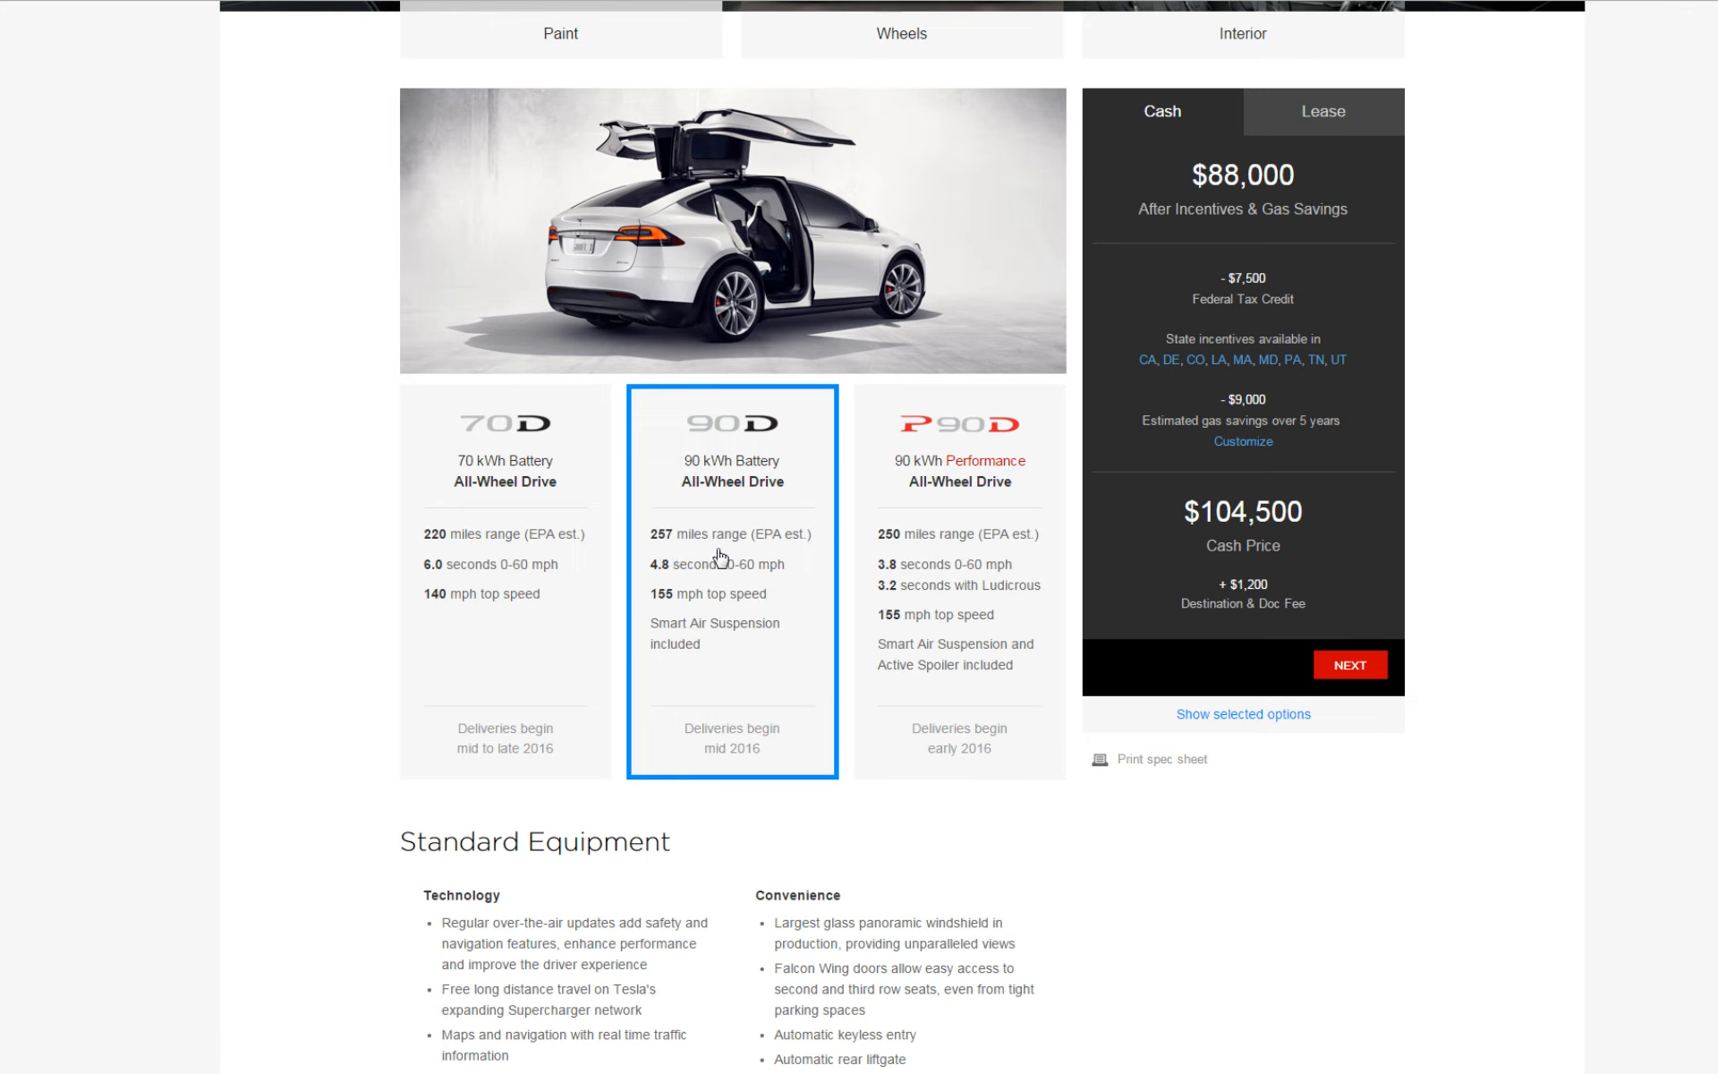
pyautogui.moveTo(683, 592)
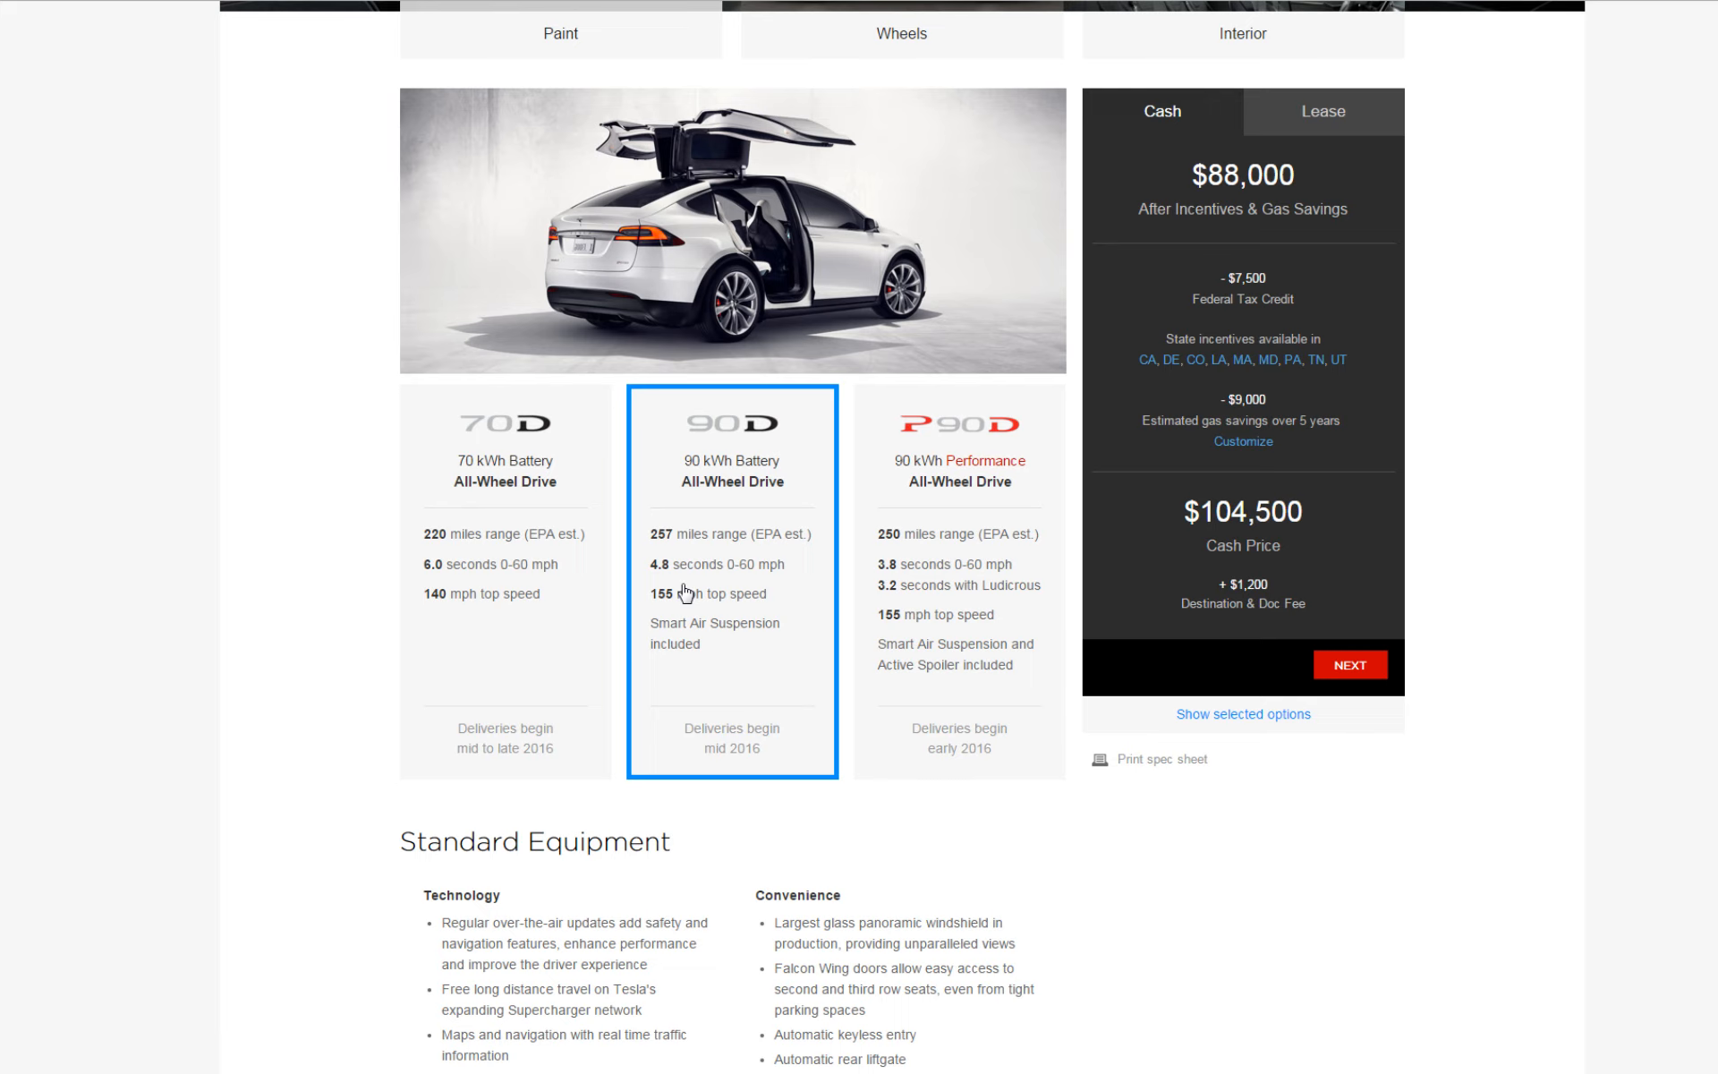
pyautogui.moveTo(662, 633)
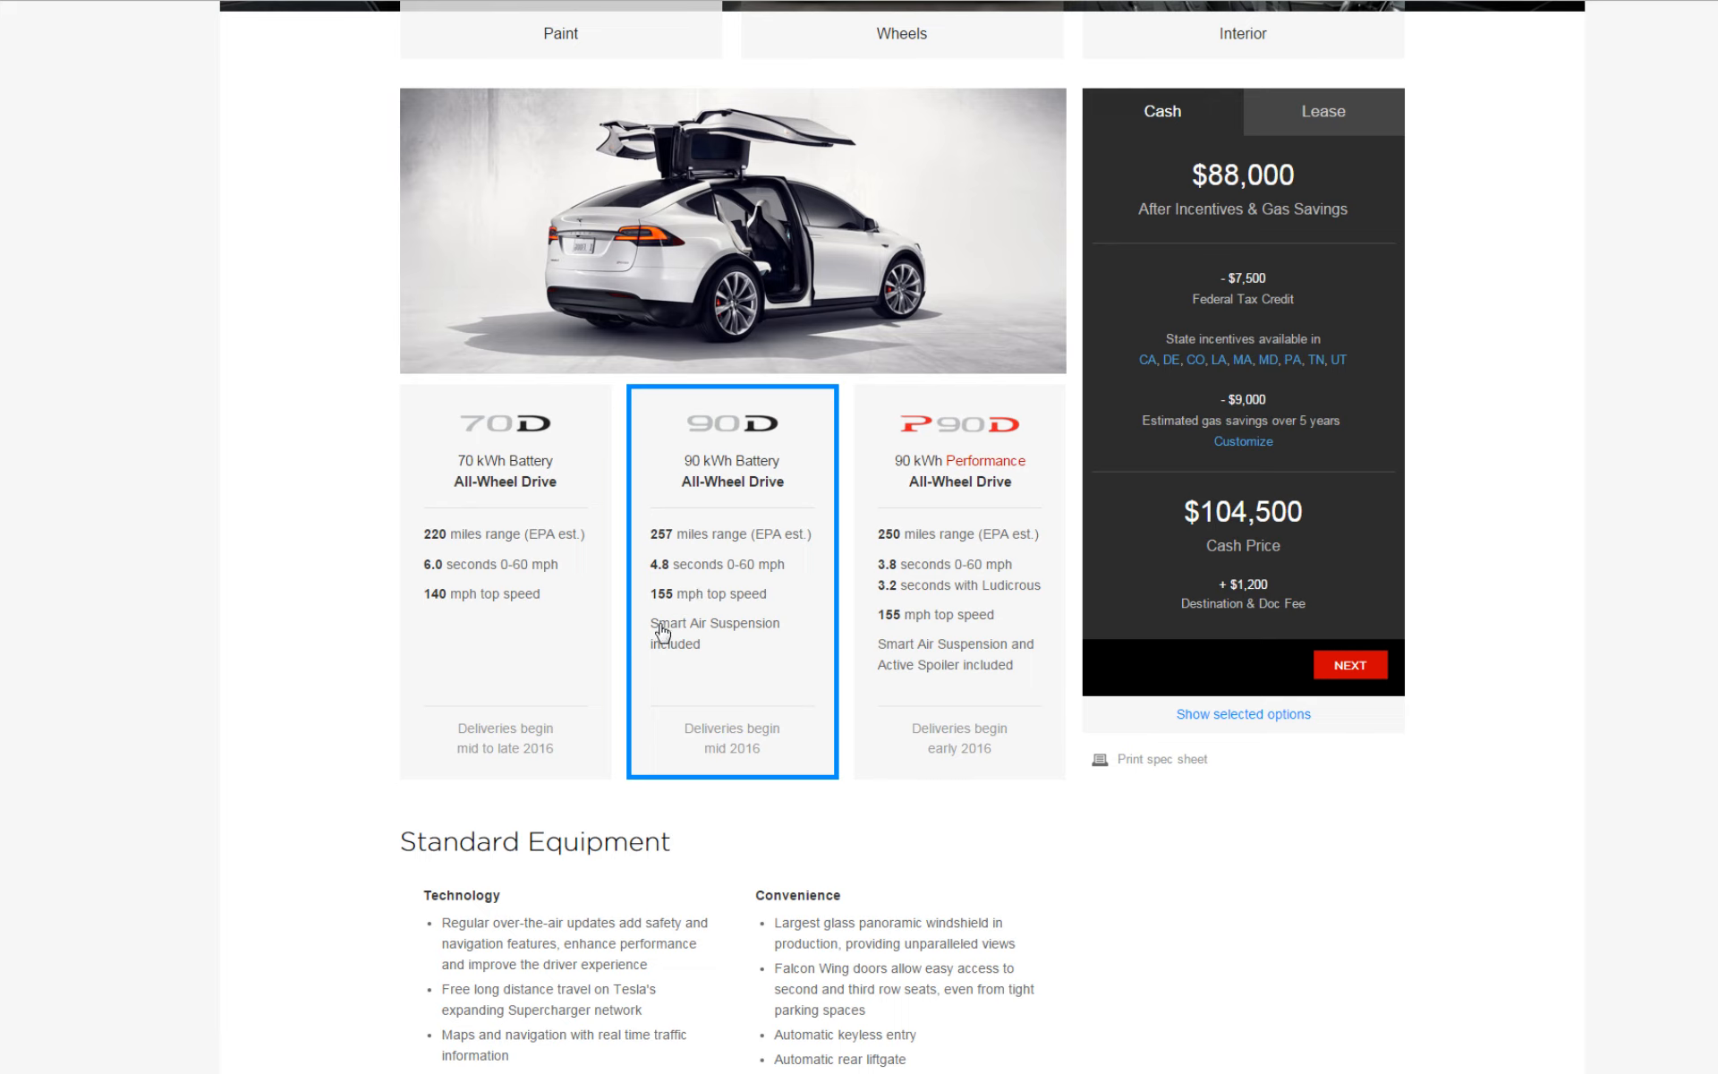
pyautogui.moveTo(734, 655)
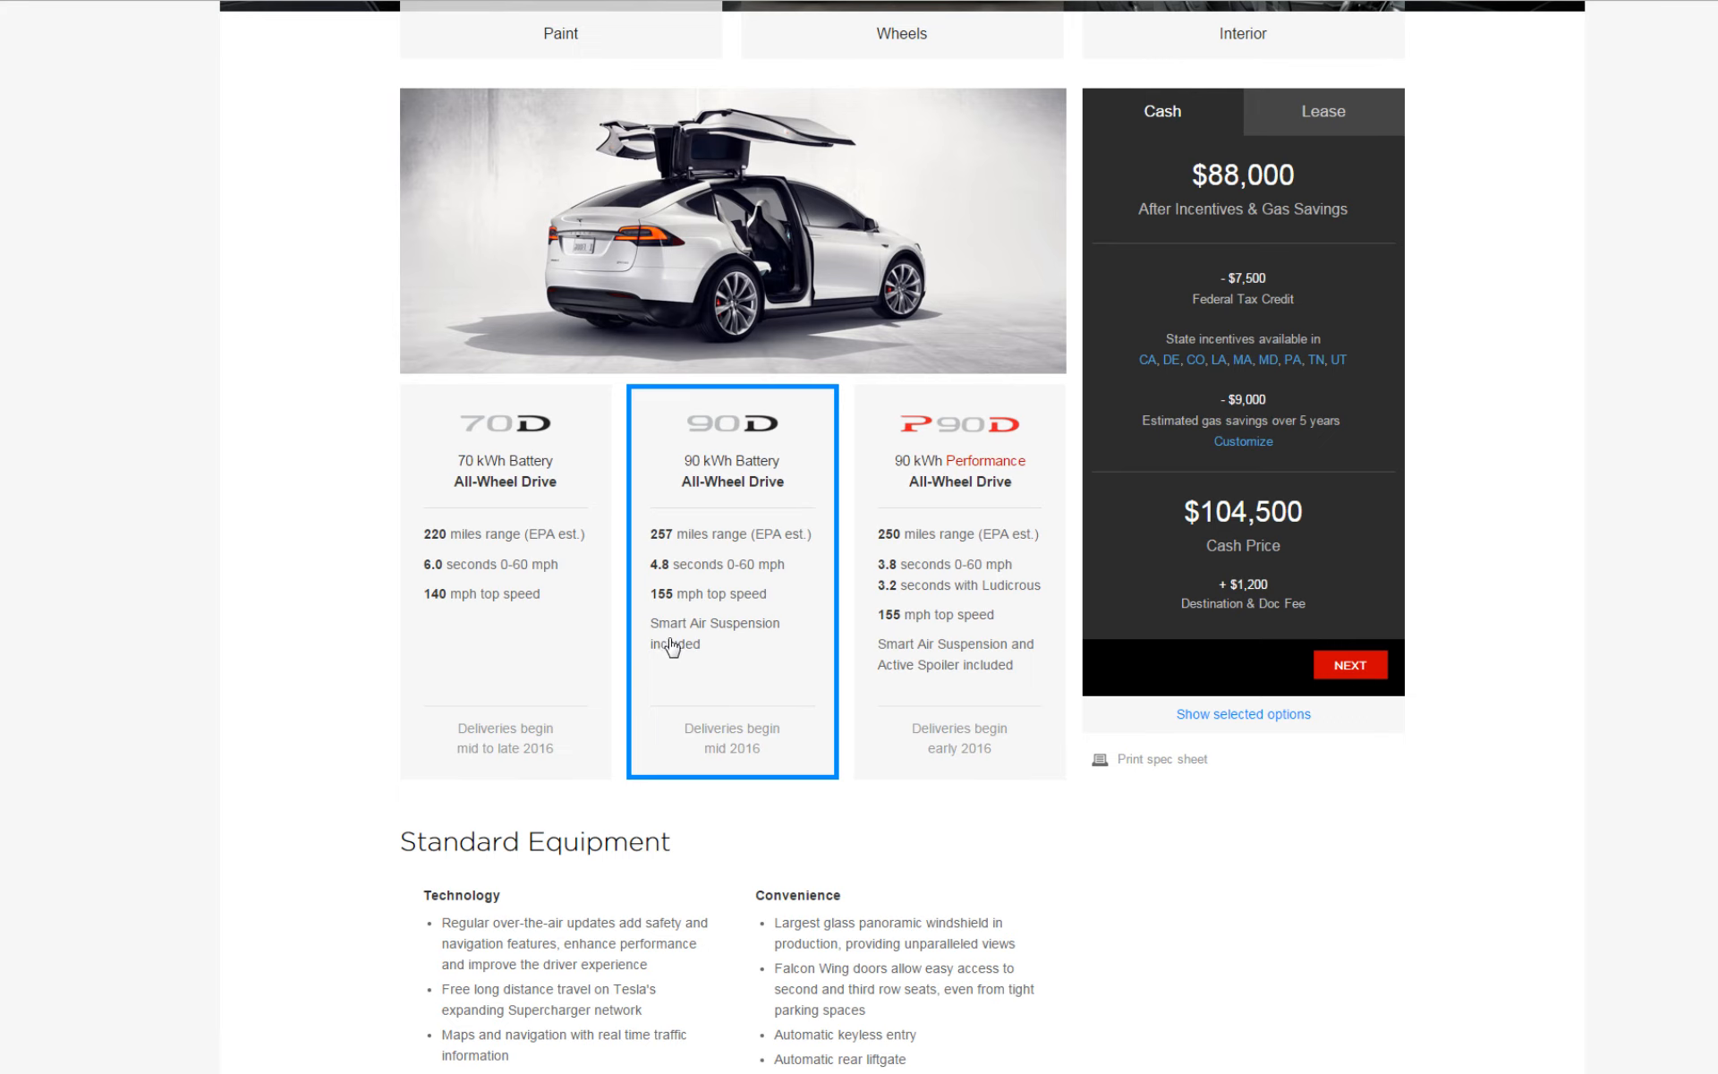
pyautogui.moveTo(742, 753)
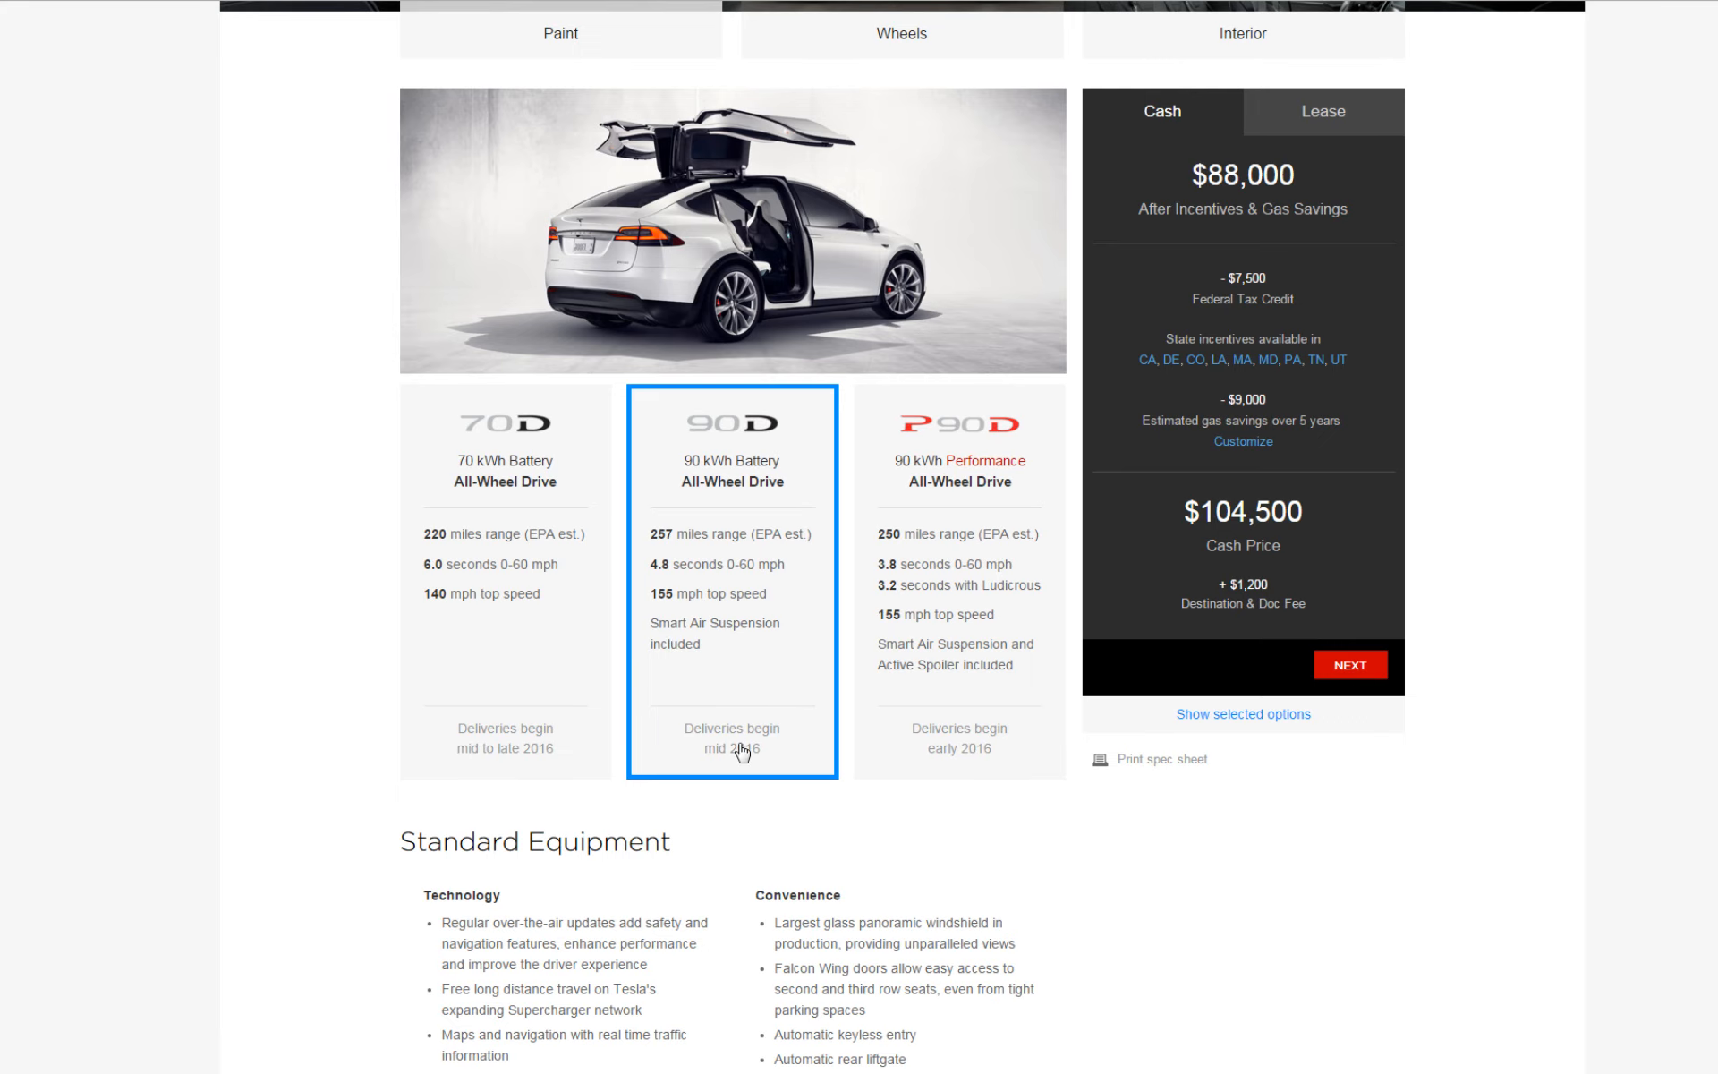
pyautogui.moveTo(795, 677)
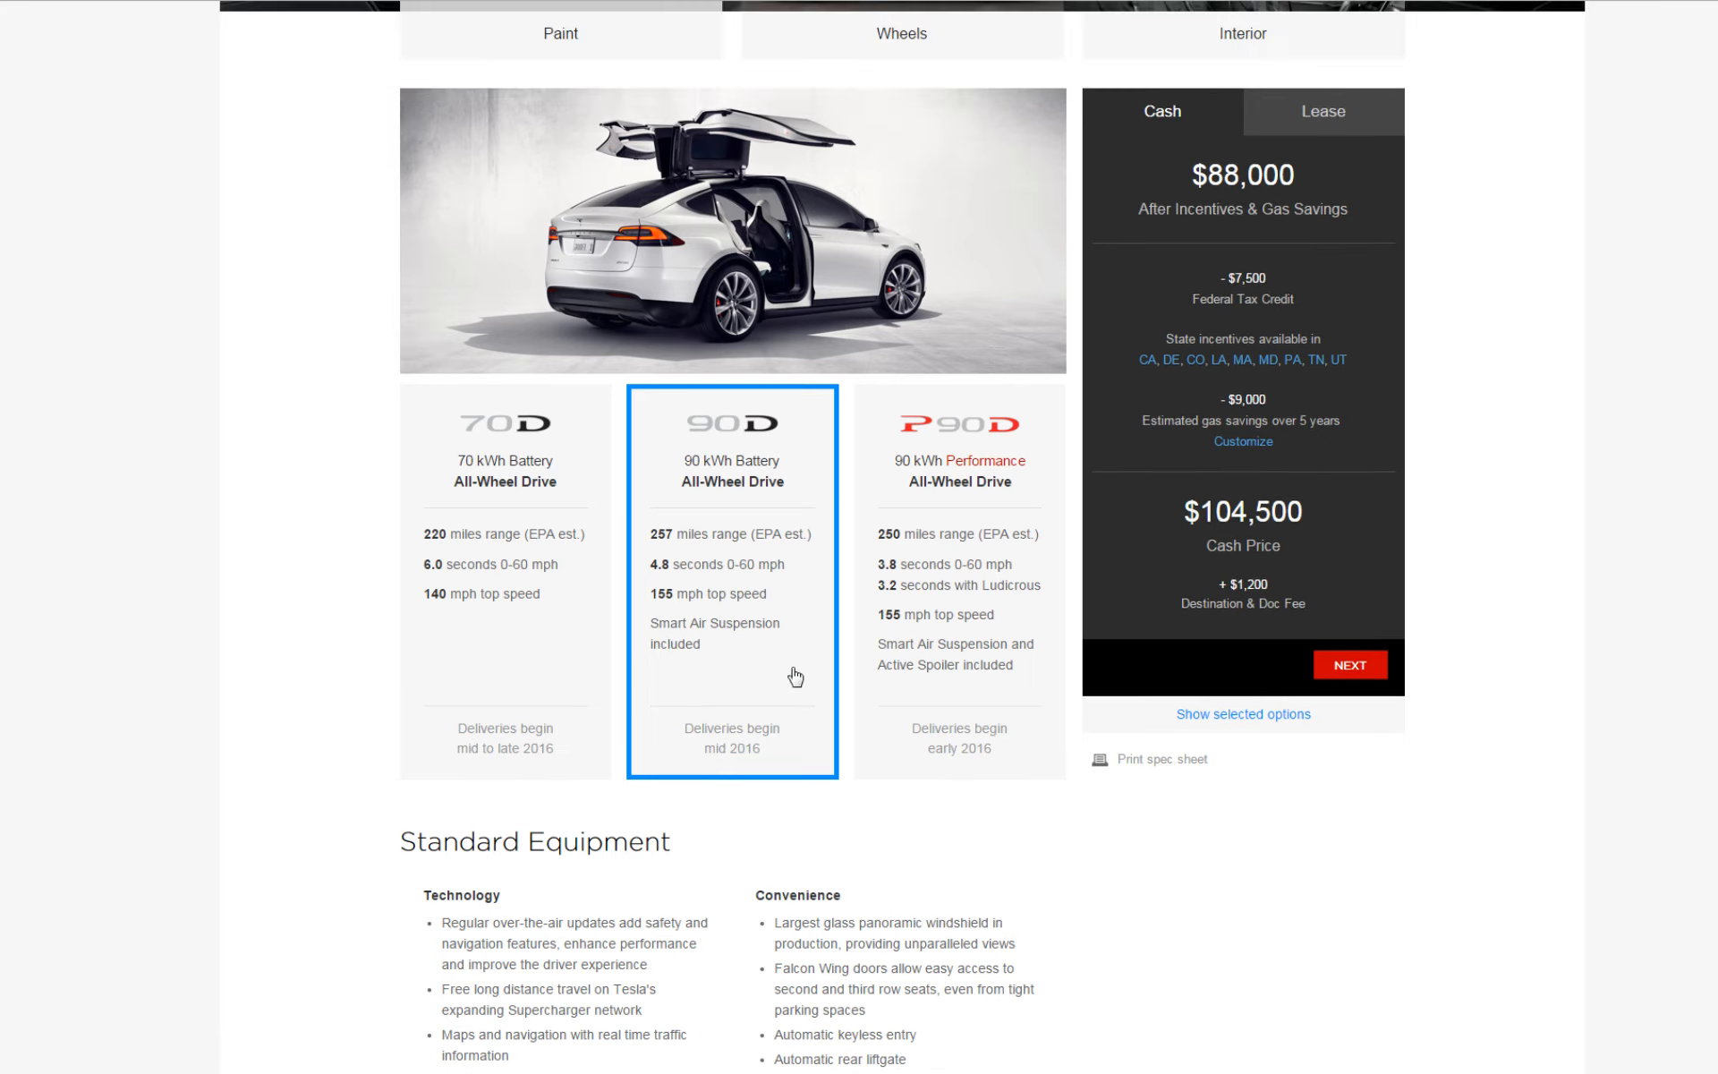
pyautogui.moveTo(748, 753)
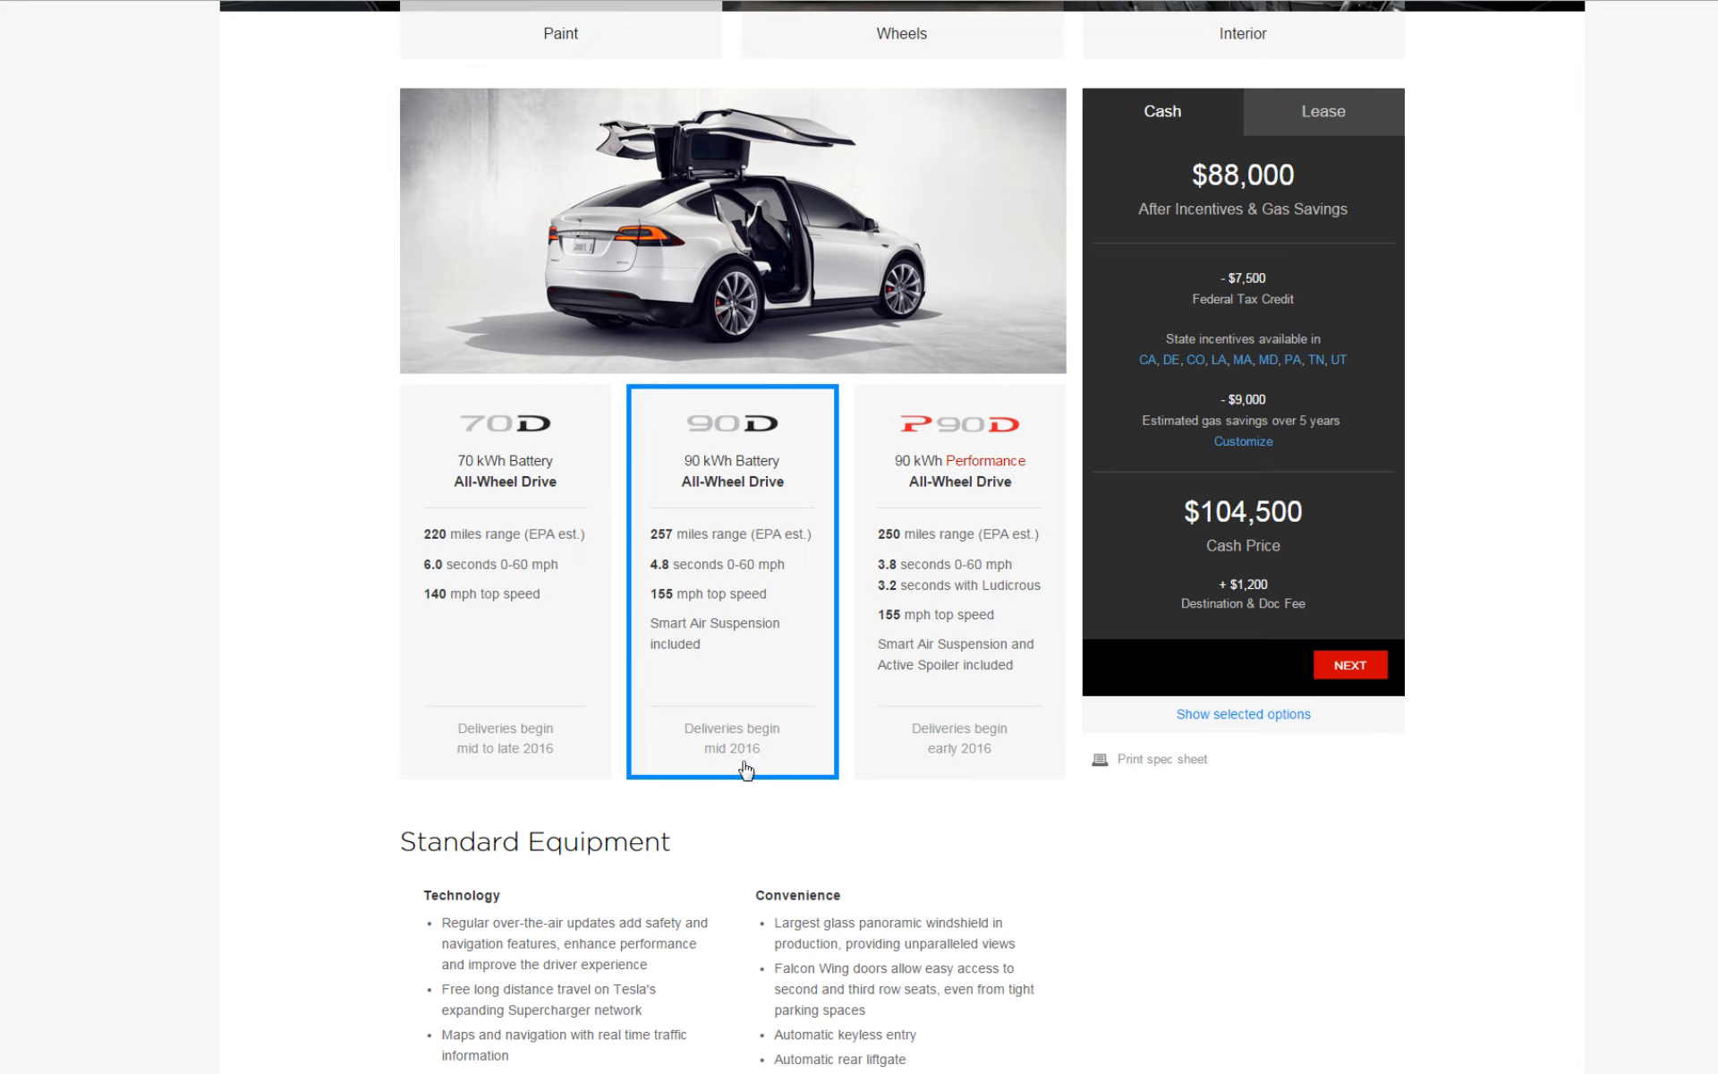
pyautogui.moveTo(773, 768)
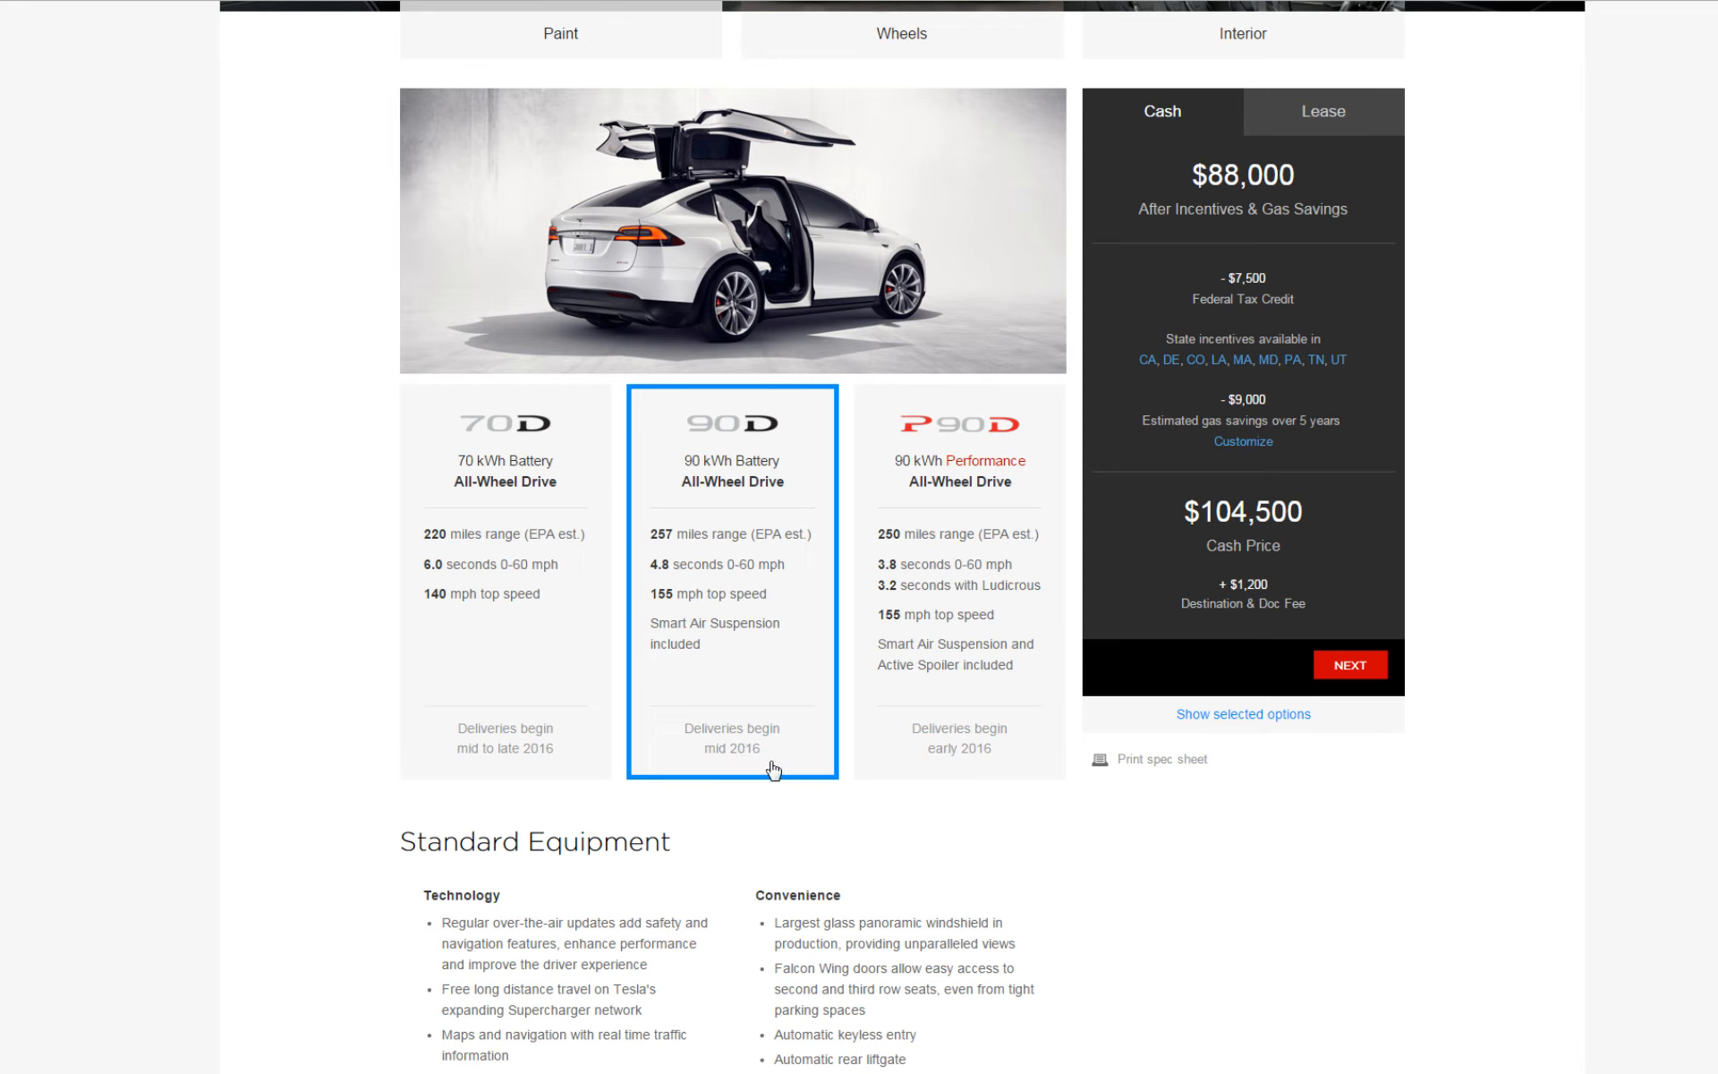
pyautogui.moveTo(745, 720)
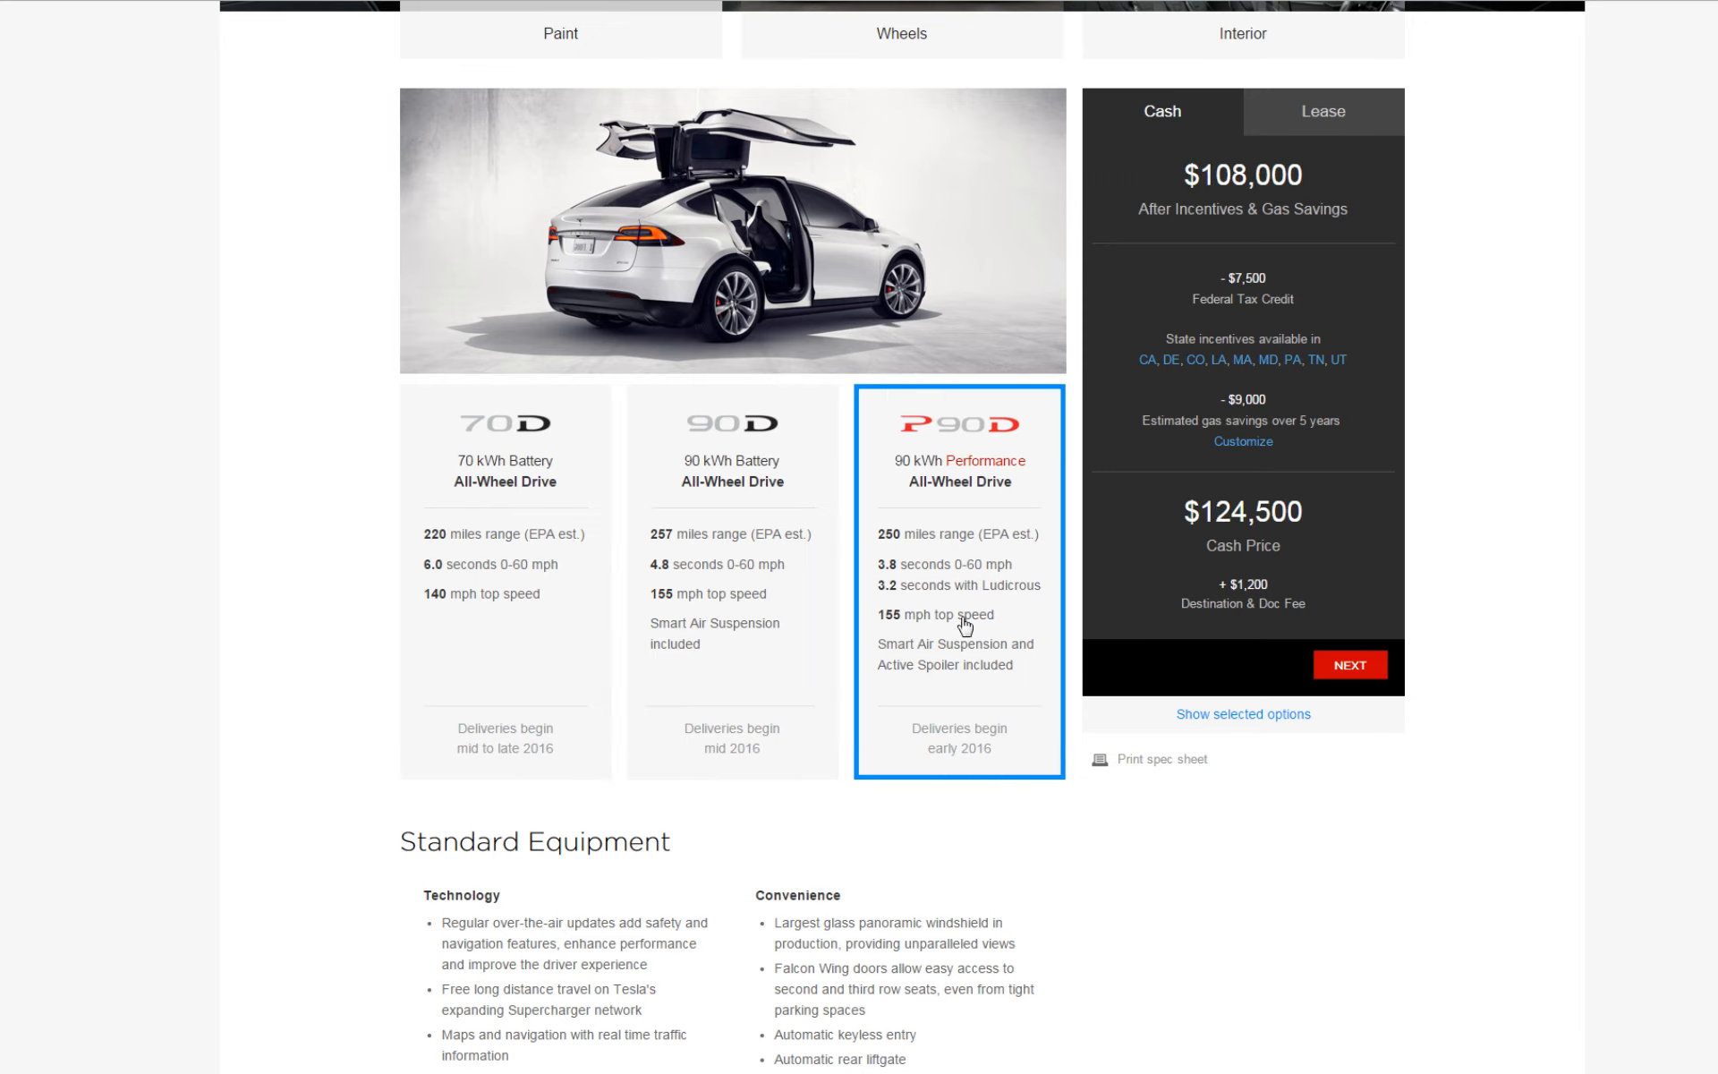
pyautogui.moveTo(1013, 453)
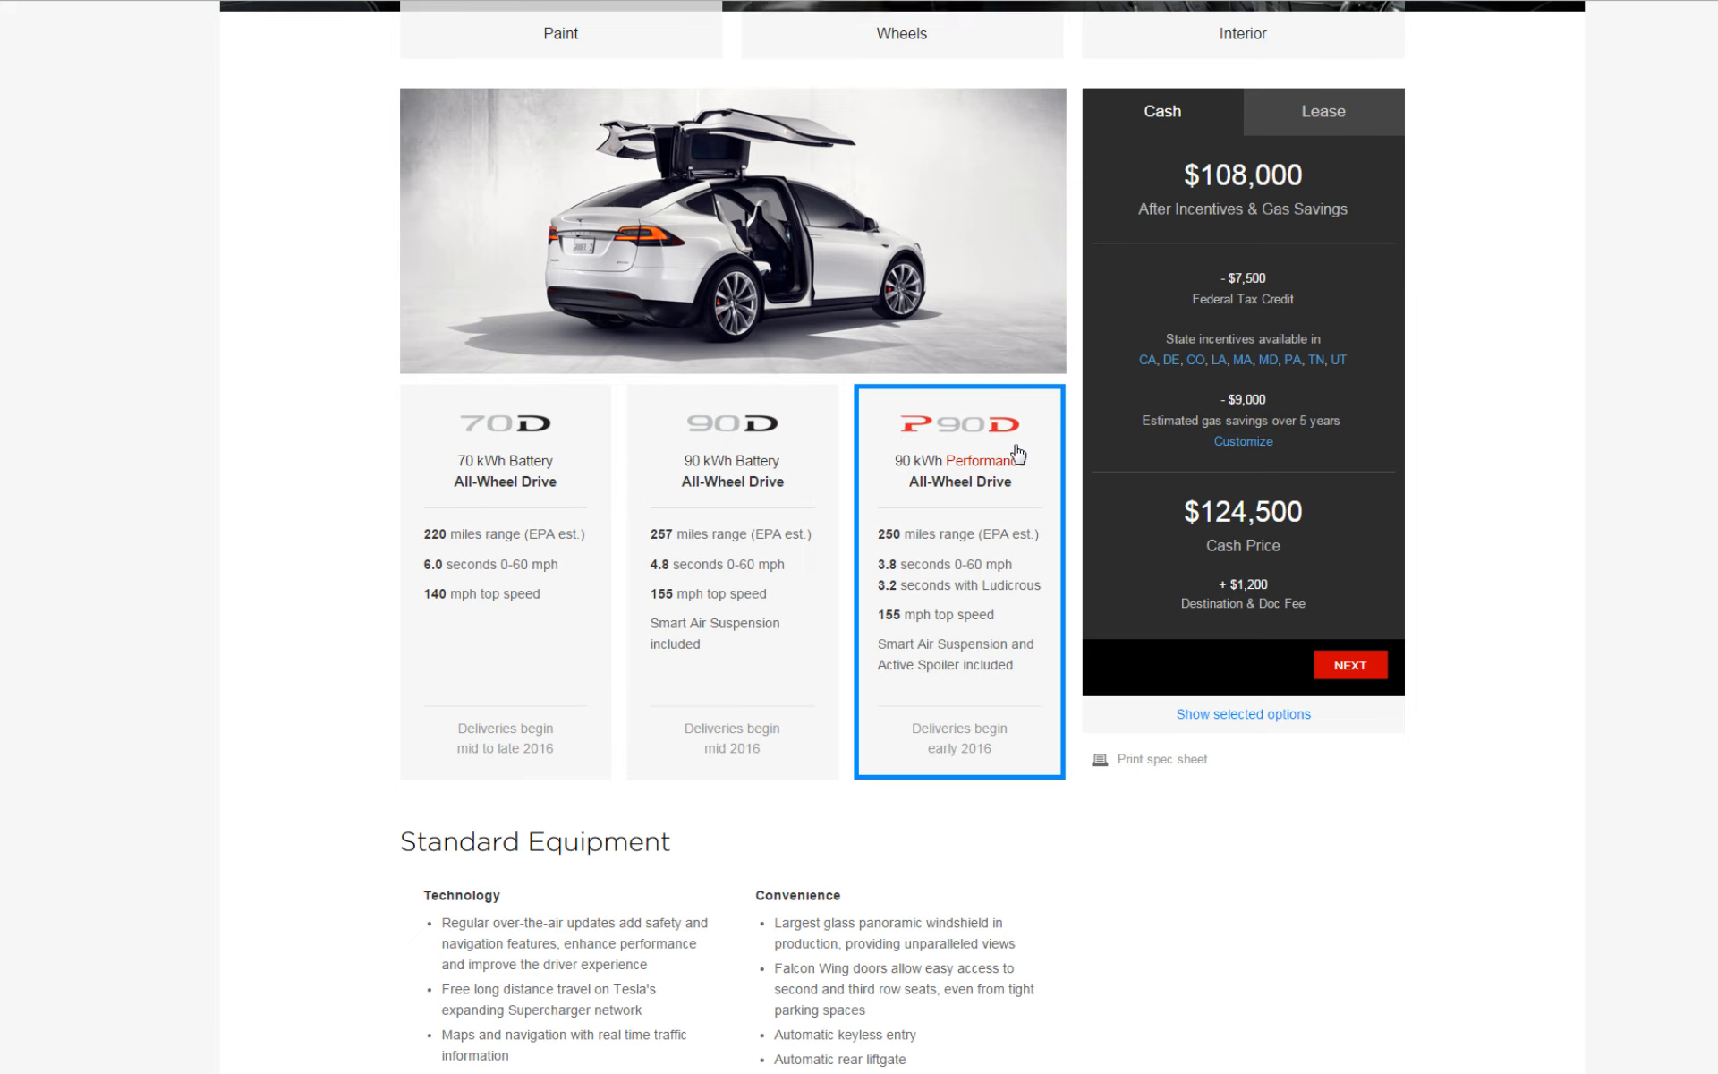
pyautogui.moveTo(890, 559)
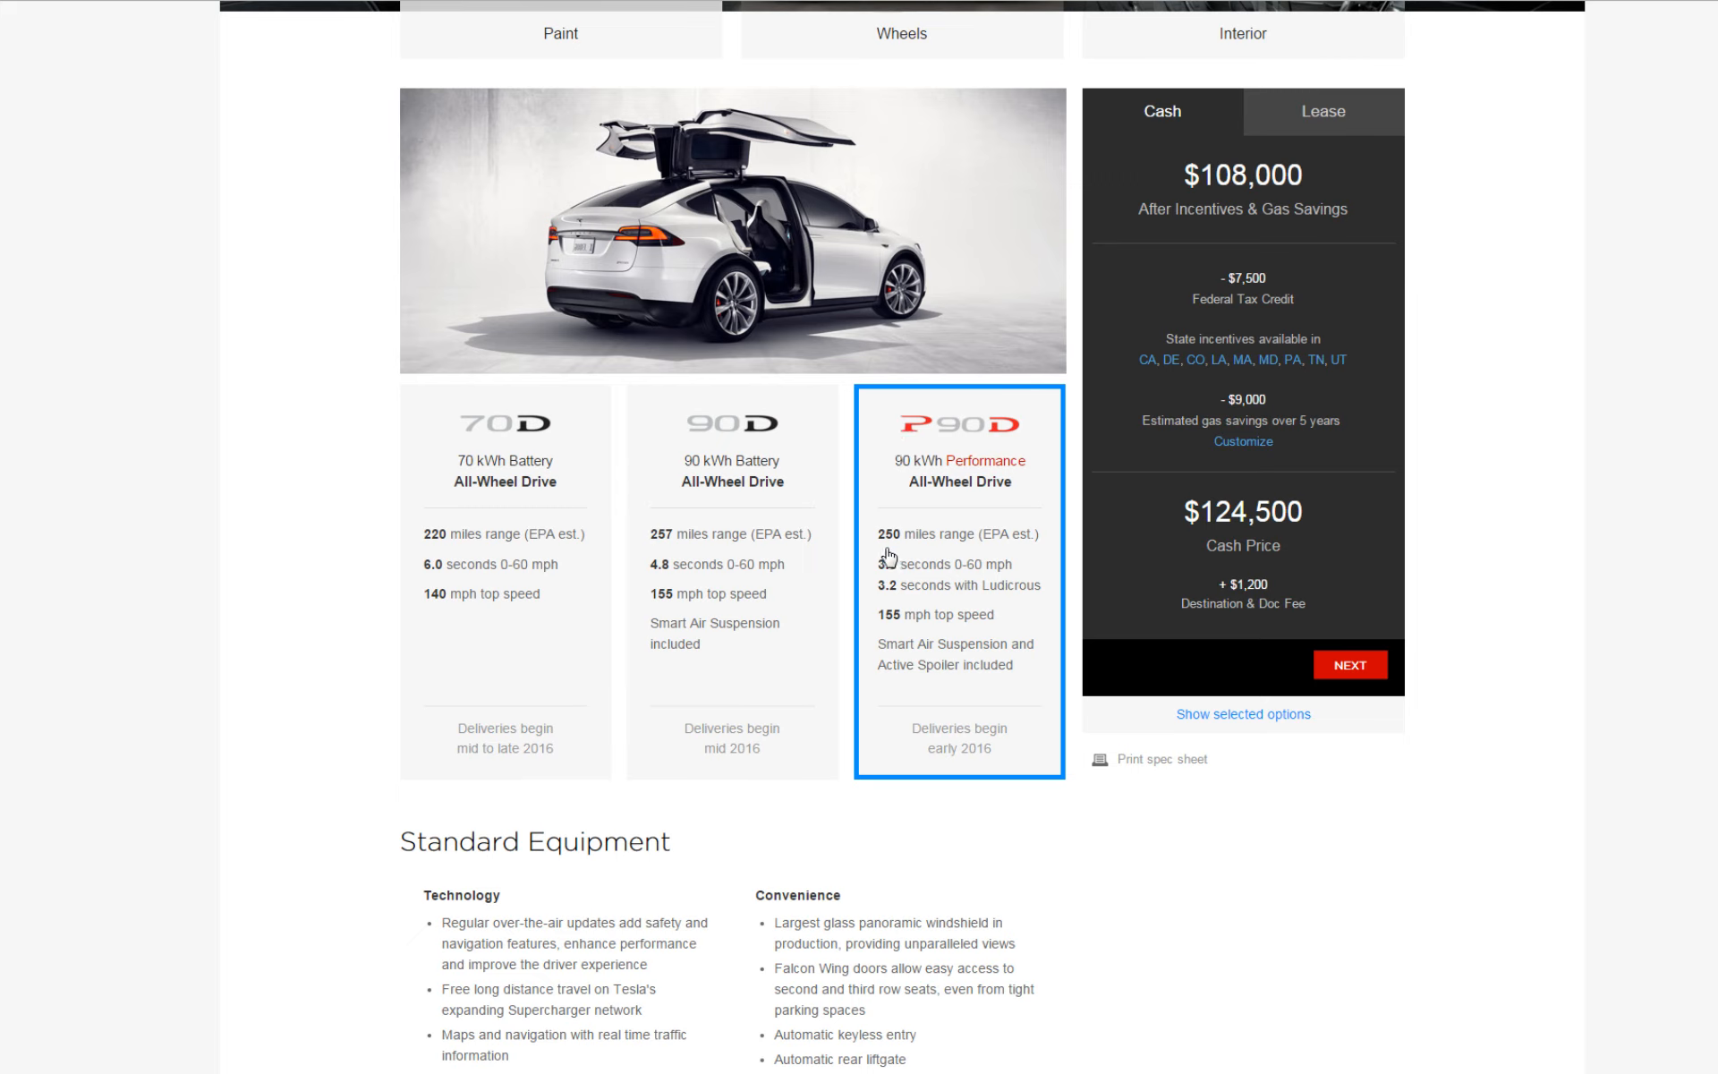
pyautogui.moveTo(951, 570)
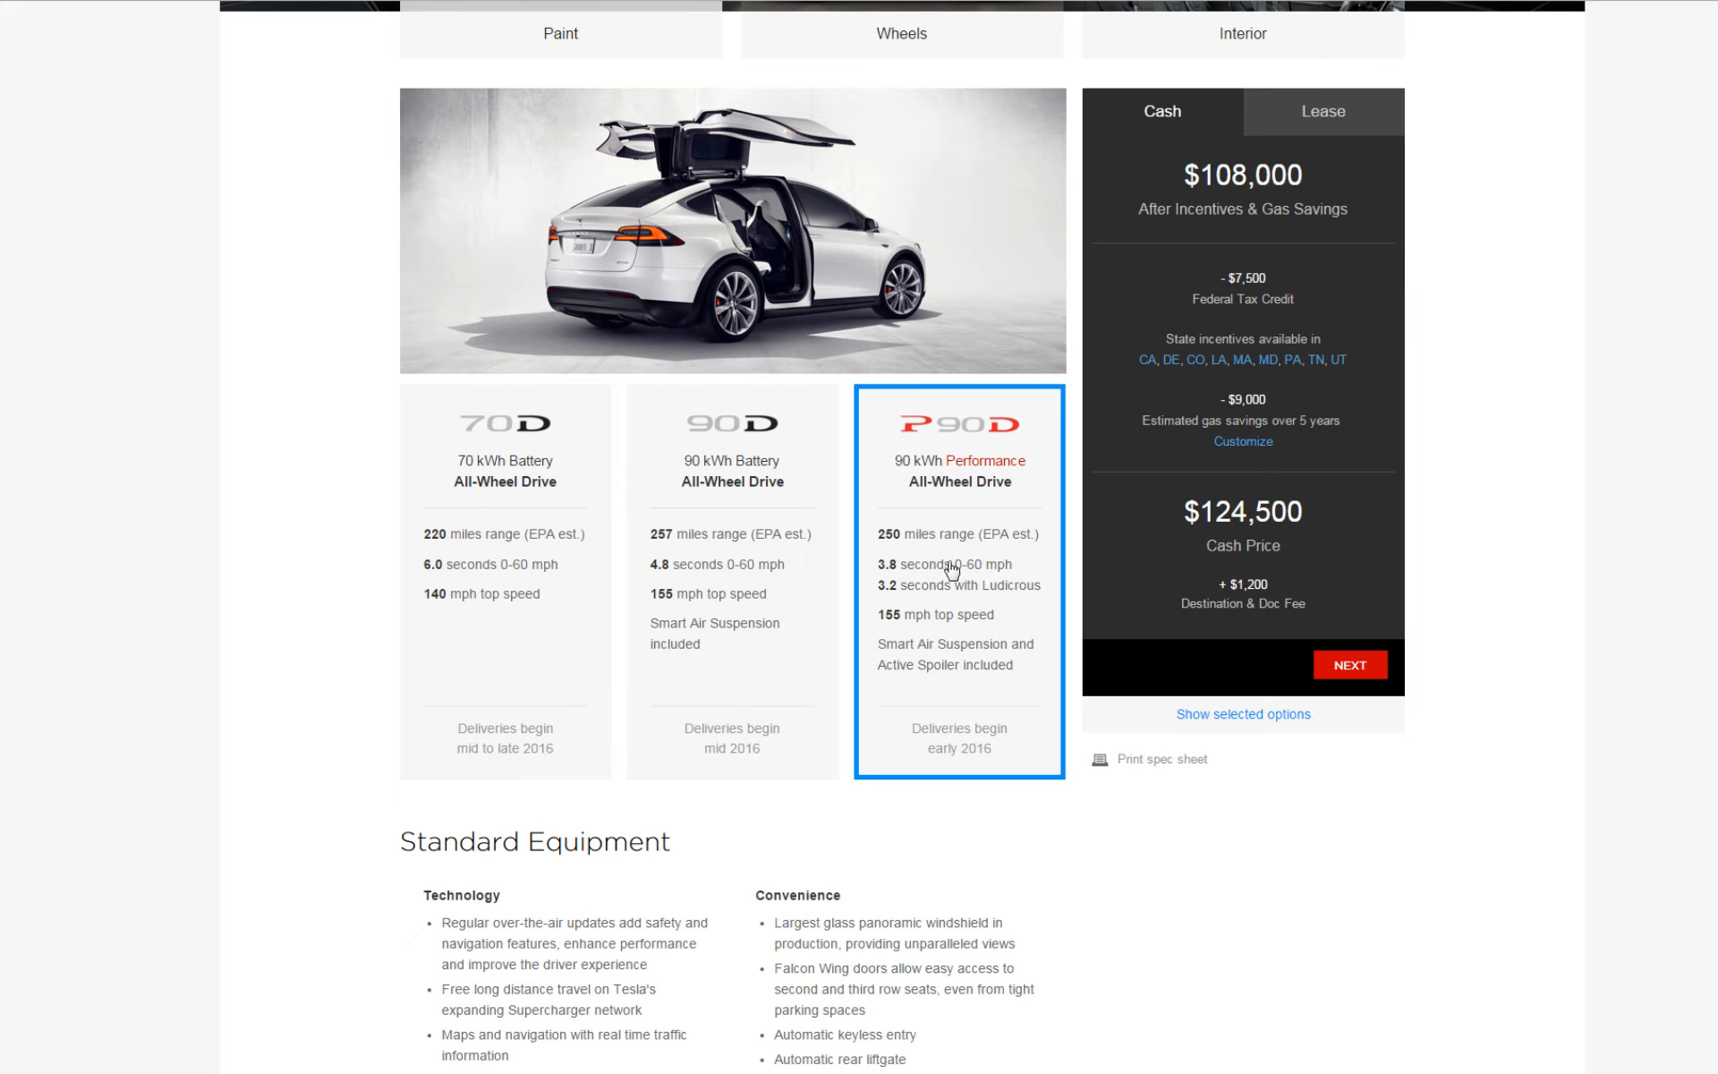
pyautogui.moveTo(925, 578)
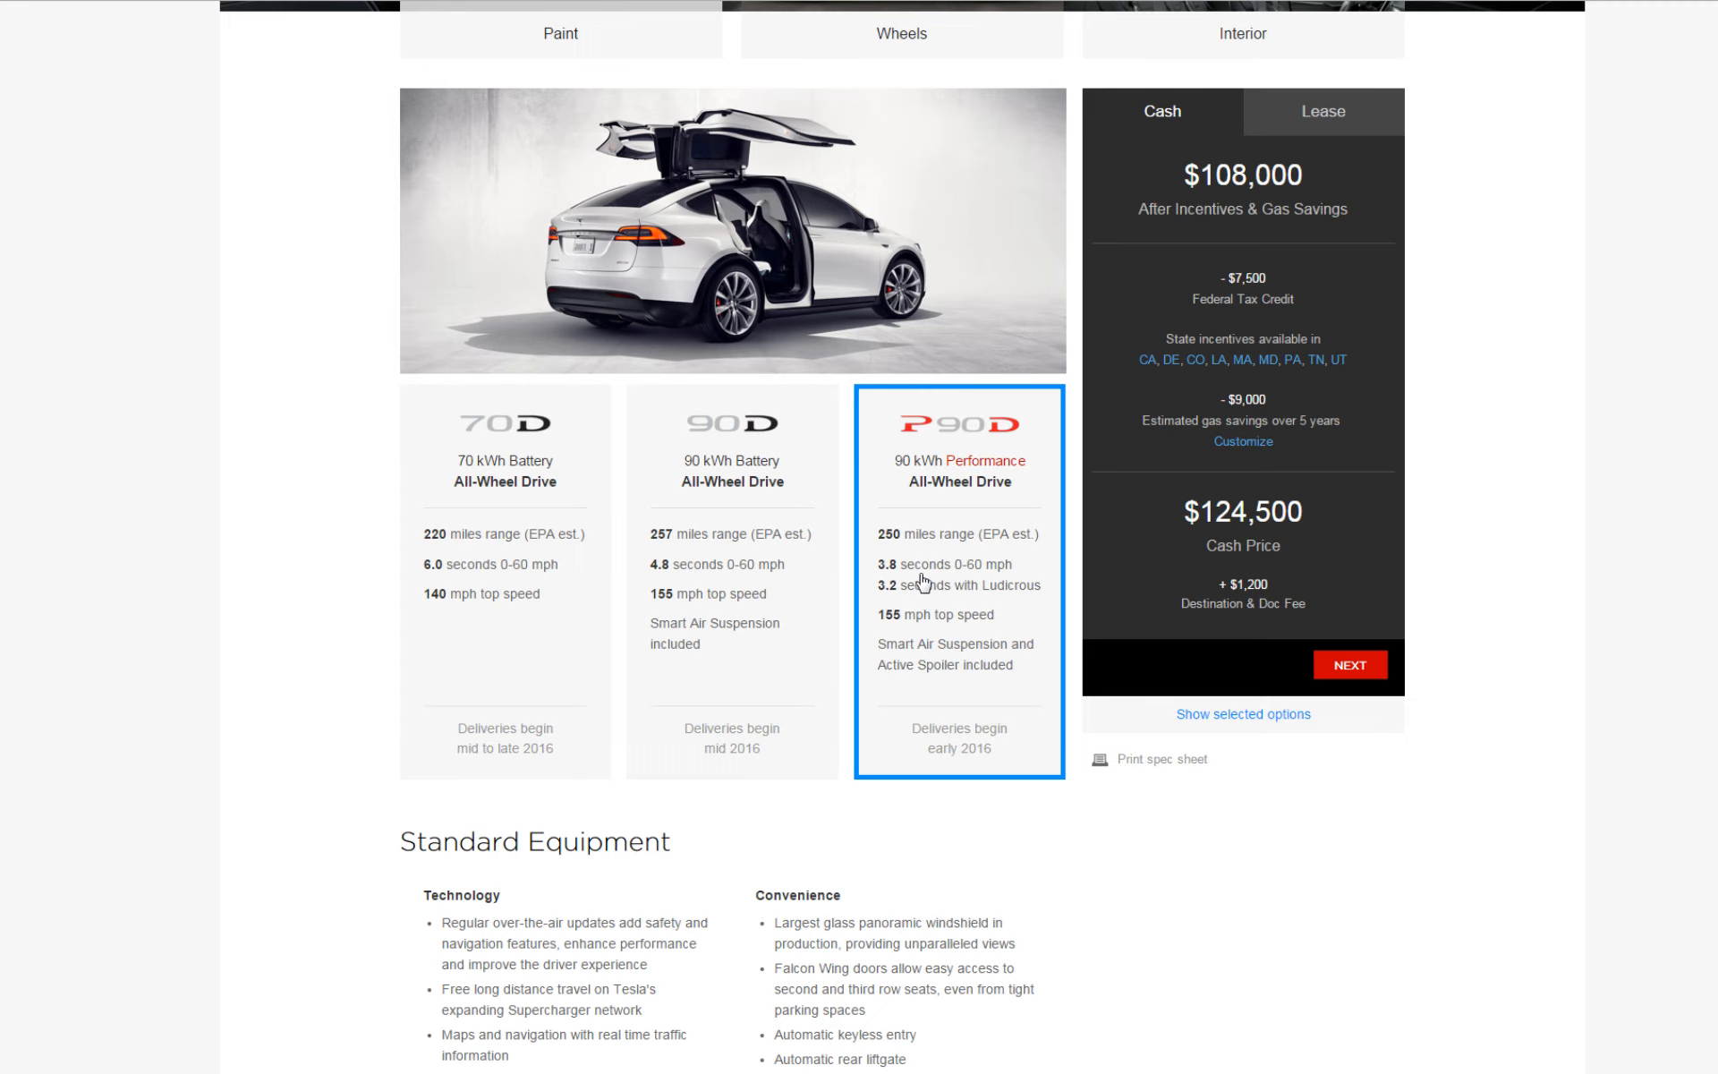
pyautogui.moveTo(889, 609)
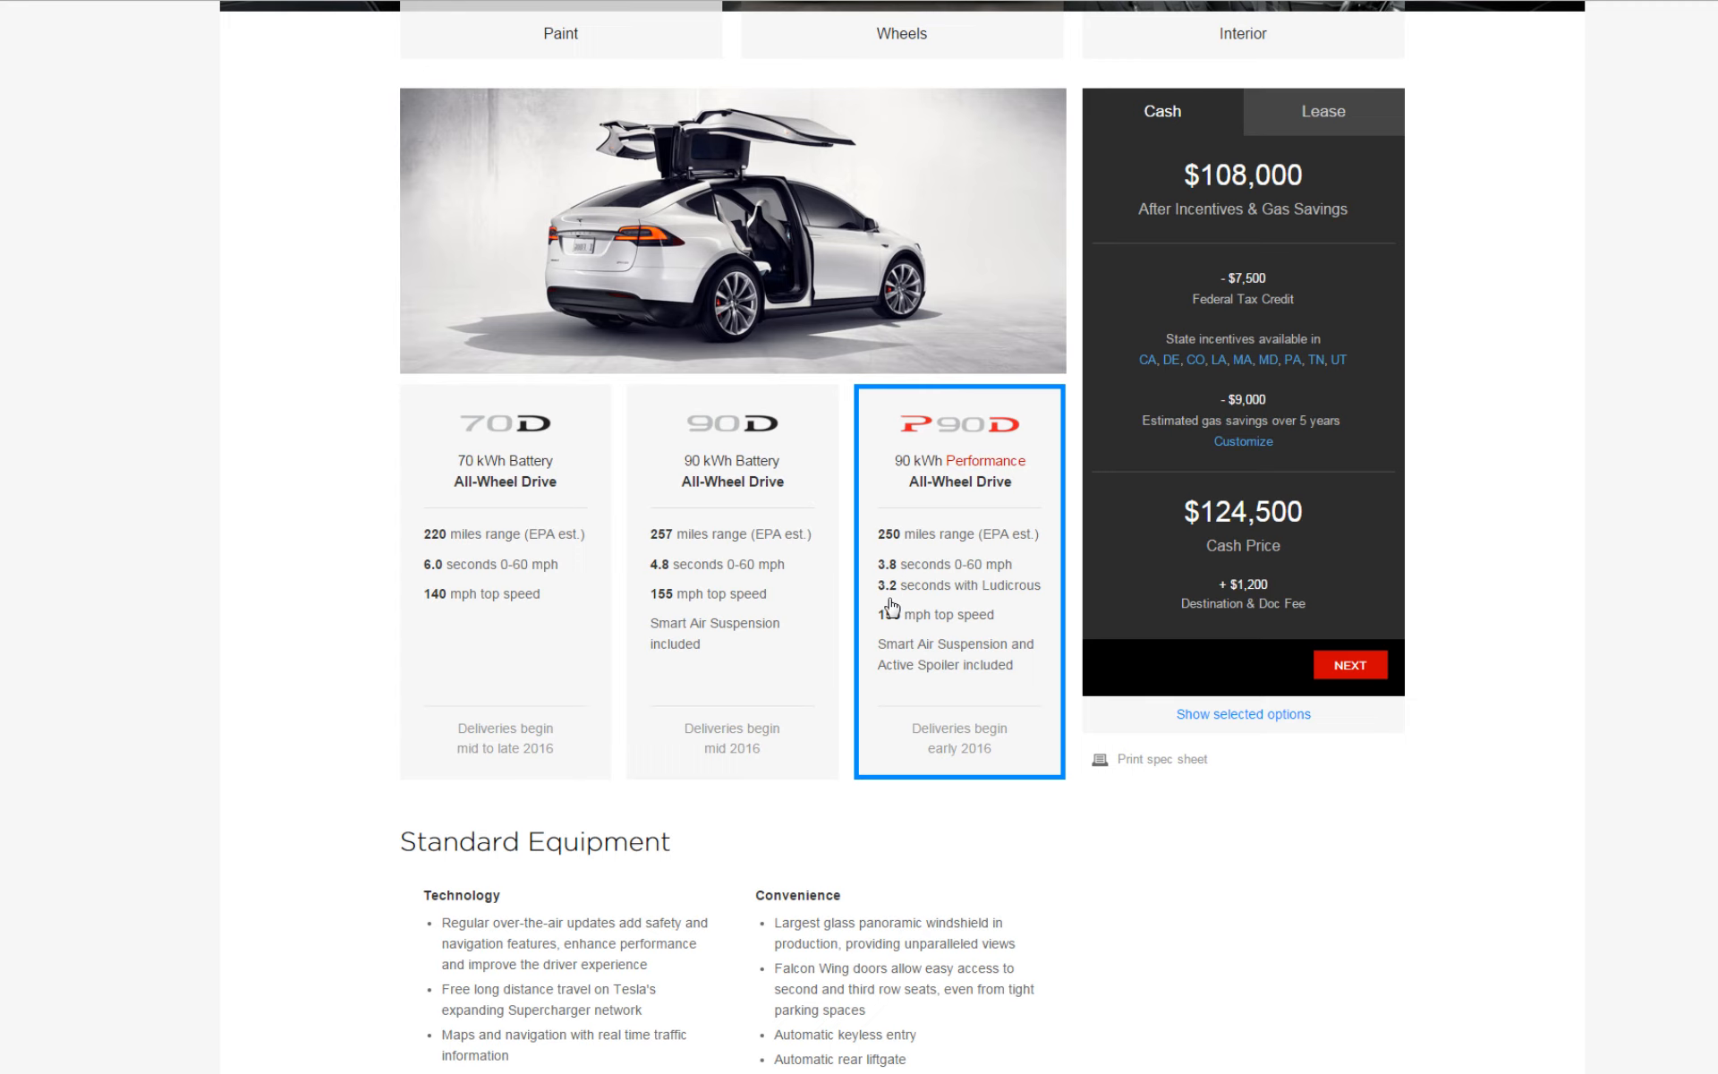
# - Scroll down to review the P90D specs, standard equipment and $124,500 cash price
pyautogui.scroll(-3)
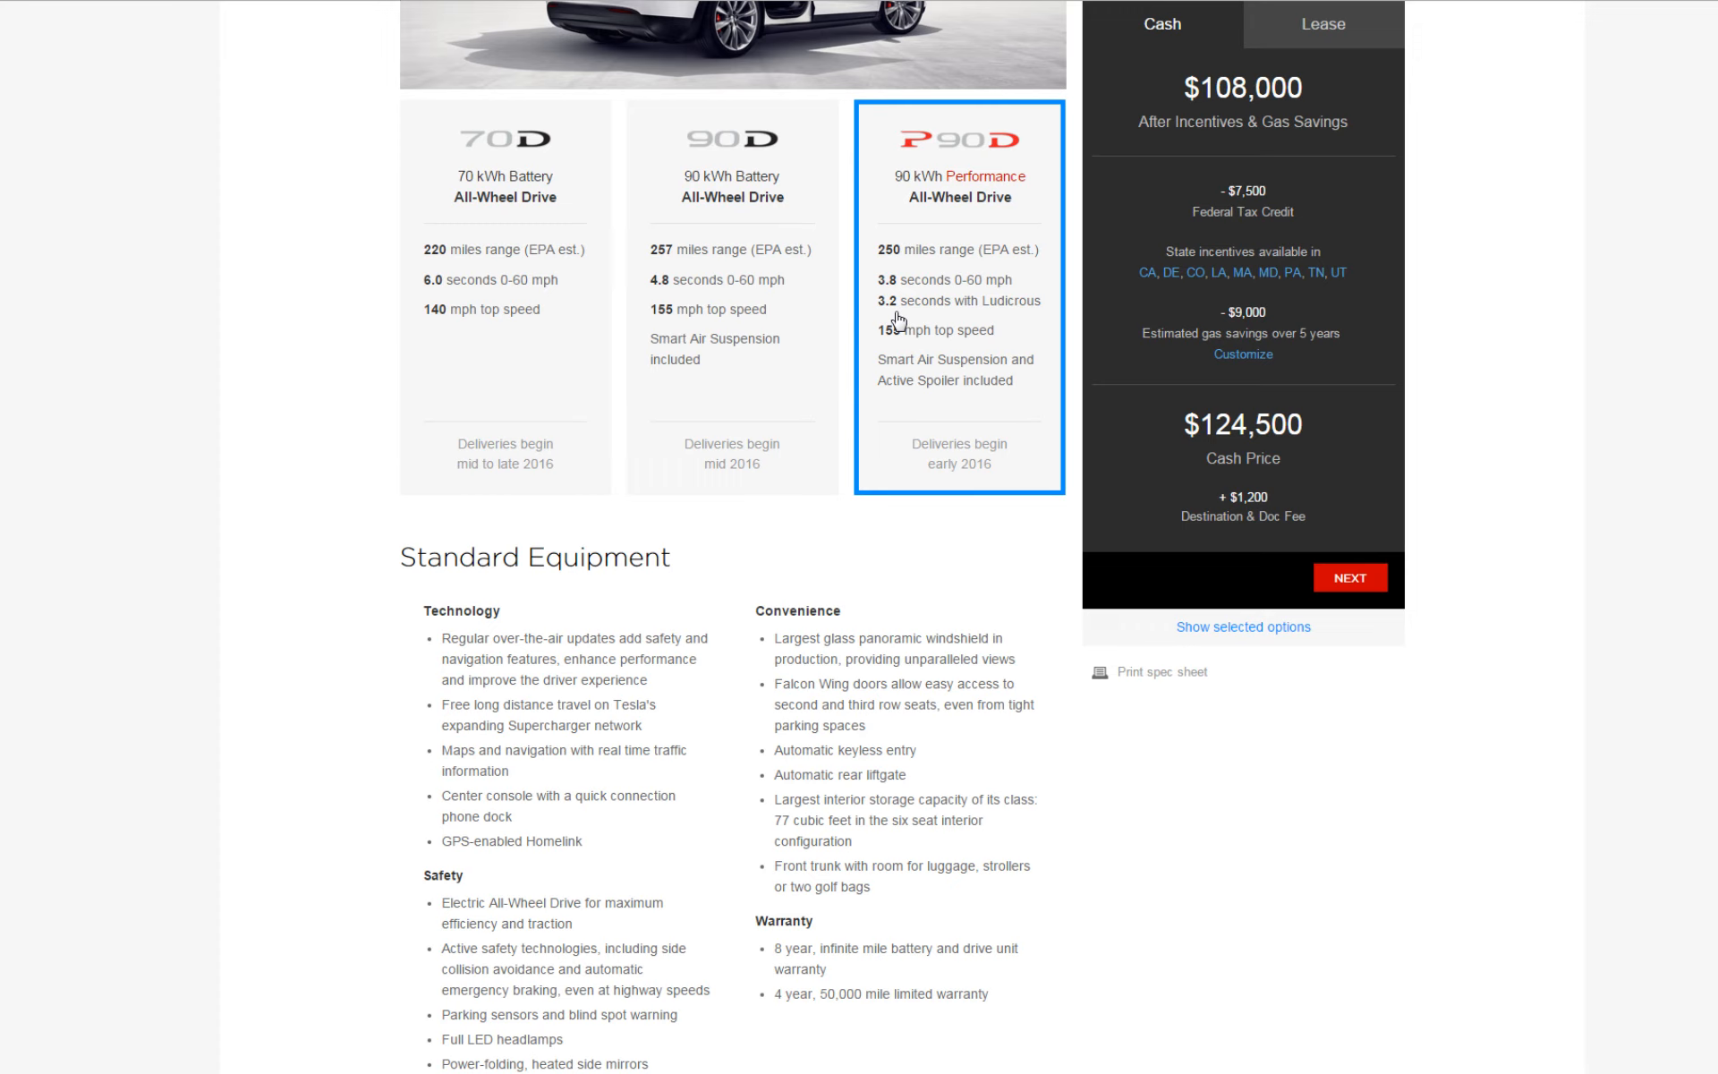
pyautogui.moveTo(931, 347)
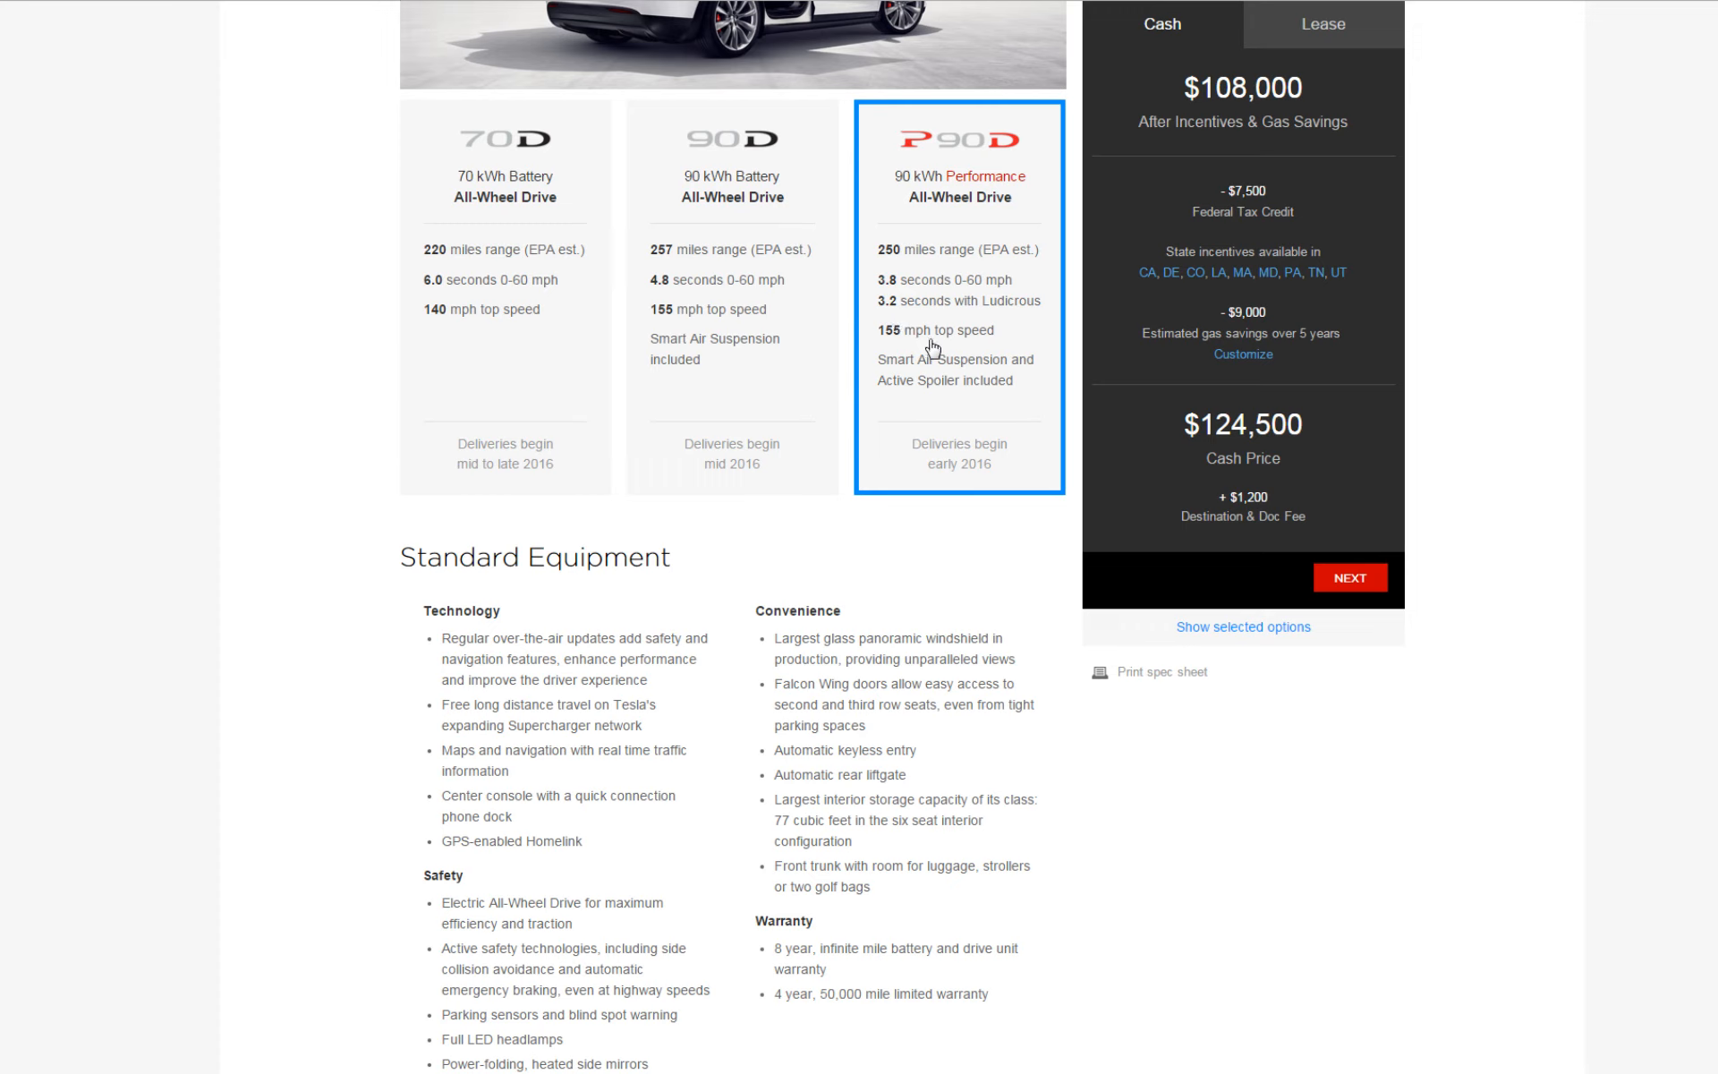
pyautogui.moveTo(893, 349)
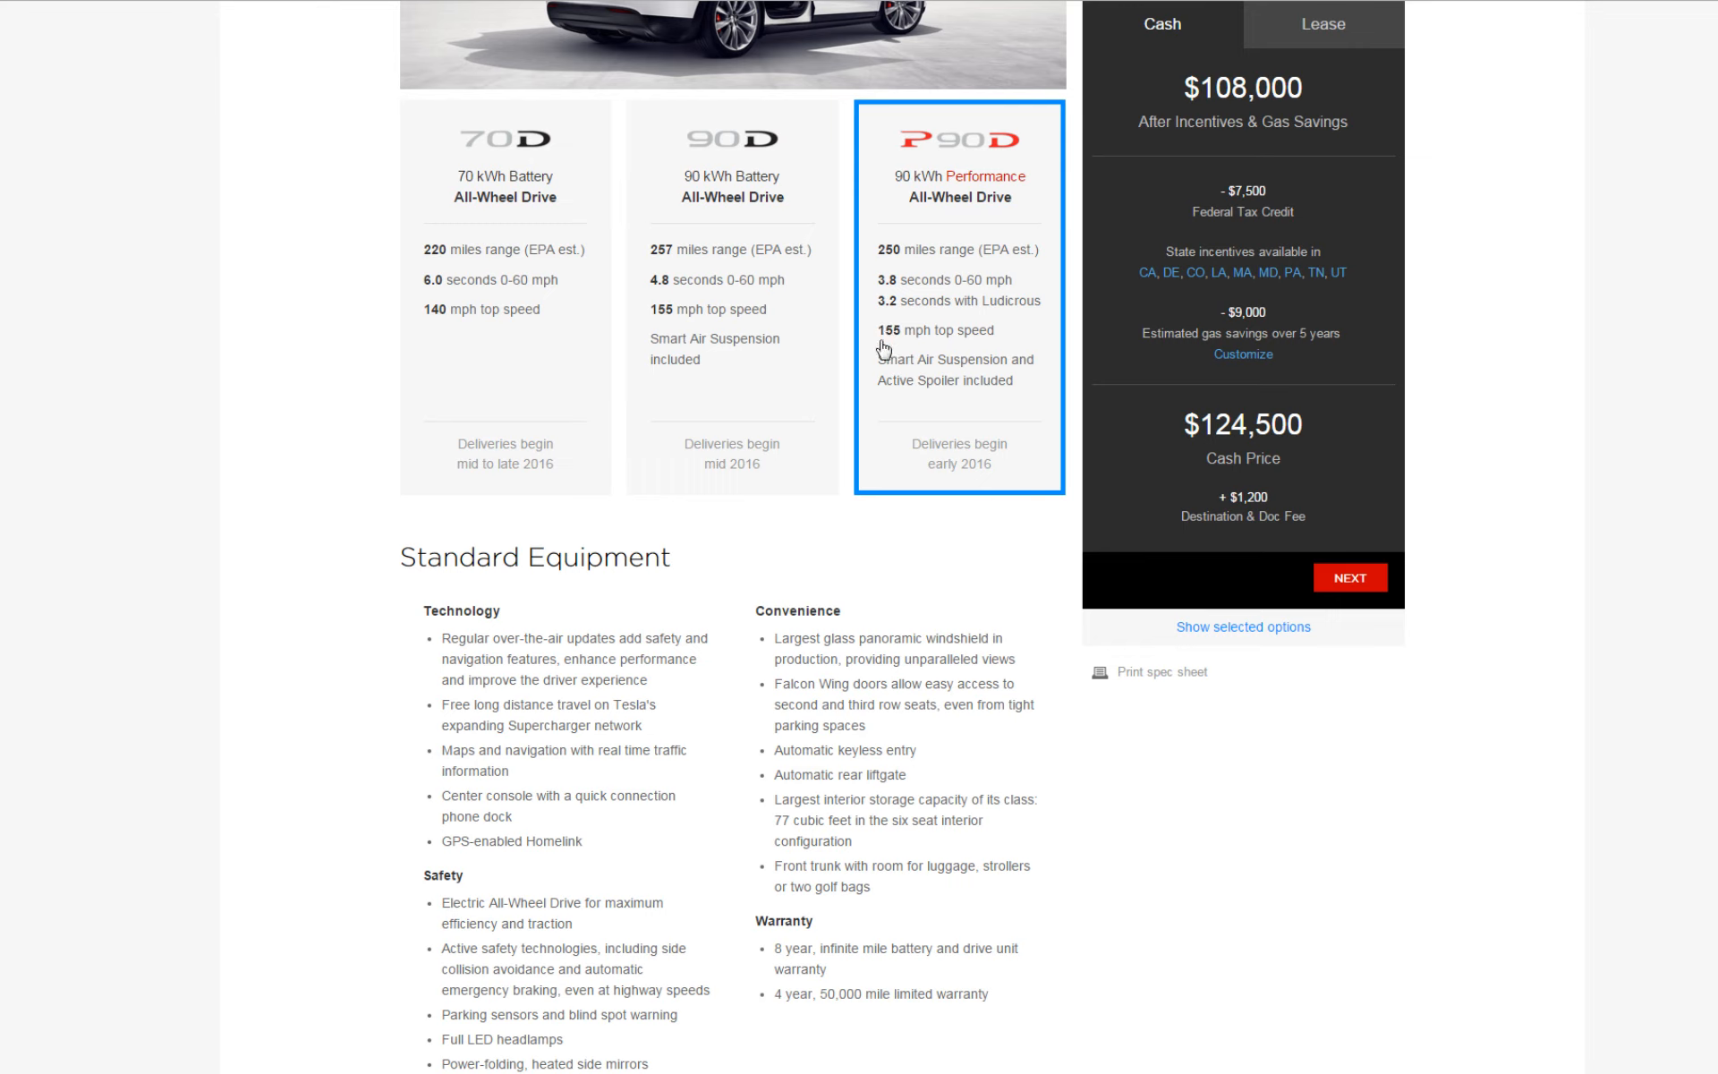
pyautogui.moveTo(906, 383)
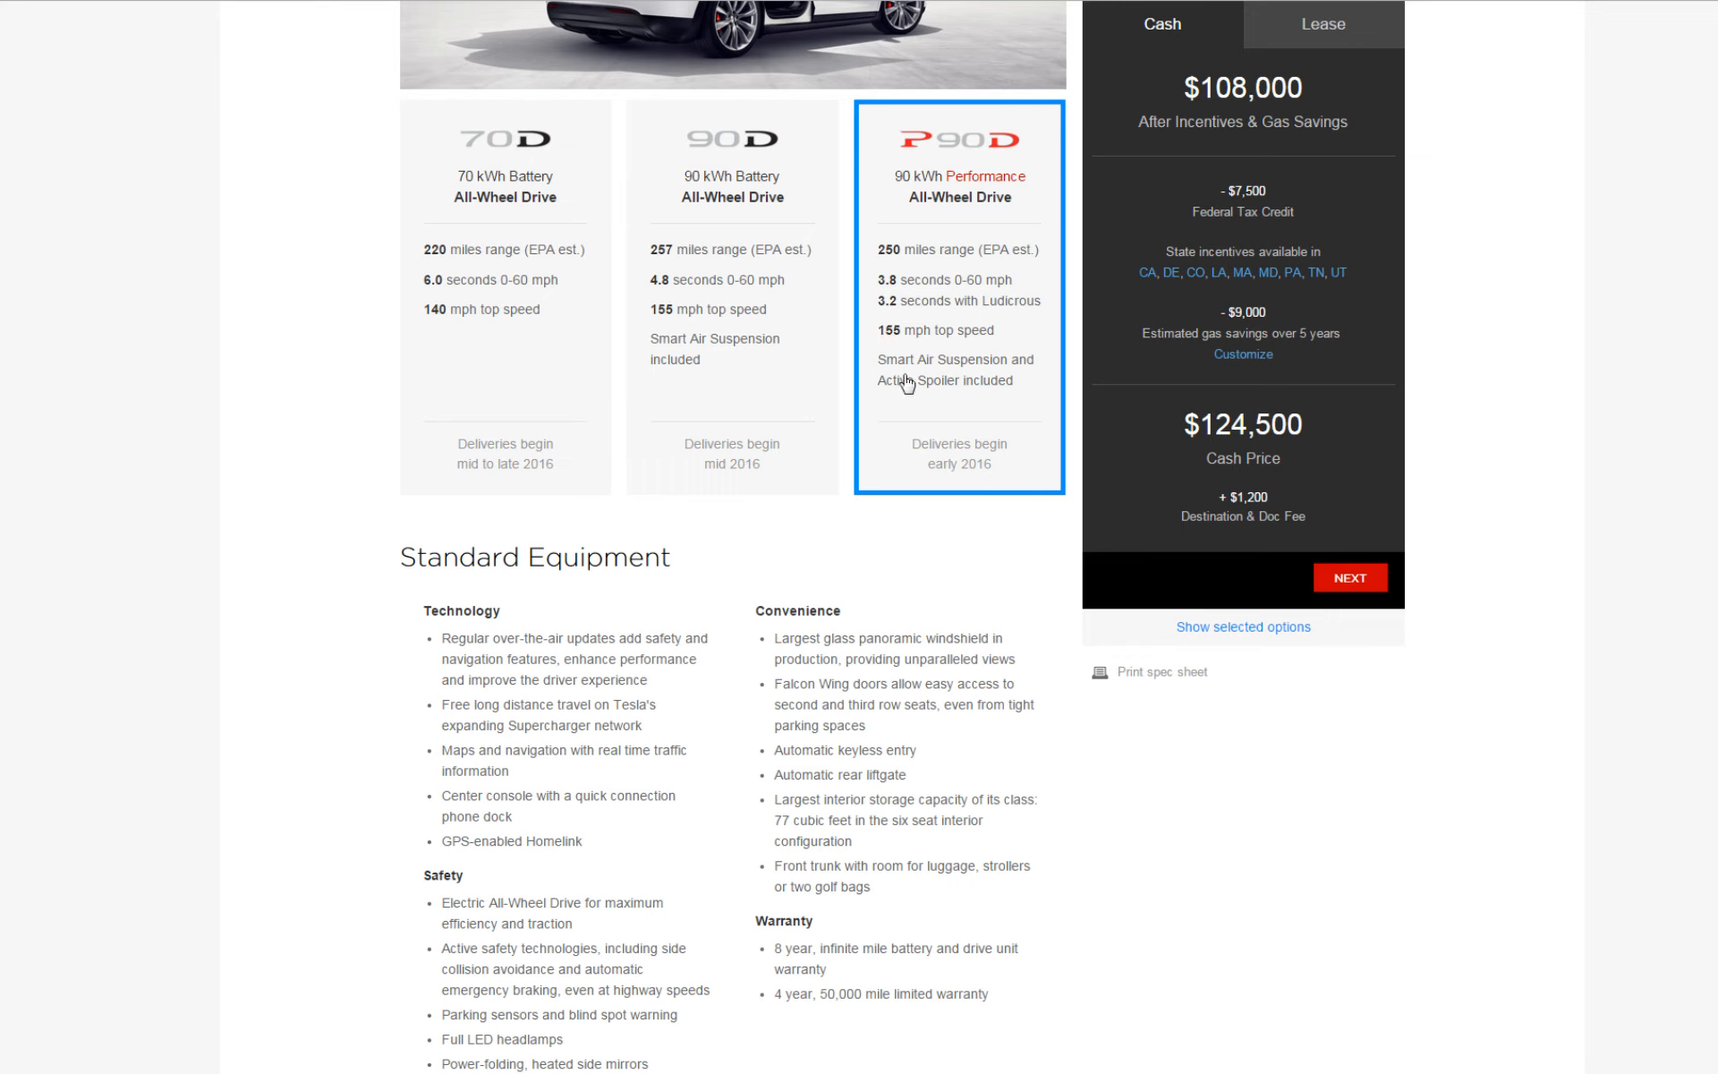
pyautogui.moveTo(920, 389)
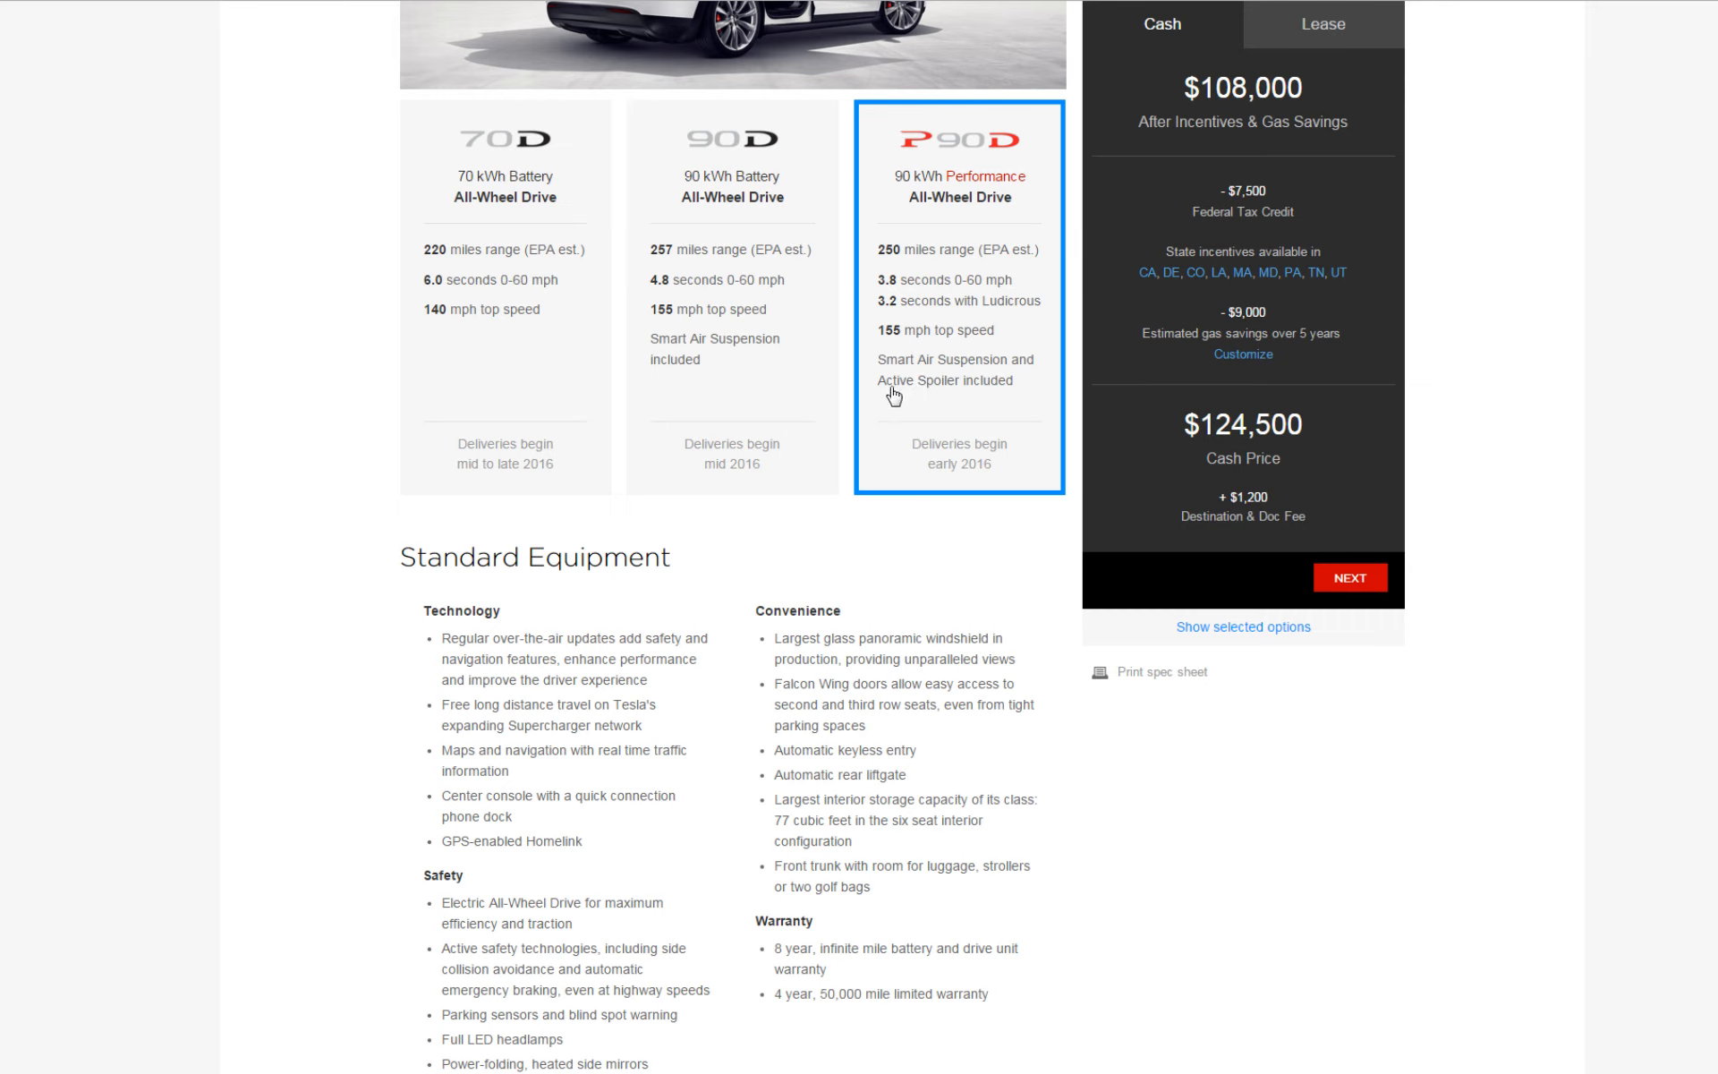
pyautogui.moveTo(956, 398)
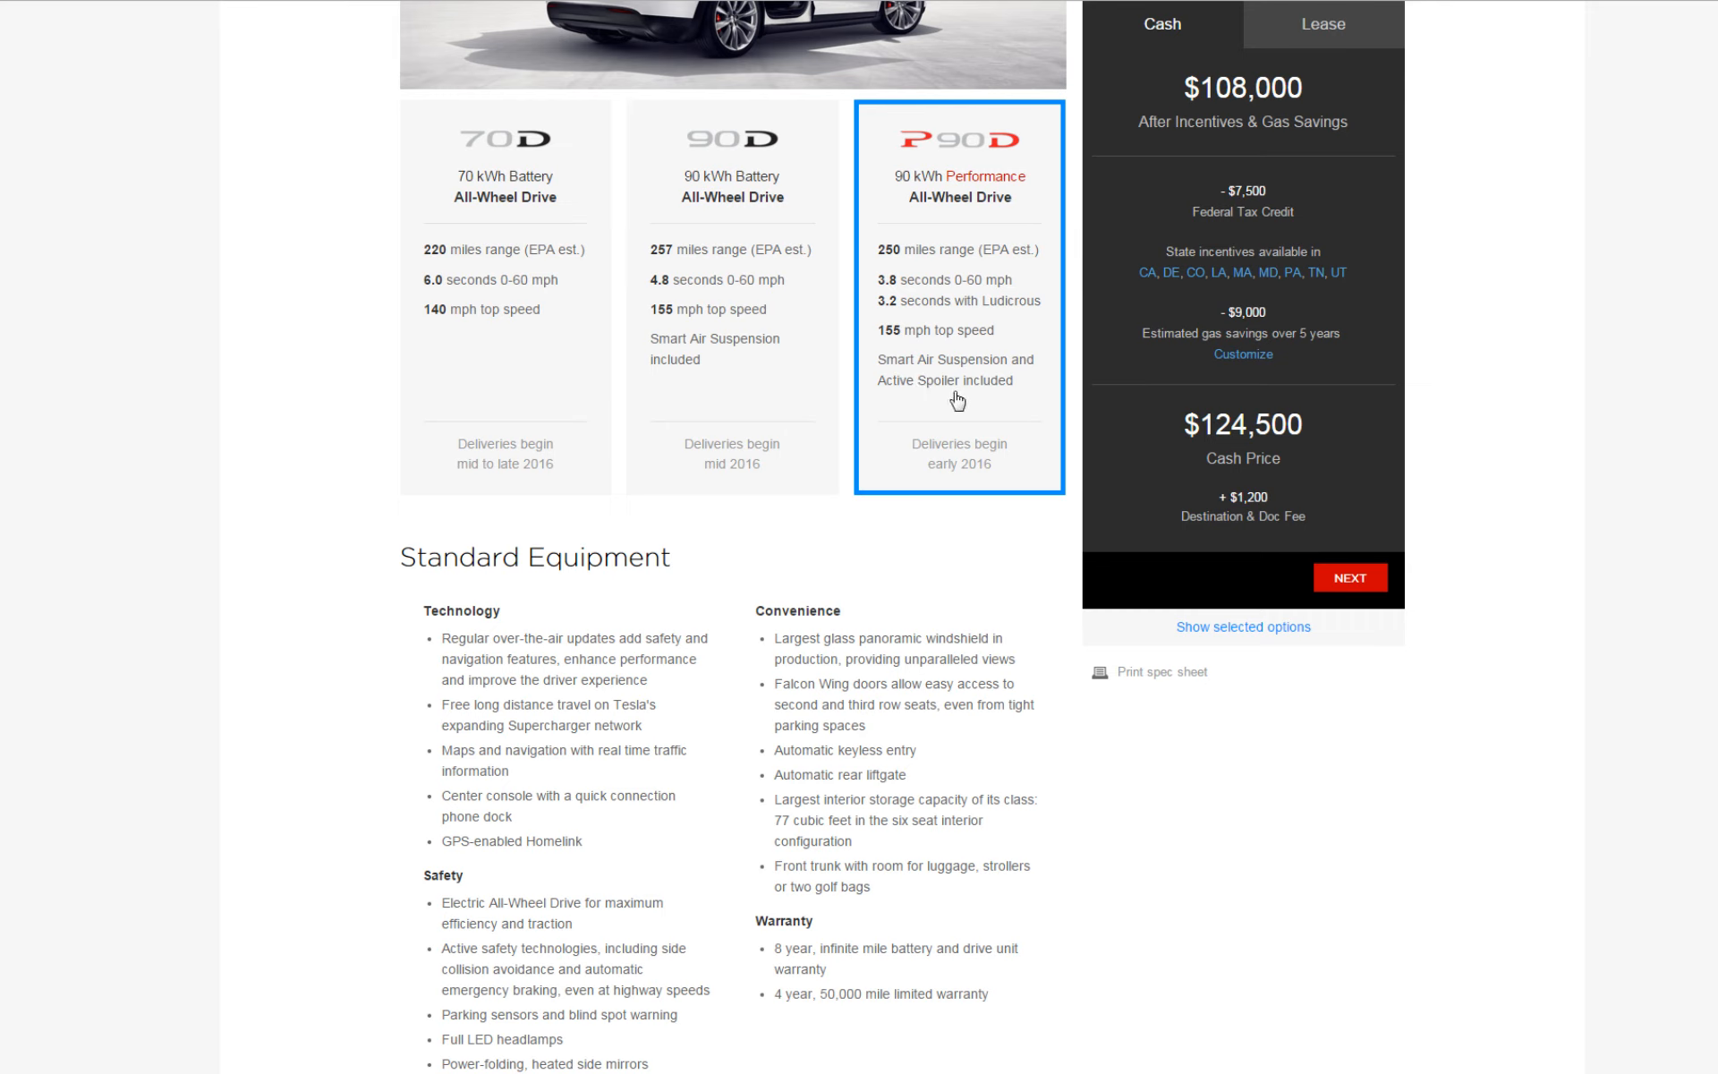
pyautogui.moveTo(956, 451)
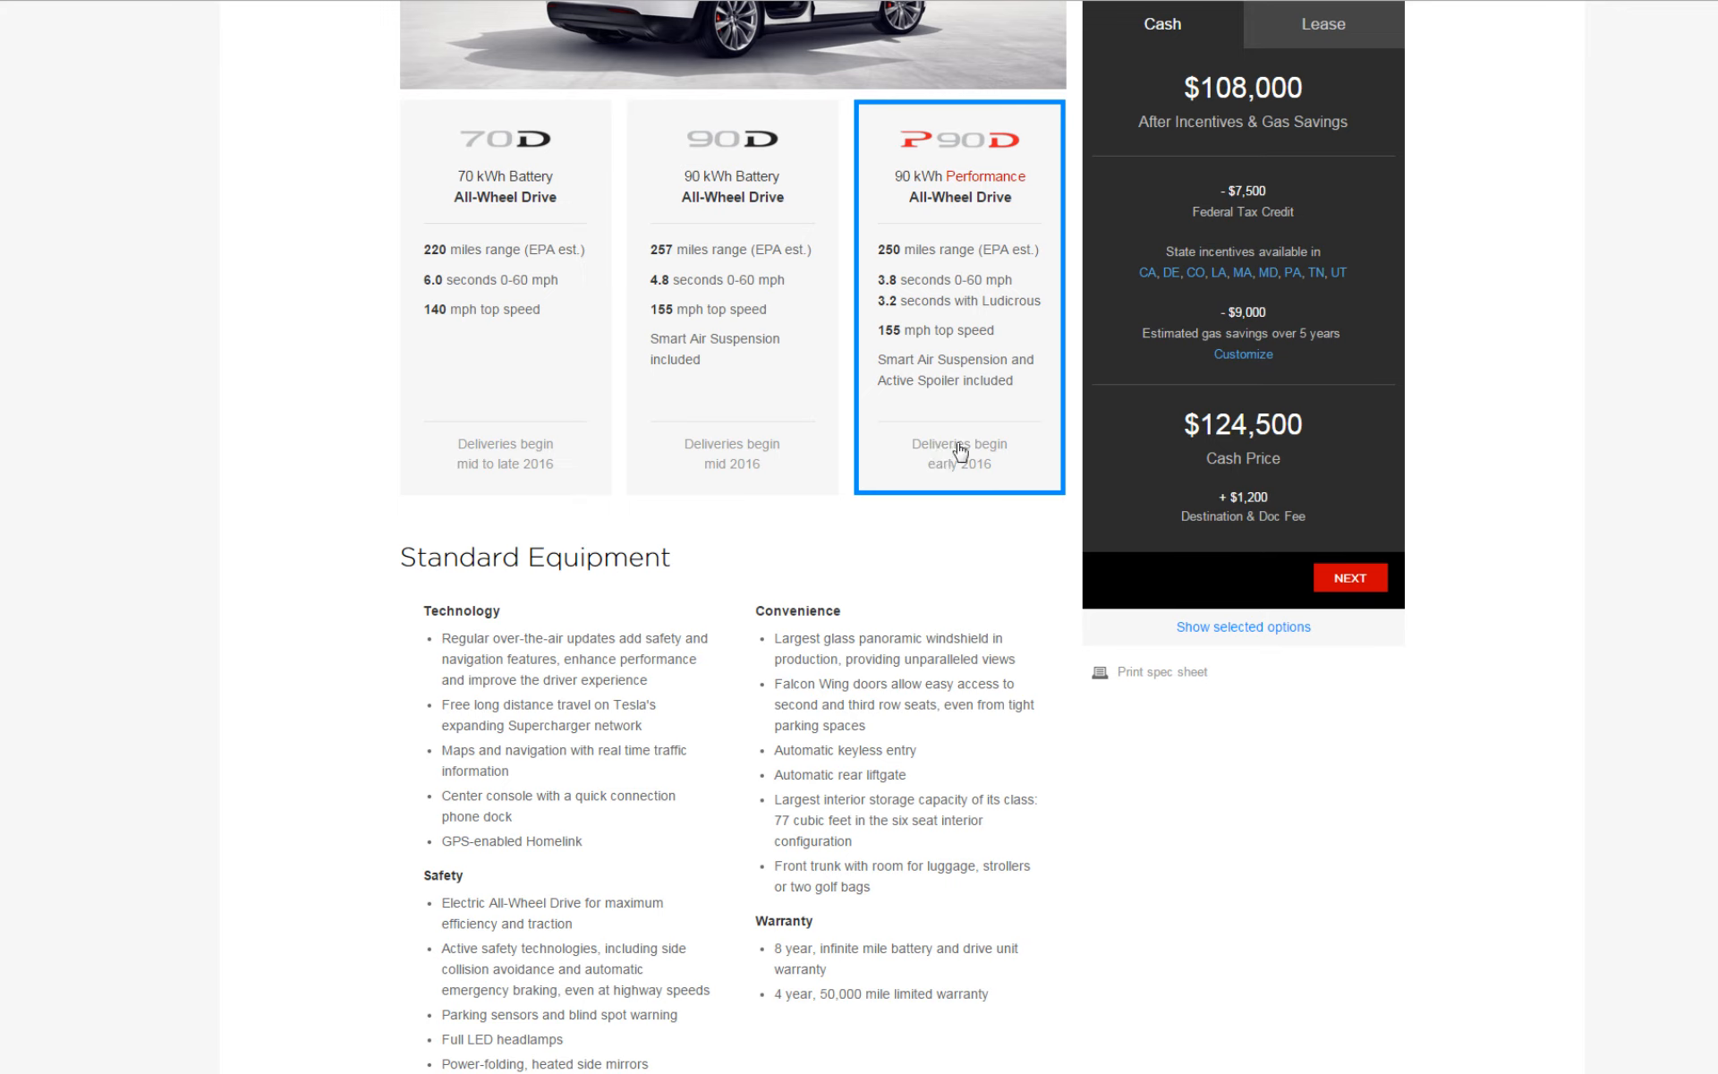
pyautogui.moveTo(968, 452)
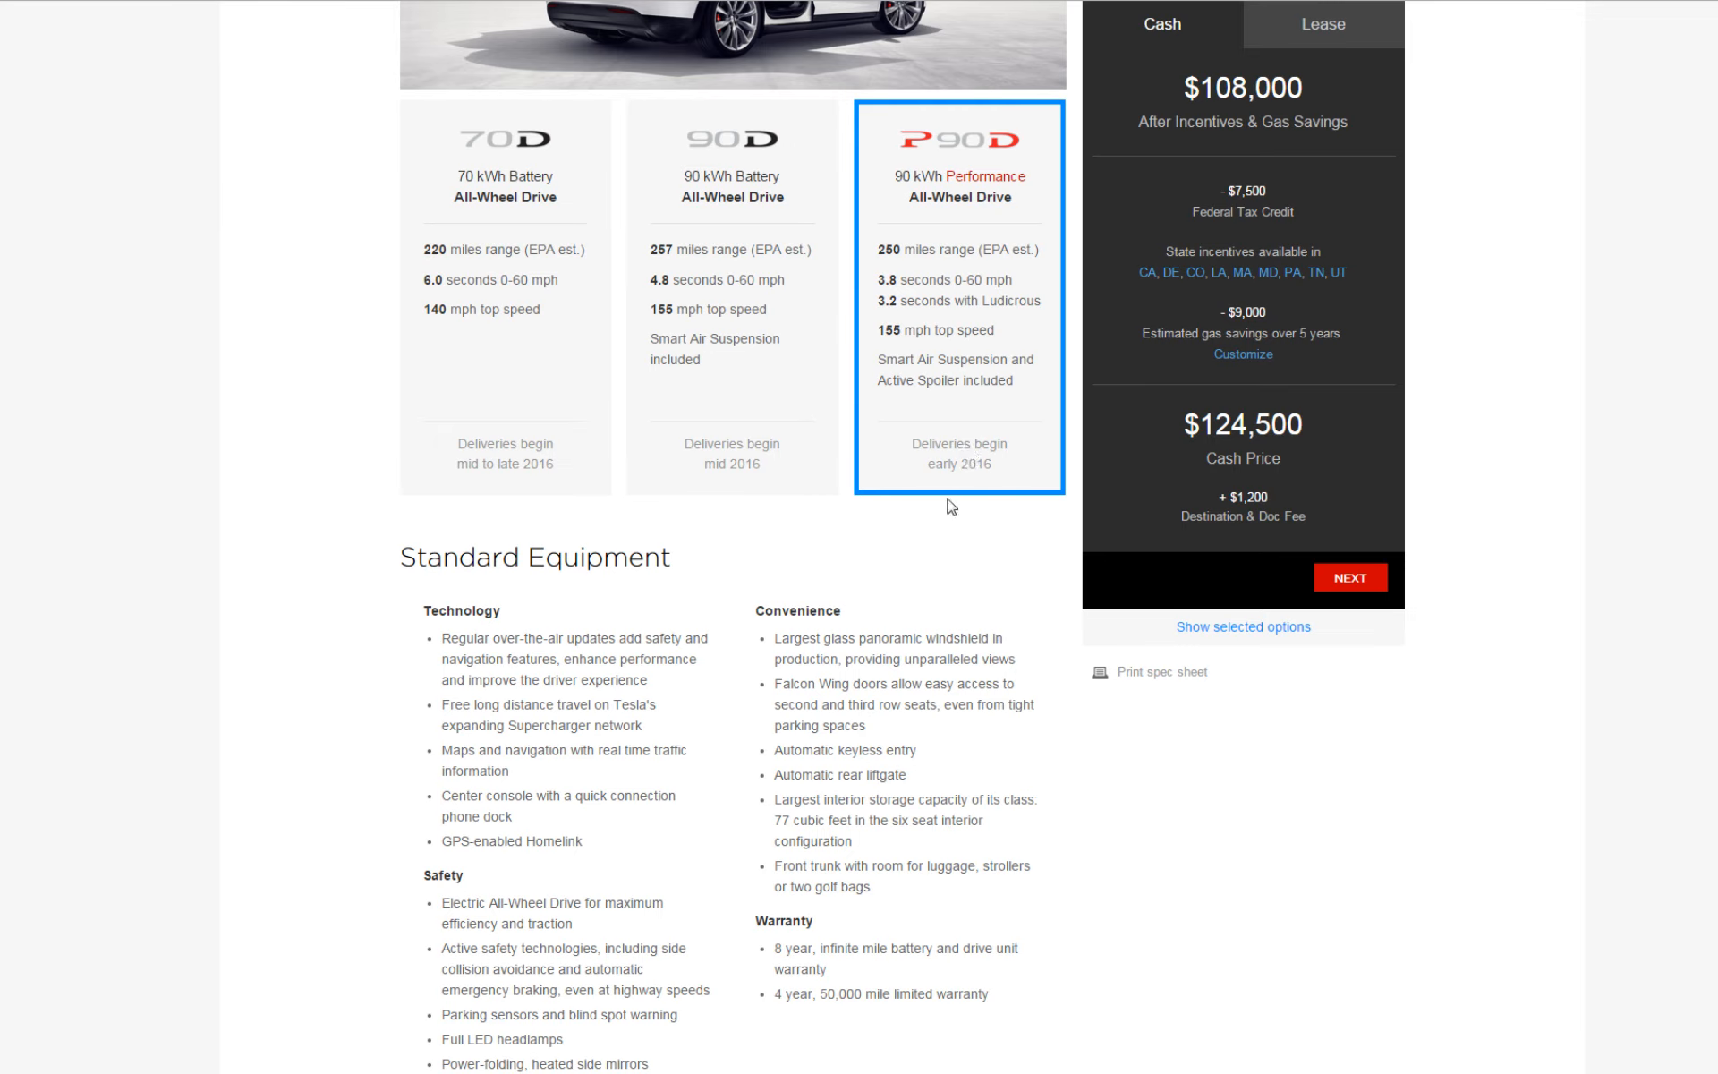
pyautogui.moveTo(954, 466)
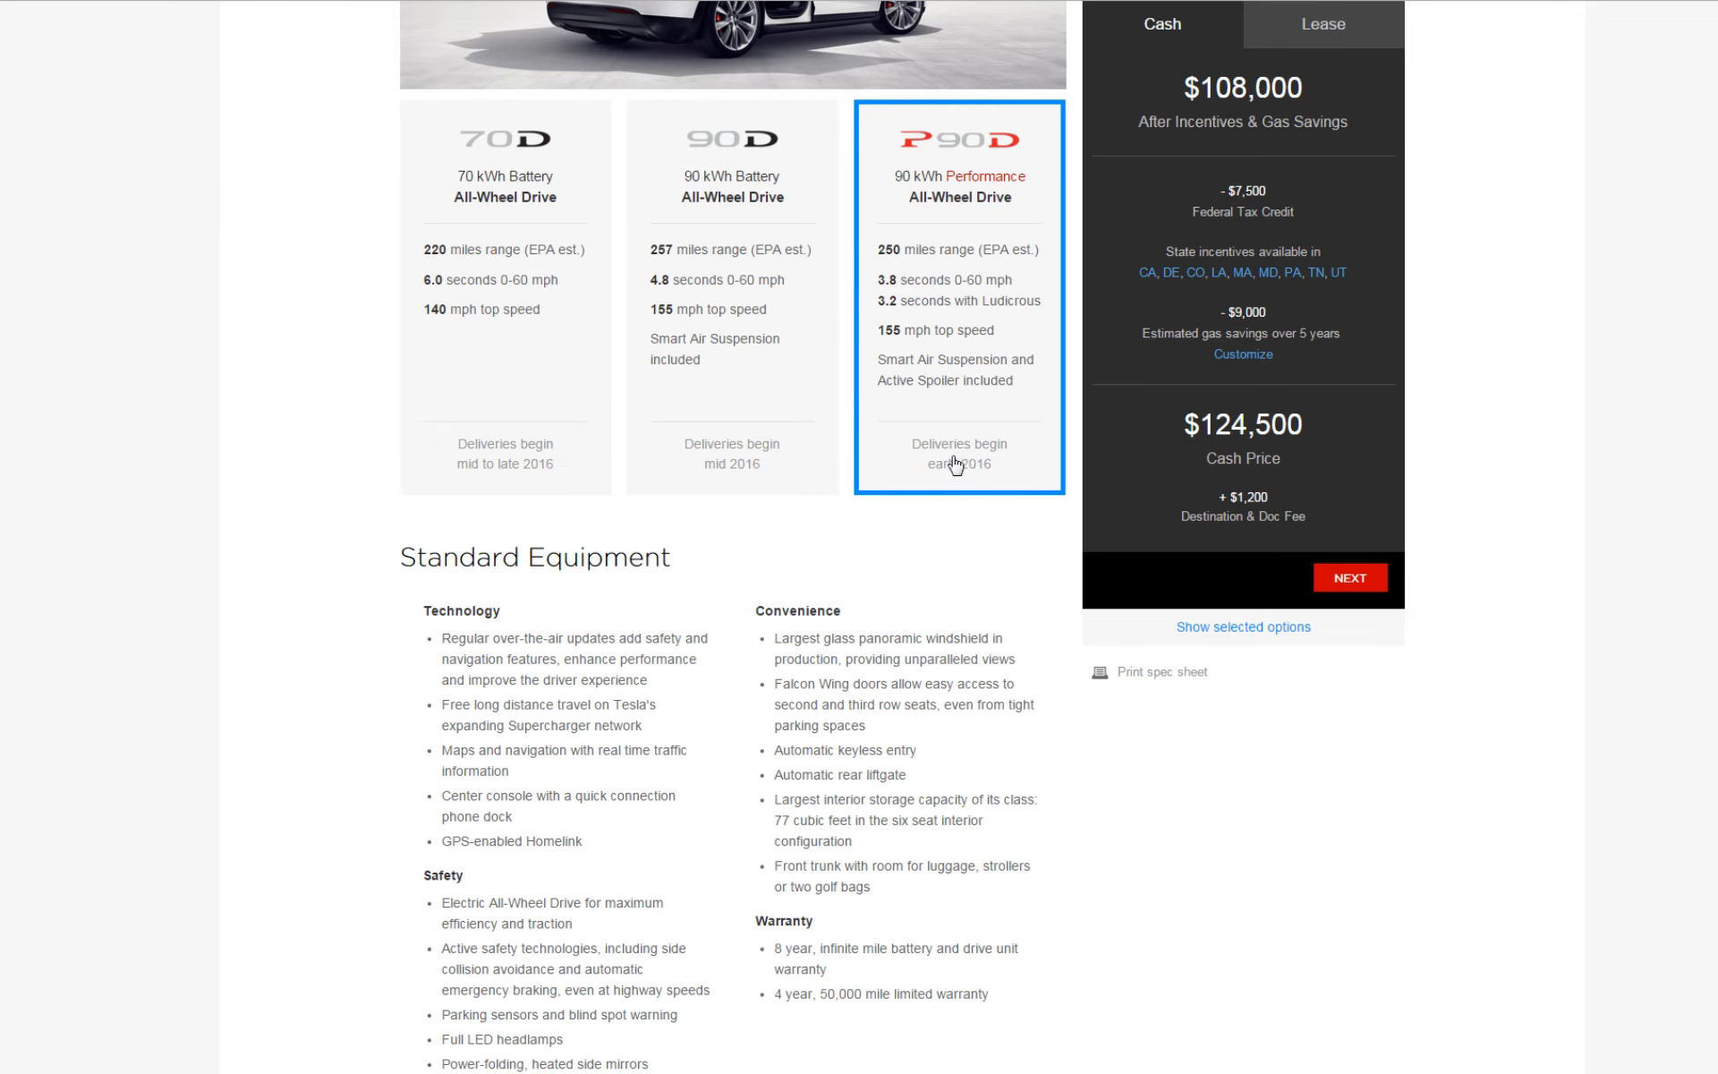
pyautogui.moveTo(1445, 623)
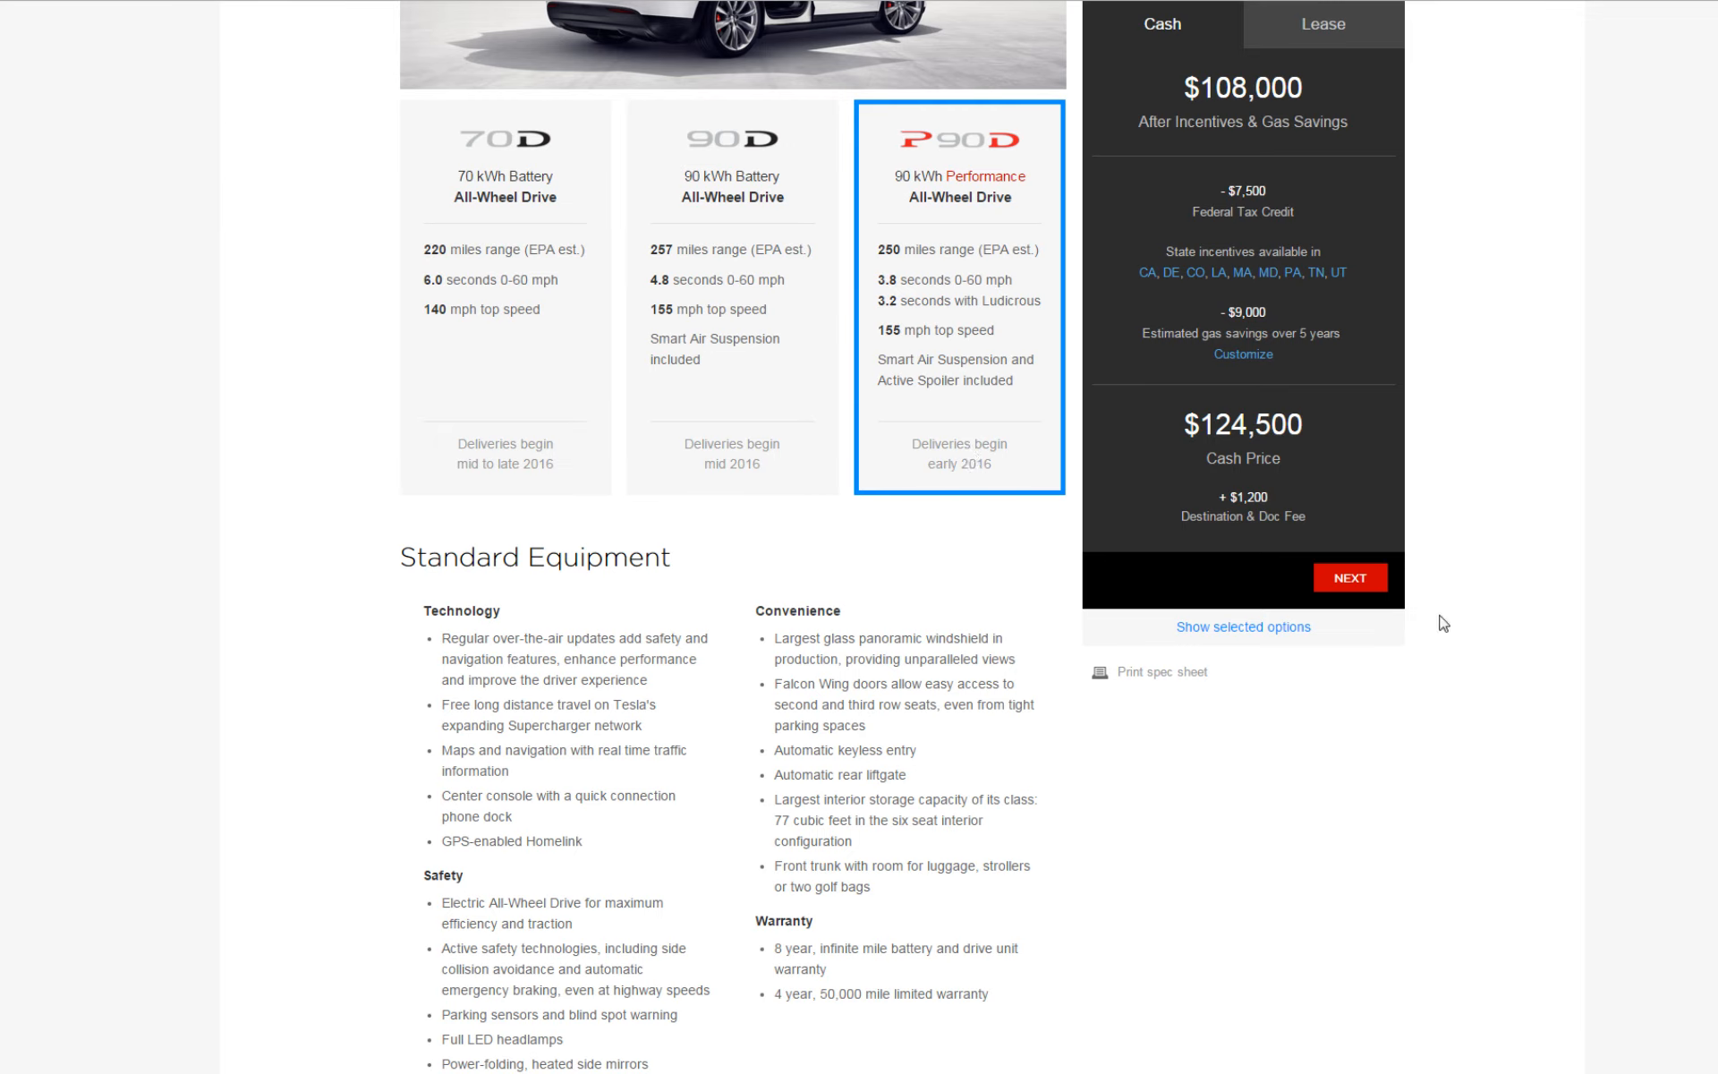
pyautogui.moveTo(788, 506)
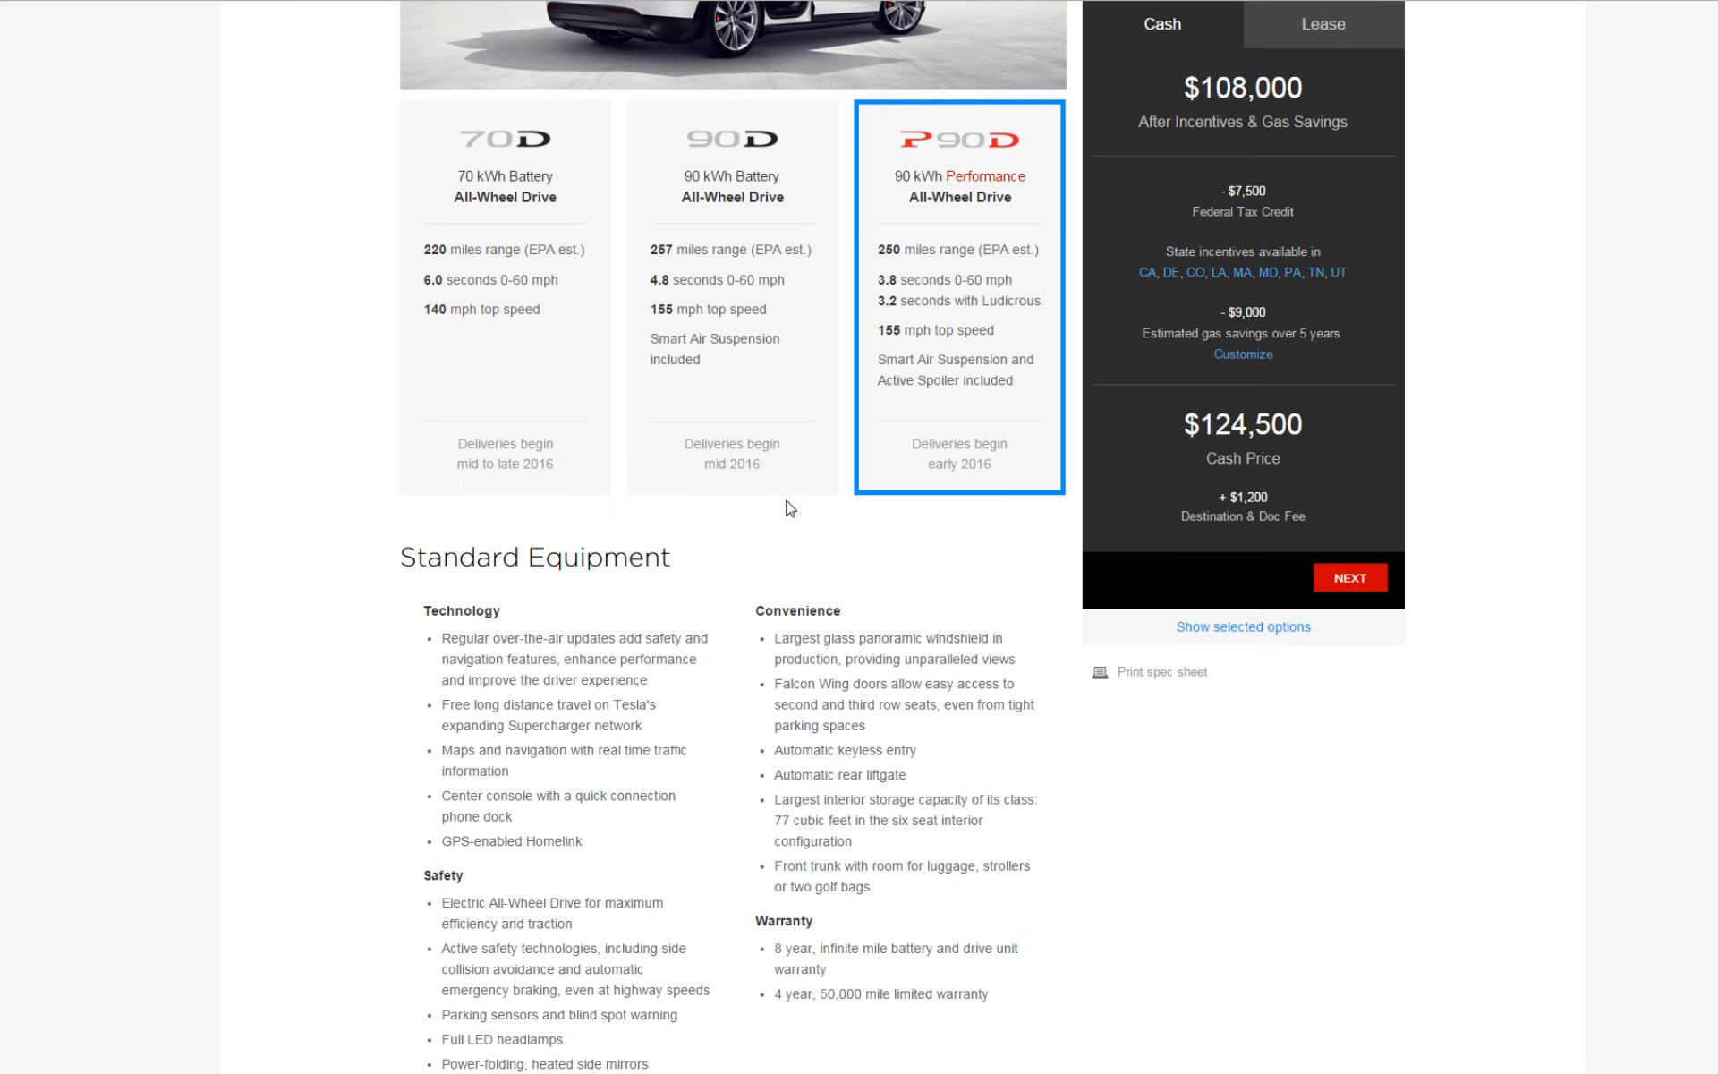
pyautogui.scroll(-3)
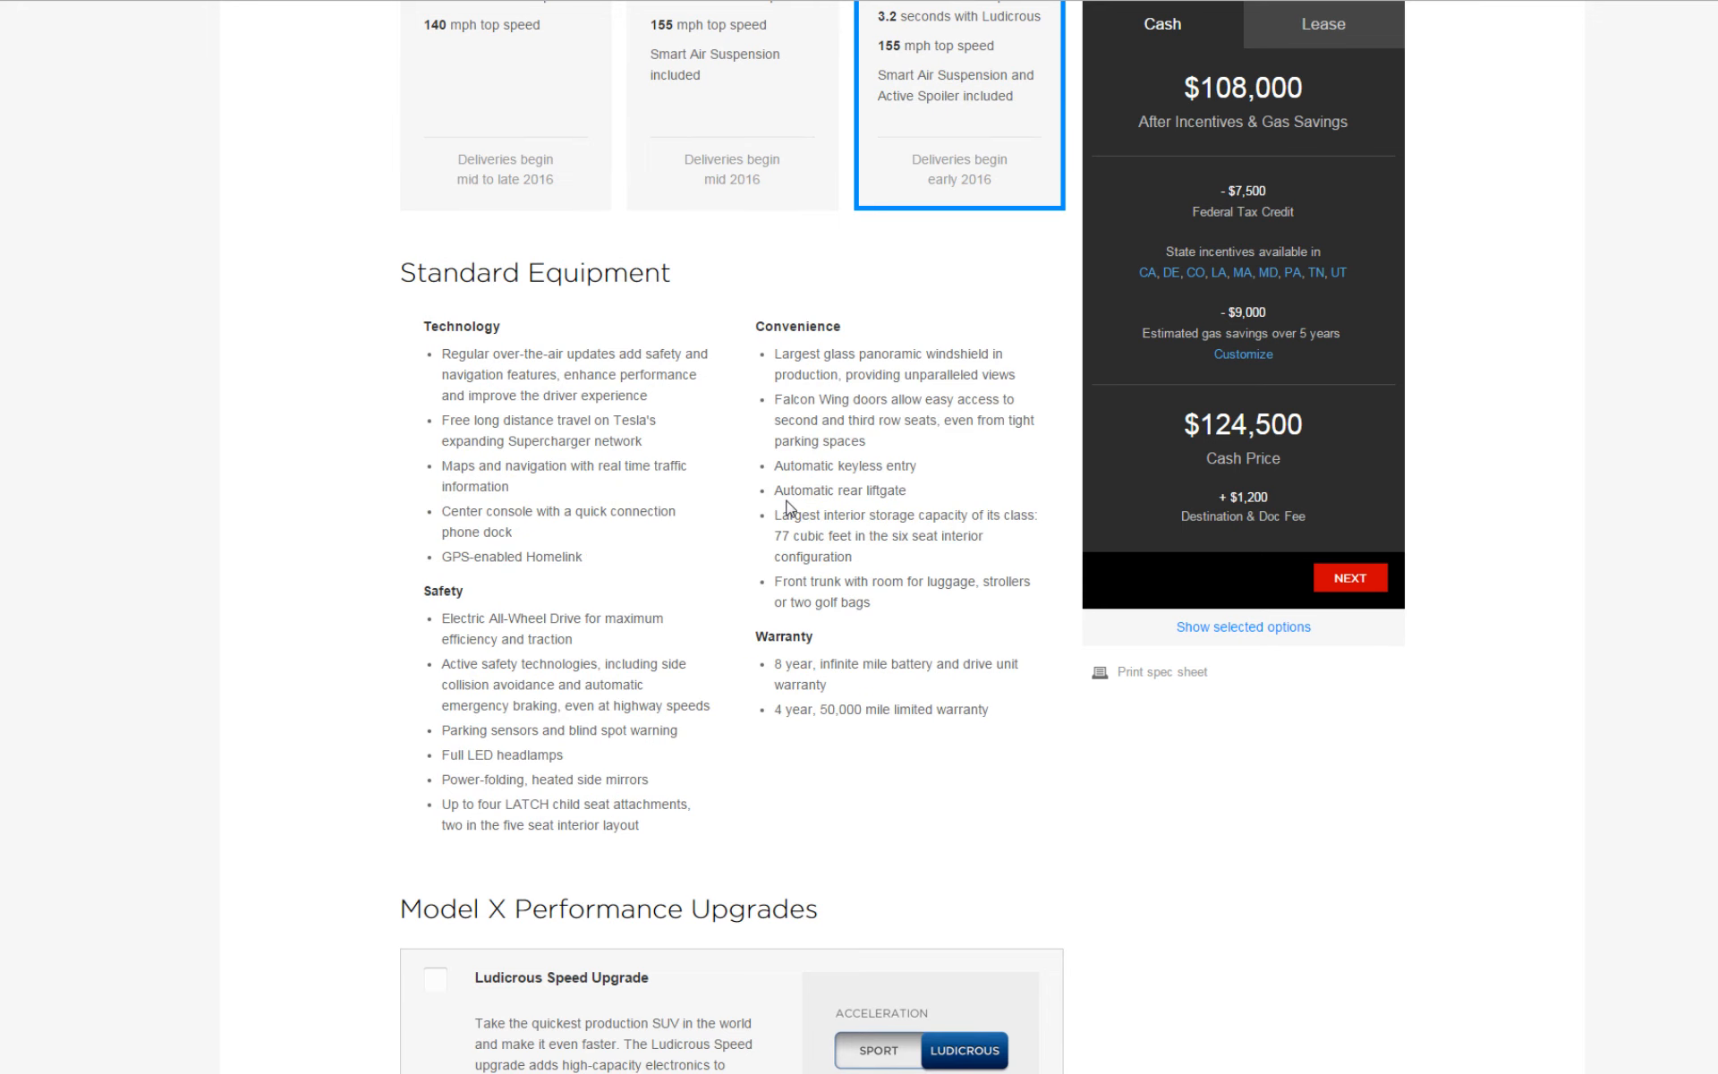
pyautogui.scroll(-3)
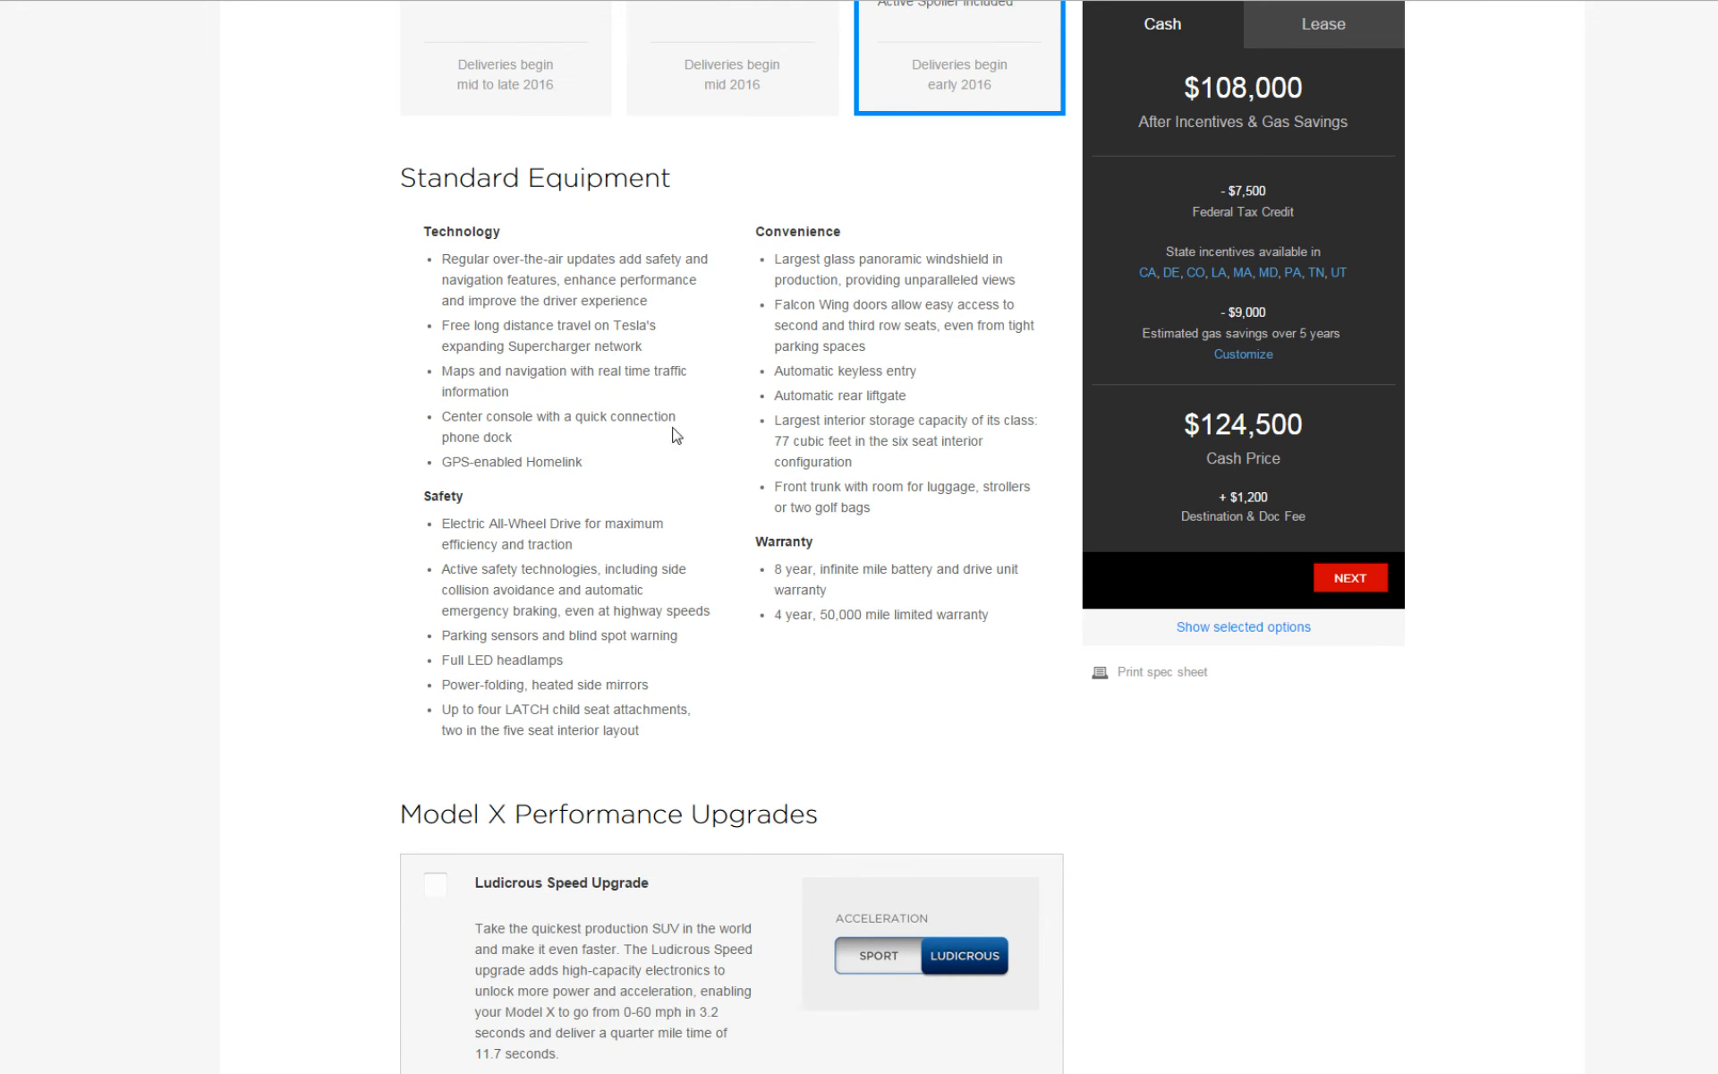
pyautogui.moveTo(471, 319)
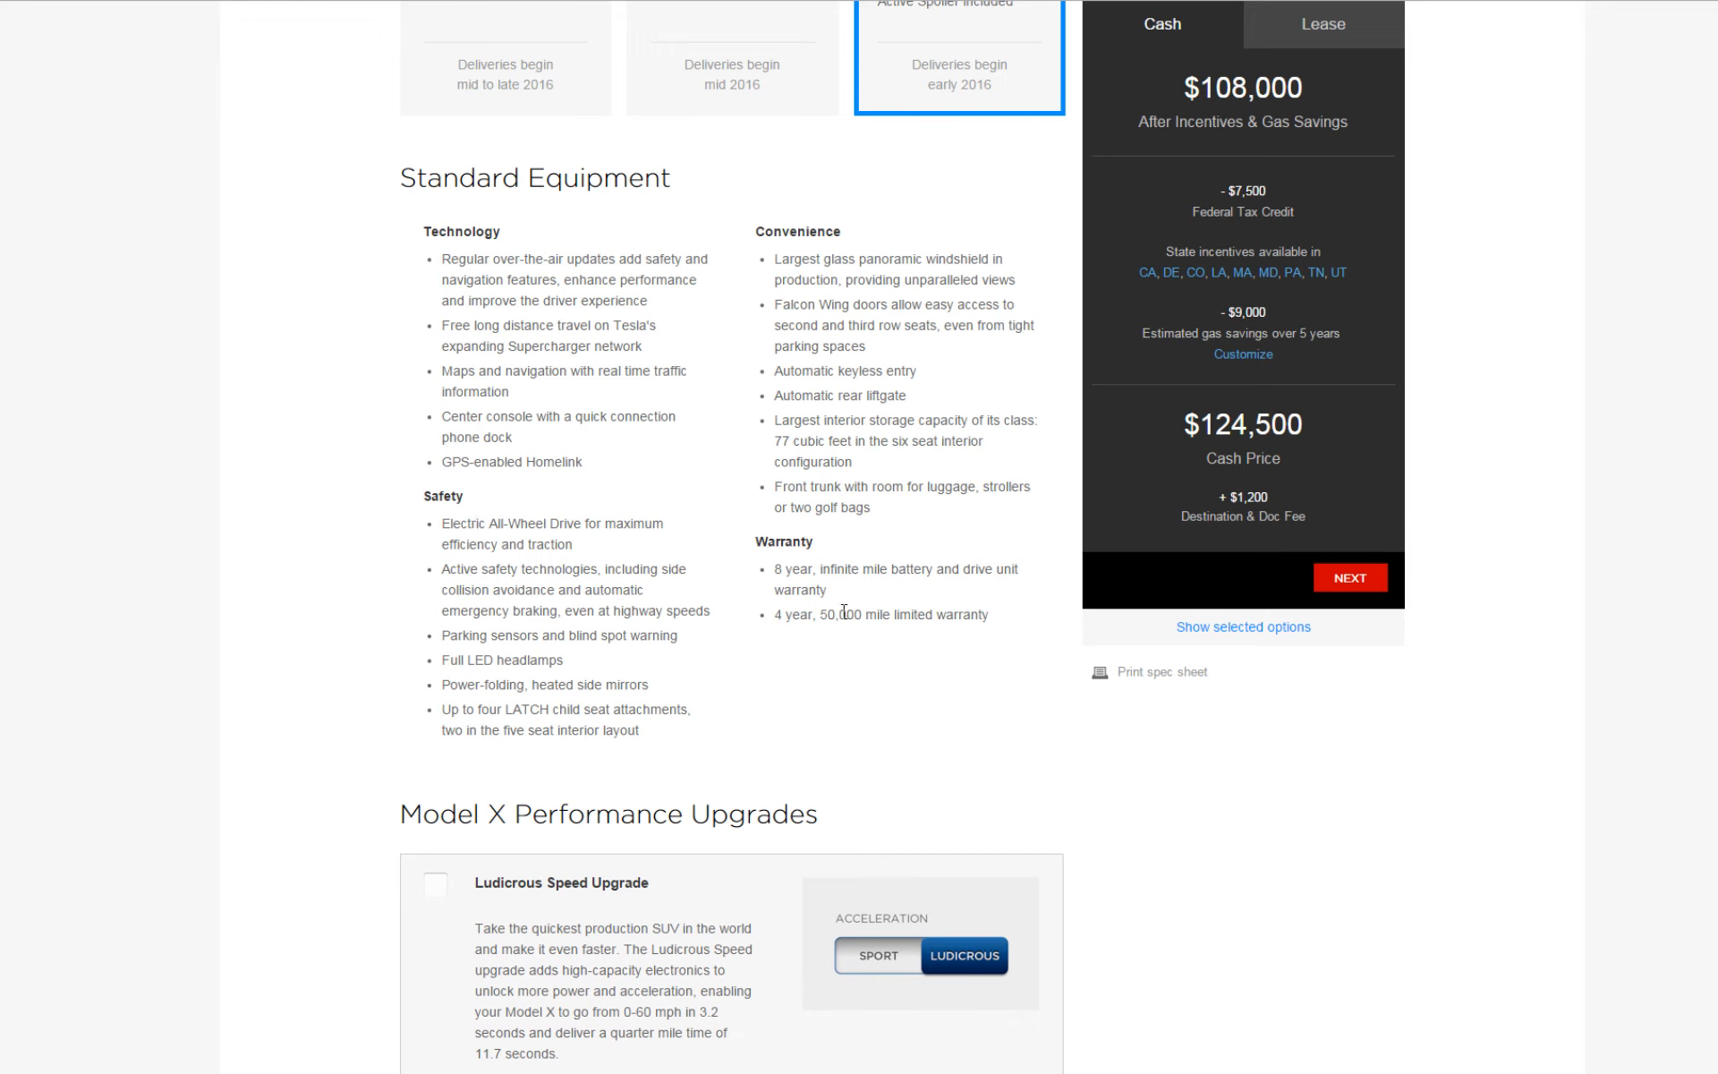
pyautogui.moveTo(775, 580)
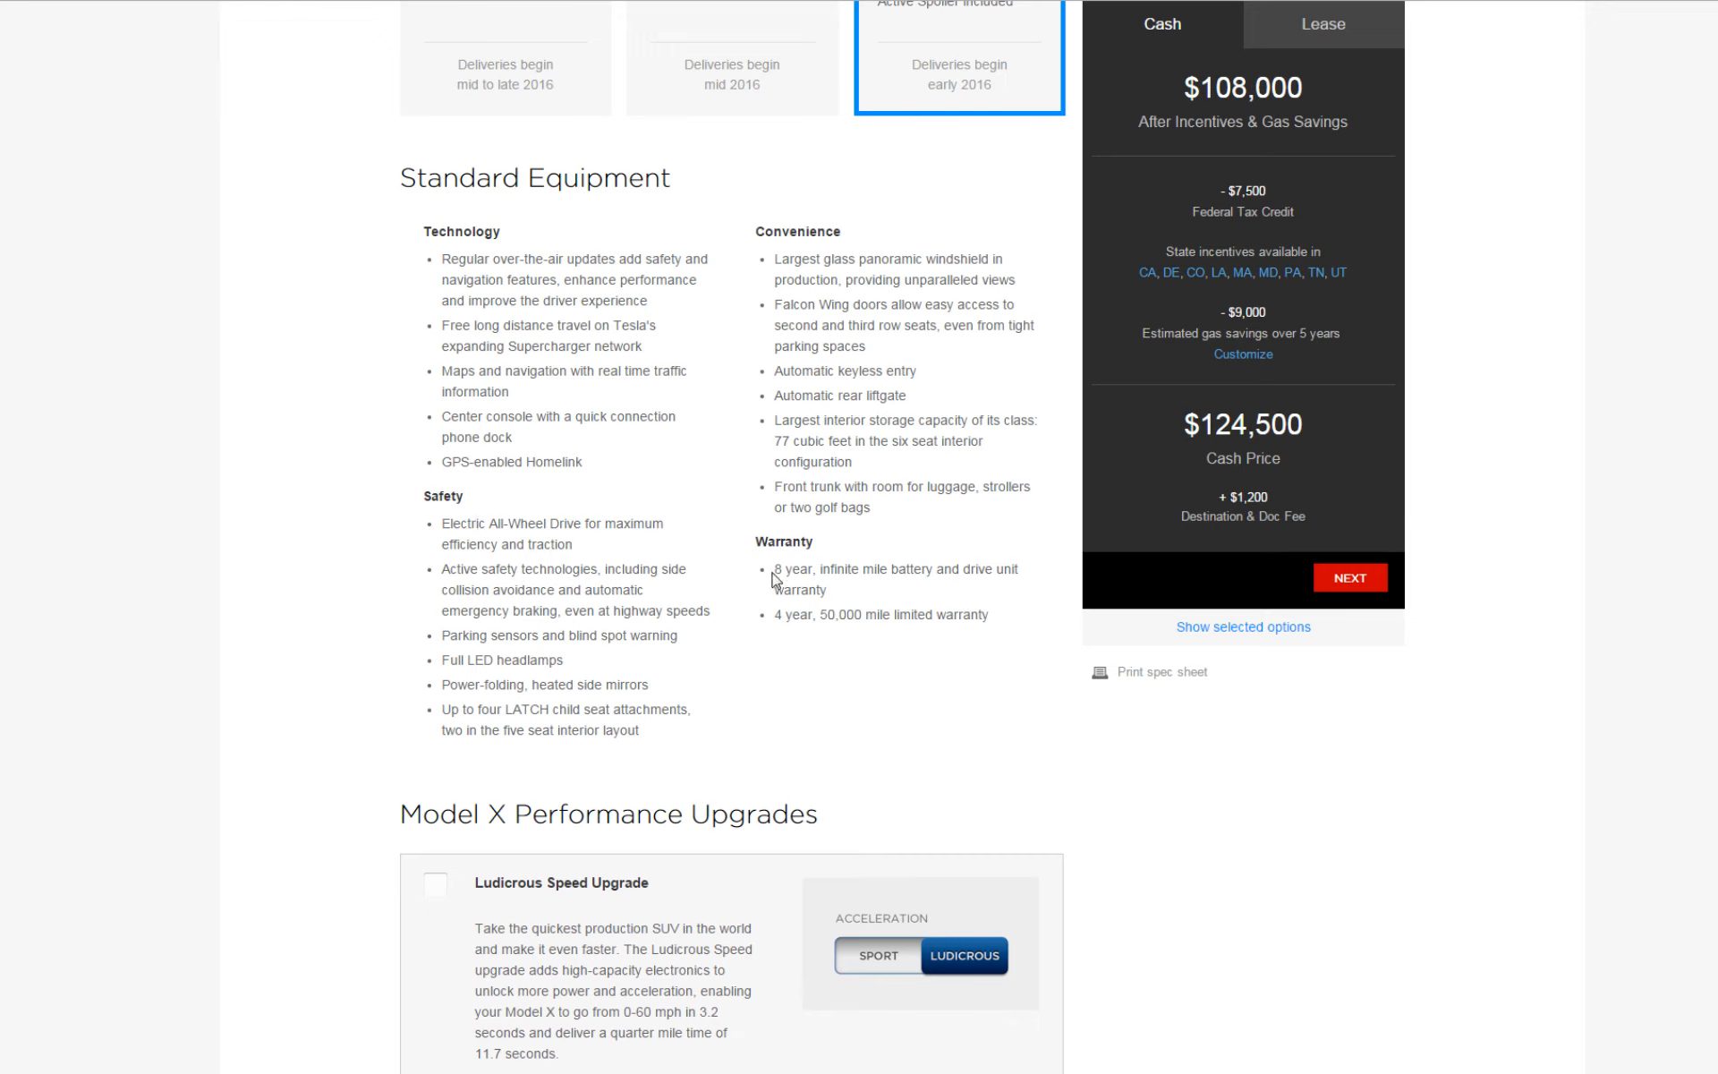
pyautogui.moveTo(871, 611)
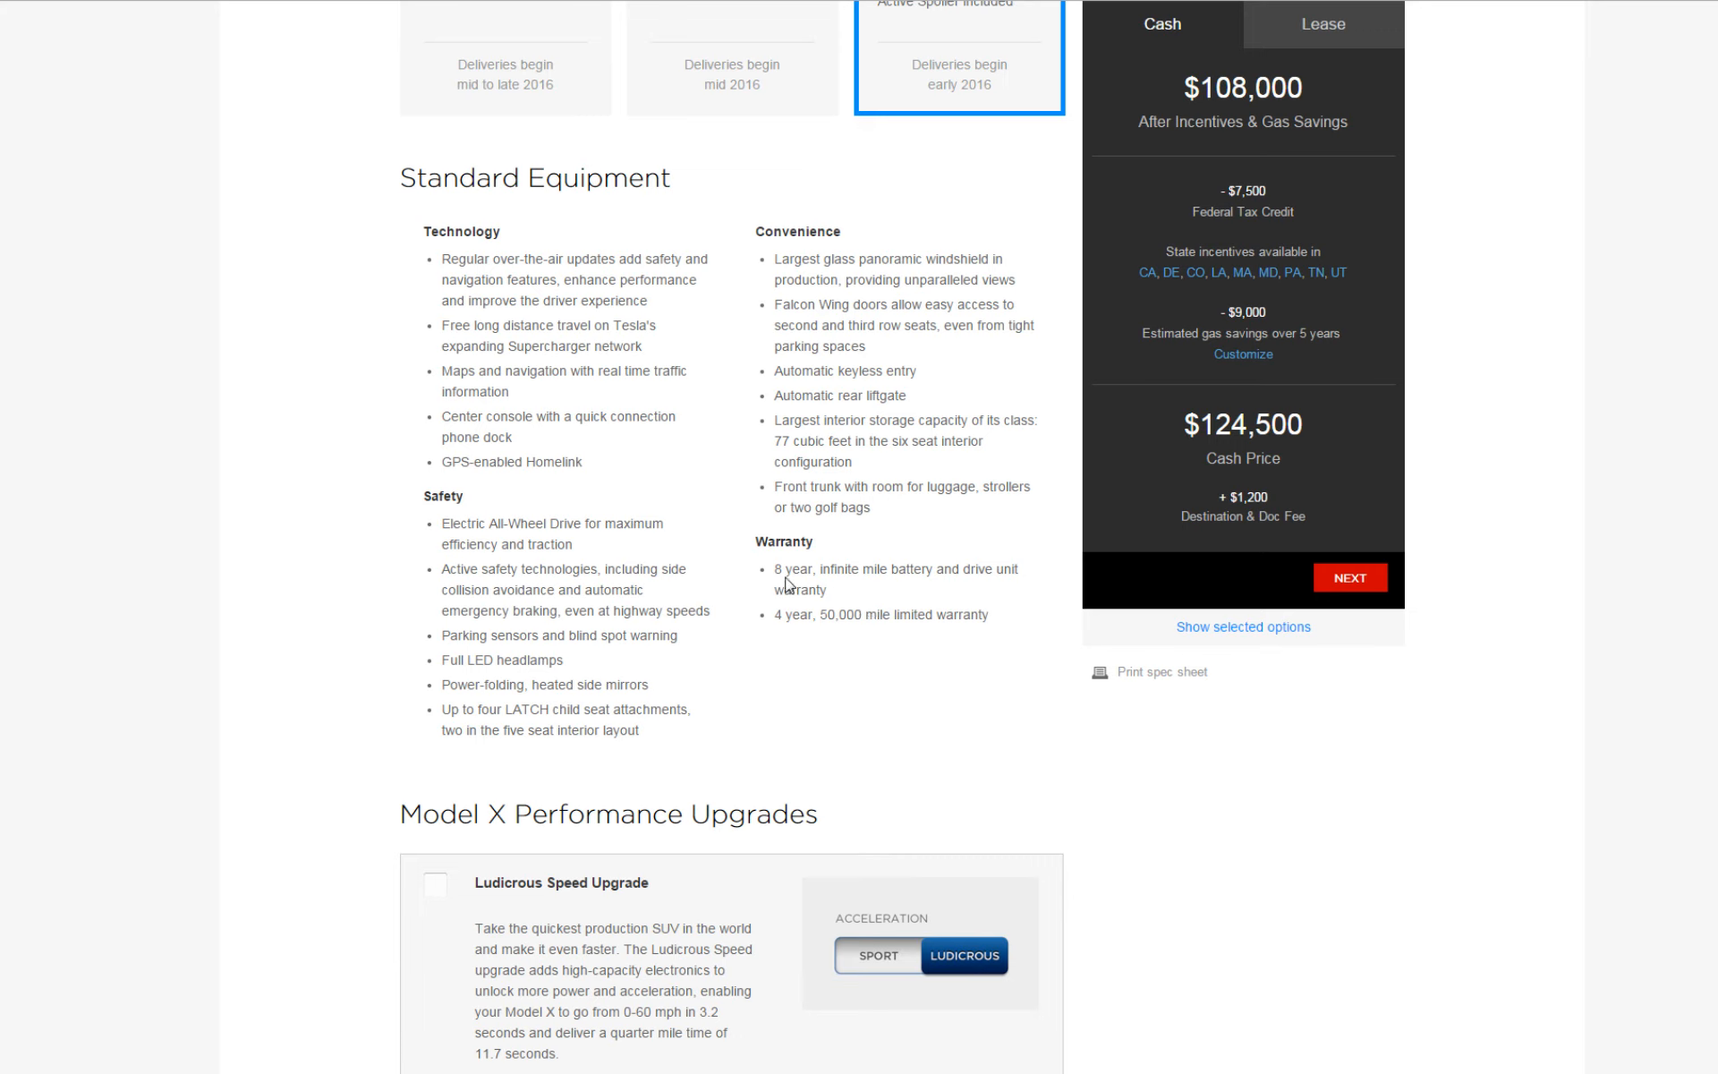
pyautogui.moveTo(979, 589)
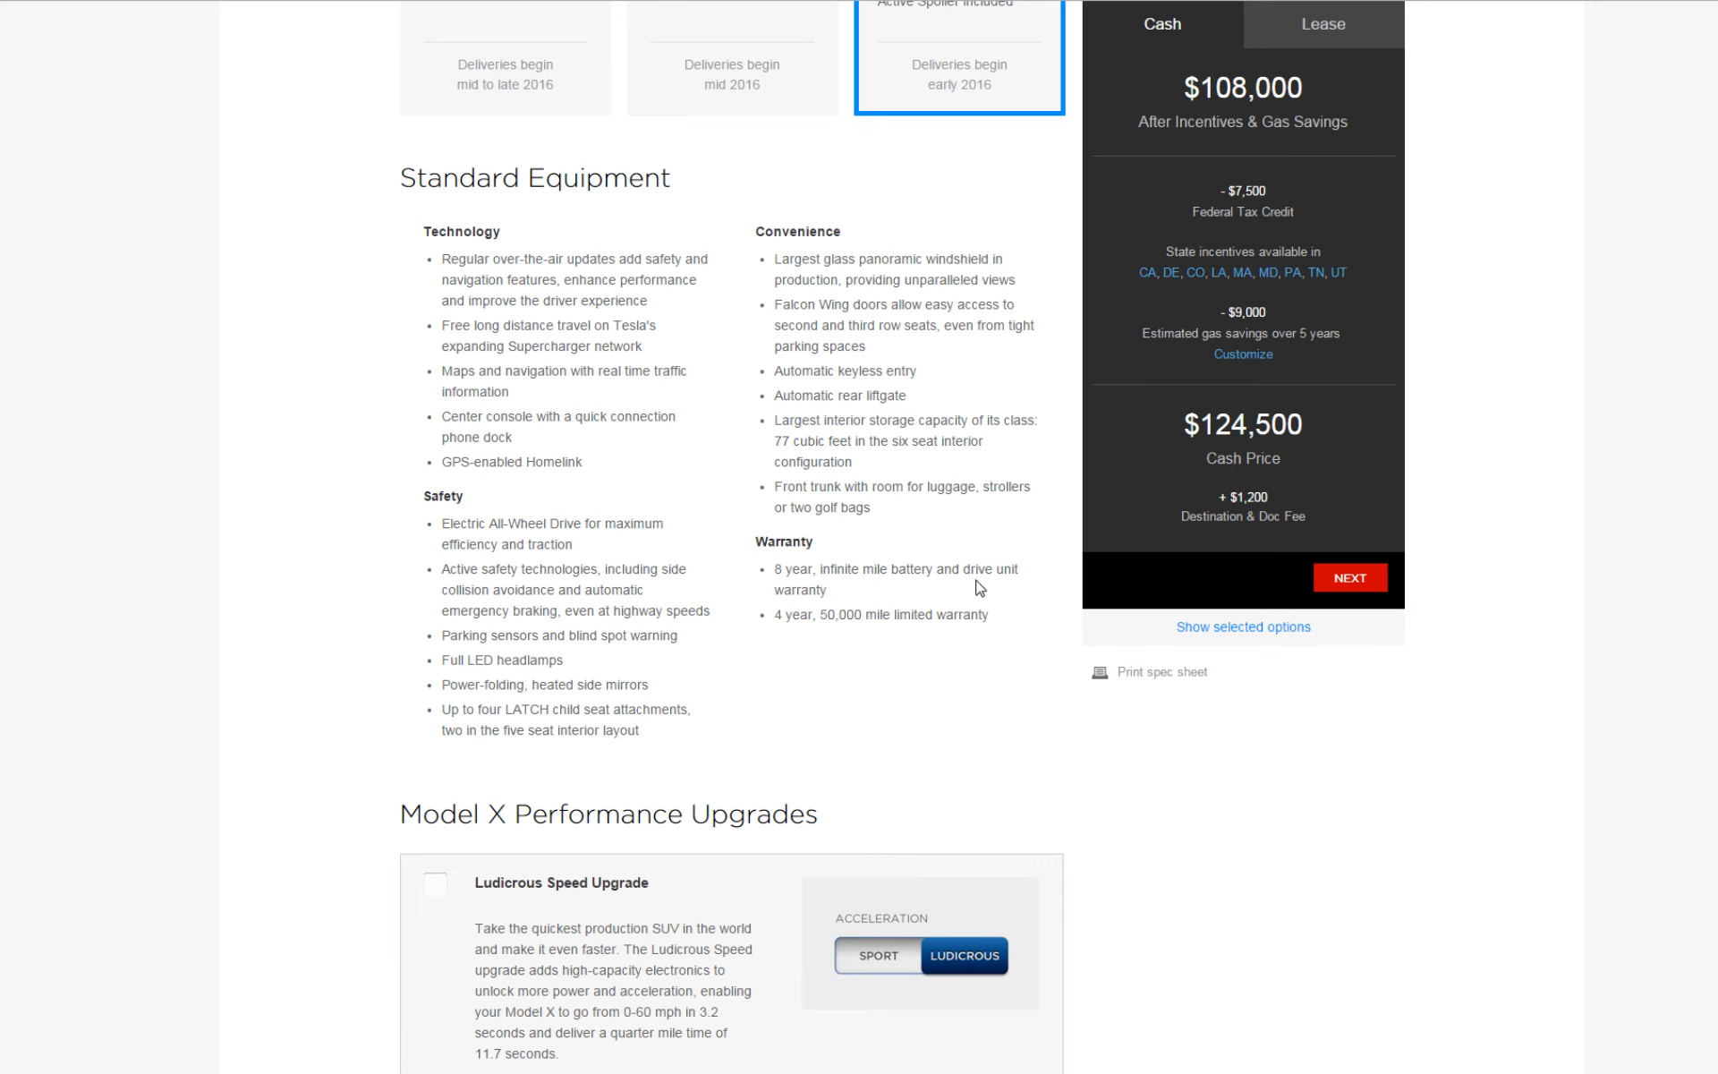
pyautogui.moveTo(945, 595)
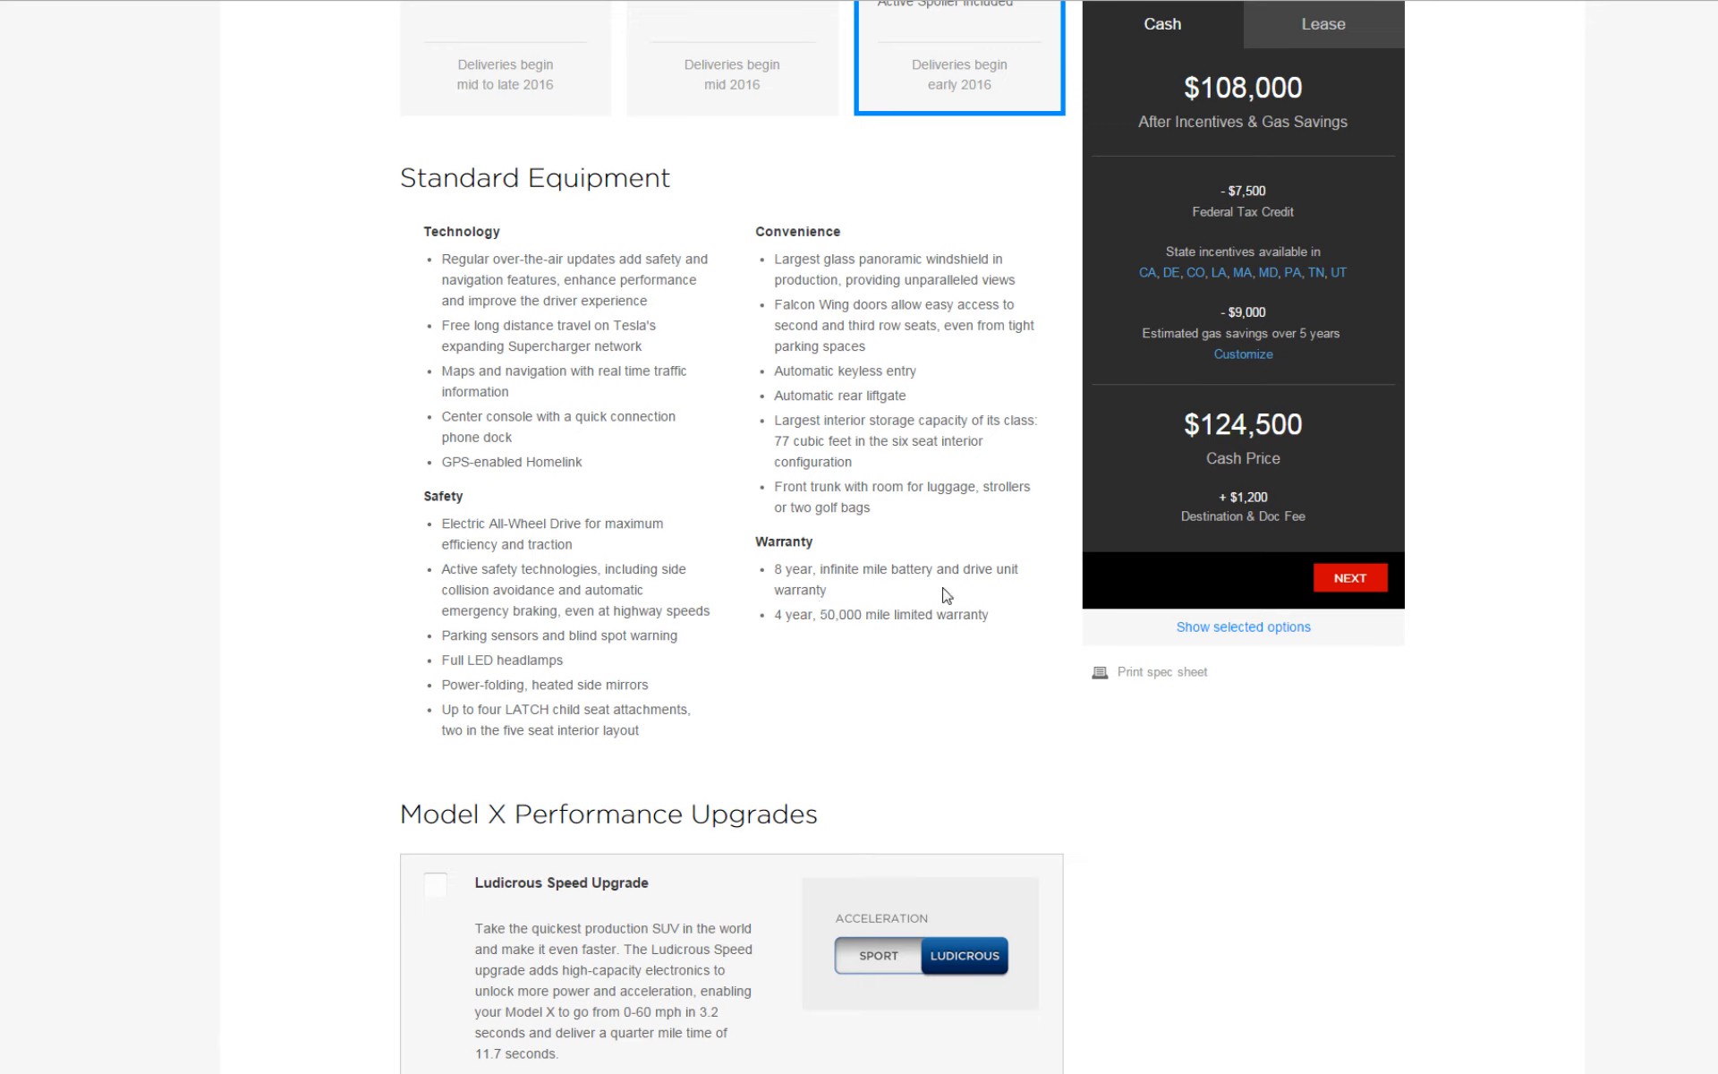
pyautogui.moveTo(782, 634)
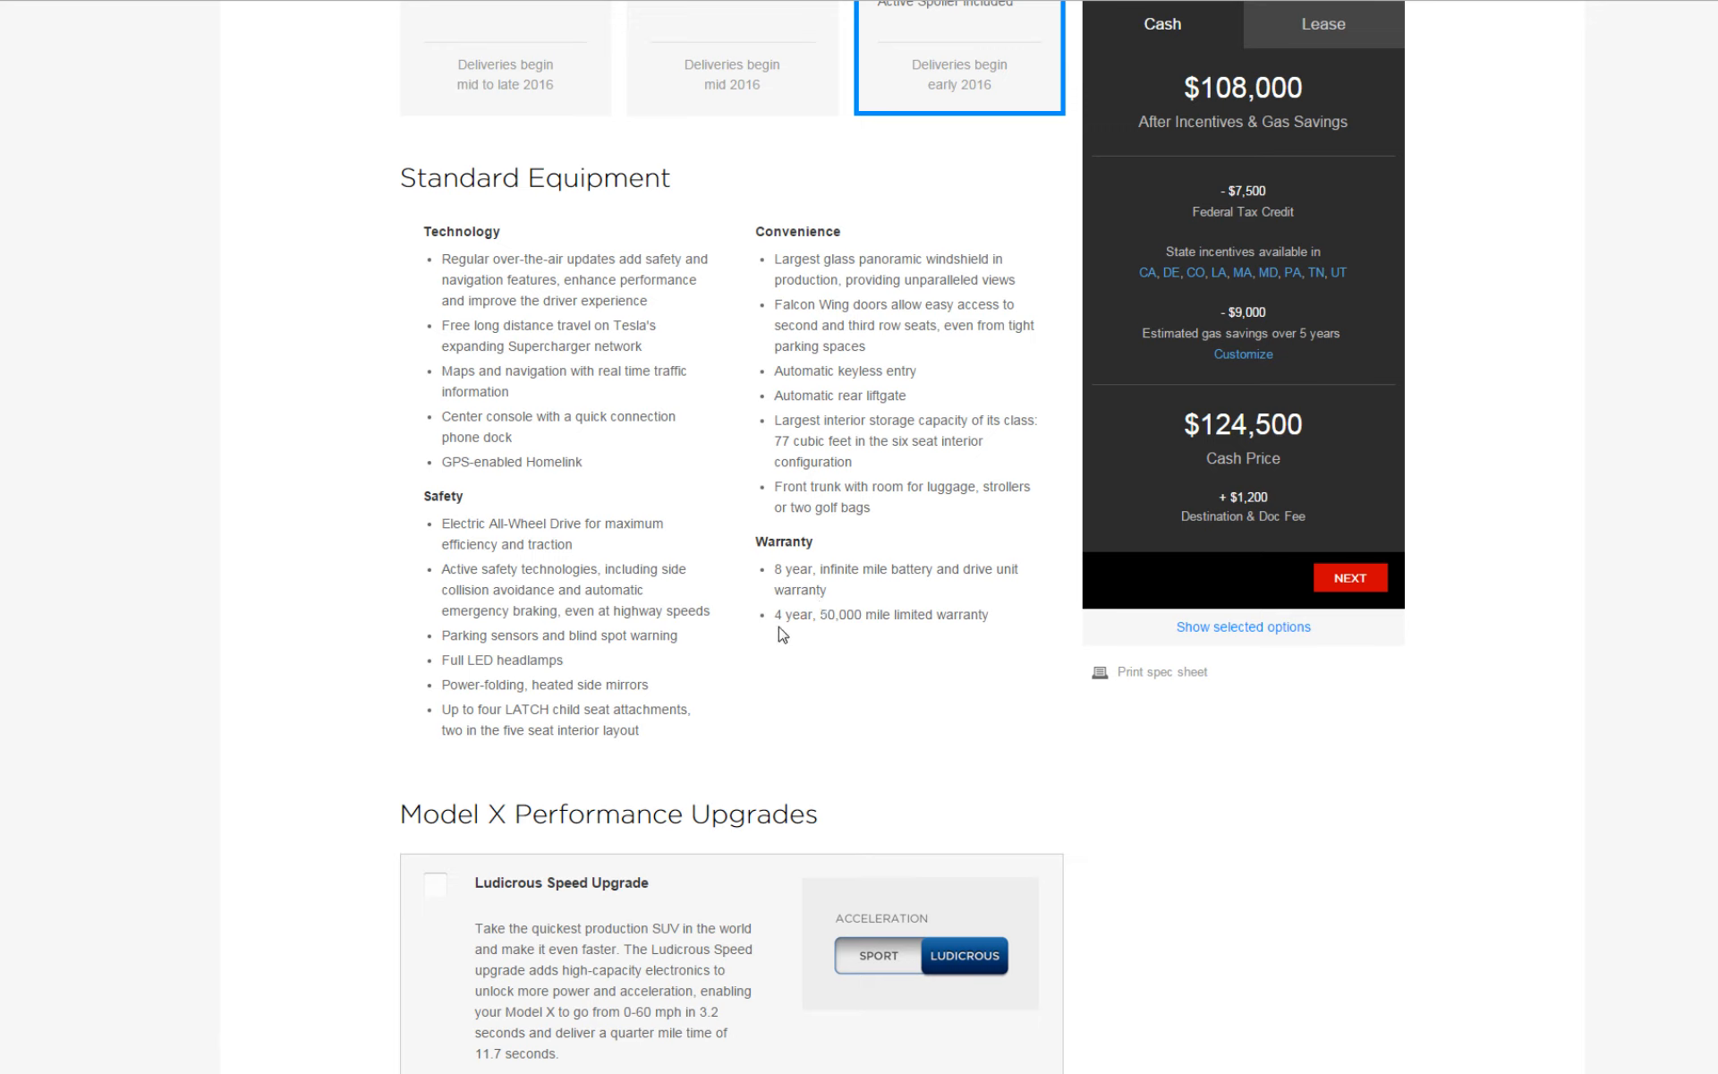
pyautogui.moveTo(909, 637)
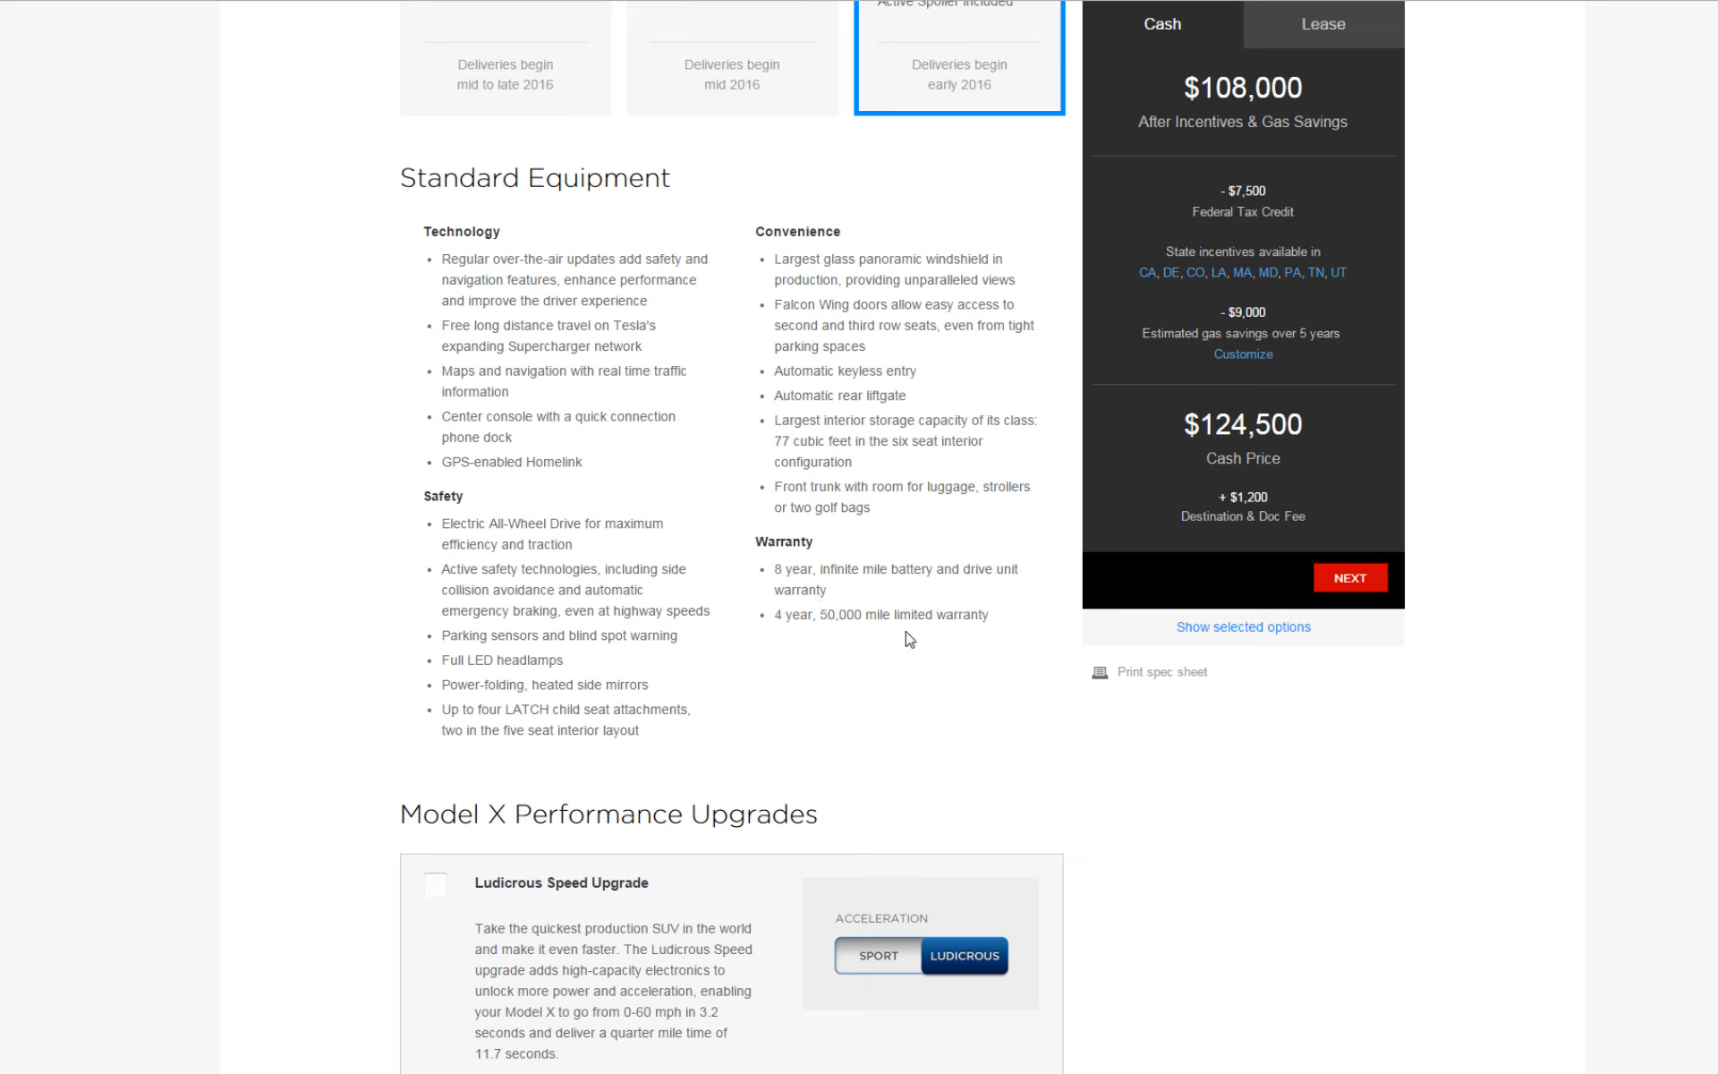
pyautogui.moveTo(864, 687)
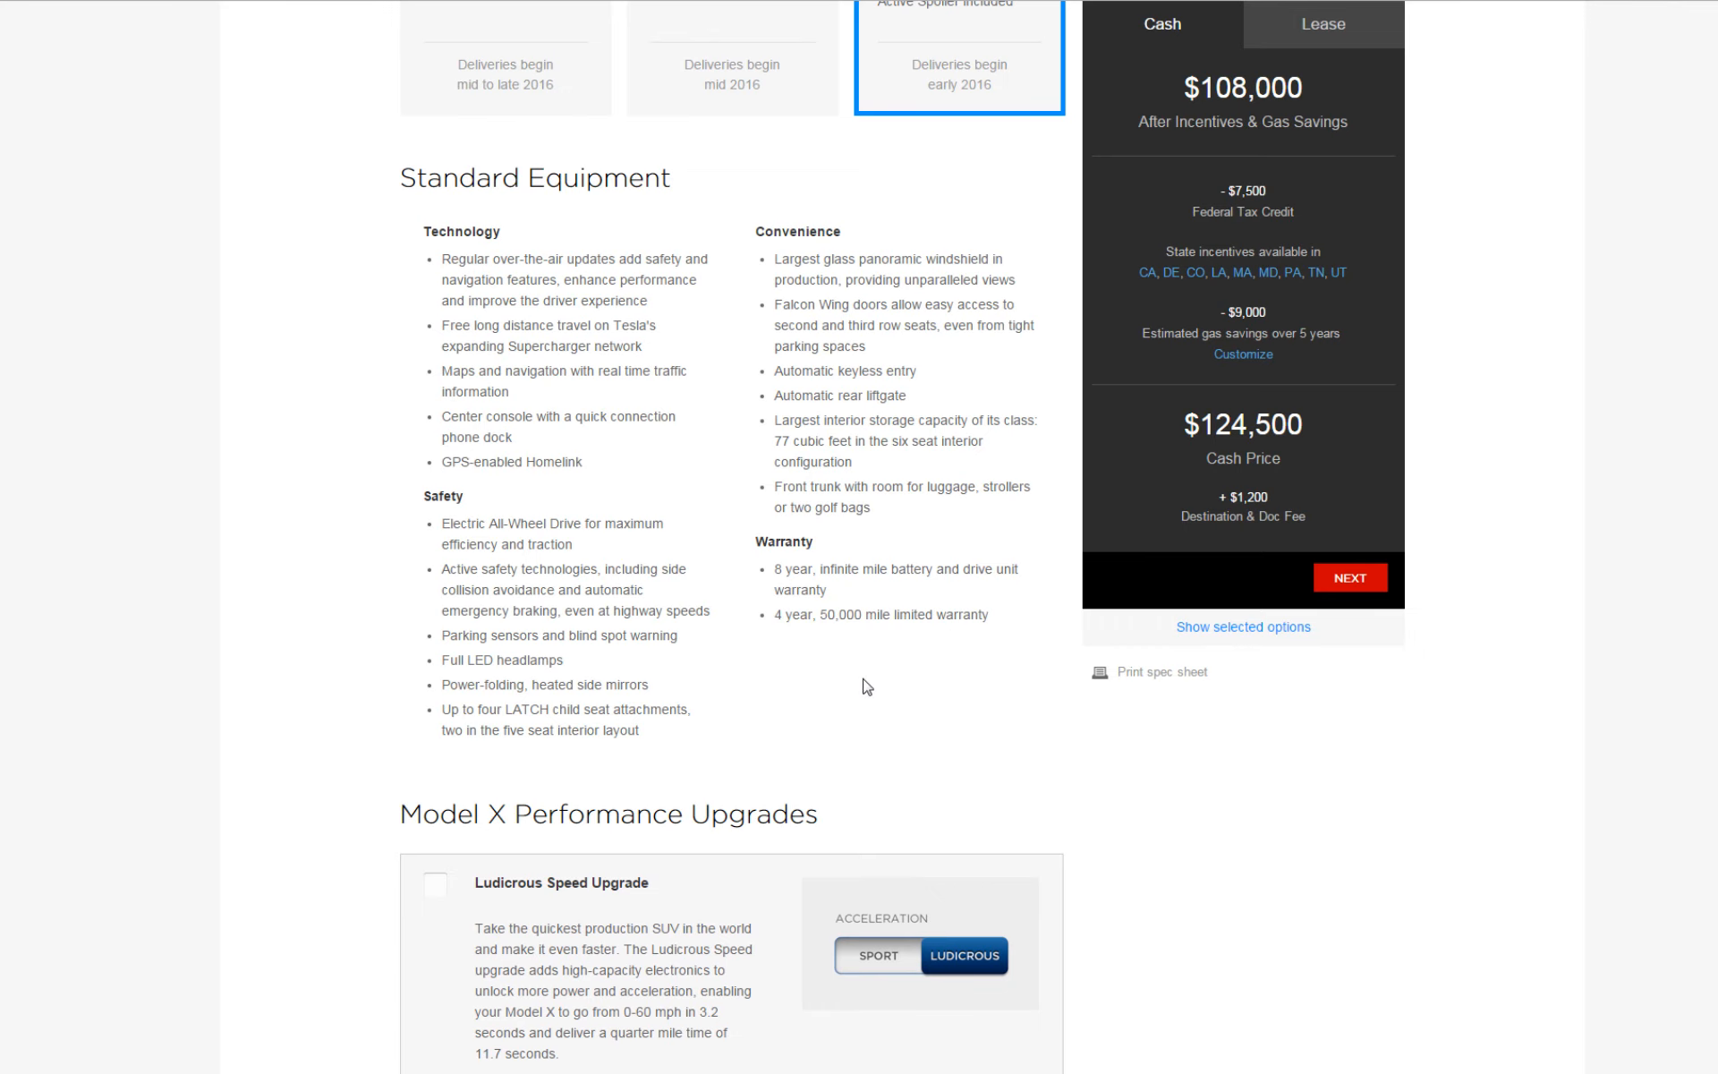
# - Scroll down past the Performance Upgrades at $134,500 to the Interior Layout seating choices
pyautogui.scroll(-3)
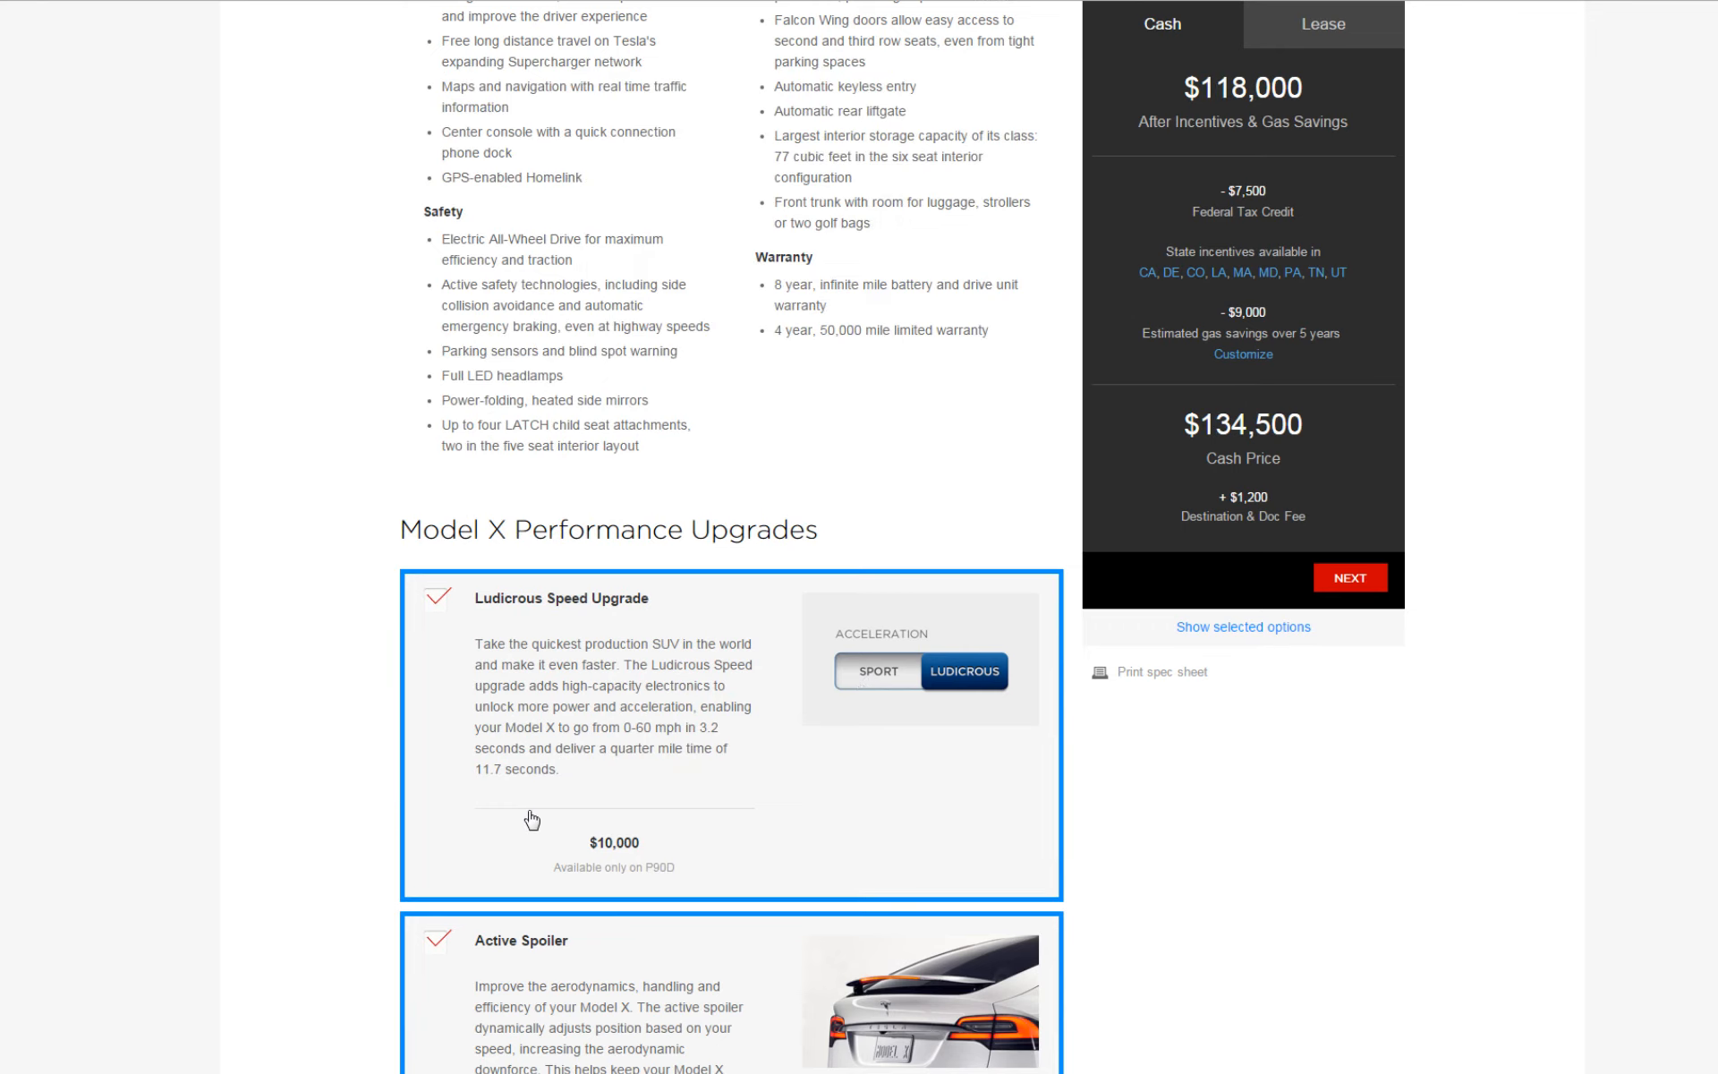
pyautogui.moveTo(790, 648)
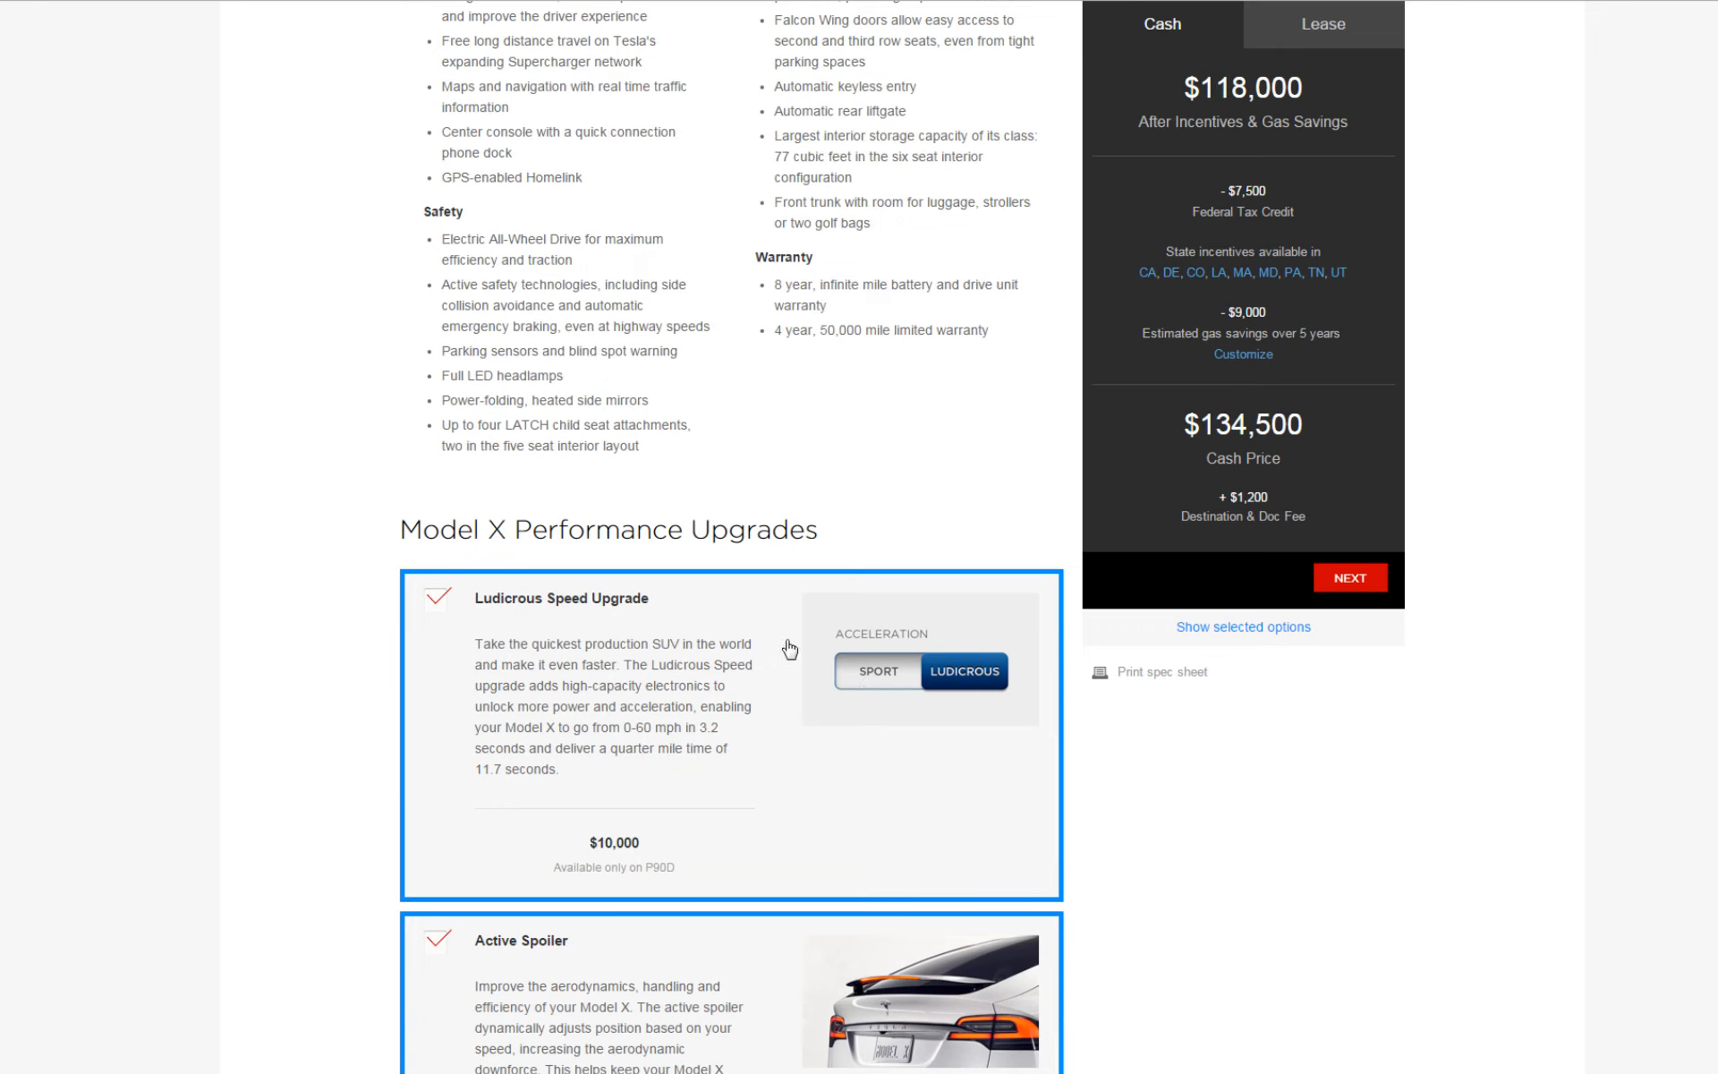
pyautogui.scroll(-3)
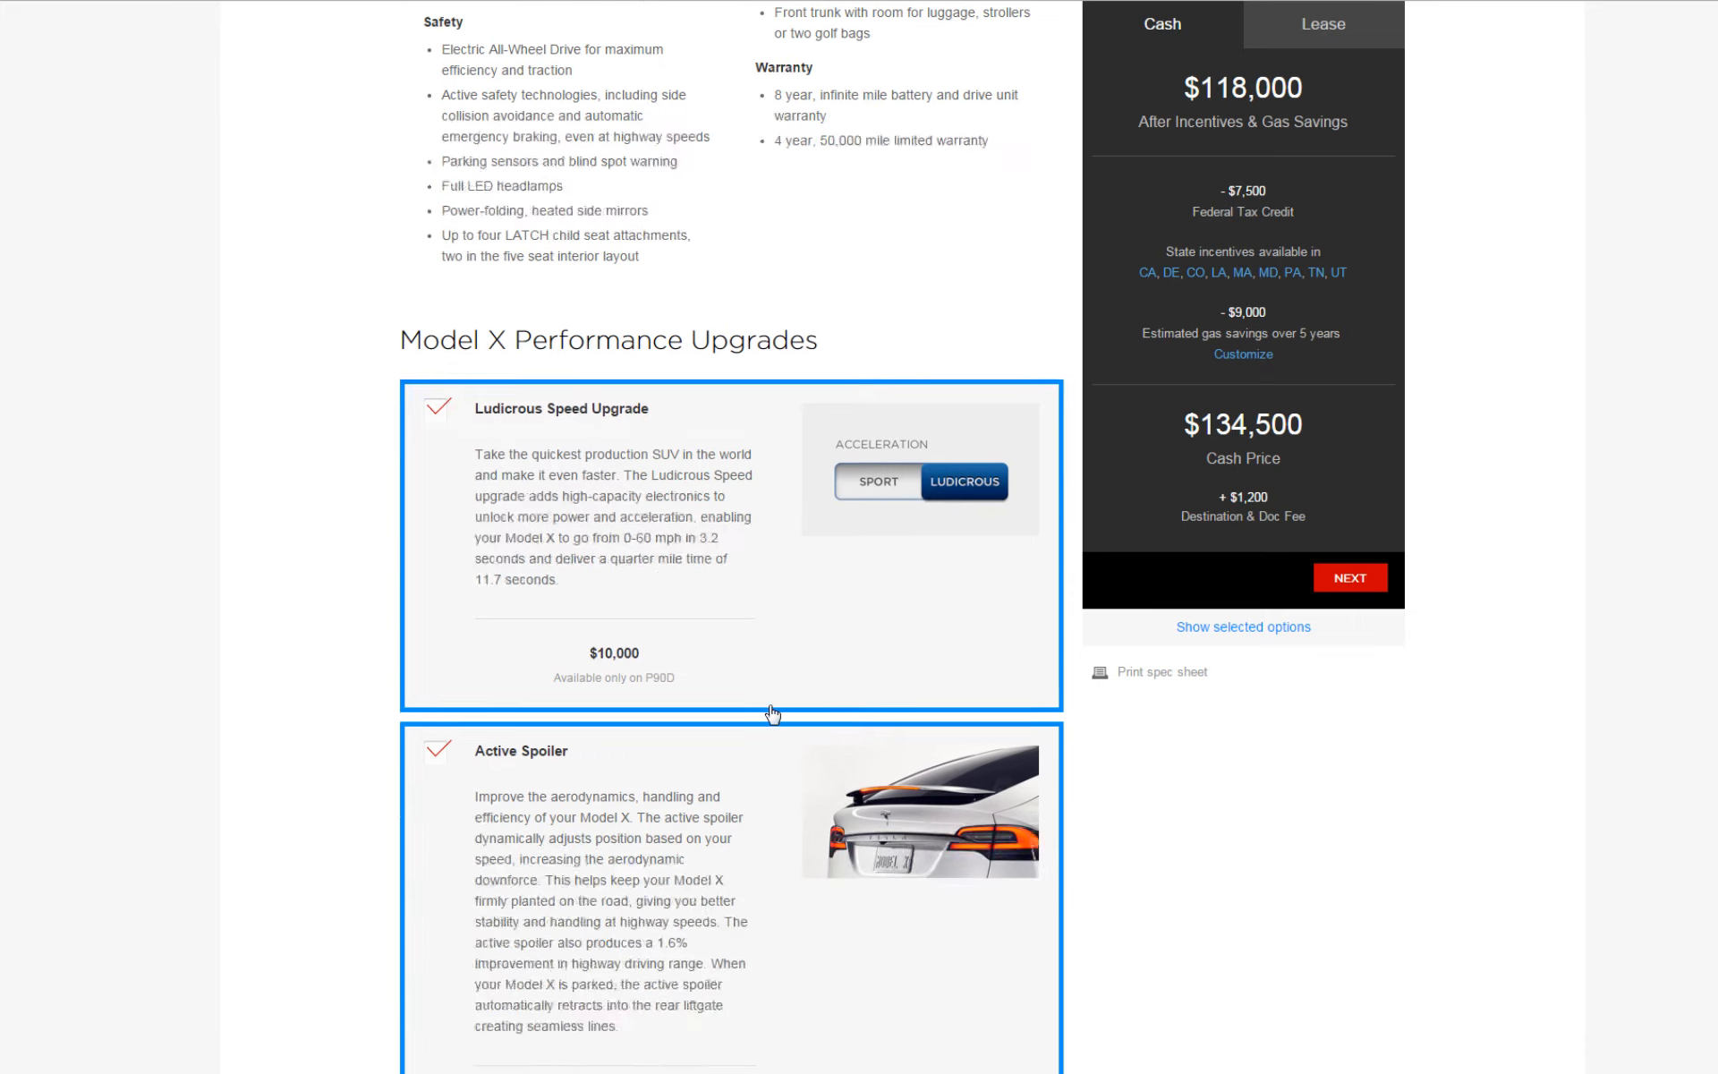
pyautogui.scroll(-3)
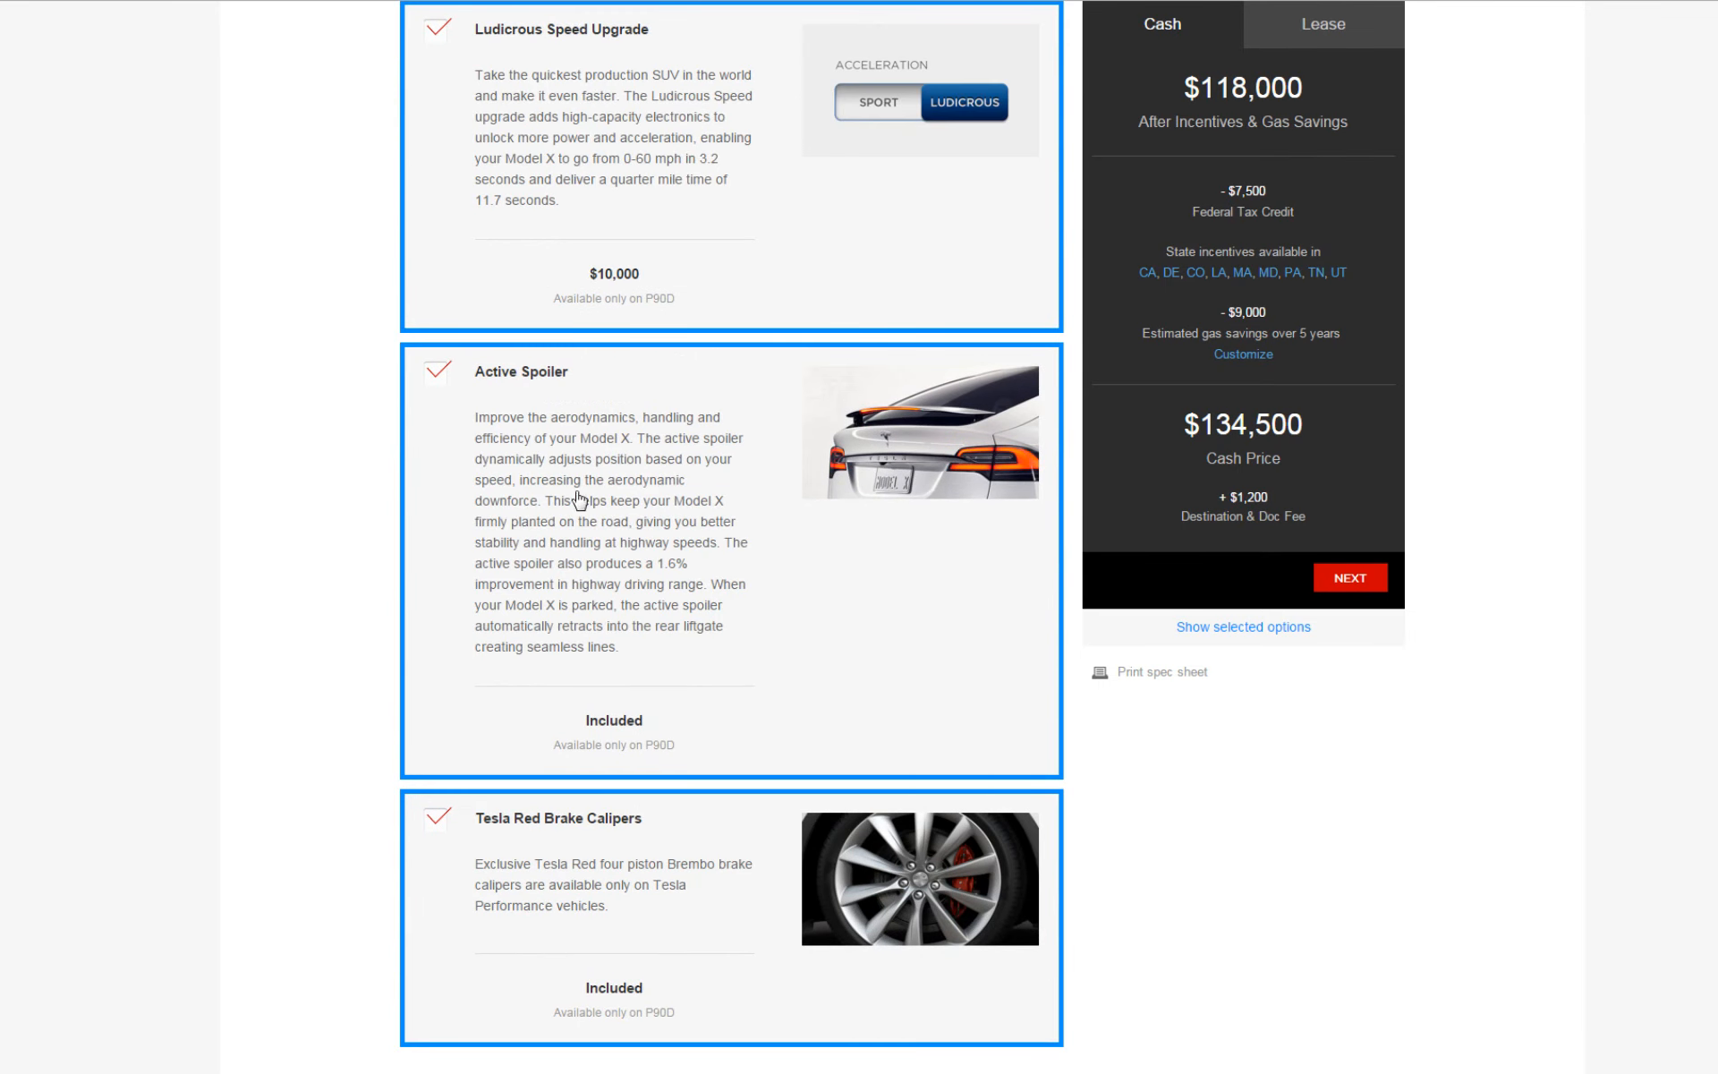
pyautogui.moveTo(614, 539)
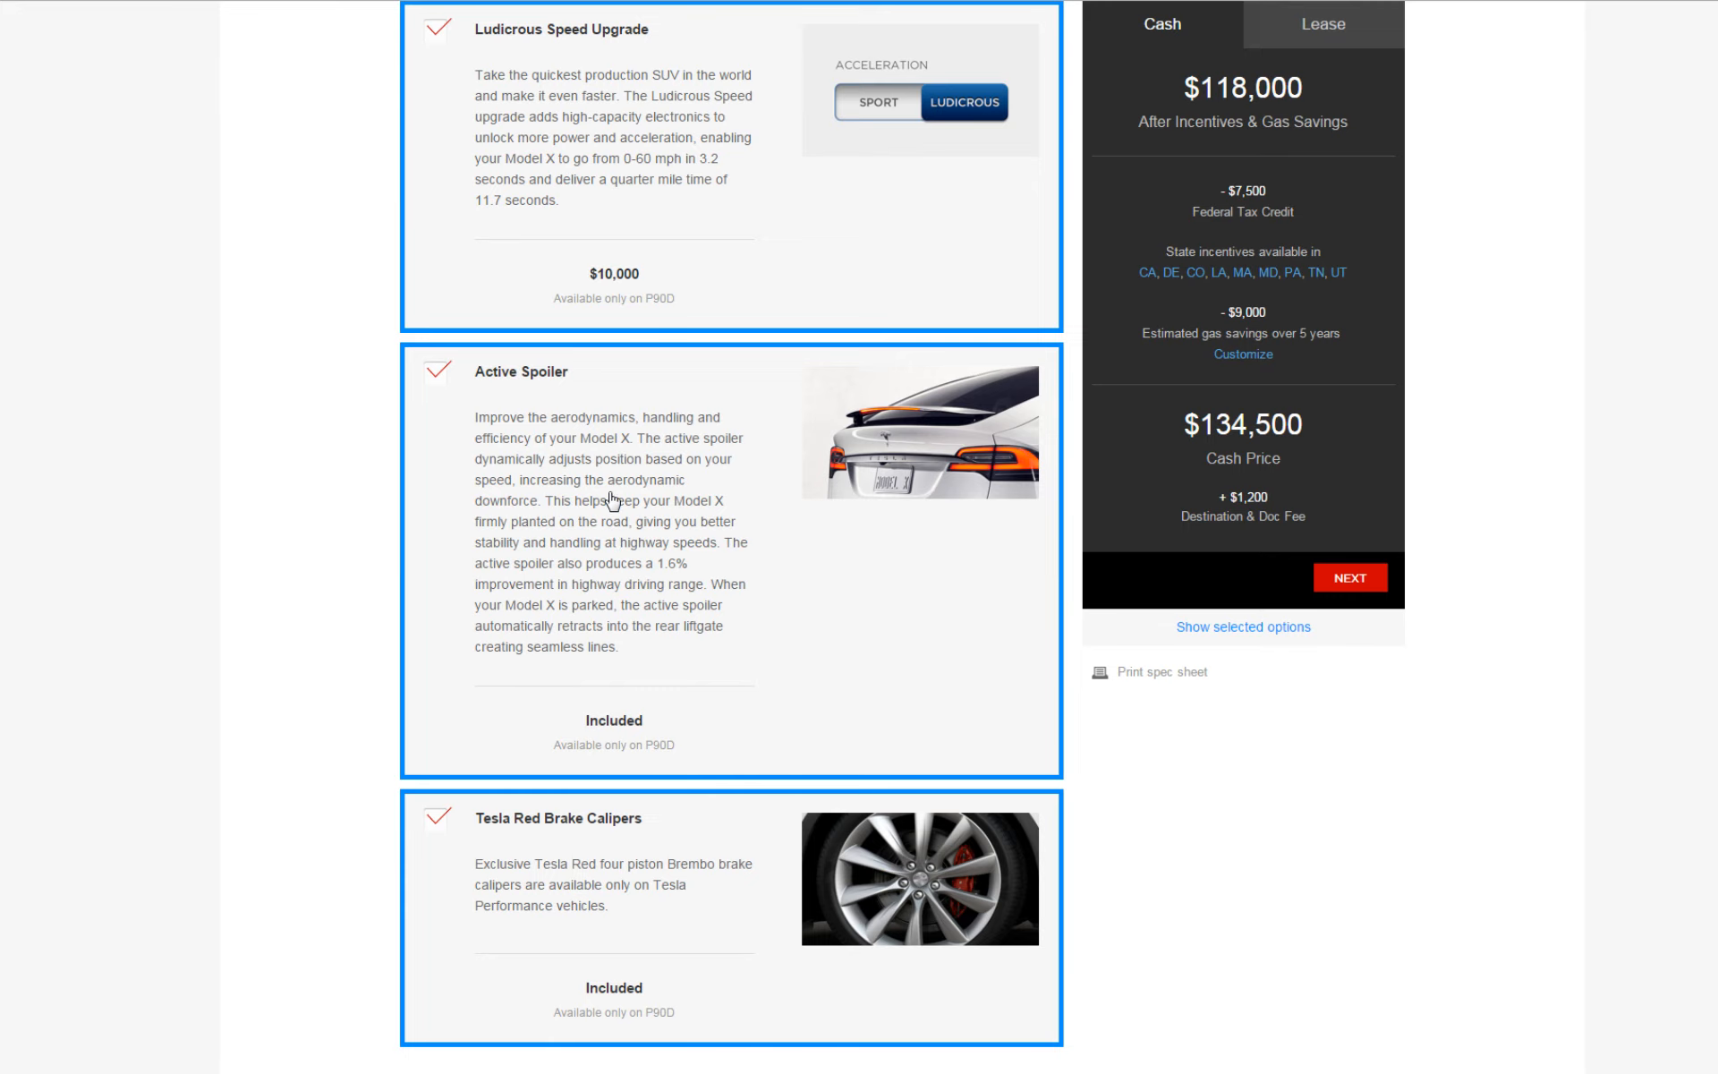
pyautogui.moveTo(752, 645)
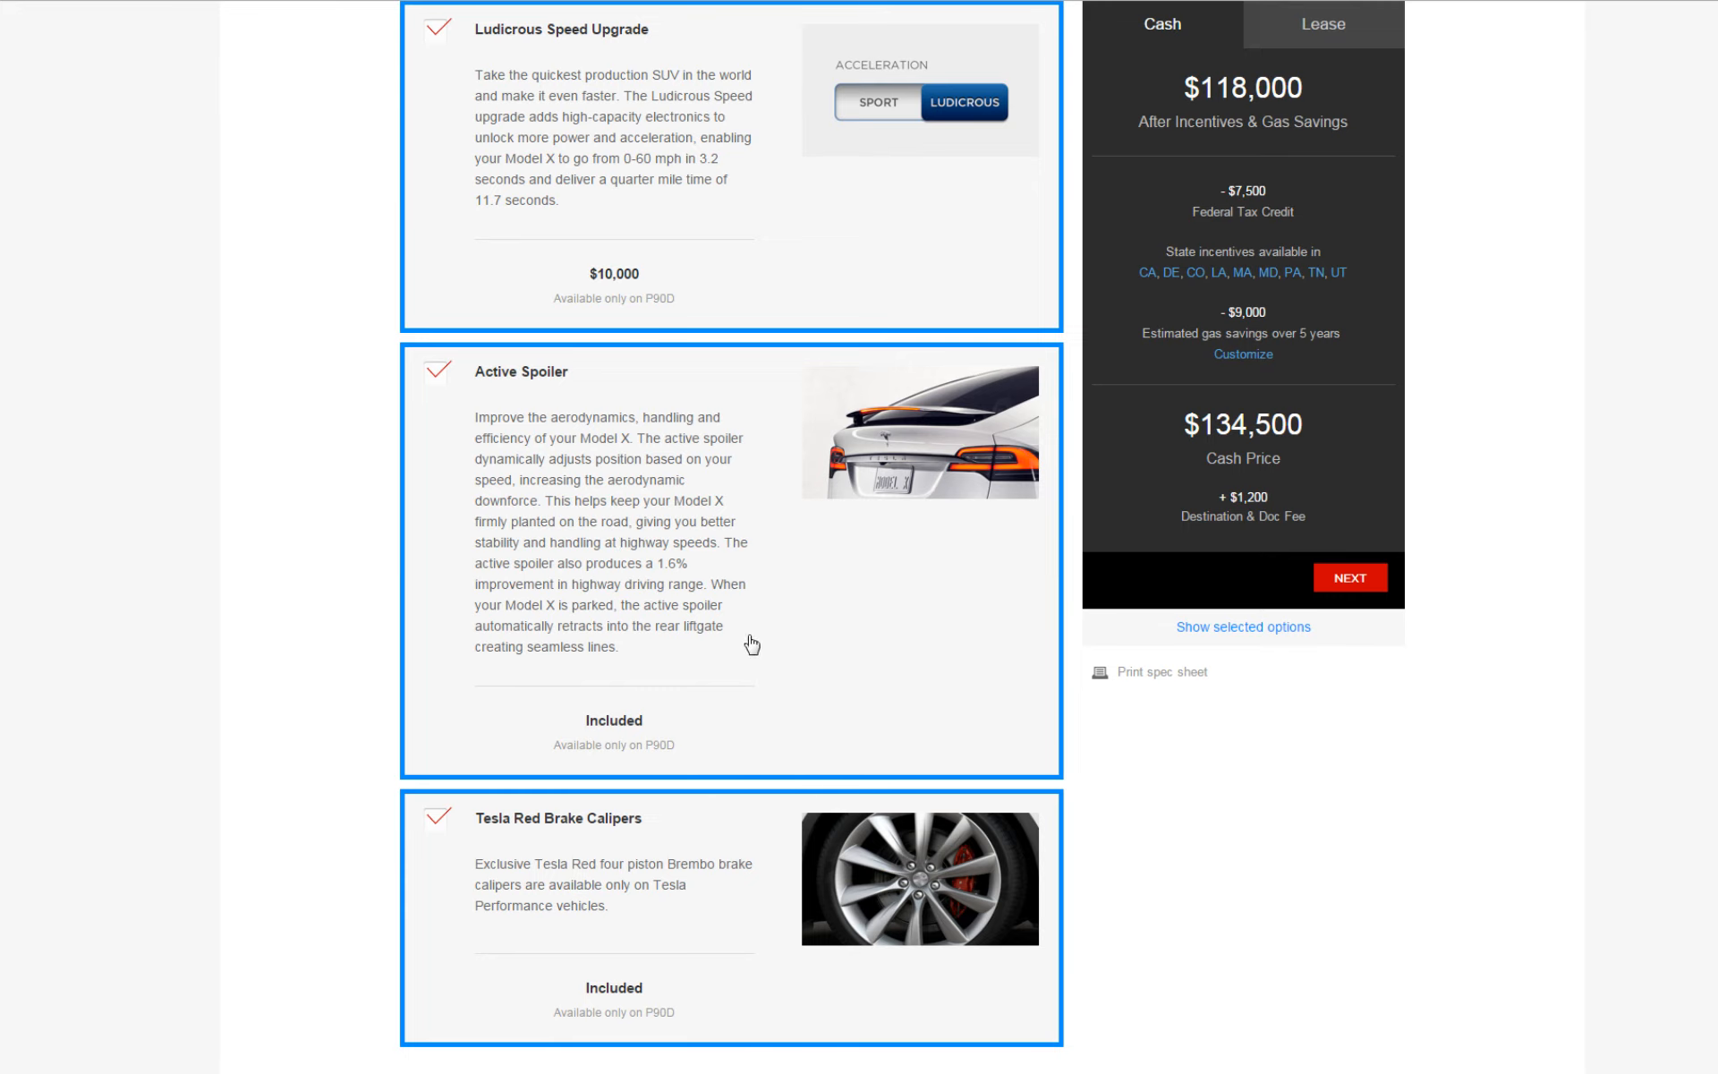
pyautogui.scroll(-3)
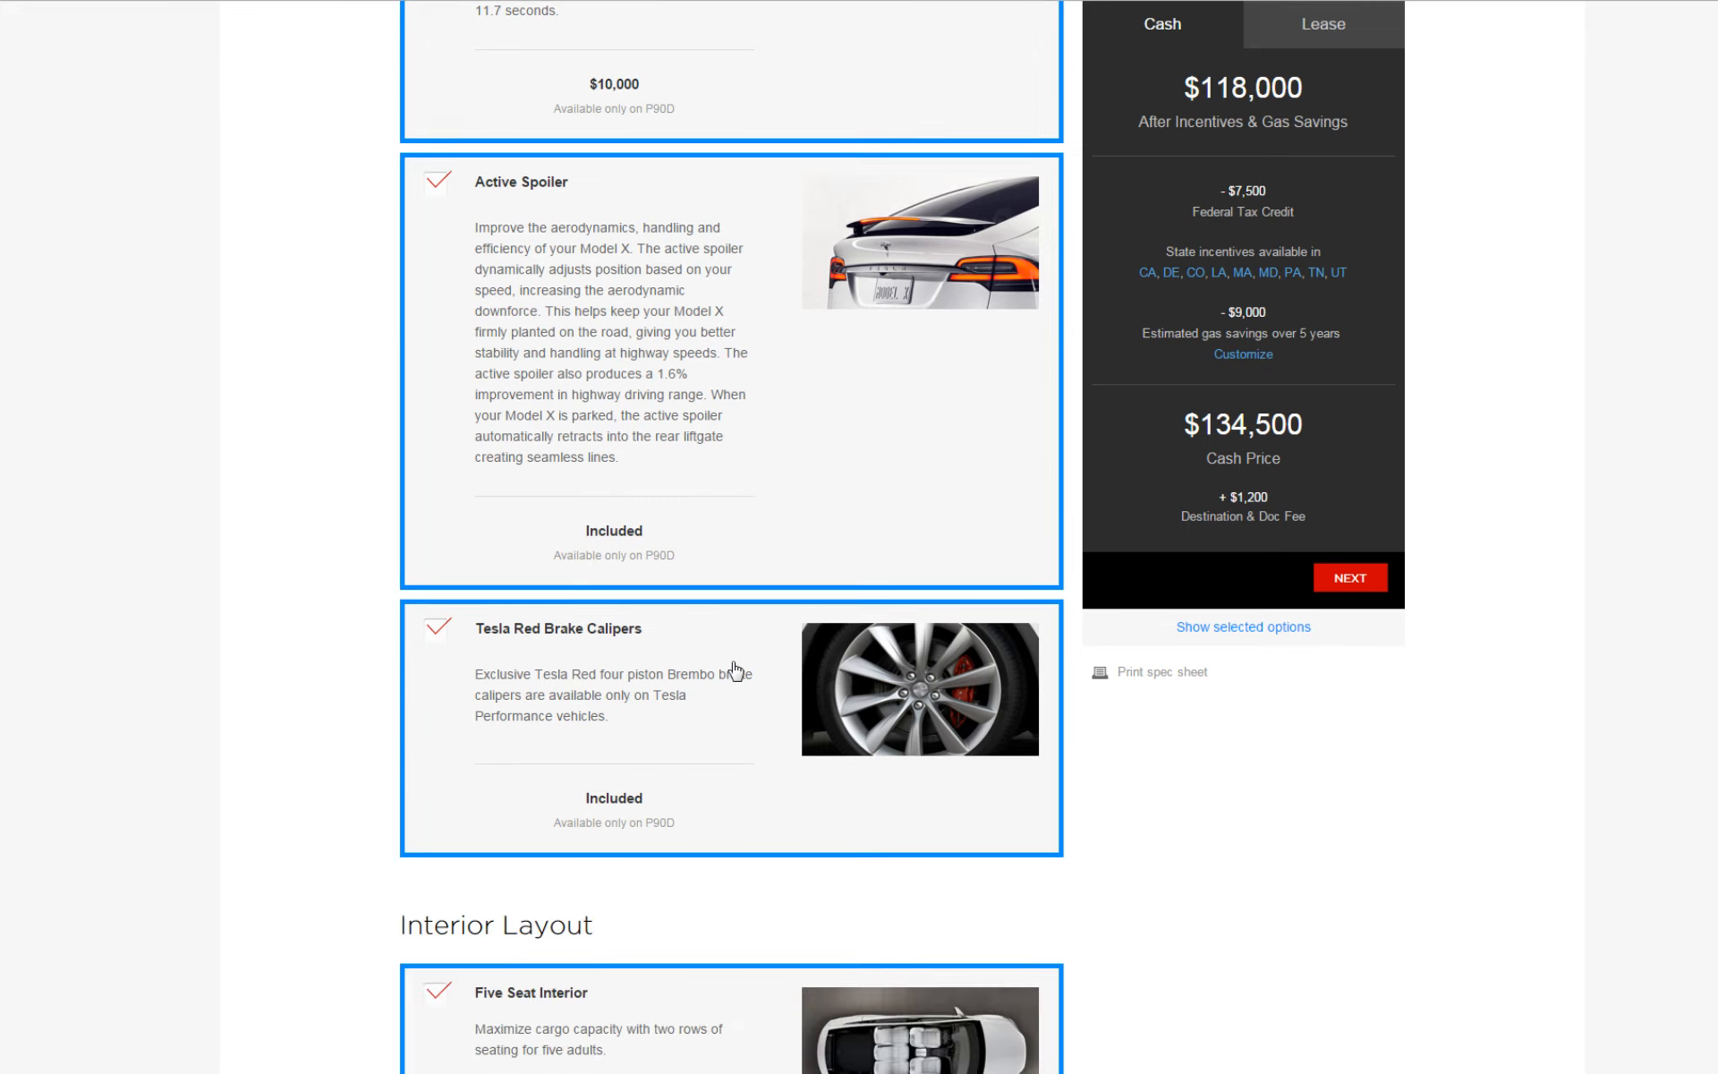
pyautogui.moveTo(943, 752)
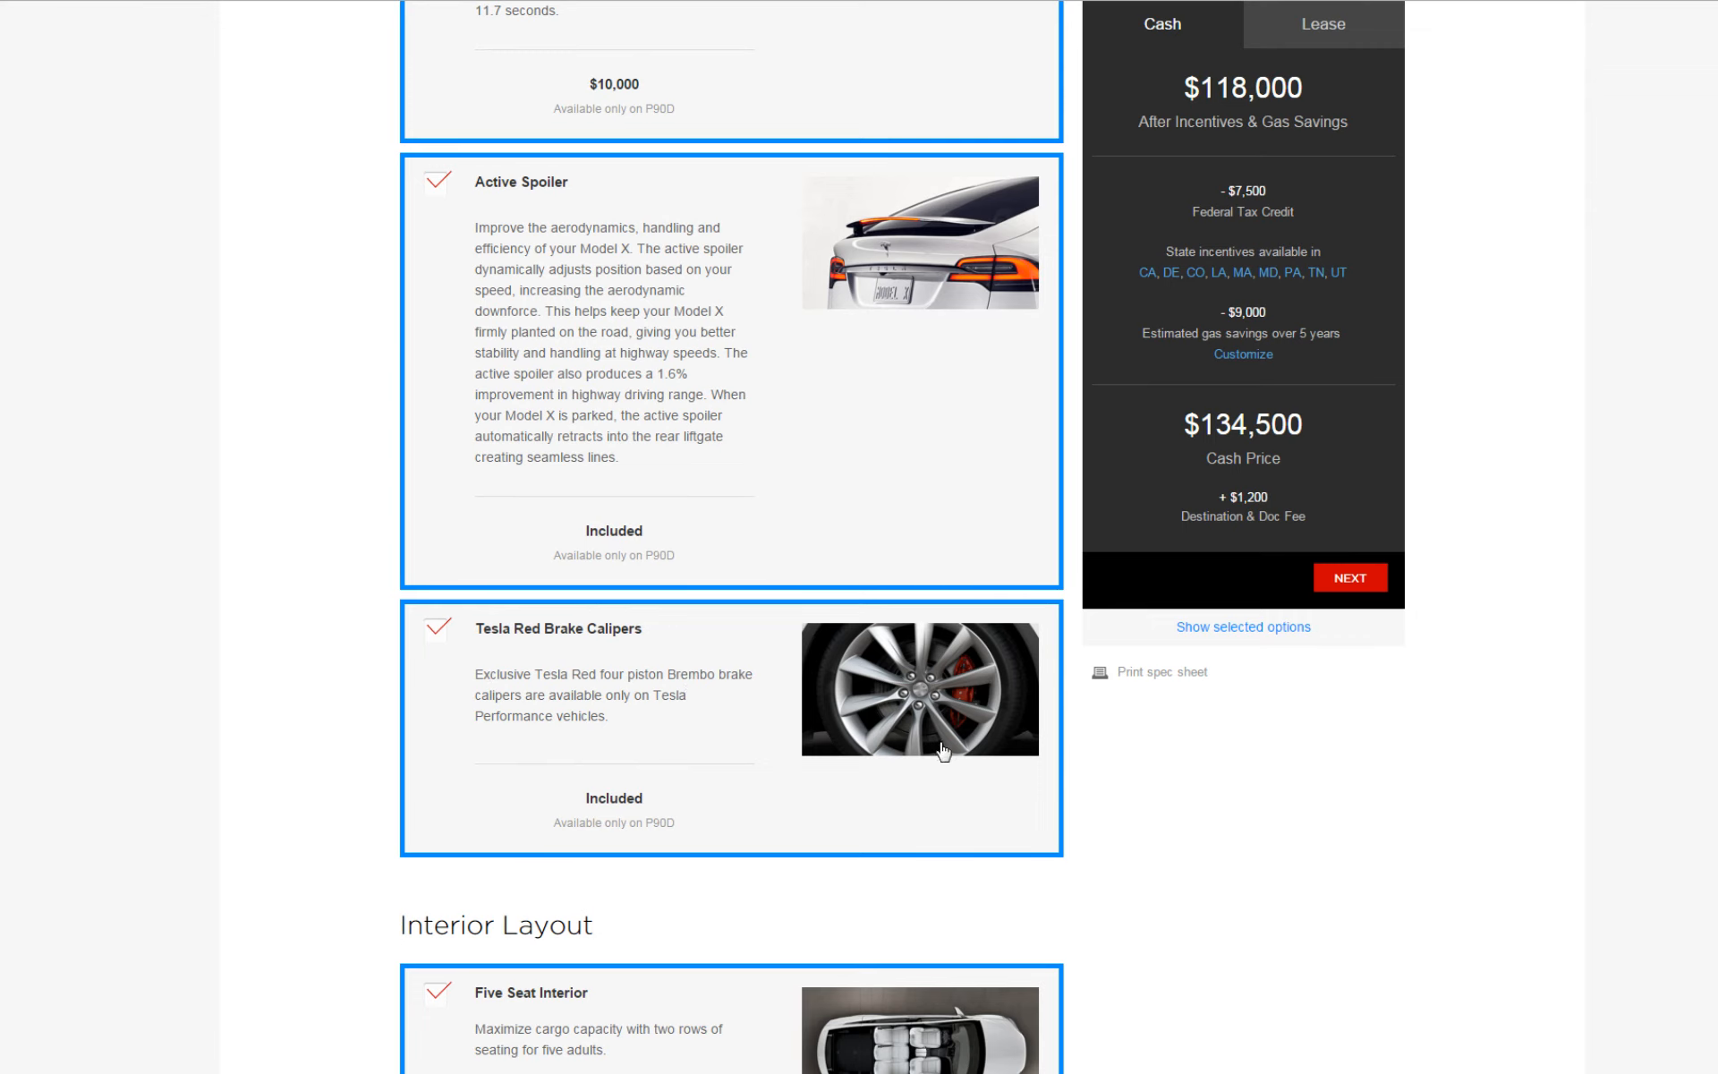
pyautogui.scroll(-3)
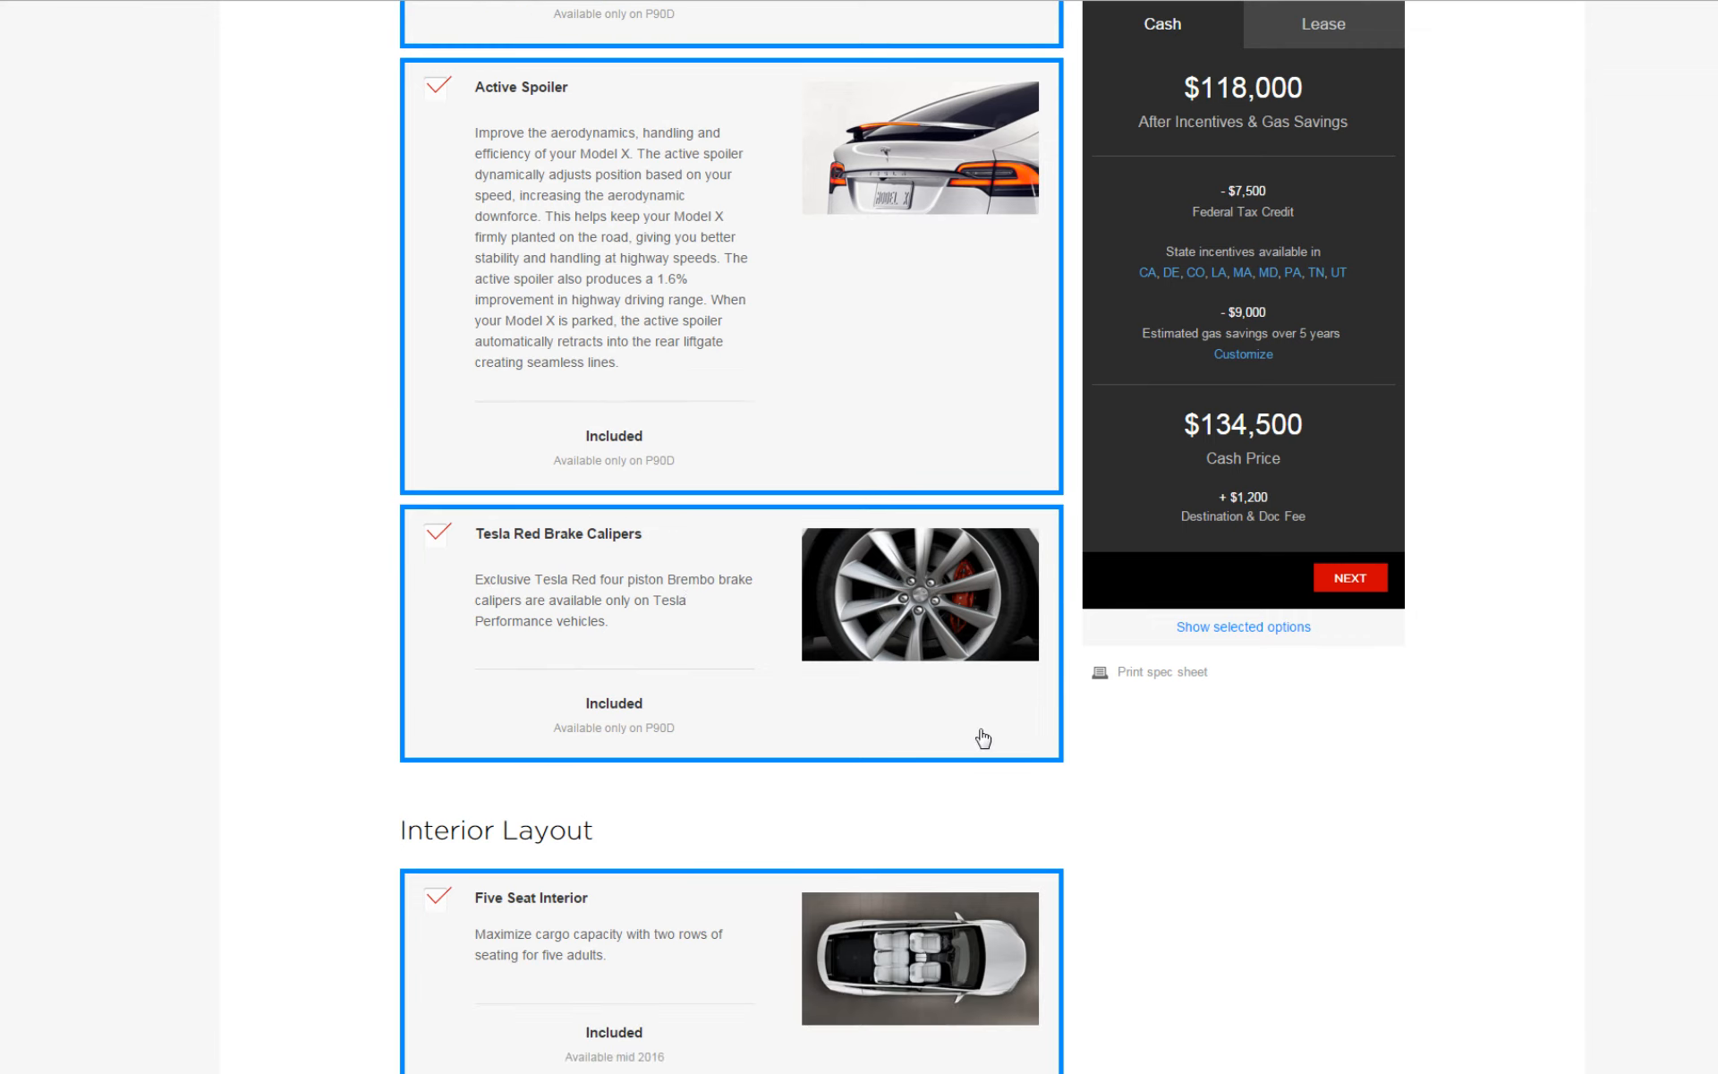
pyautogui.scroll(-3)
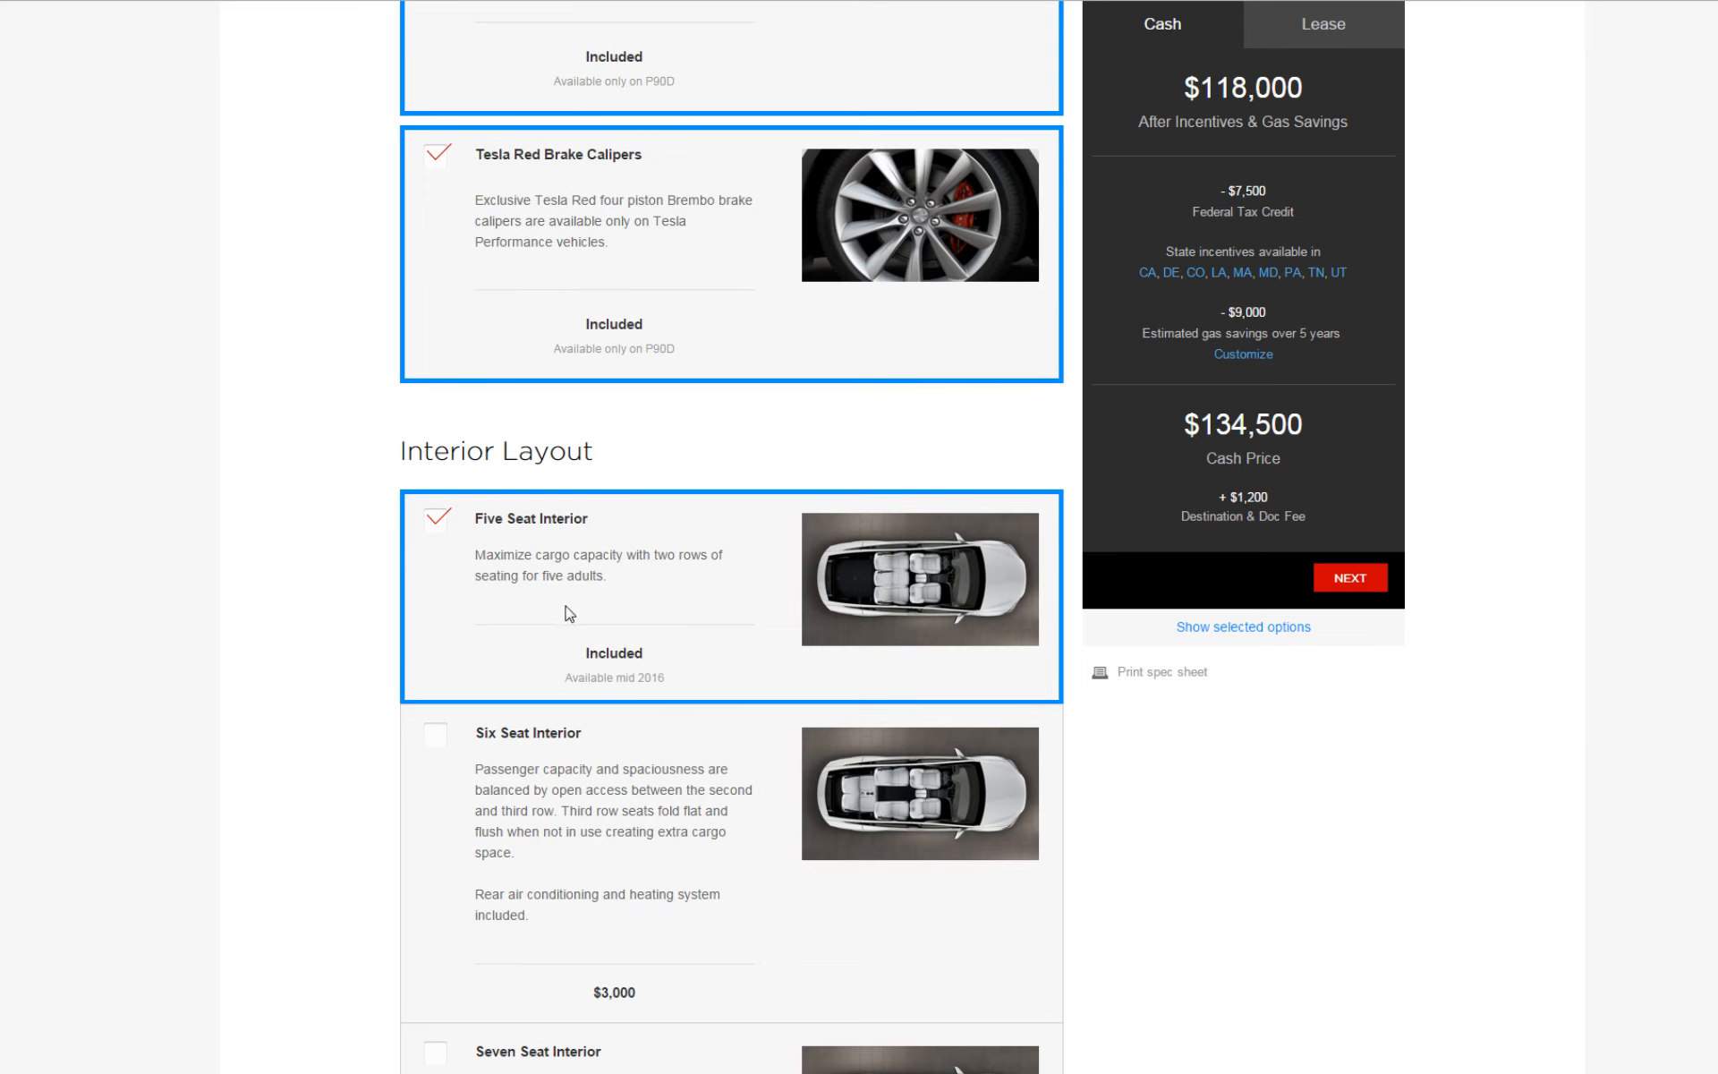
pyautogui.scroll(-3)
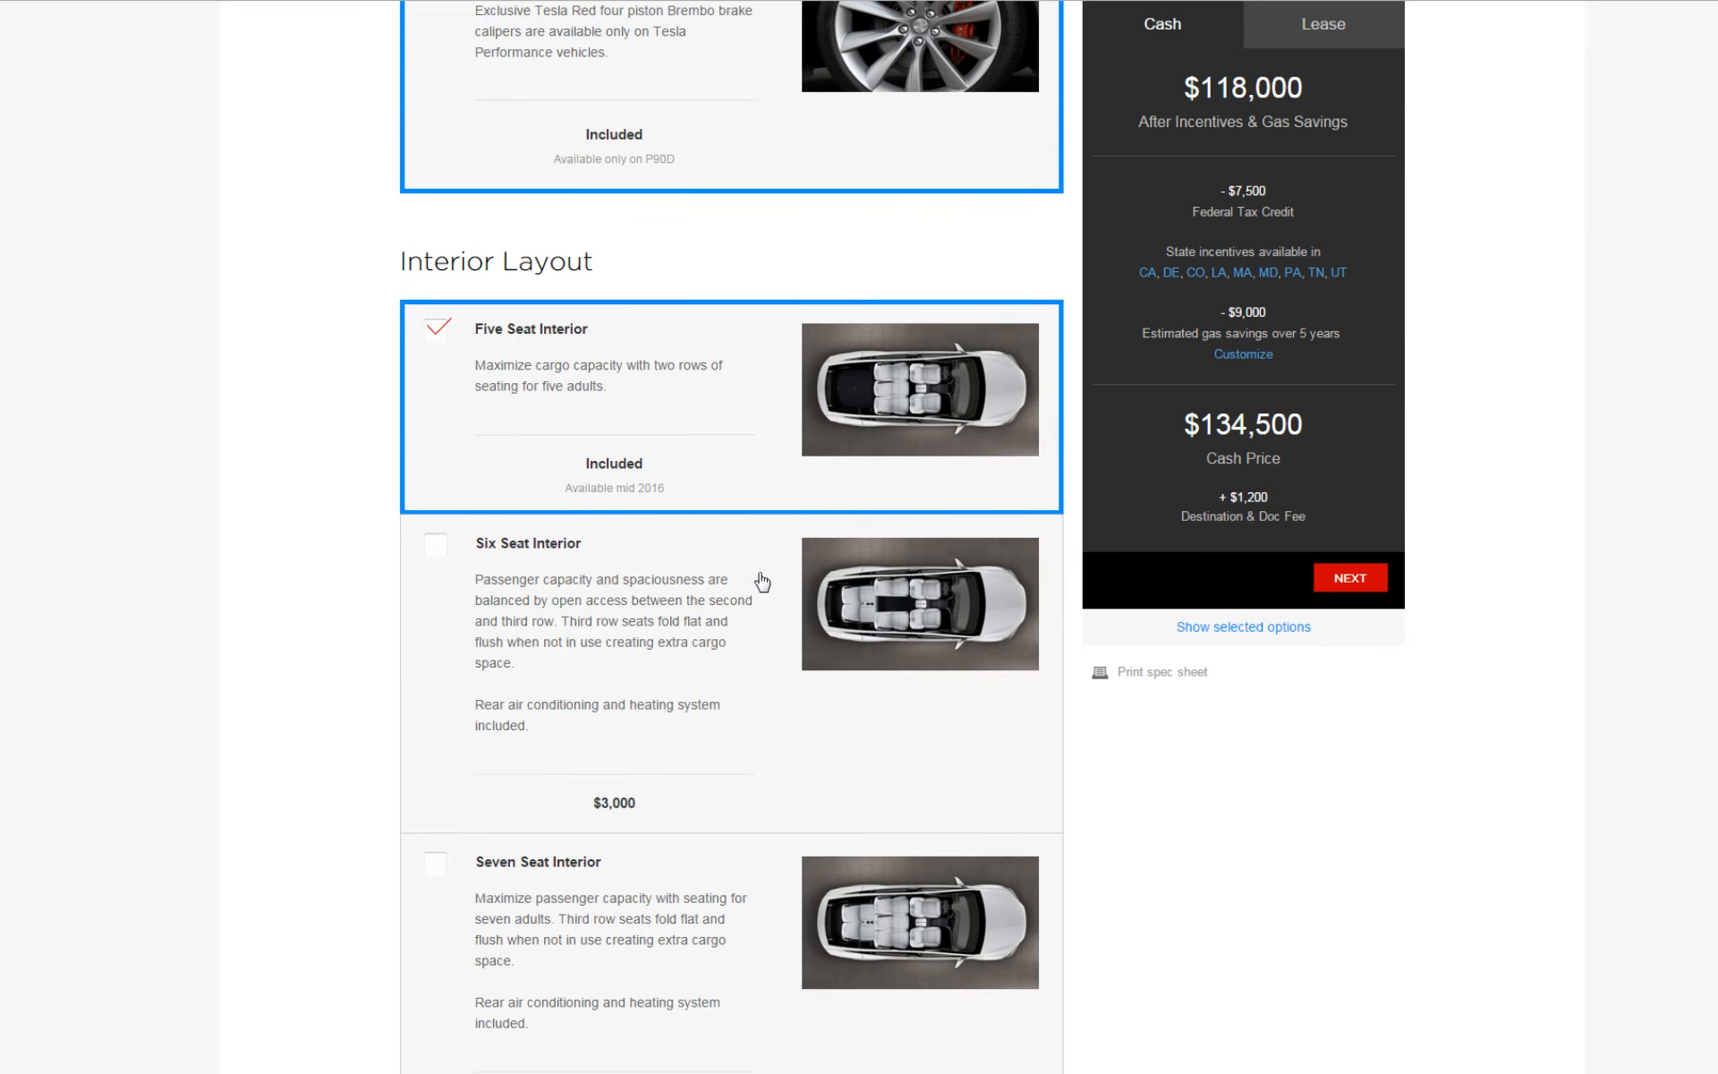
pyautogui.moveTo(641, 508)
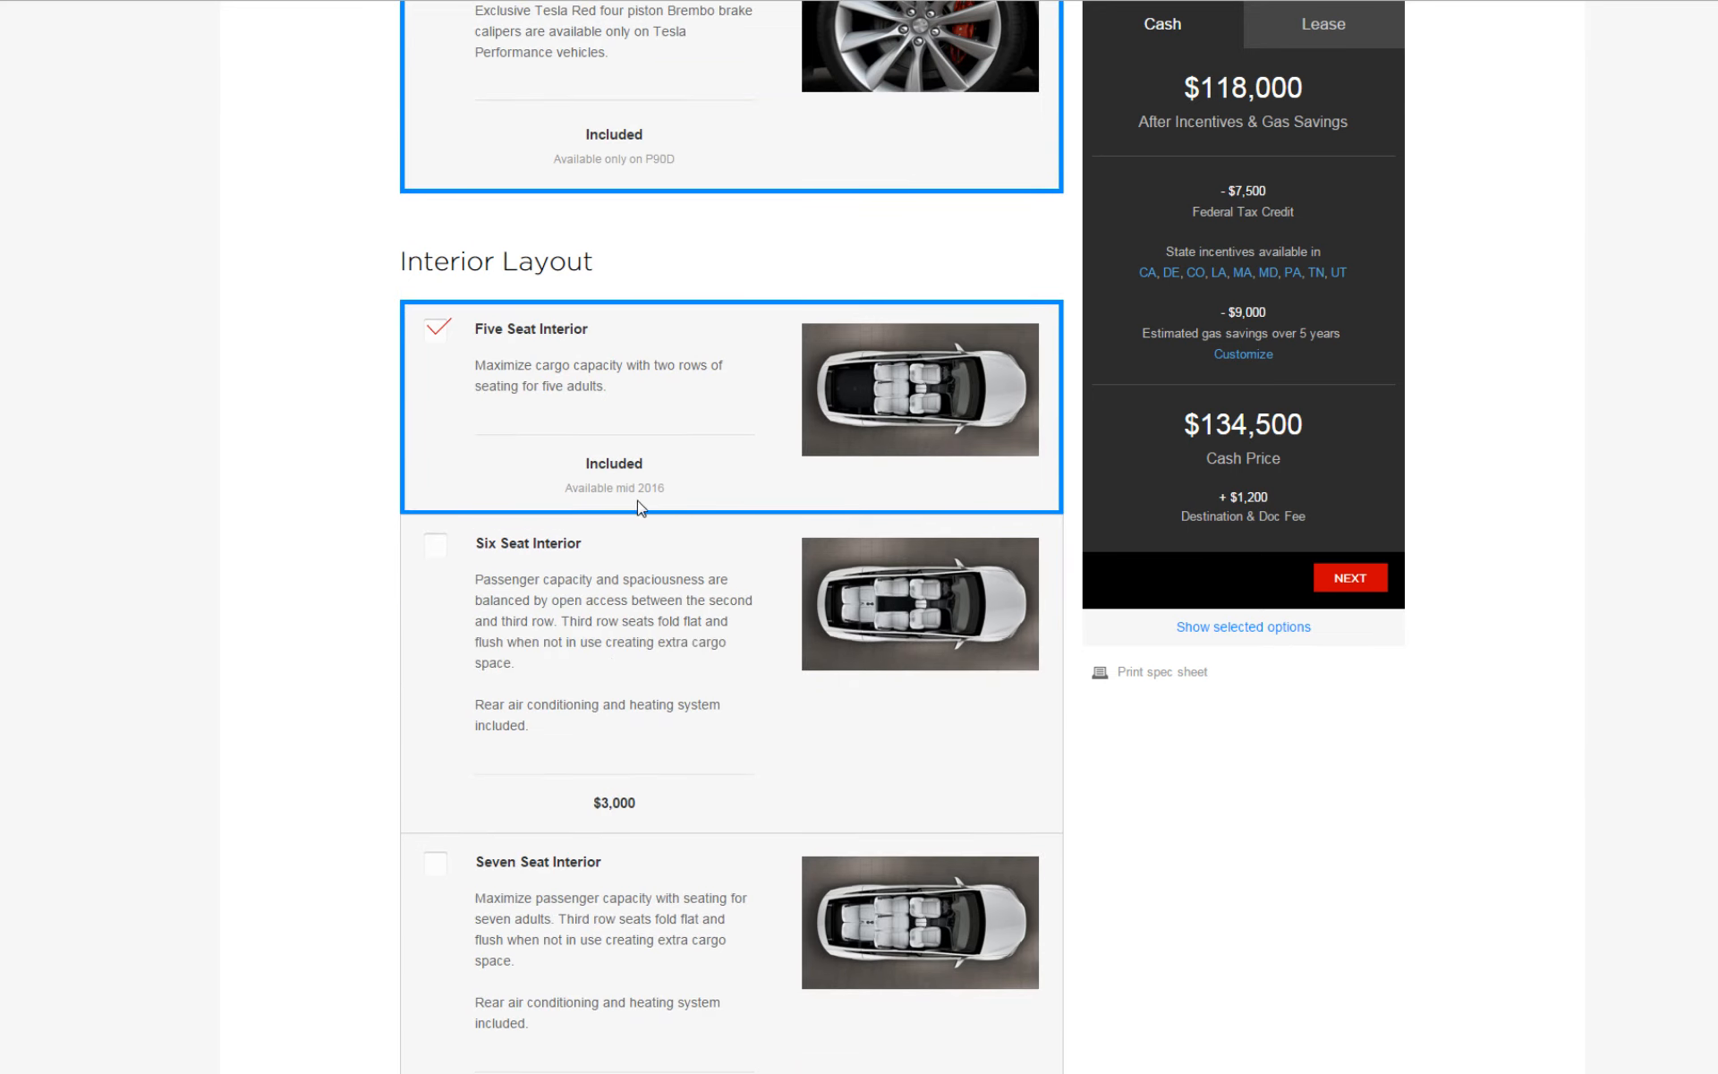
pyautogui.moveTo(630, 519)
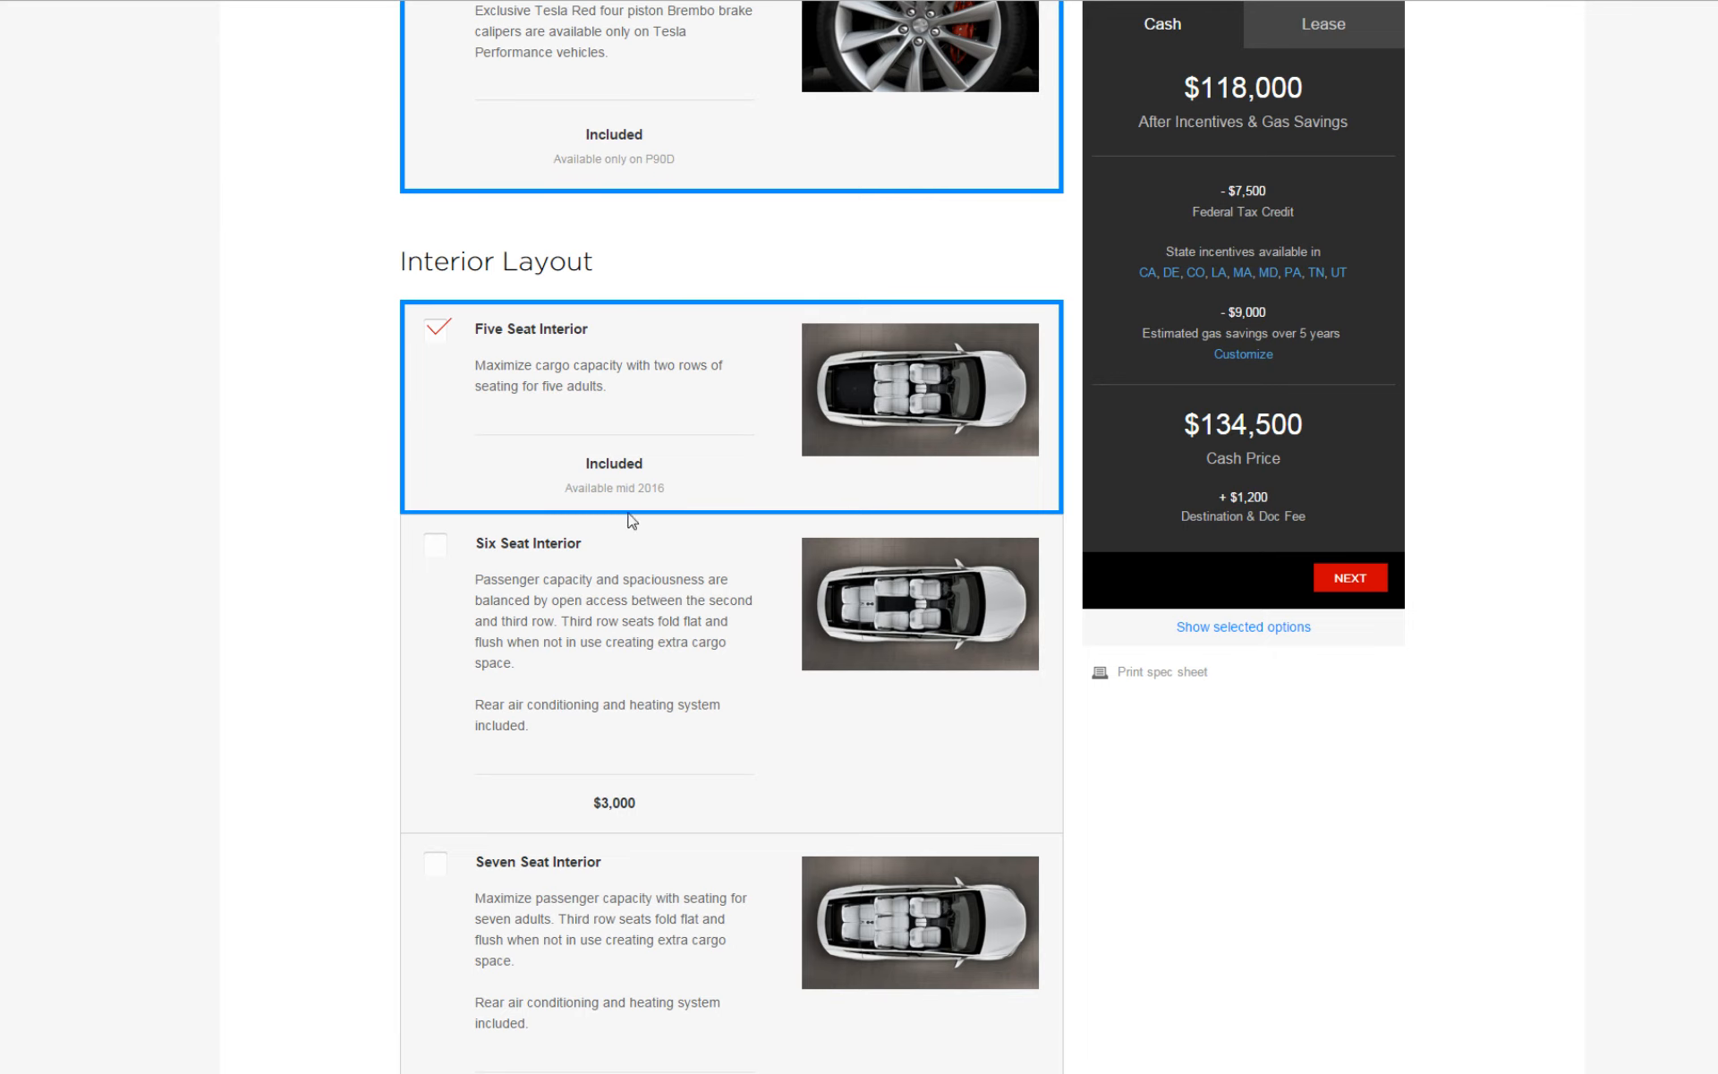
pyautogui.moveTo(840, 609)
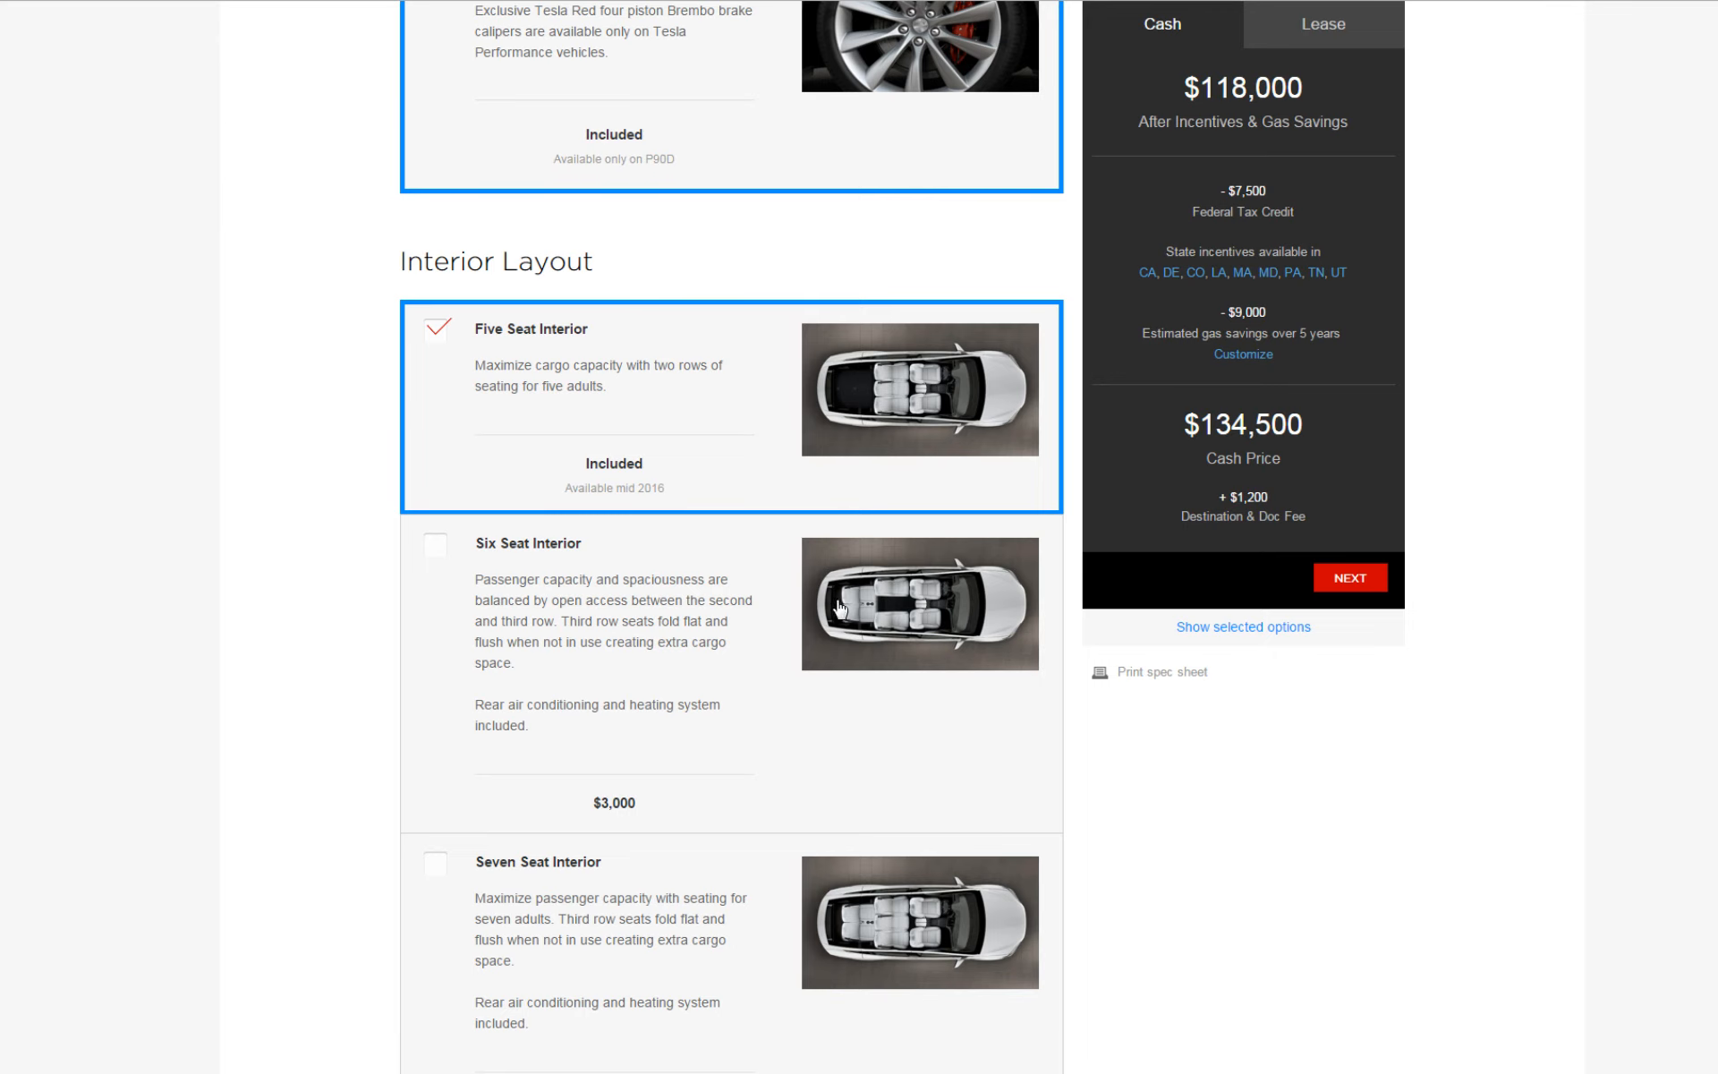
pyautogui.moveTo(860, 928)
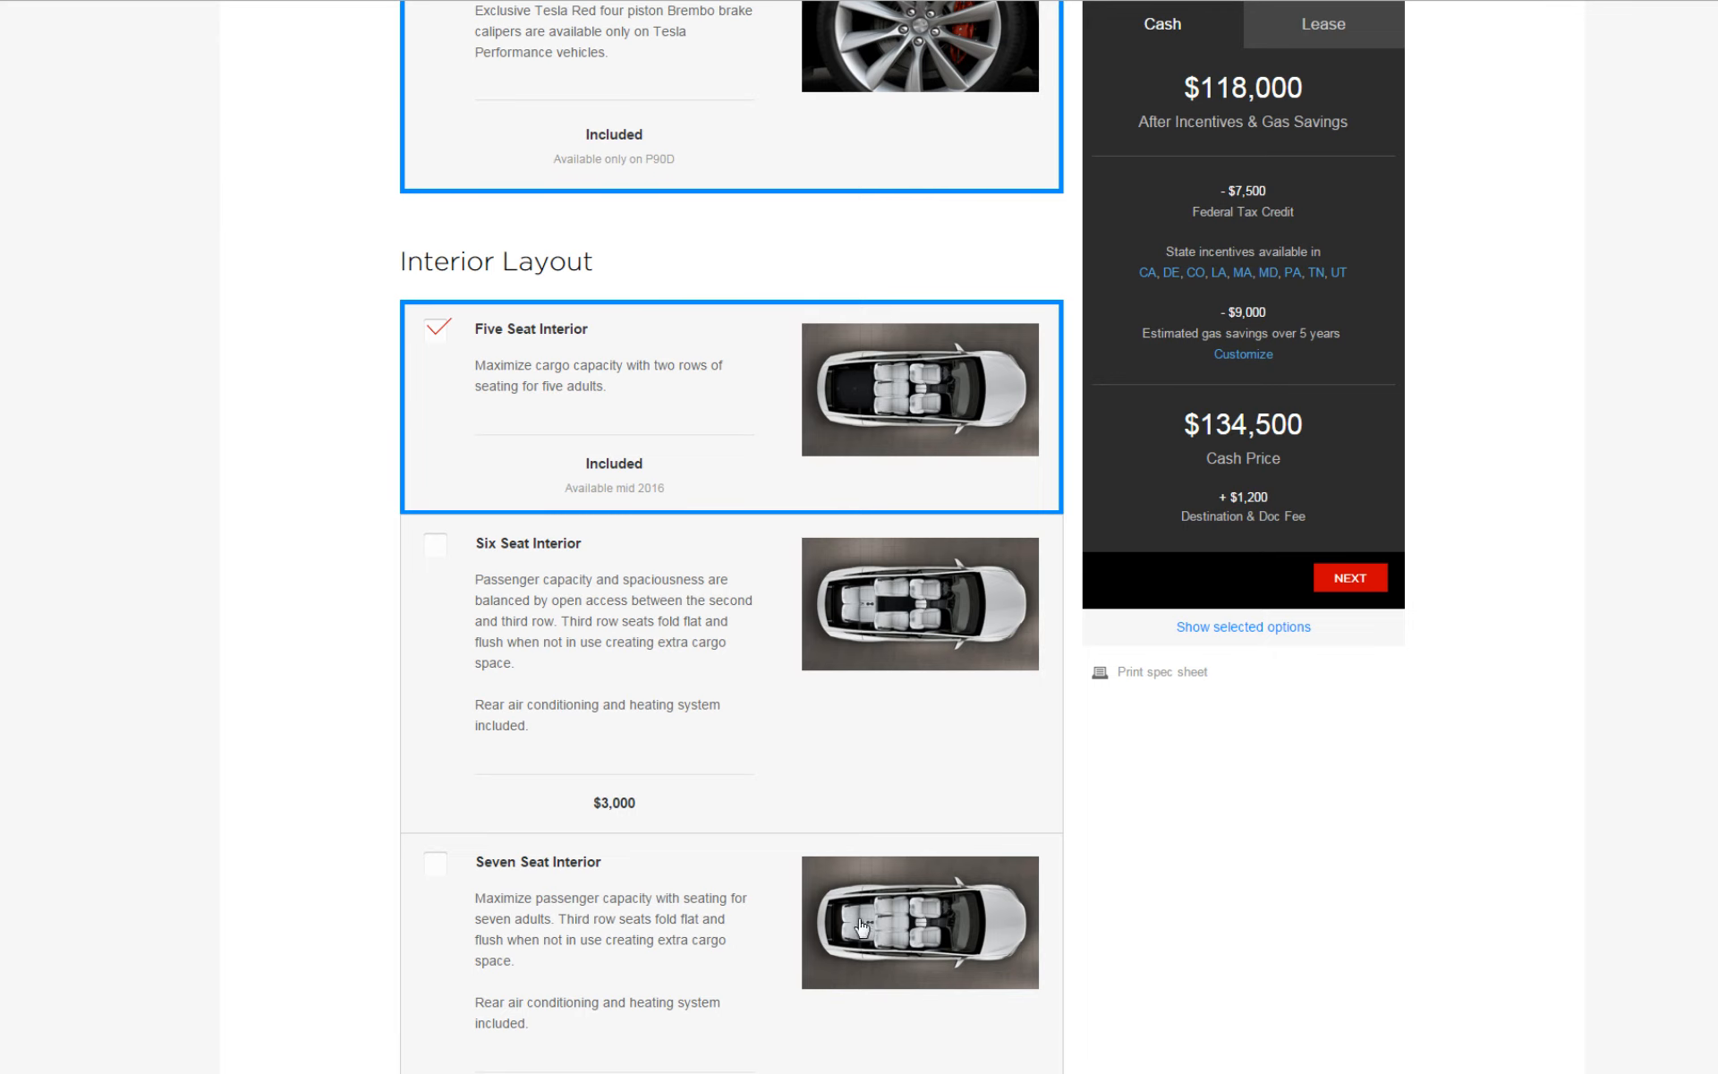
pyautogui.moveTo(580, 510)
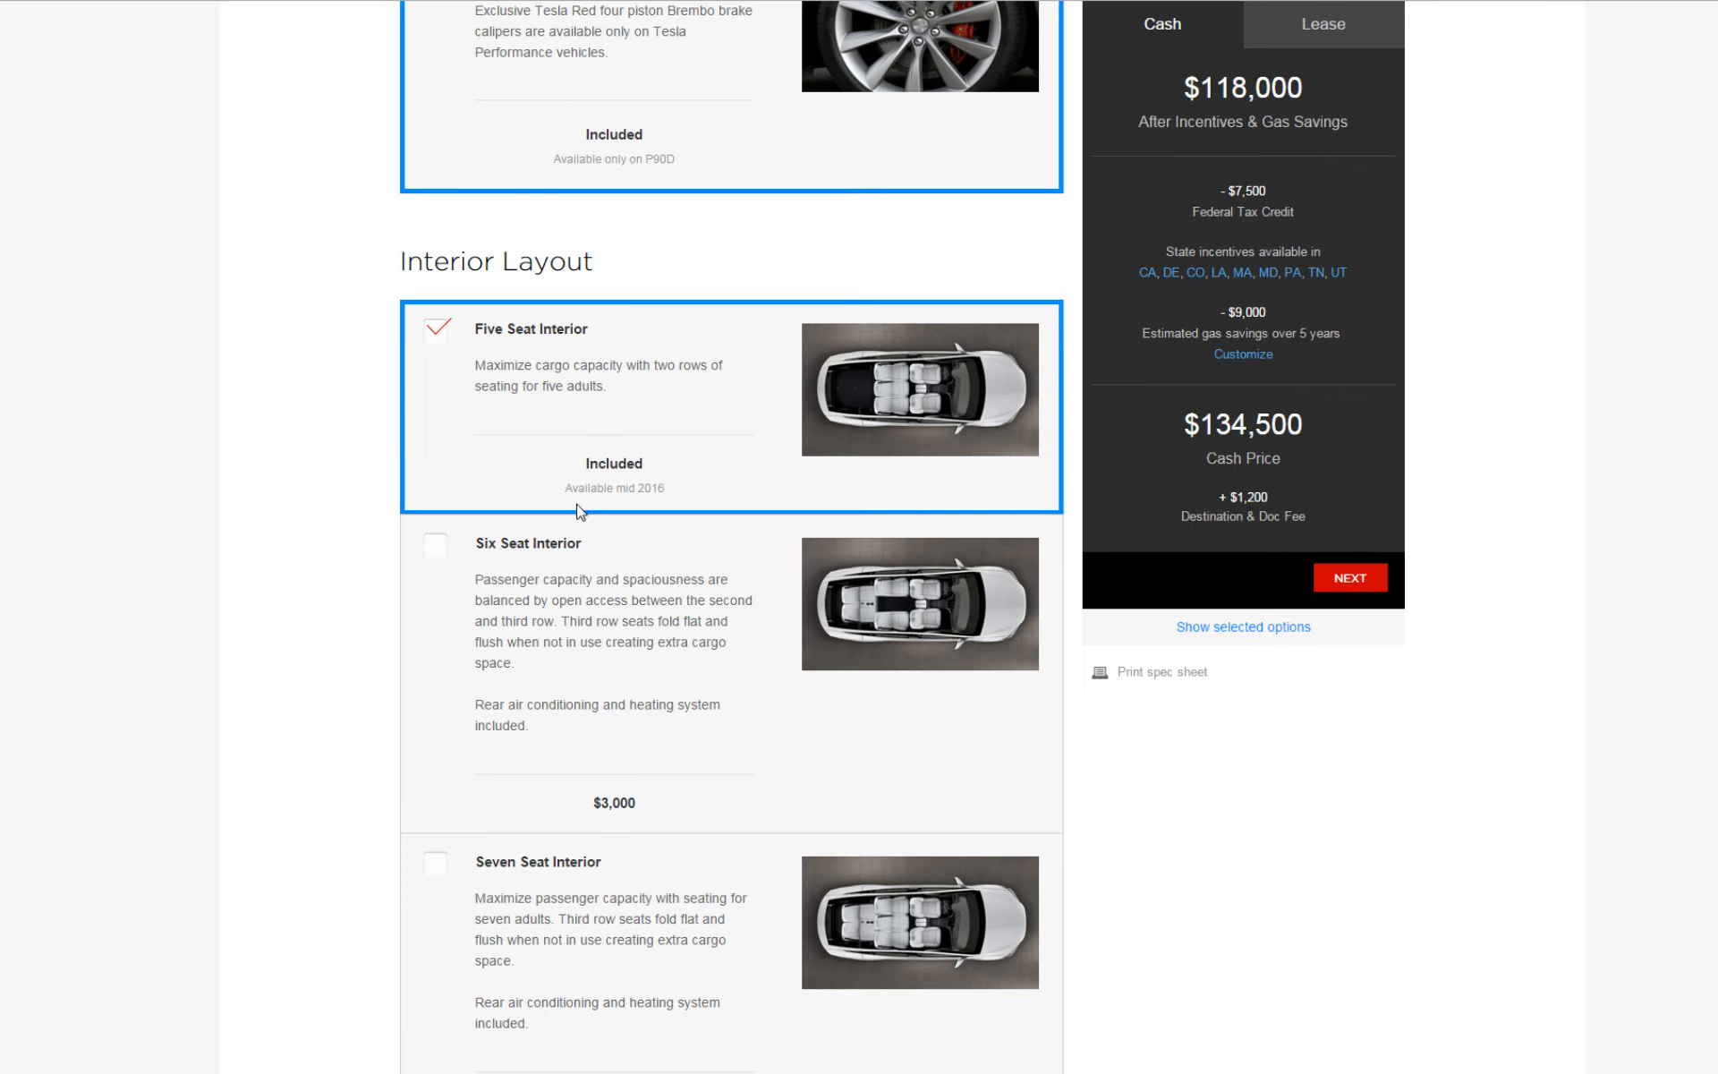
pyautogui.moveTo(673, 499)
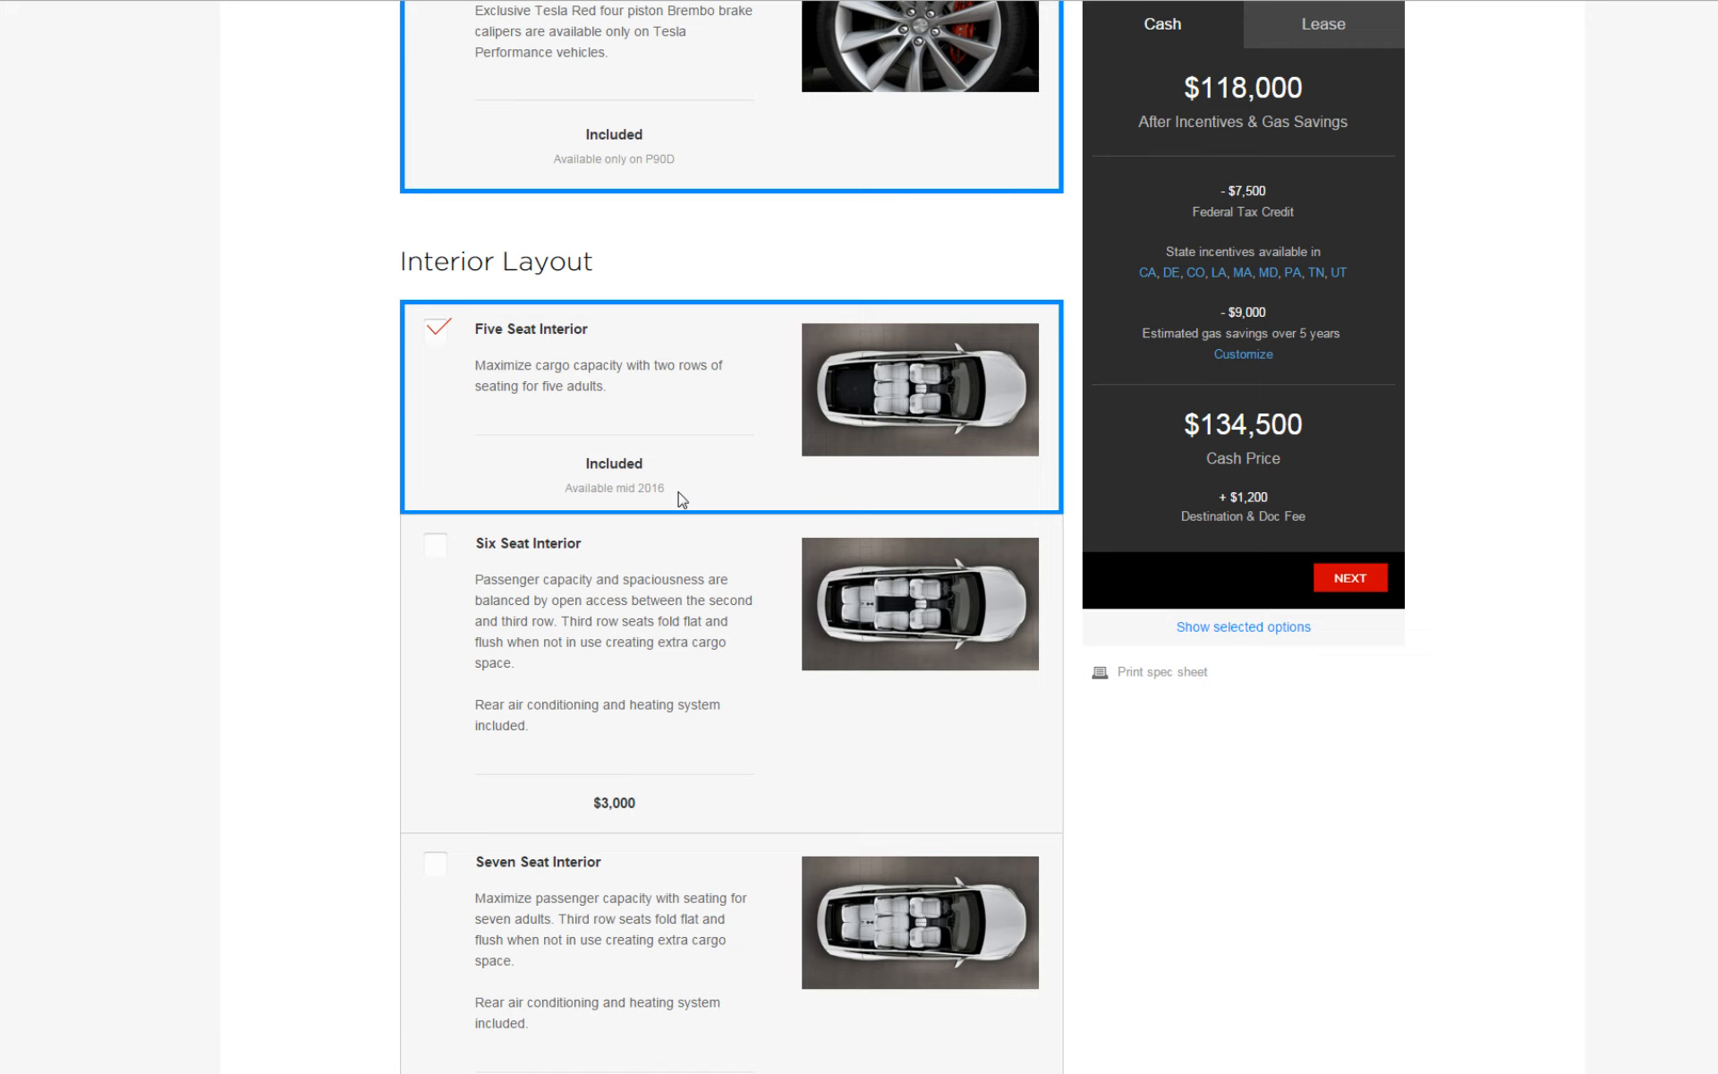
pyautogui.moveTo(701, 501)
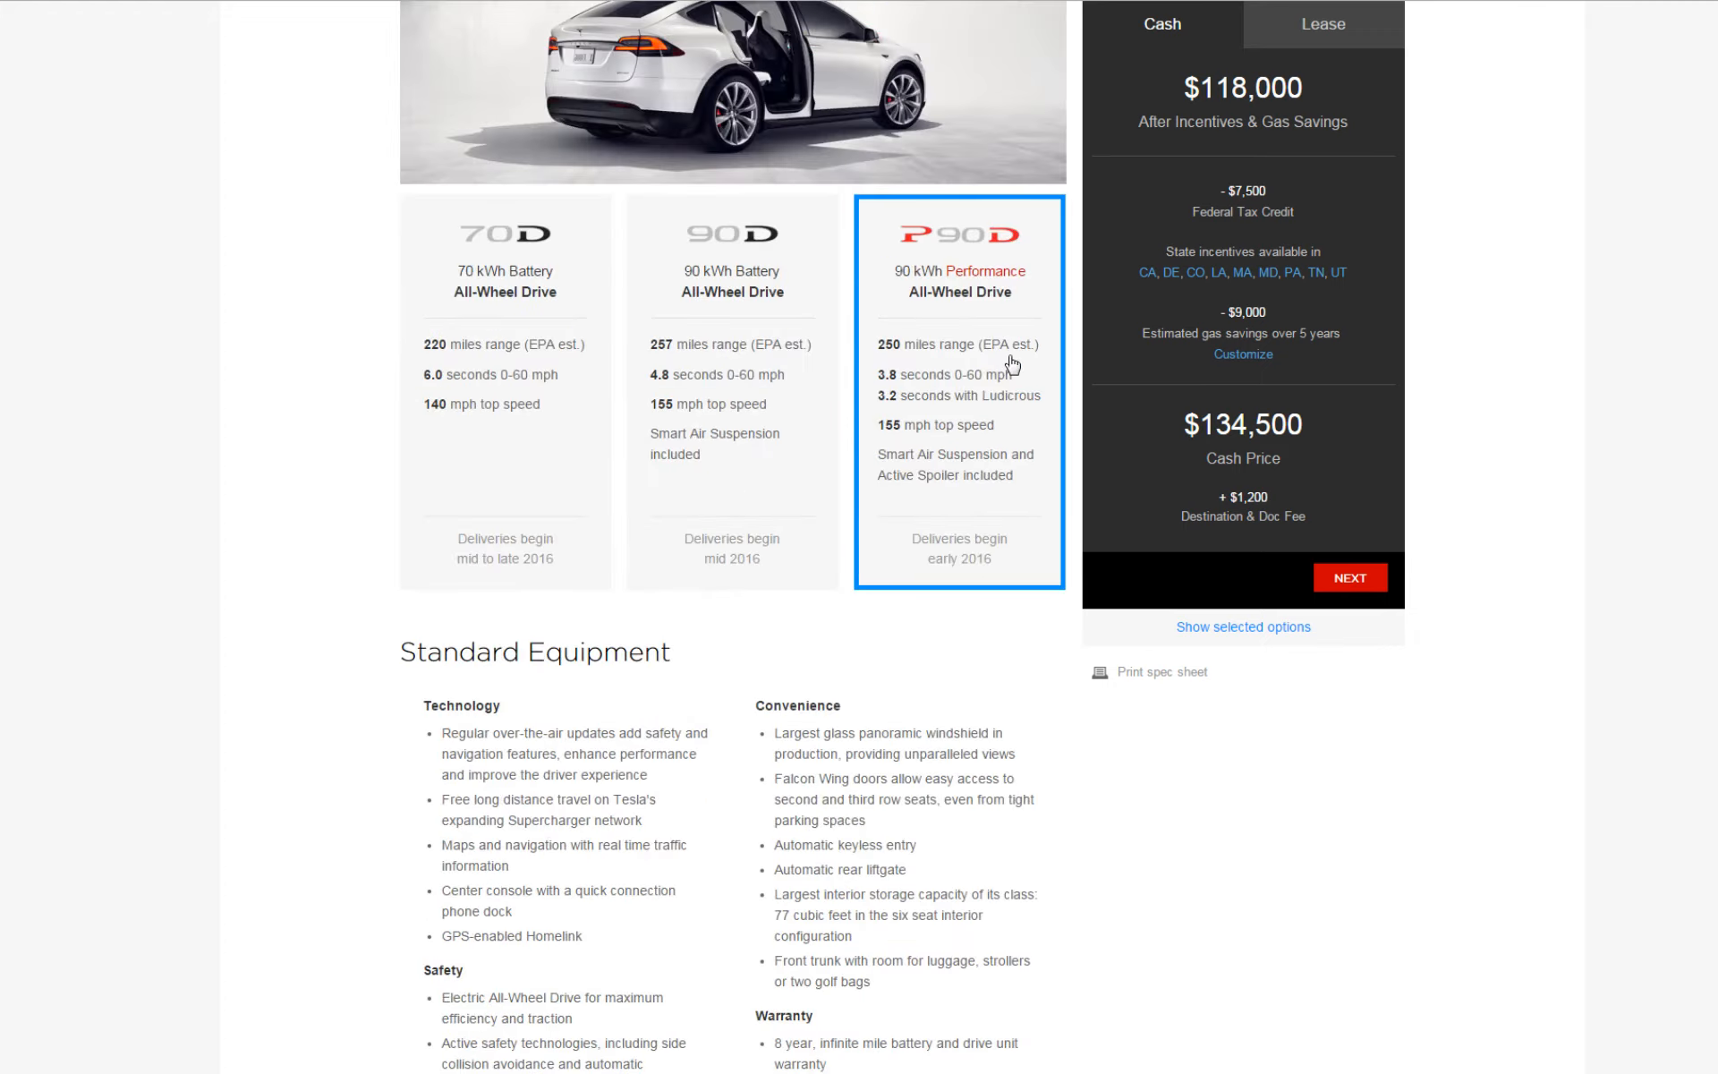
# - Try the Six Seat Interior, then choose the Seven Seat Interior, bringing the cash price to $138,500
pyautogui.scroll(-3)
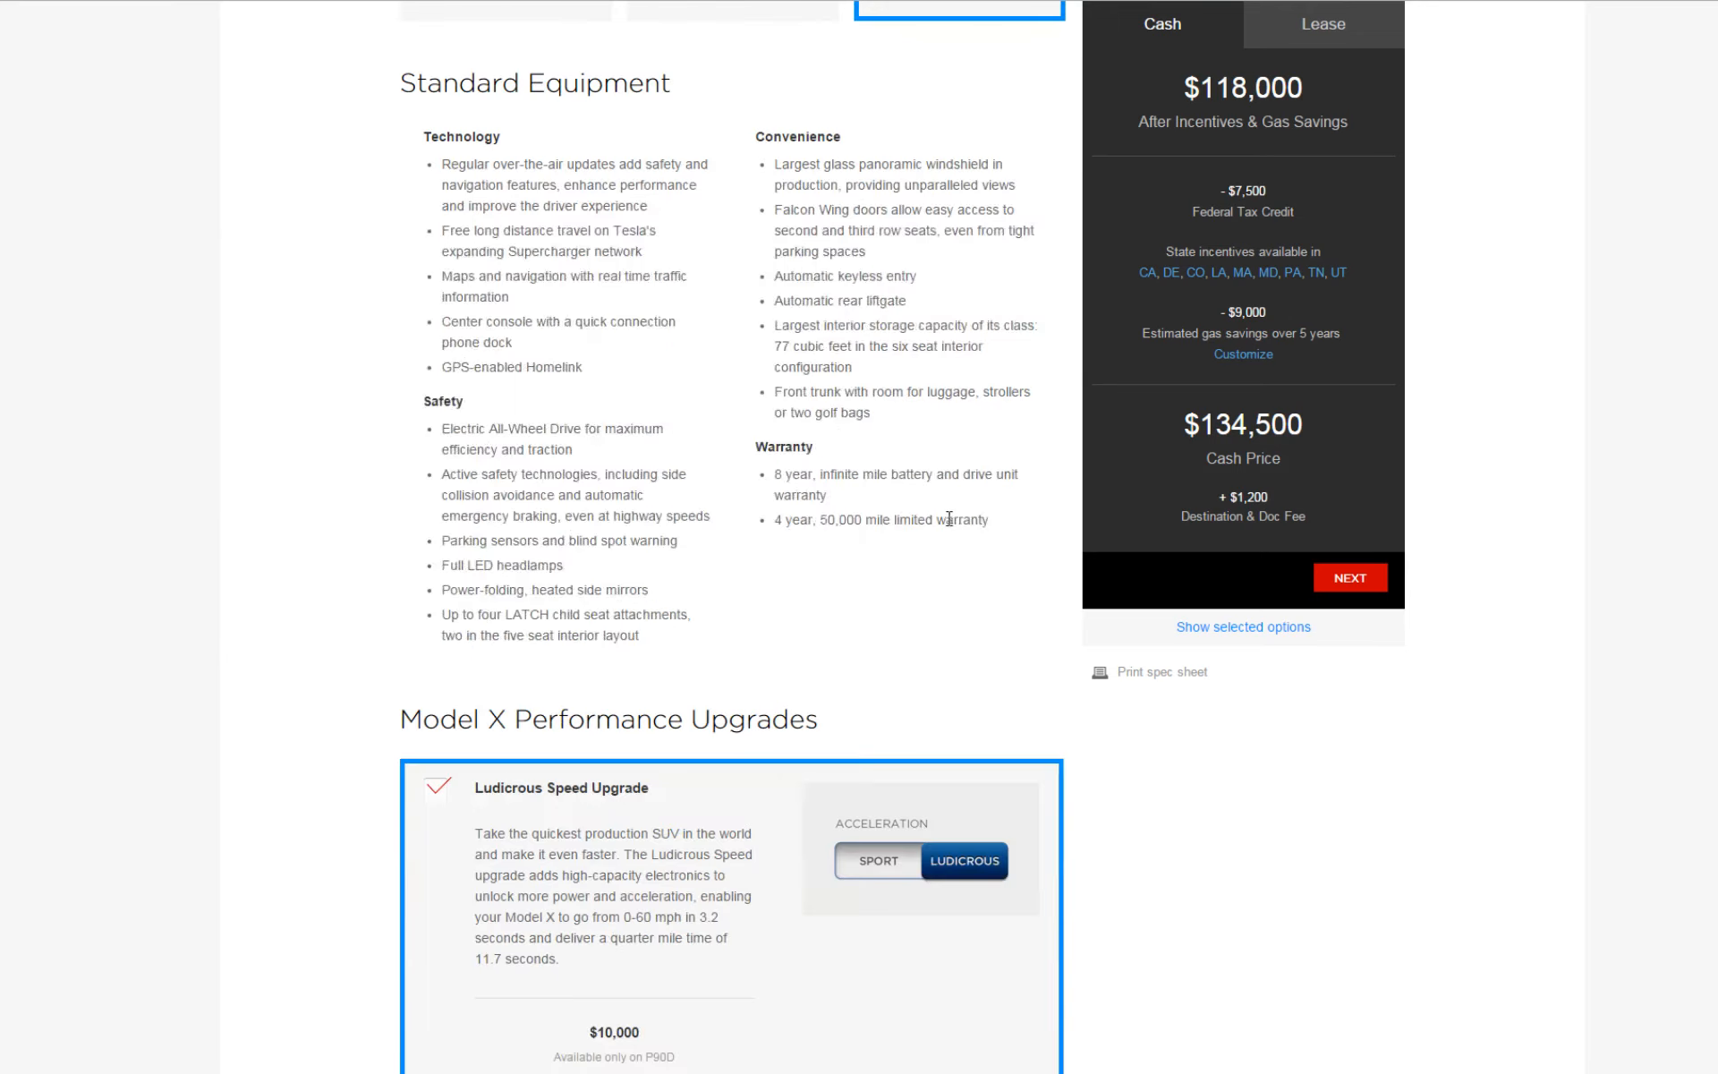
pyautogui.scroll(-3)
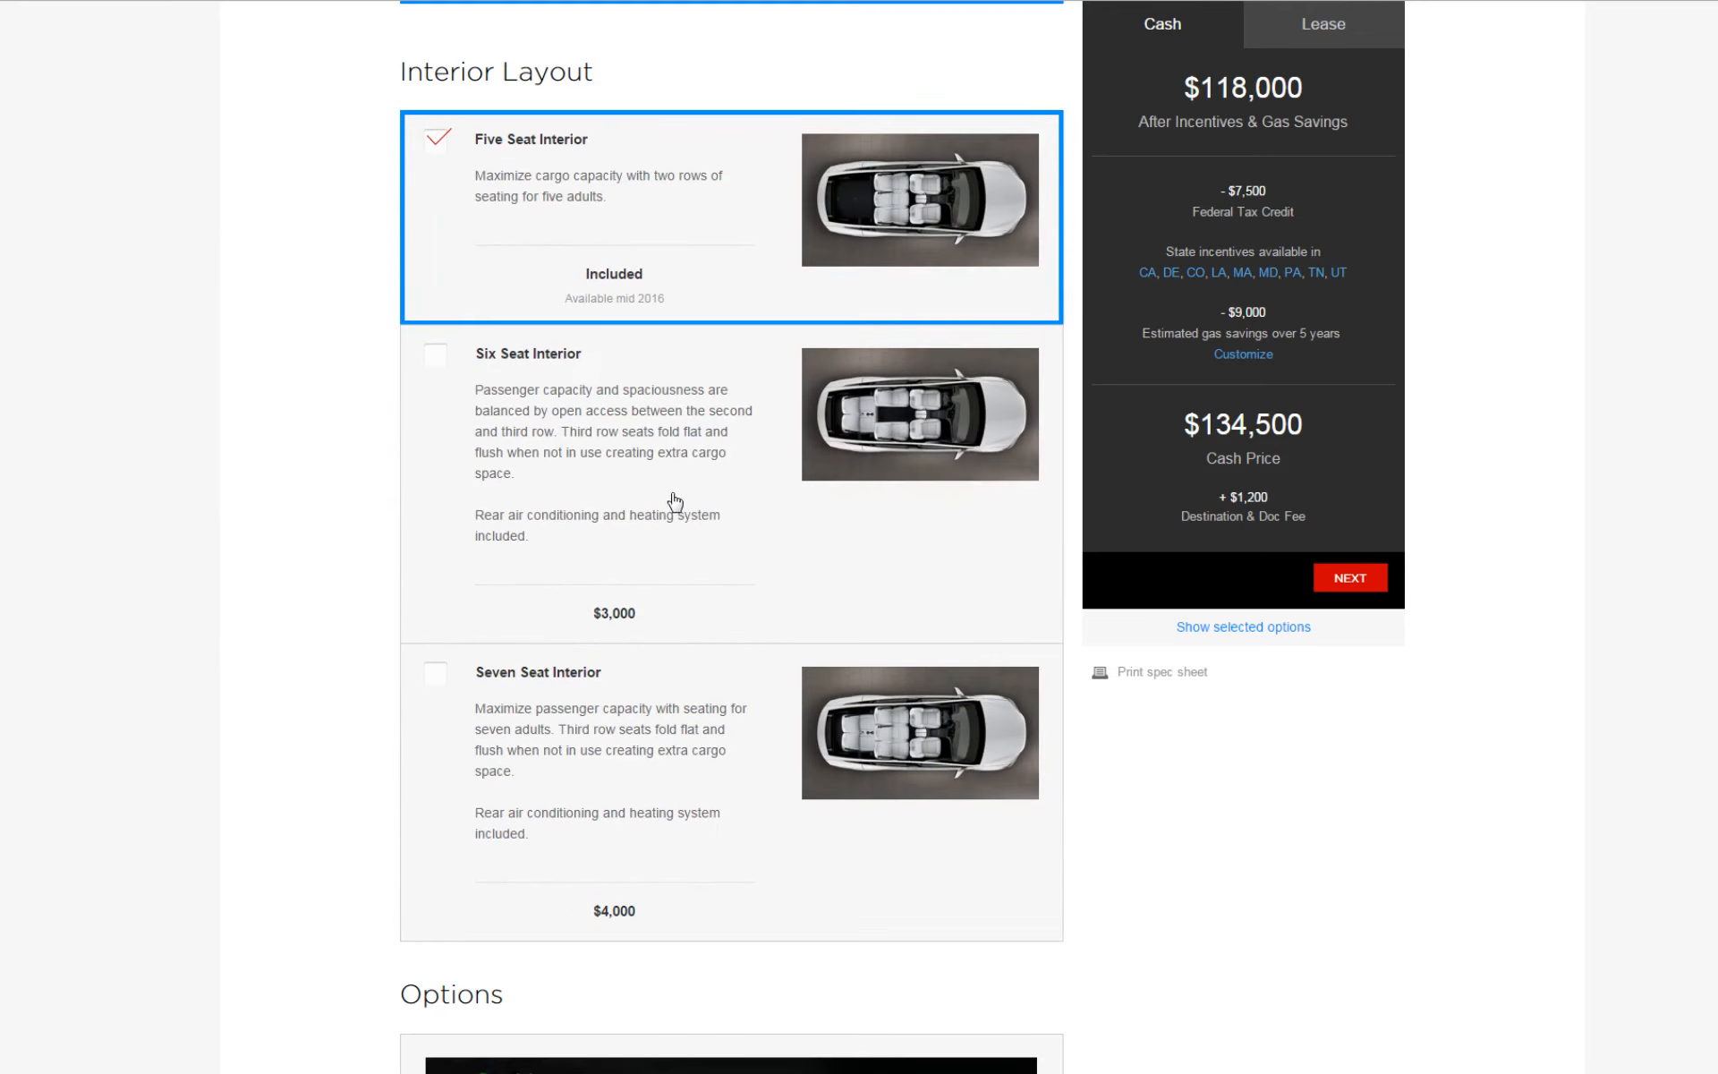
pyautogui.click(526, 353)
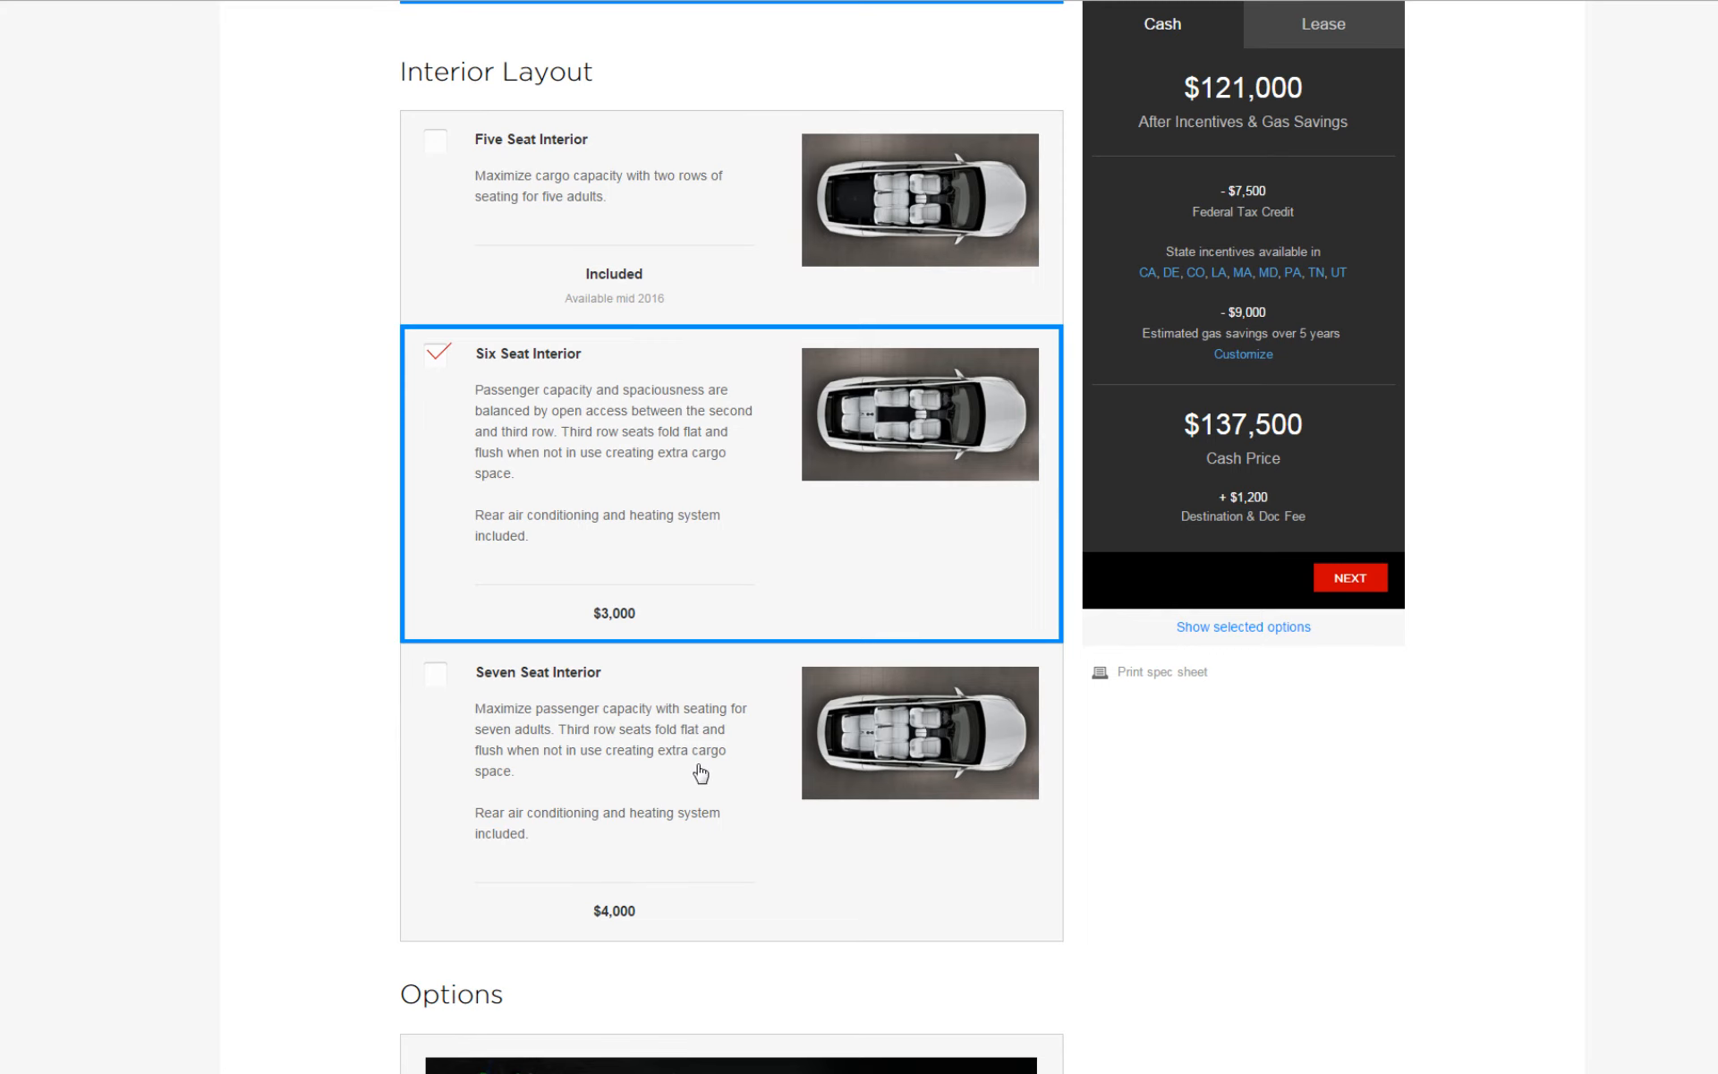
pyautogui.click(701, 768)
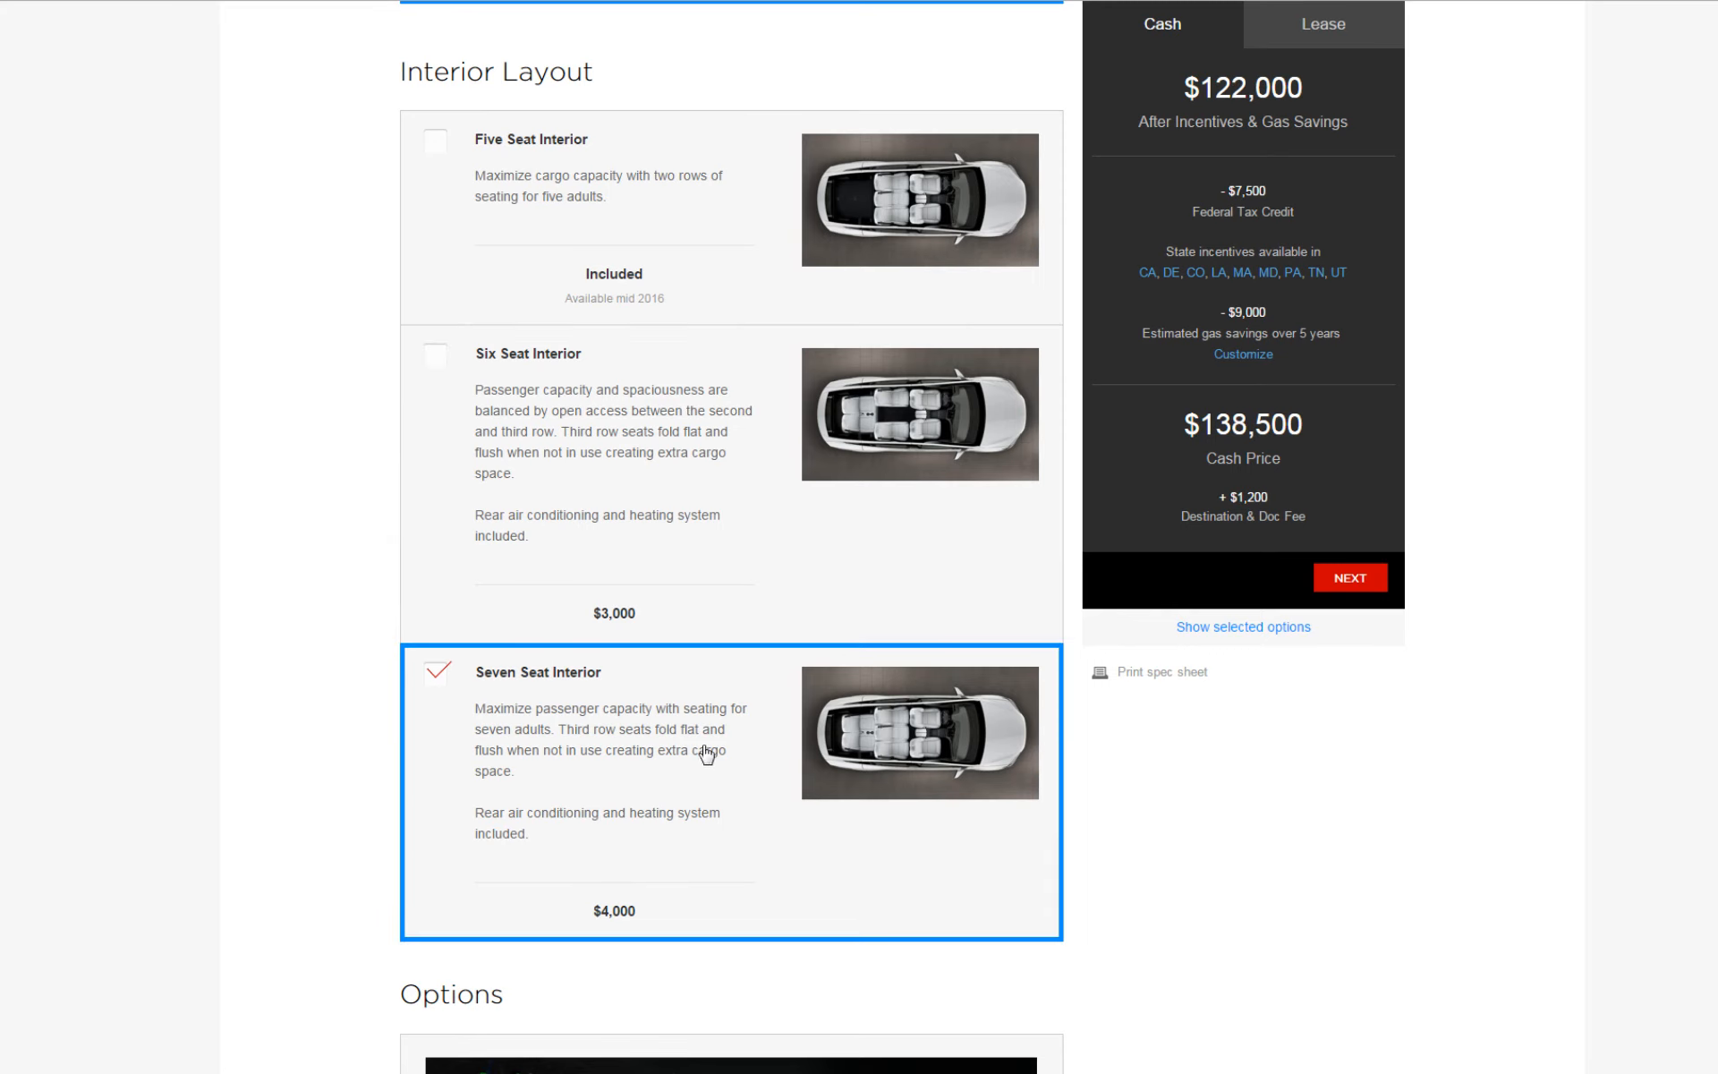
pyautogui.scroll(-3)
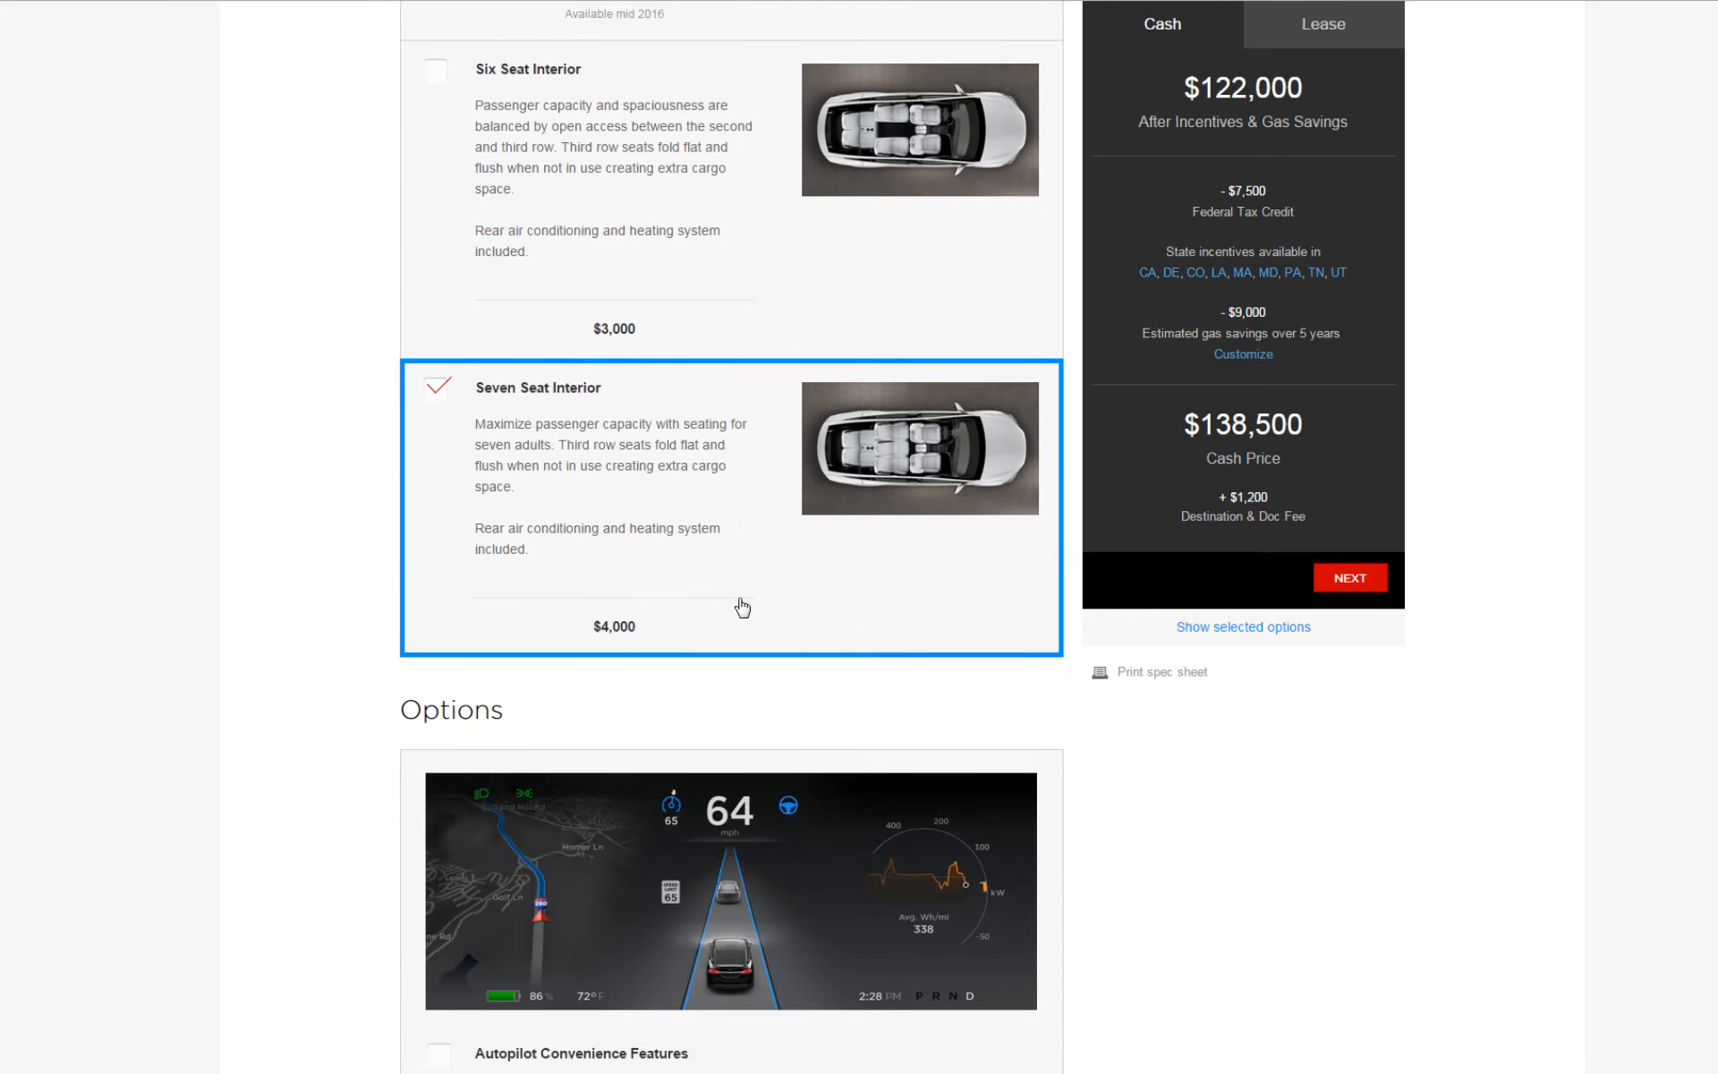
pyautogui.scroll(-3)
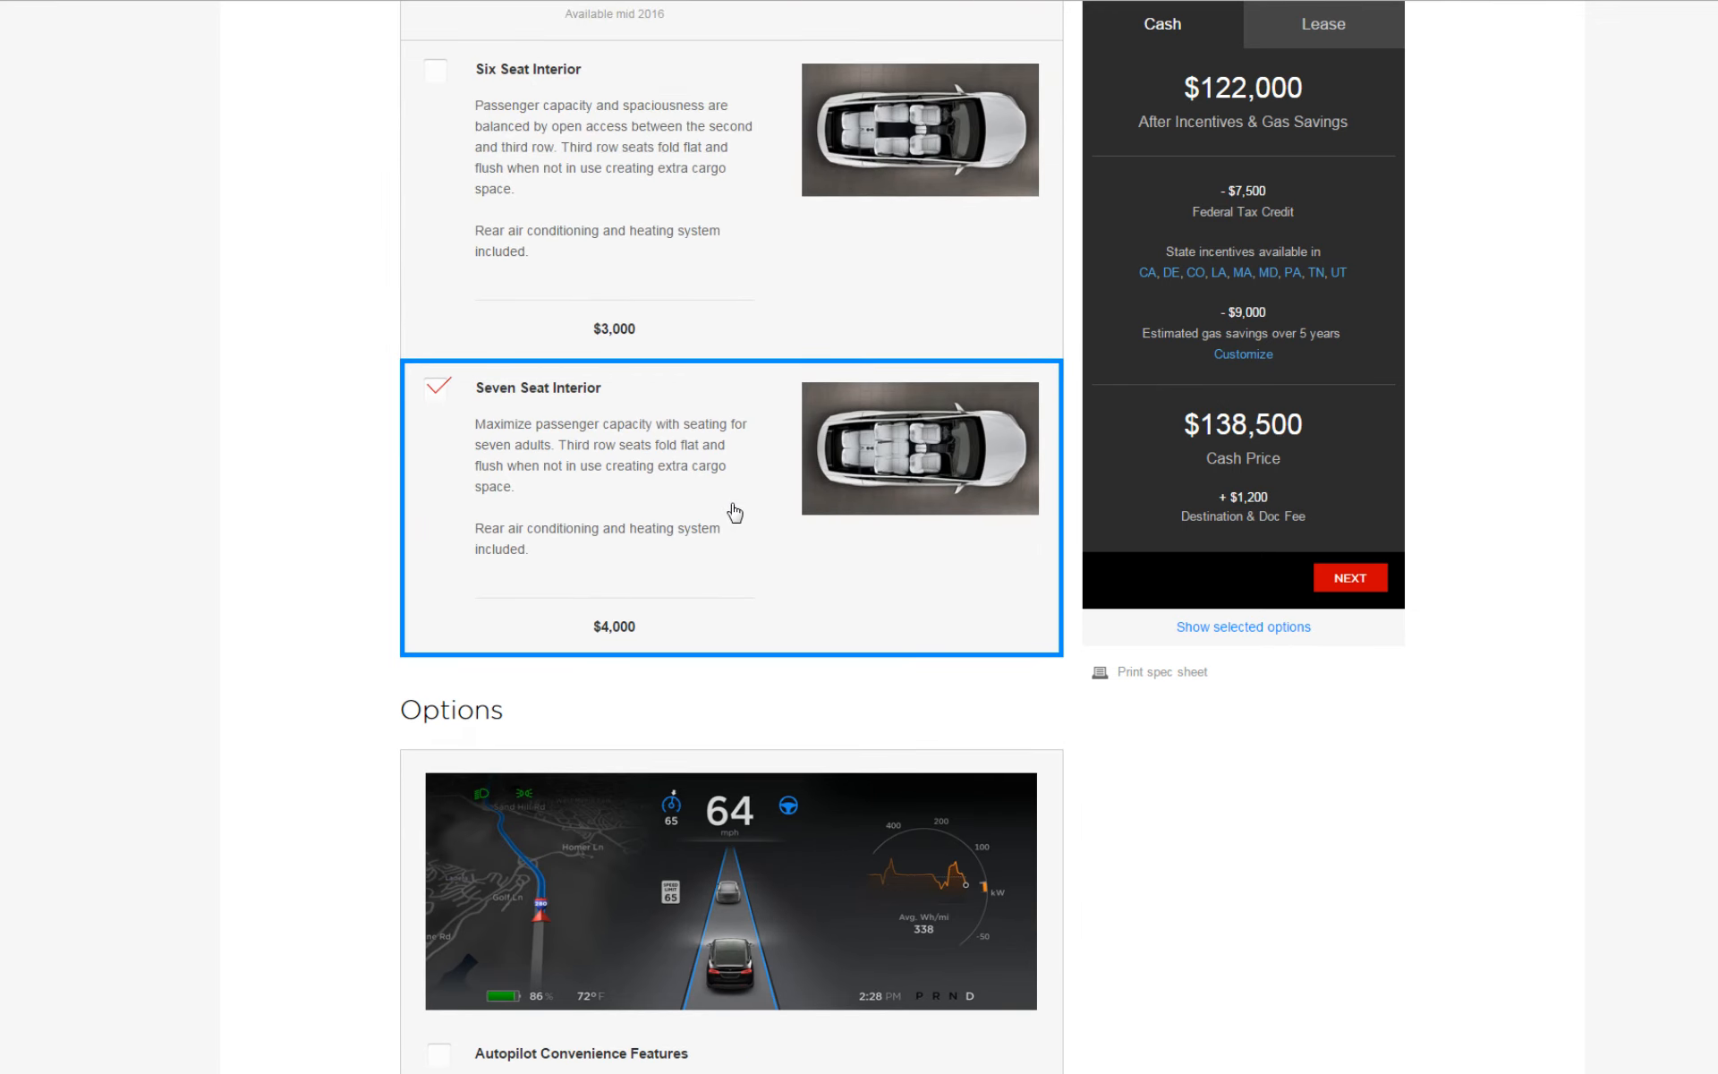
# - Add Autopilot Convenience Features ($2,500), raising the cash price to $141,000
pyautogui.scroll(-3)
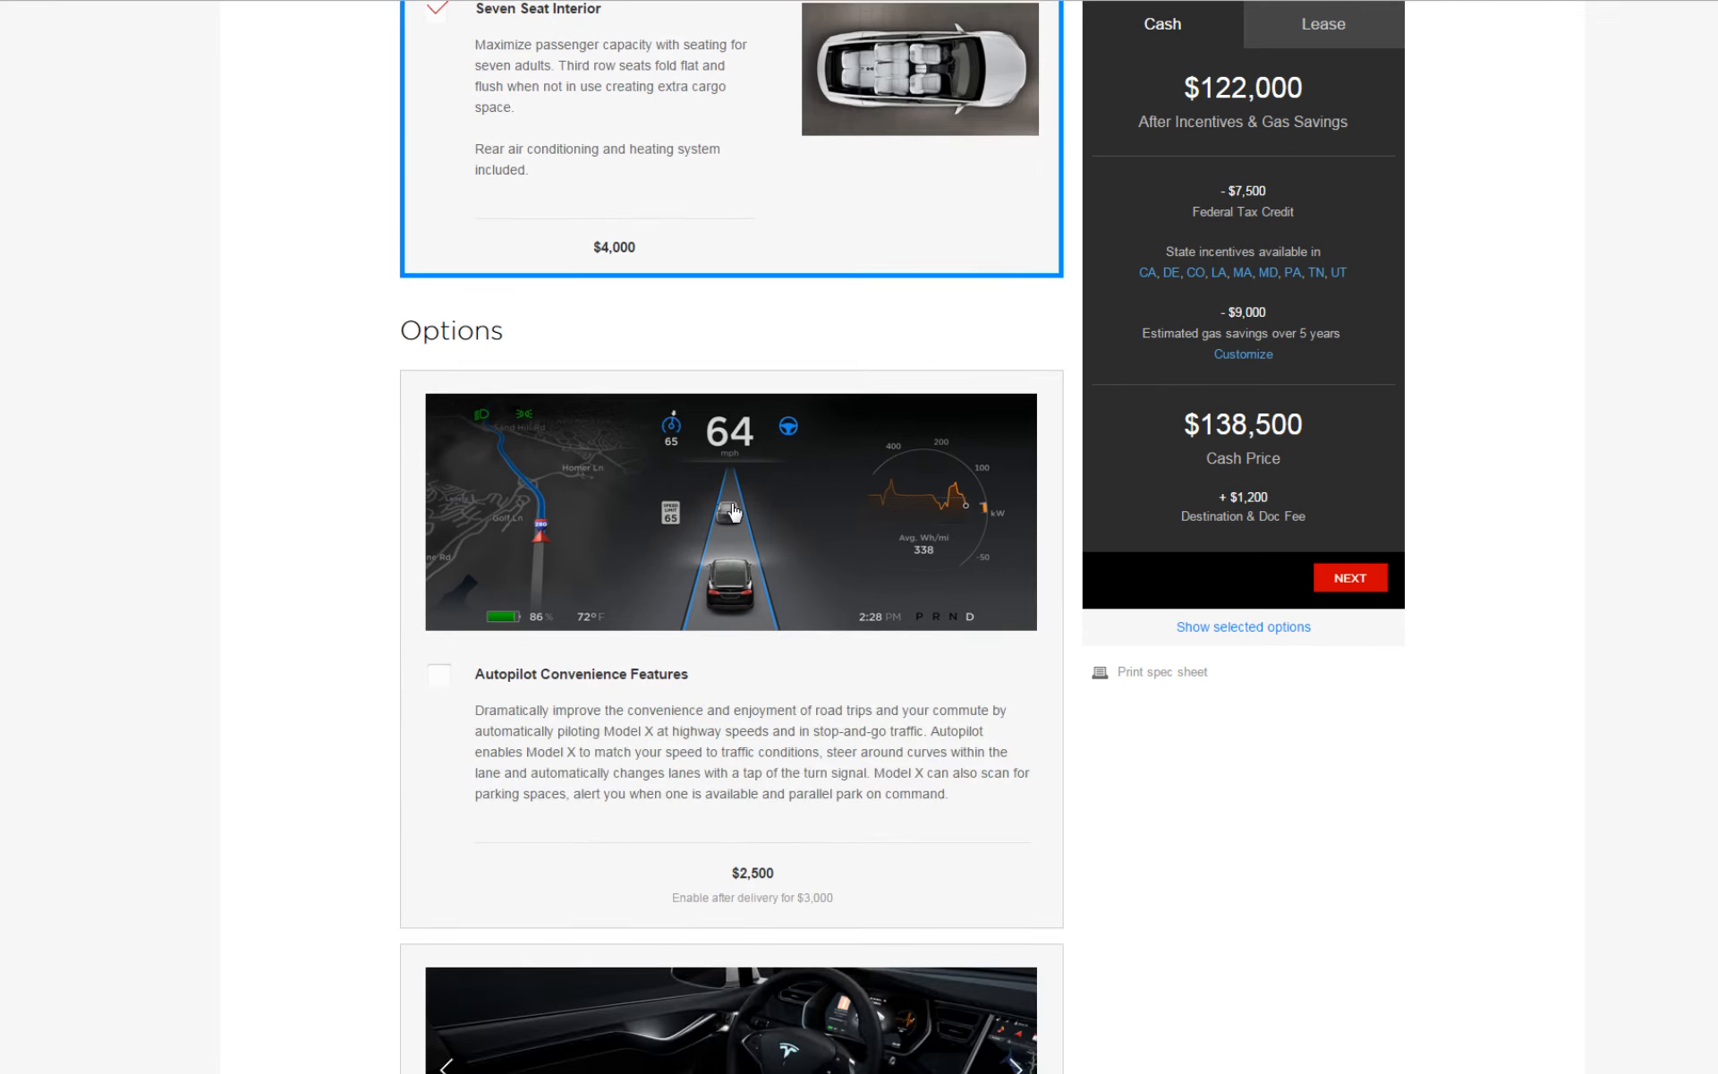
pyautogui.scroll(-3)
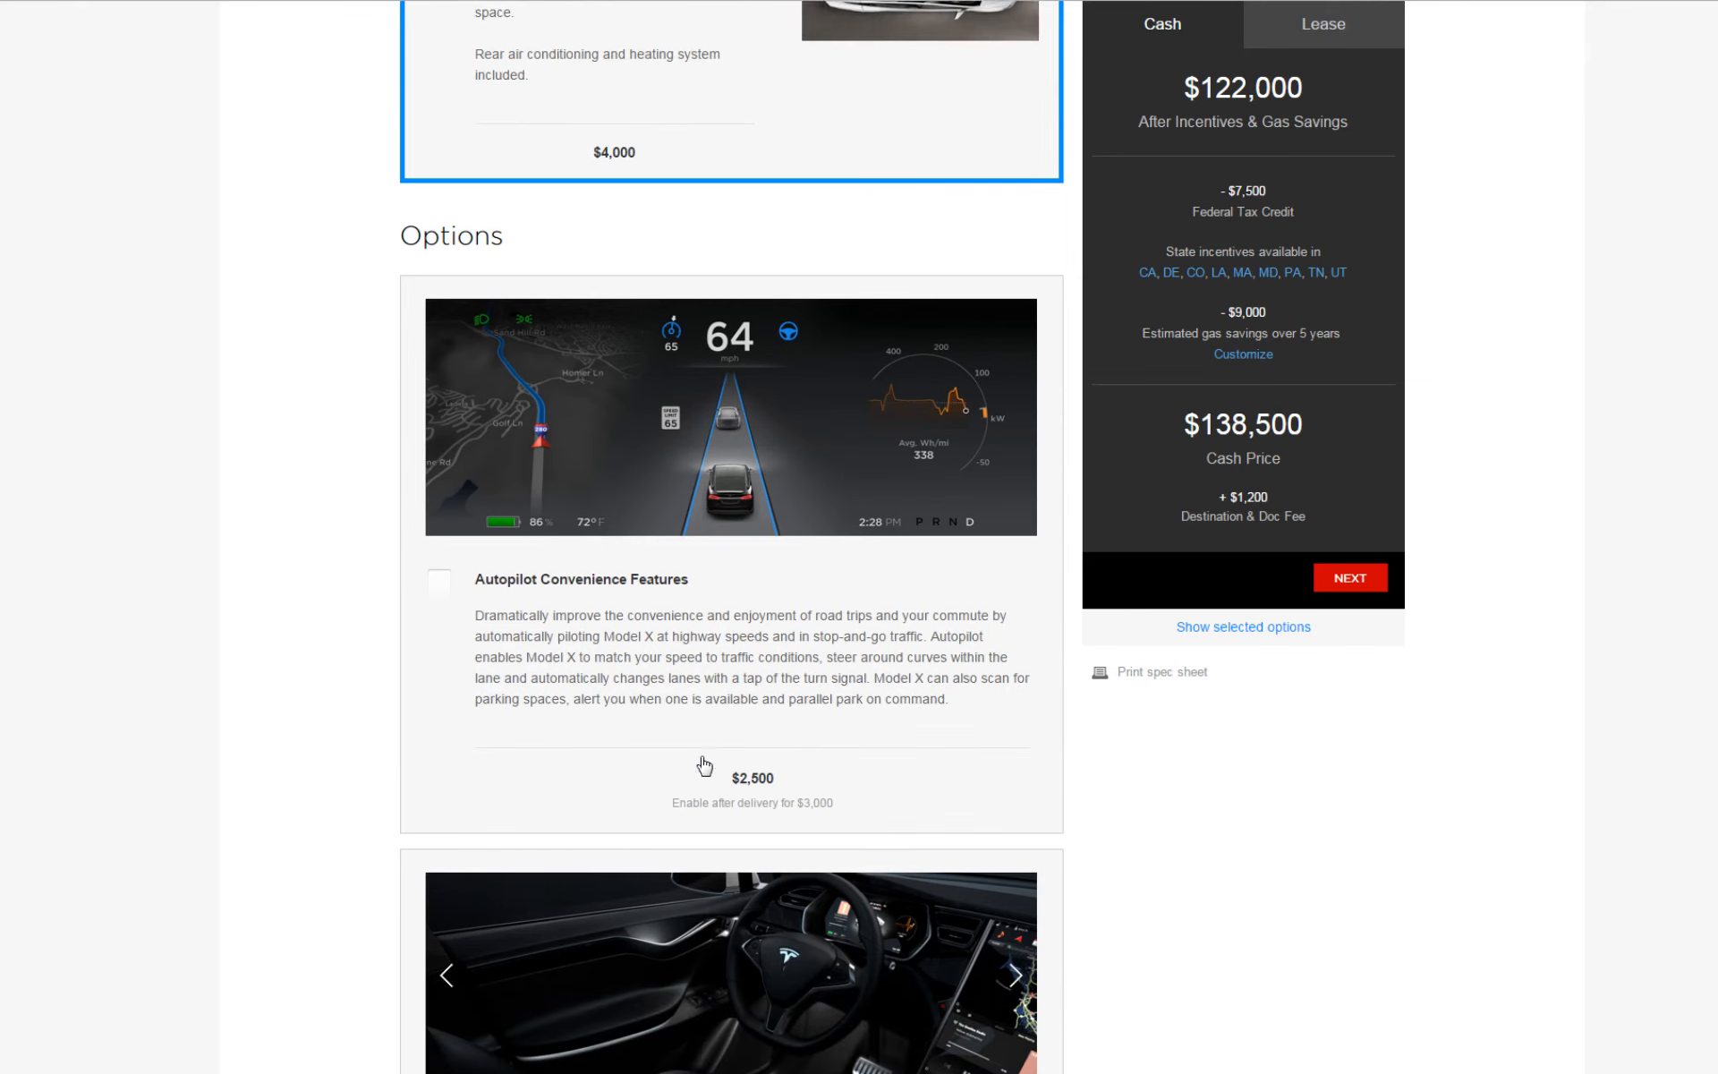
pyautogui.scroll(-3)
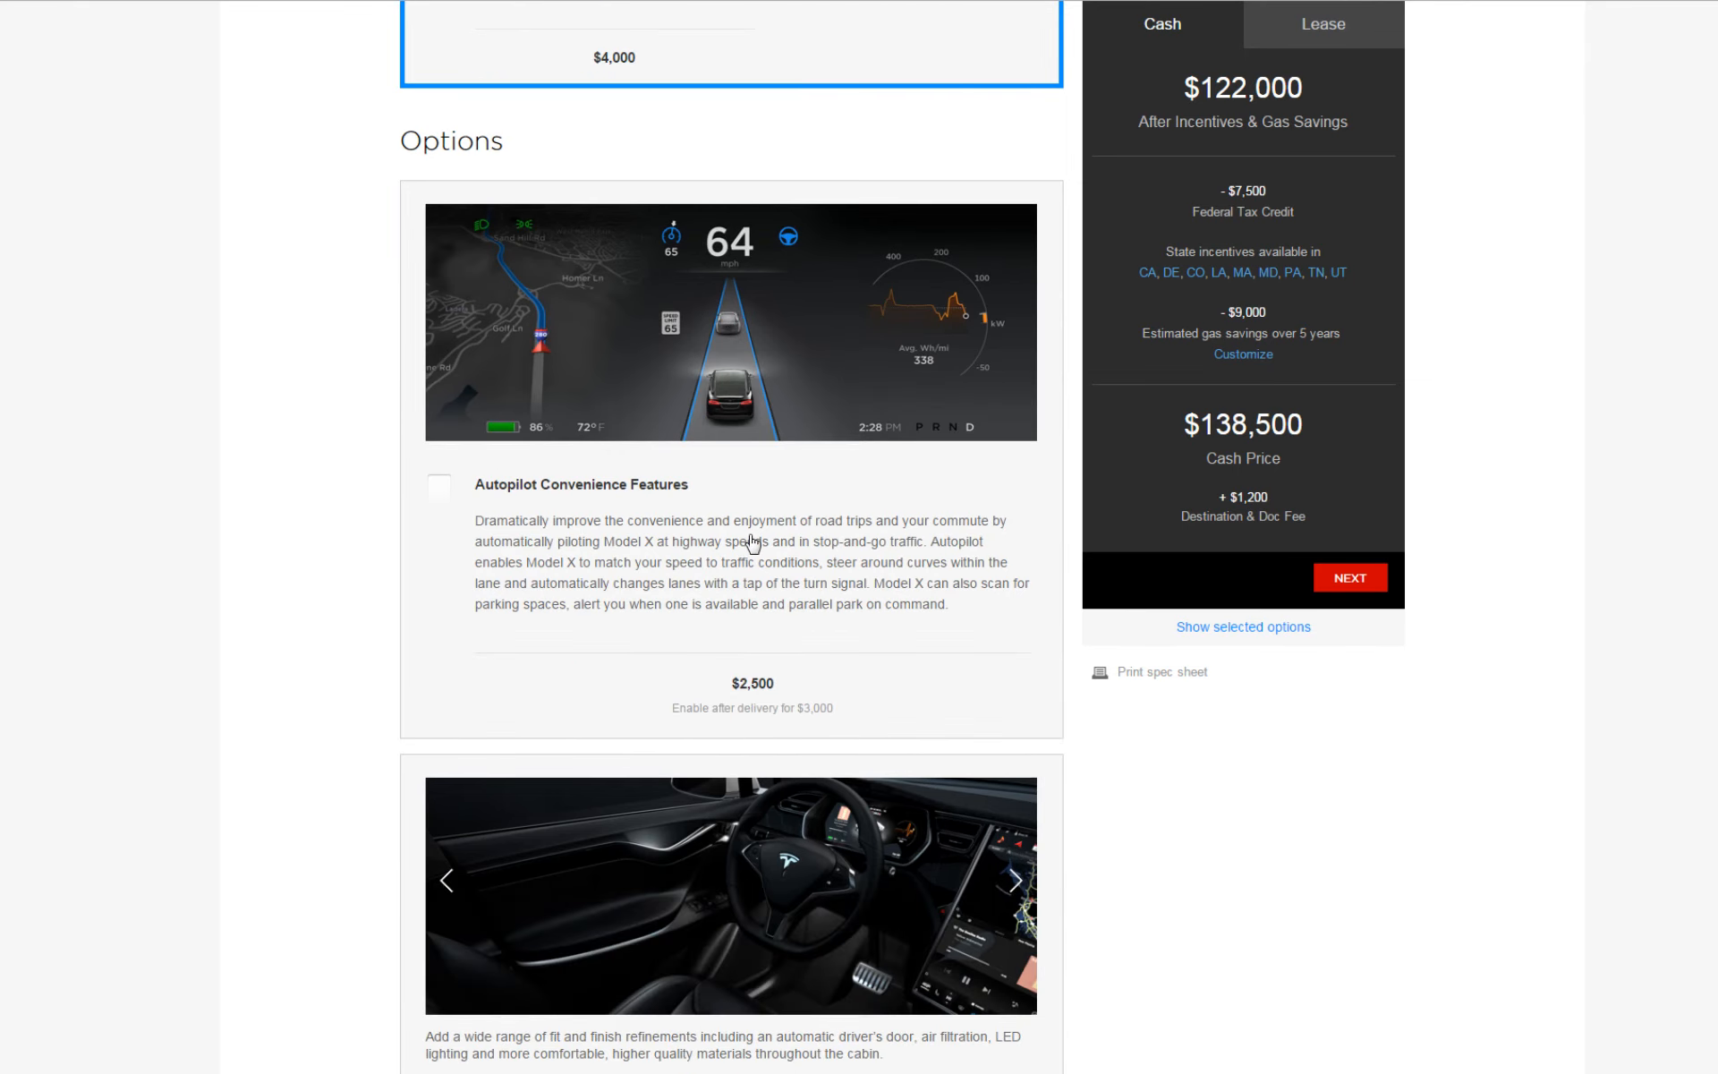
pyautogui.click(441, 485)
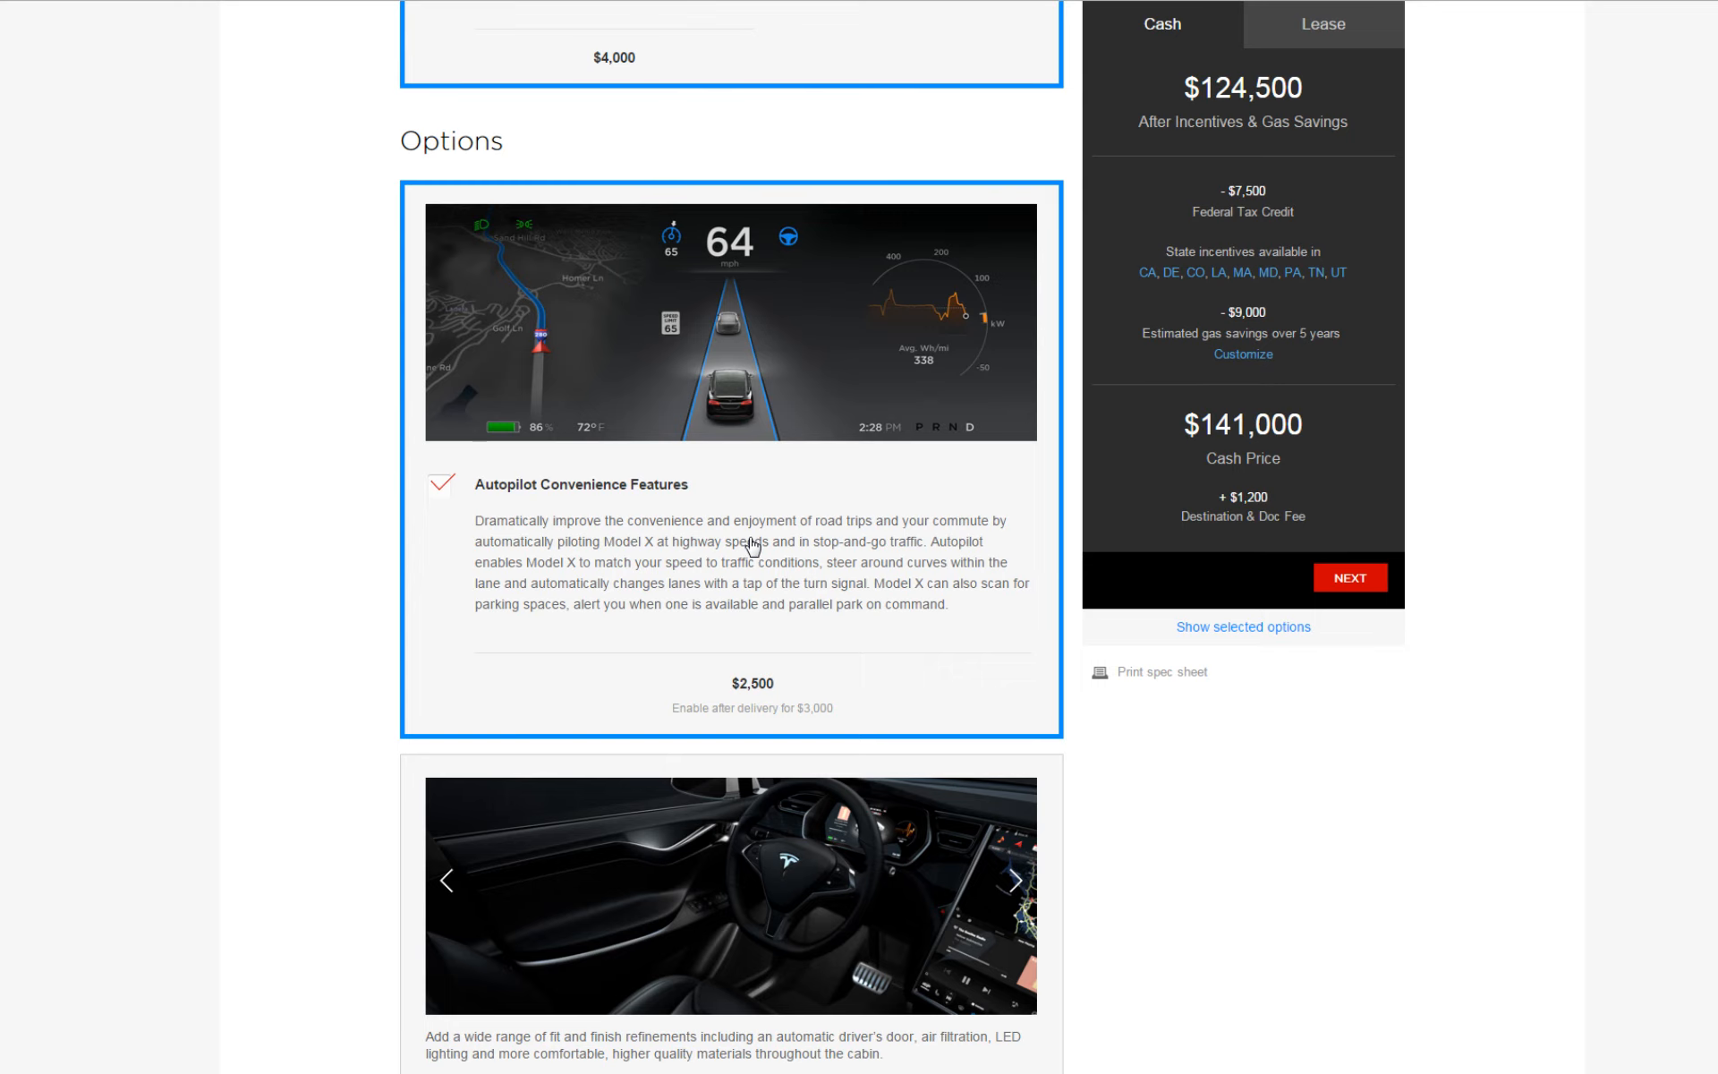
pyautogui.scroll(-3)
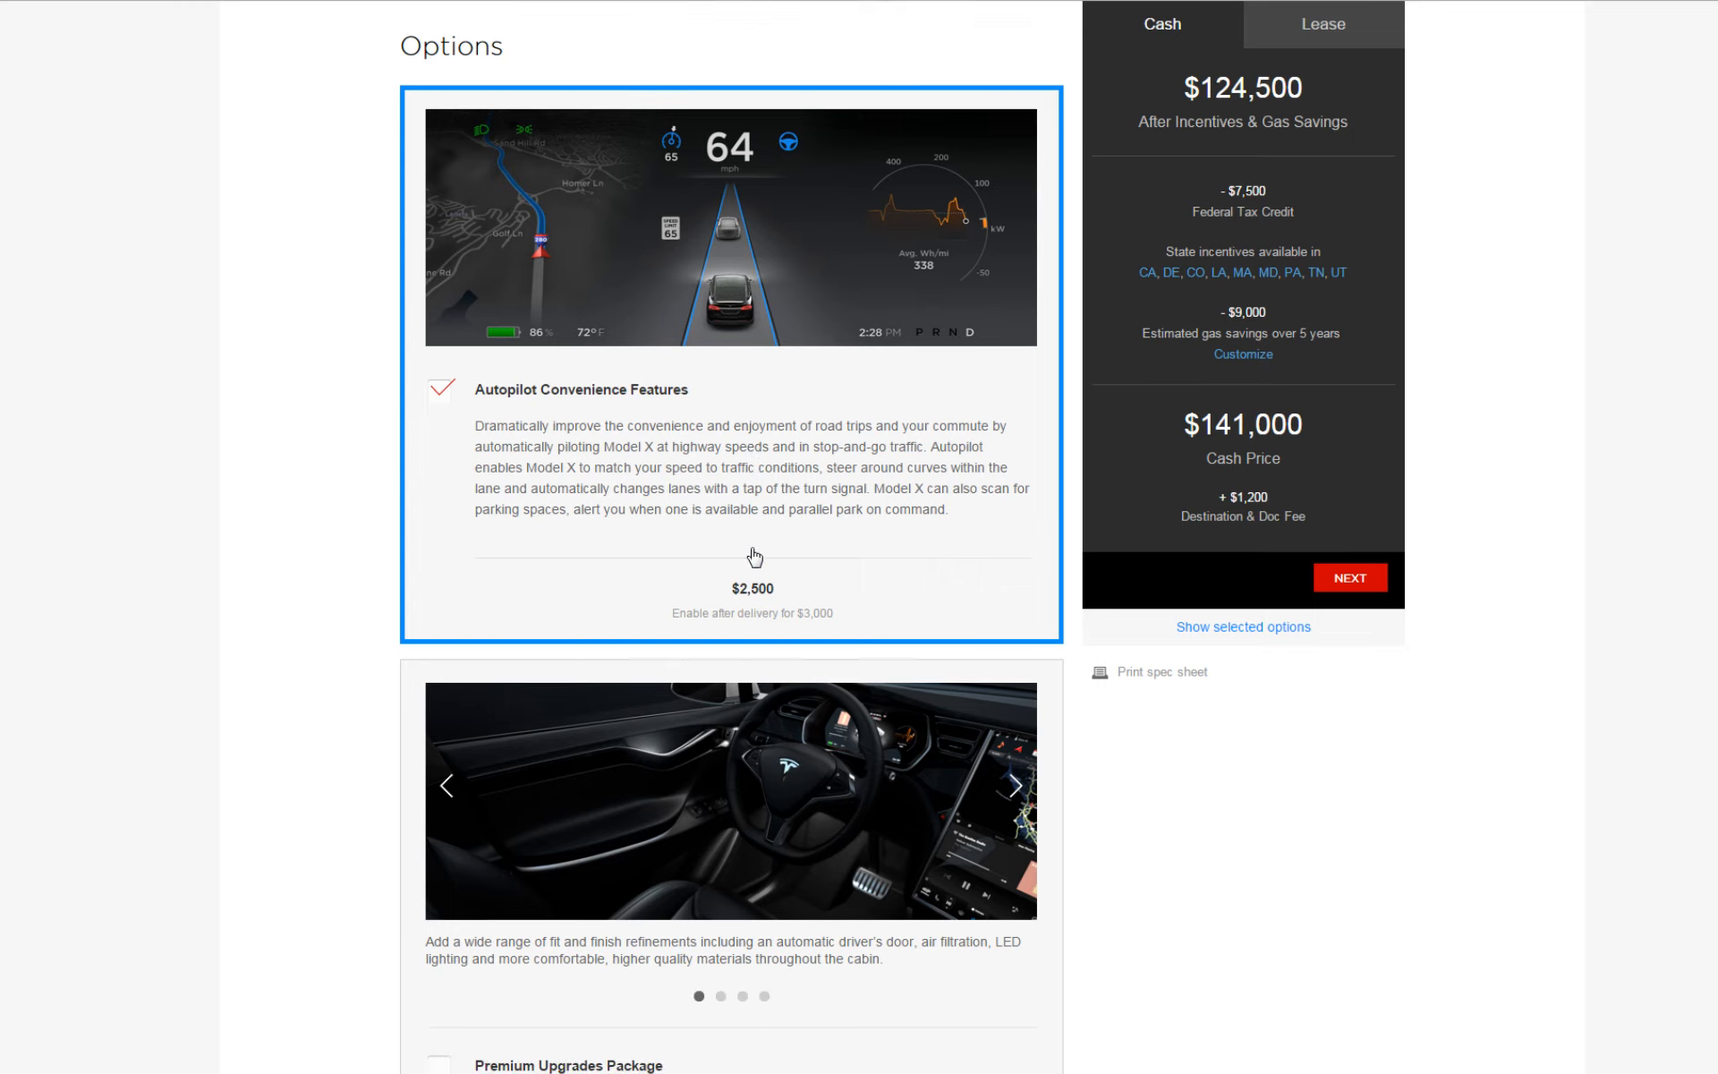
pyautogui.scroll(-3)
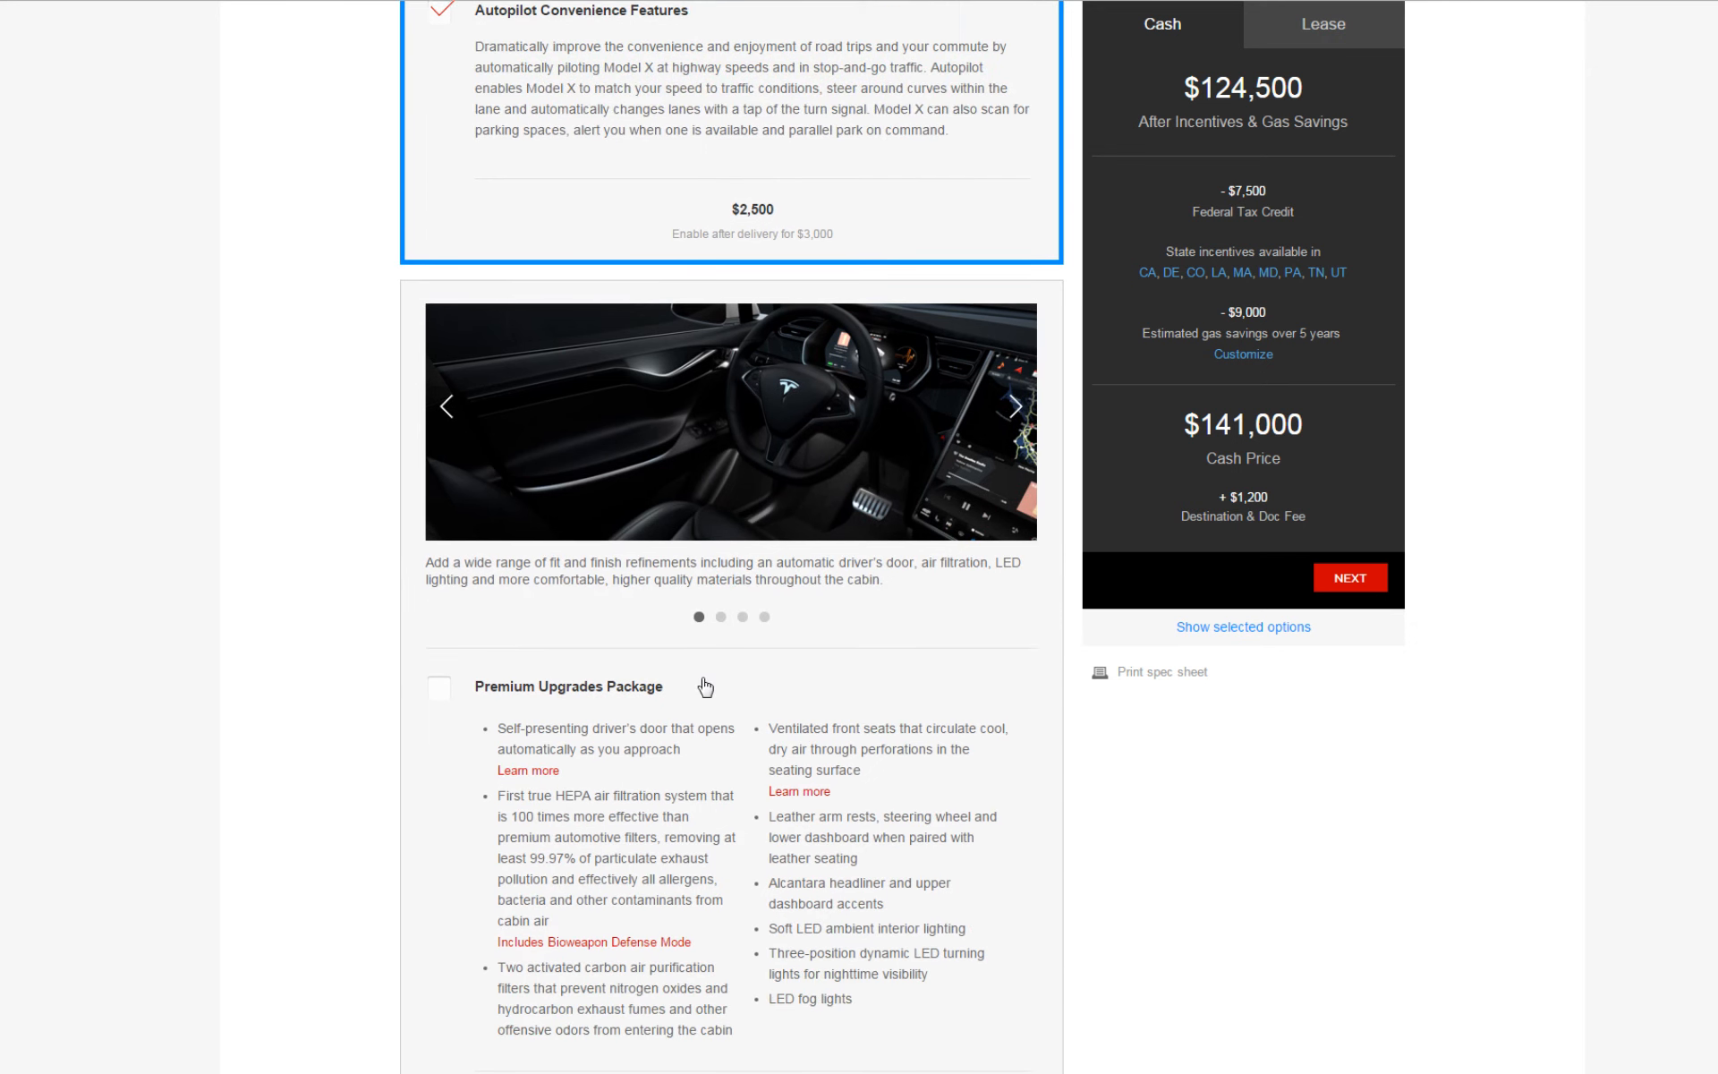
pyautogui.scroll(-3)
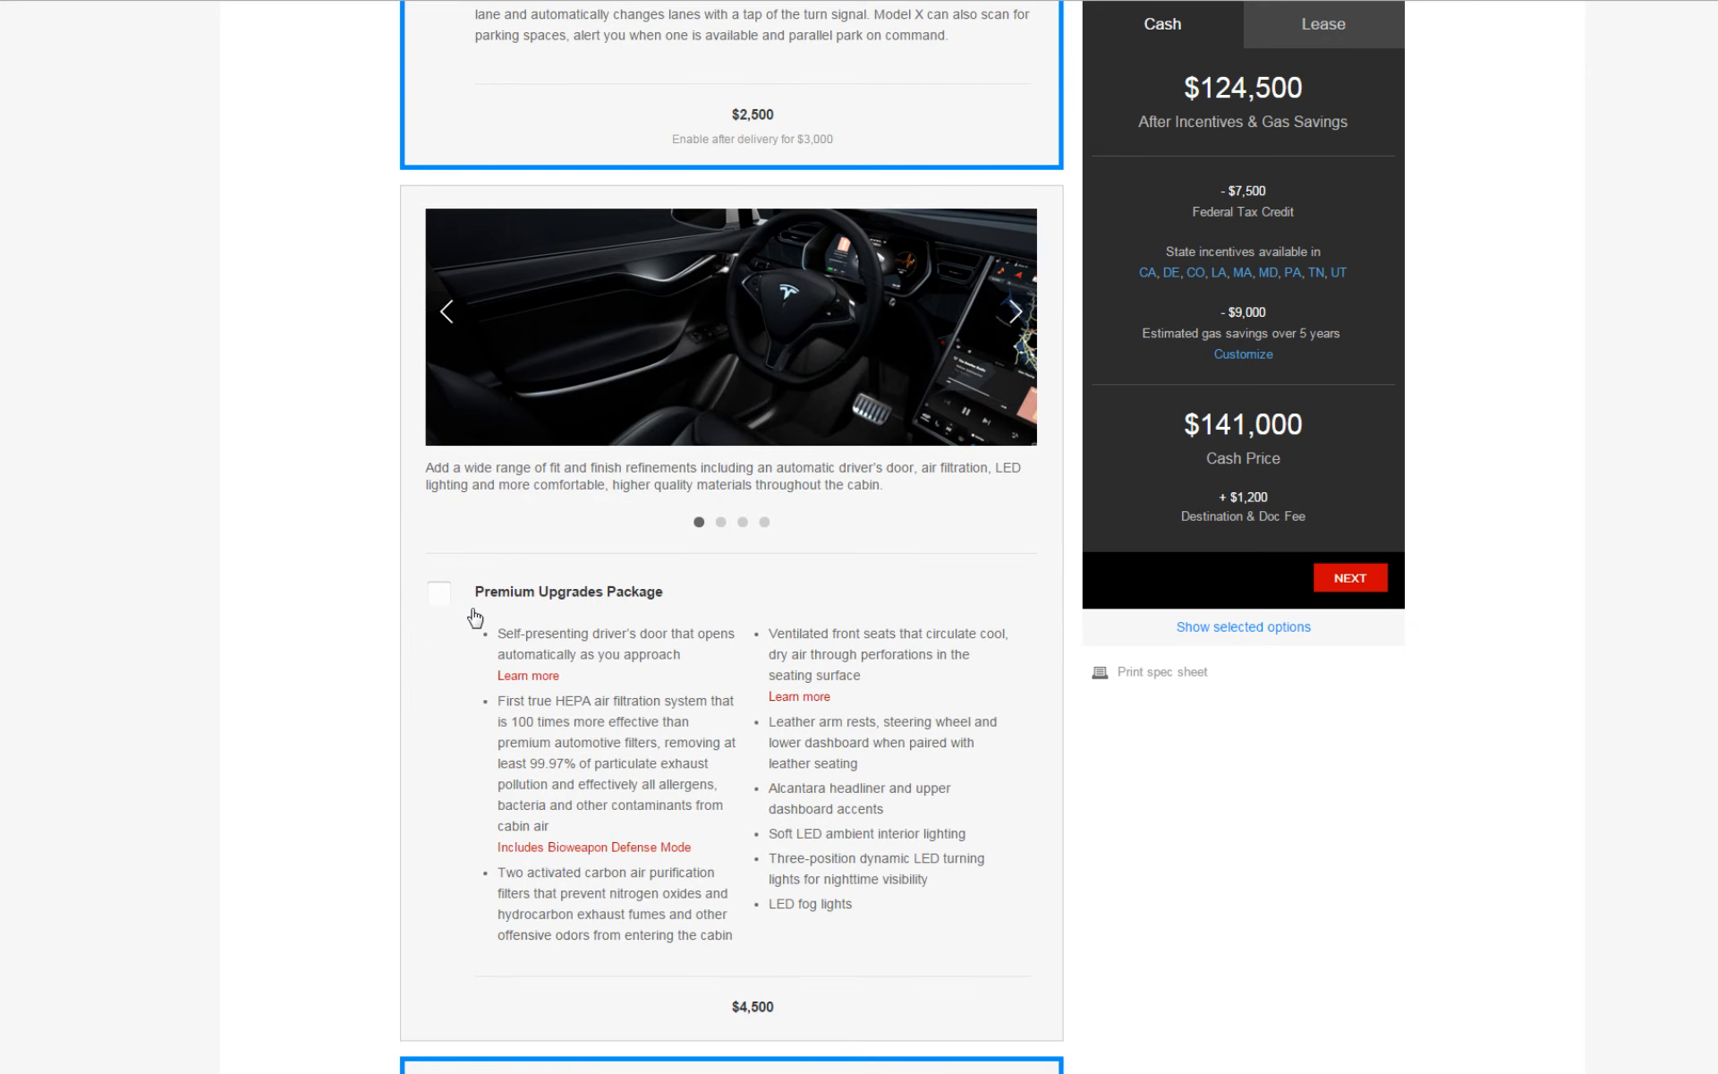
pyautogui.moveTo(768, 1022)
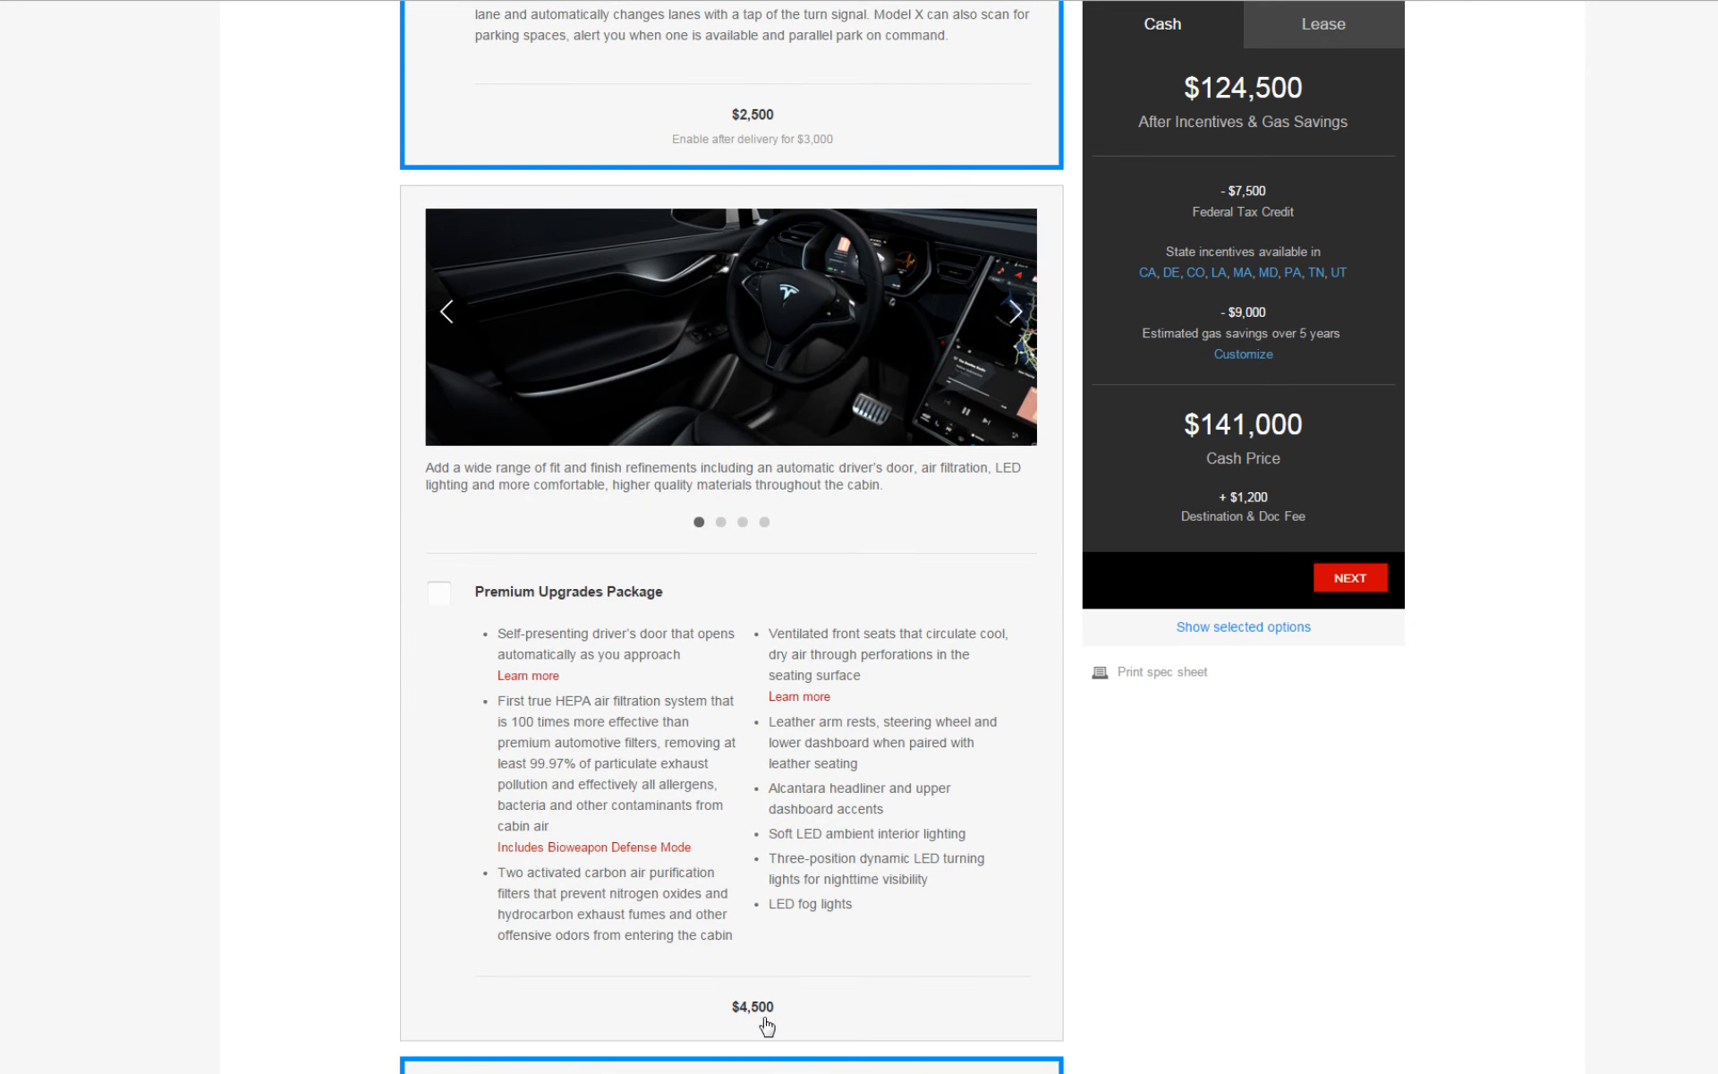
pyautogui.moveTo(660, 943)
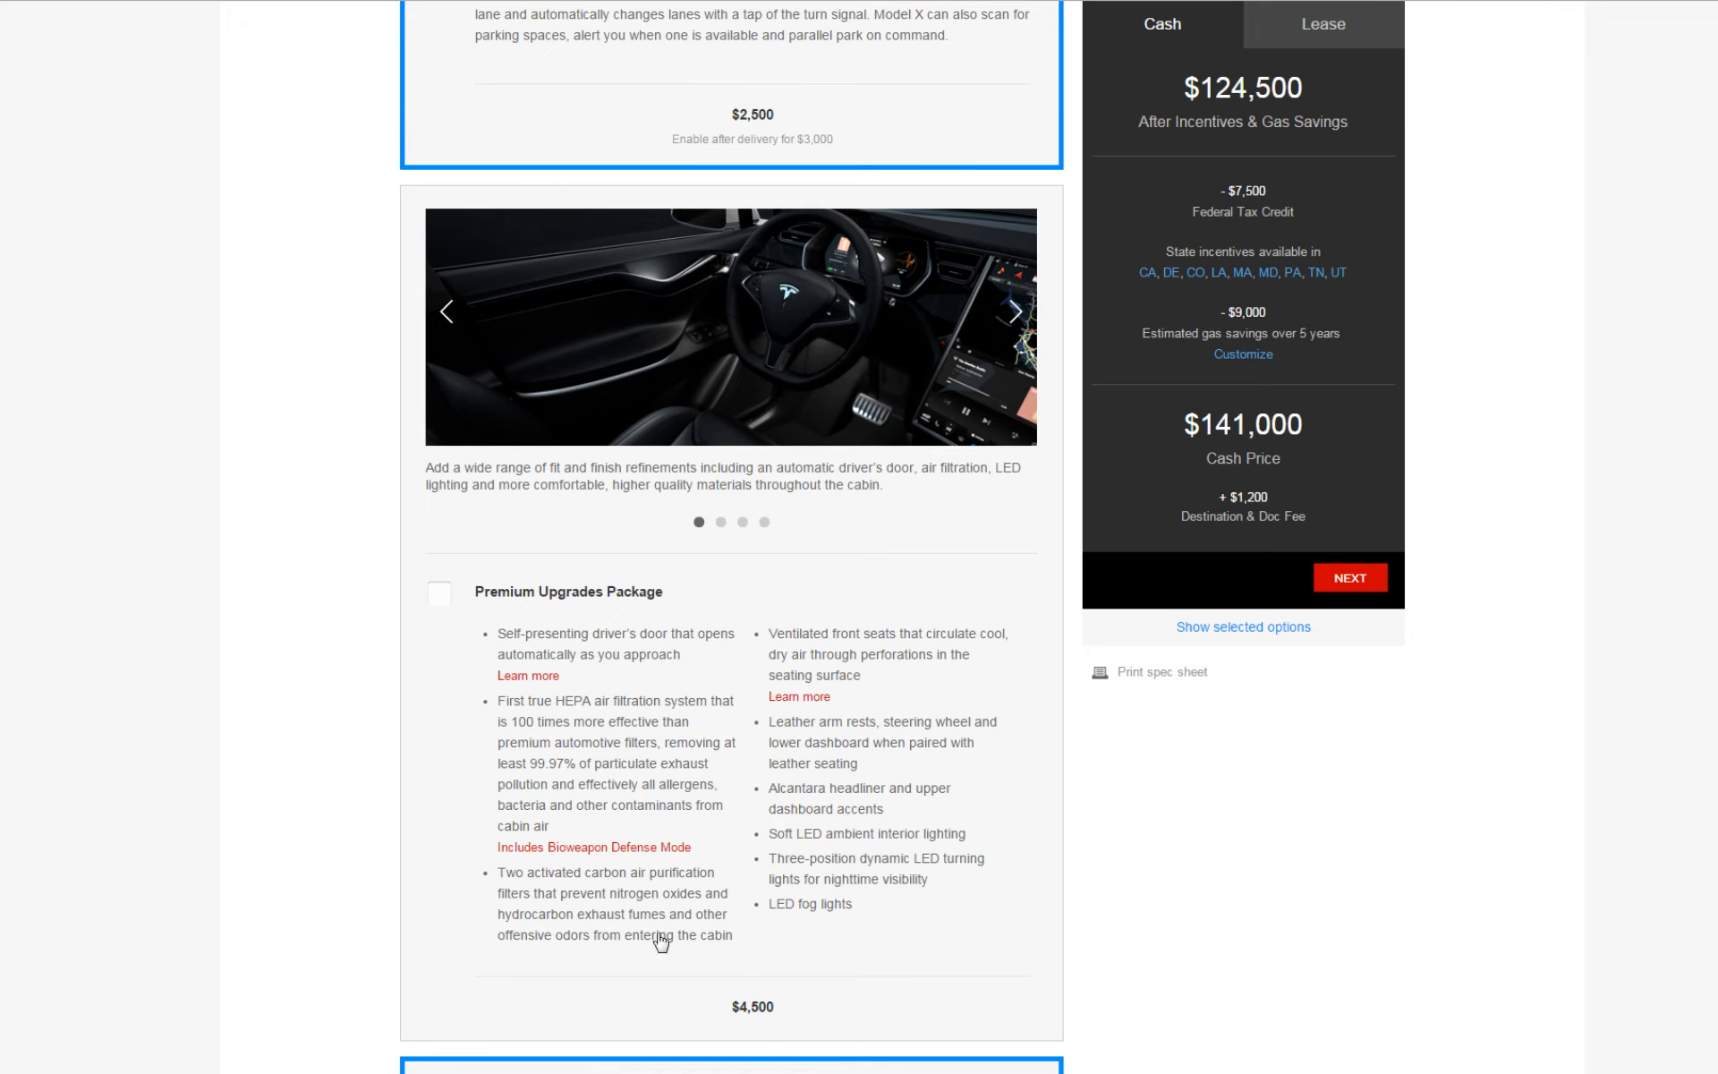
# - Add the $4,500 Premium Upgrades Package, bringing the cash price to $145,500
pyautogui.click(438, 592)
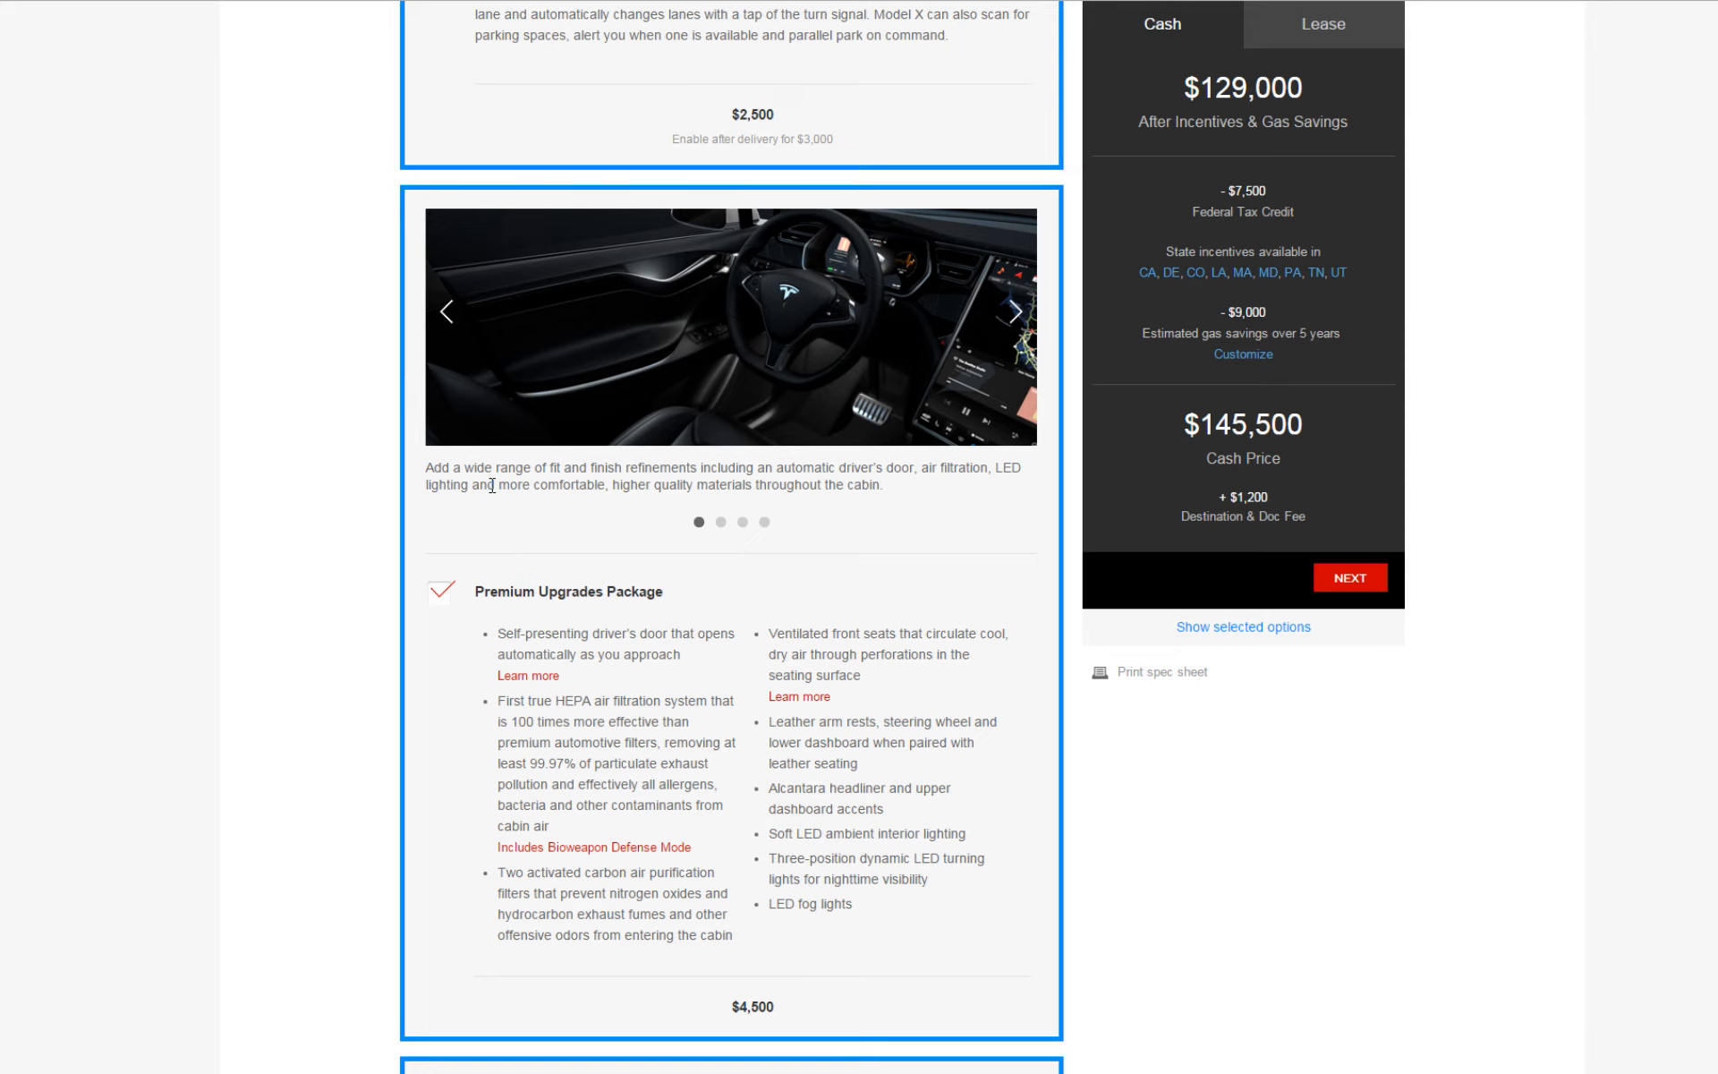
pyautogui.moveTo(426, 490)
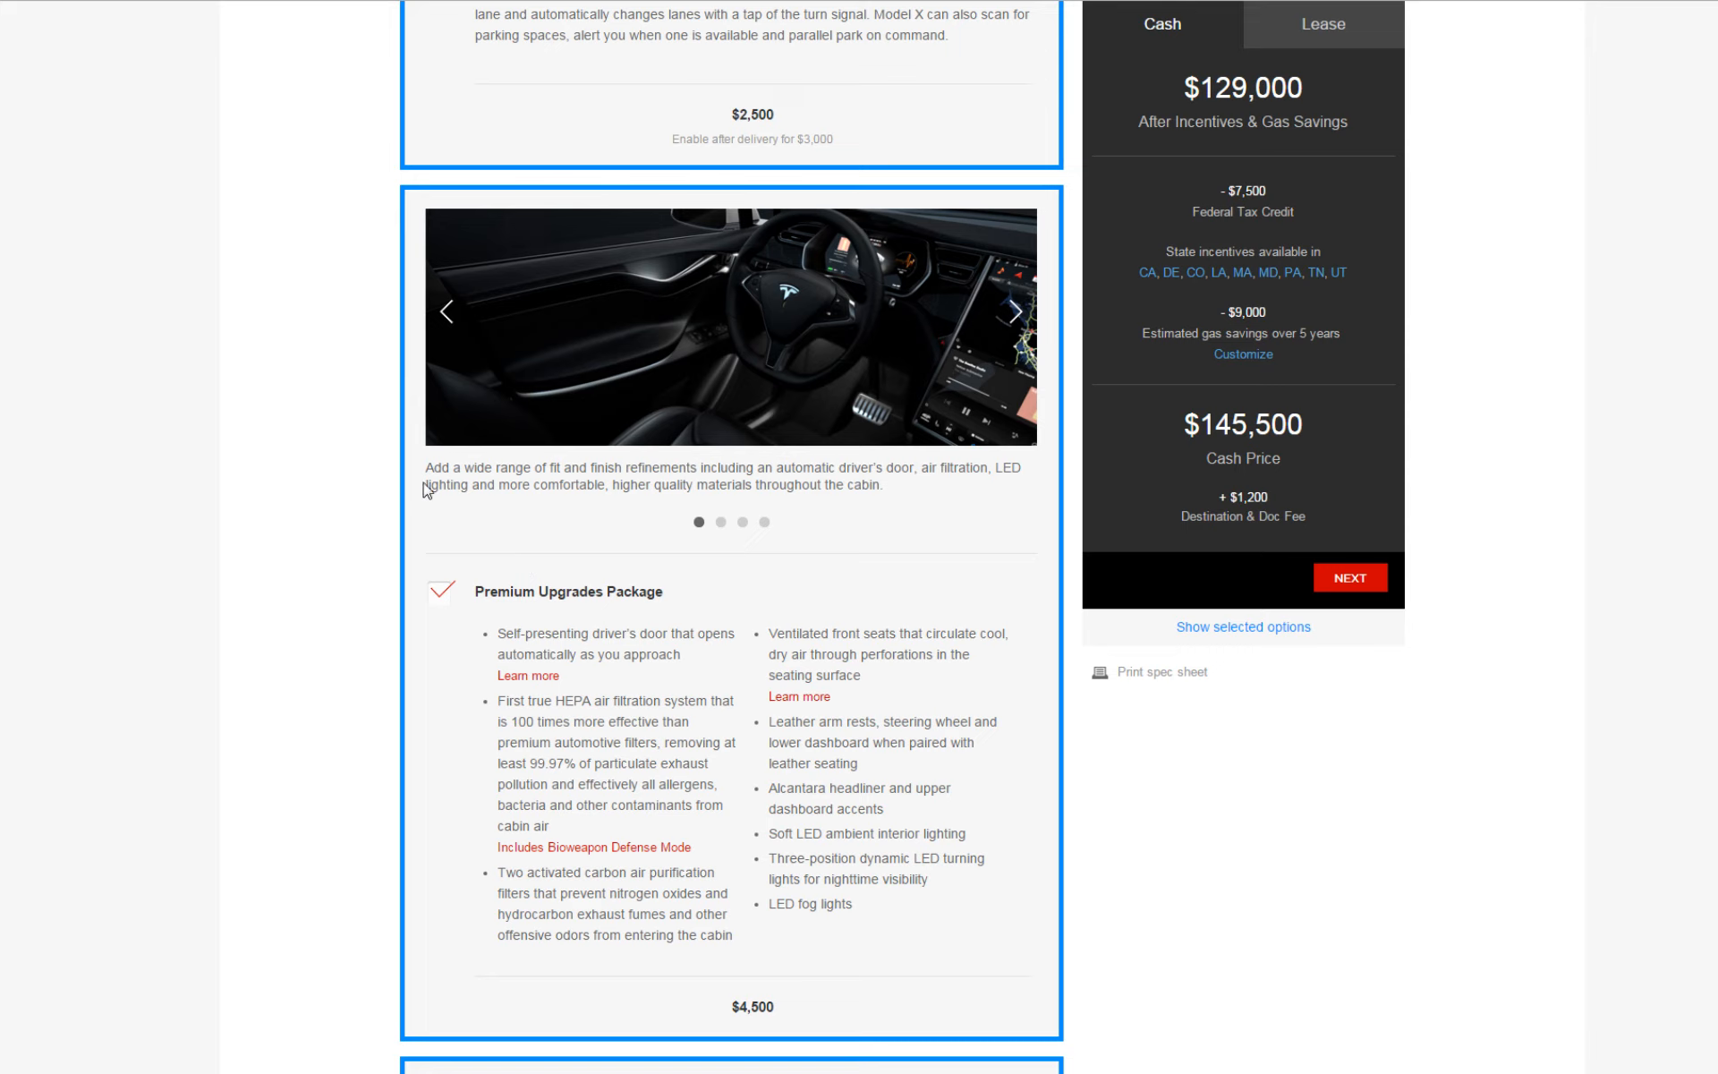
pyautogui.moveTo(702, 490)
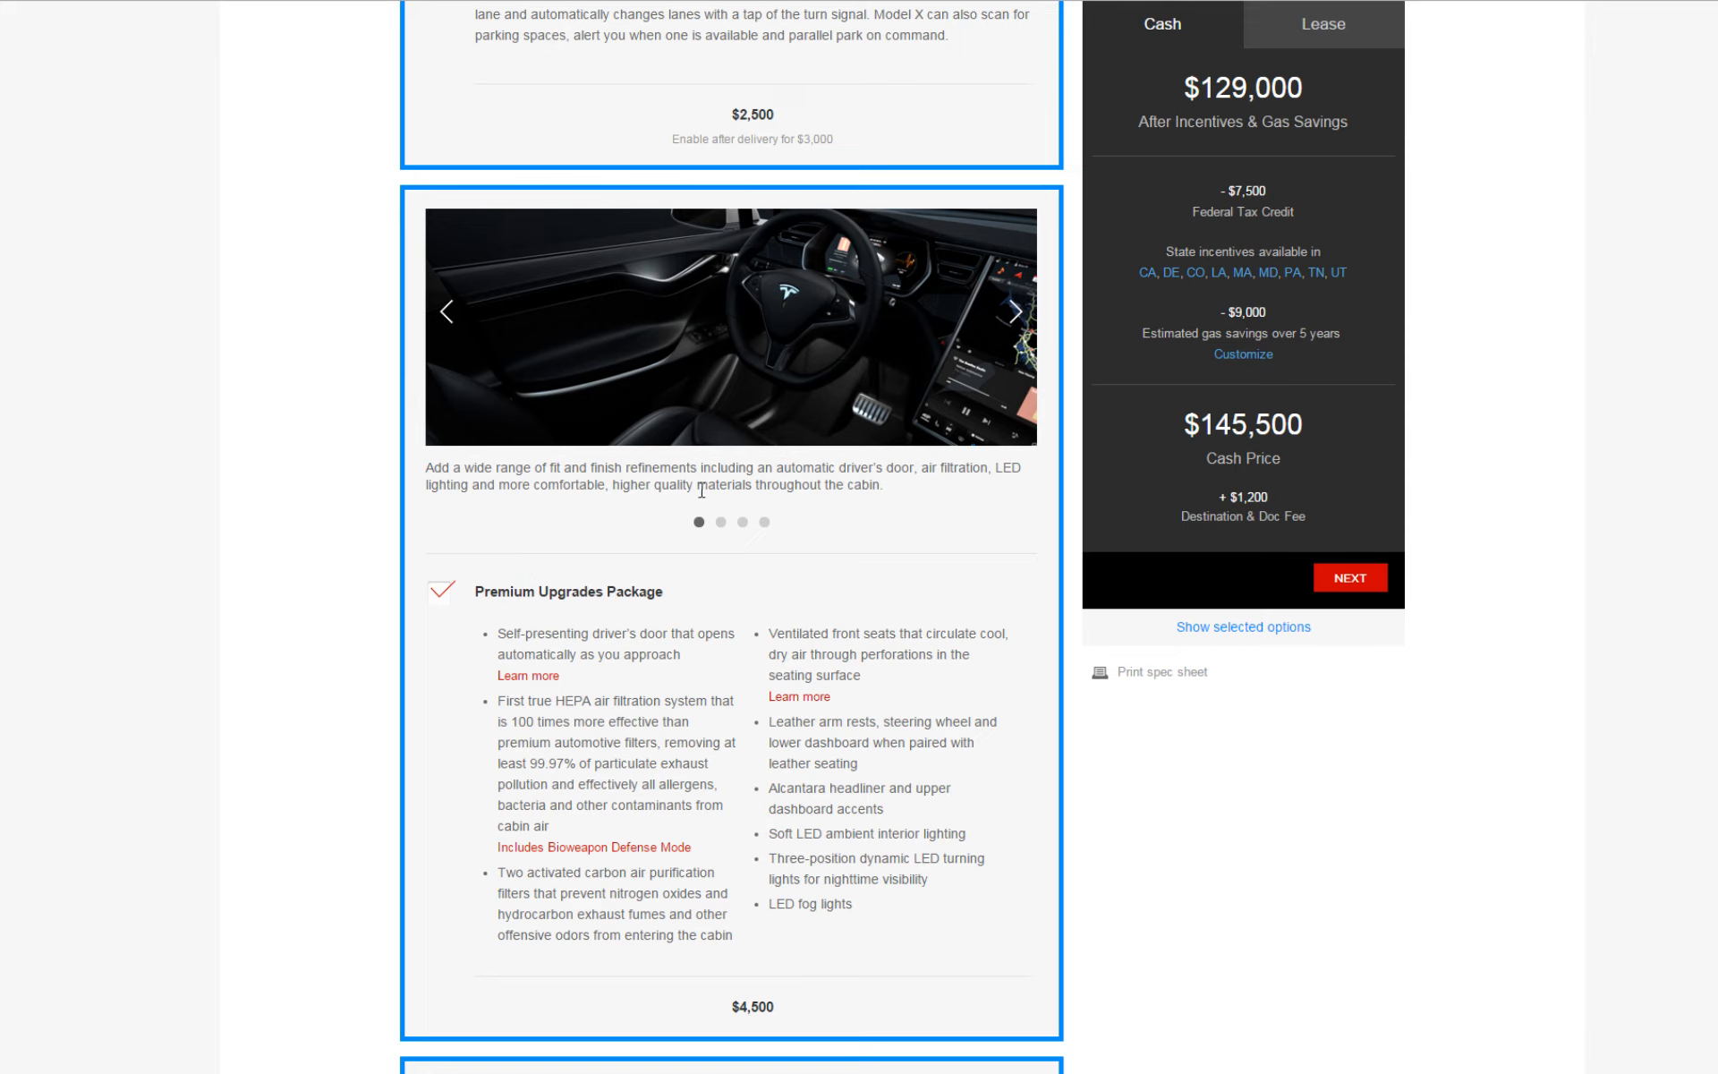
pyautogui.moveTo(877, 490)
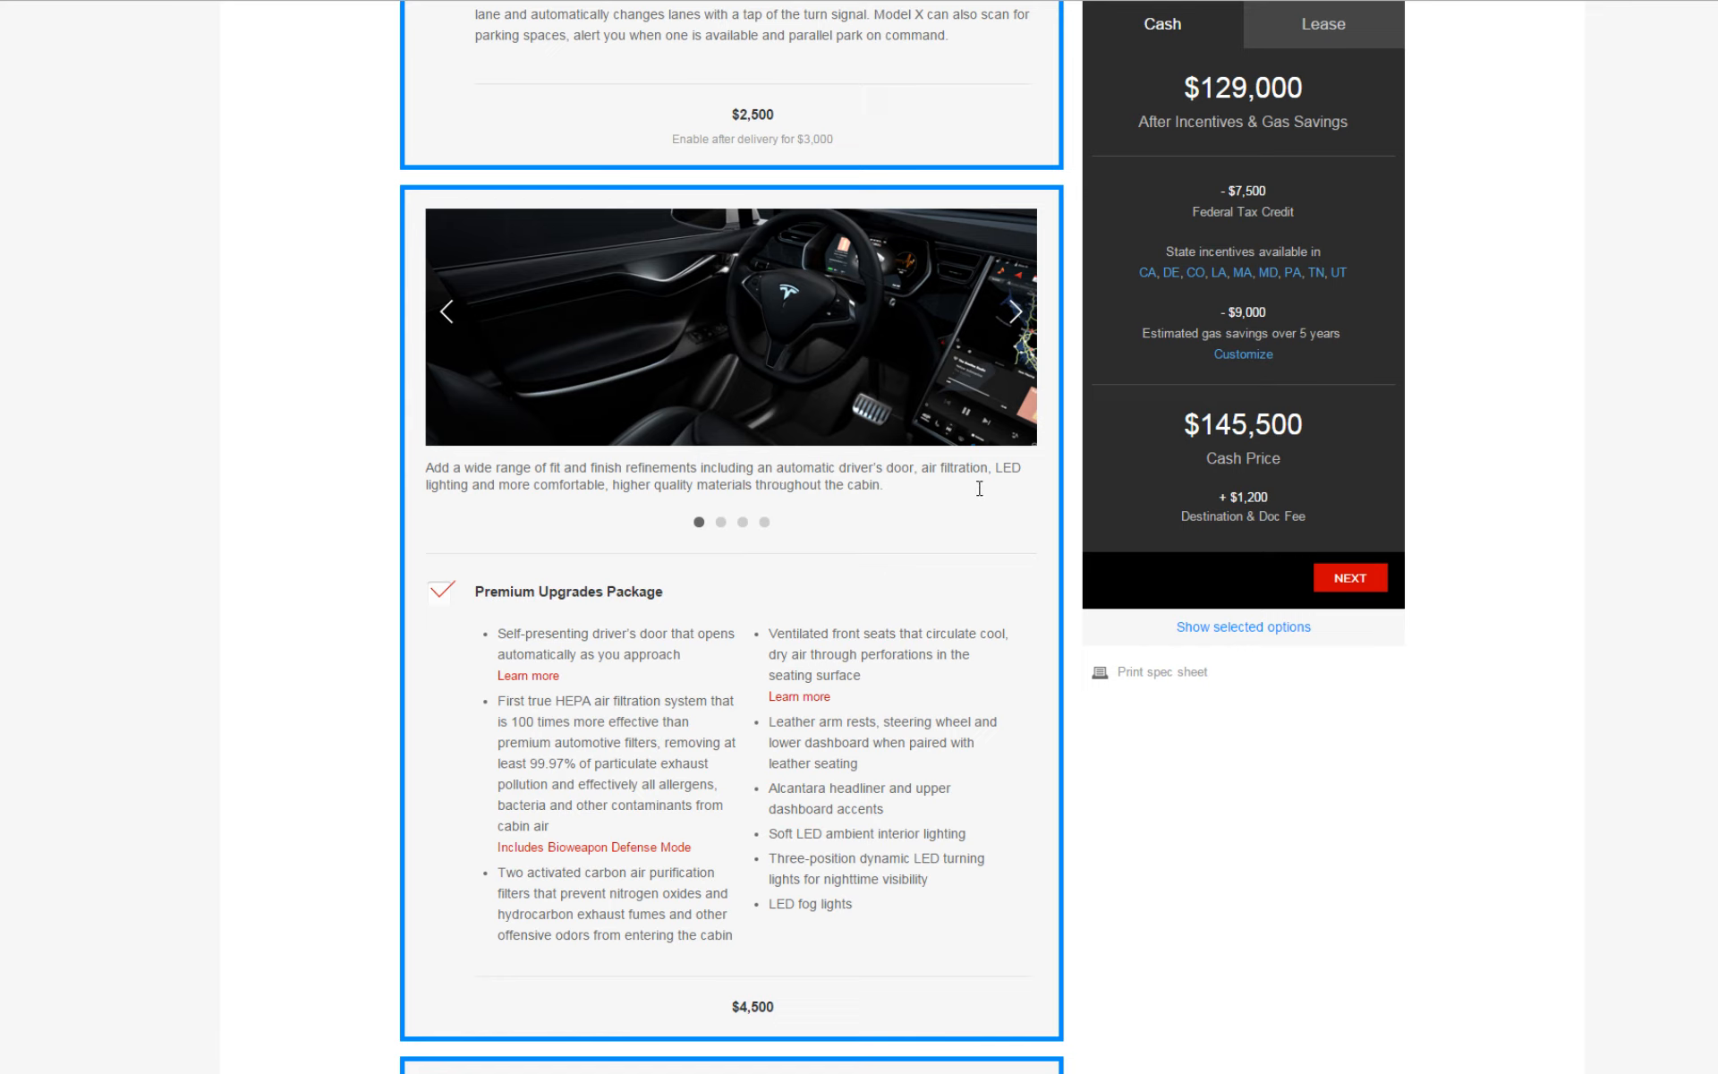
pyautogui.moveTo(995, 504)
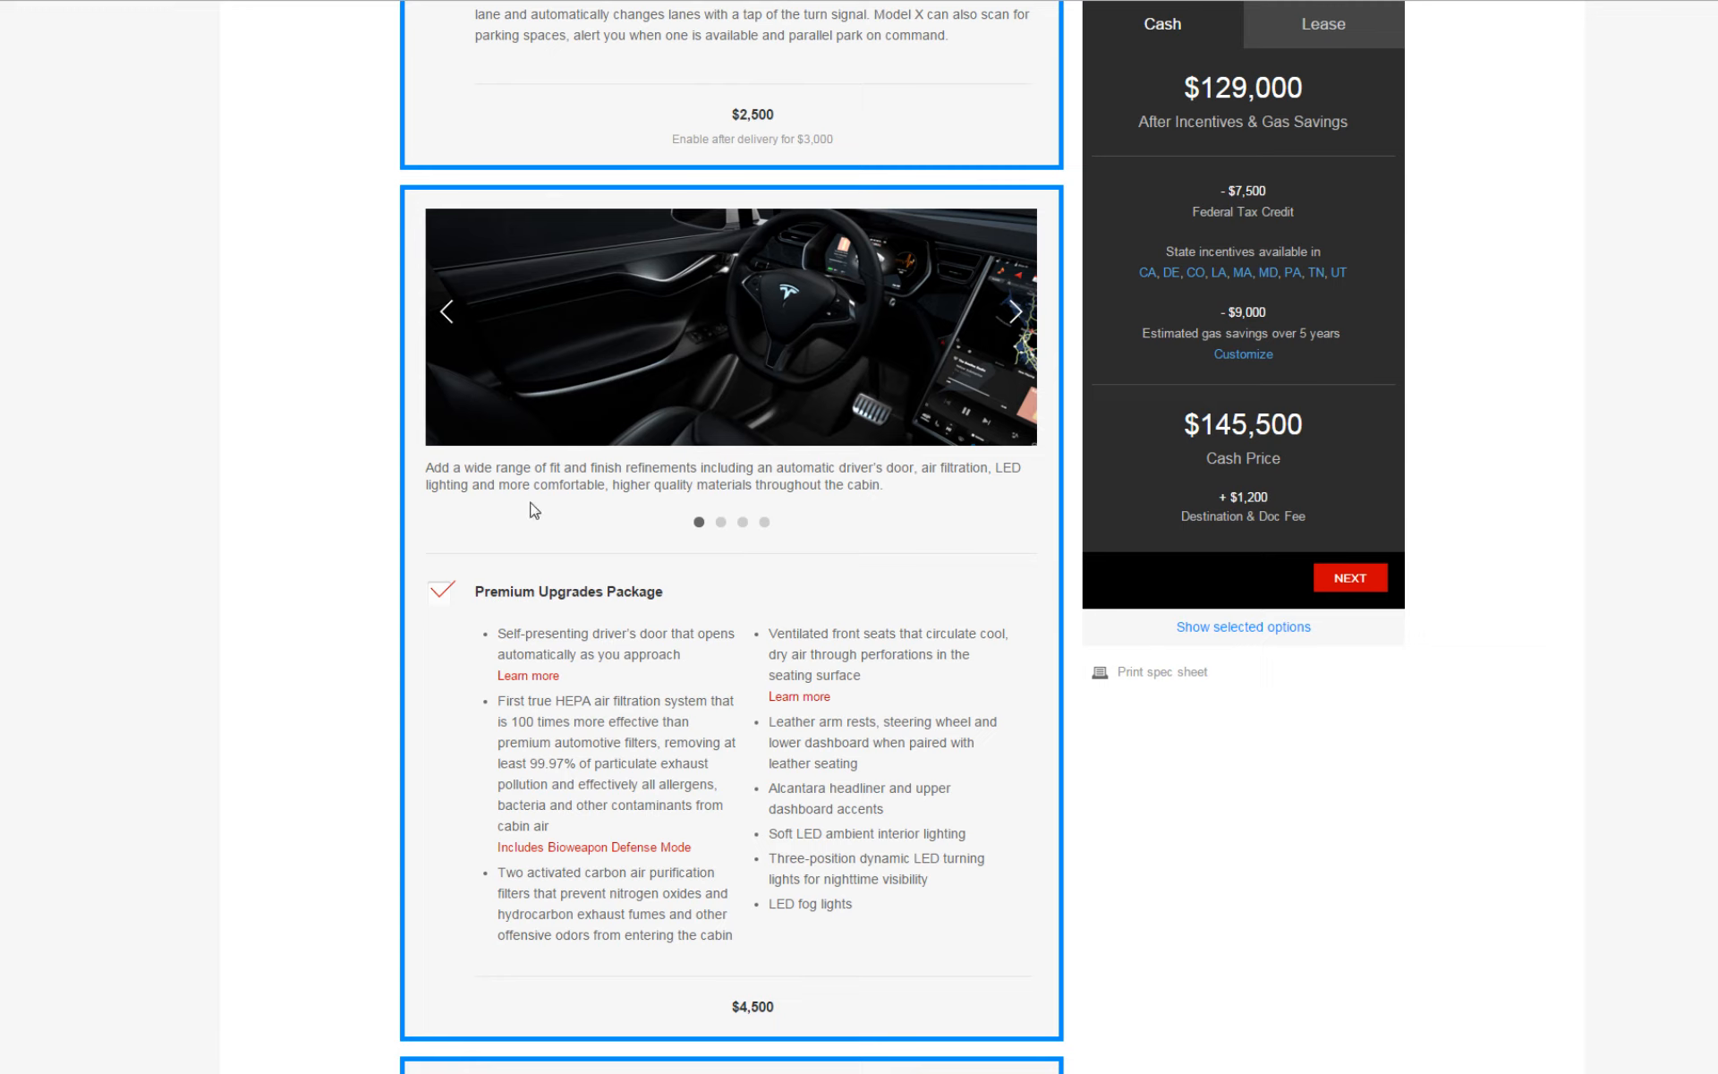
pyautogui.moveTo(725, 513)
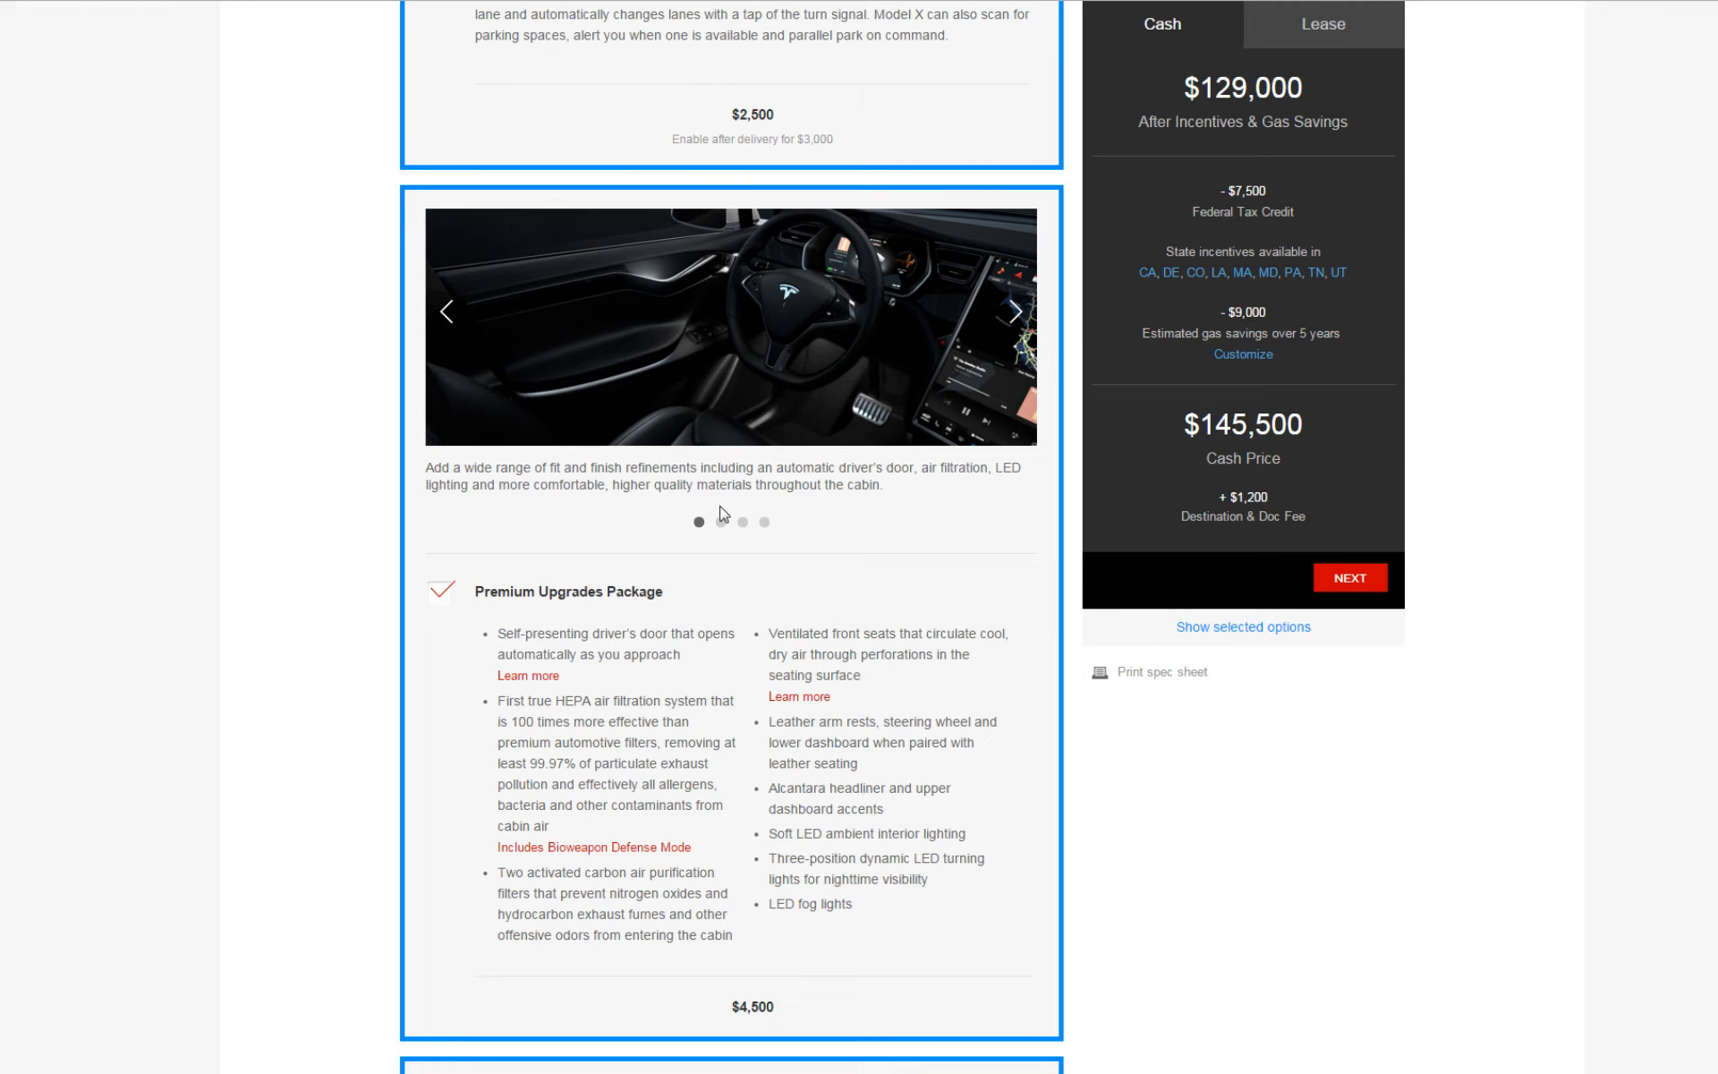
pyautogui.moveTo(798, 621)
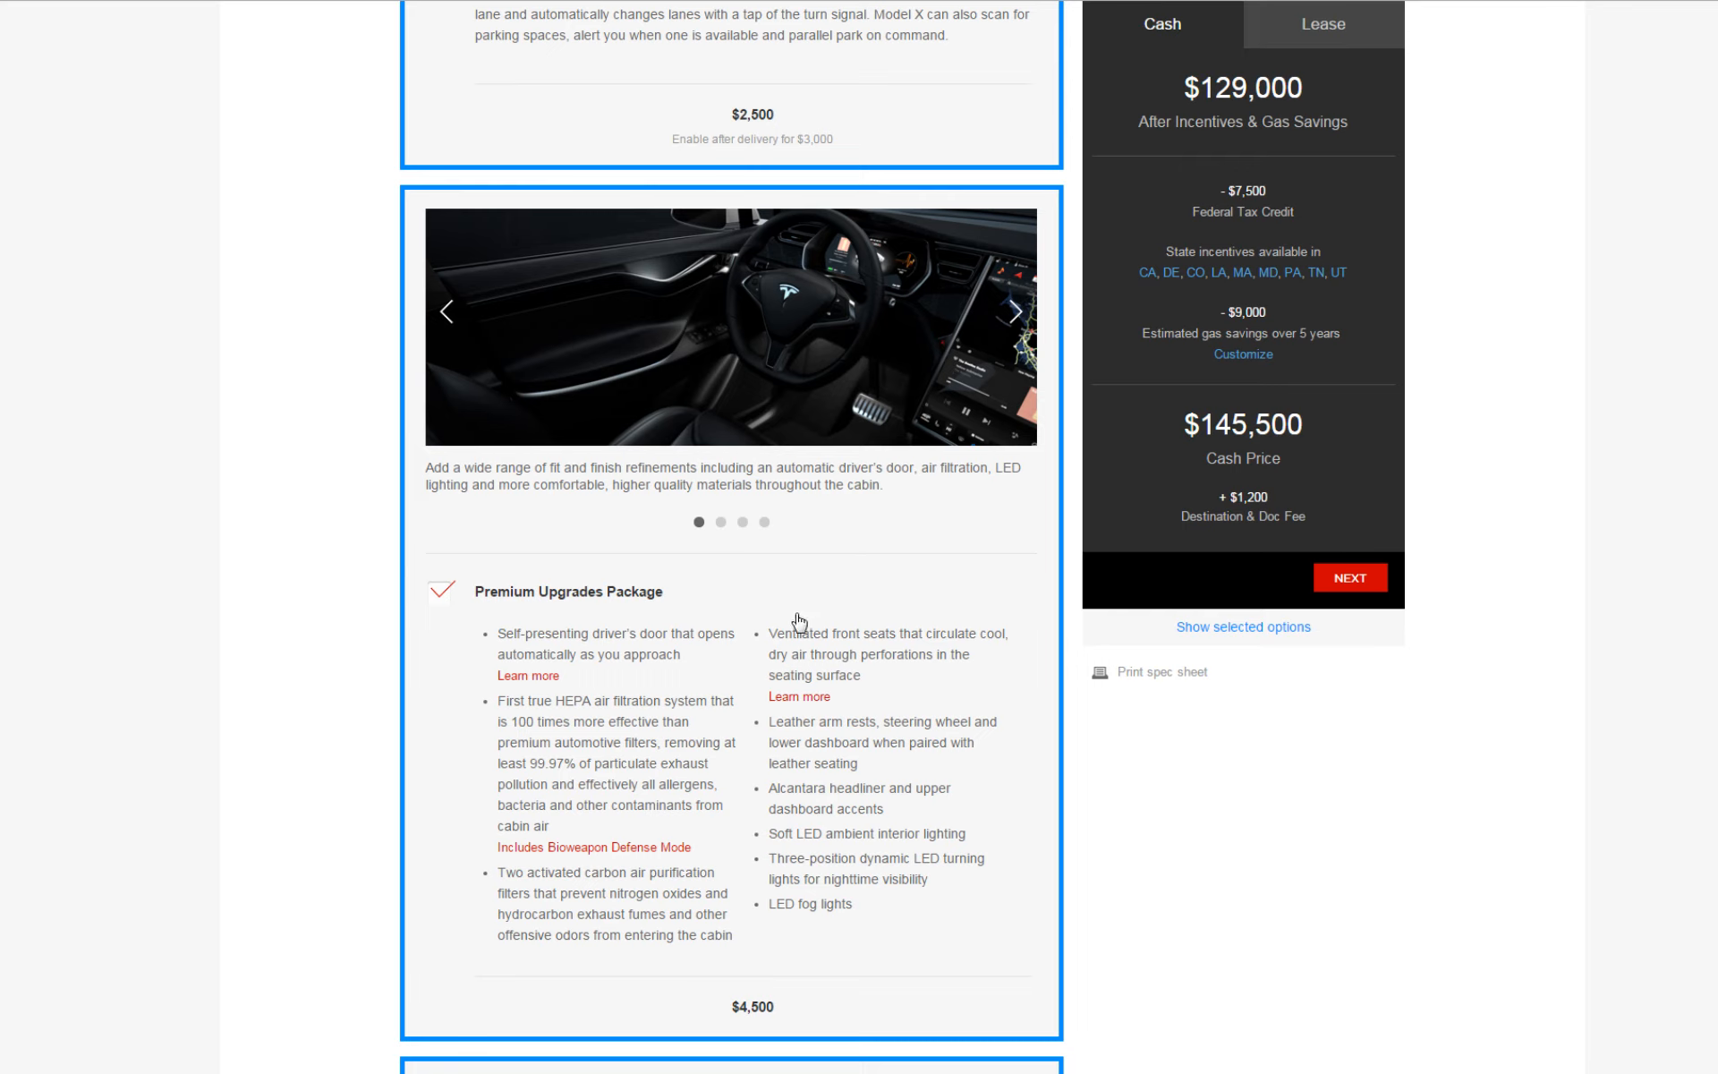
pyautogui.moveTo(502, 710)
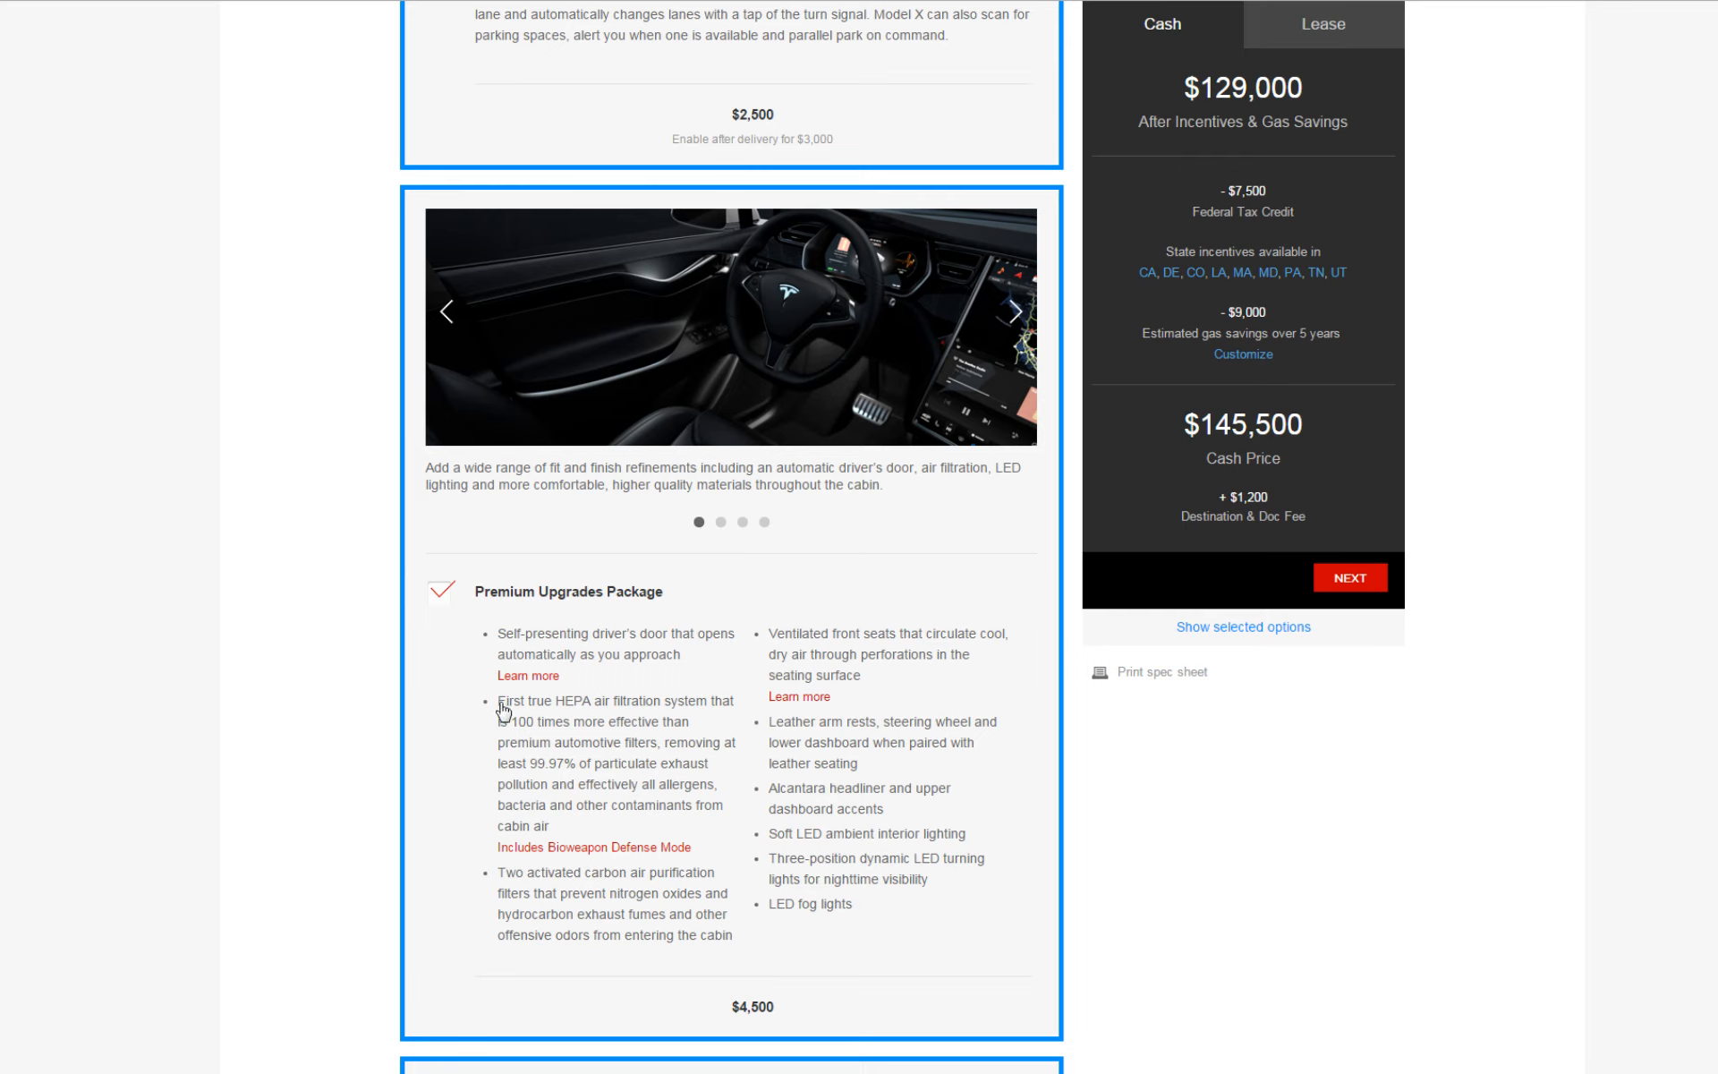
pyautogui.moveTo(535, 822)
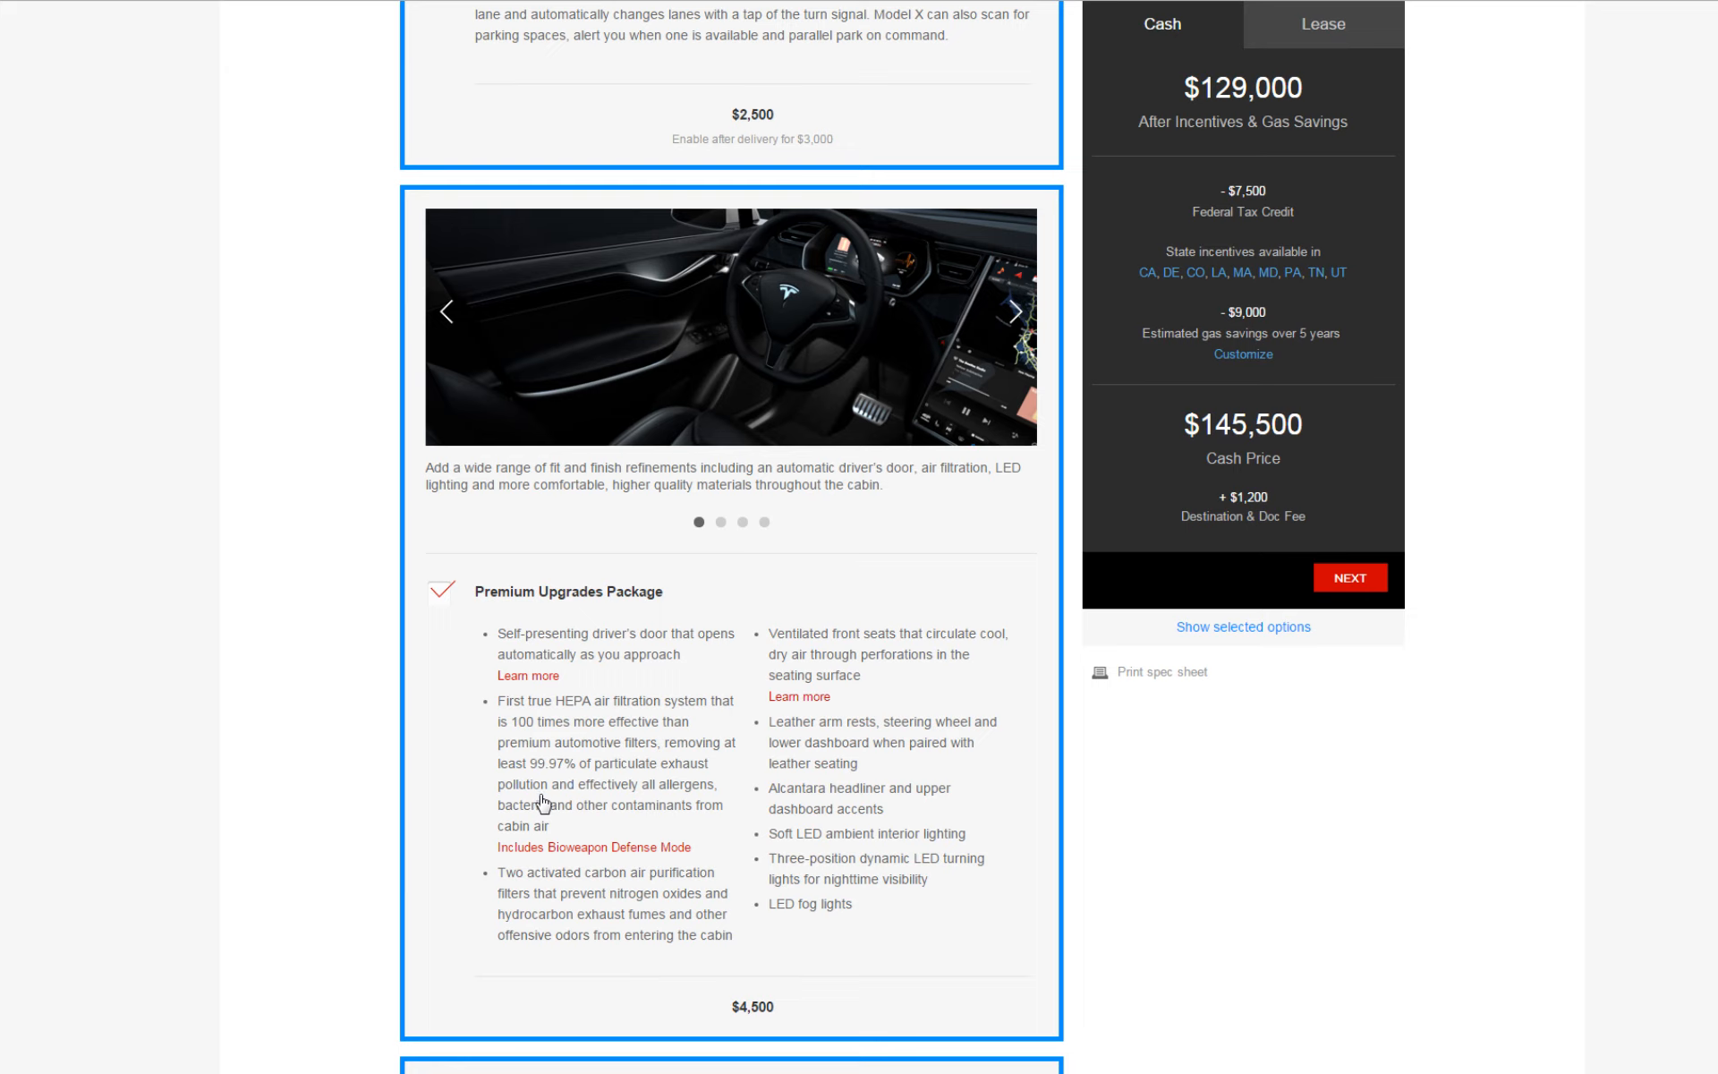
pyautogui.moveTo(603, 797)
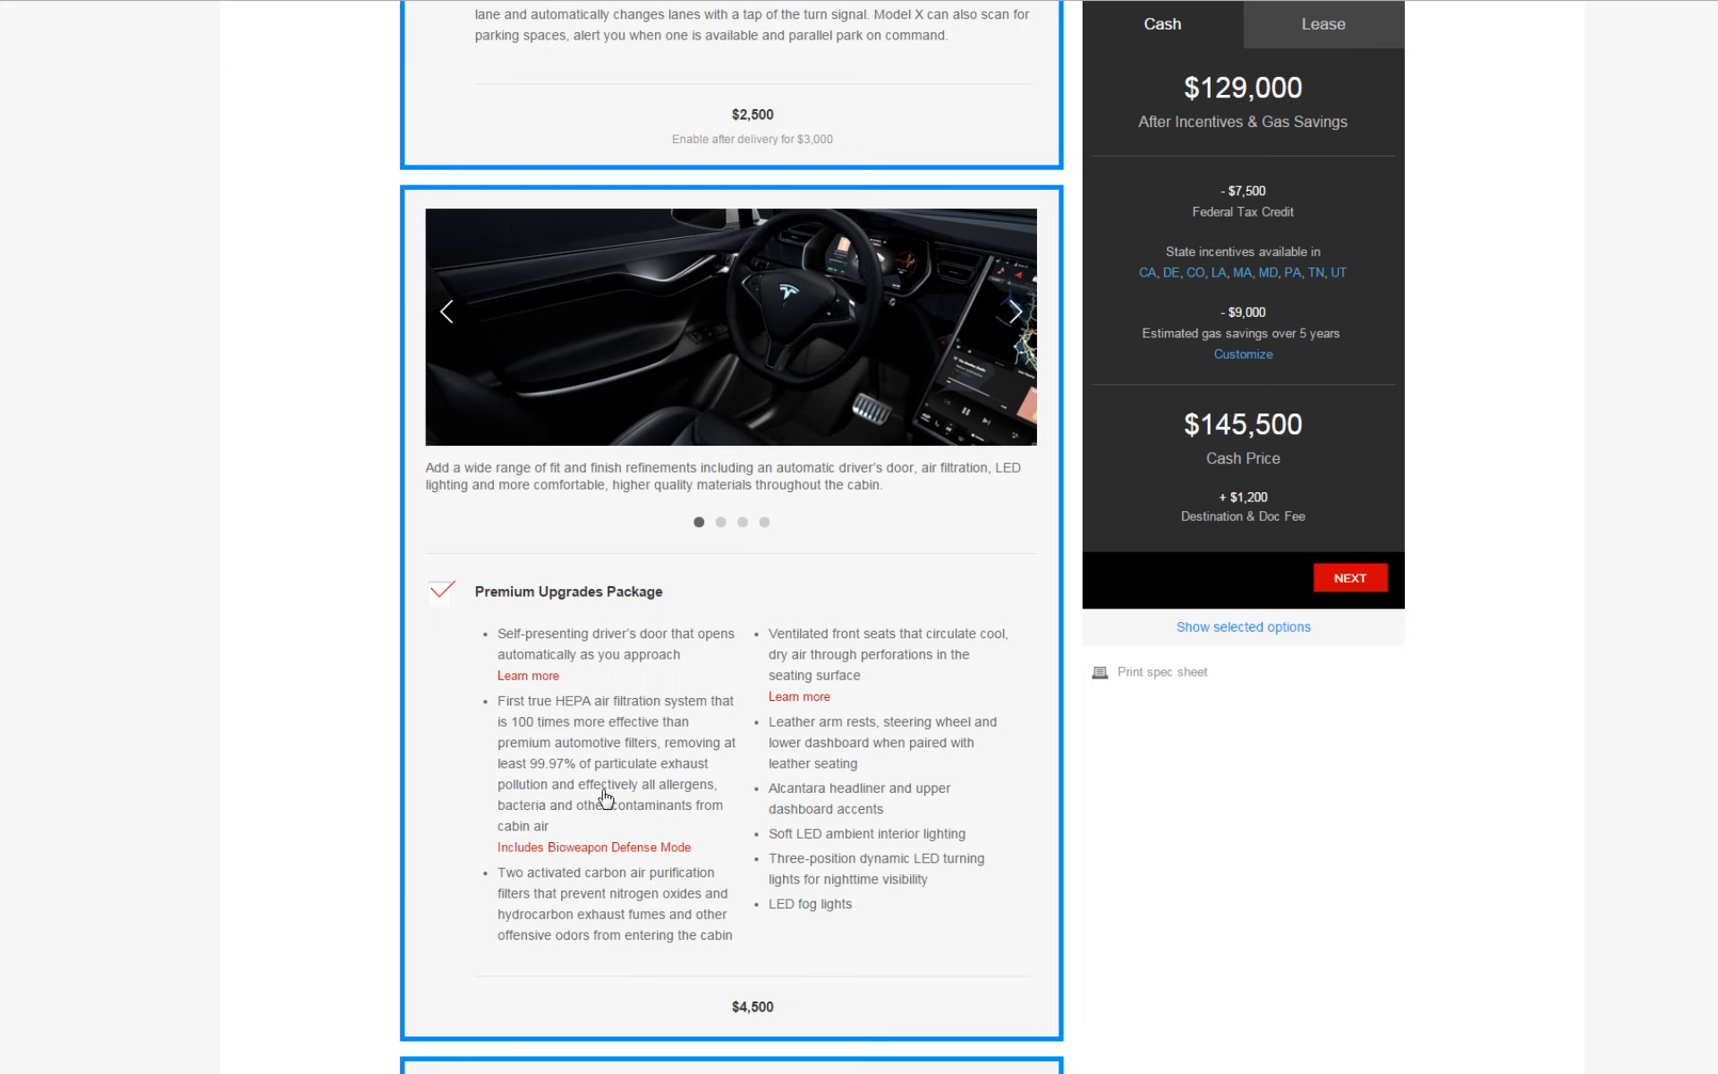
pyautogui.moveTo(578, 866)
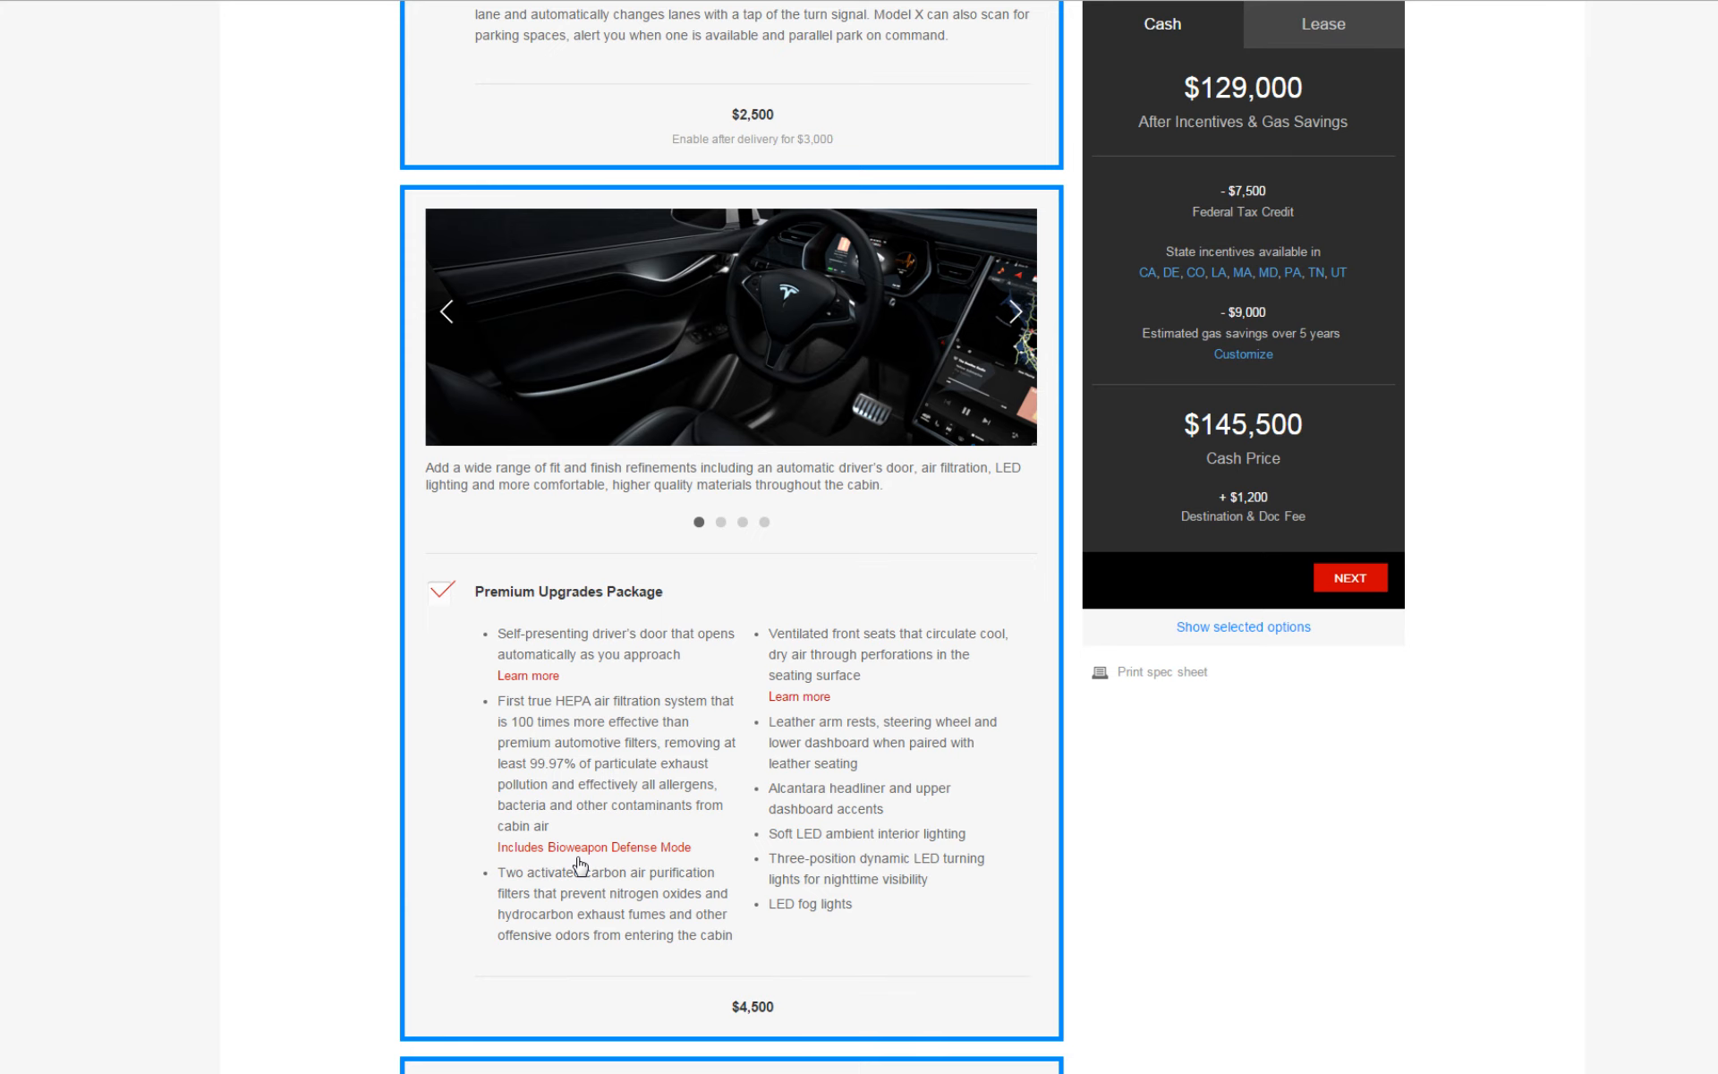
pyautogui.scroll(-3)
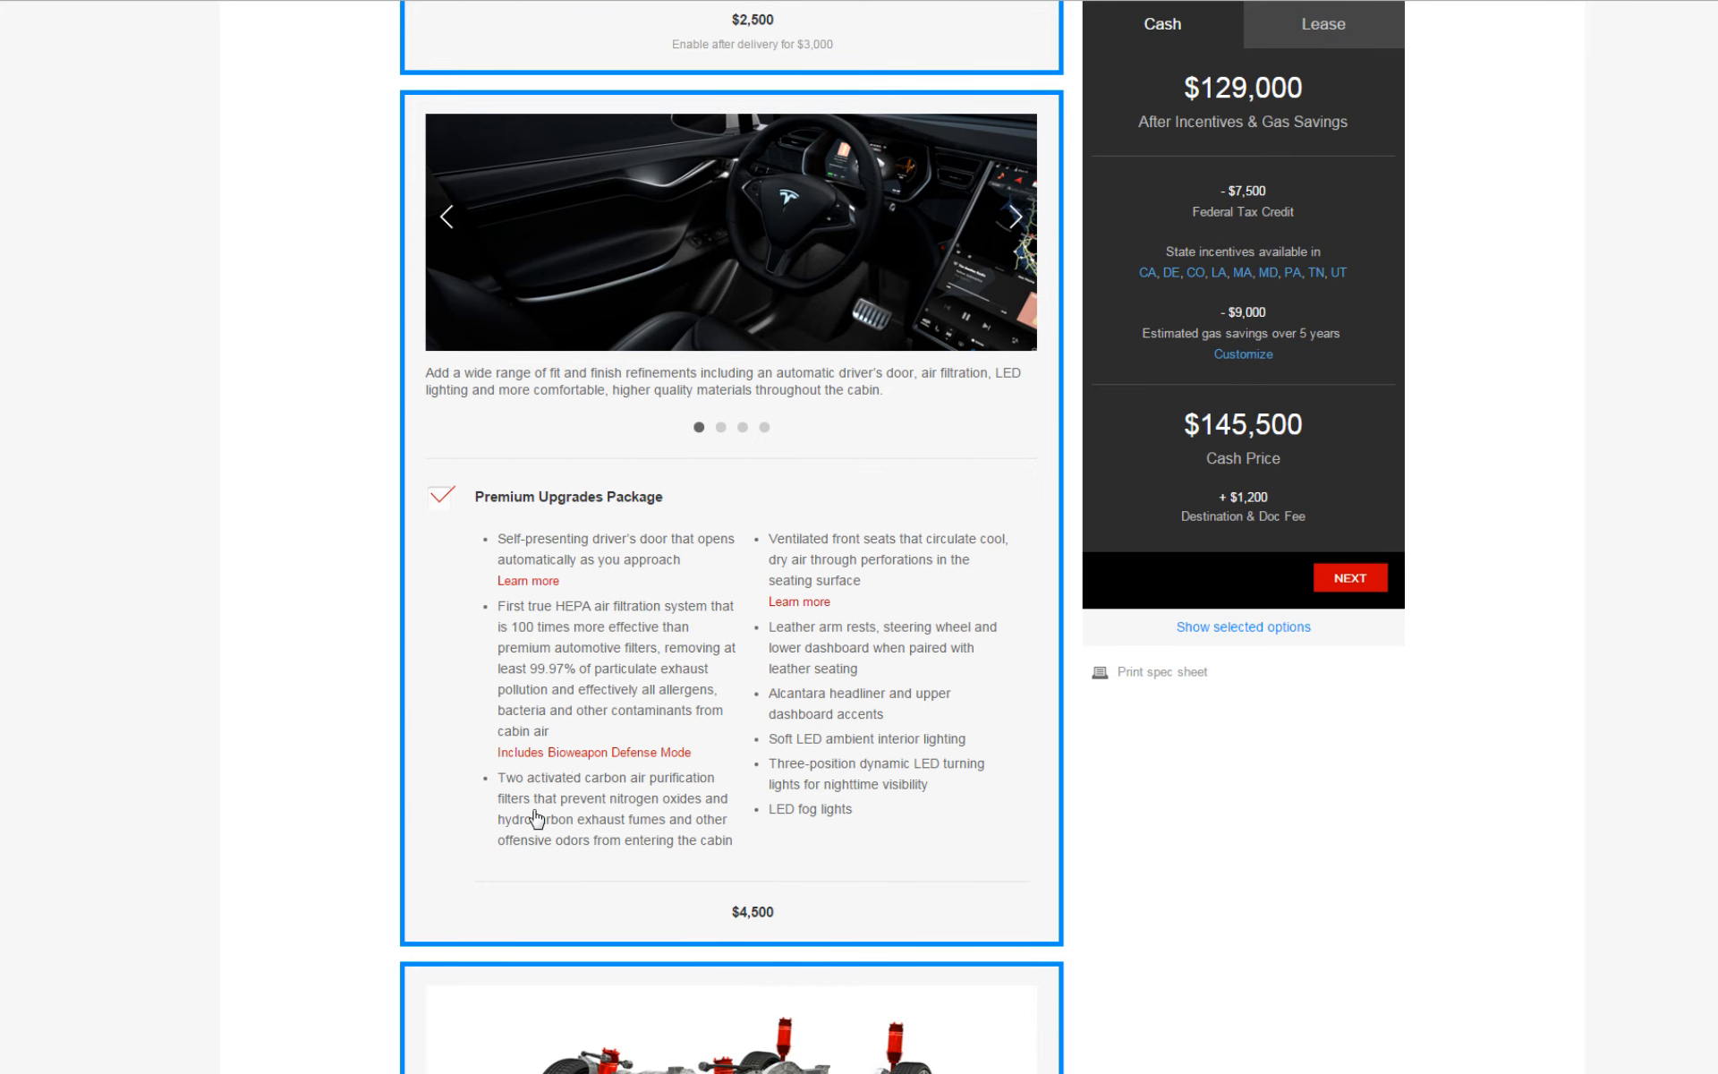
pyautogui.moveTo(580, 796)
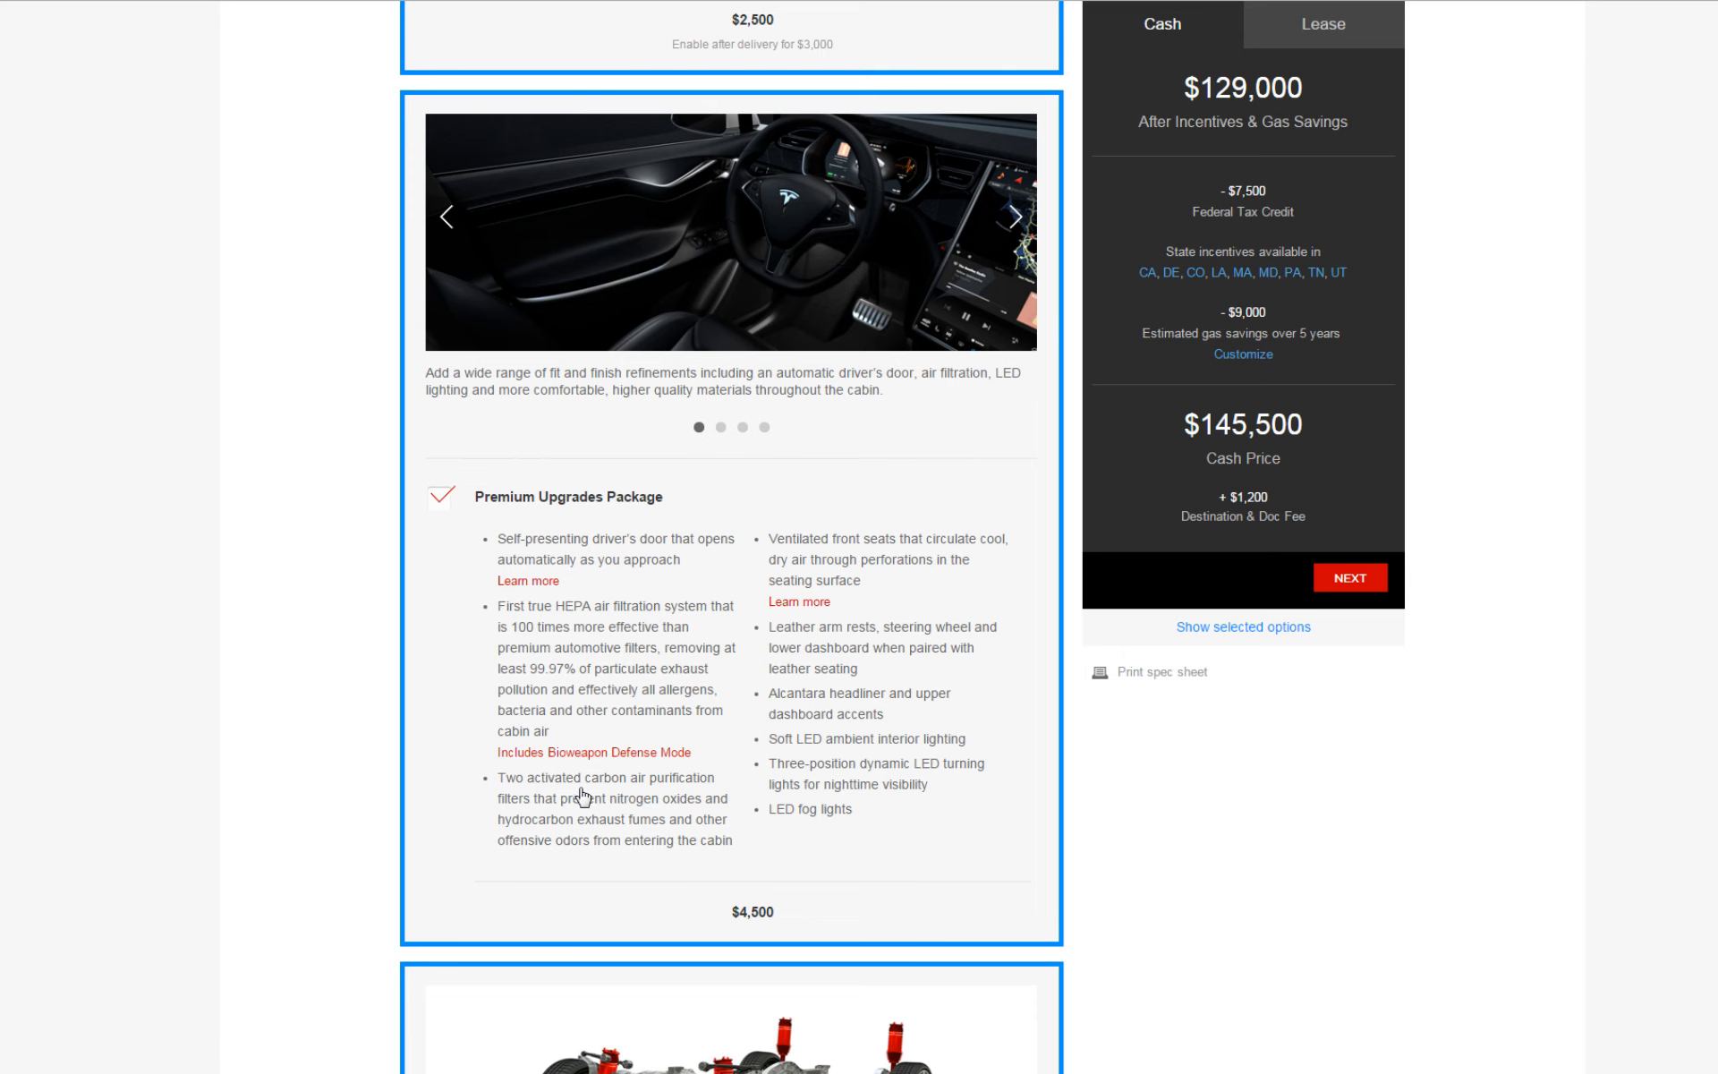
# - Scroll past Smart Air Suspension to the Ultra High Fidelity Sound and Subzero Weather options
pyautogui.scroll(-3)
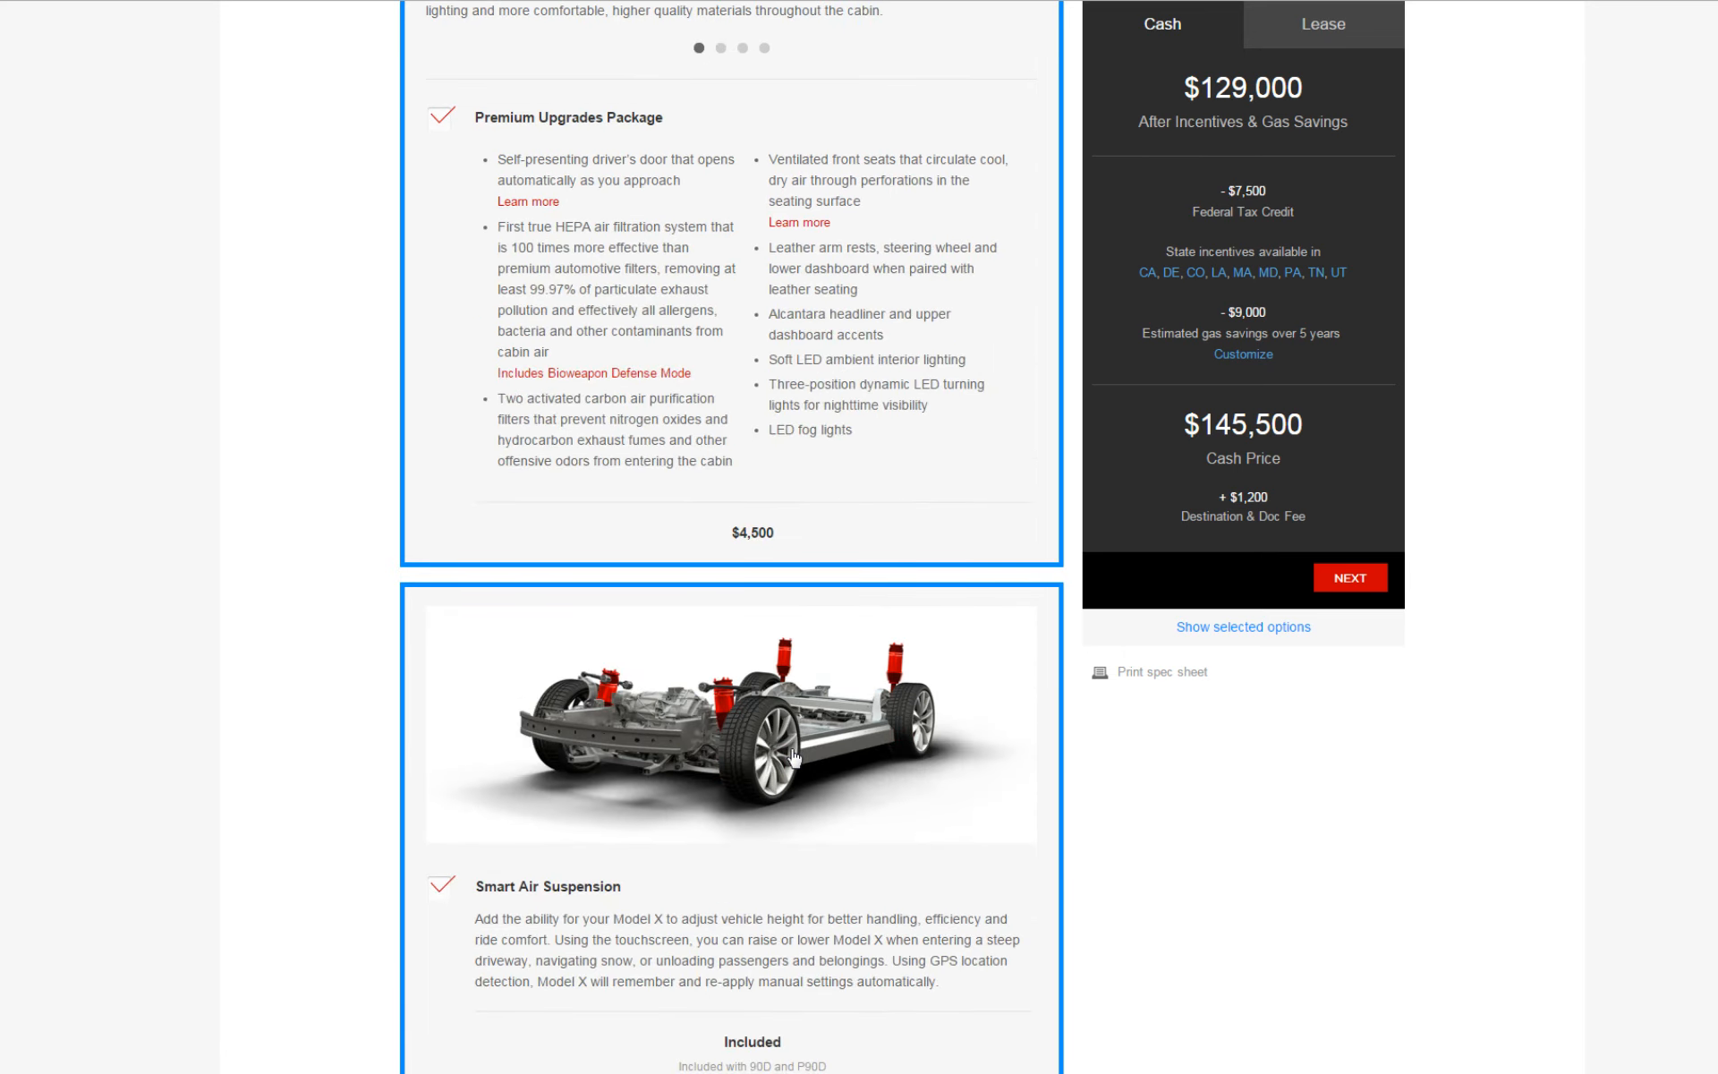
pyautogui.scroll(-3)
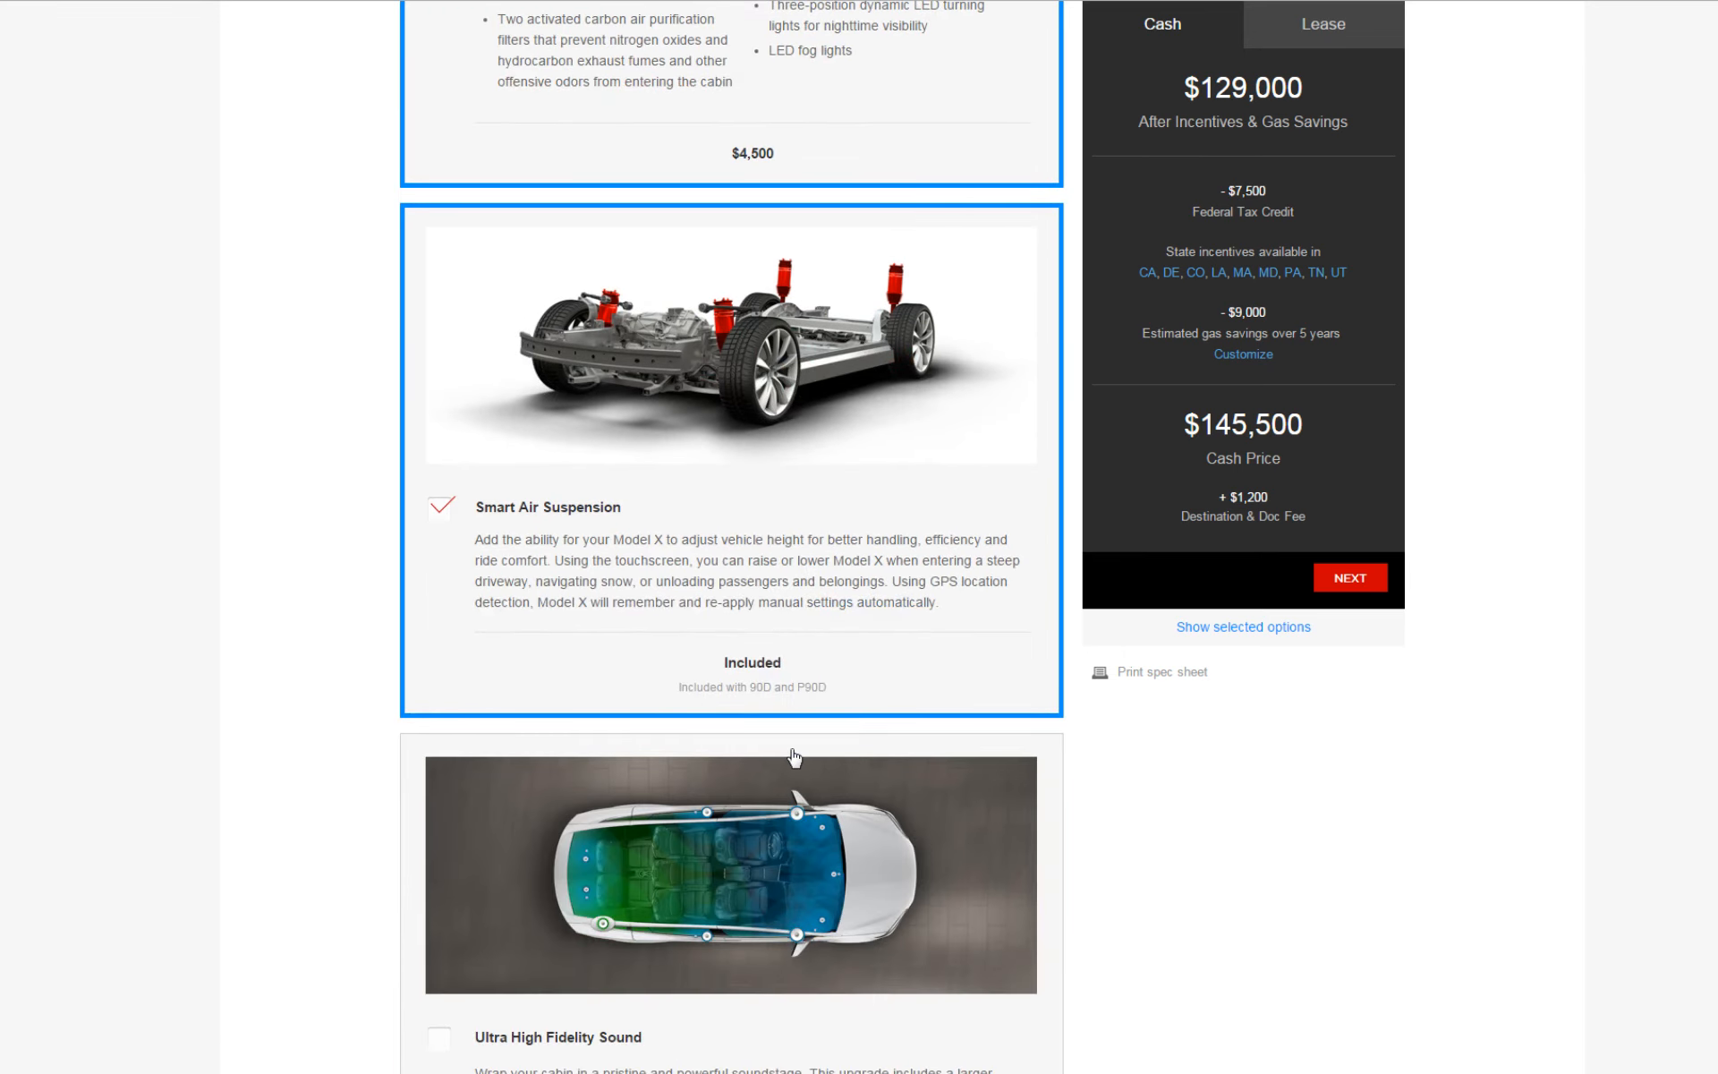
pyautogui.scroll(-3)
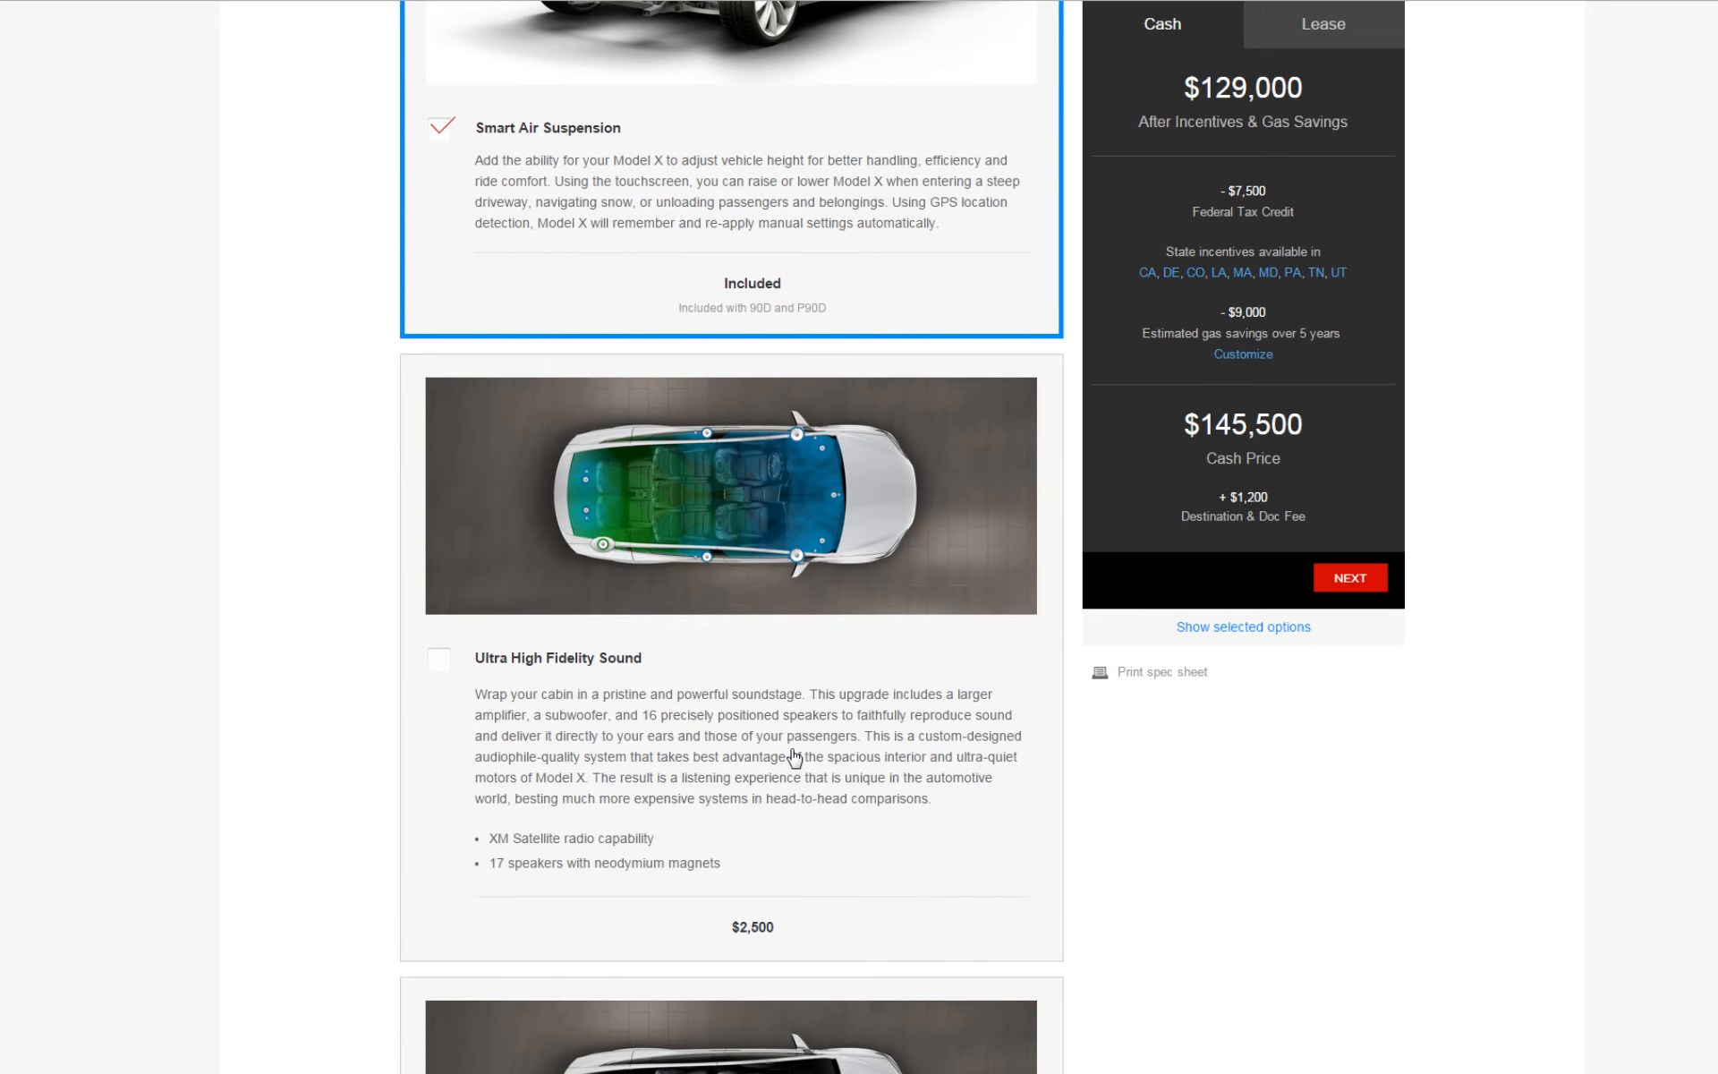
pyautogui.scroll(-3)
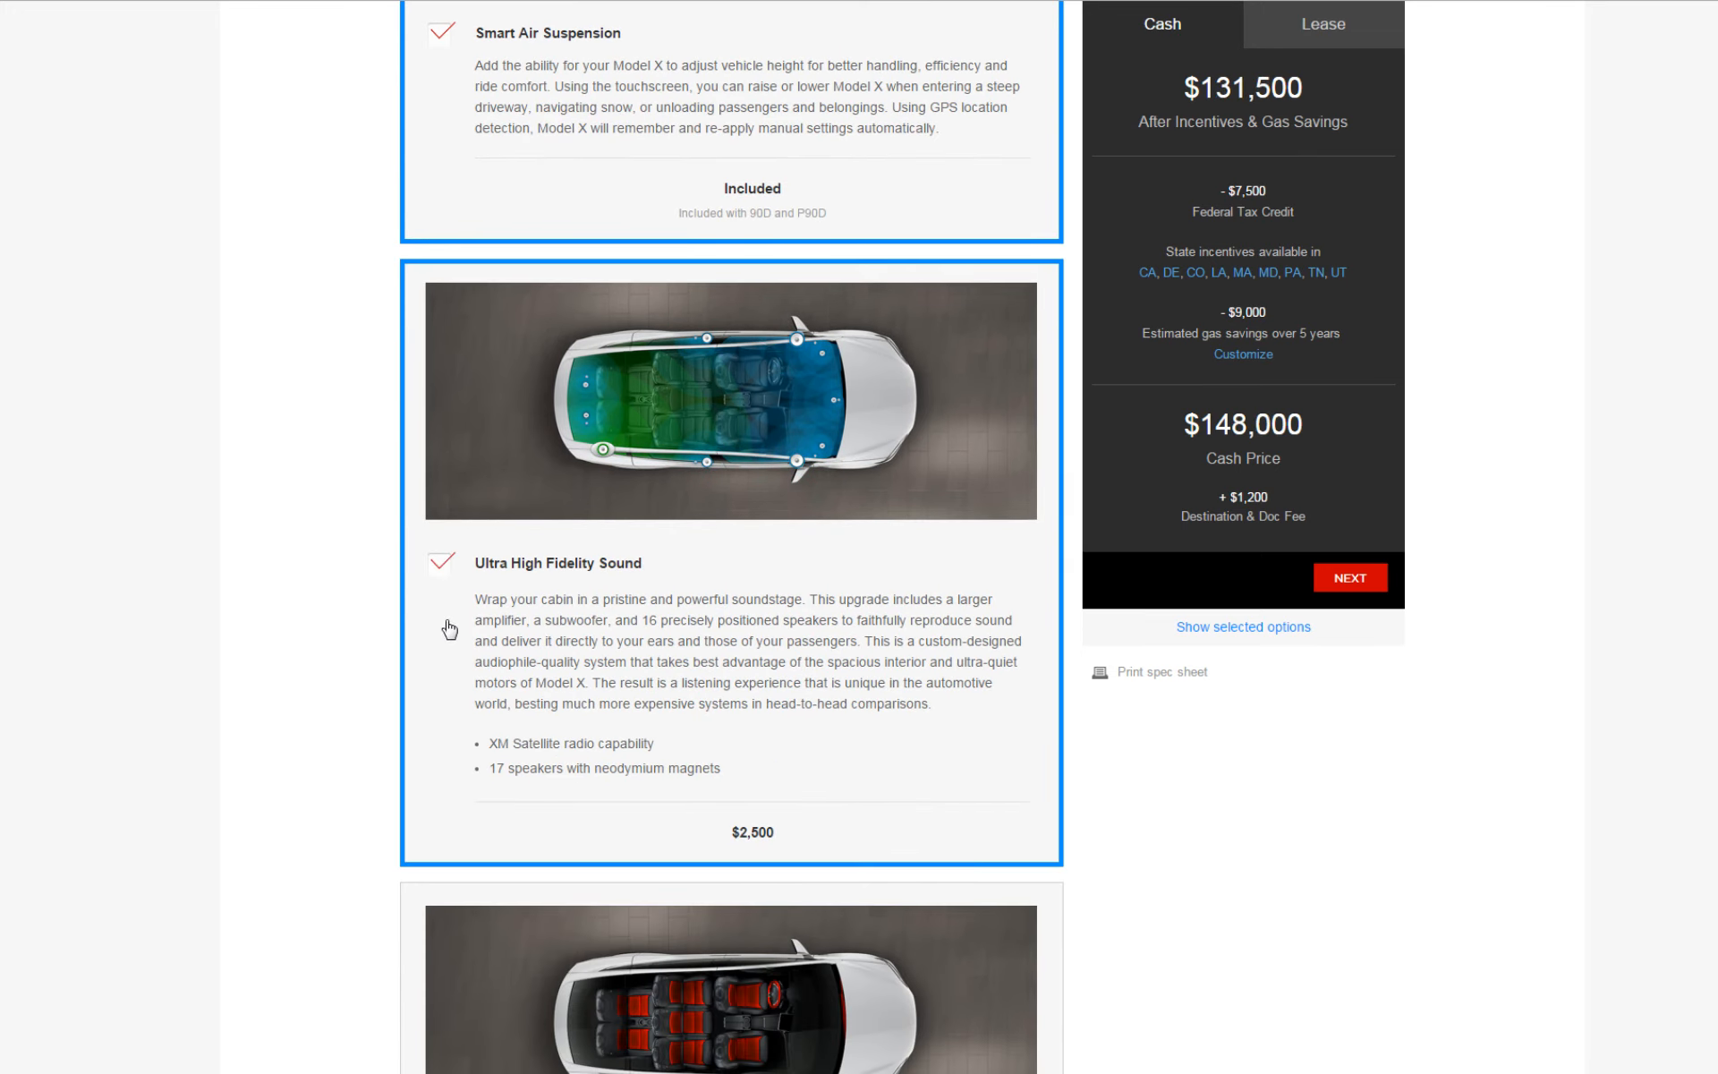
pyautogui.scroll(-3)
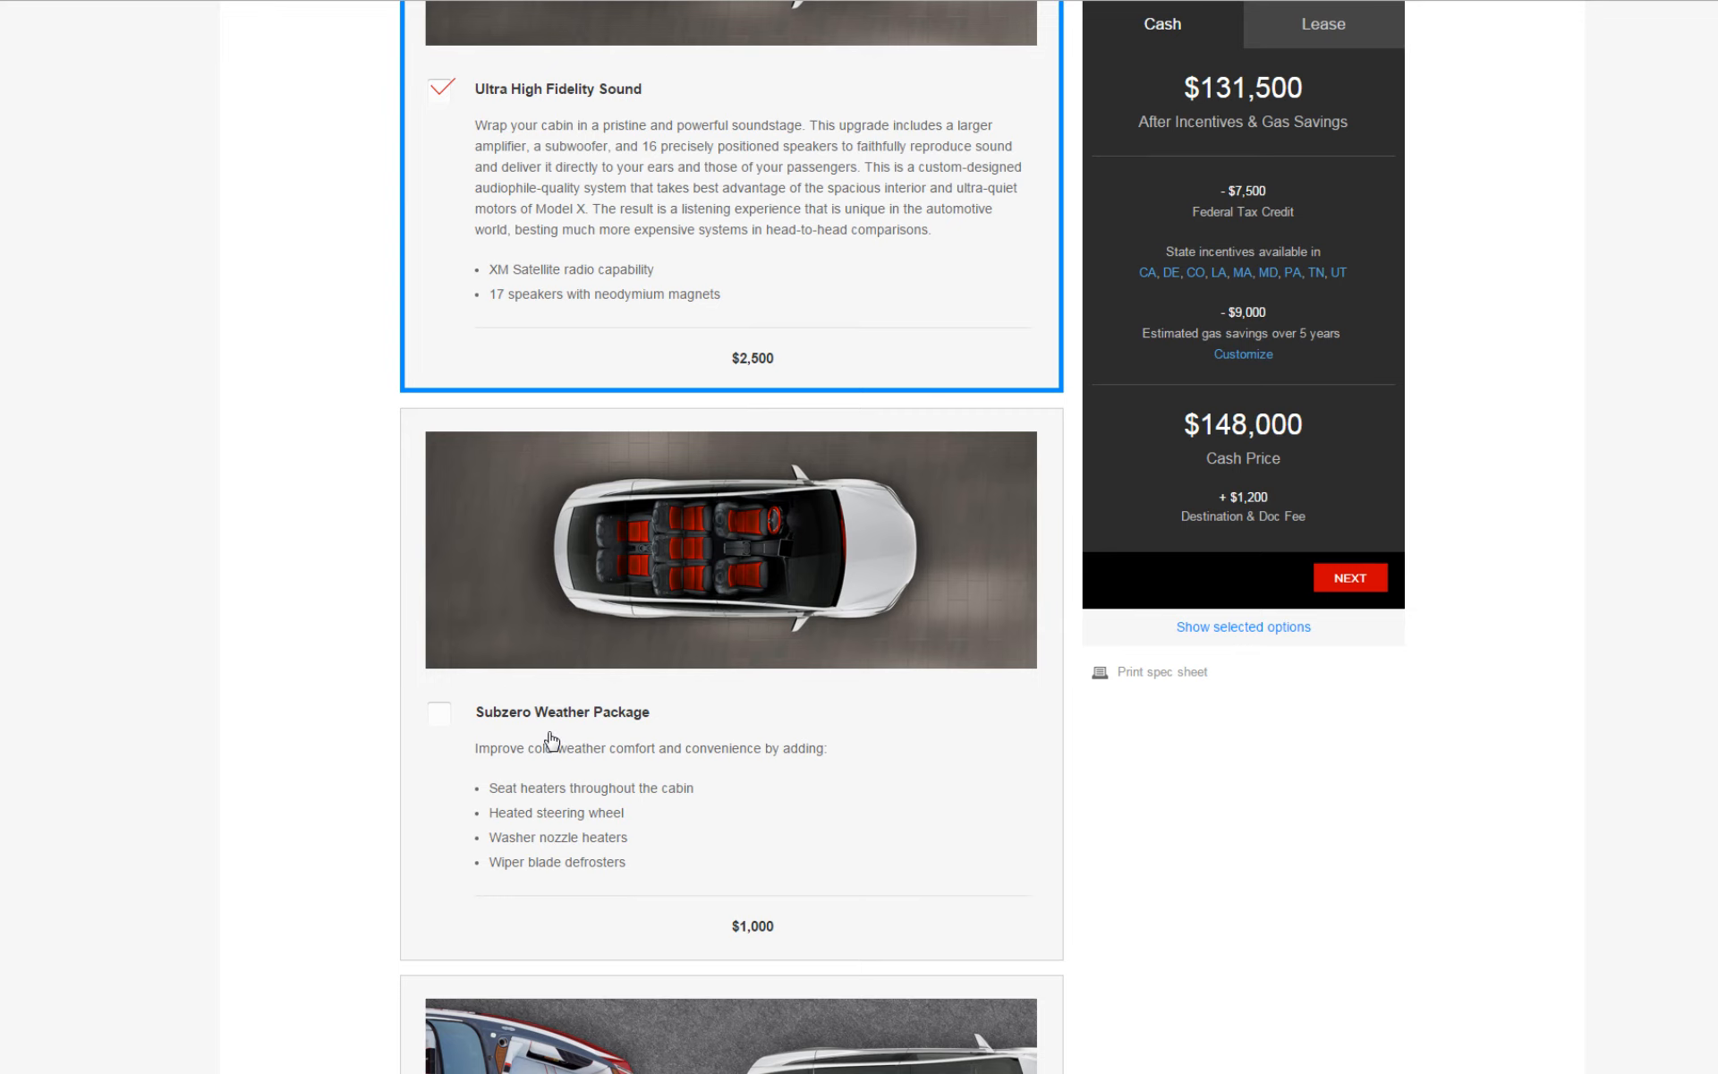
pyautogui.moveTo(444, 727)
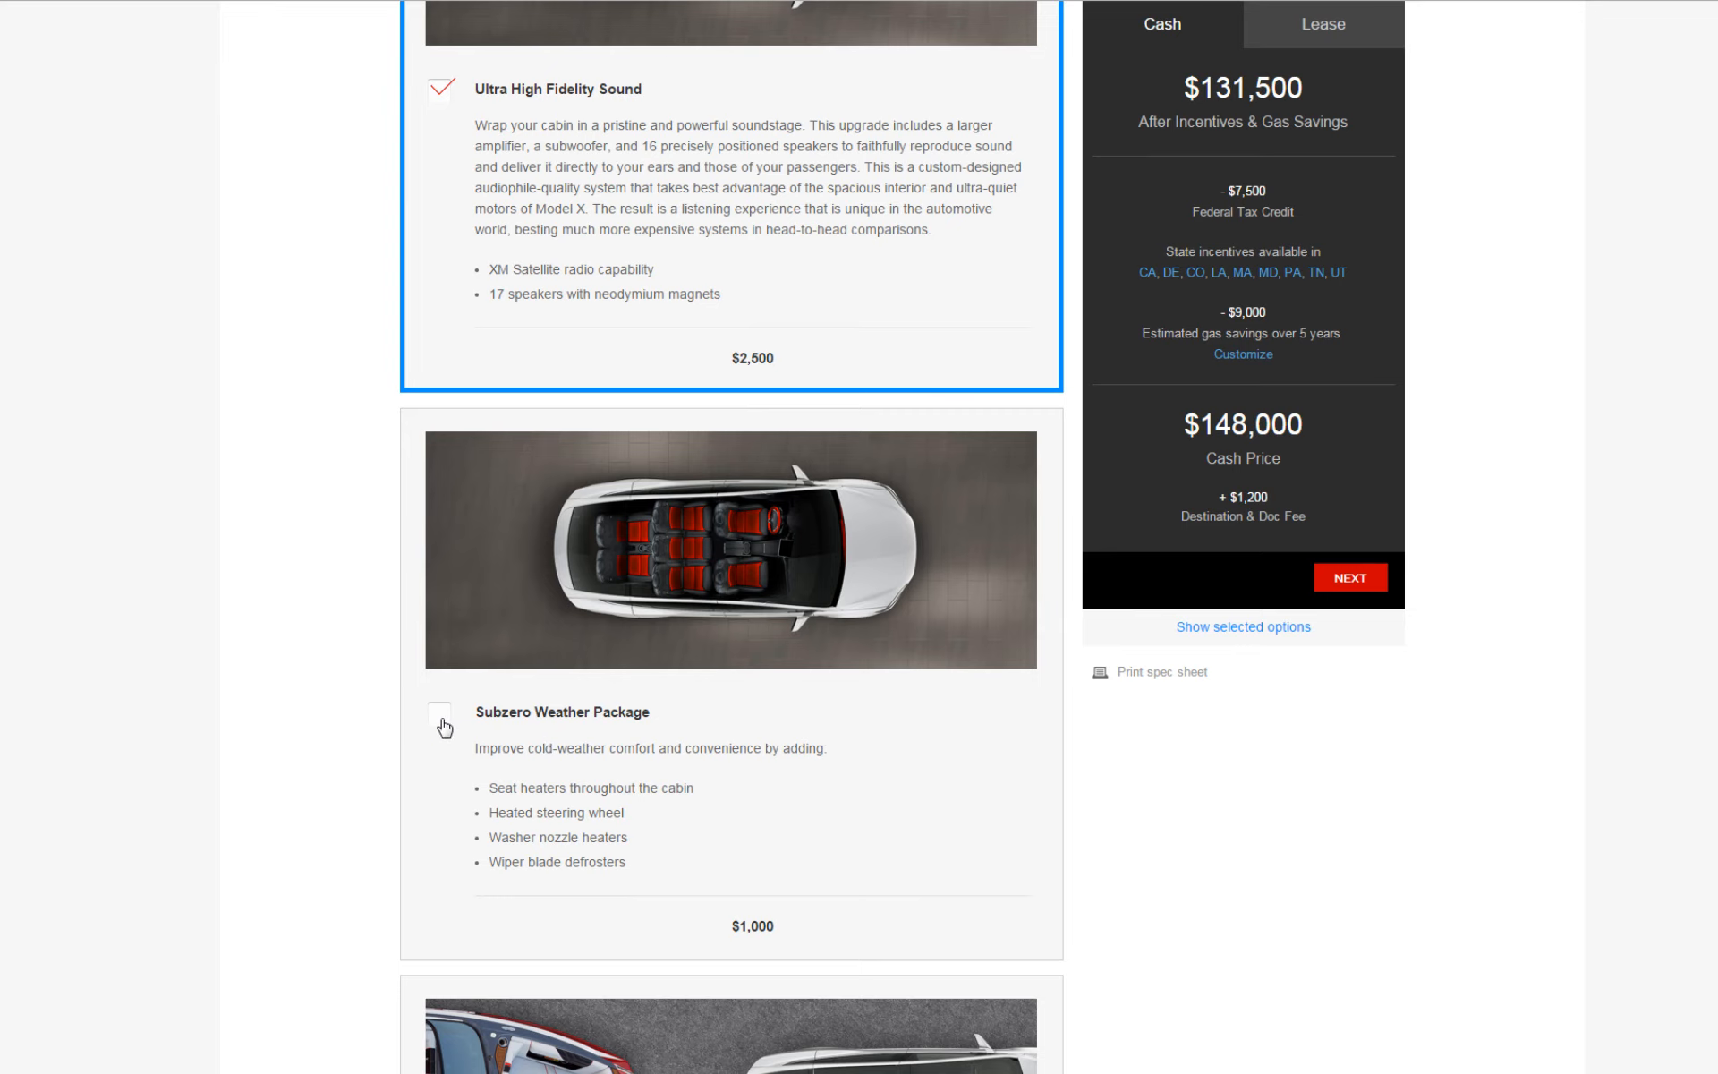
# - Add the $1,000 Subzero Weather Package, raising the cash price to $149,000
pyautogui.click(440, 715)
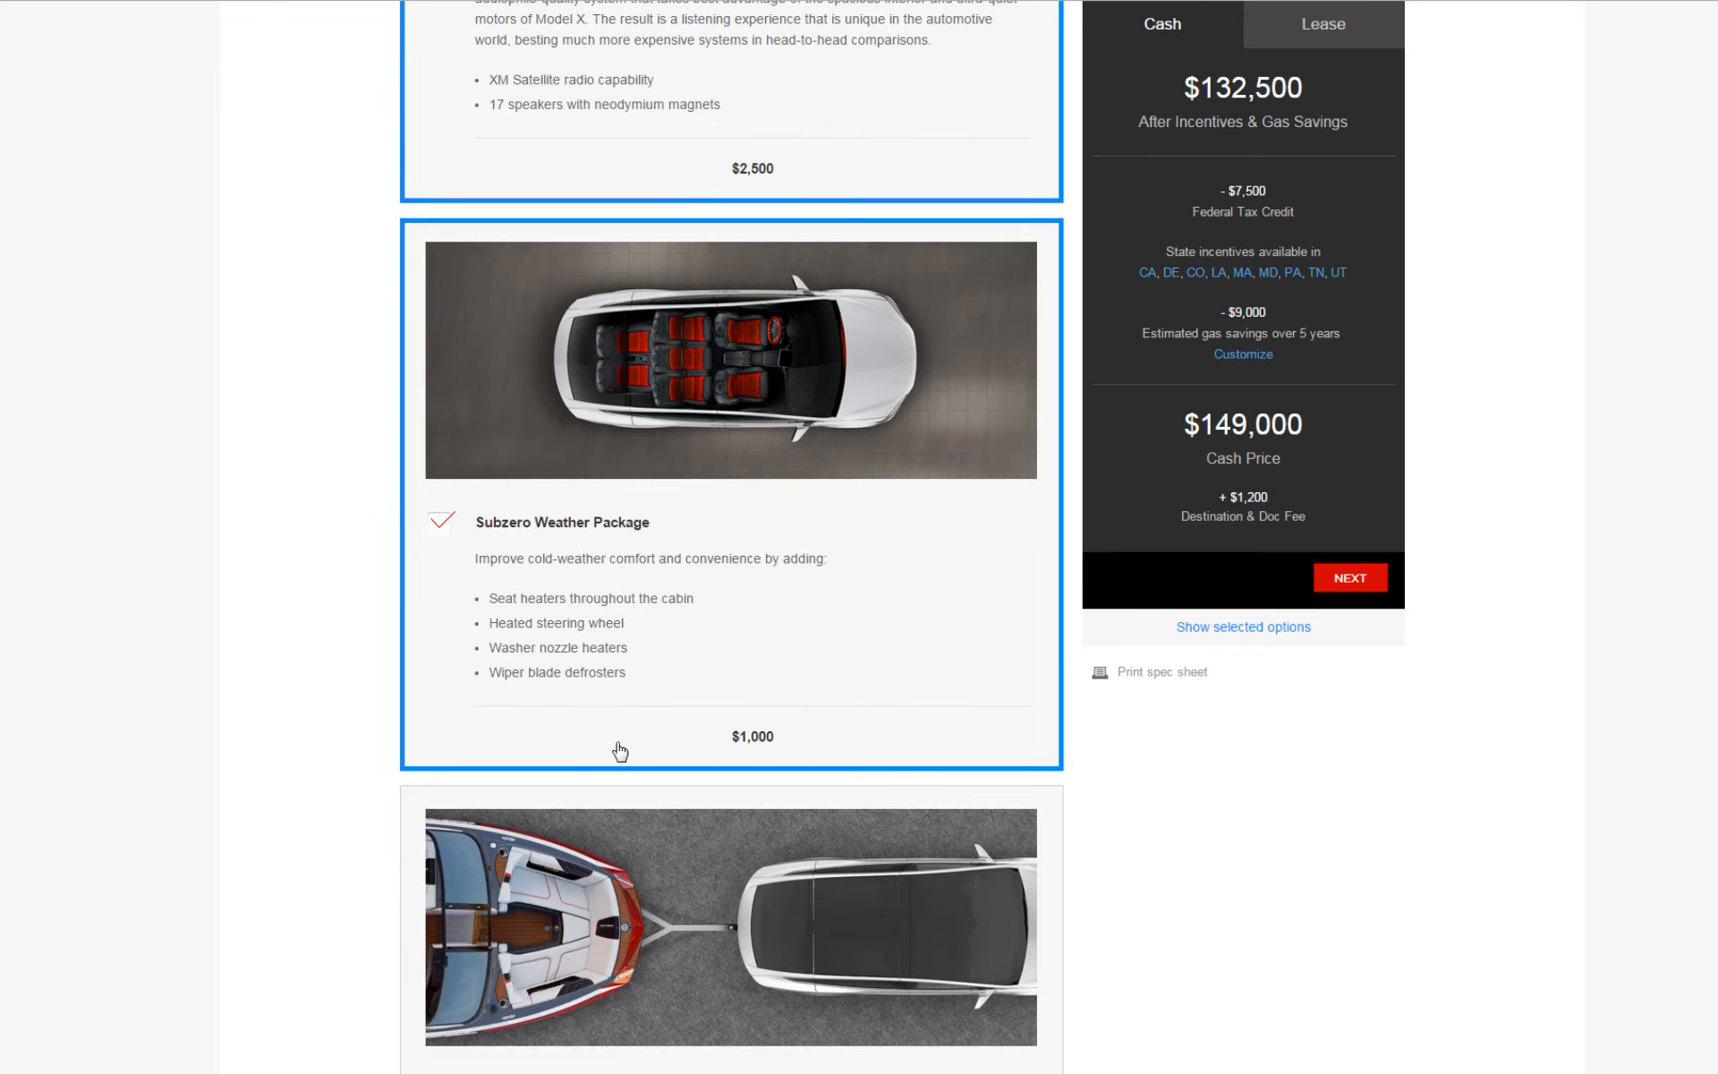
pyautogui.moveTo(731, 725)
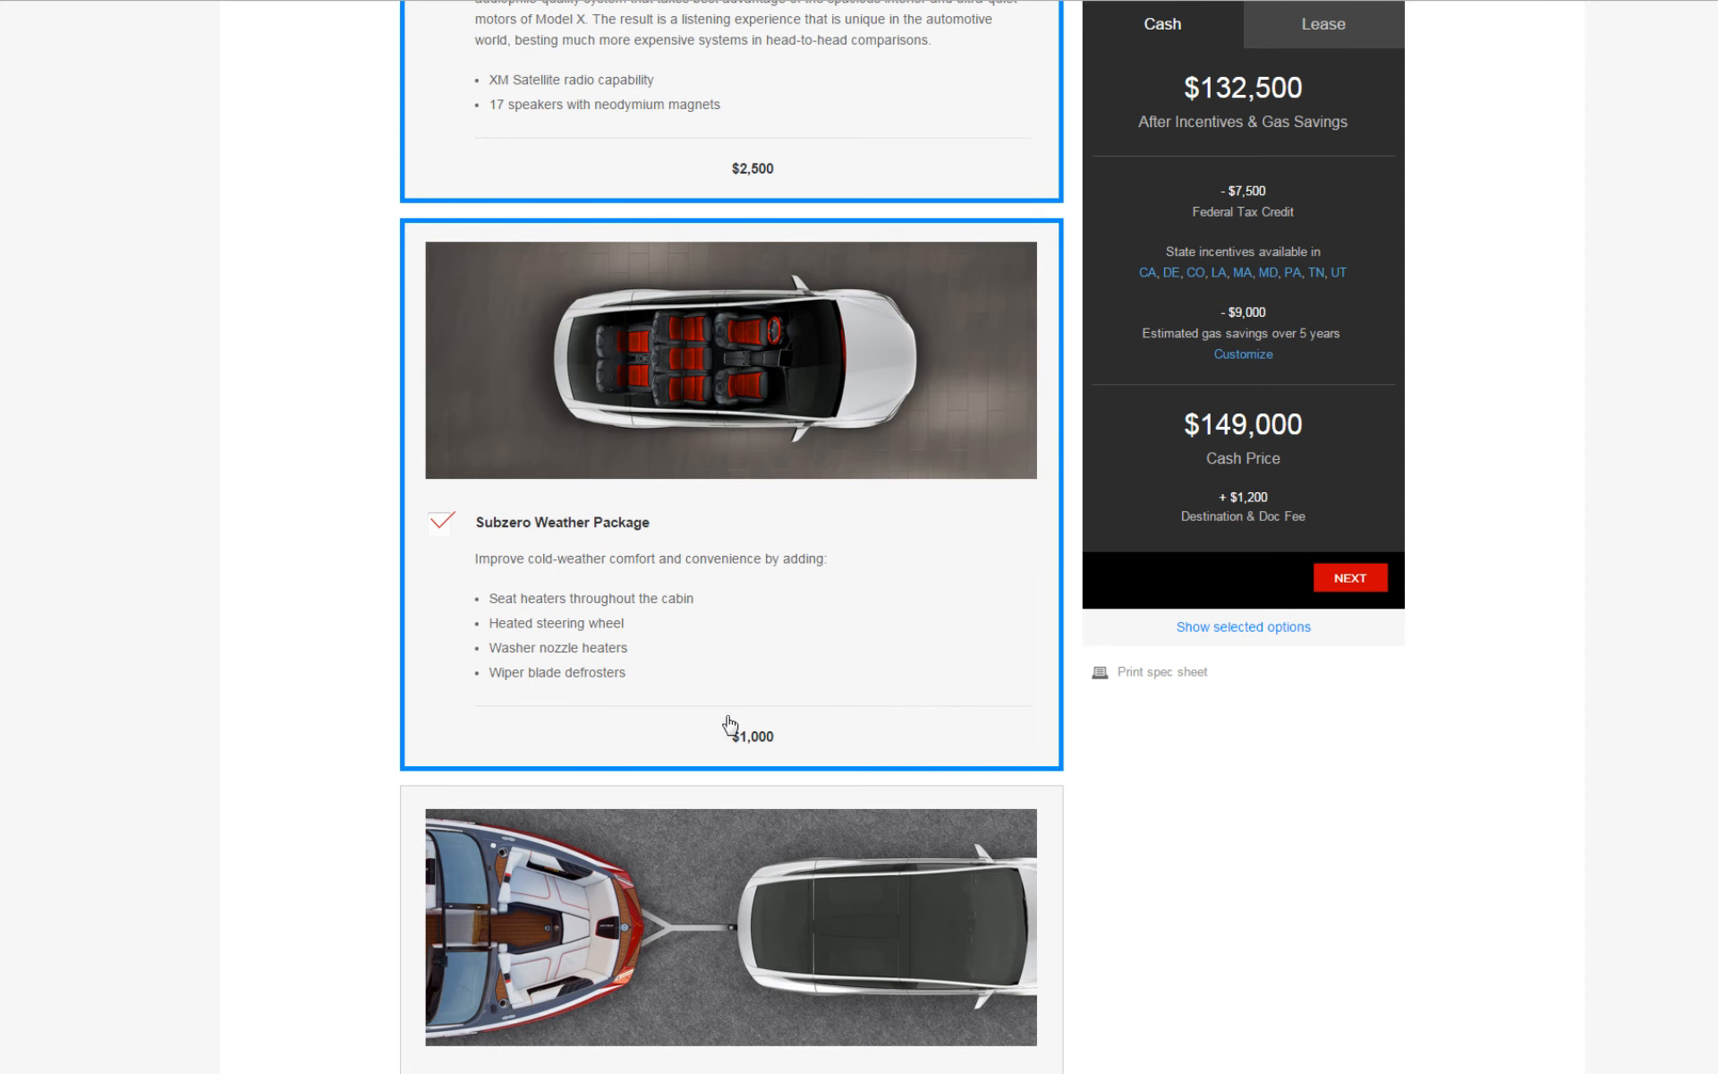
pyautogui.scroll(-3)
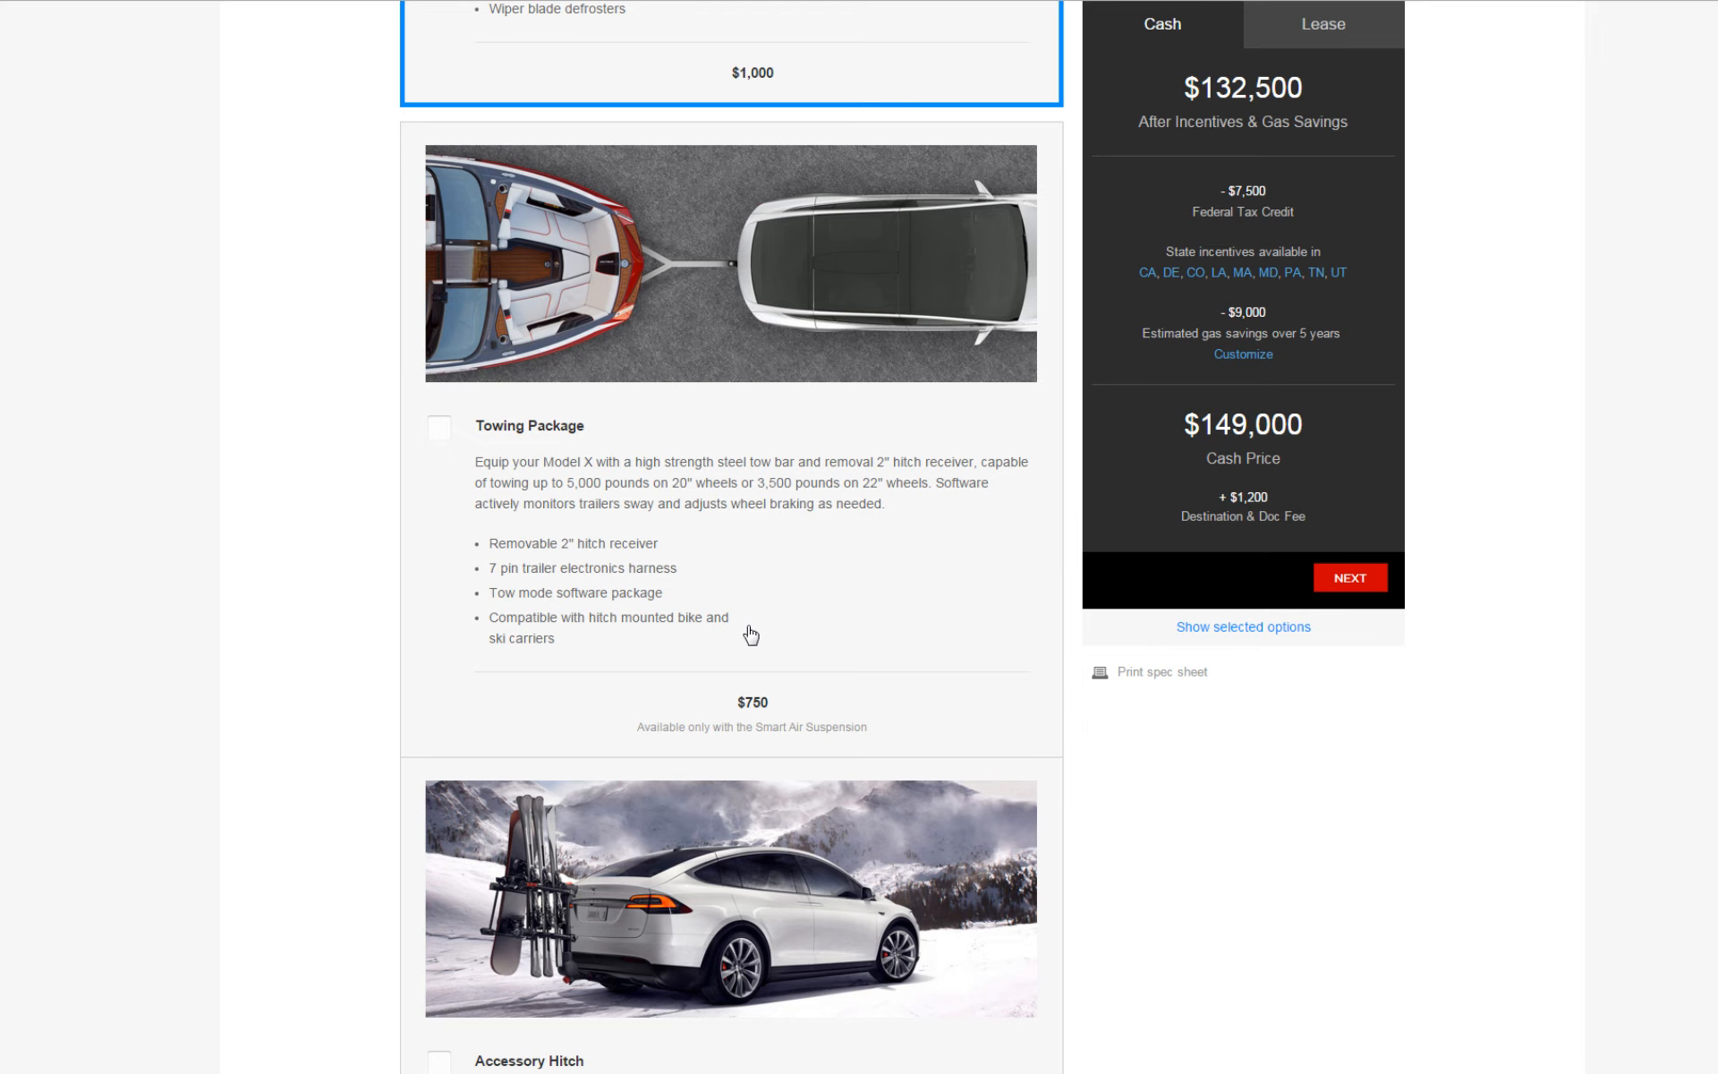
pyautogui.moveTo(822, 562)
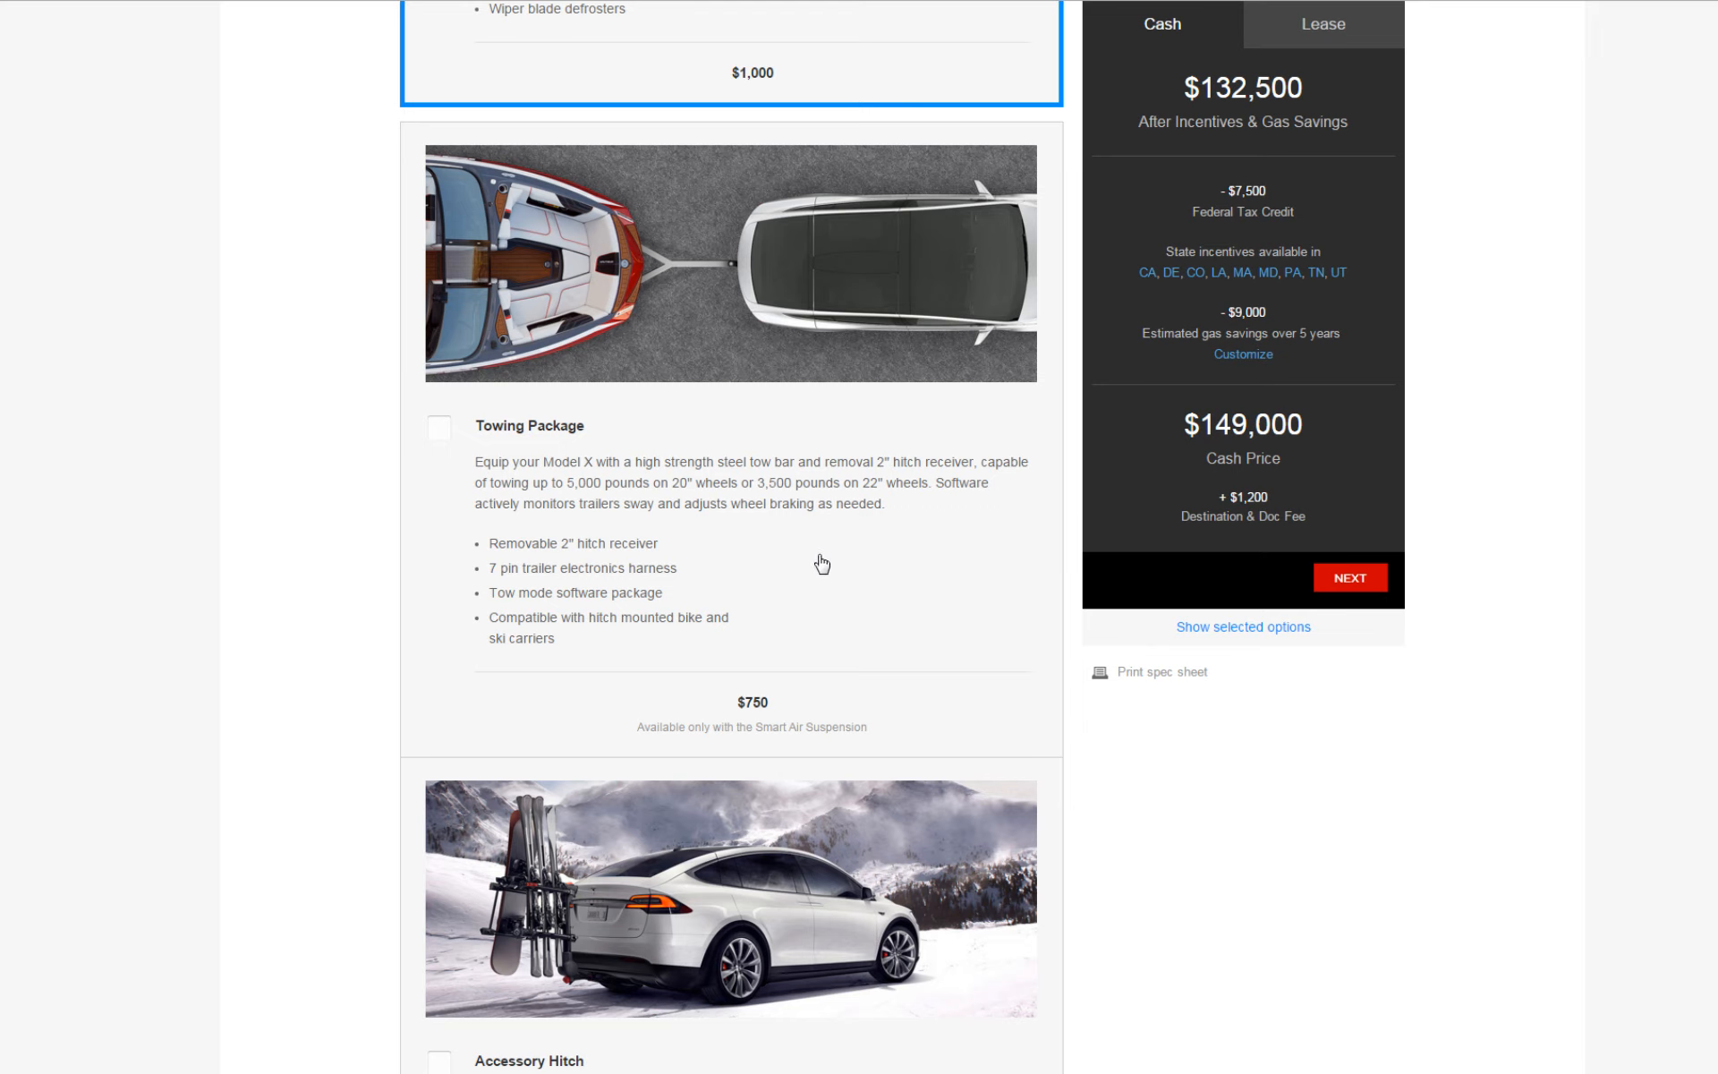
pyautogui.scroll(-3)
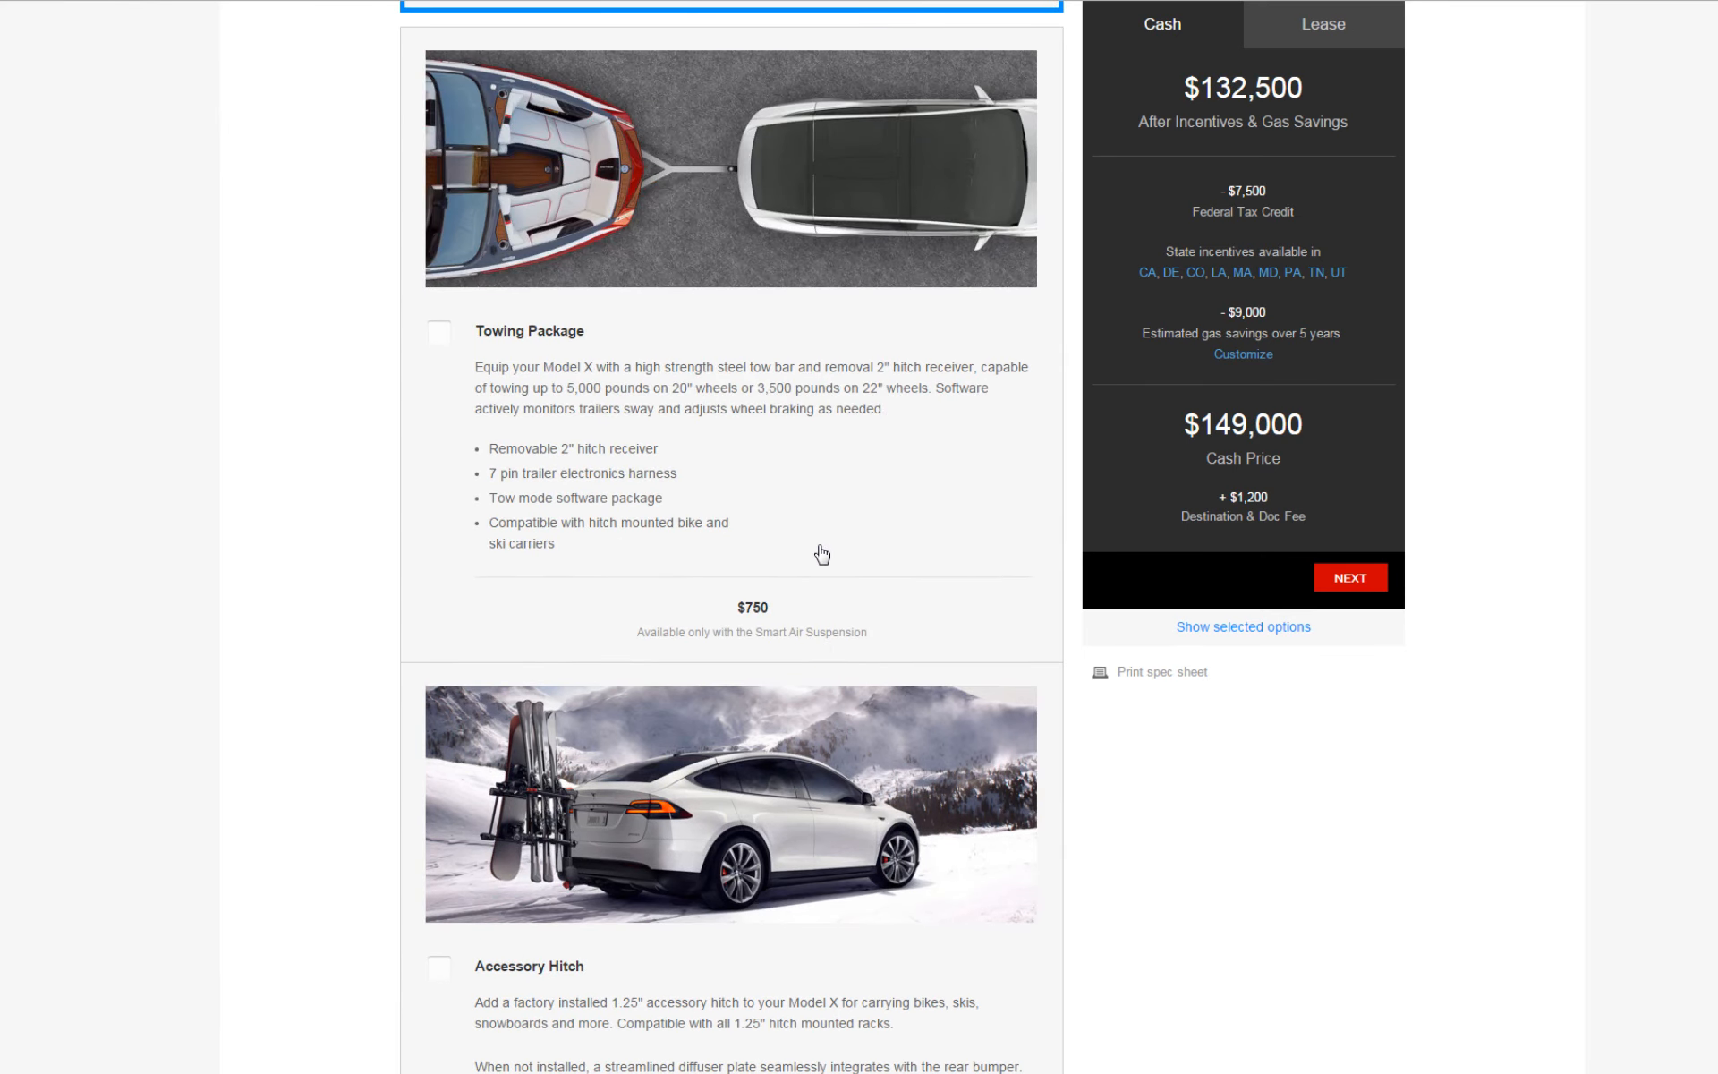
pyautogui.scroll(-3)
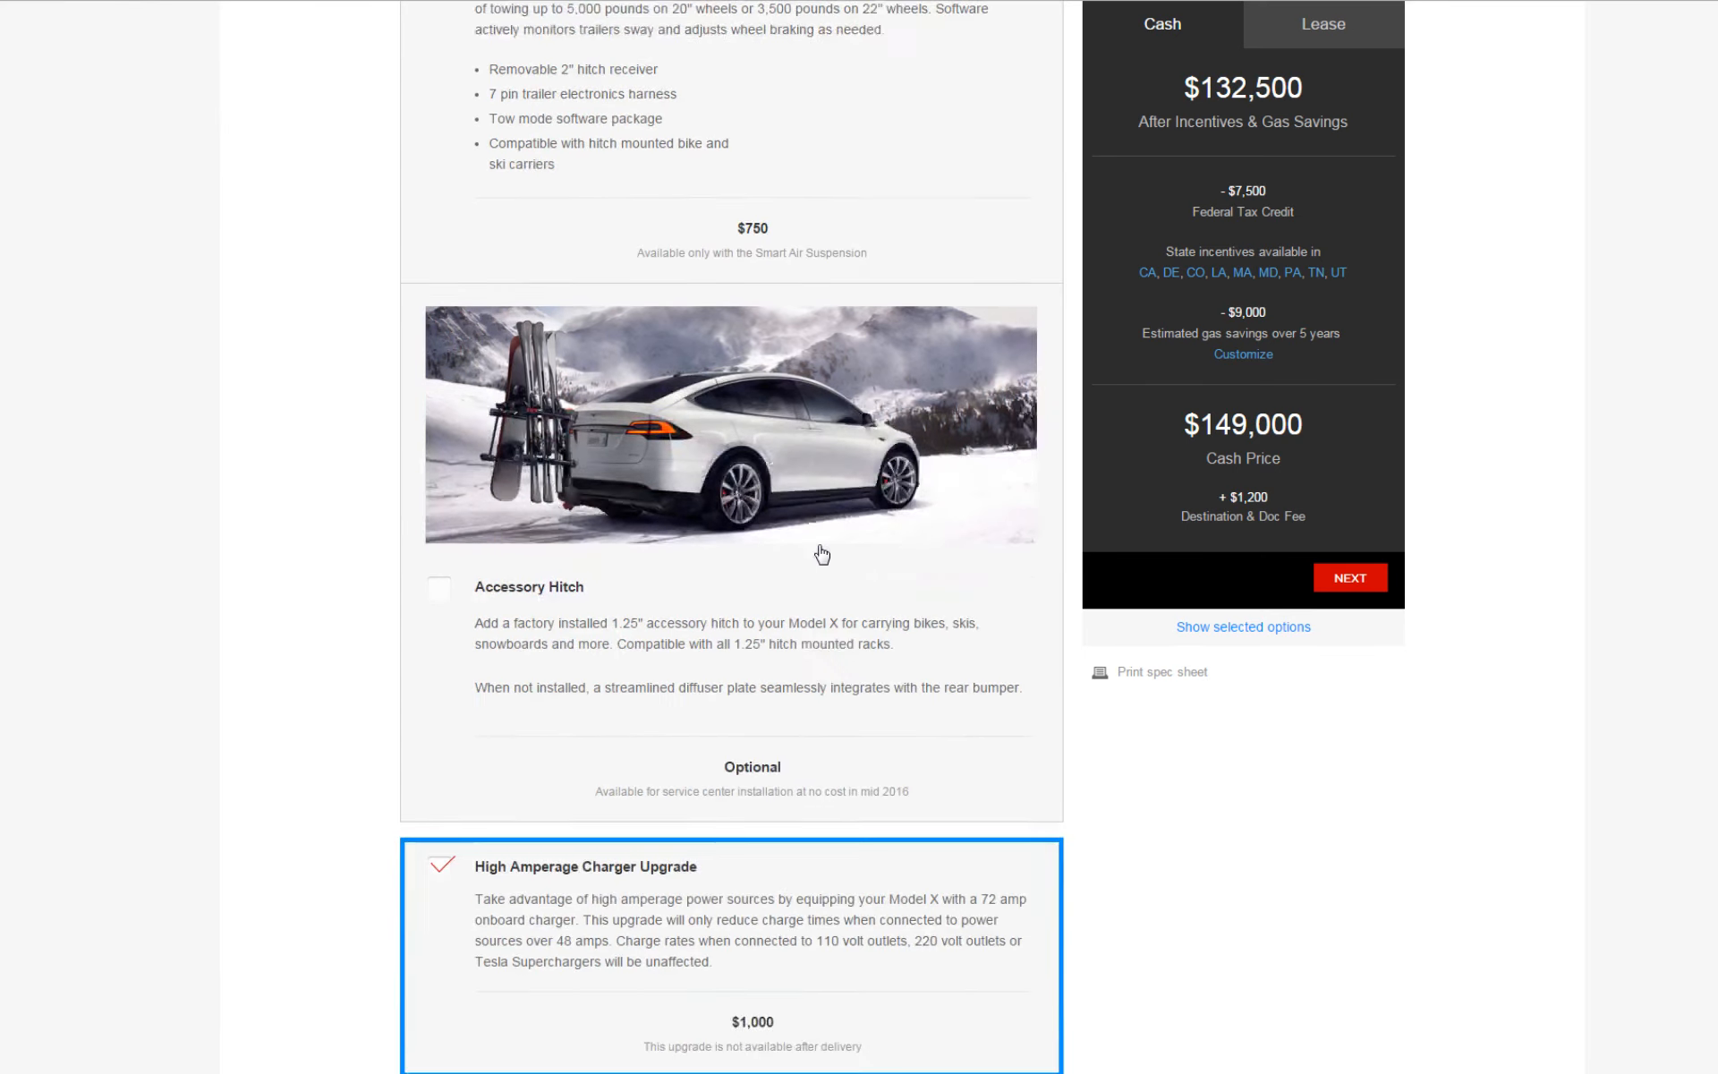
pyautogui.scroll(-3)
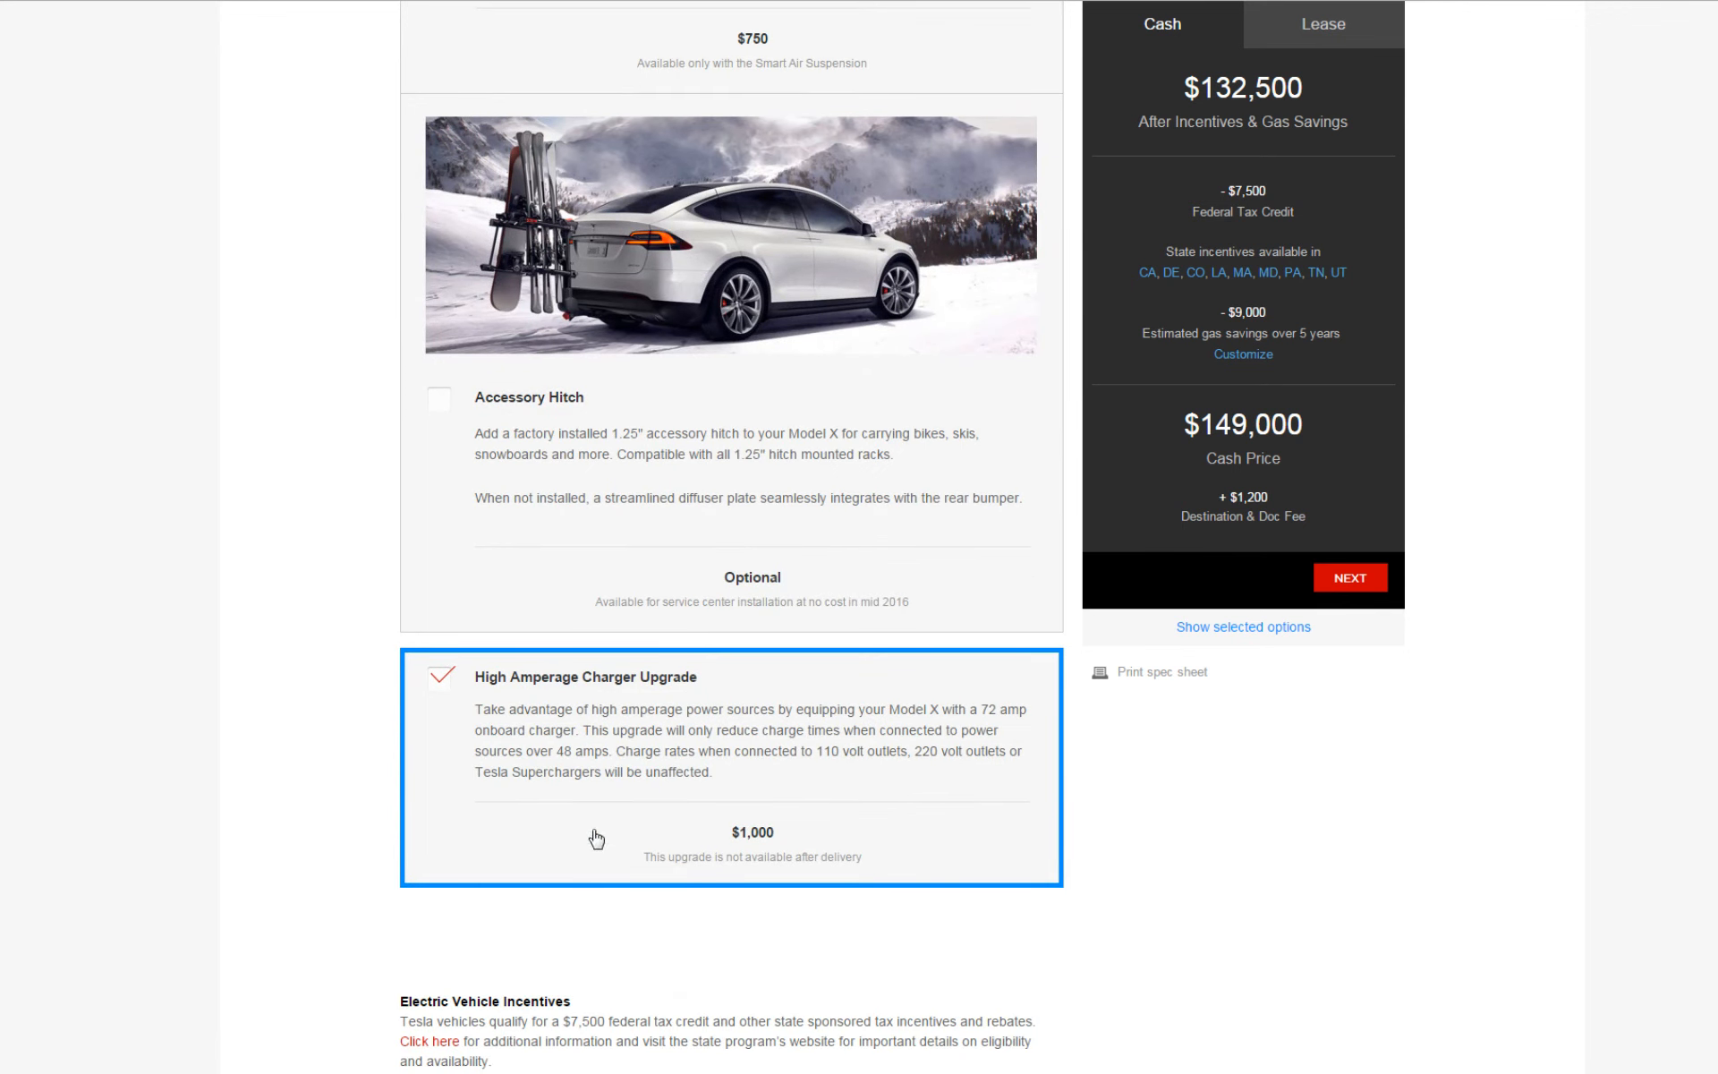
pyautogui.moveTo(621, 811)
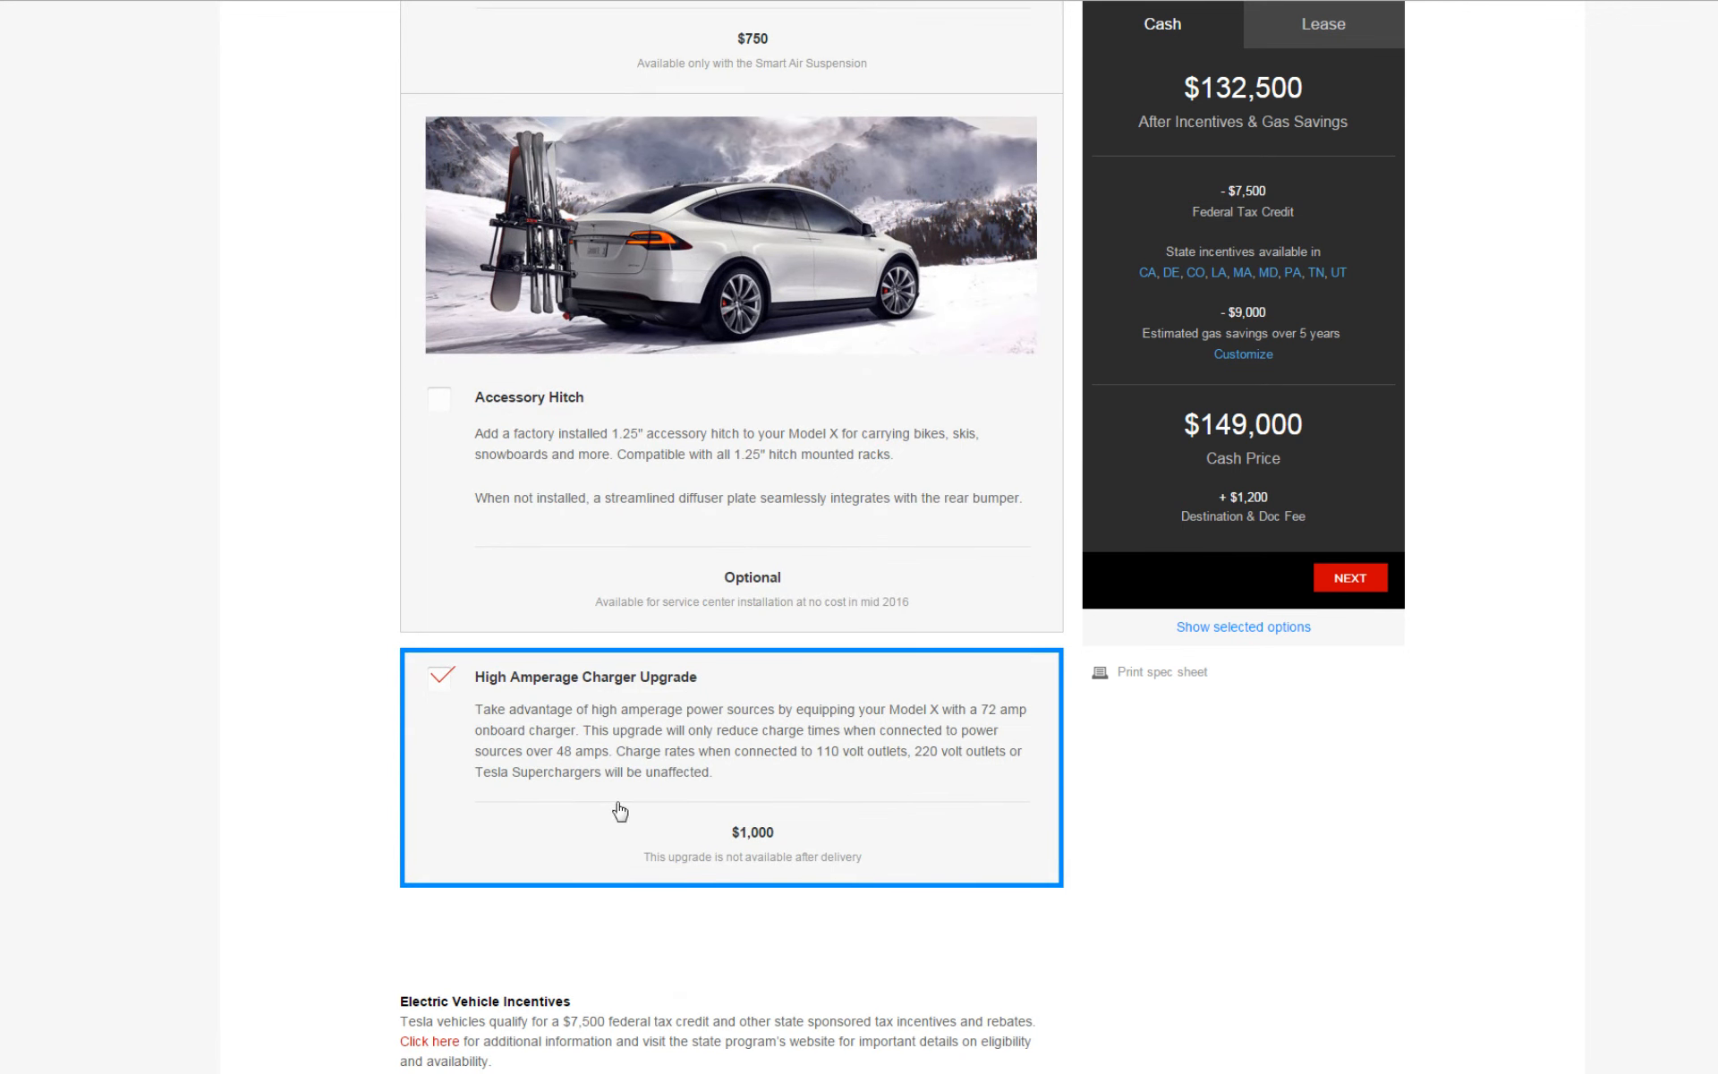
pyautogui.moveTo(628, 755)
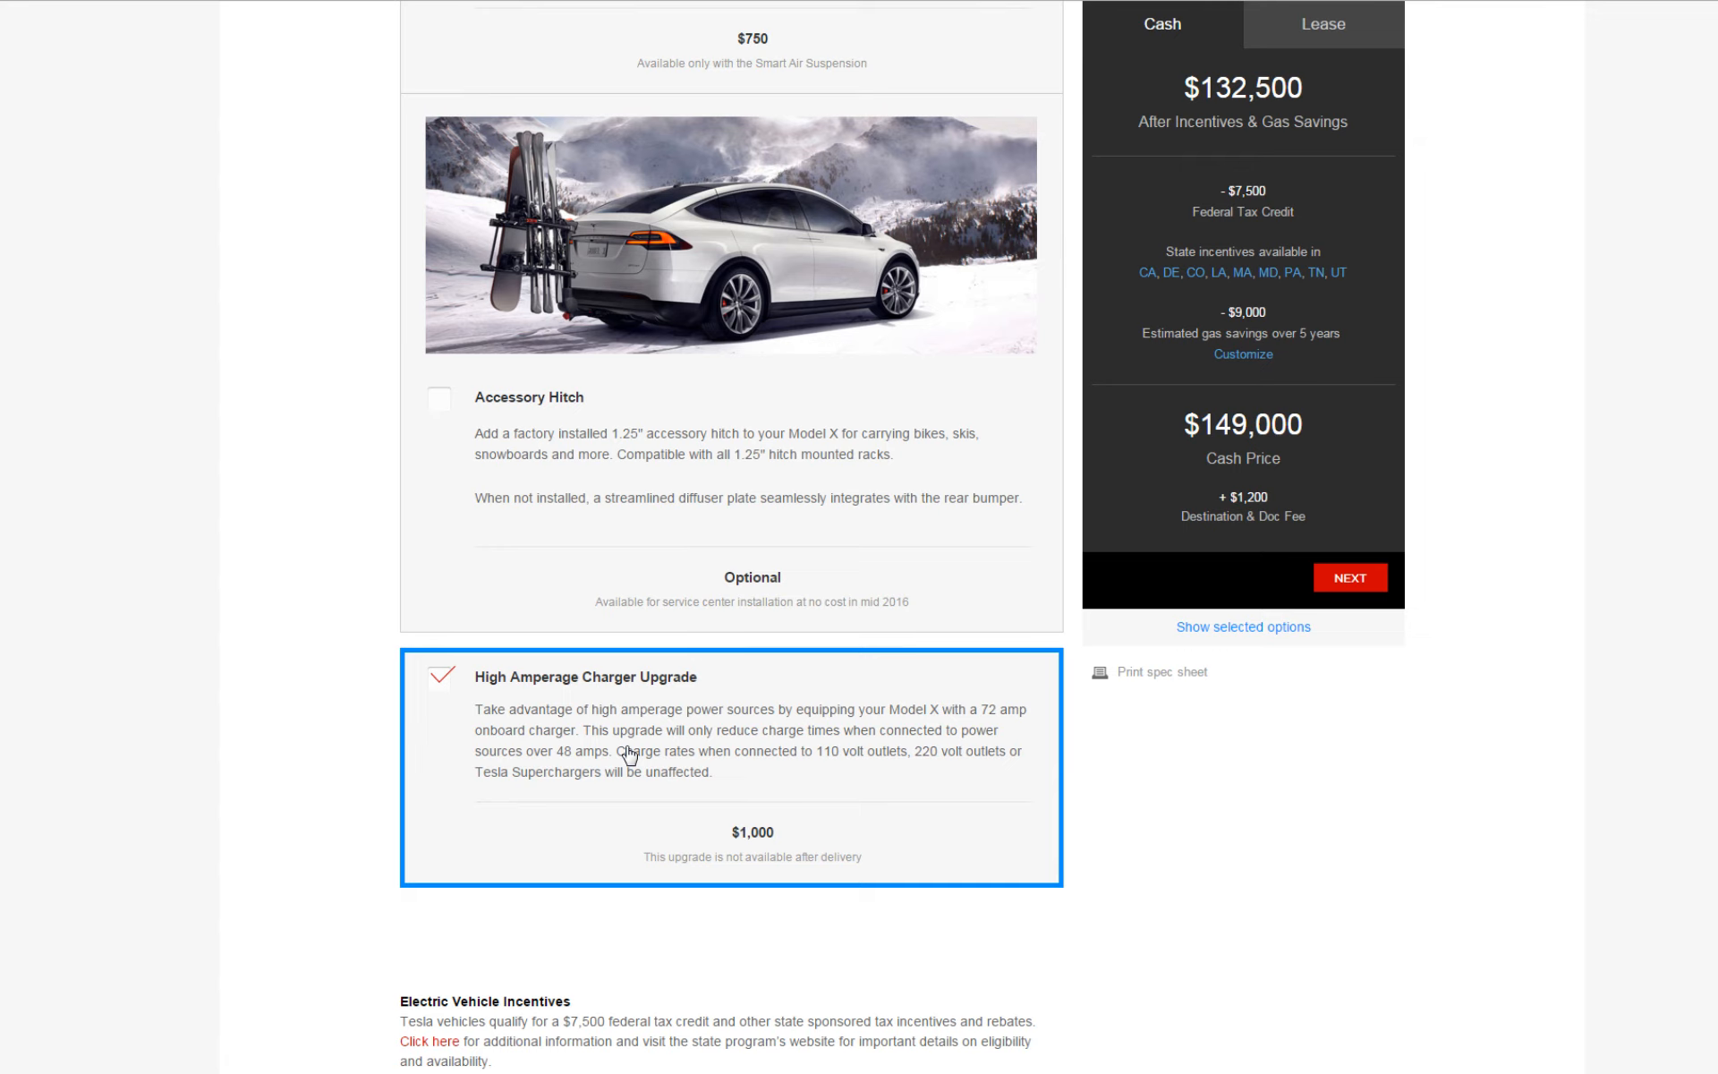
pyautogui.moveTo(764, 776)
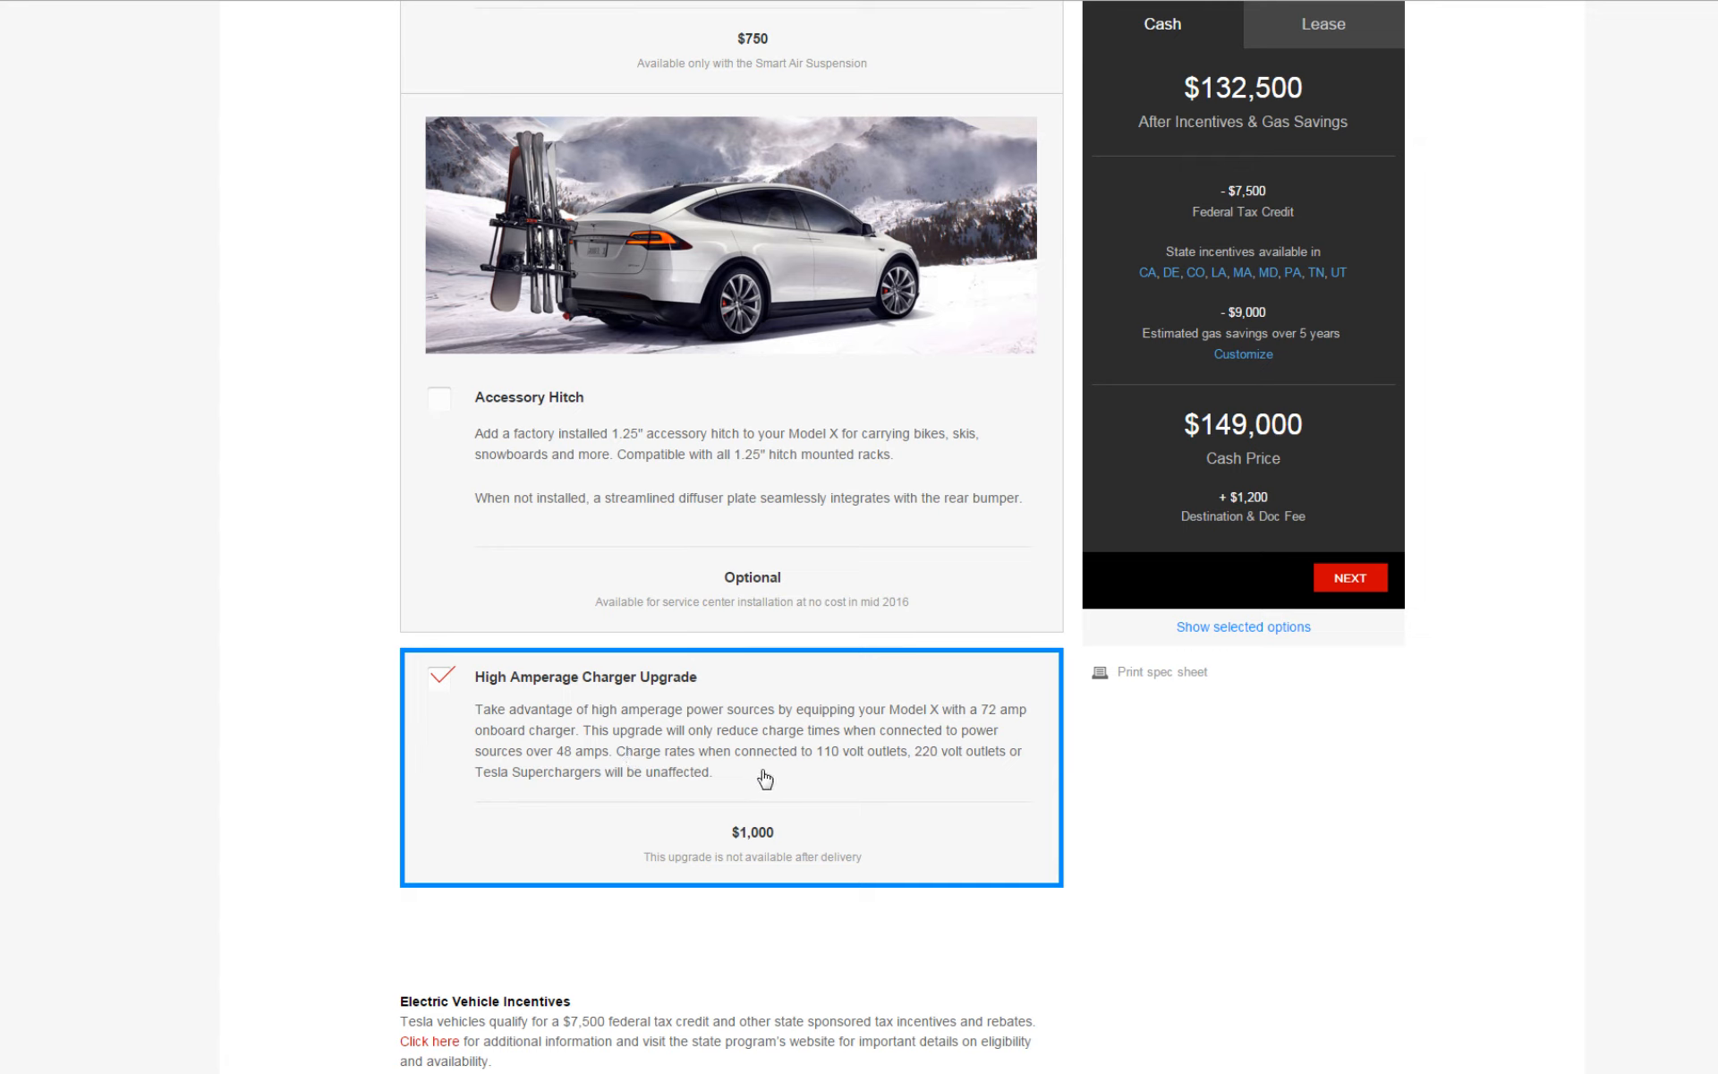
pyautogui.moveTo(632, 748)
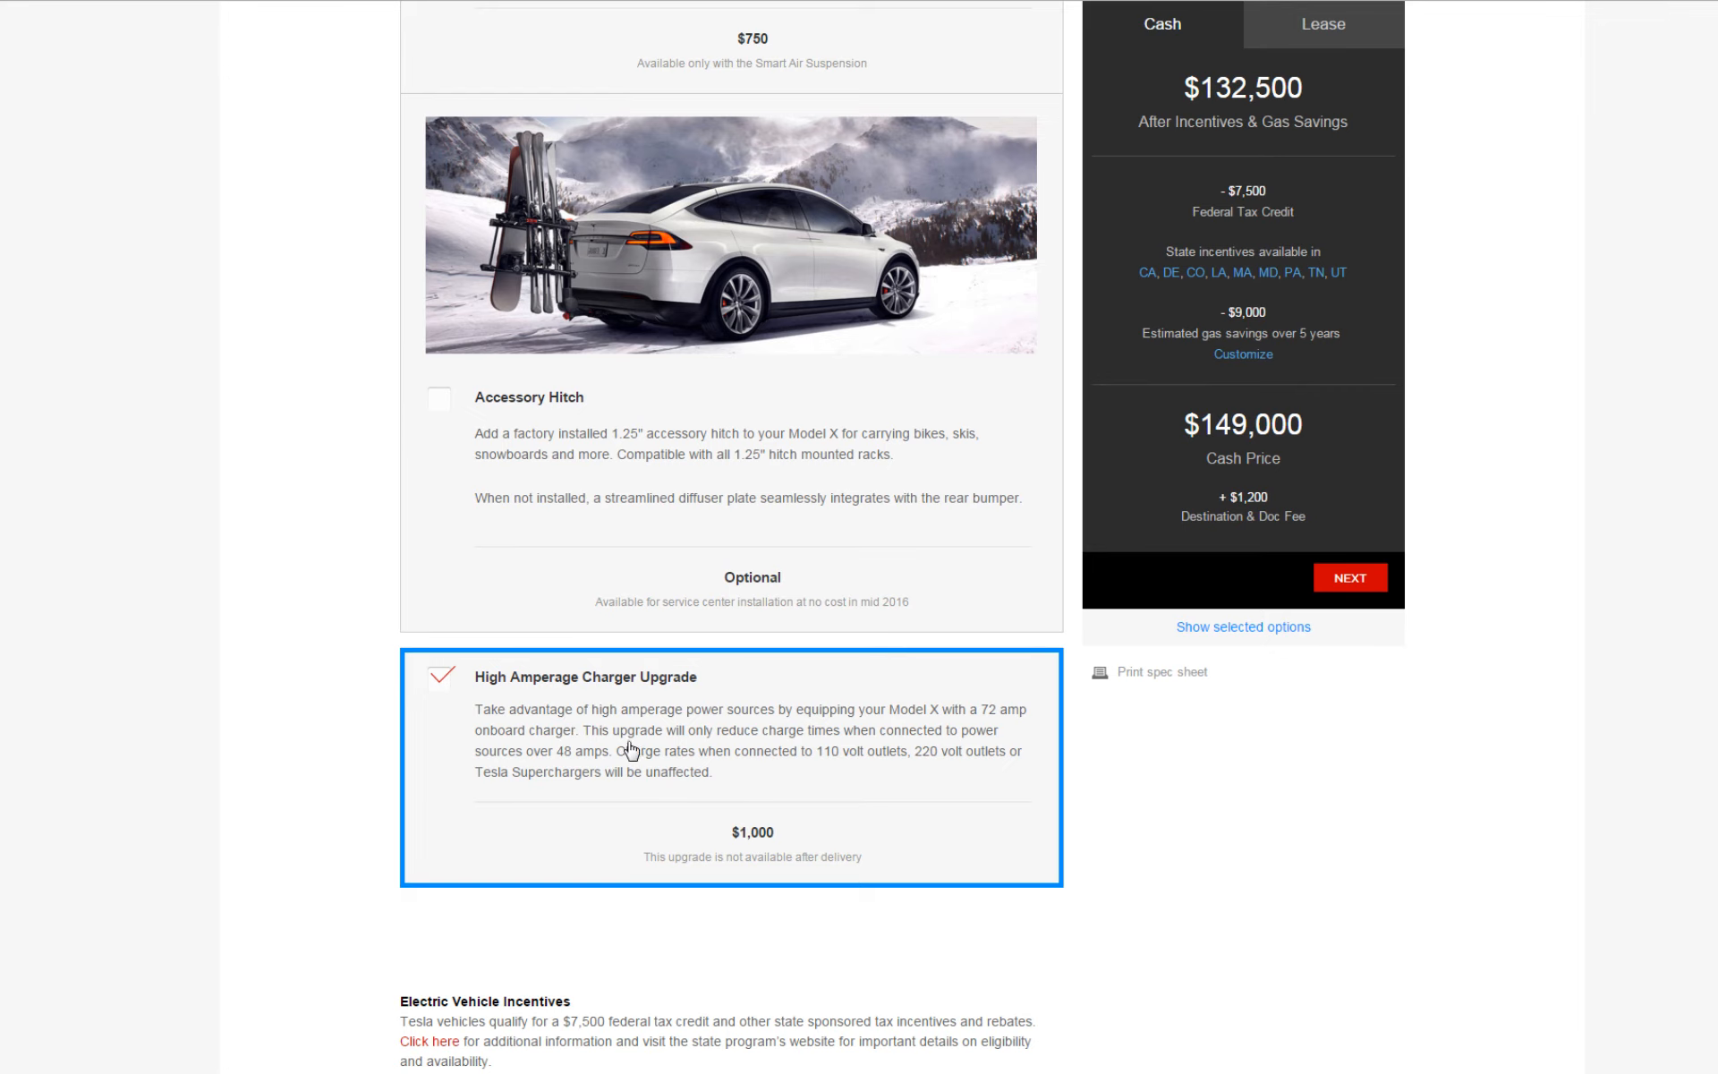
pyautogui.moveTo(650, 750)
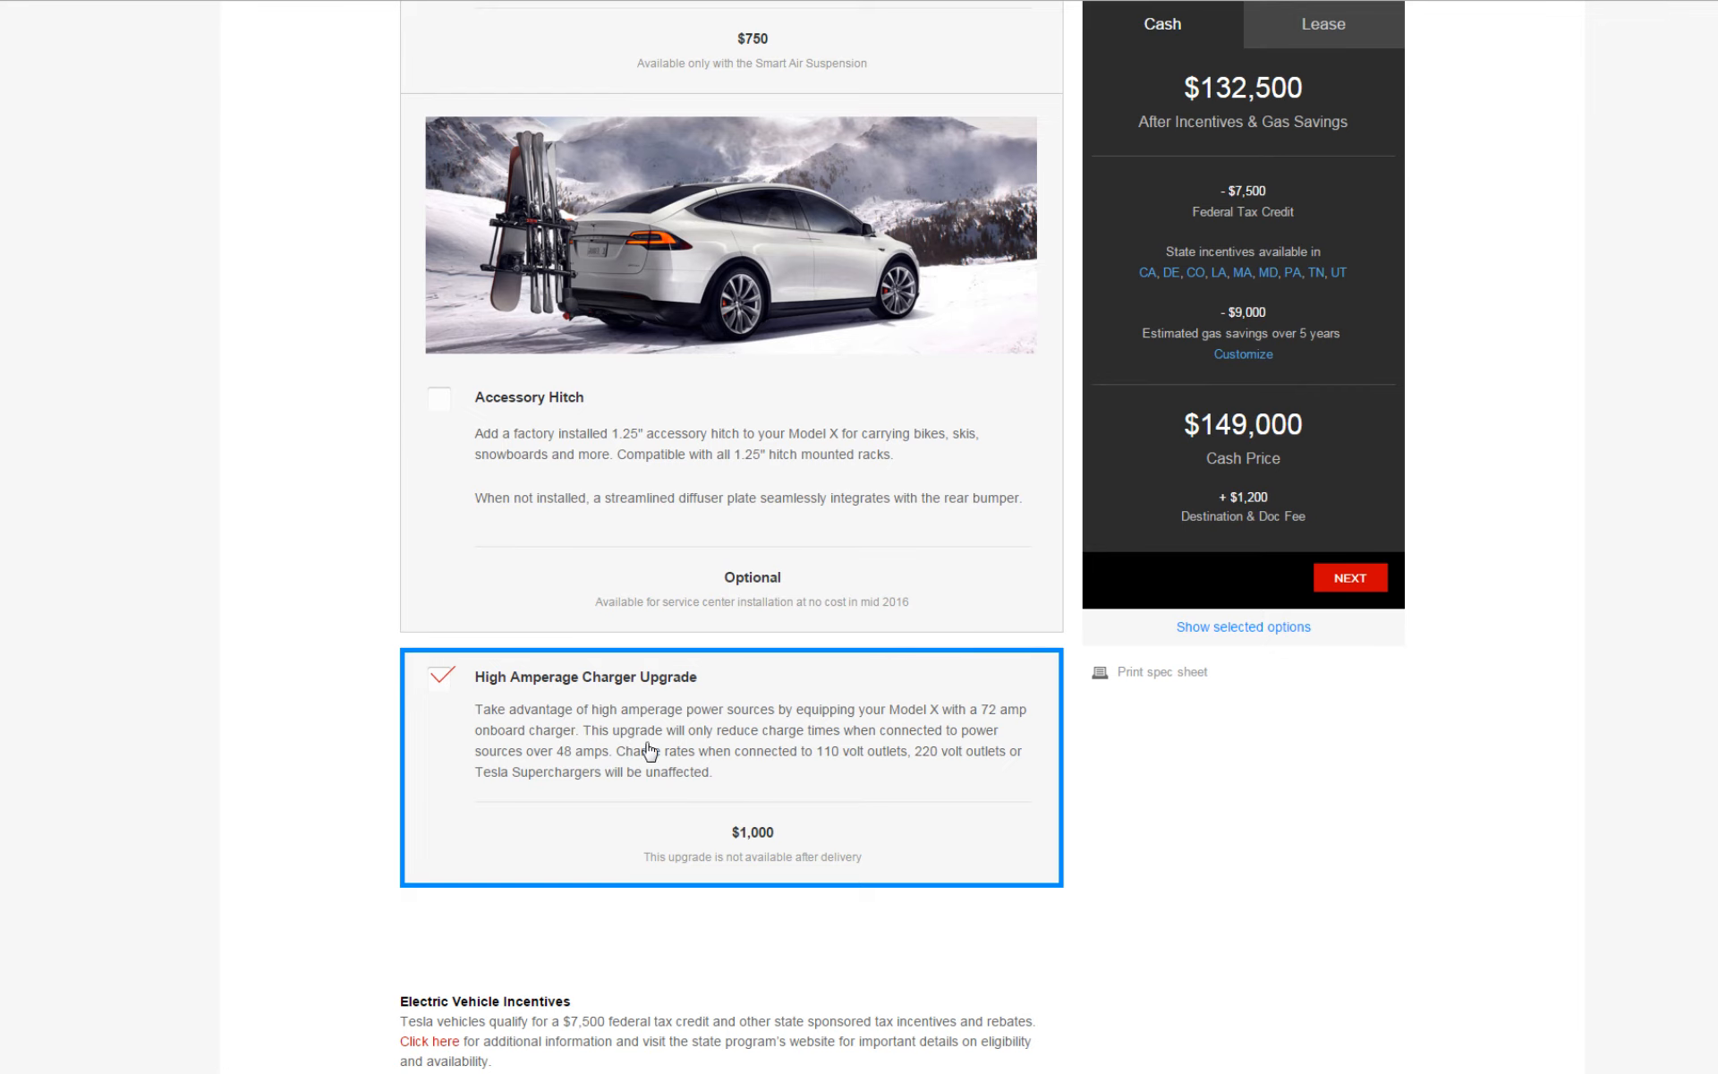
pyautogui.scroll(-3)
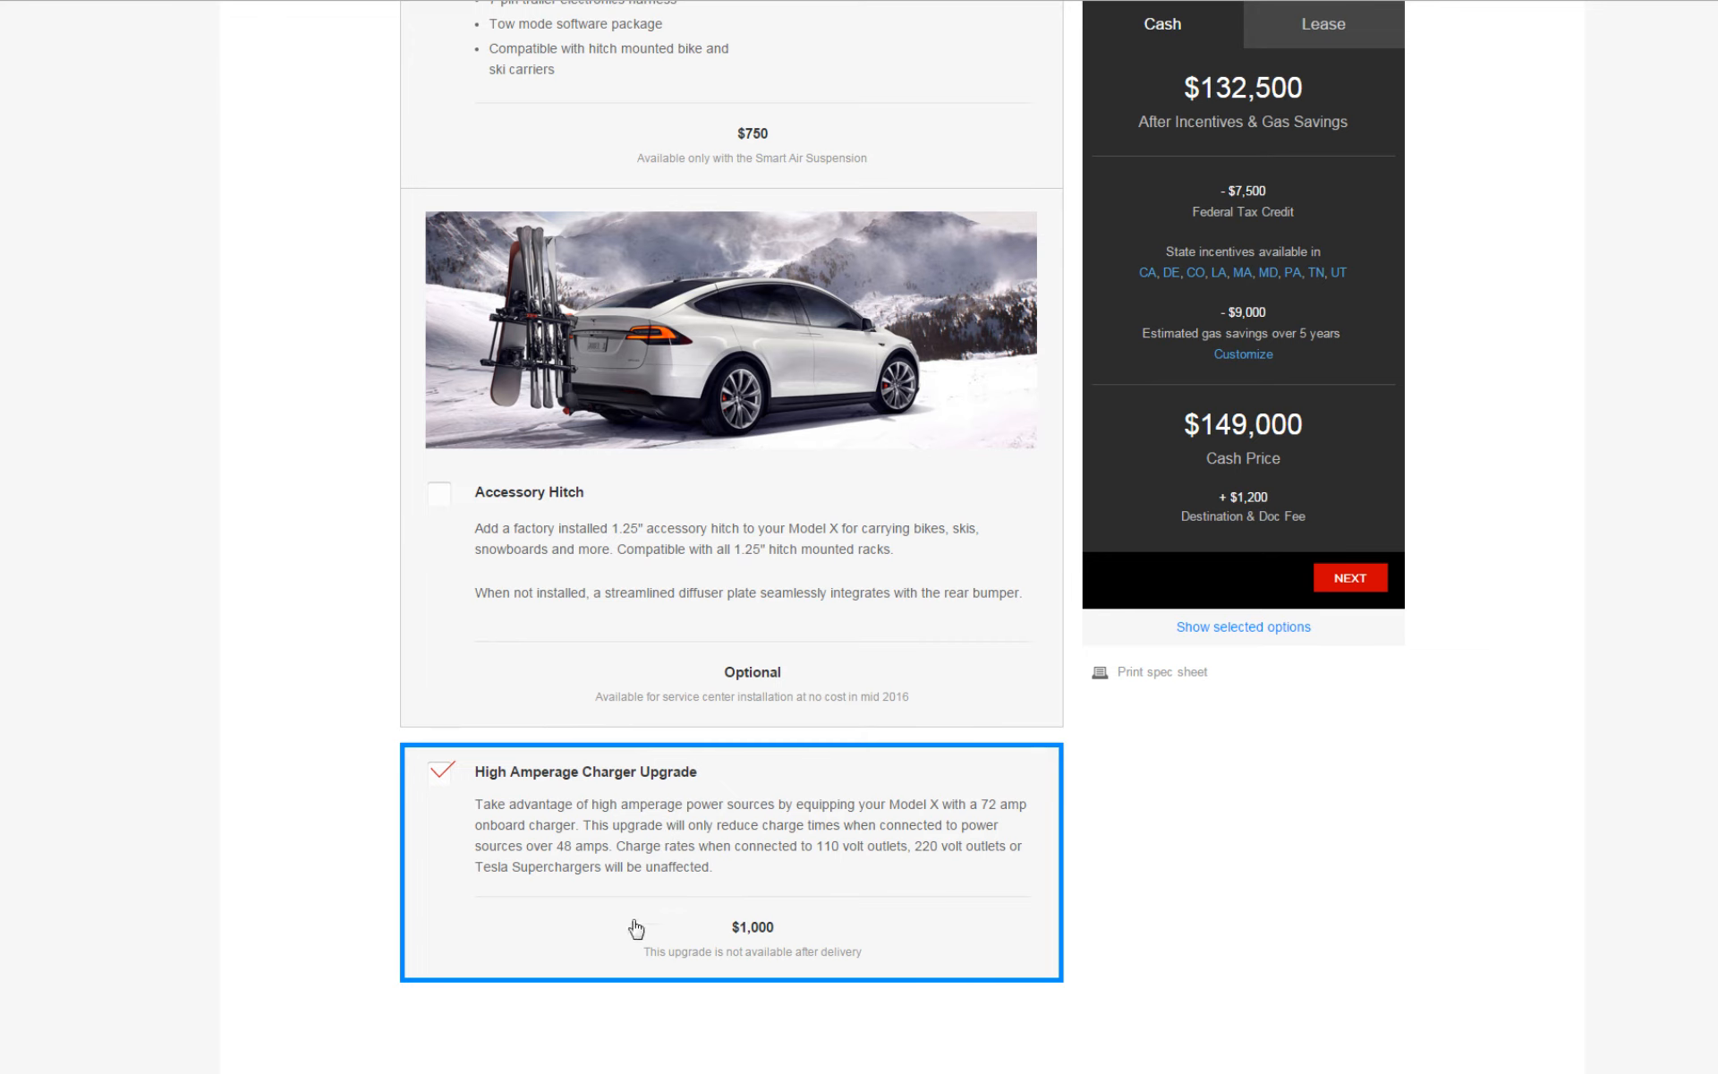
pyautogui.moveTo(710, 905)
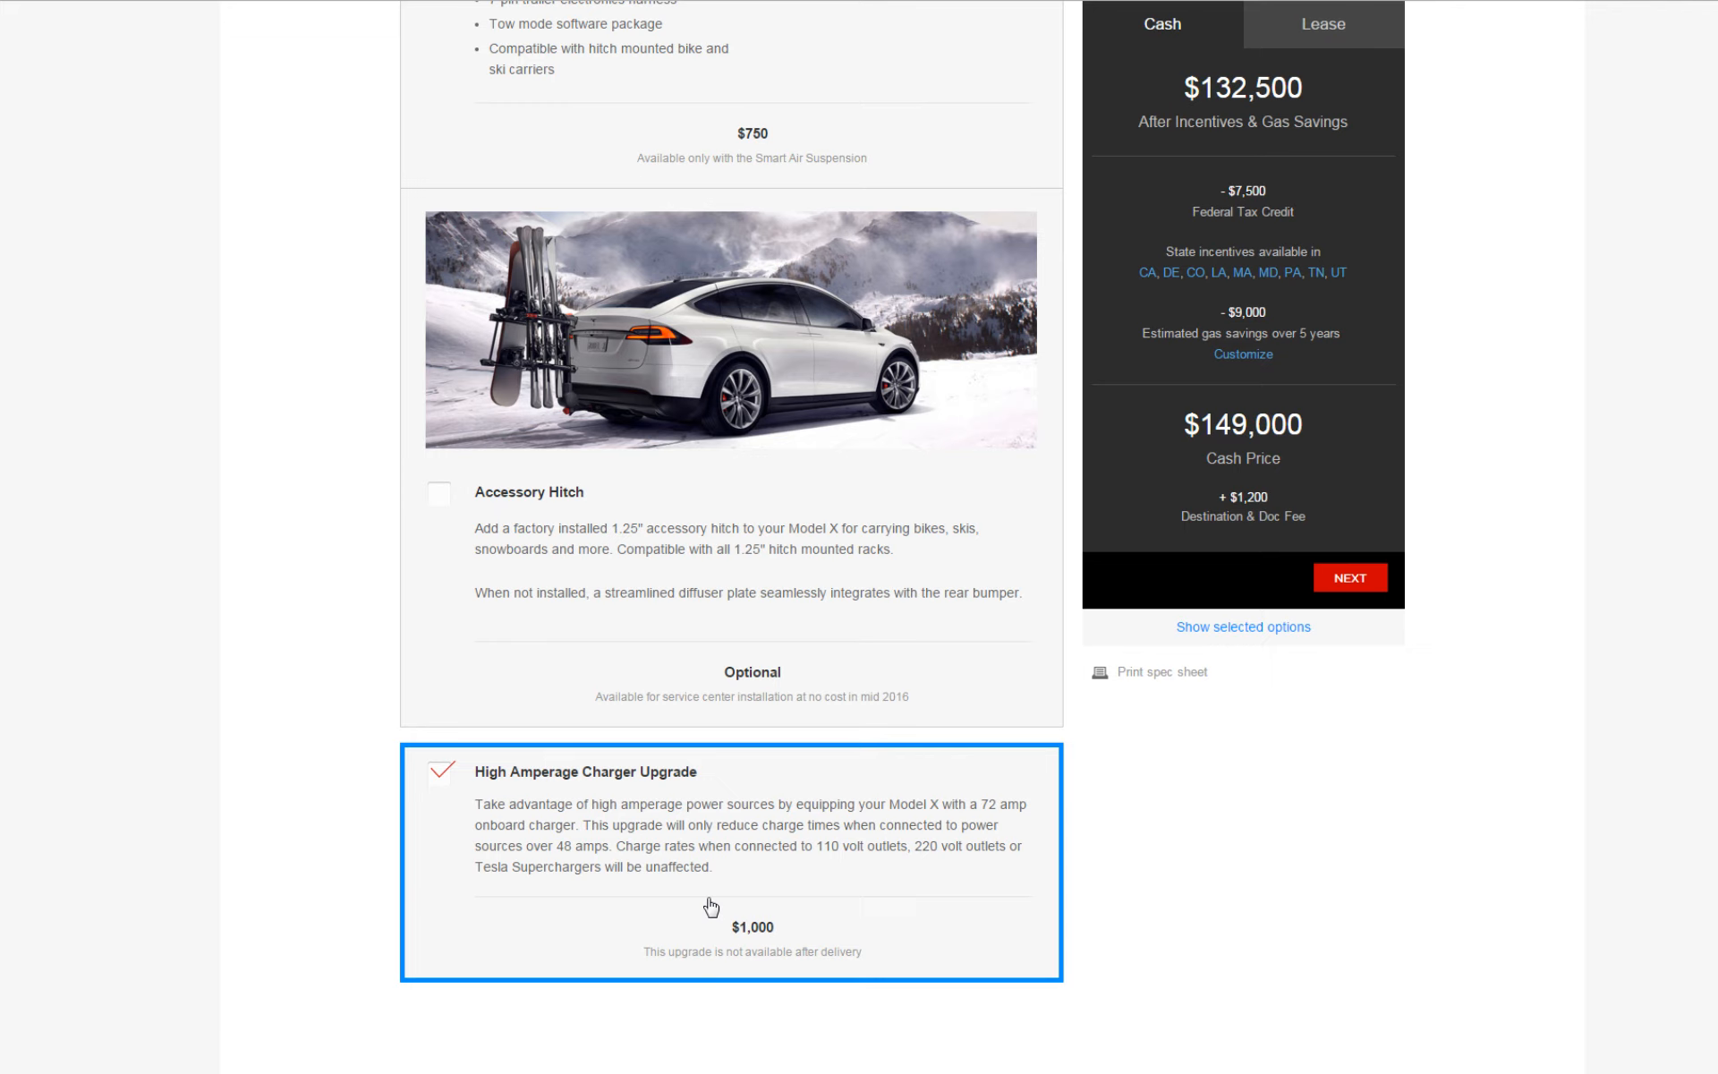
pyautogui.moveTo(809, 846)
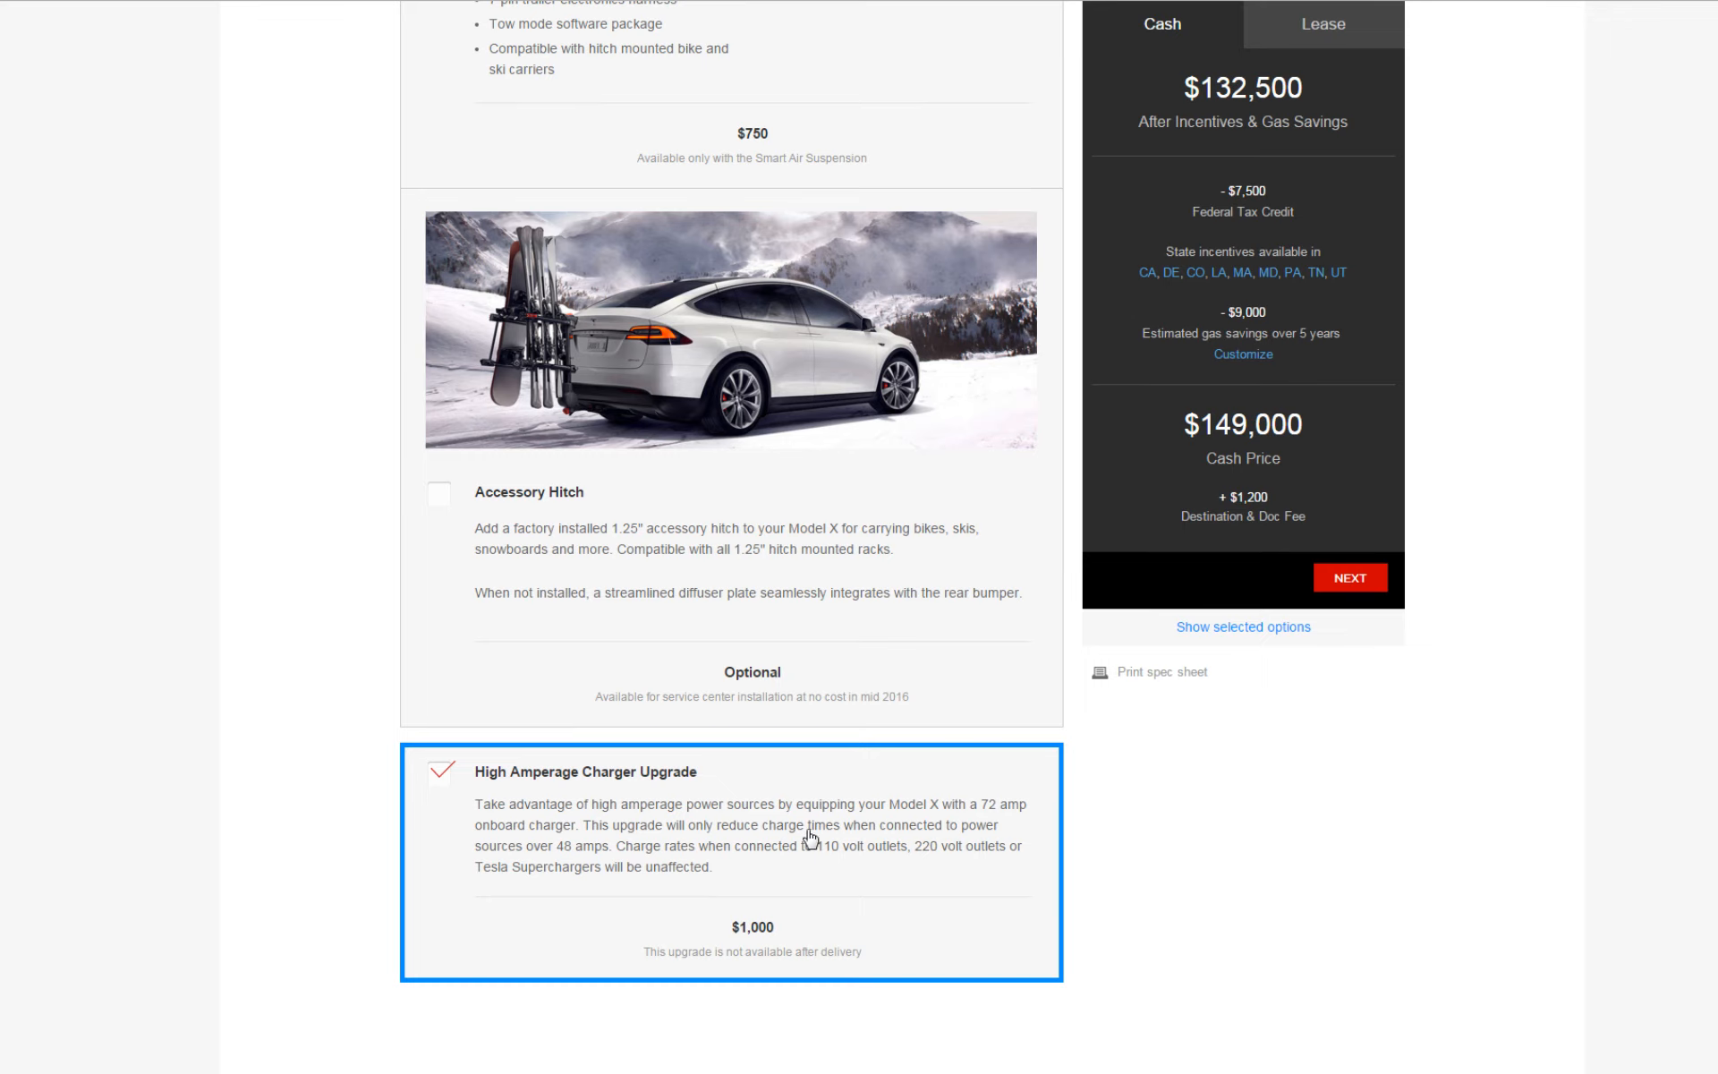
pyautogui.scroll(-3)
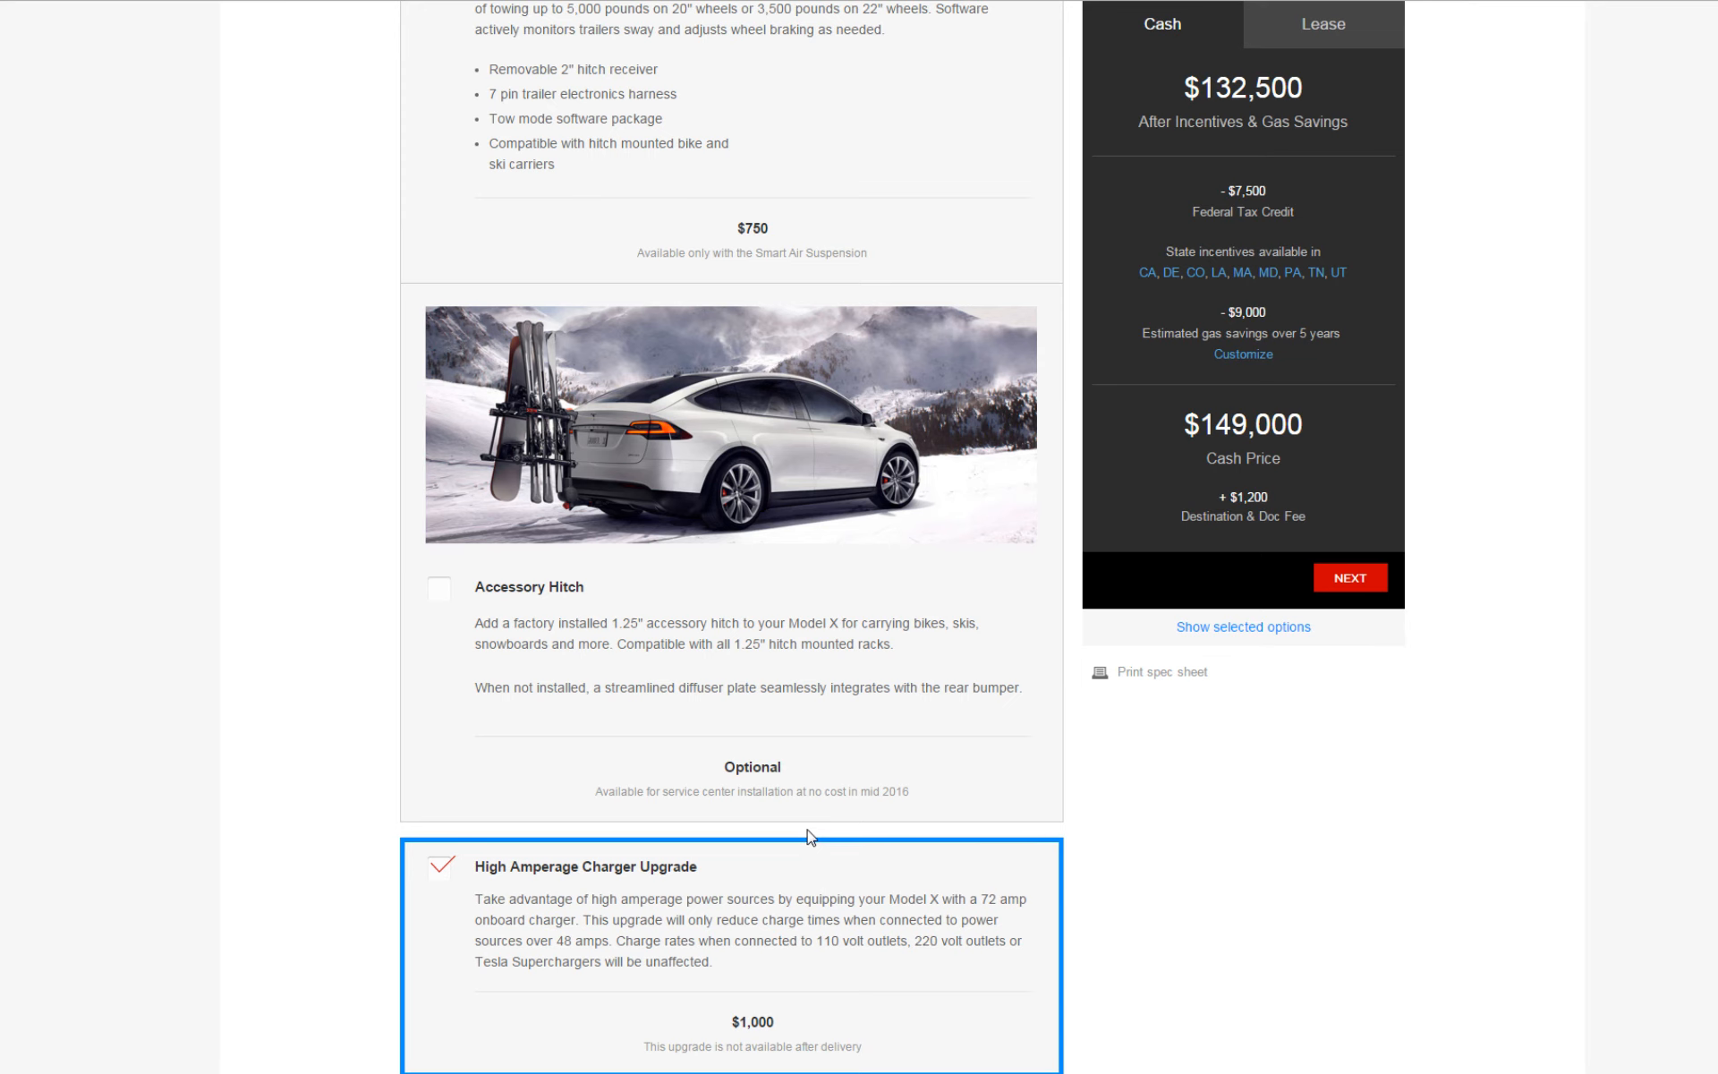
pyautogui.scroll(-3)
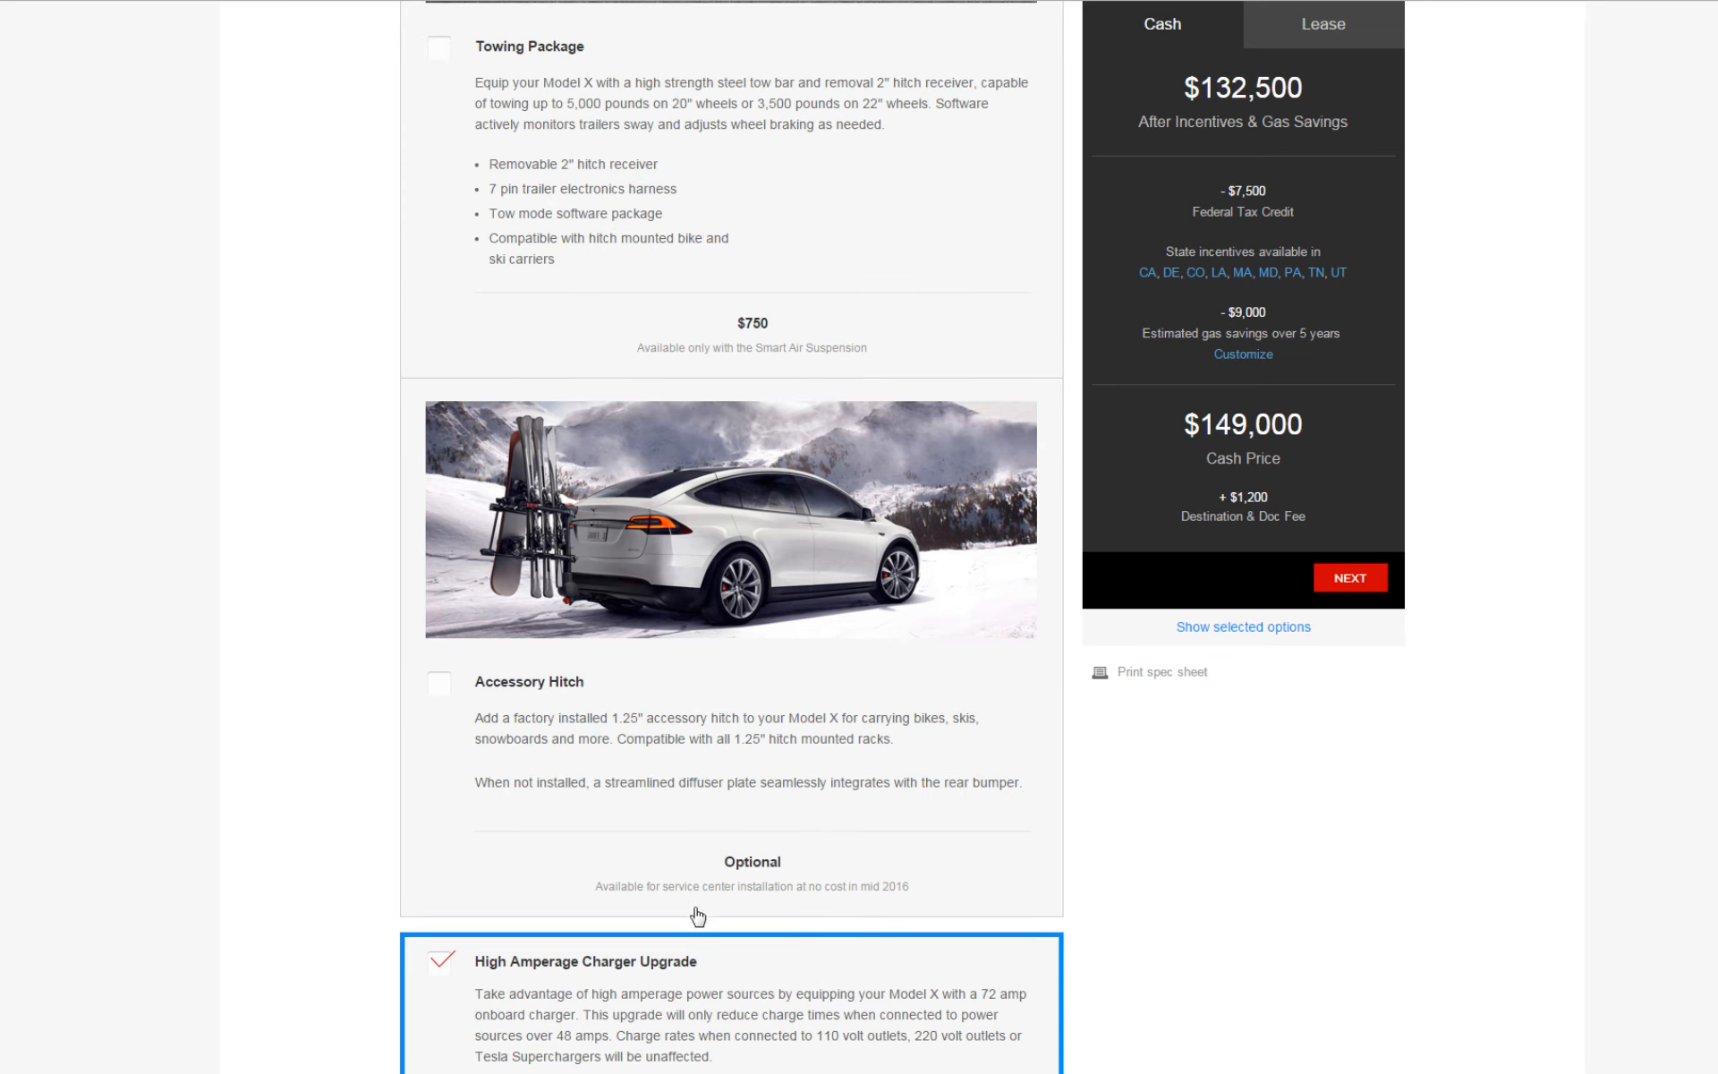
pyautogui.moveTo(607, 795)
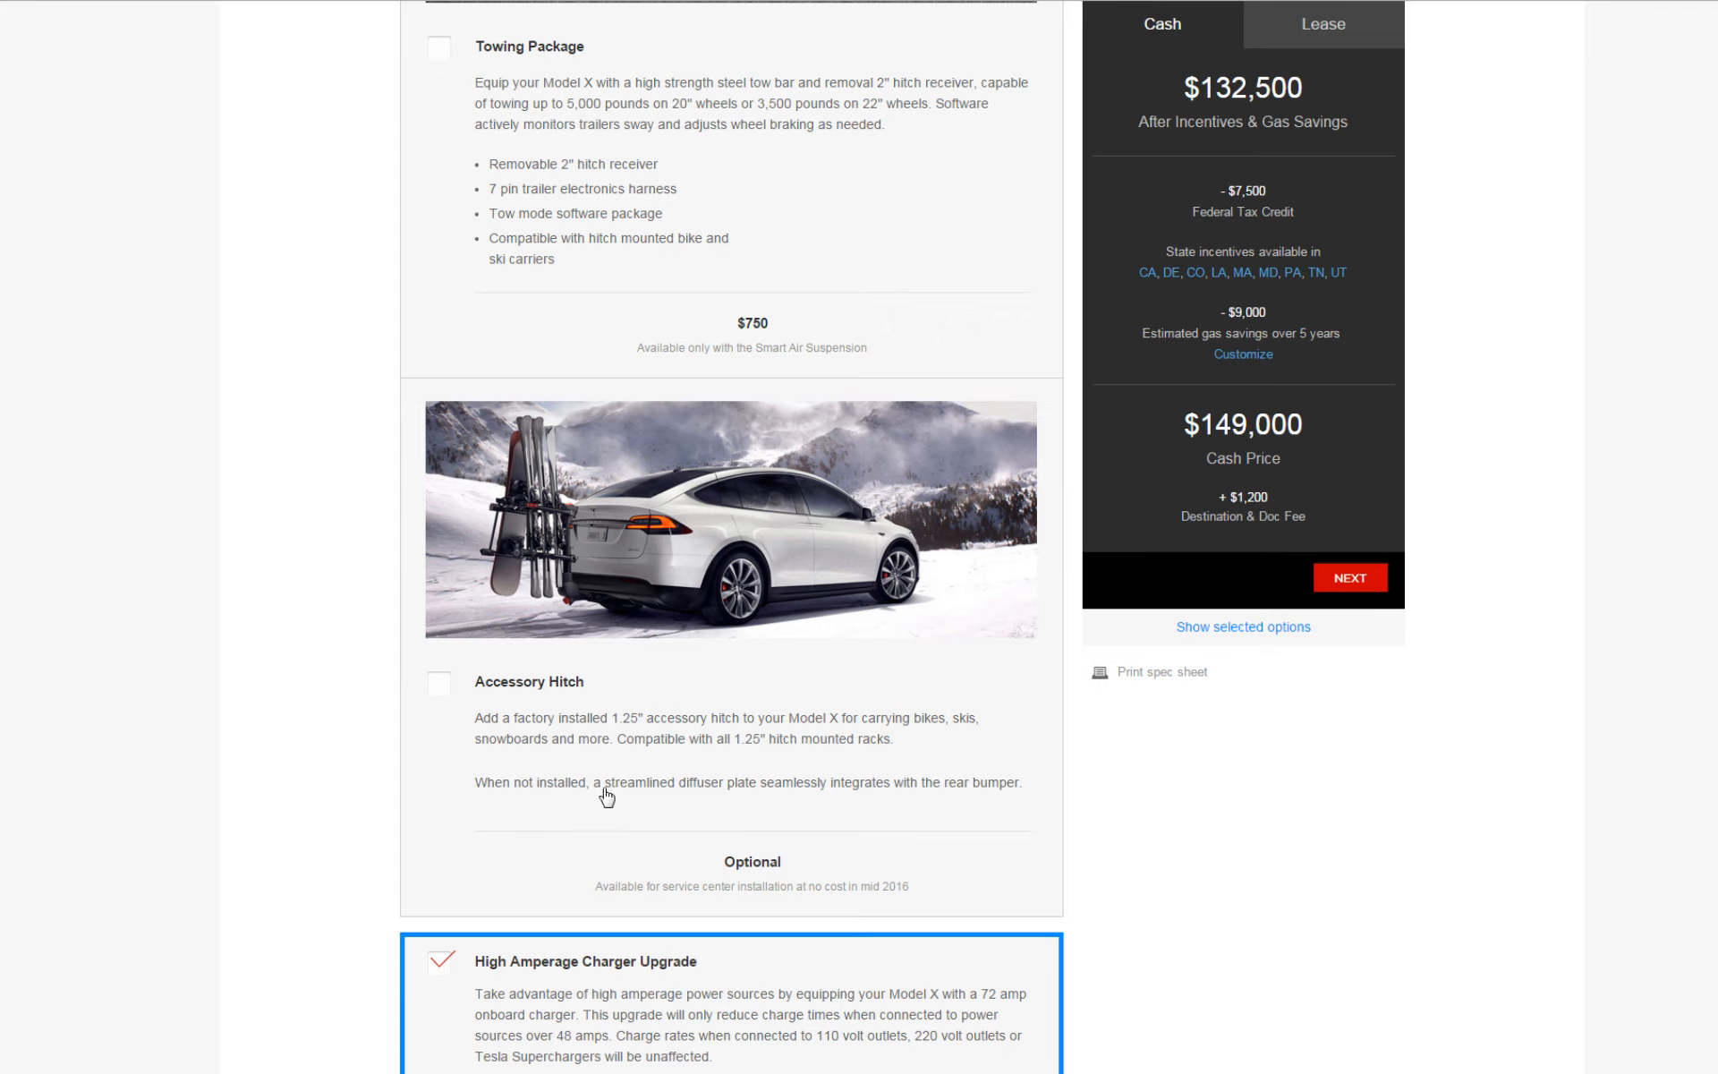
pyautogui.moveTo(519, 741)
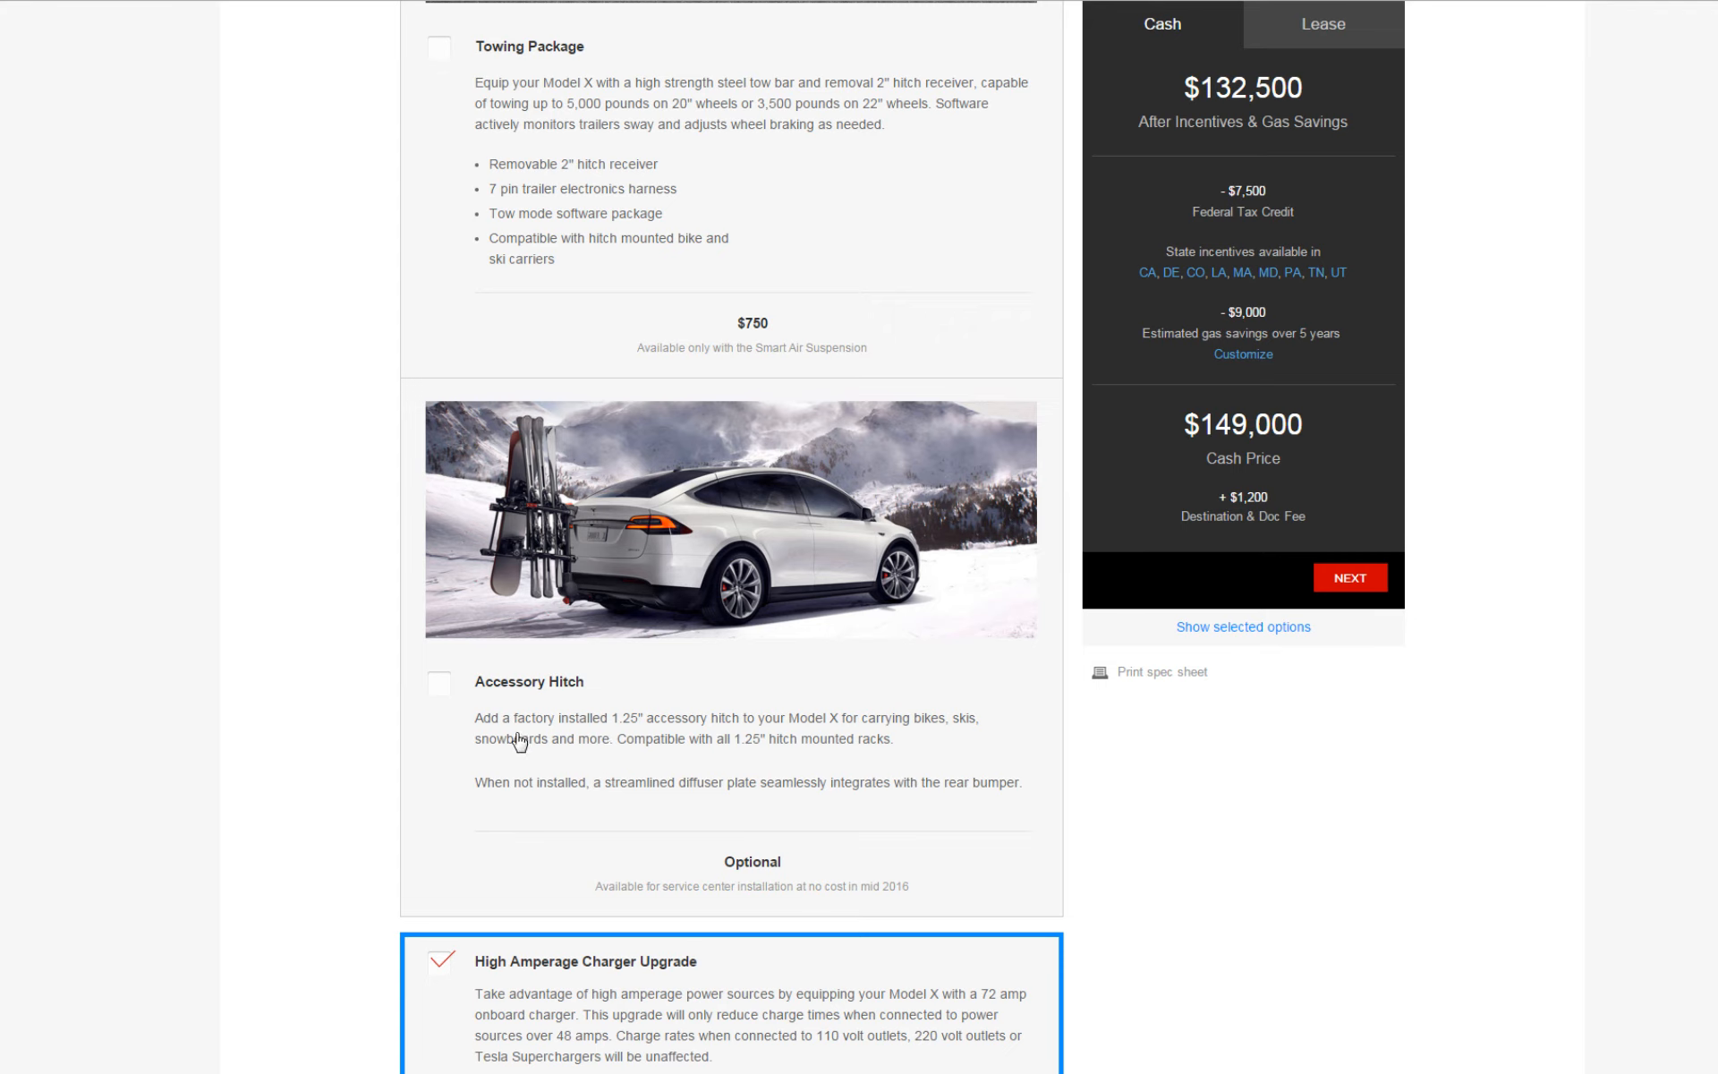
pyautogui.moveTo(580, 743)
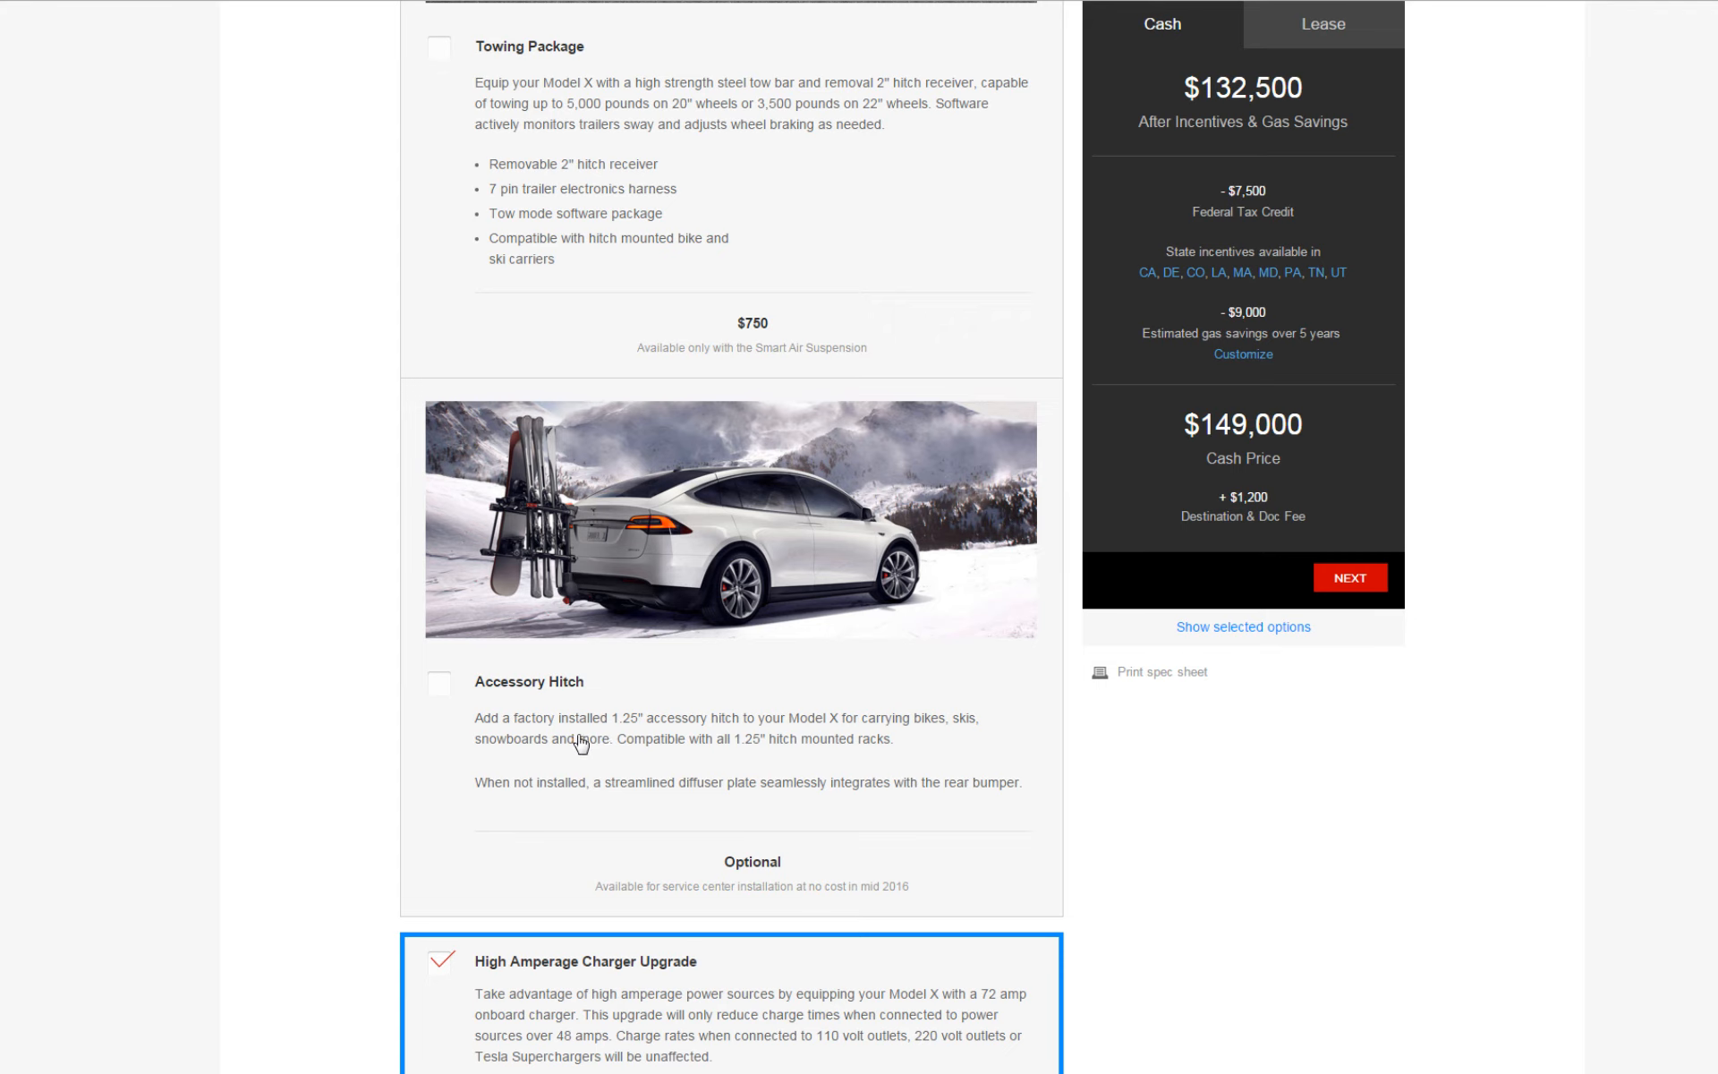
pyautogui.moveTo(596, 747)
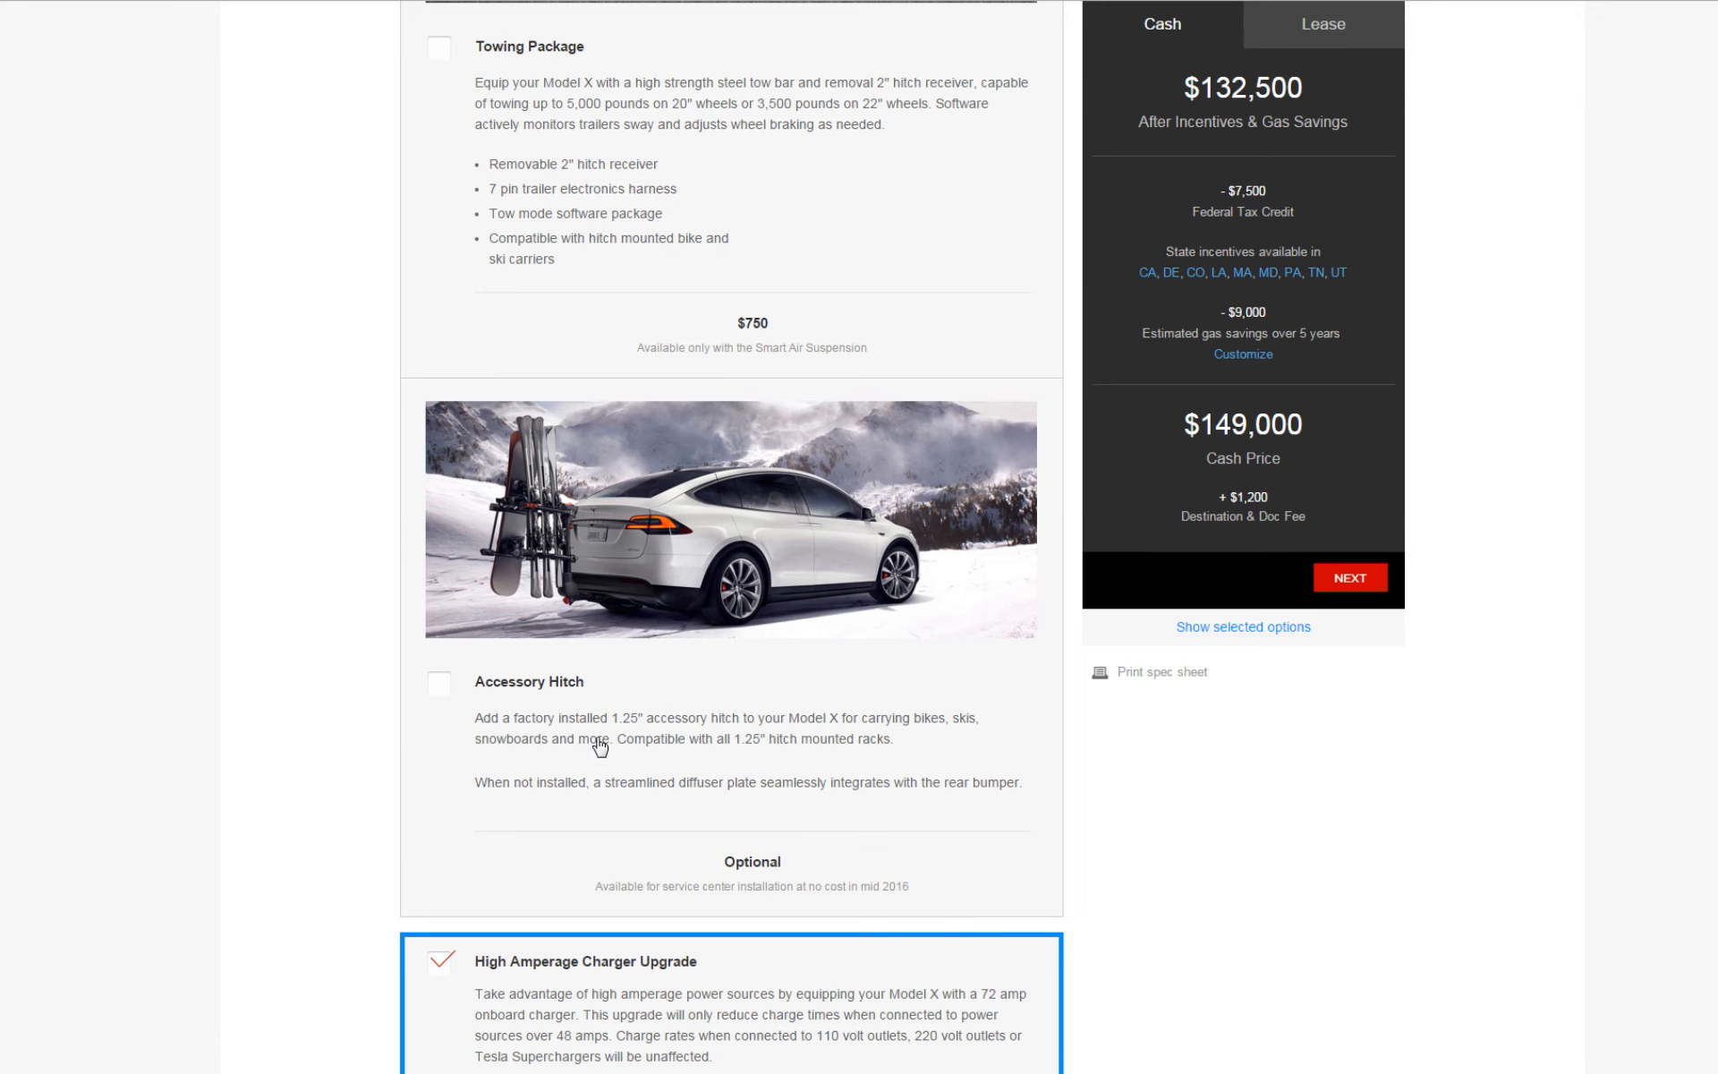
pyautogui.scroll(-3)
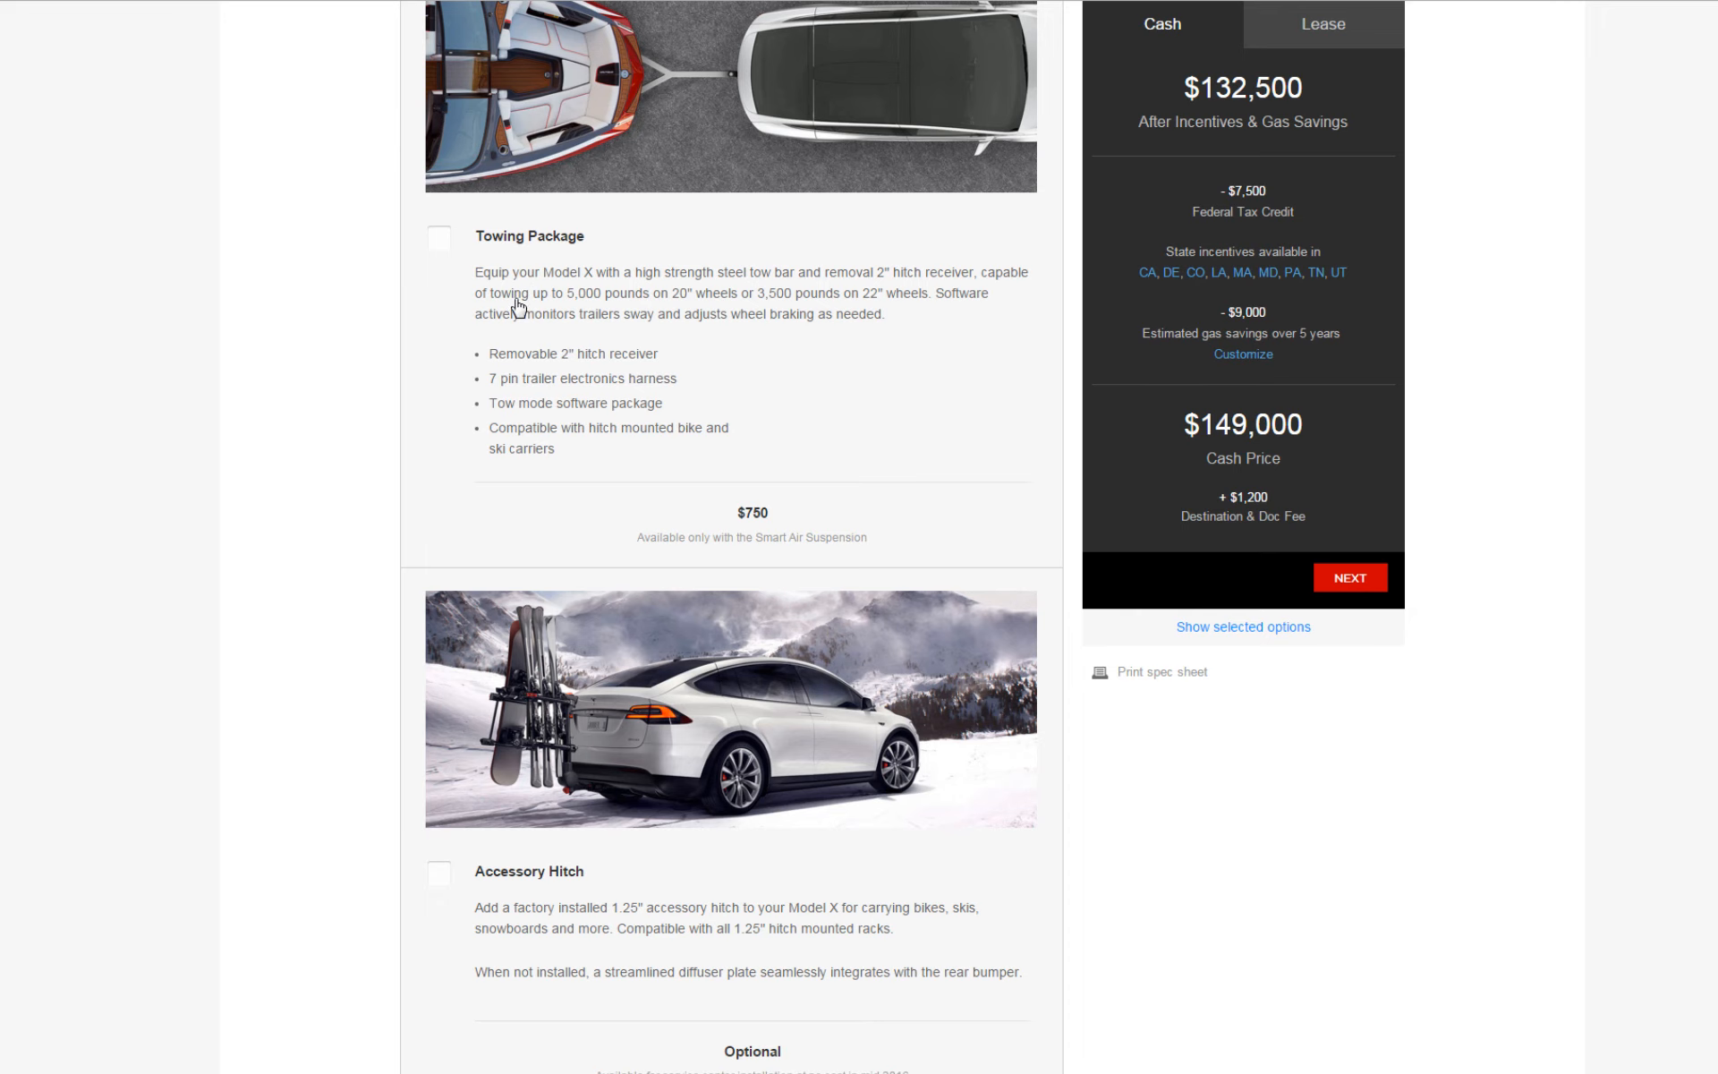
pyautogui.moveTo(661, 320)
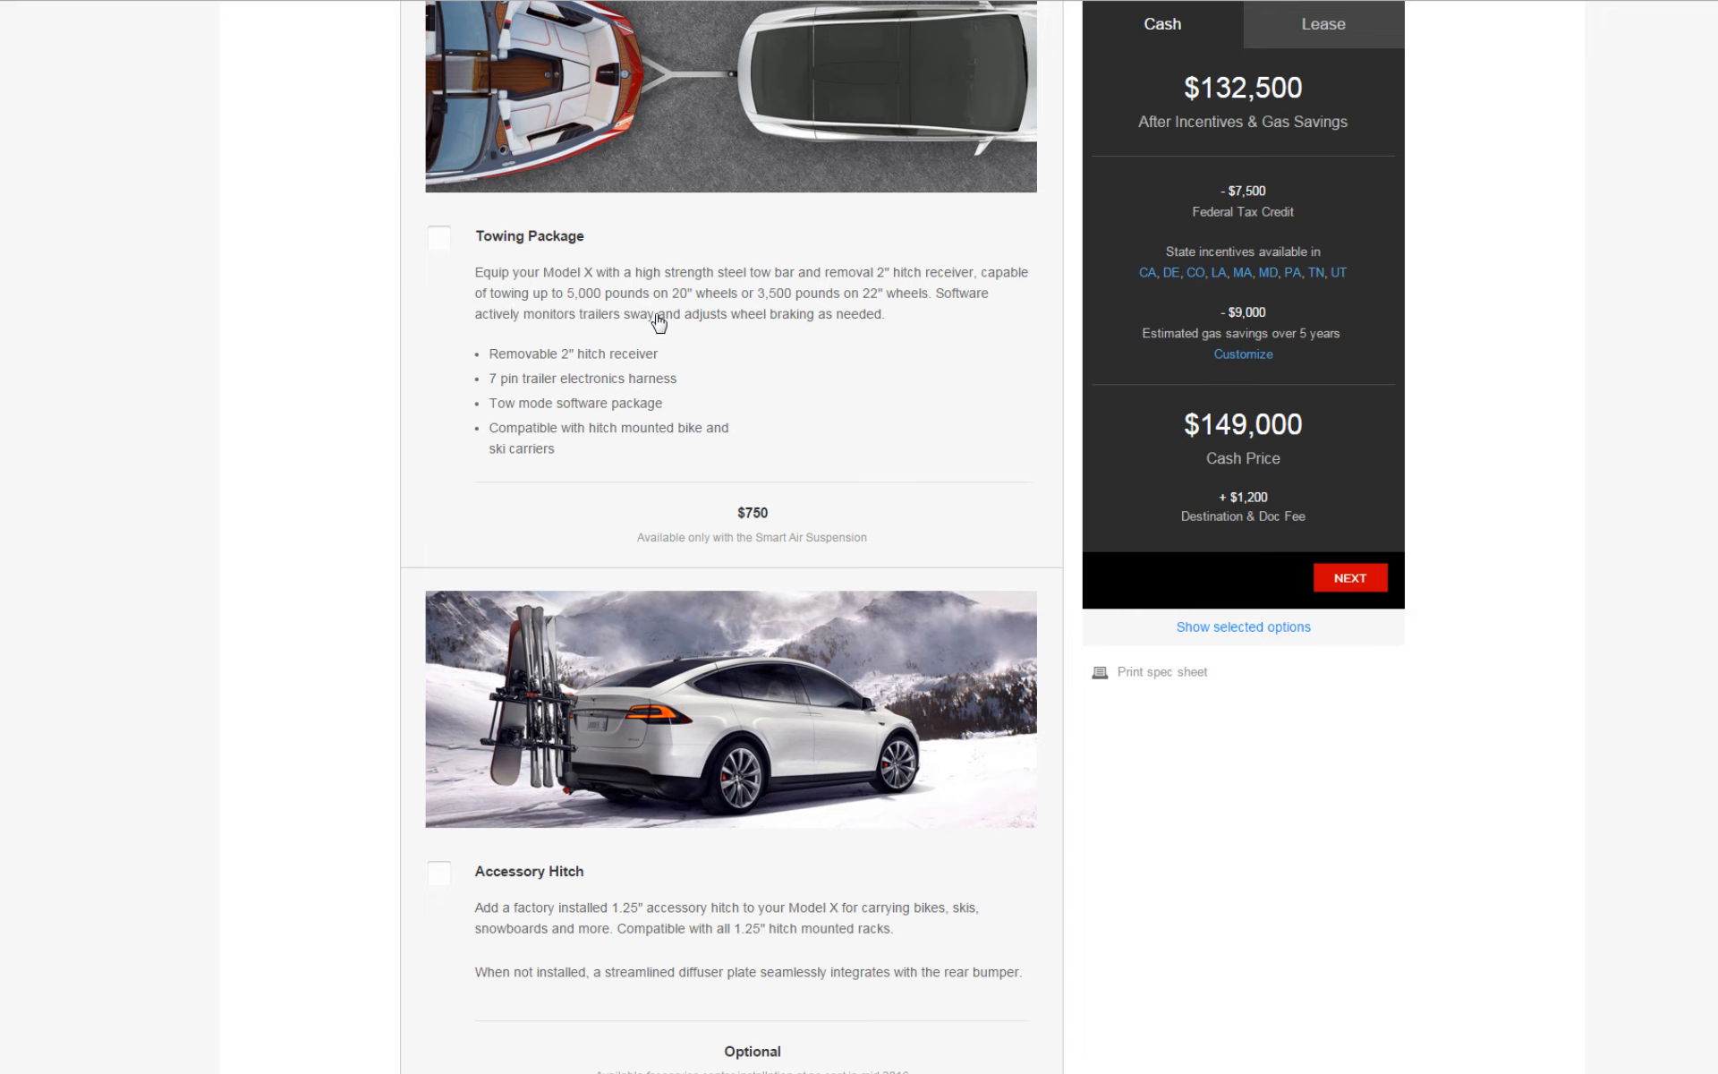
pyautogui.scroll(-3)
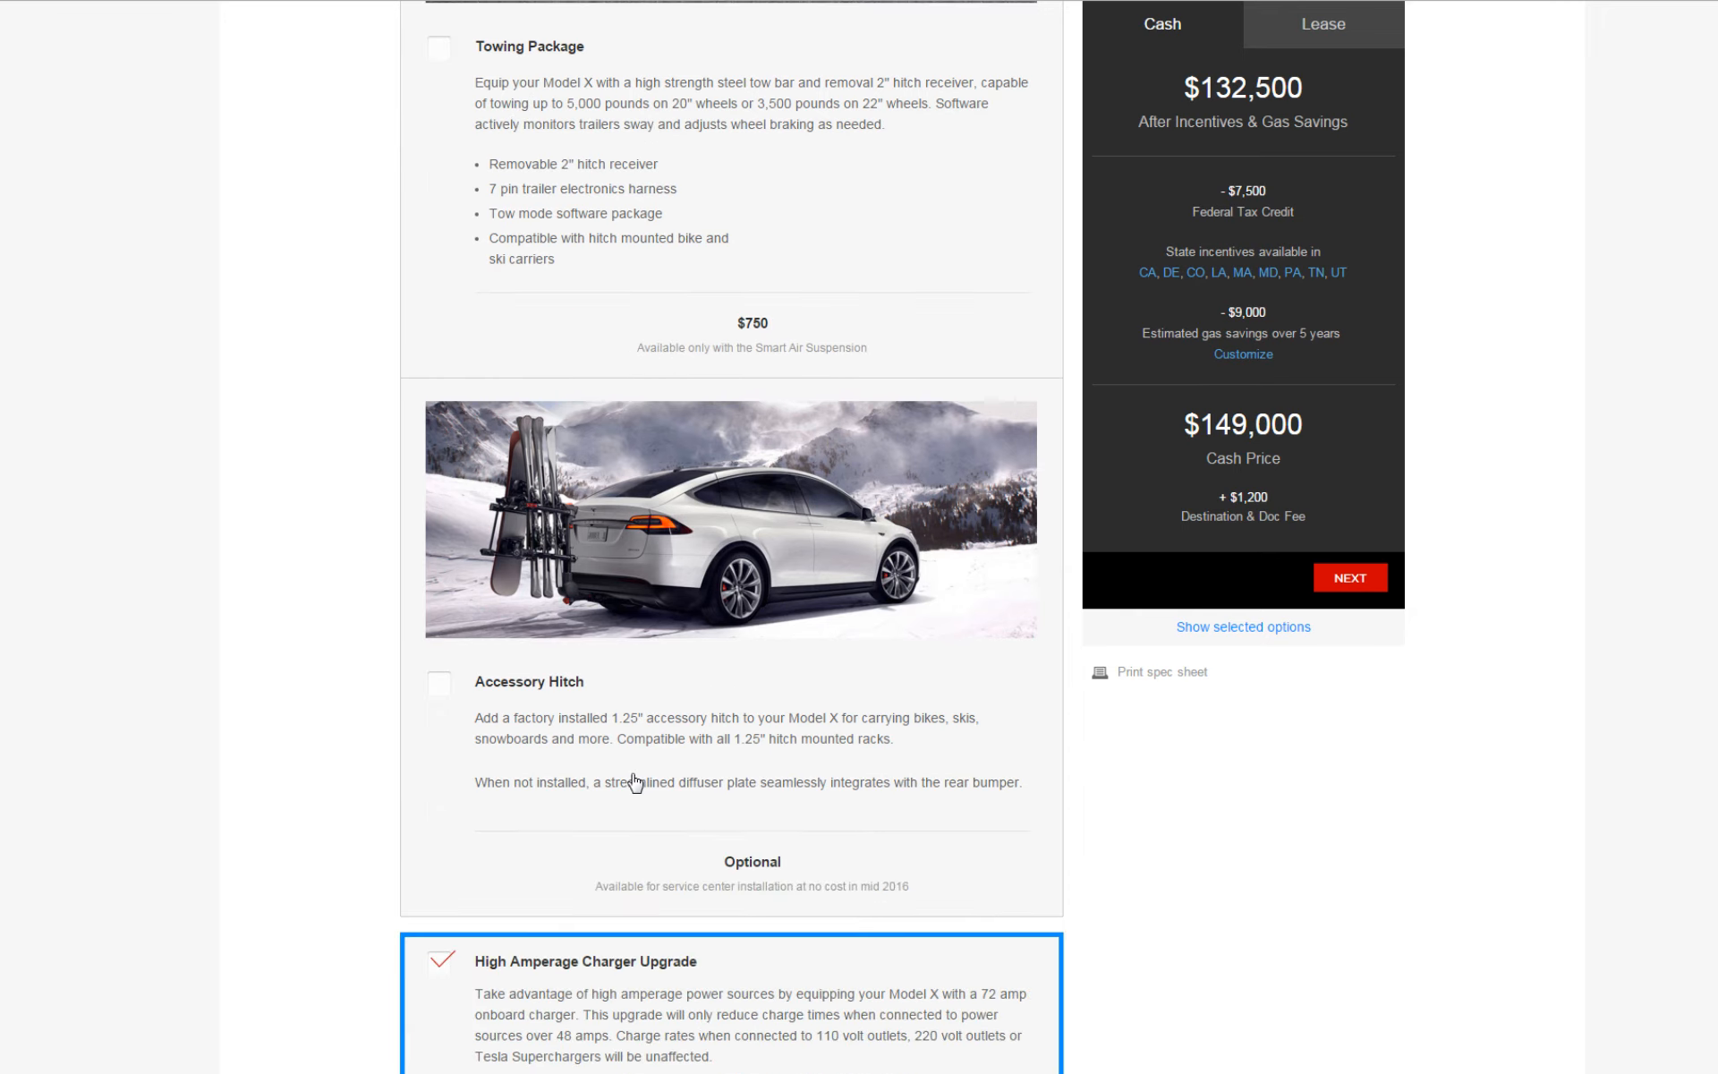
pyautogui.moveTo(553, 716)
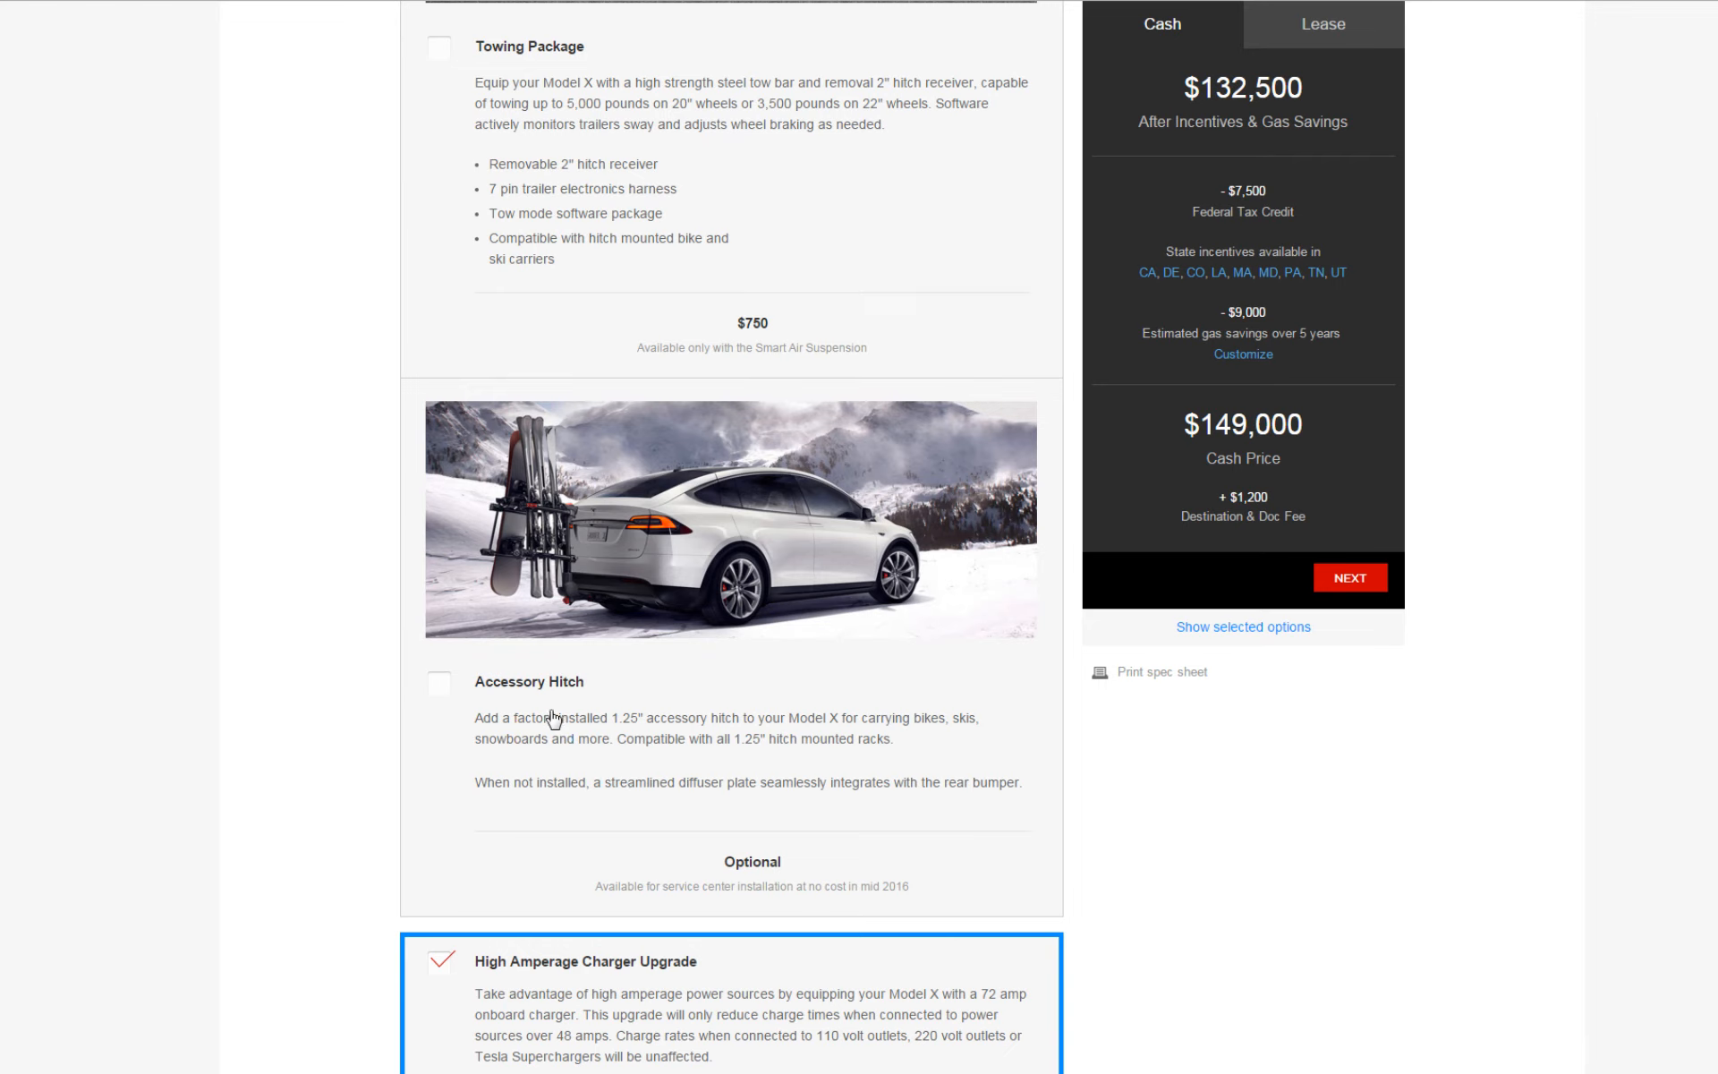
pyautogui.moveTo(589, 773)
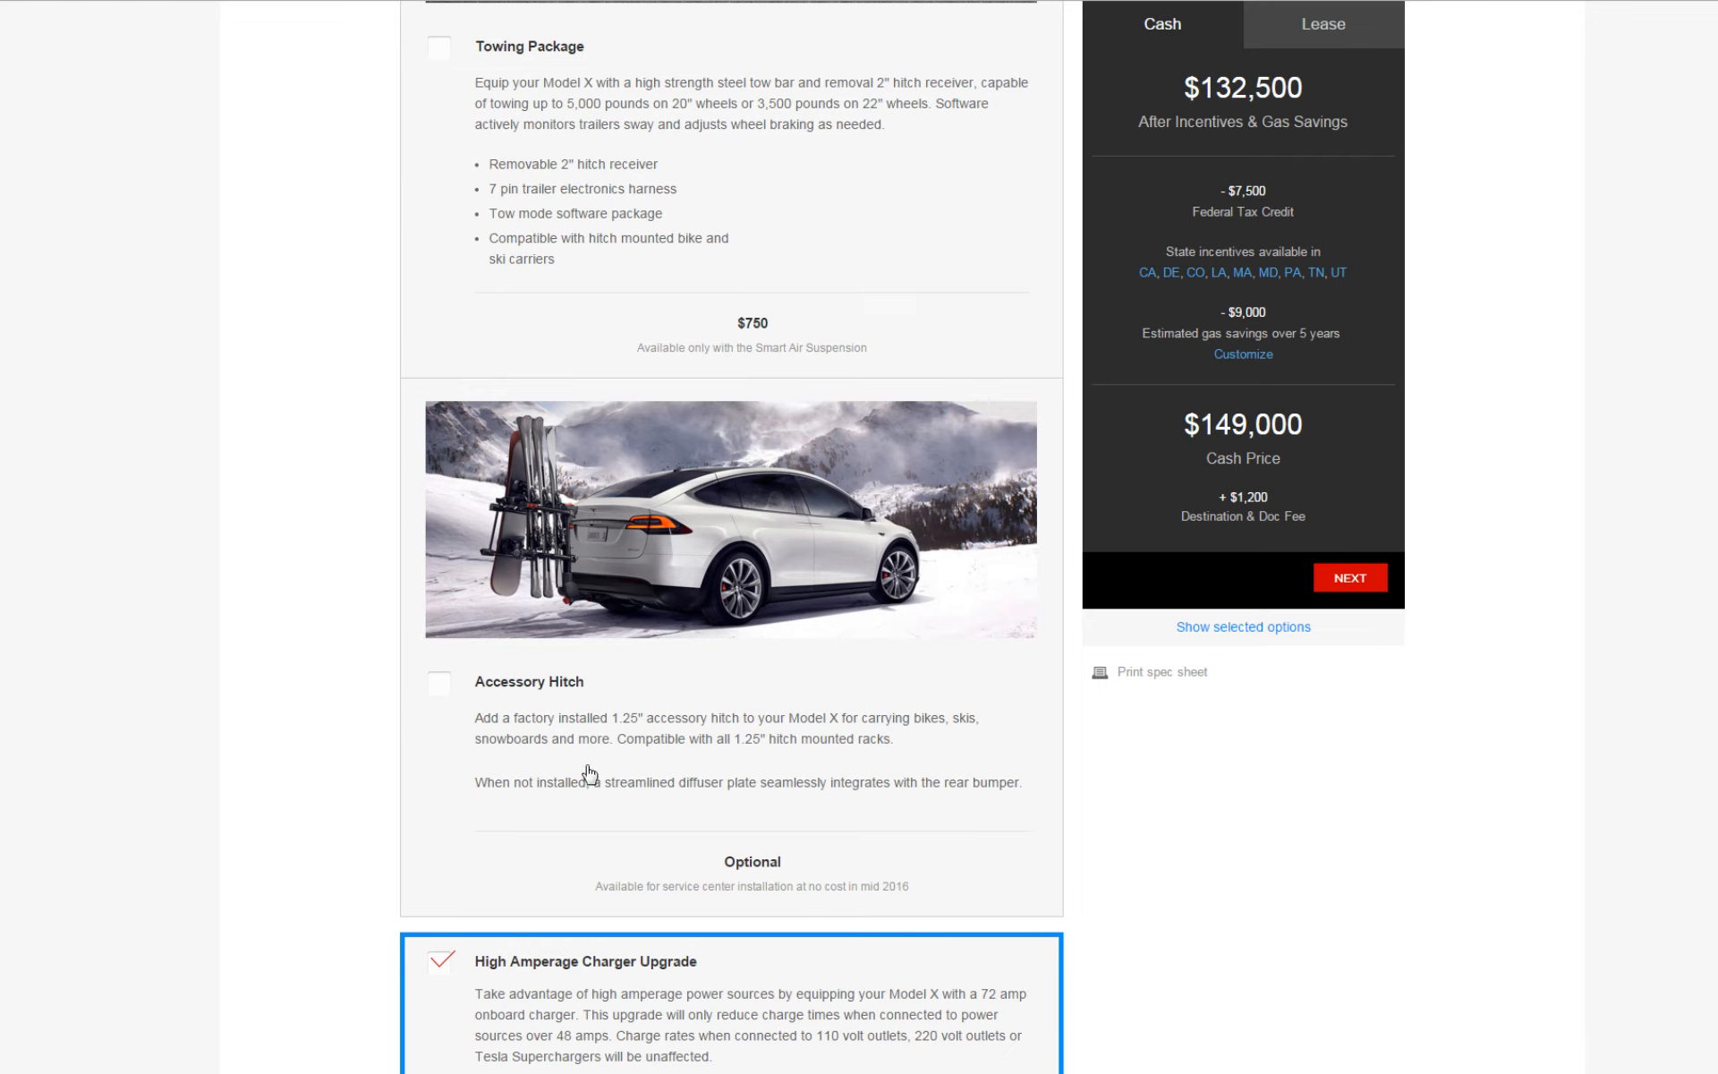
pyautogui.click(438, 682)
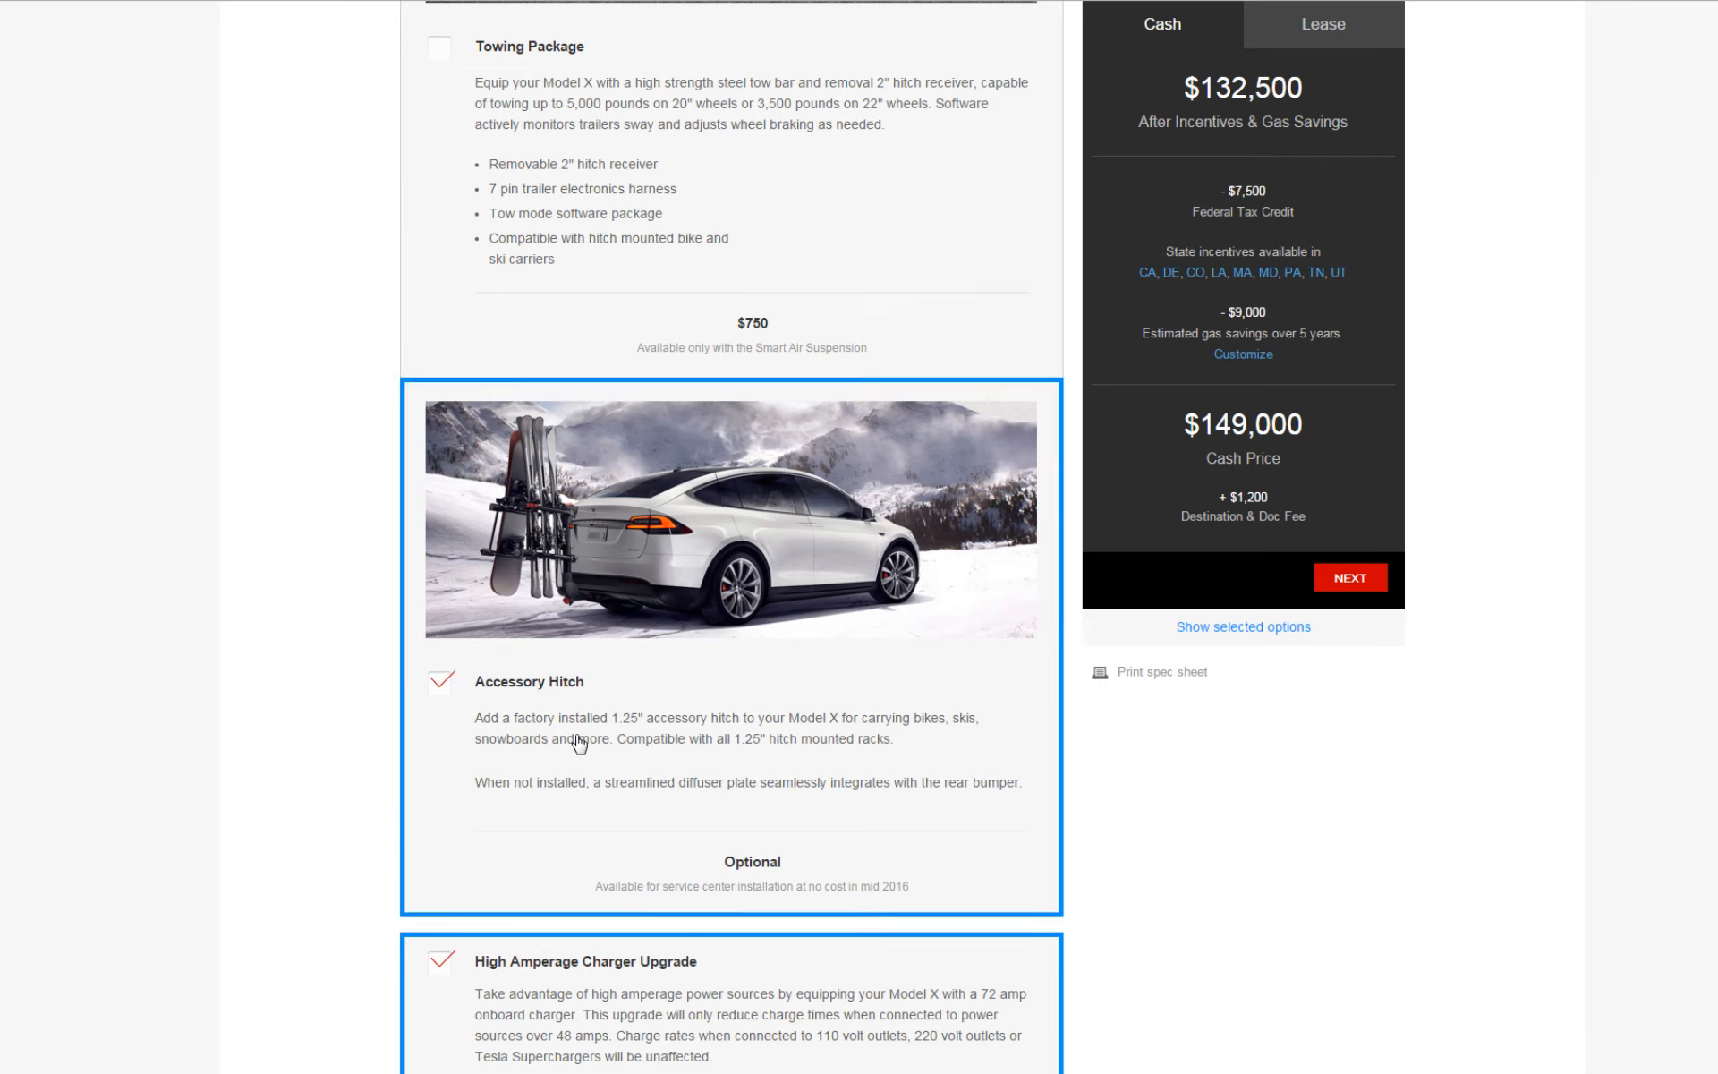
pyautogui.scroll(-3)
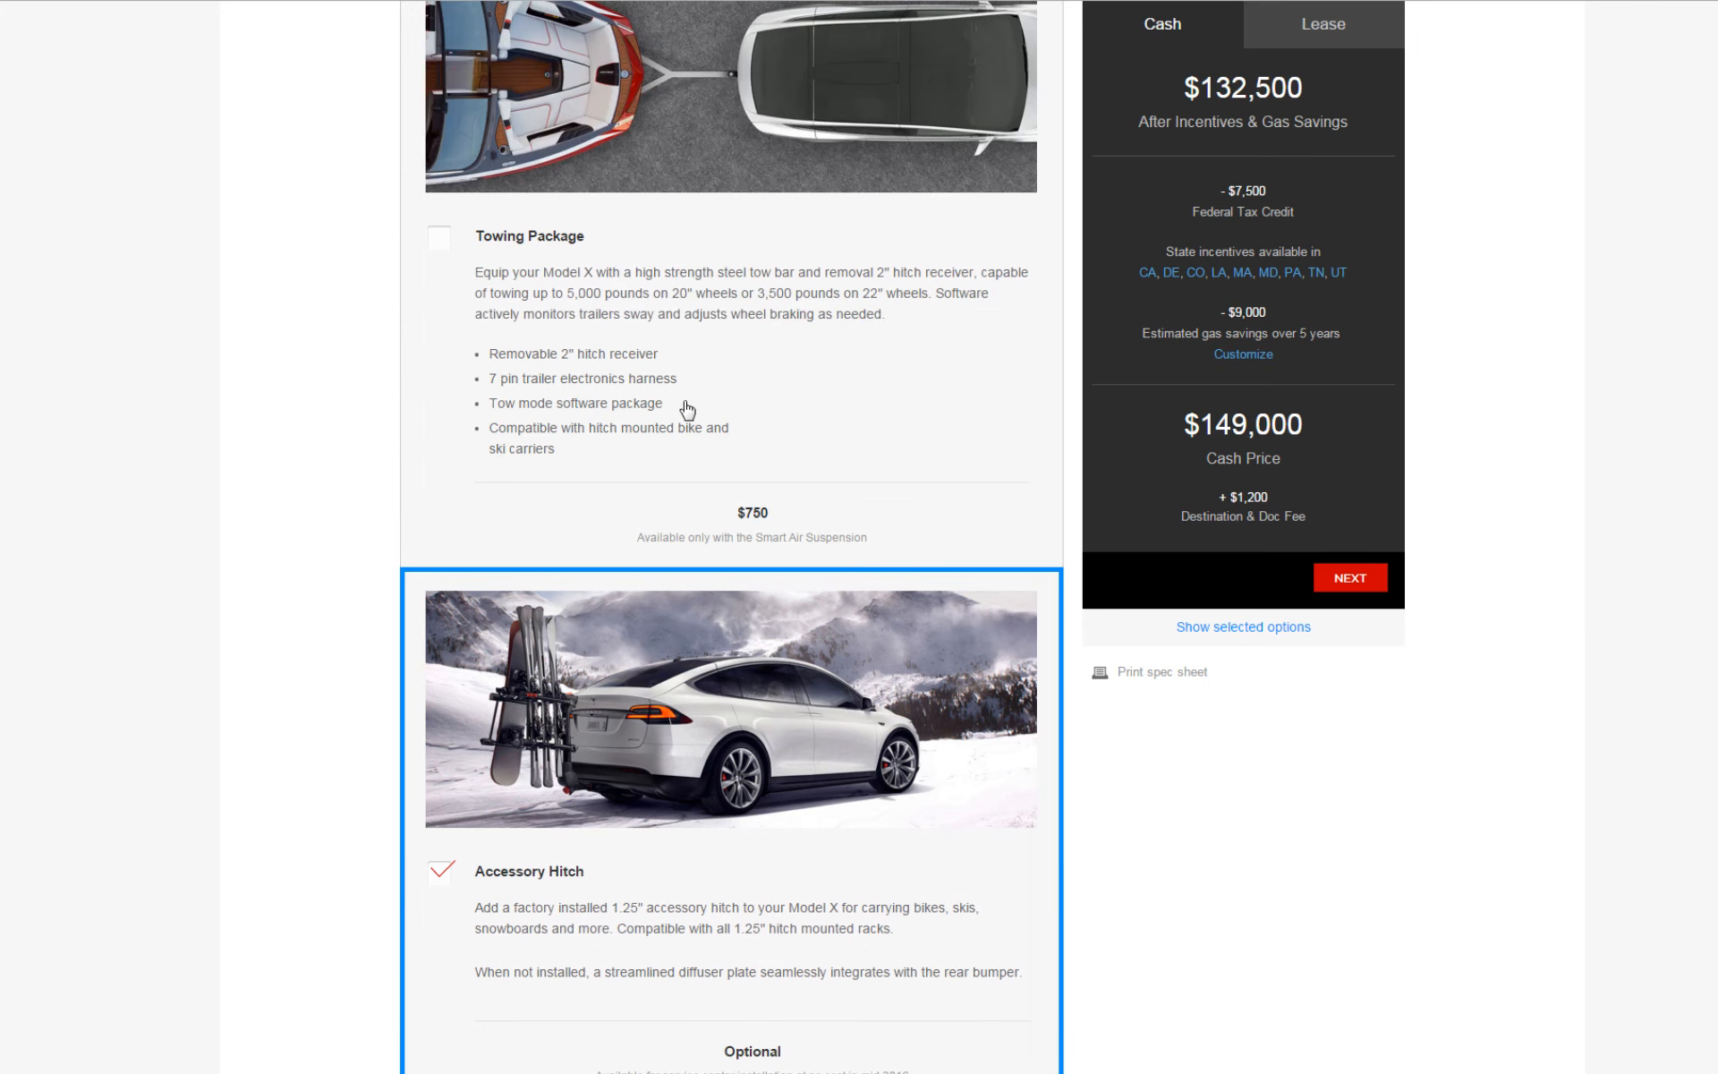
pyautogui.scroll(-3)
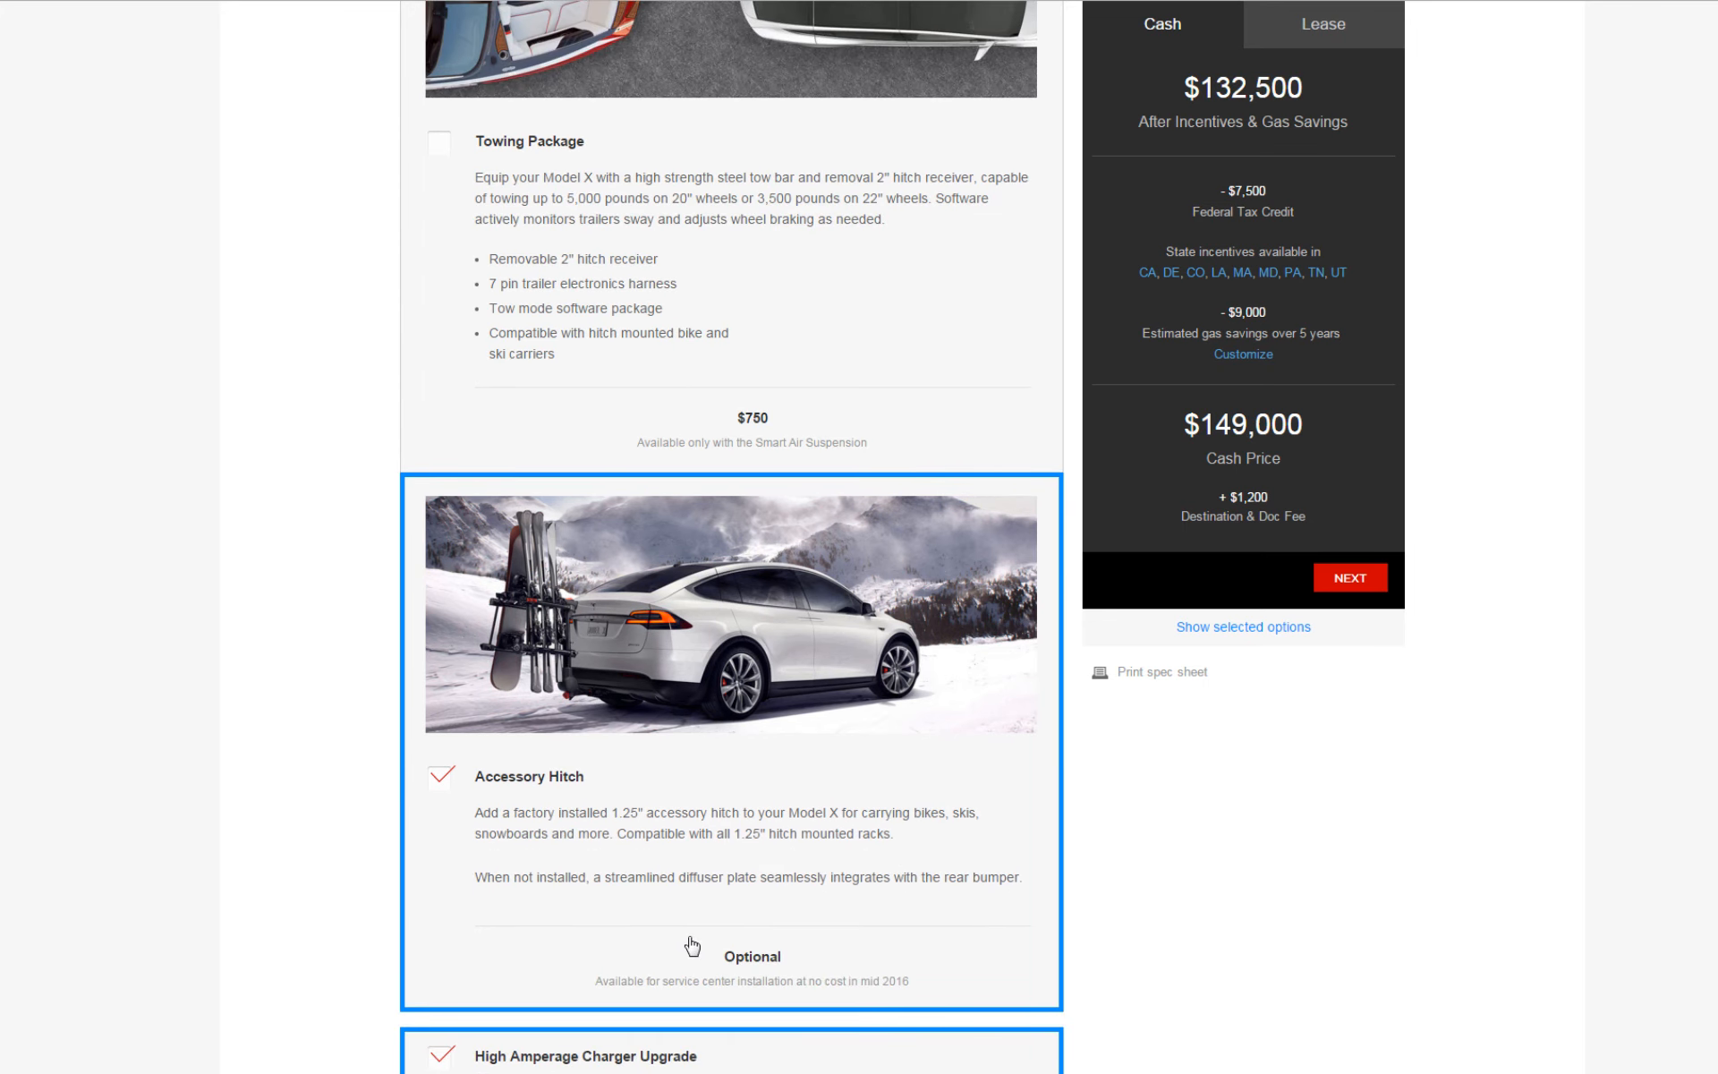
pyautogui.moveTo(848, 1006)
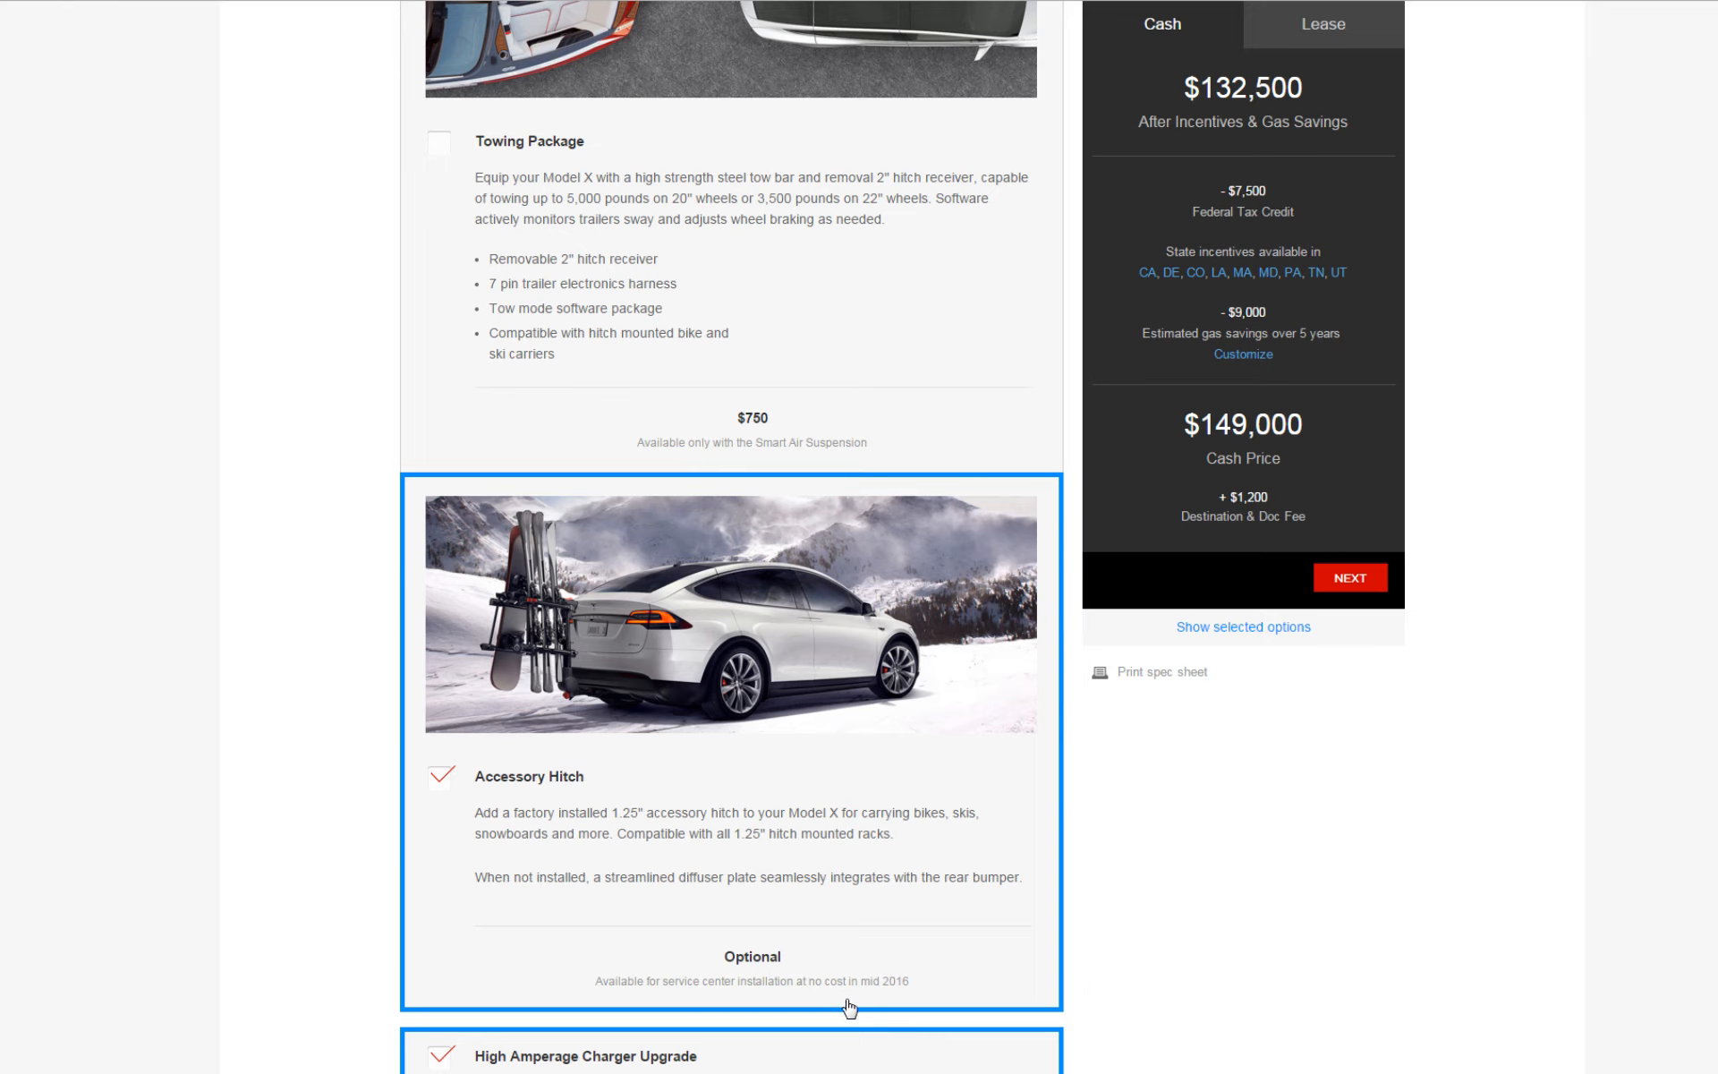
pyautogui.moveTo(791, 891)
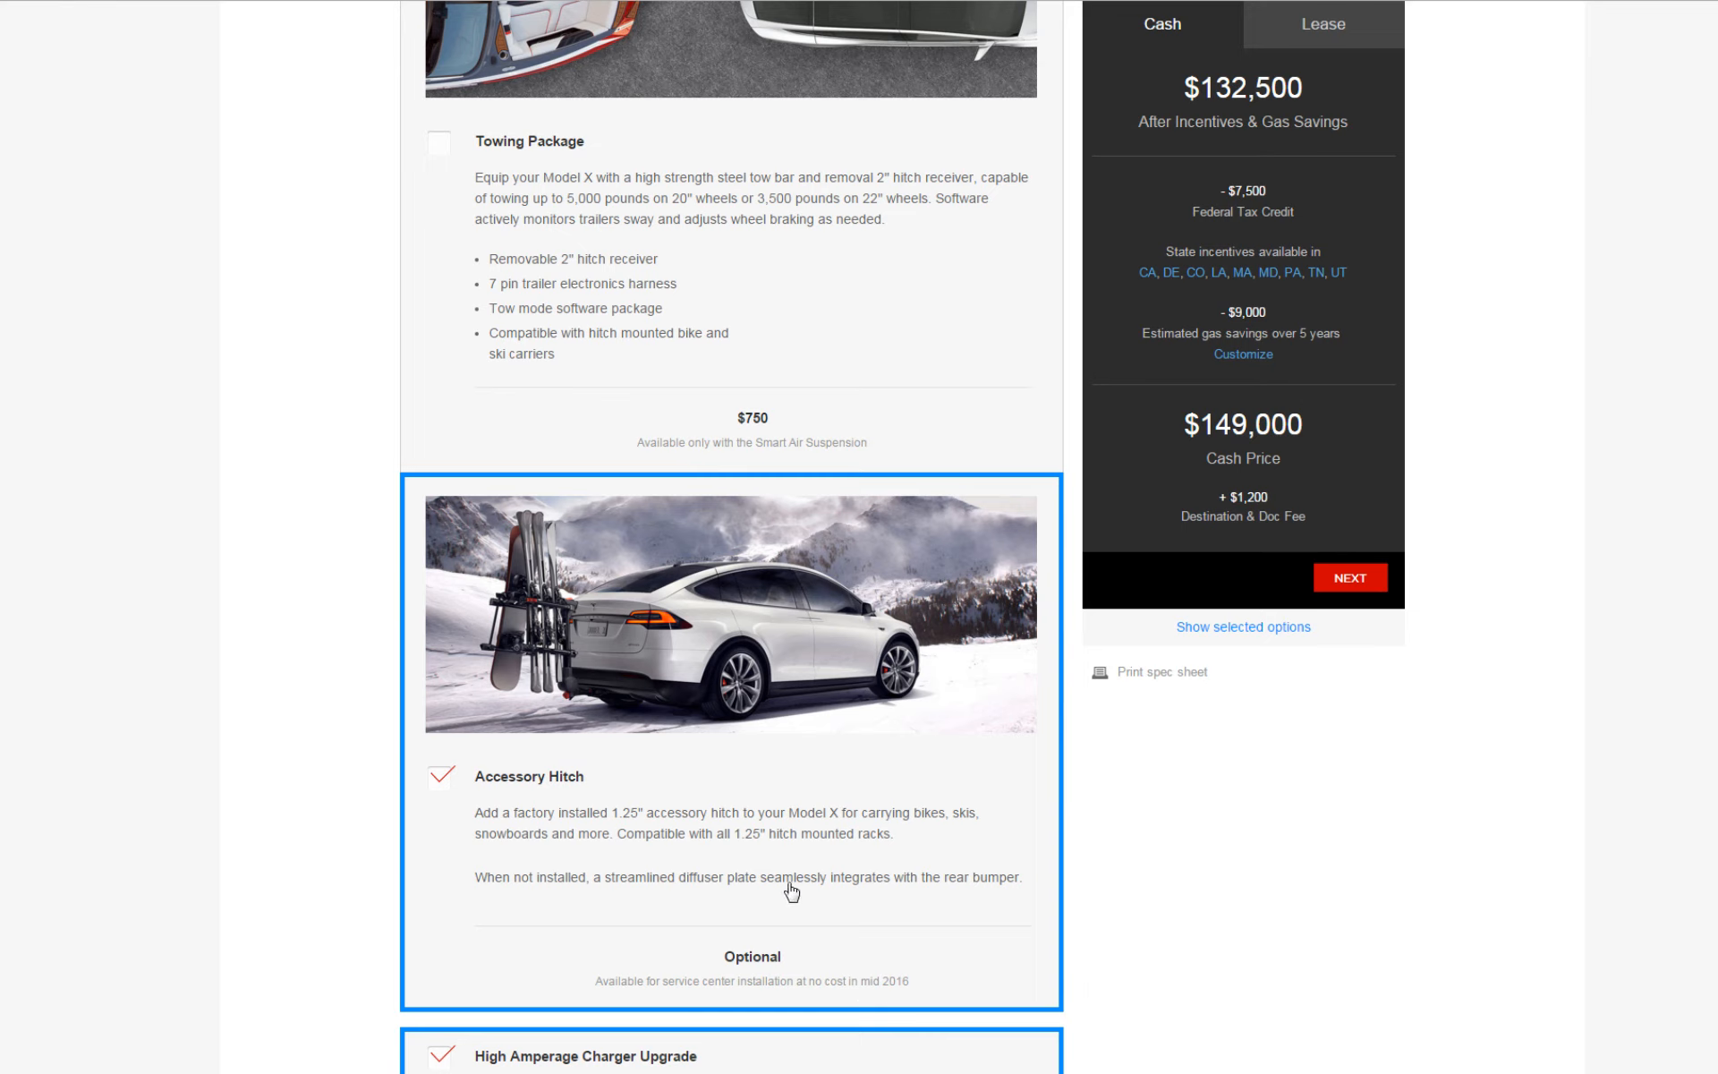
pyautogui.moveTo(784, 830)
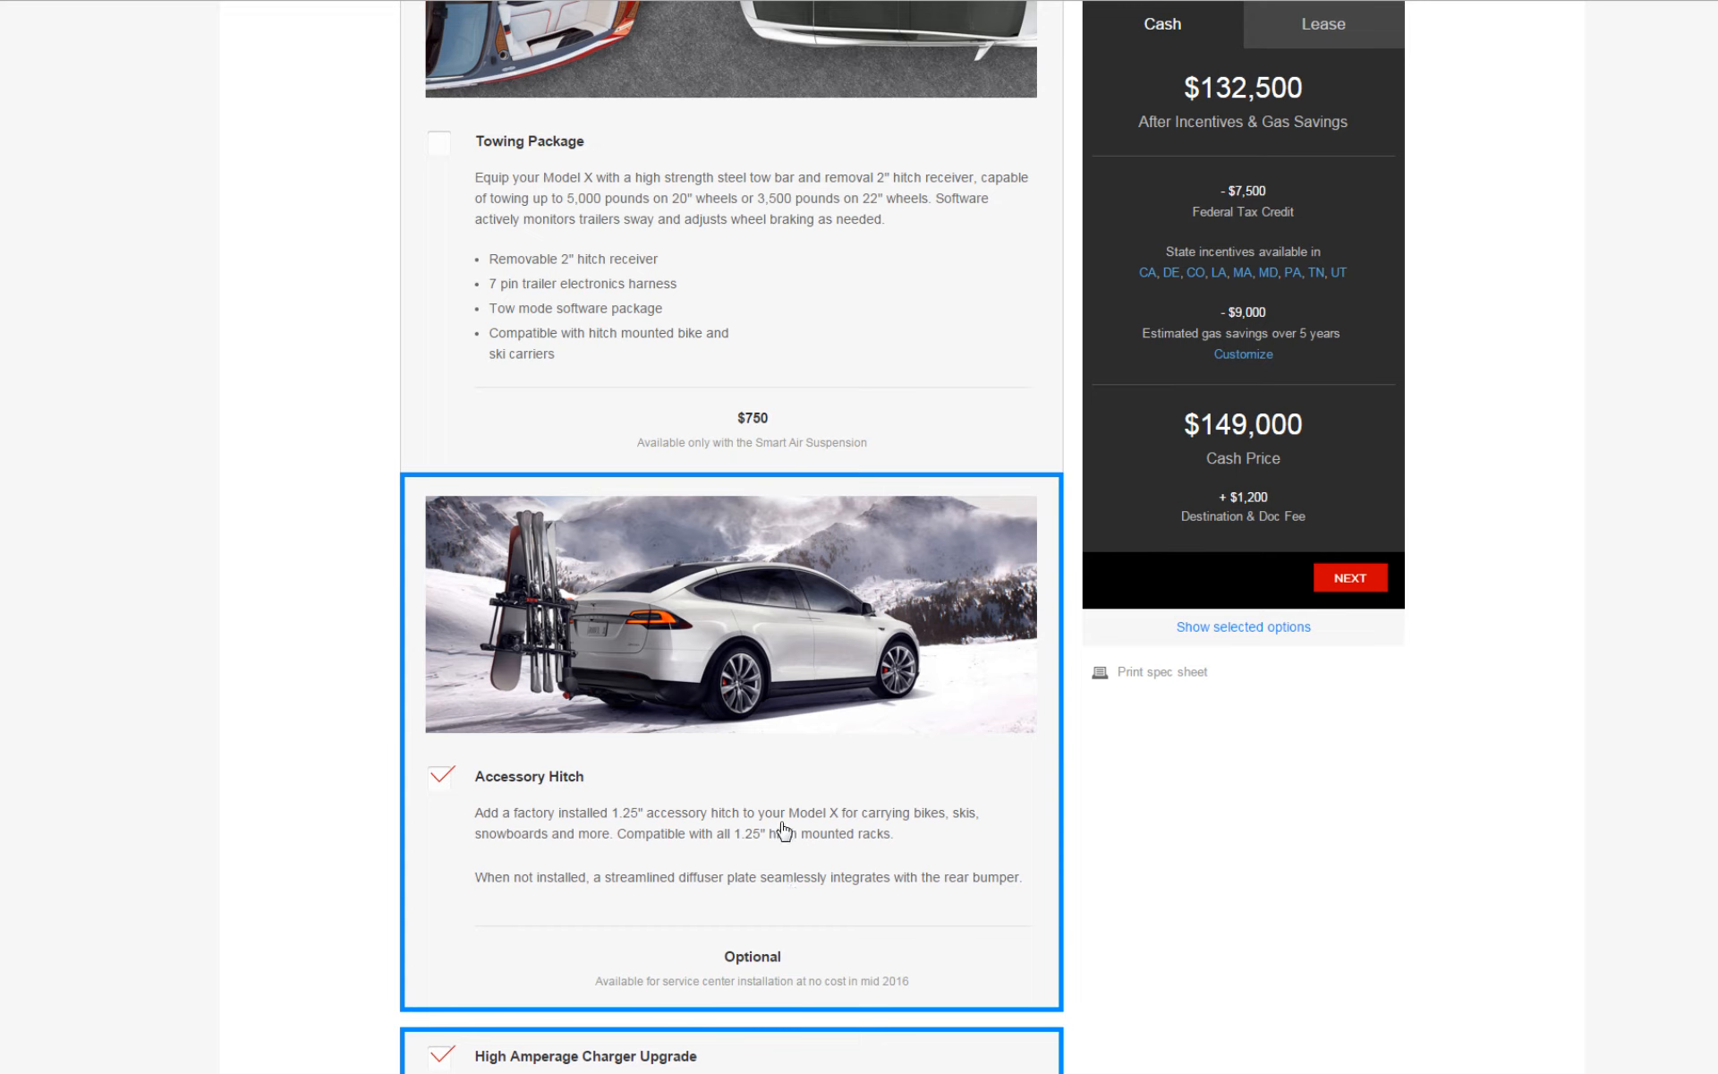
pyautogui.moveTo(662, 832)
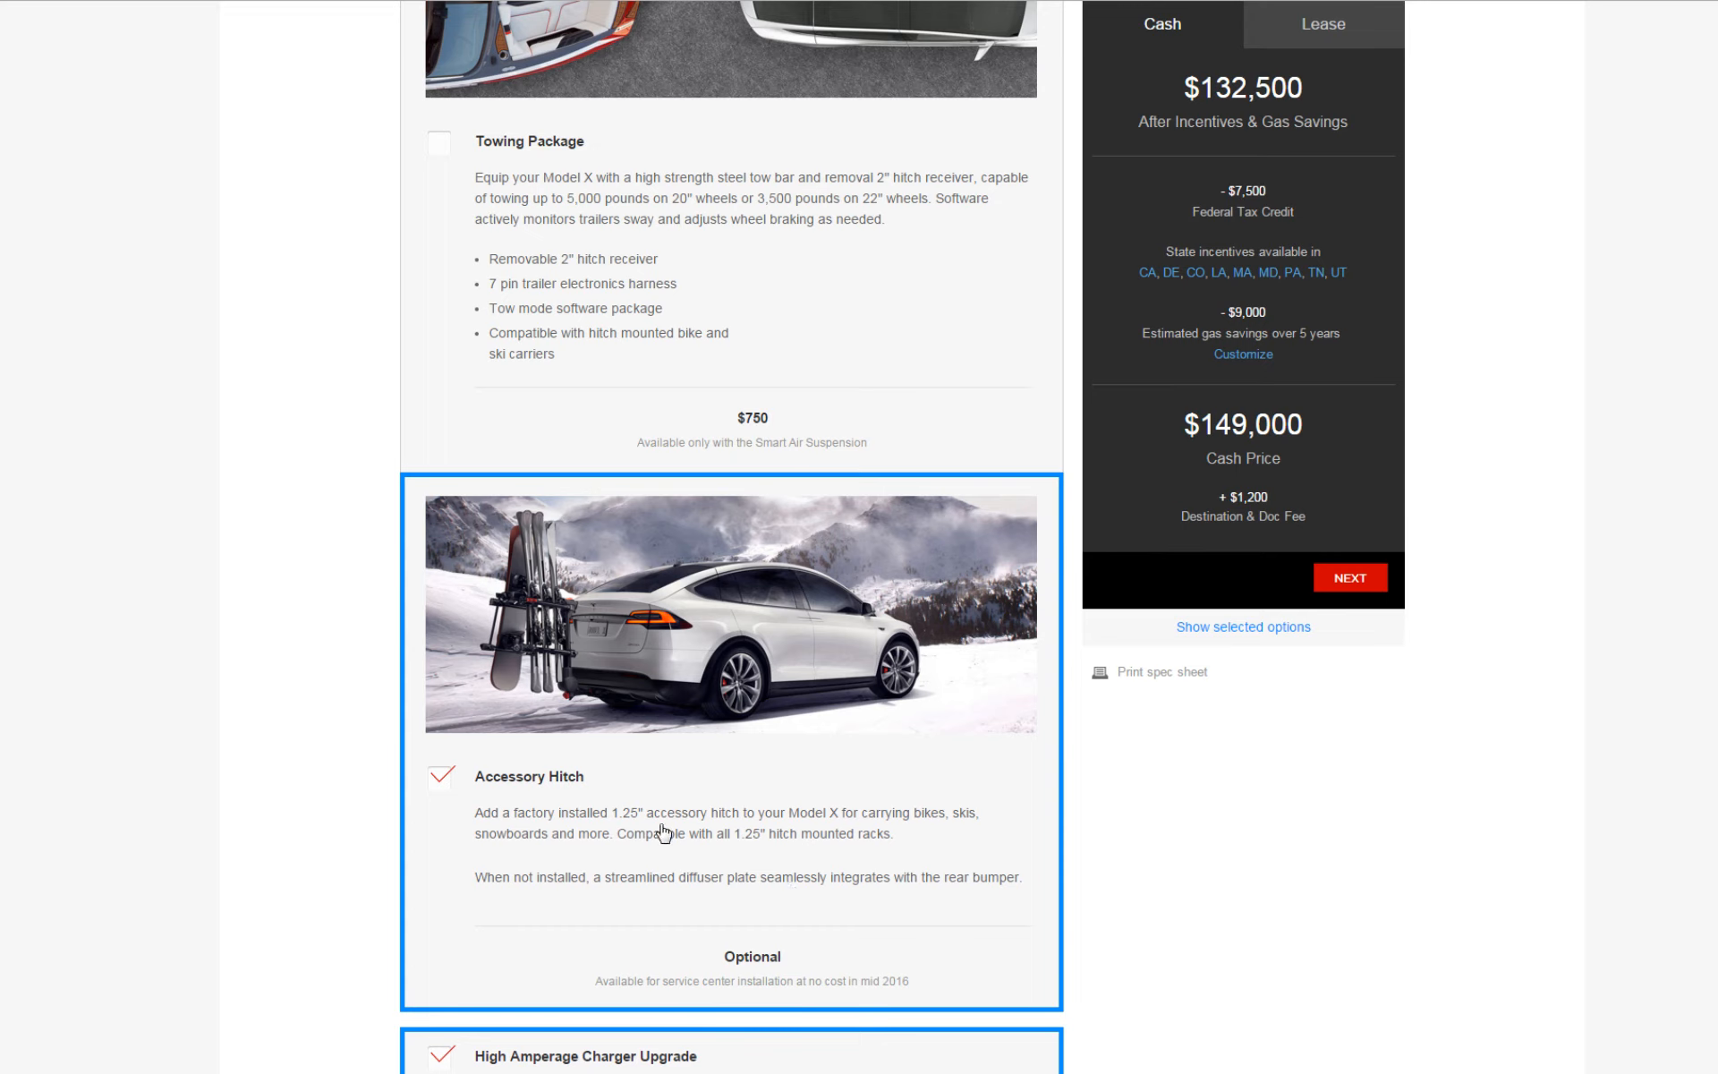
pyautogui.moveTo(669, 829)
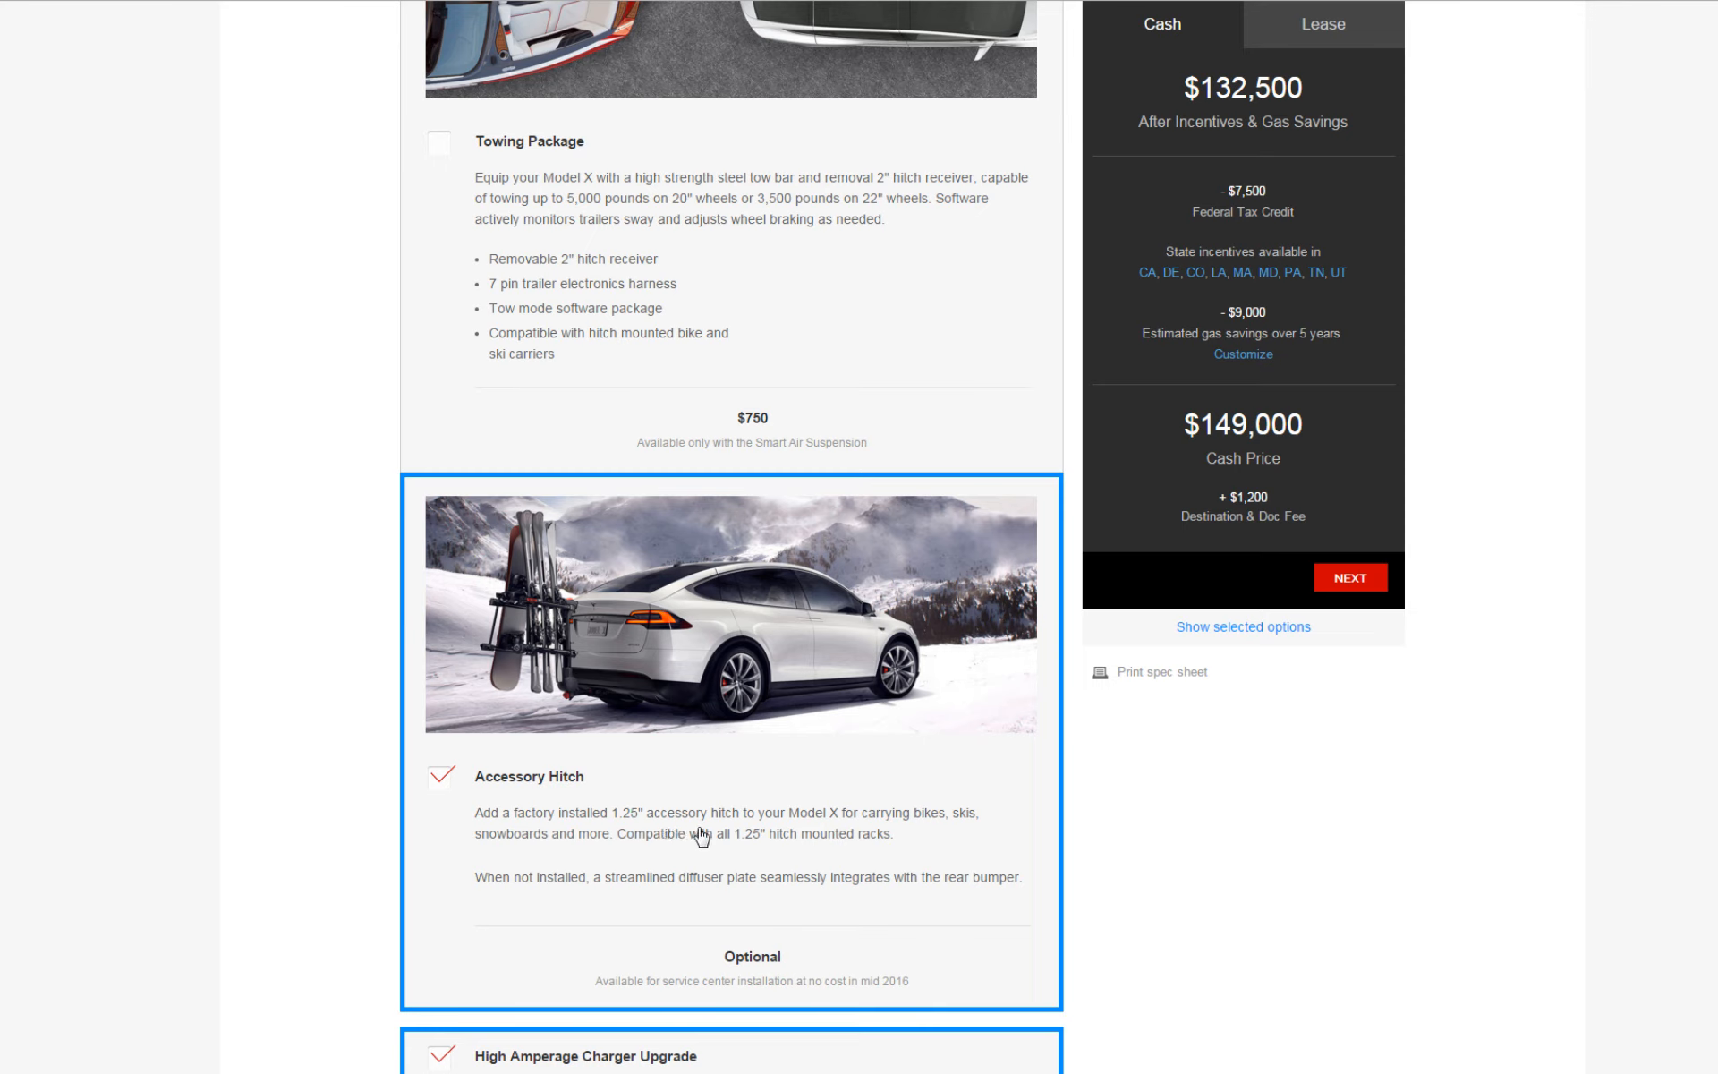
pyautogui.moveTo(729, 821)
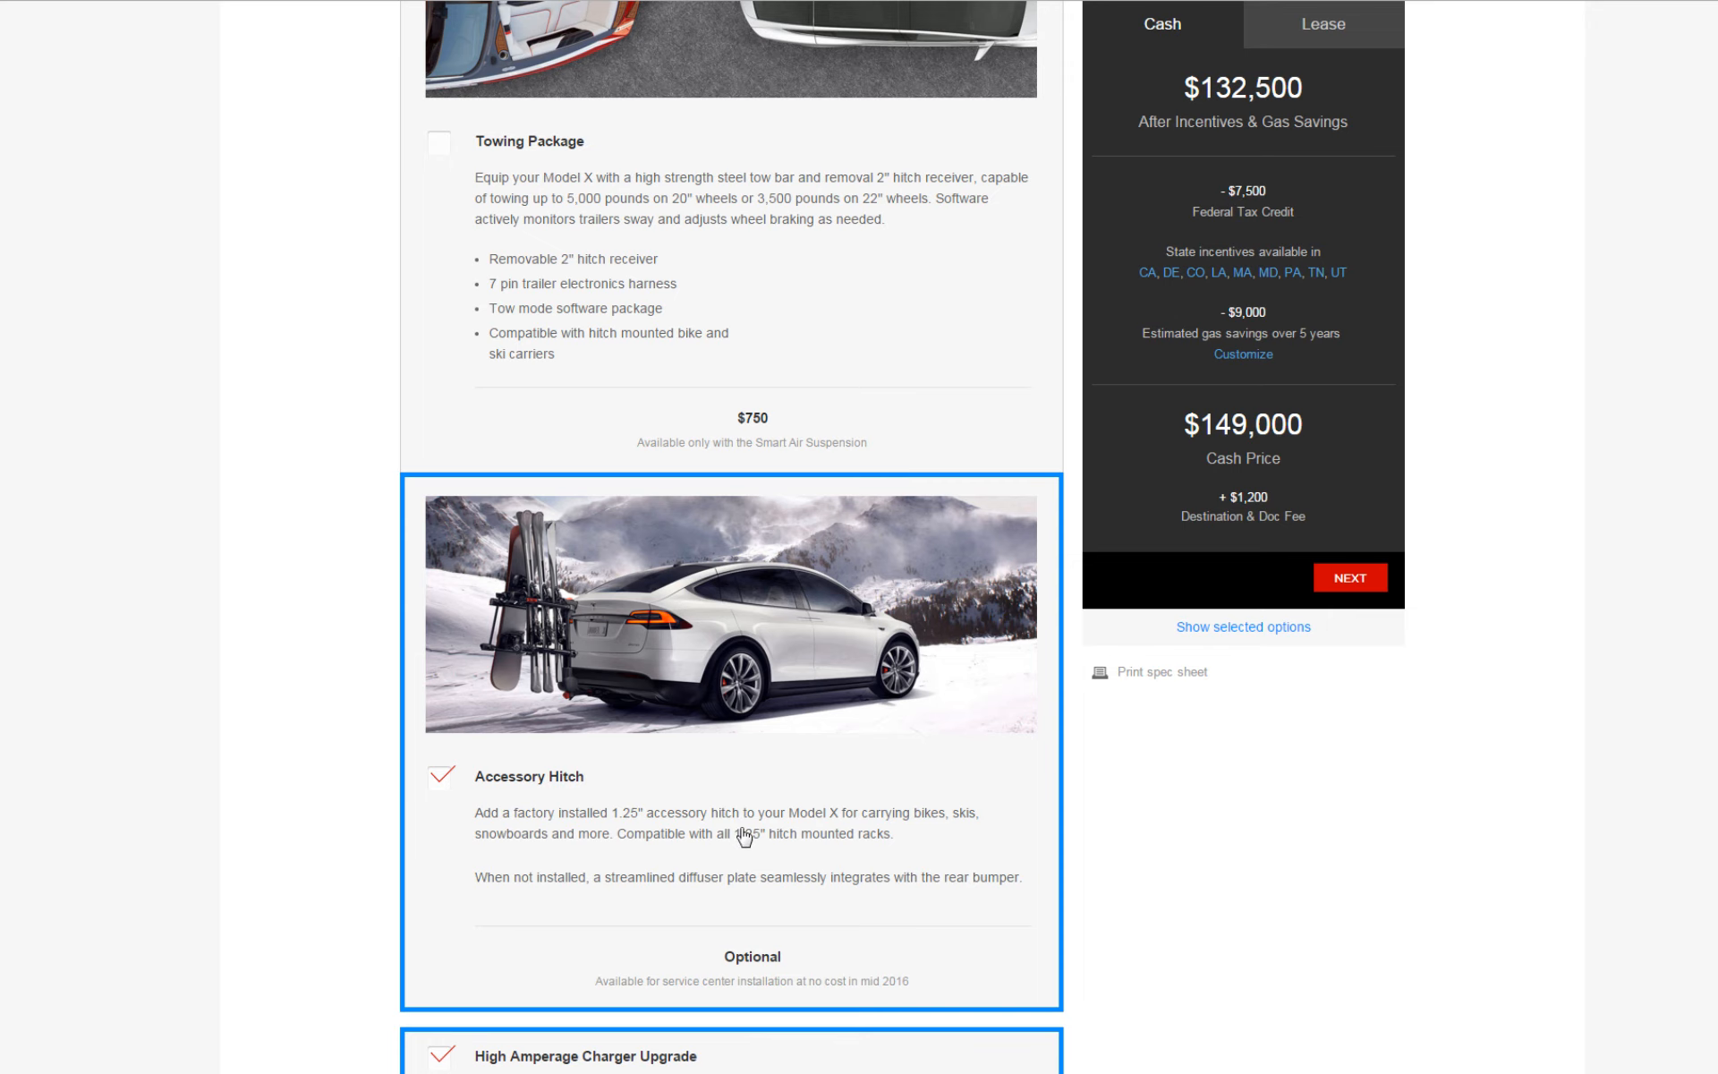
# - Scroll through the Options list to the Accessory Hitch and Towing Package entries
pyautogui.scroll(-3)
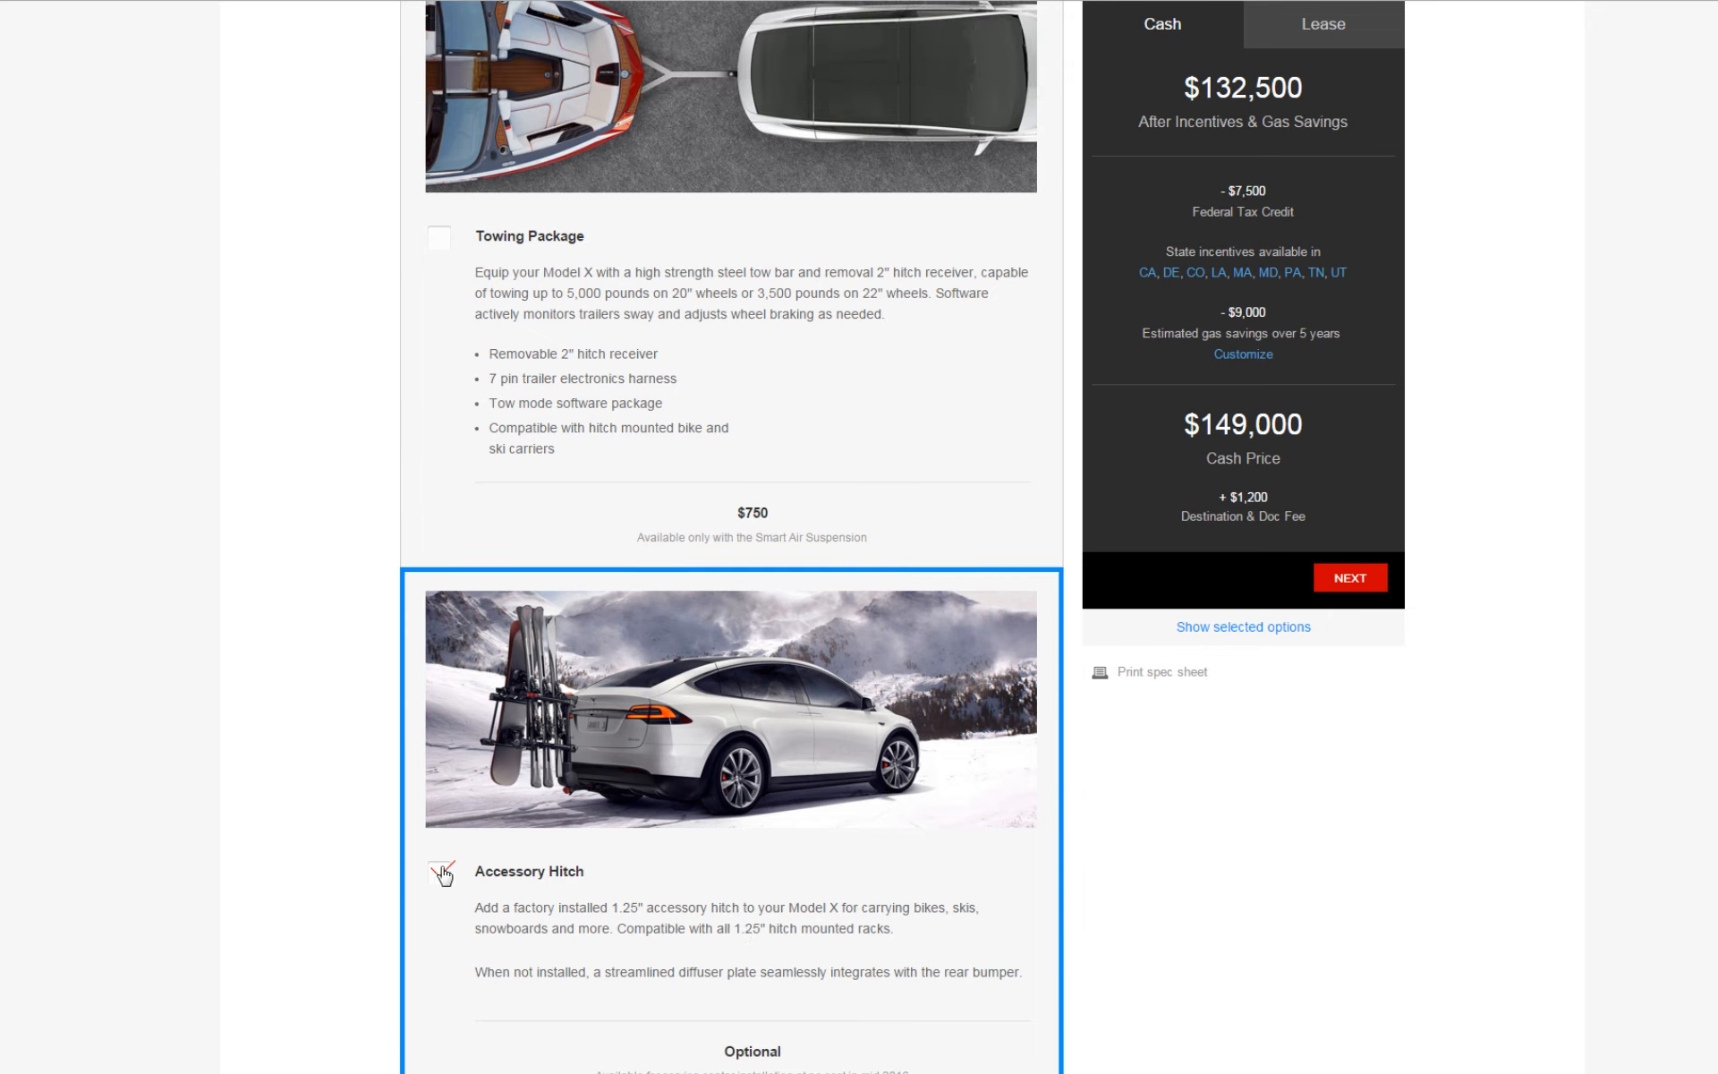
pyautogui.scroll(-3)
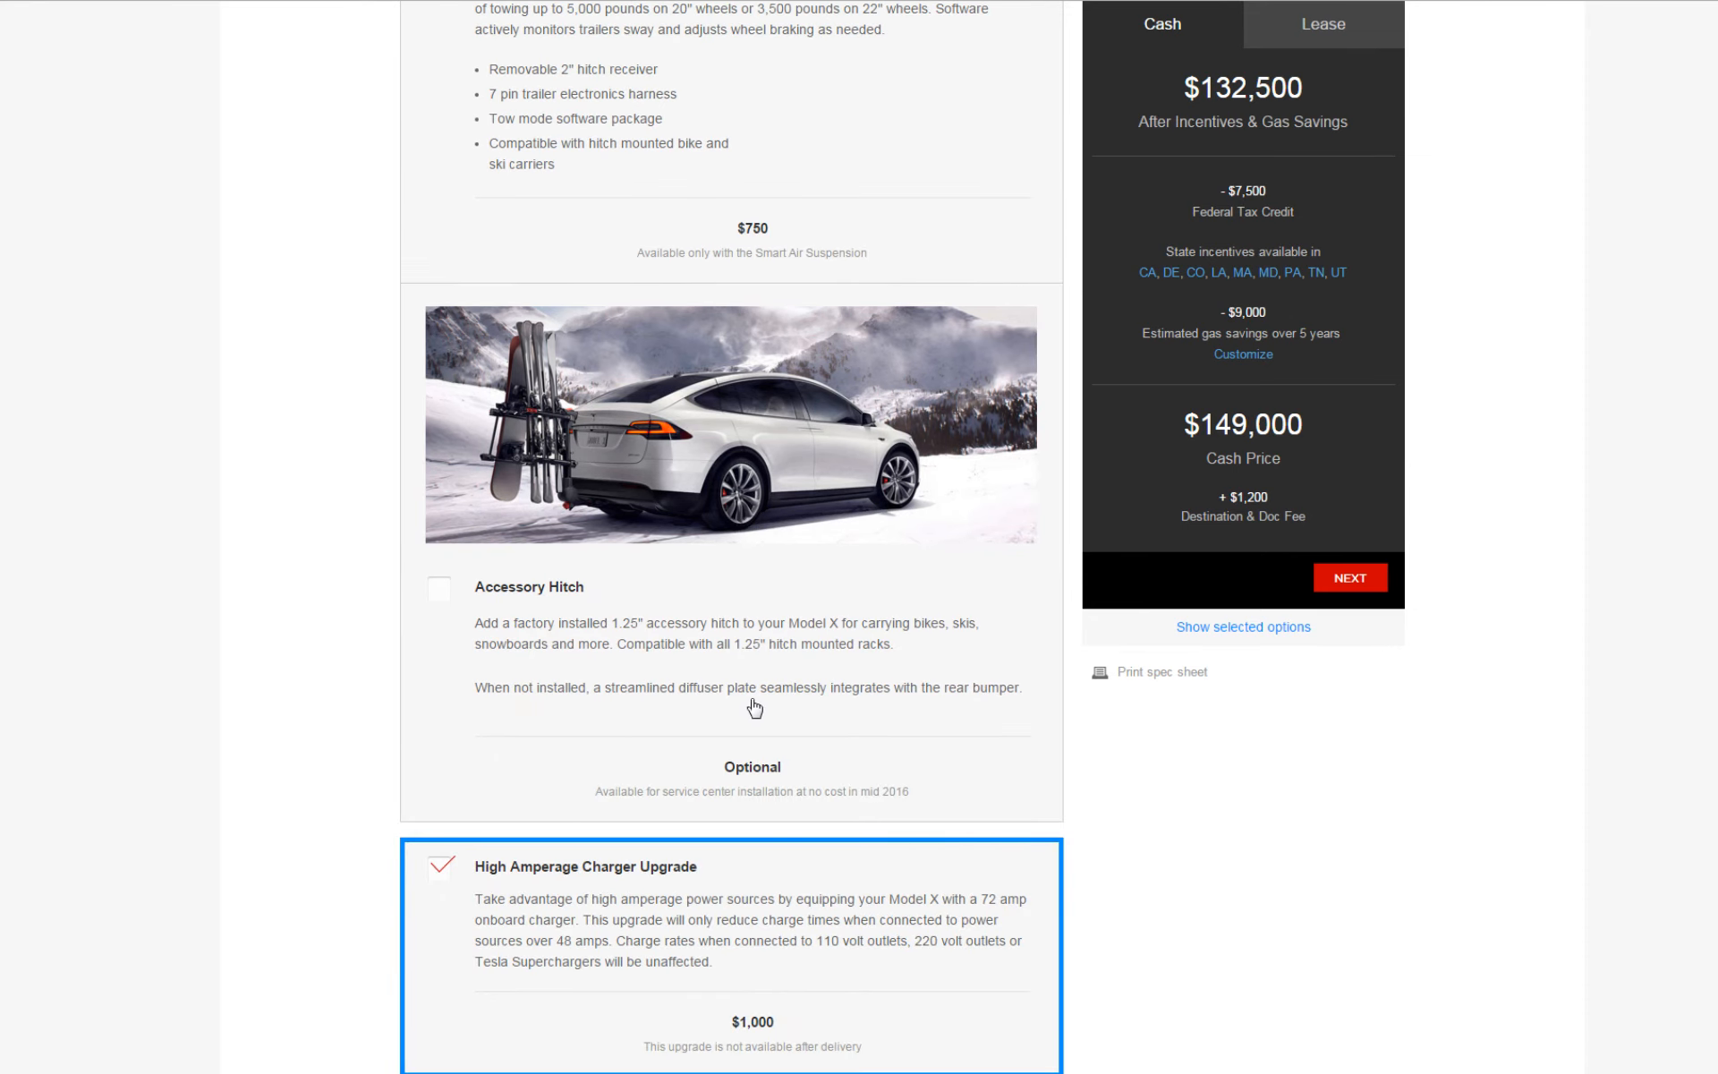
pyautogui.moveTo(762, 675)
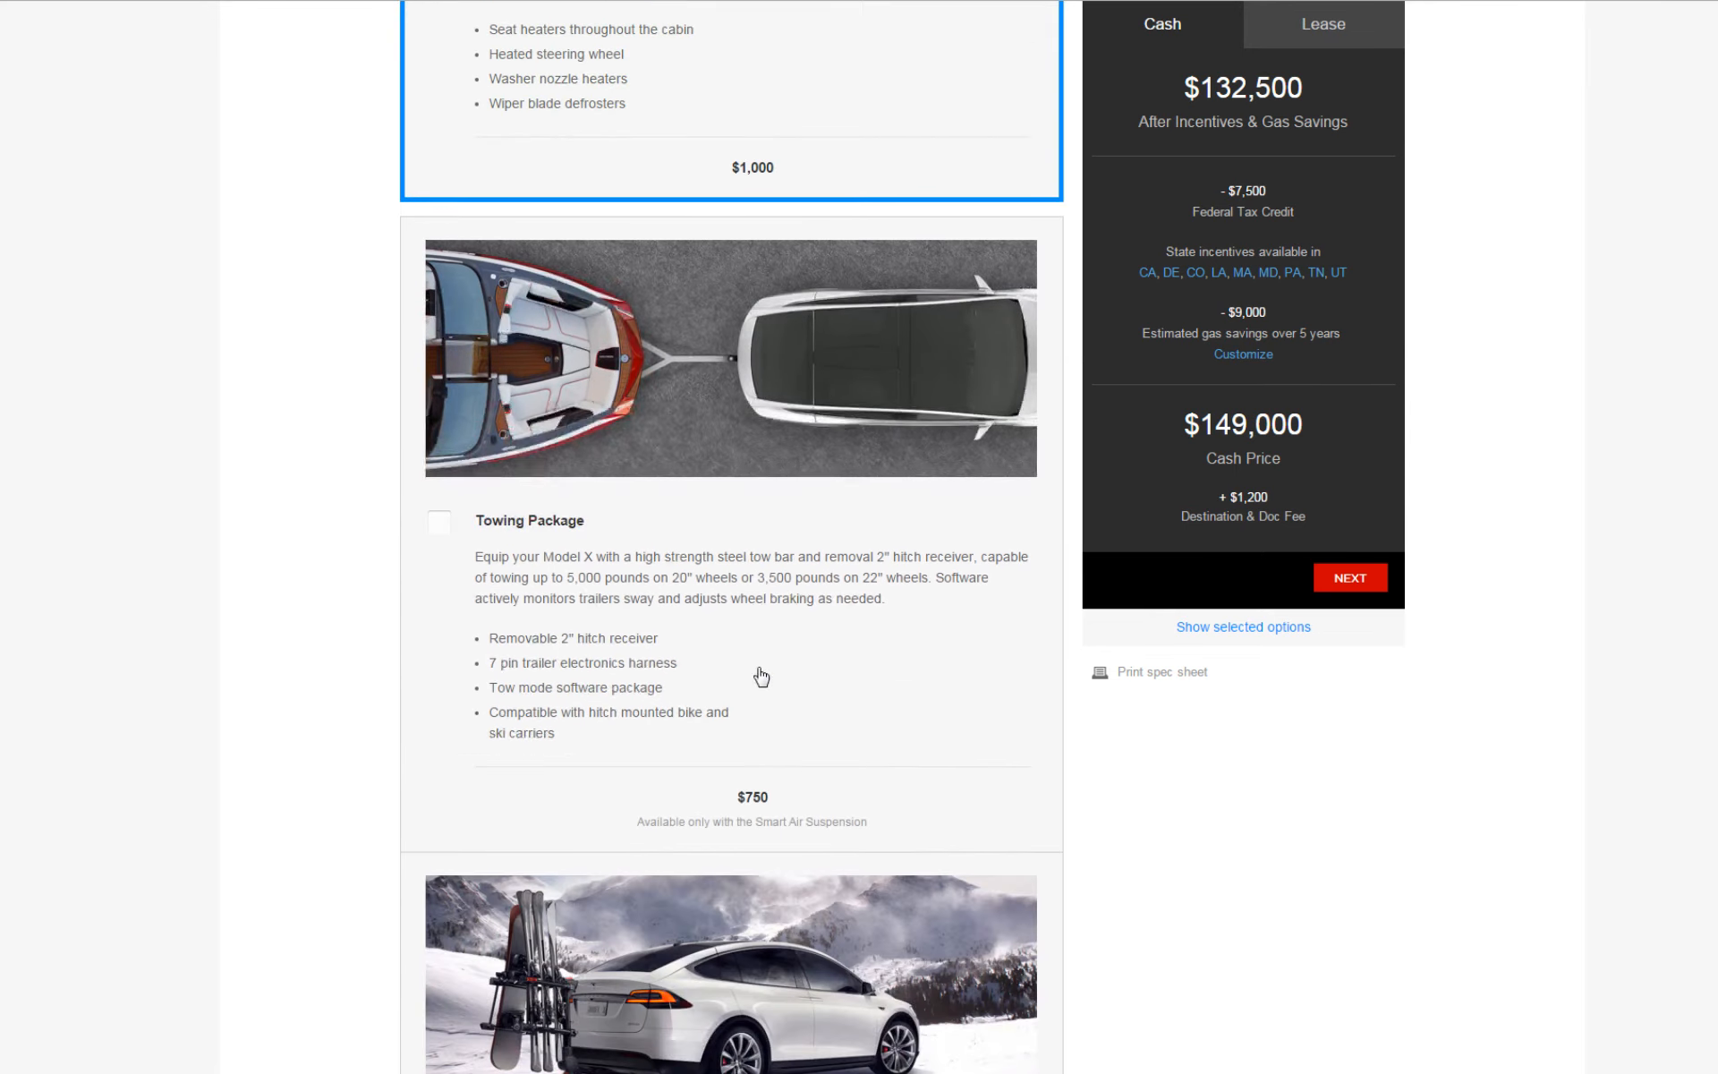
pyautogui.scroll(-3)
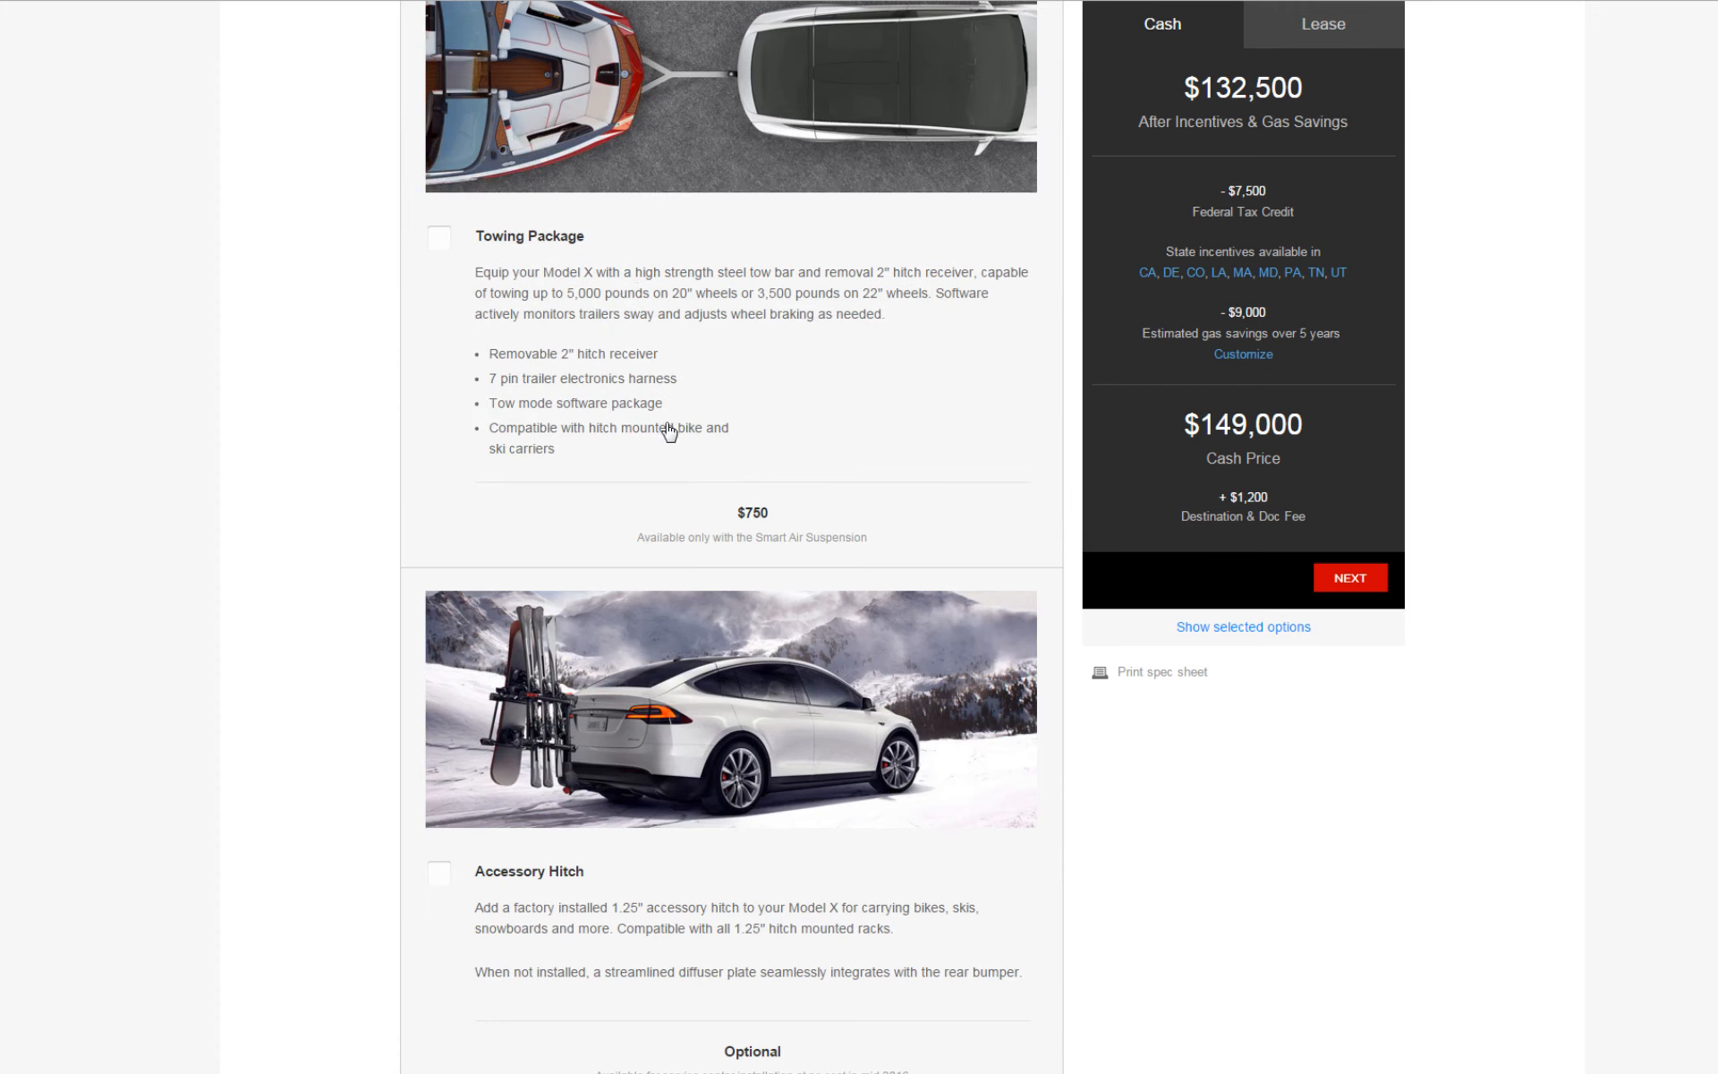
pyautogui.scroll(-3)
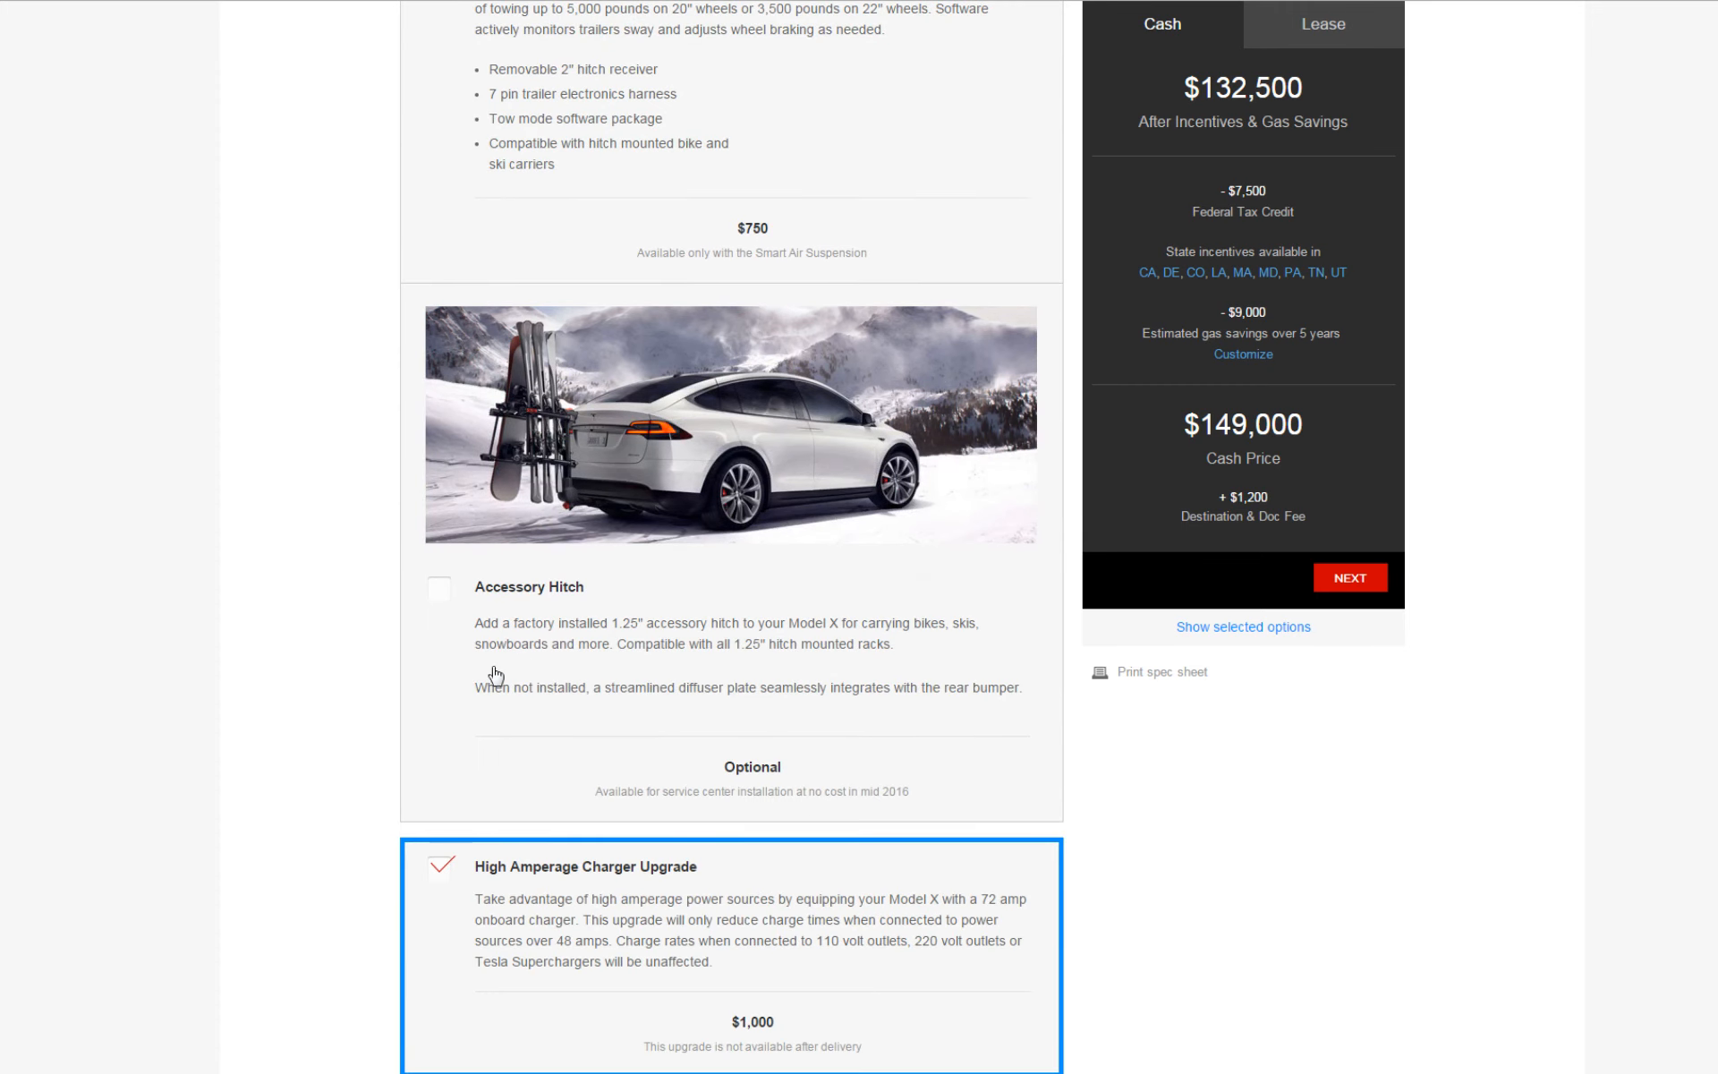
pyautogui.moveTo(526, 669)
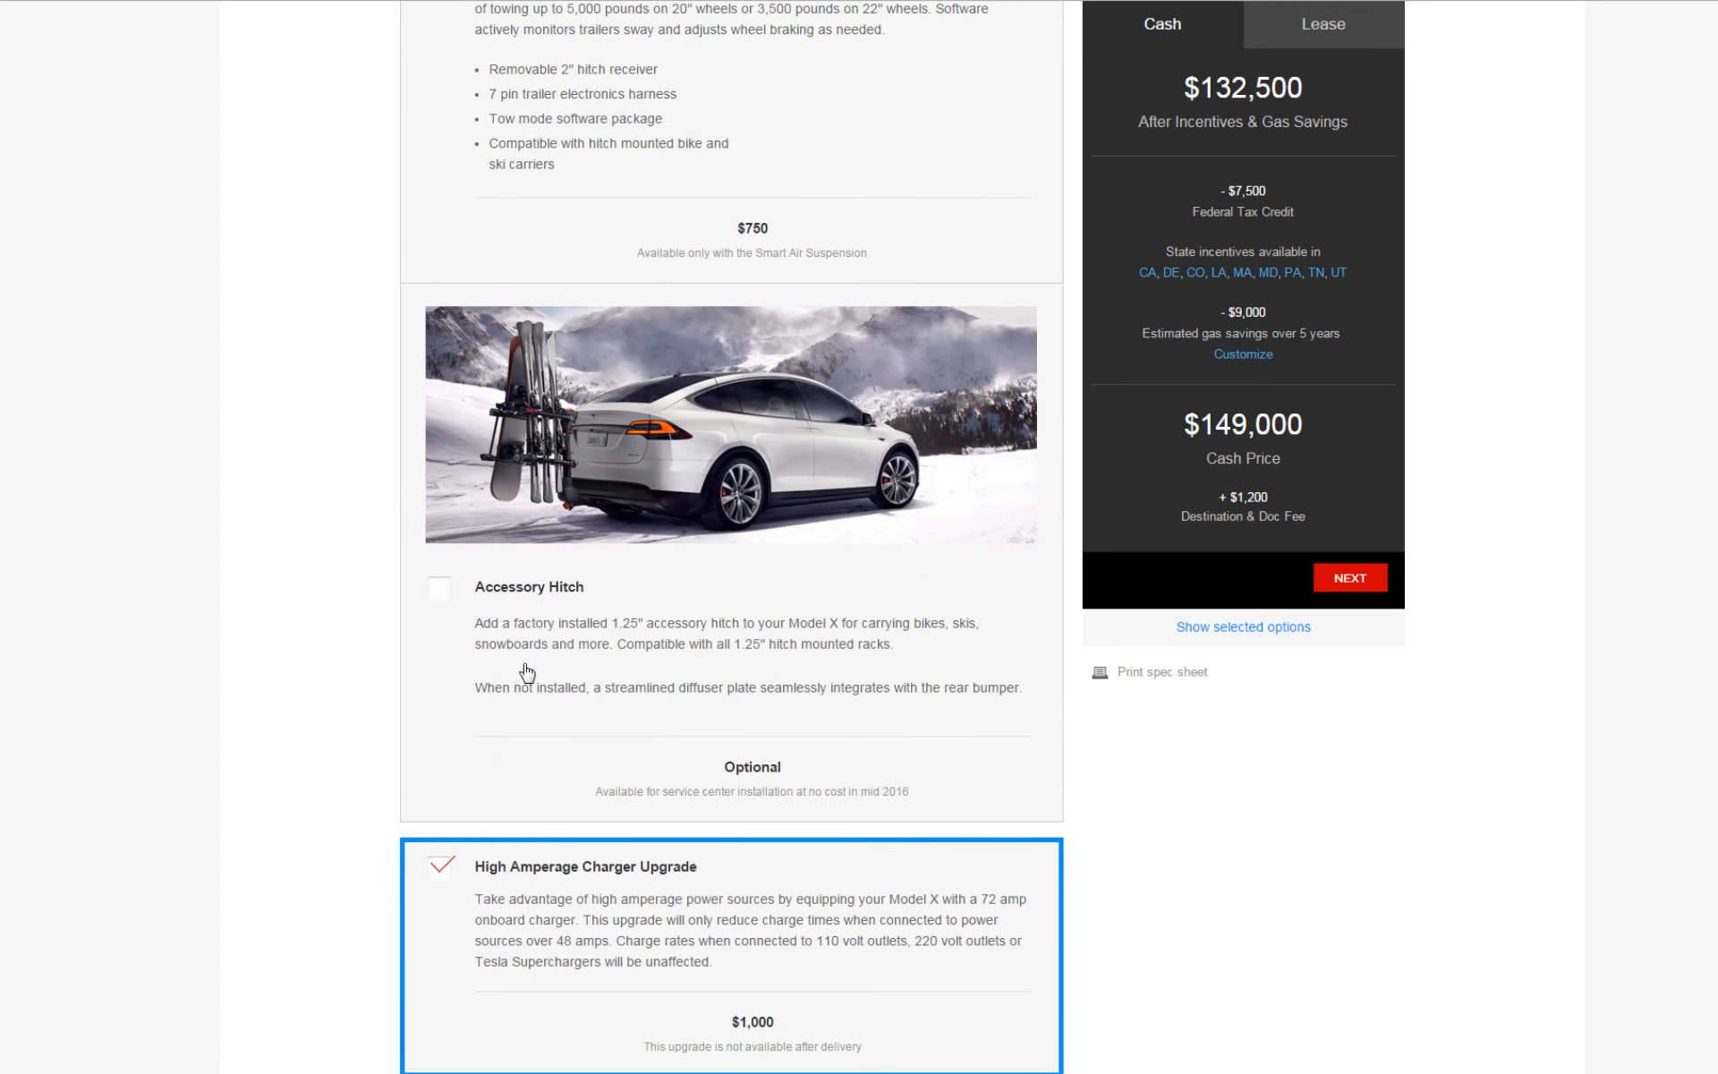
pyautogui.scroll(-3)
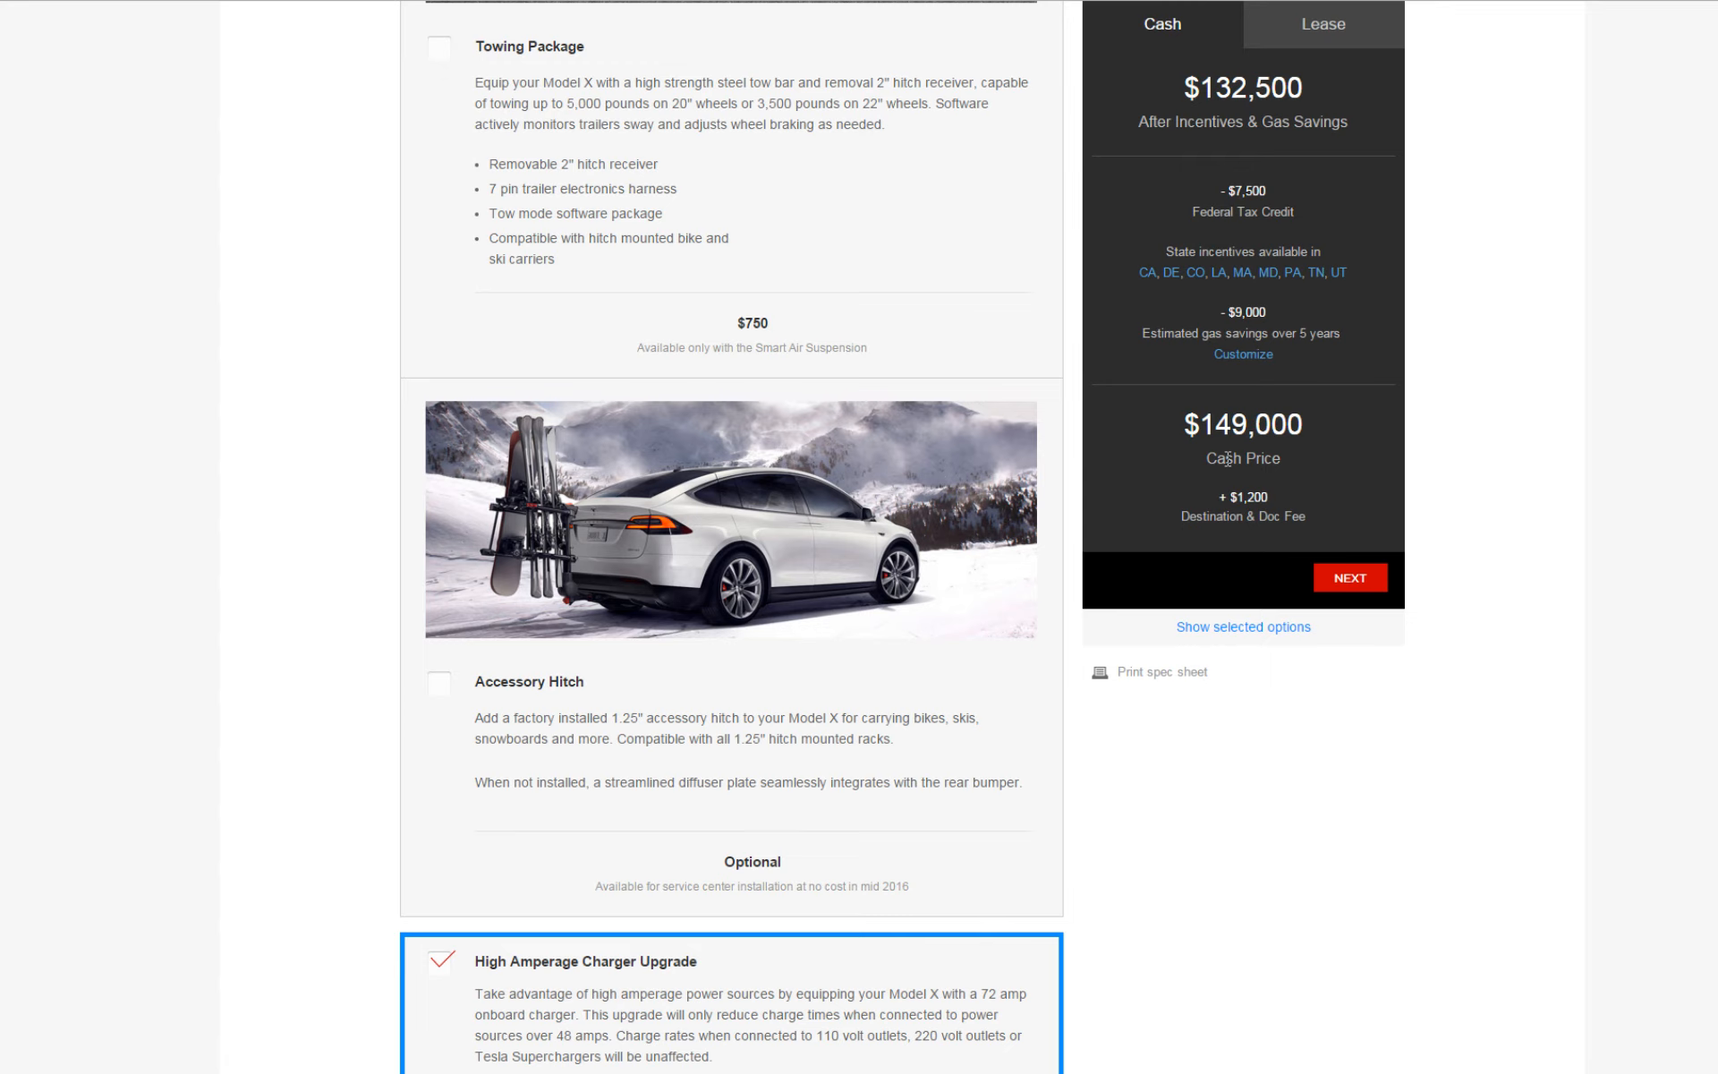
pyautogui.moveTo(1251, 544)
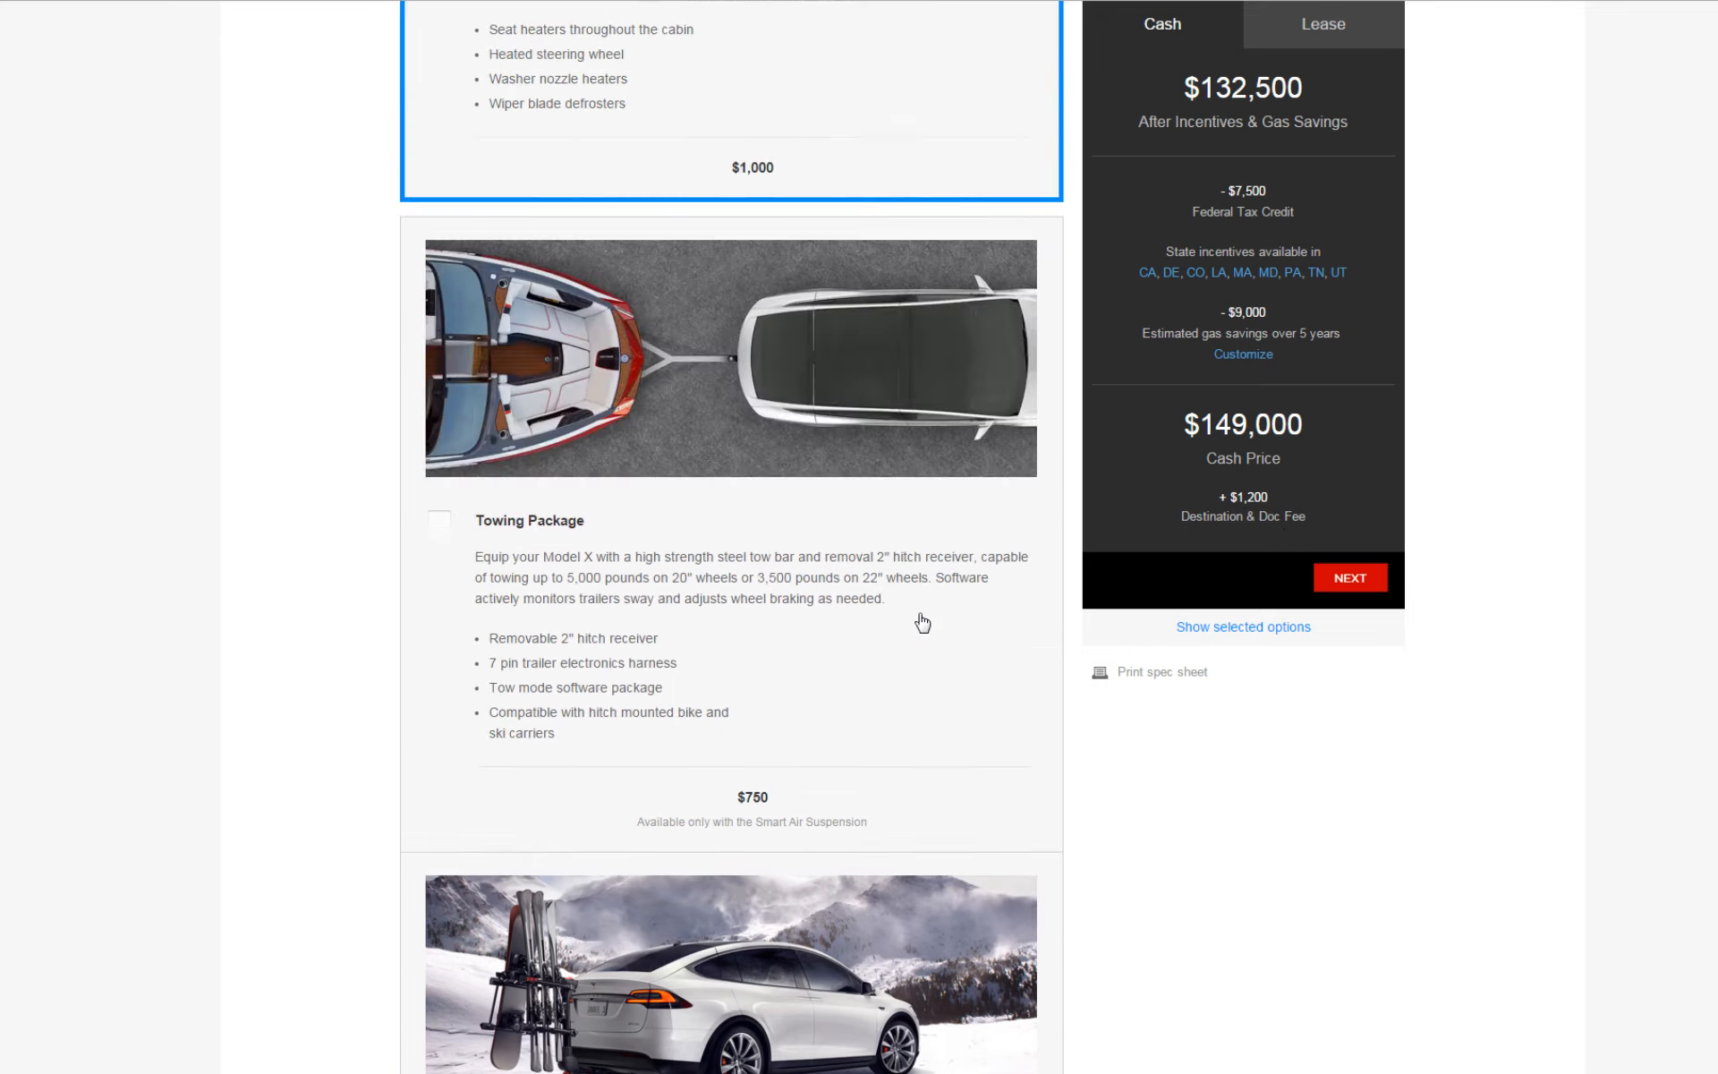
pyautogui.scroll(-3)
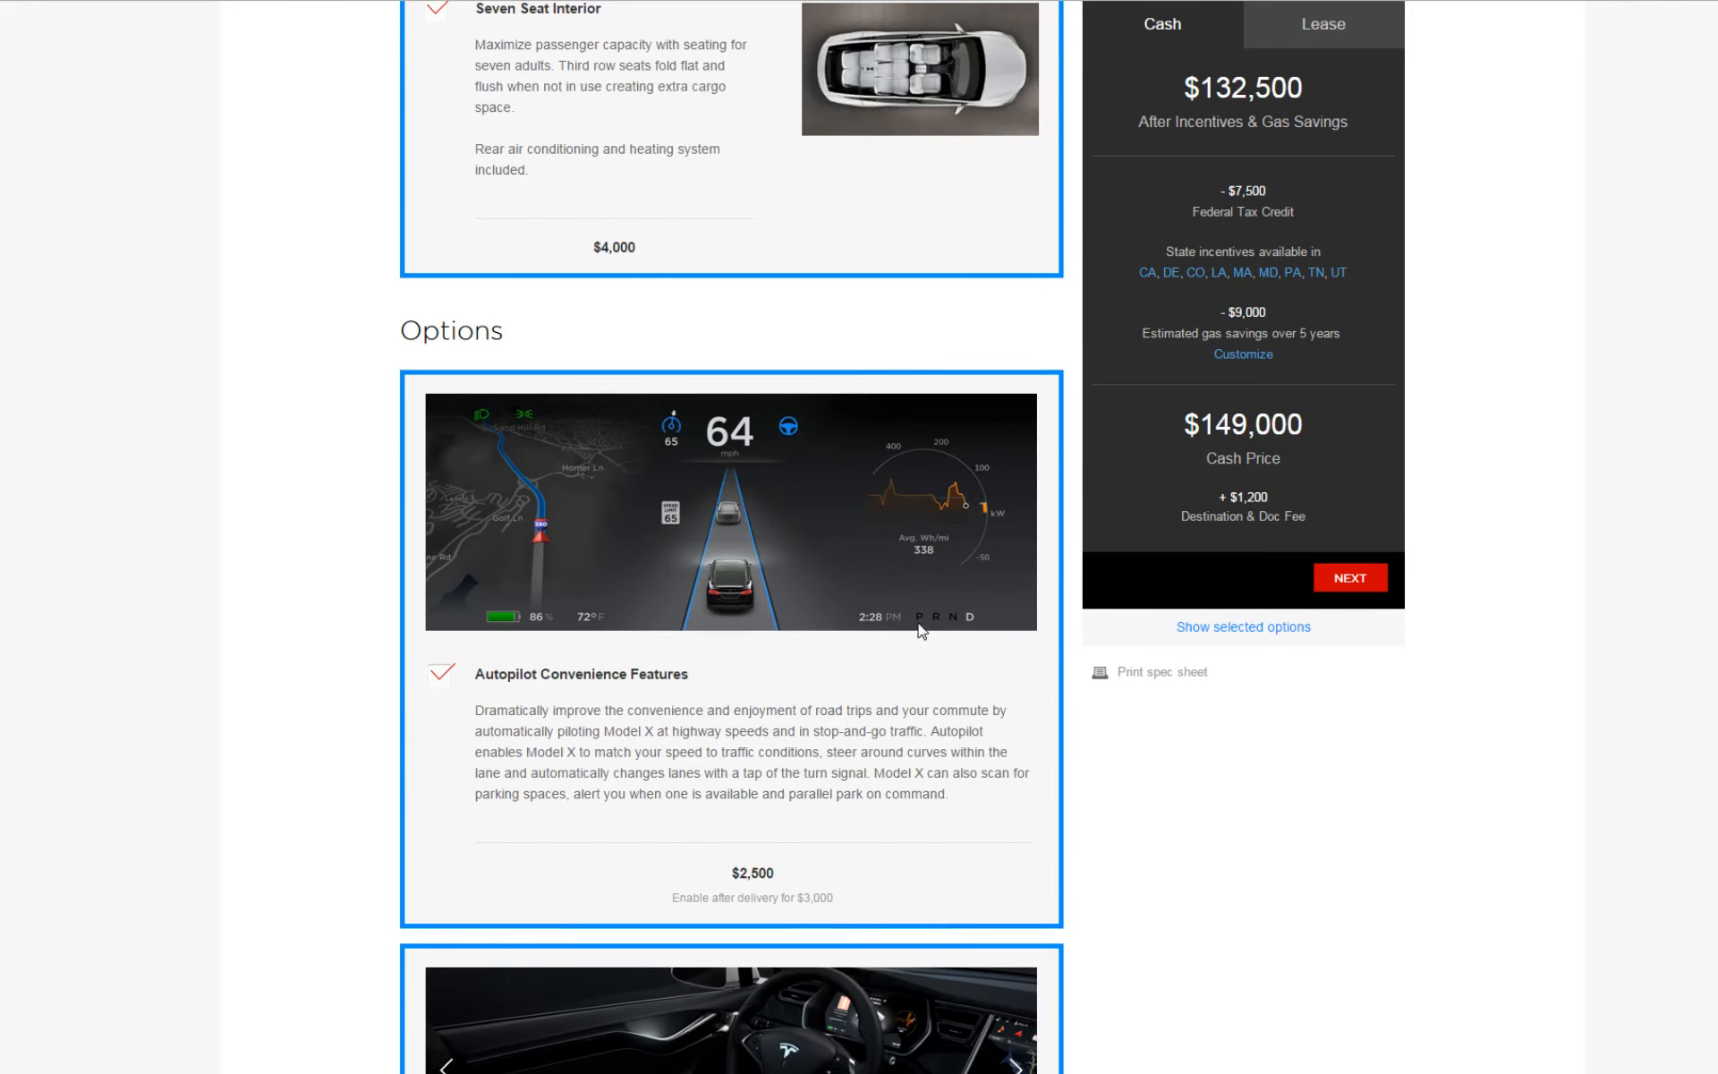
pyautogui.scroll(-3)
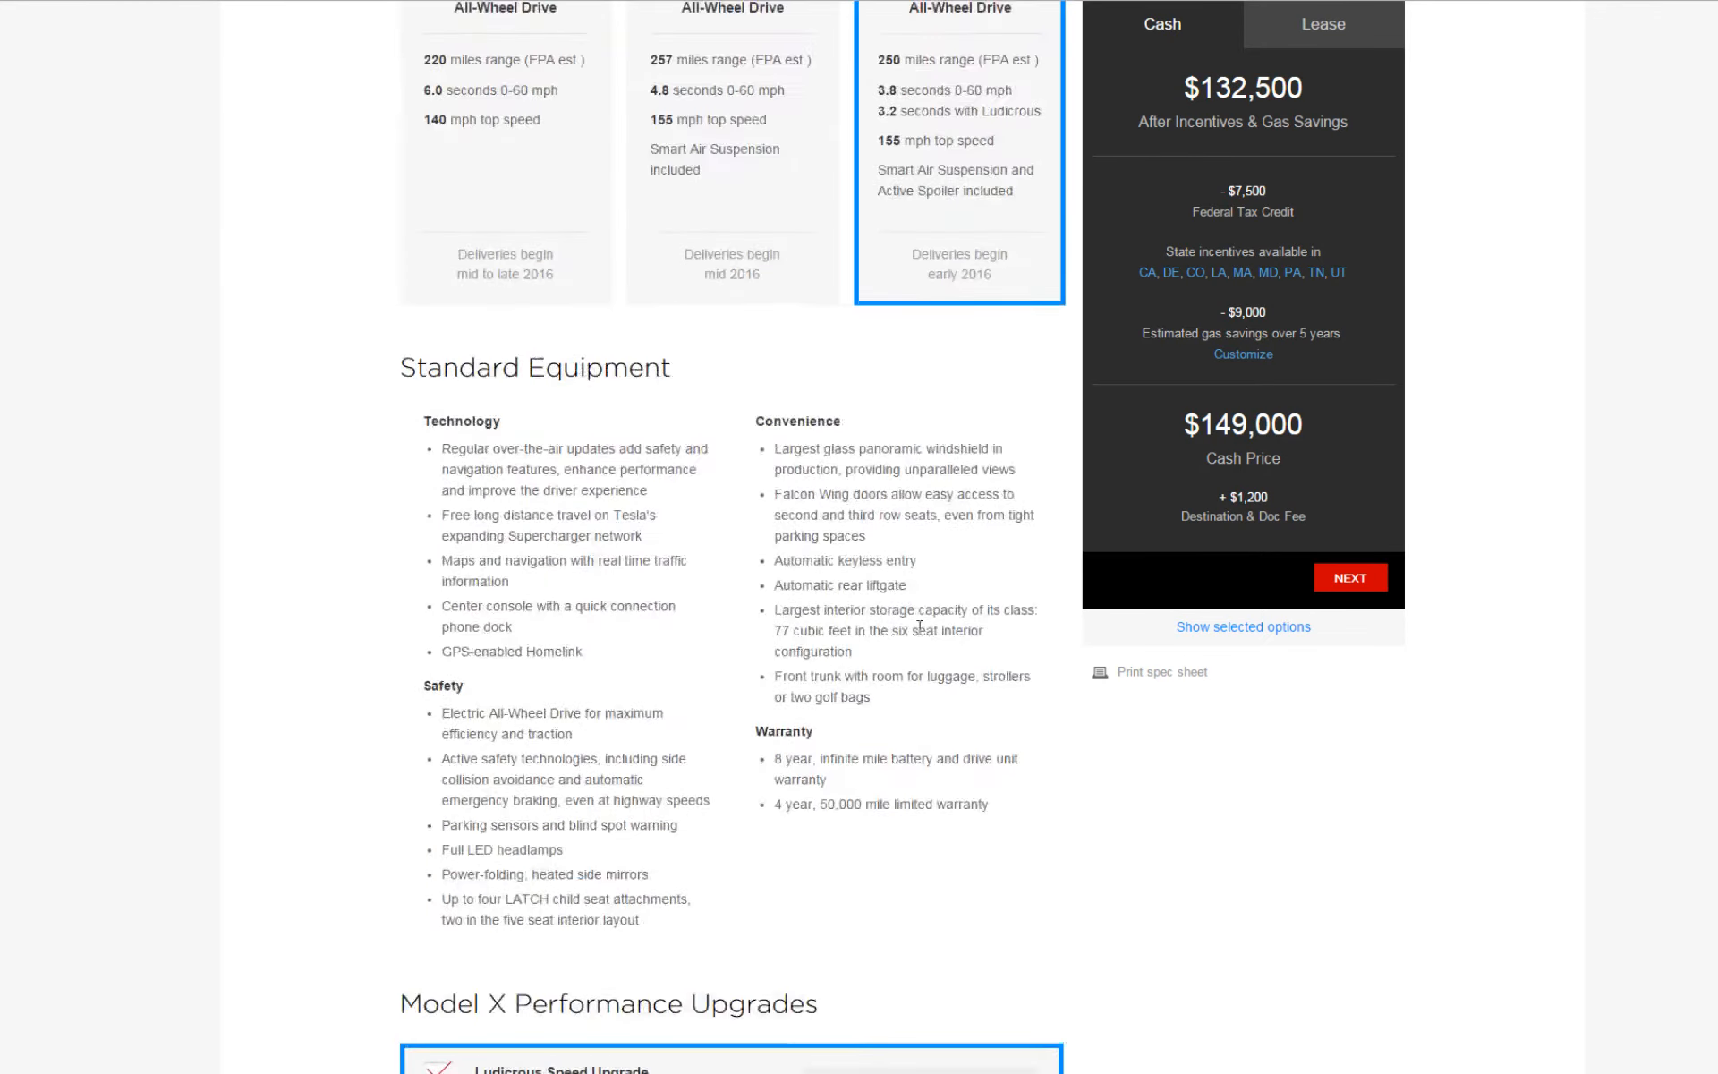
pyautogui.scroll(3)
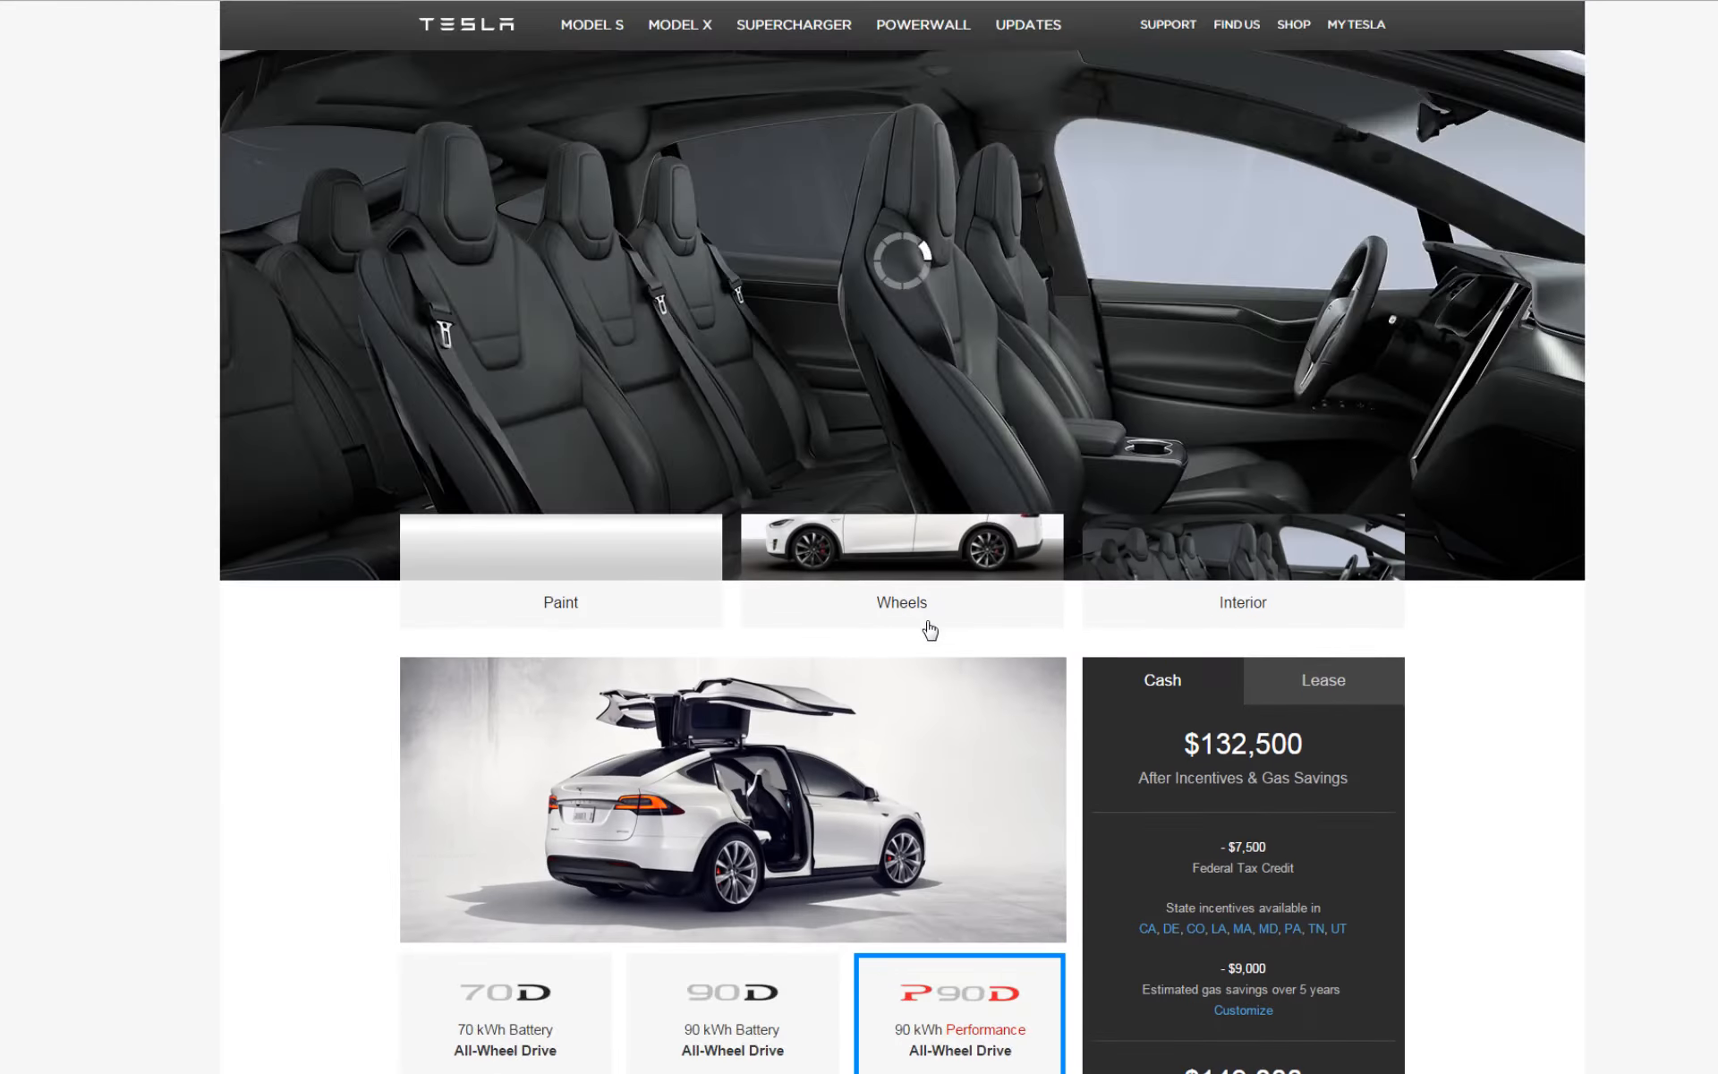
pyautogui.scroll(-3)
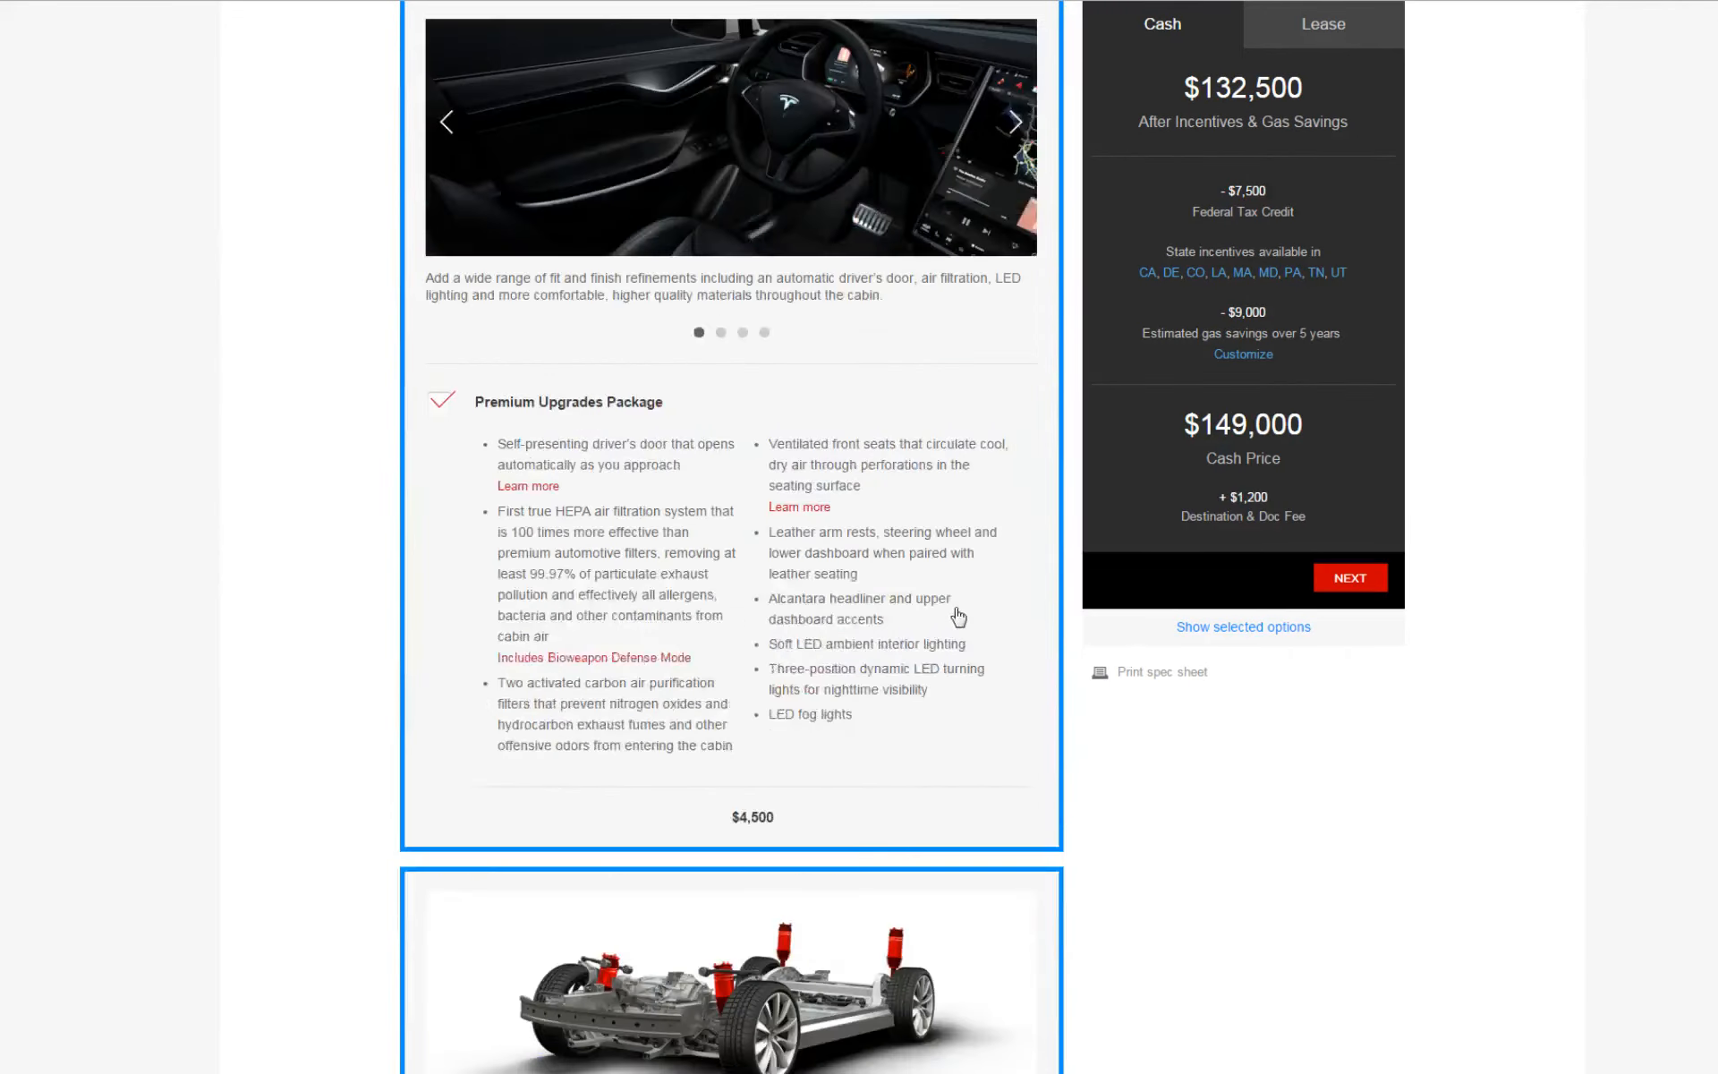
pyautogui.scroll(-3)
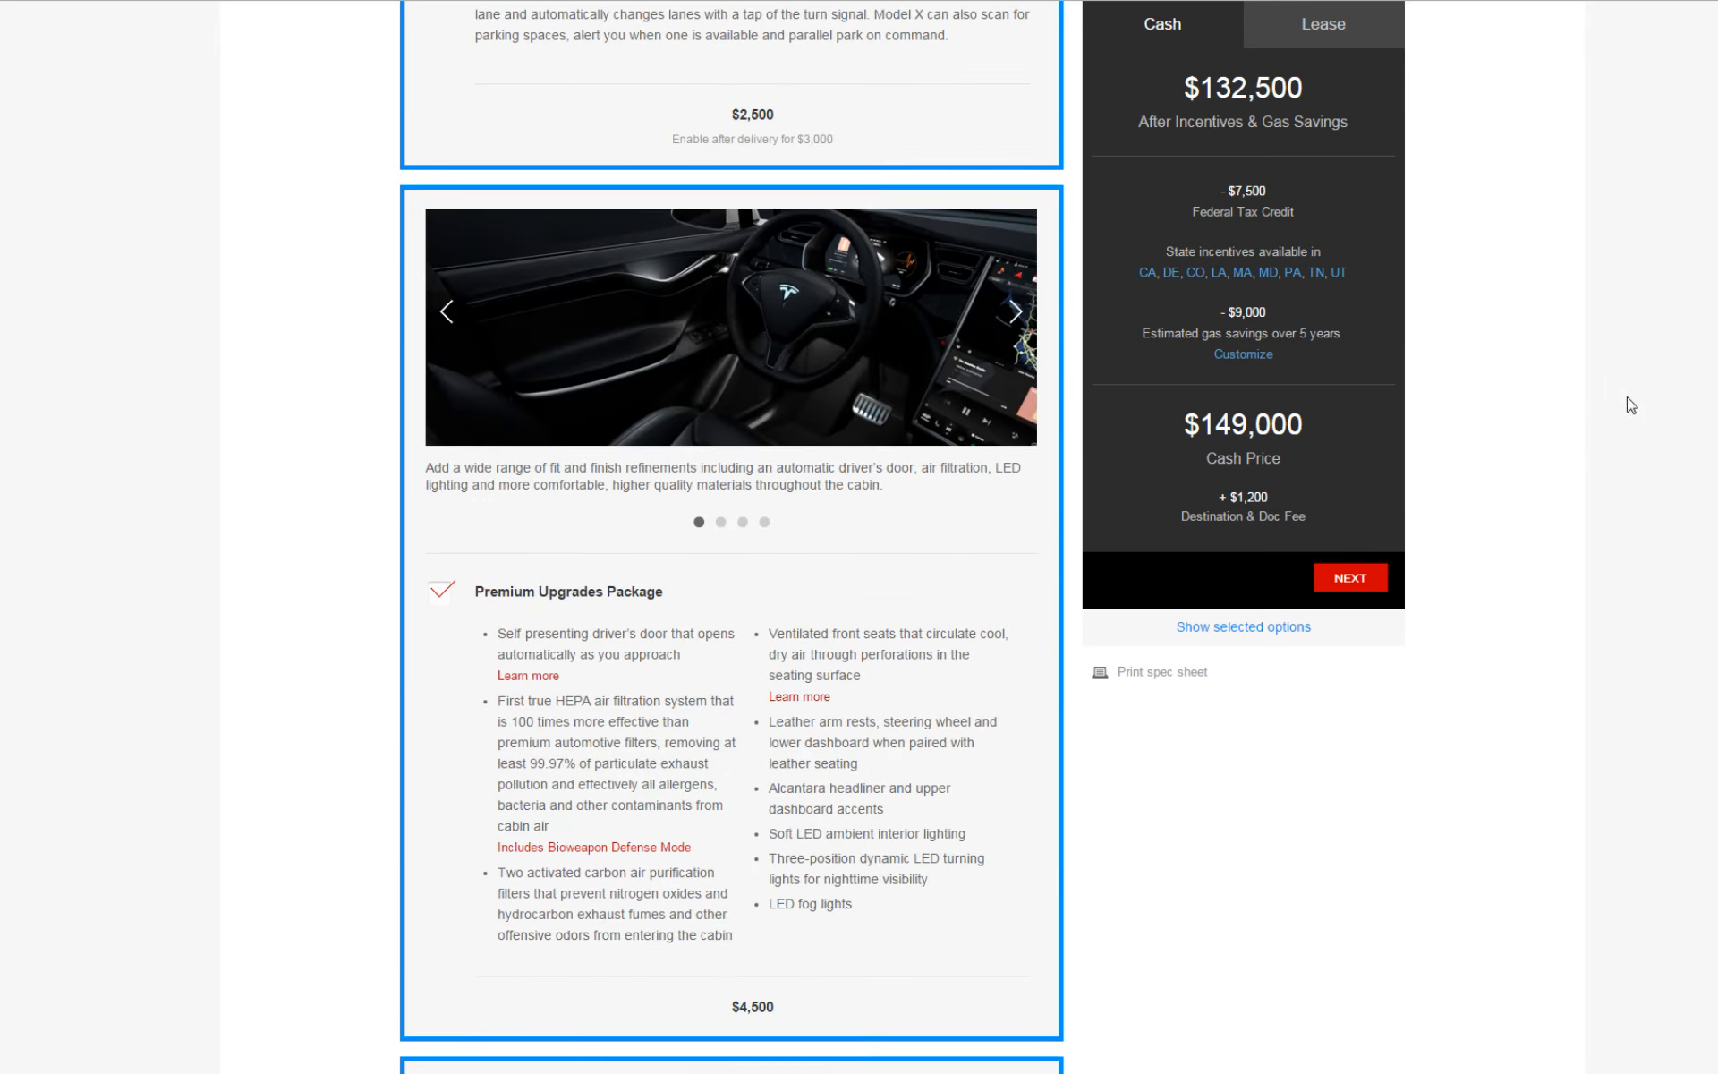
pyautogui.scroll(-3)
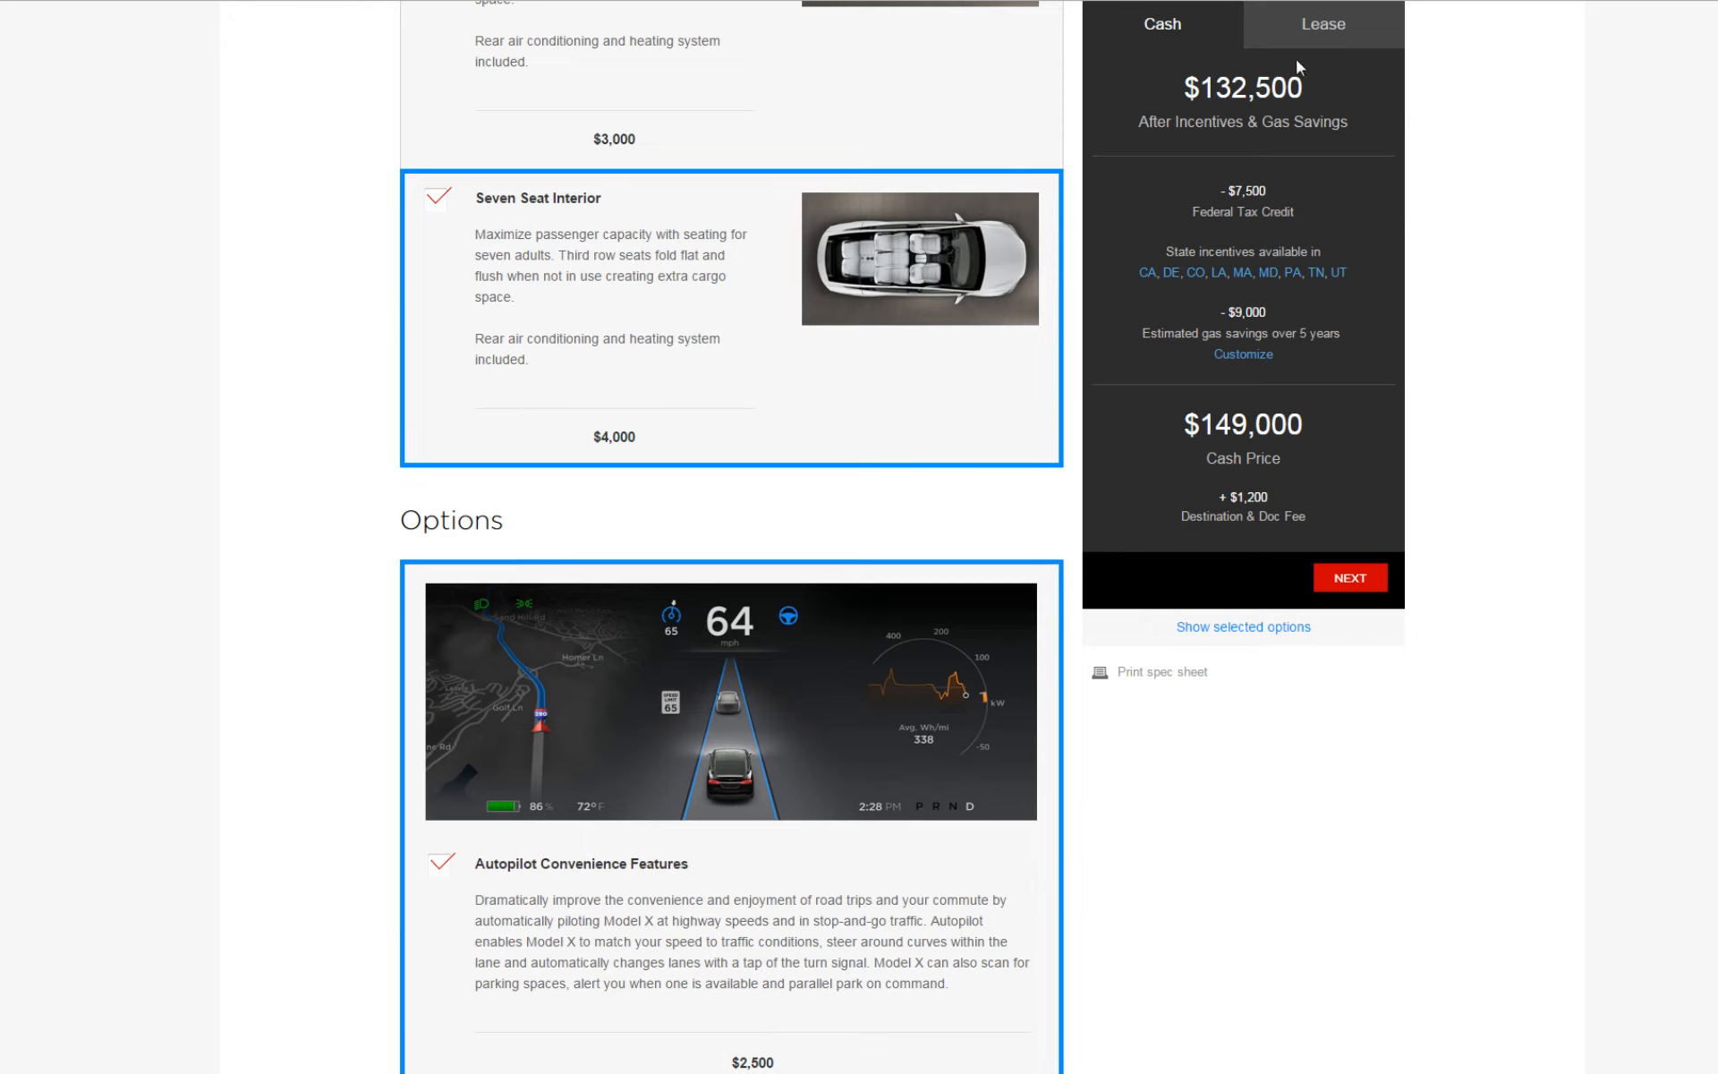
# - Switch pricing to a lease at 15,000 miles per year, showing $2,126 per month
pyautogui.click(1320, 24)
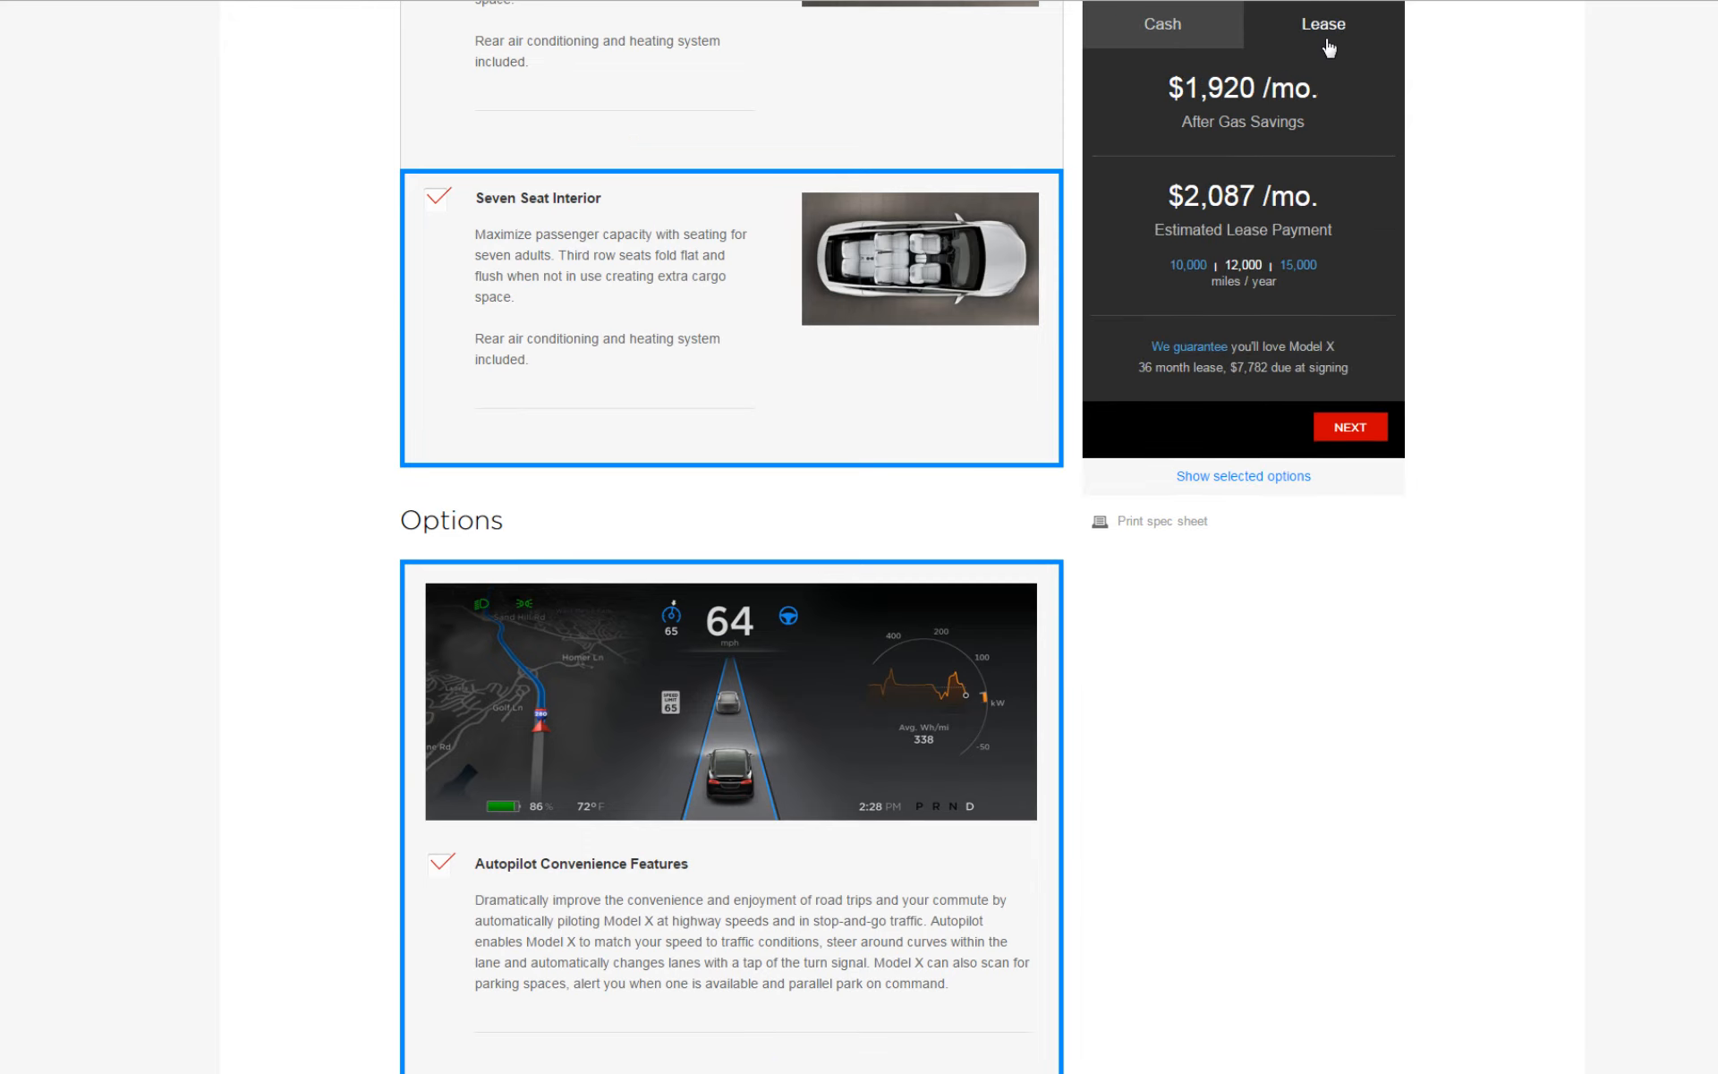
pyautogui.moveTo(1256, 176)
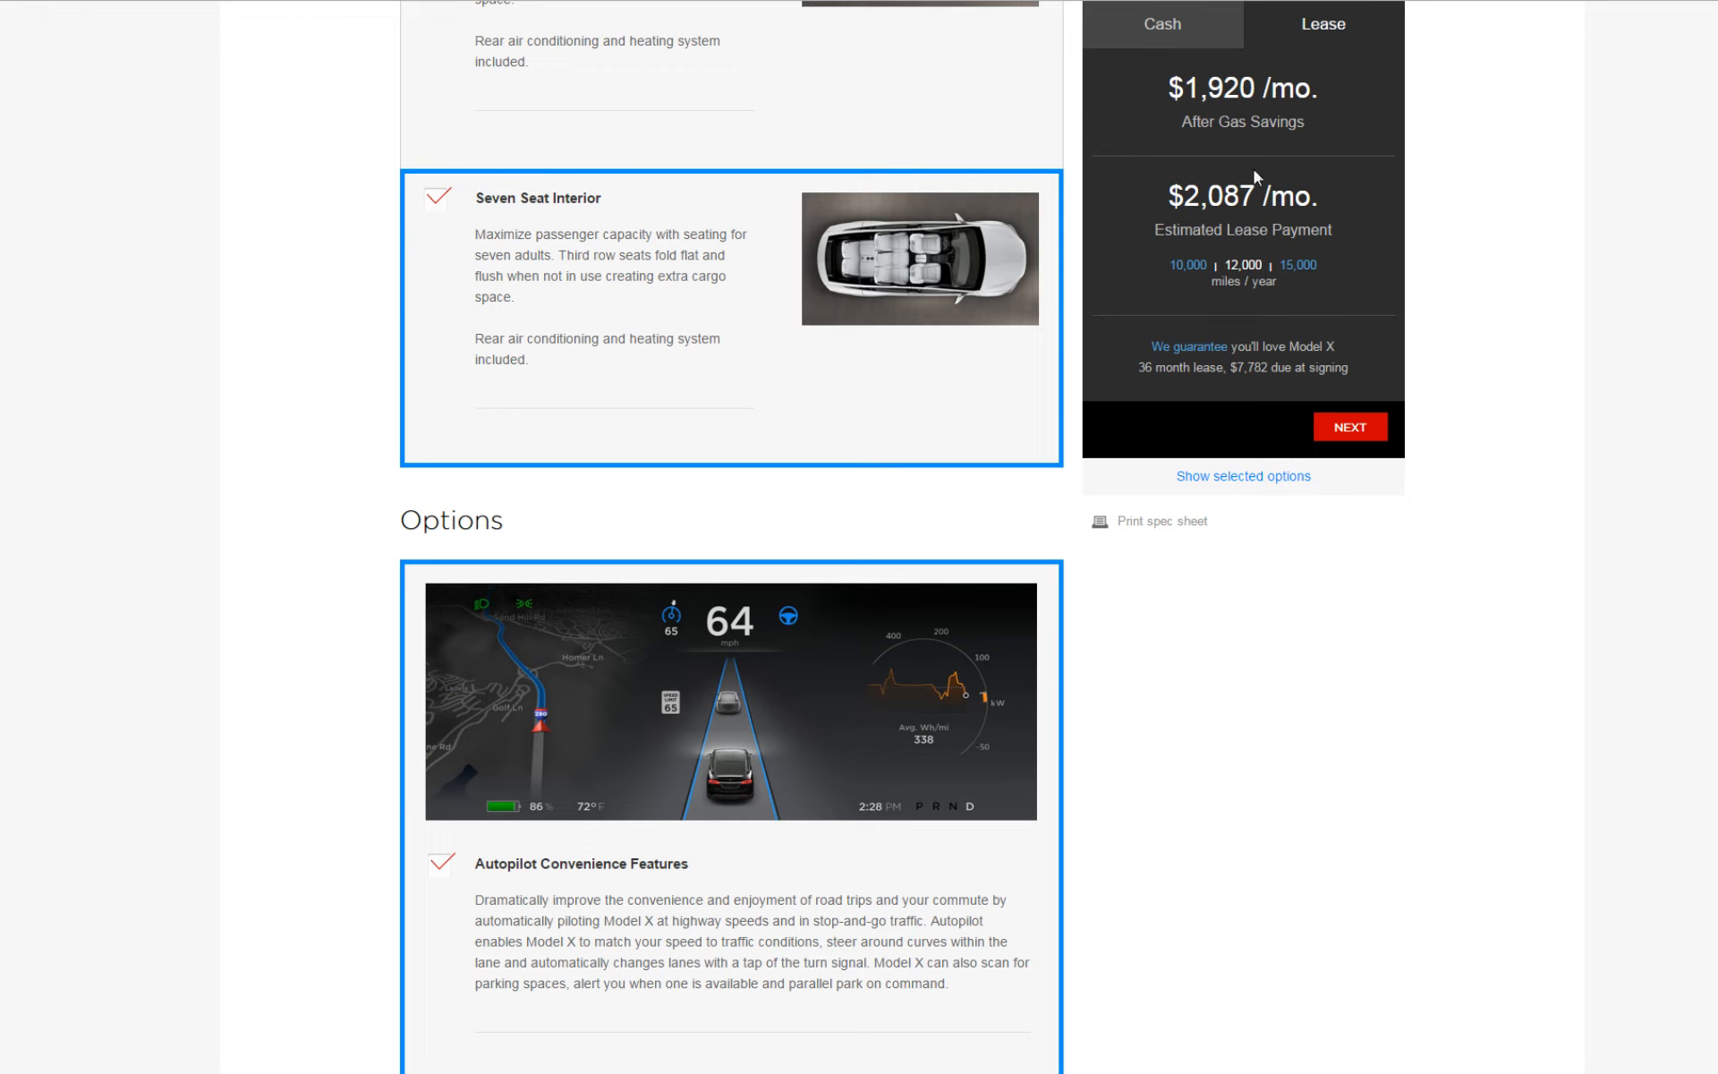
pyautogui.moveTo(1206, 422)
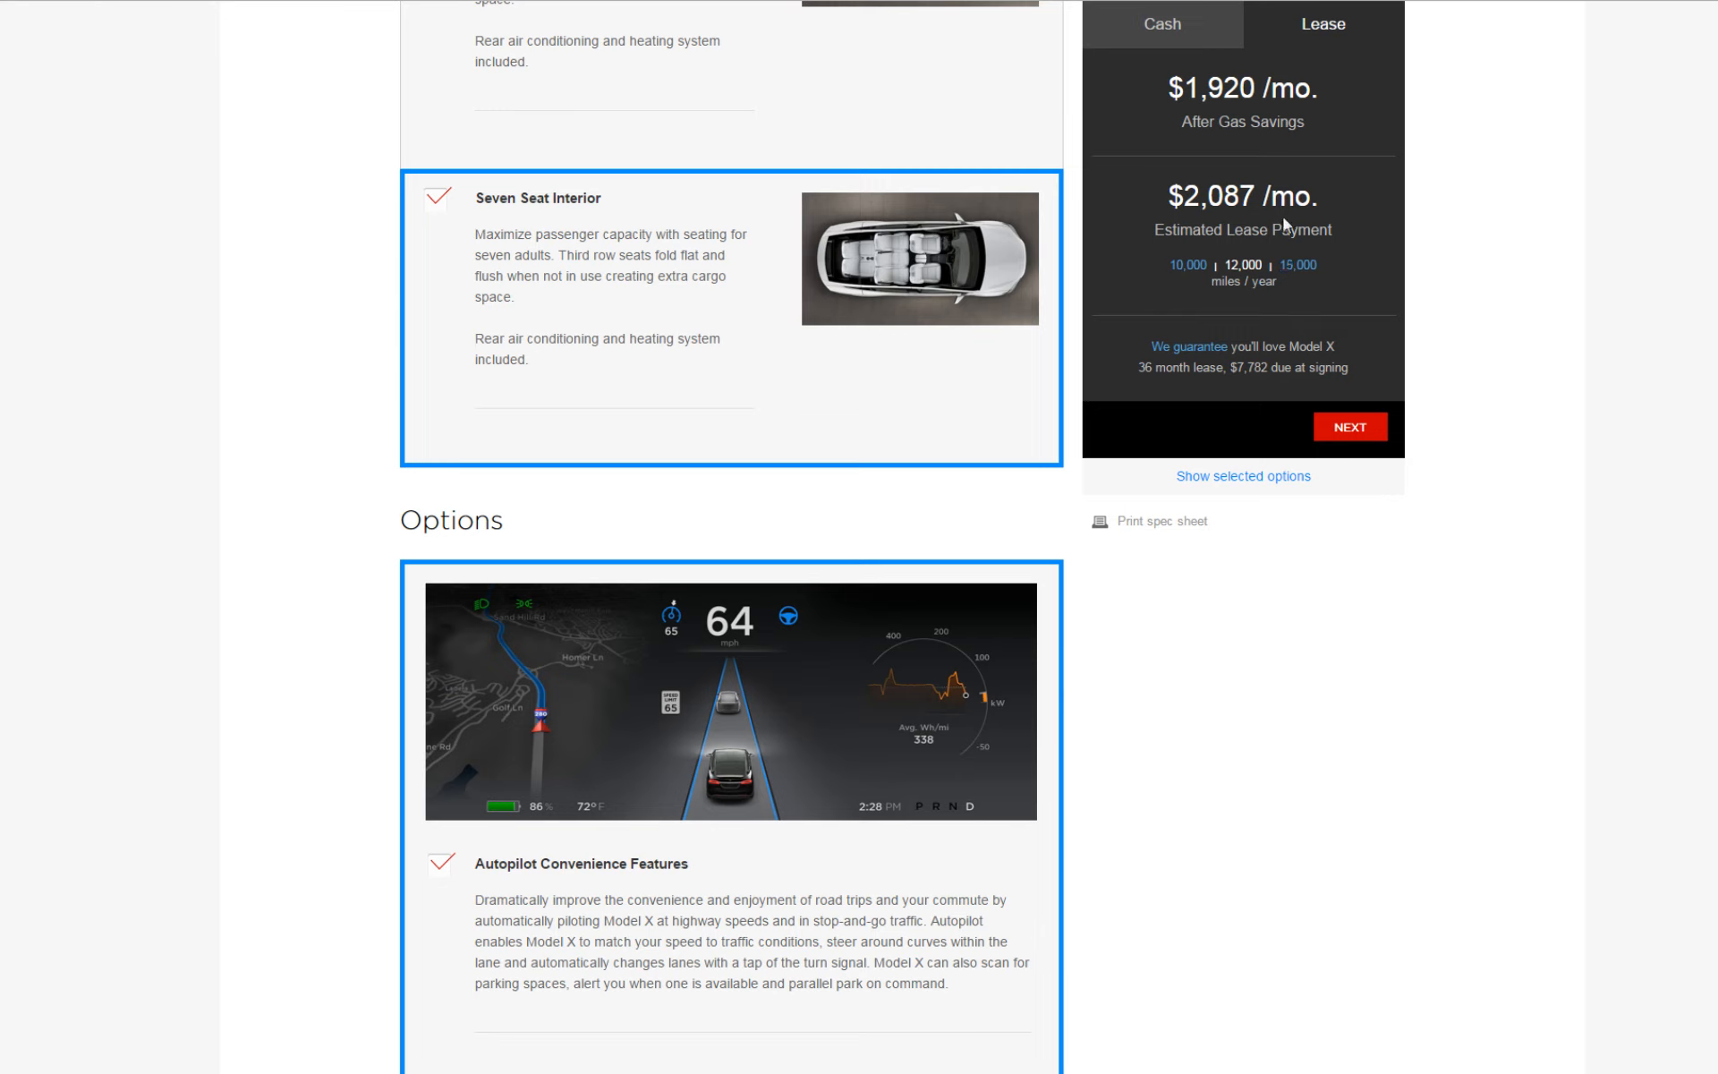
pyautogui.click(1298, 265)
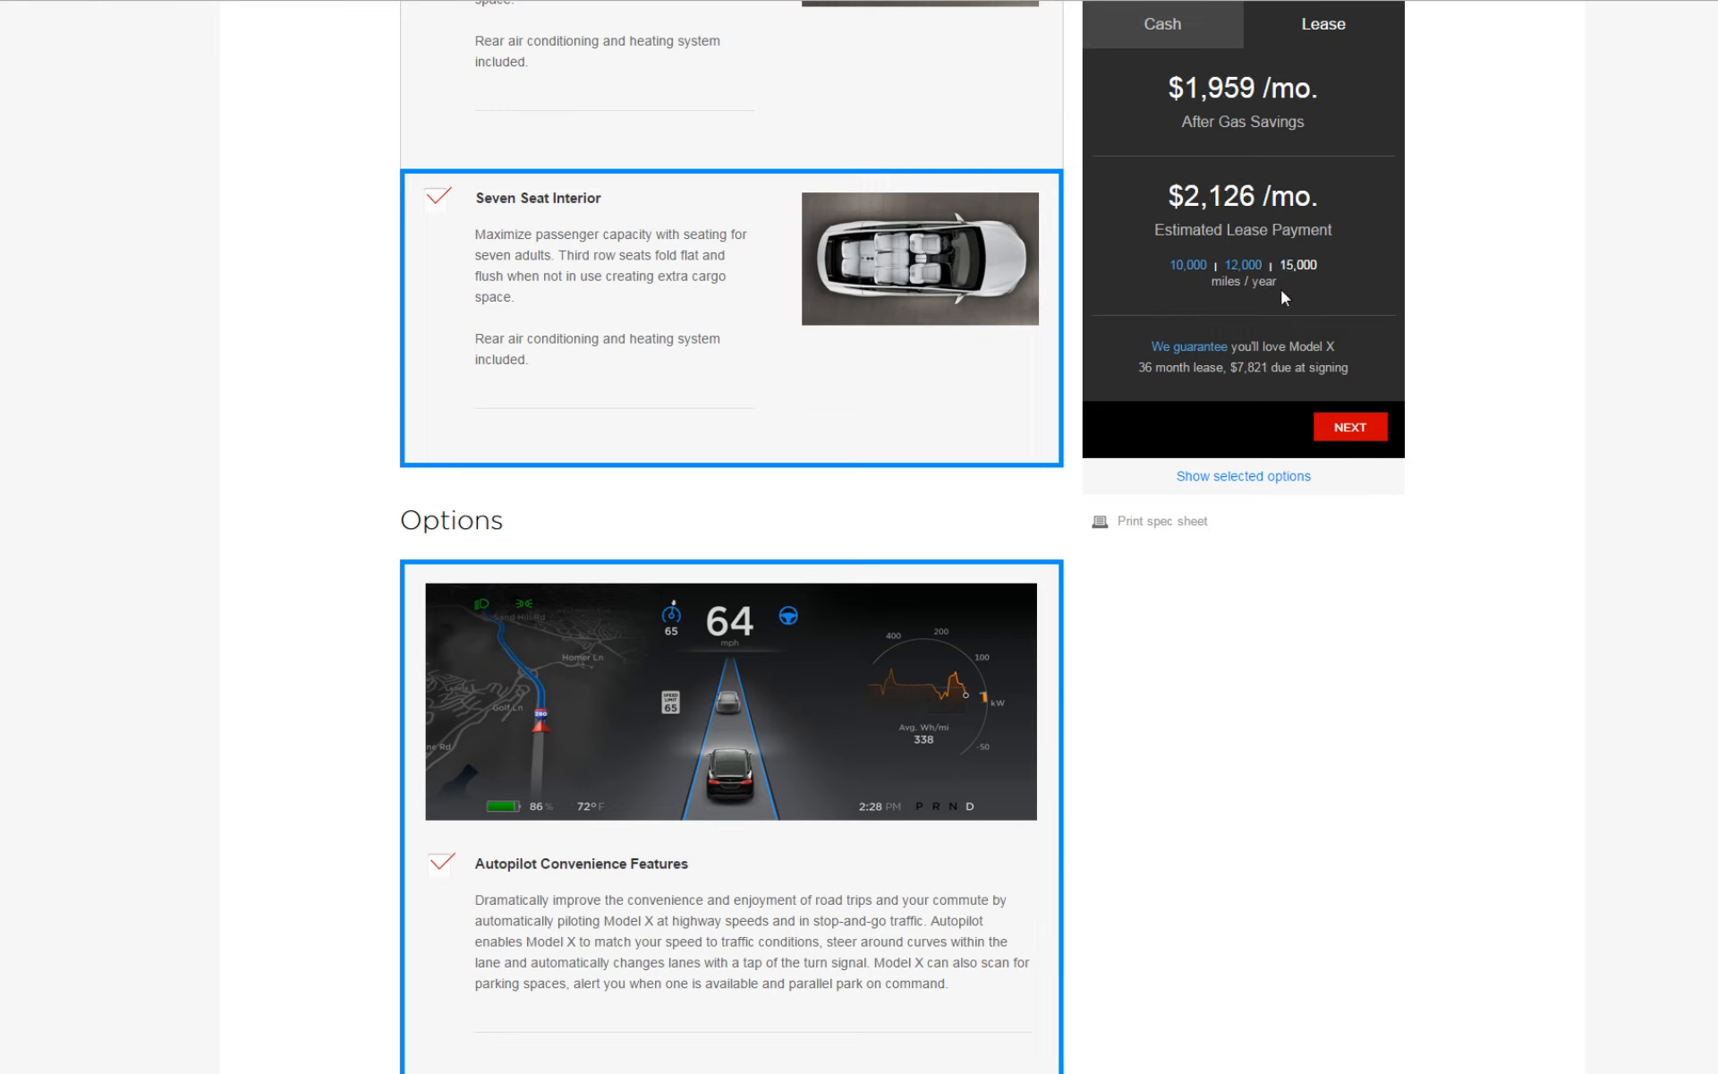
pyautogui.moveTo(1242, 265)
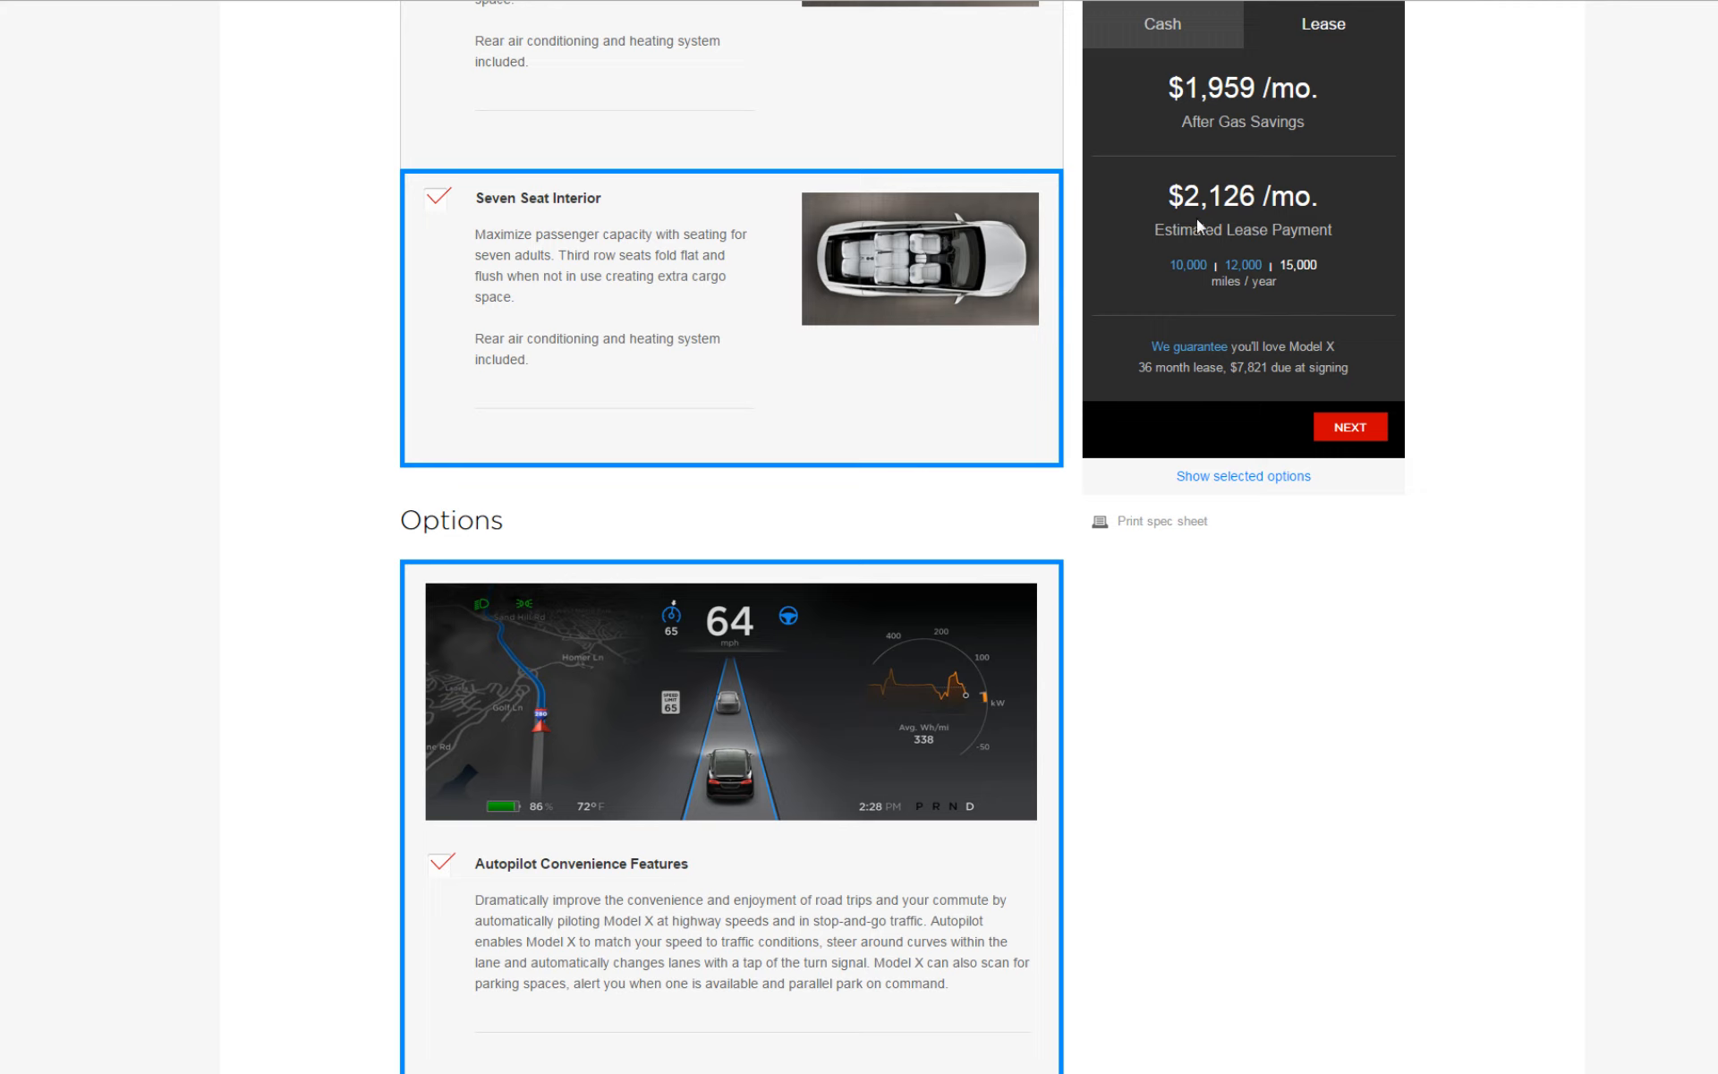
pyautogui.moveTo(1238, 225)
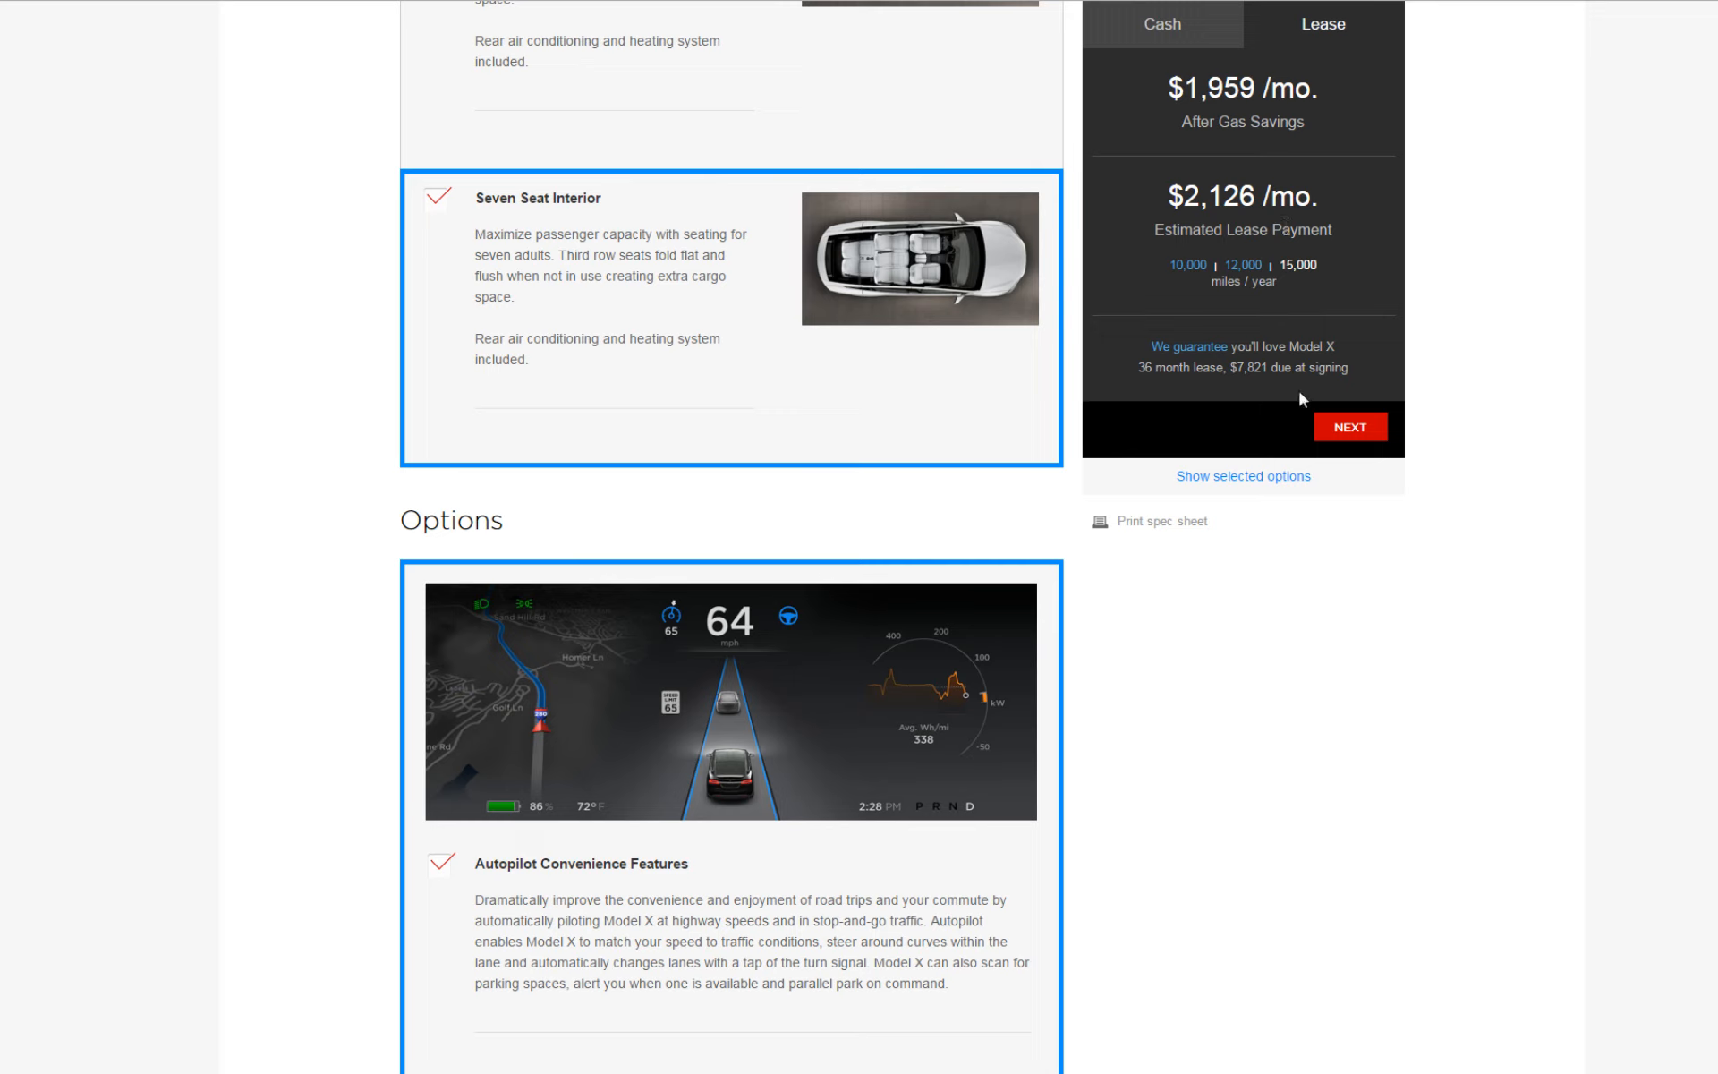
pyautogui.moveTo(1158, 385)
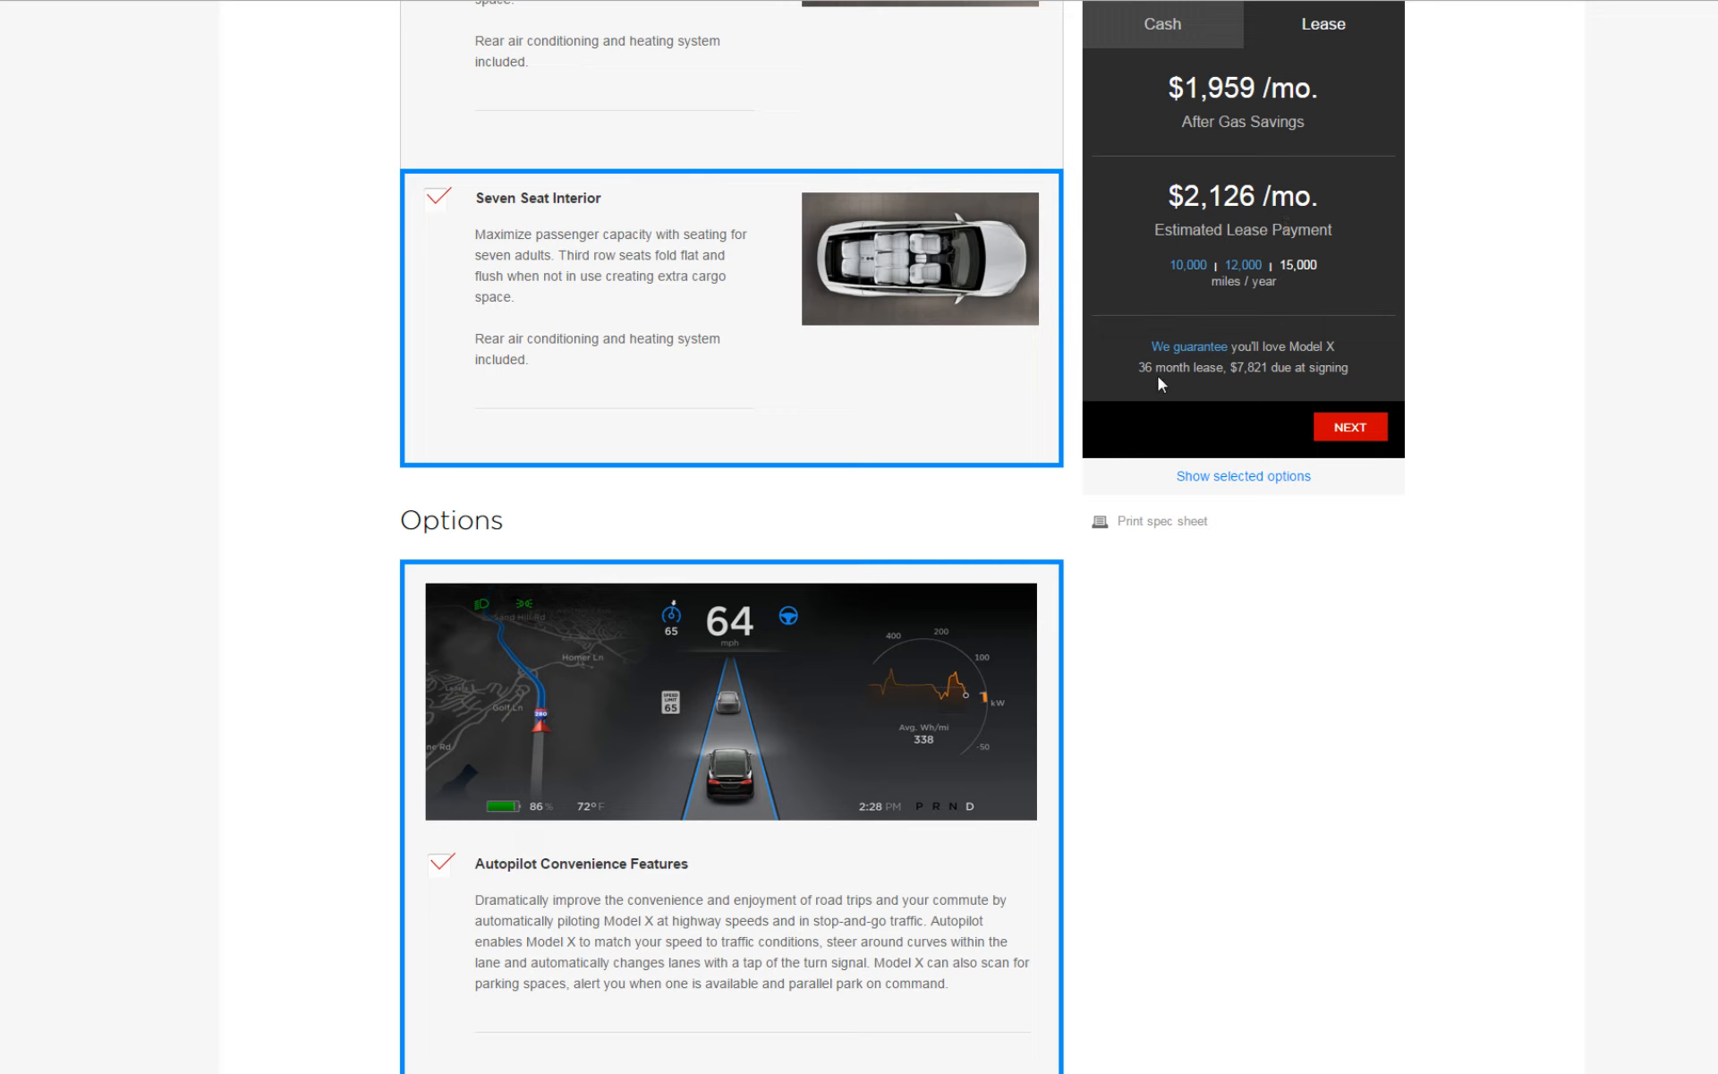
pyautogui.moveTo(1247, 390)
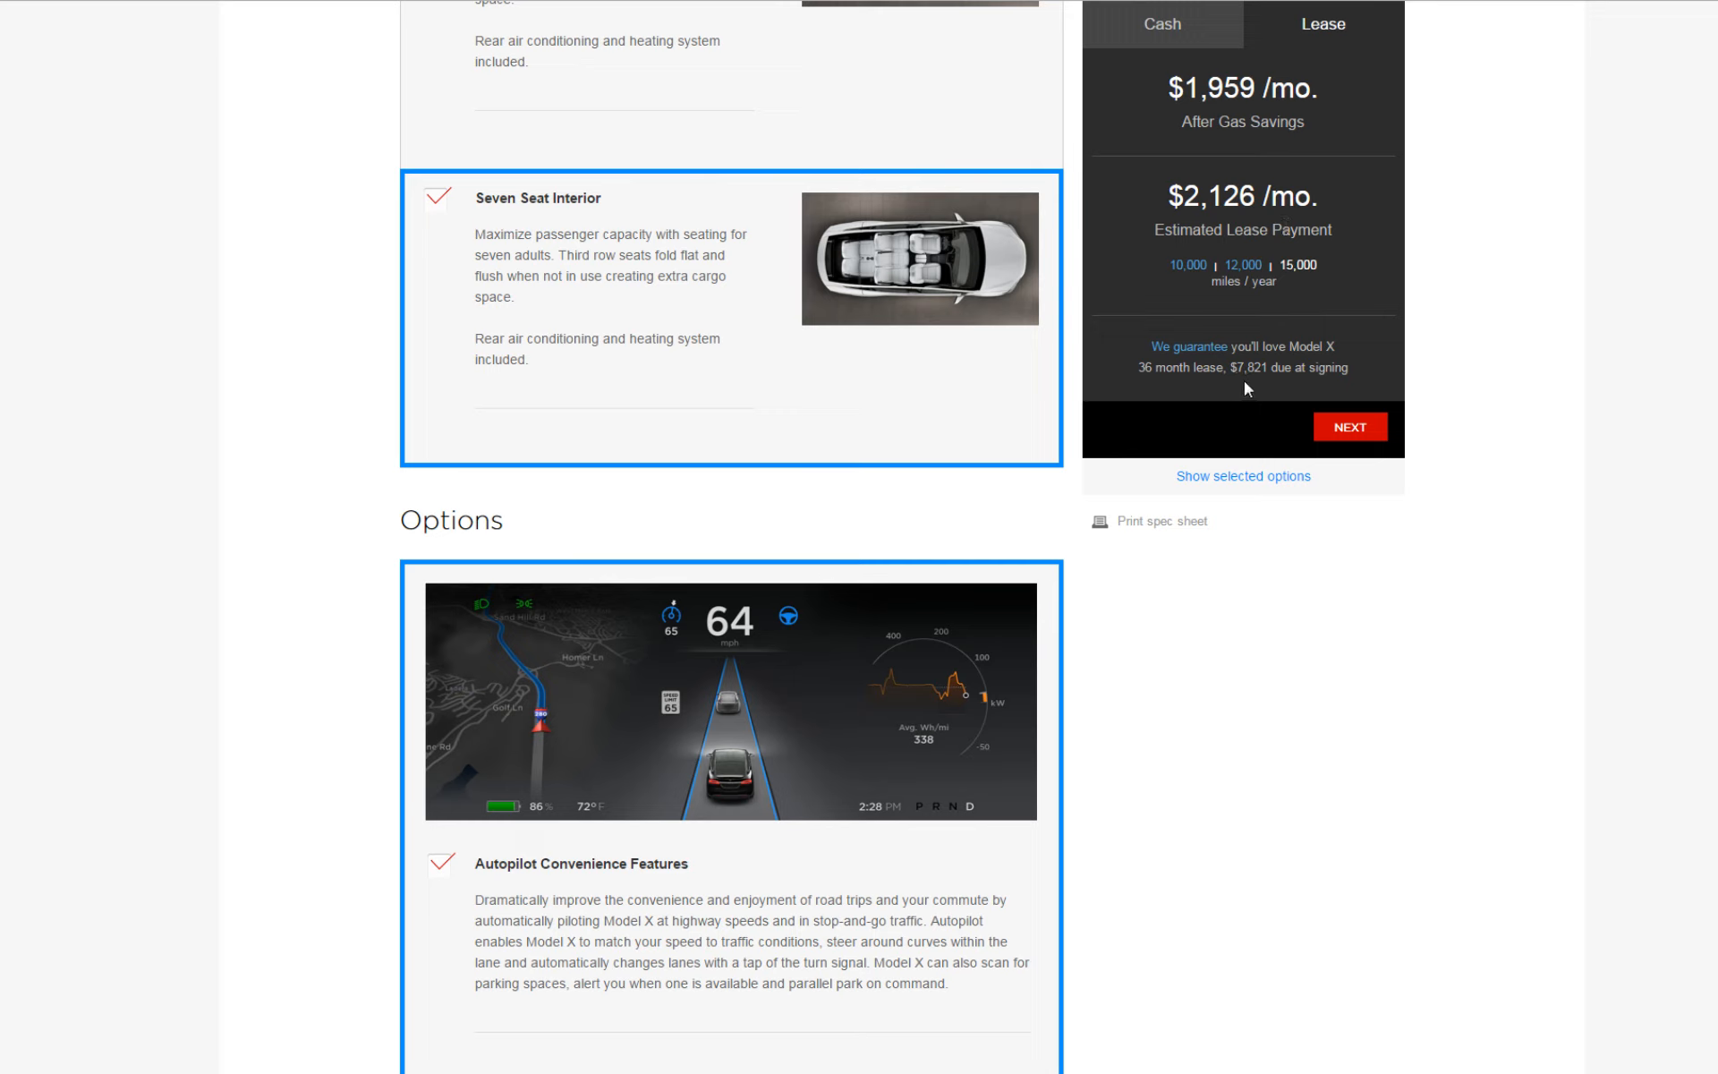
pyautogui.moveTo(1239, 383)
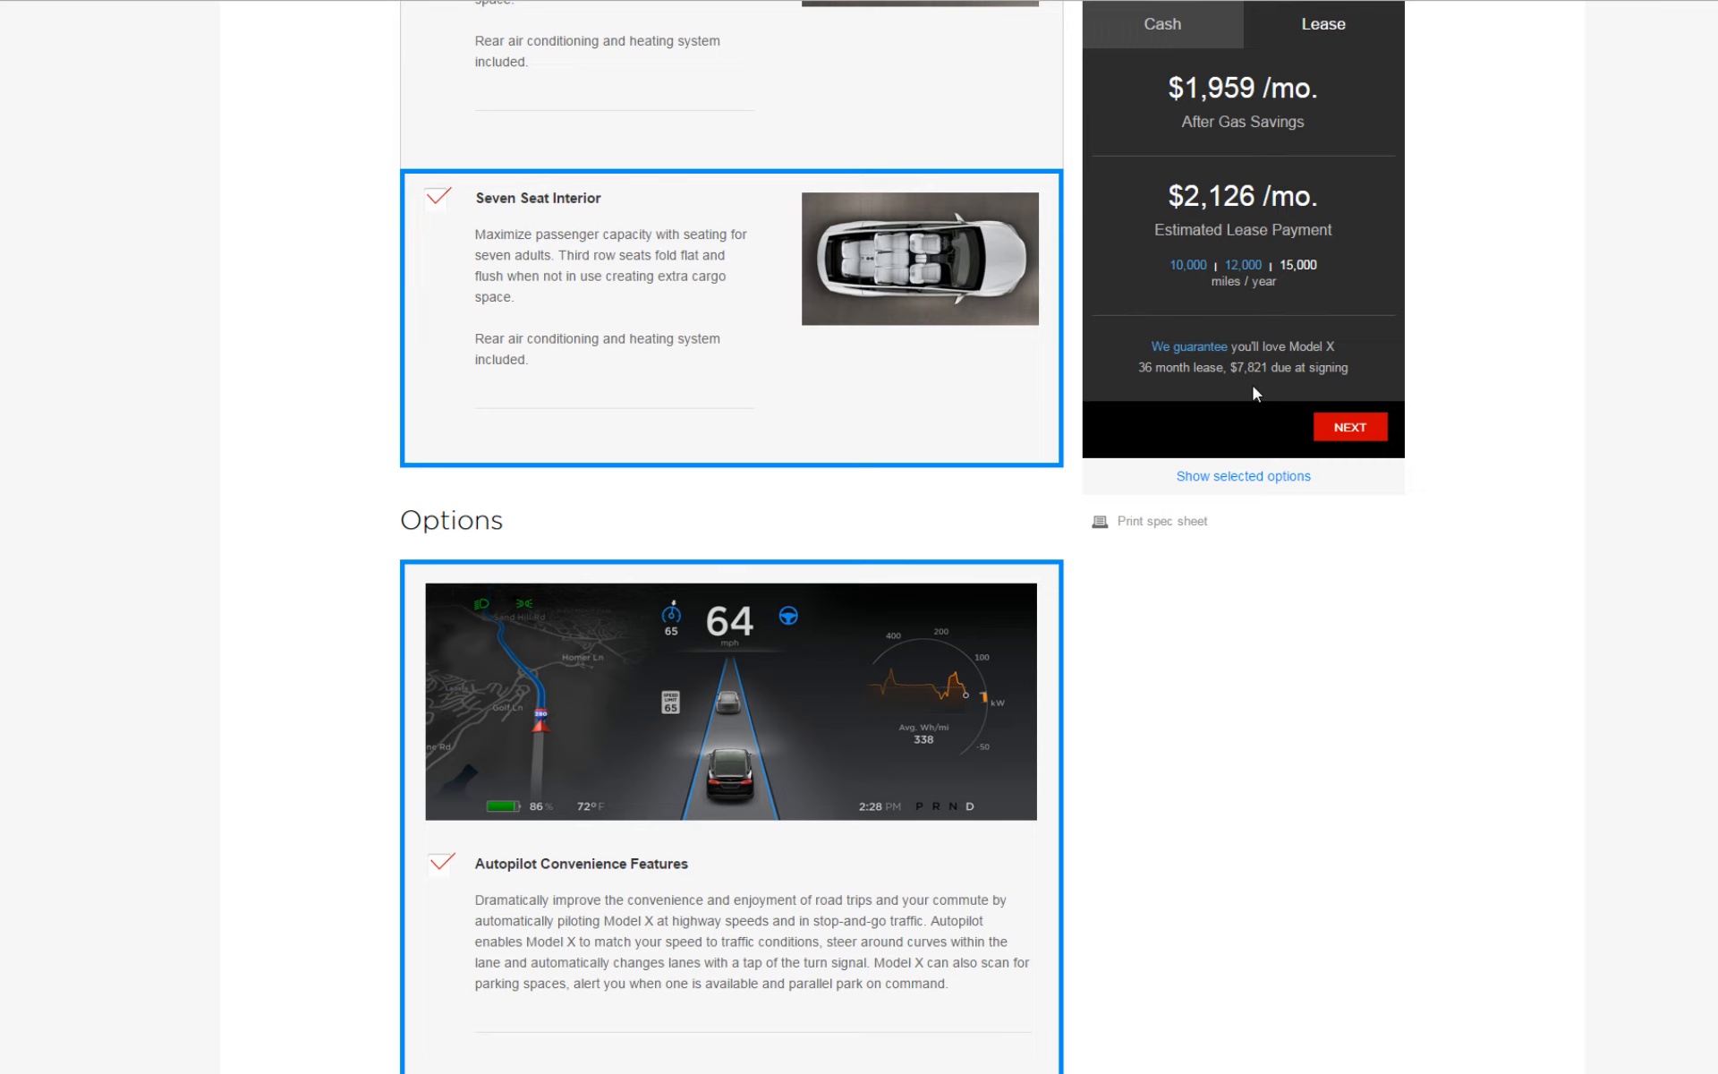
pyautogui.moveTo(1272, 385)
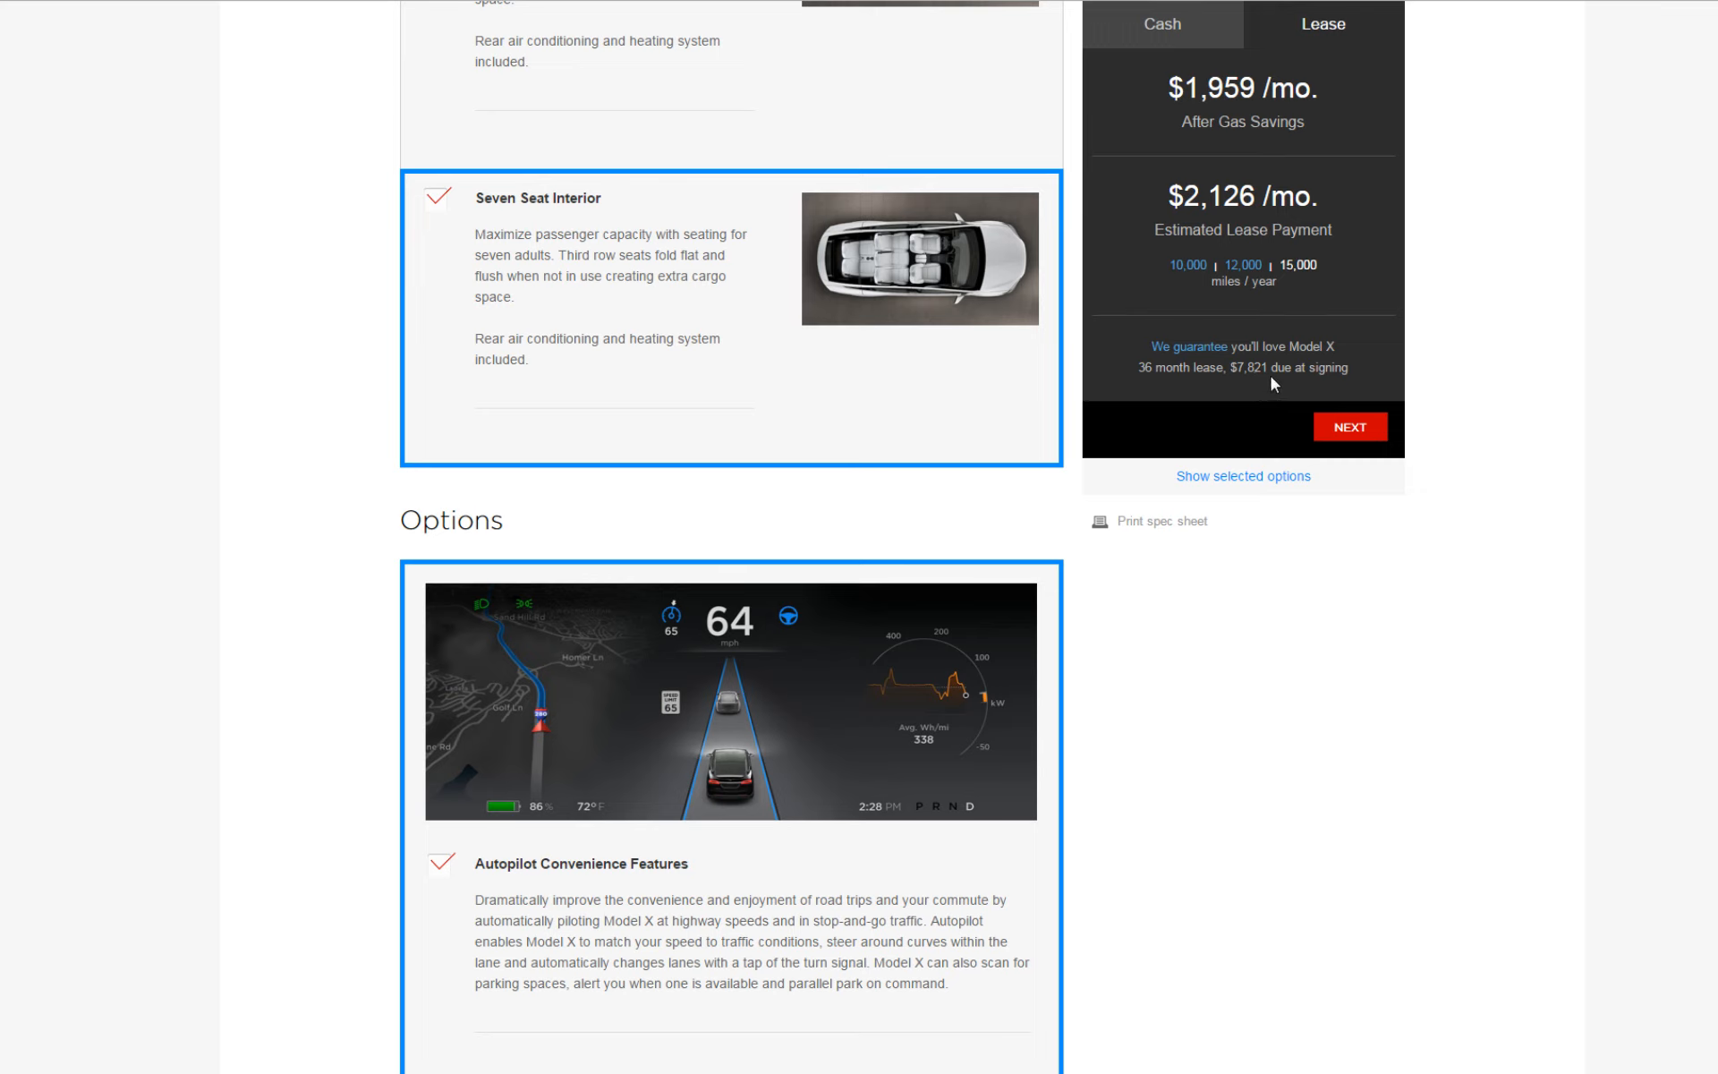
pyautogui.moveTo(1310, 399)
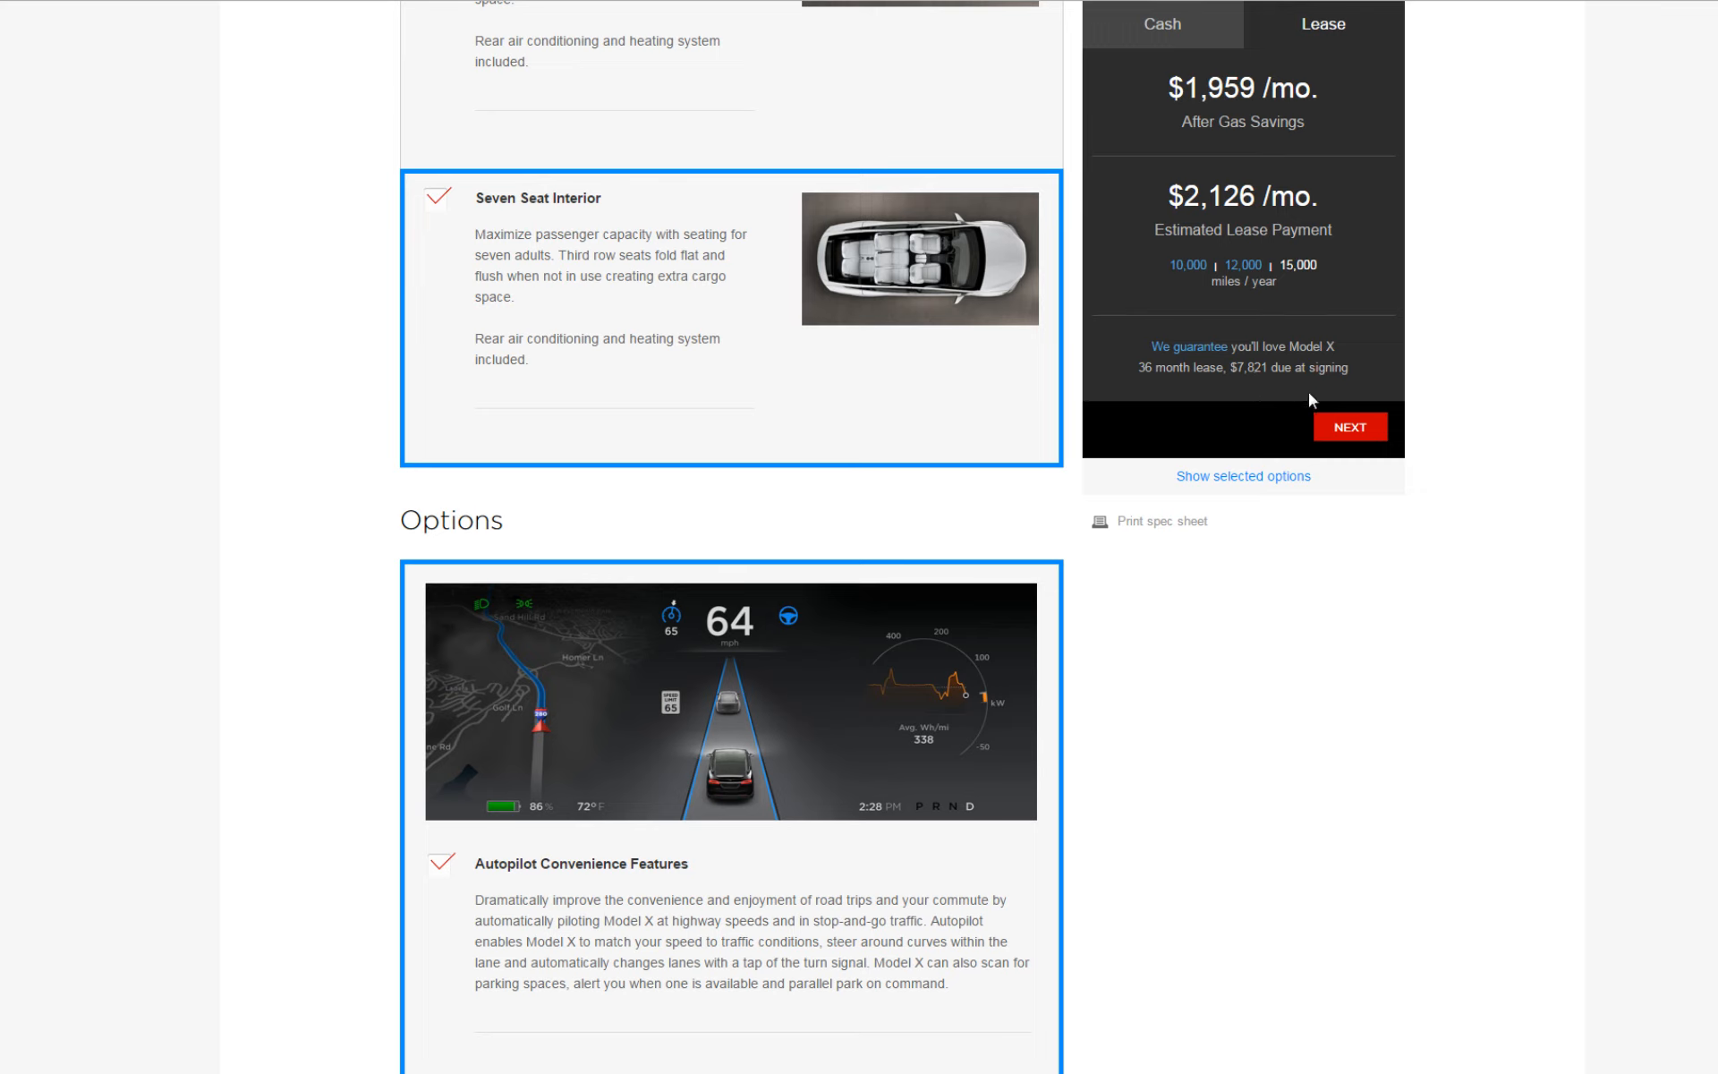
pyautogui.moveTo(1310, 387)
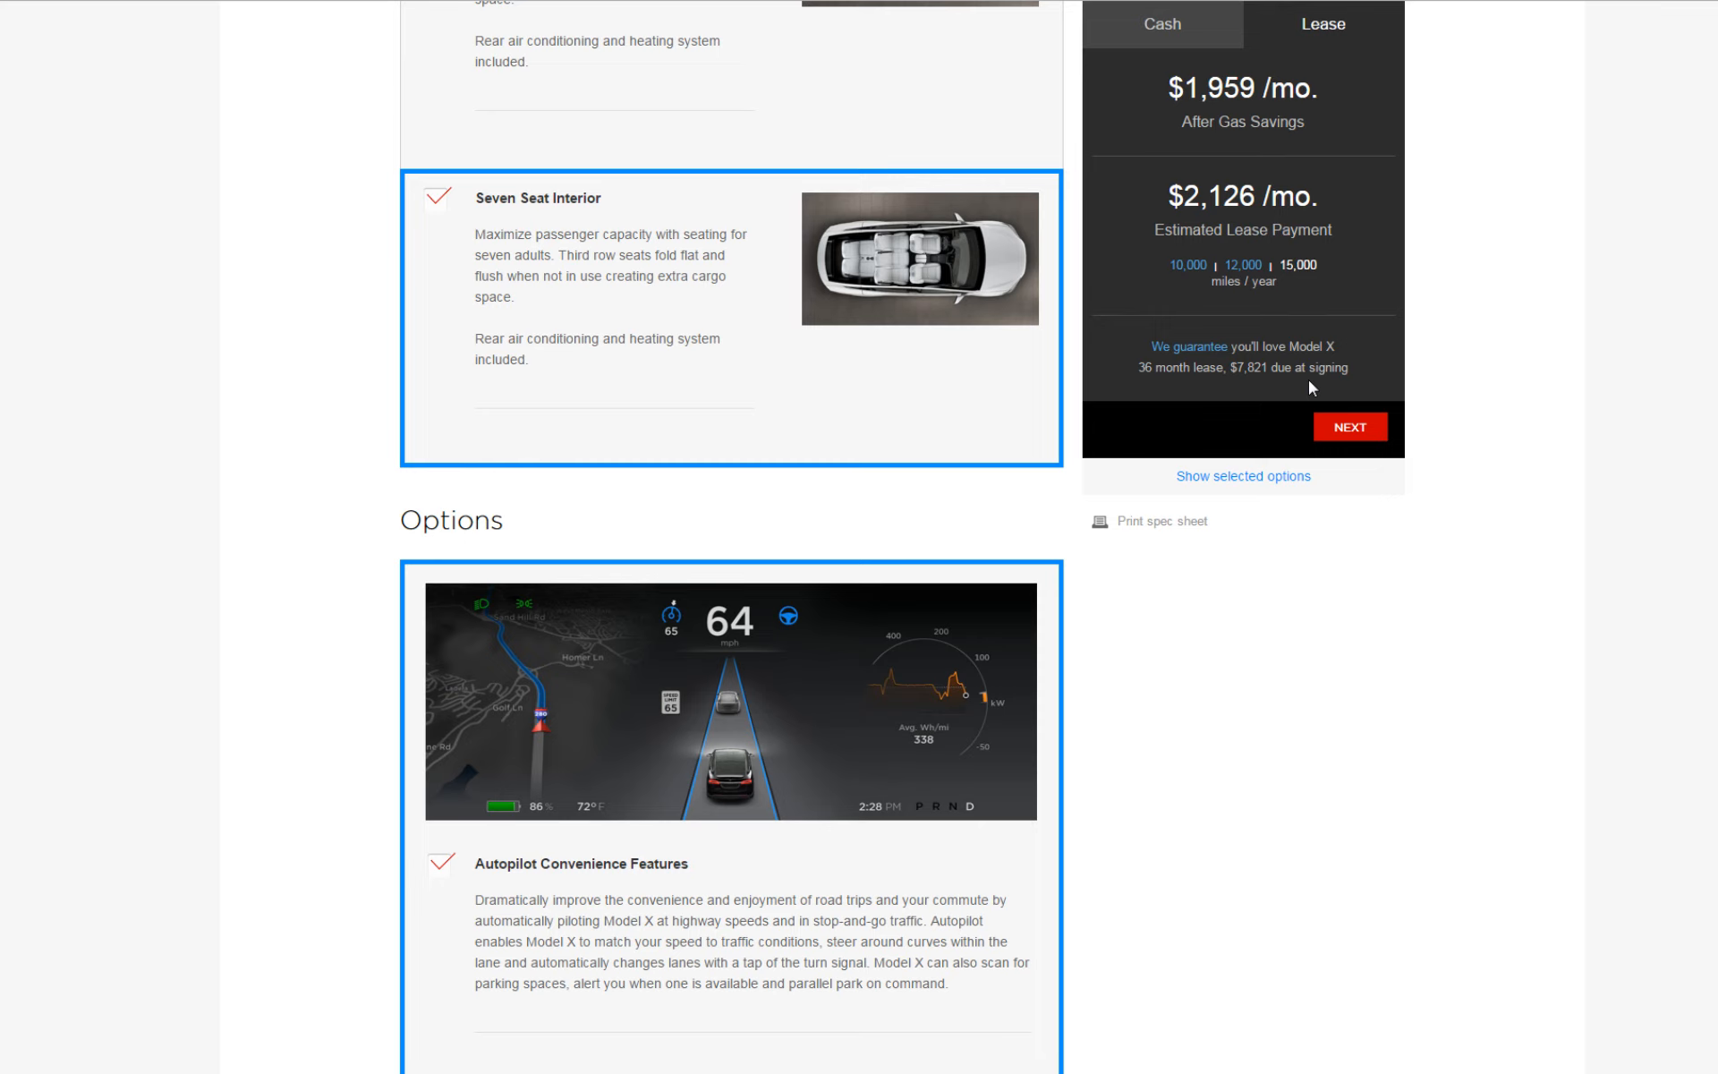
pyautogui.moveTo(1306, 368)
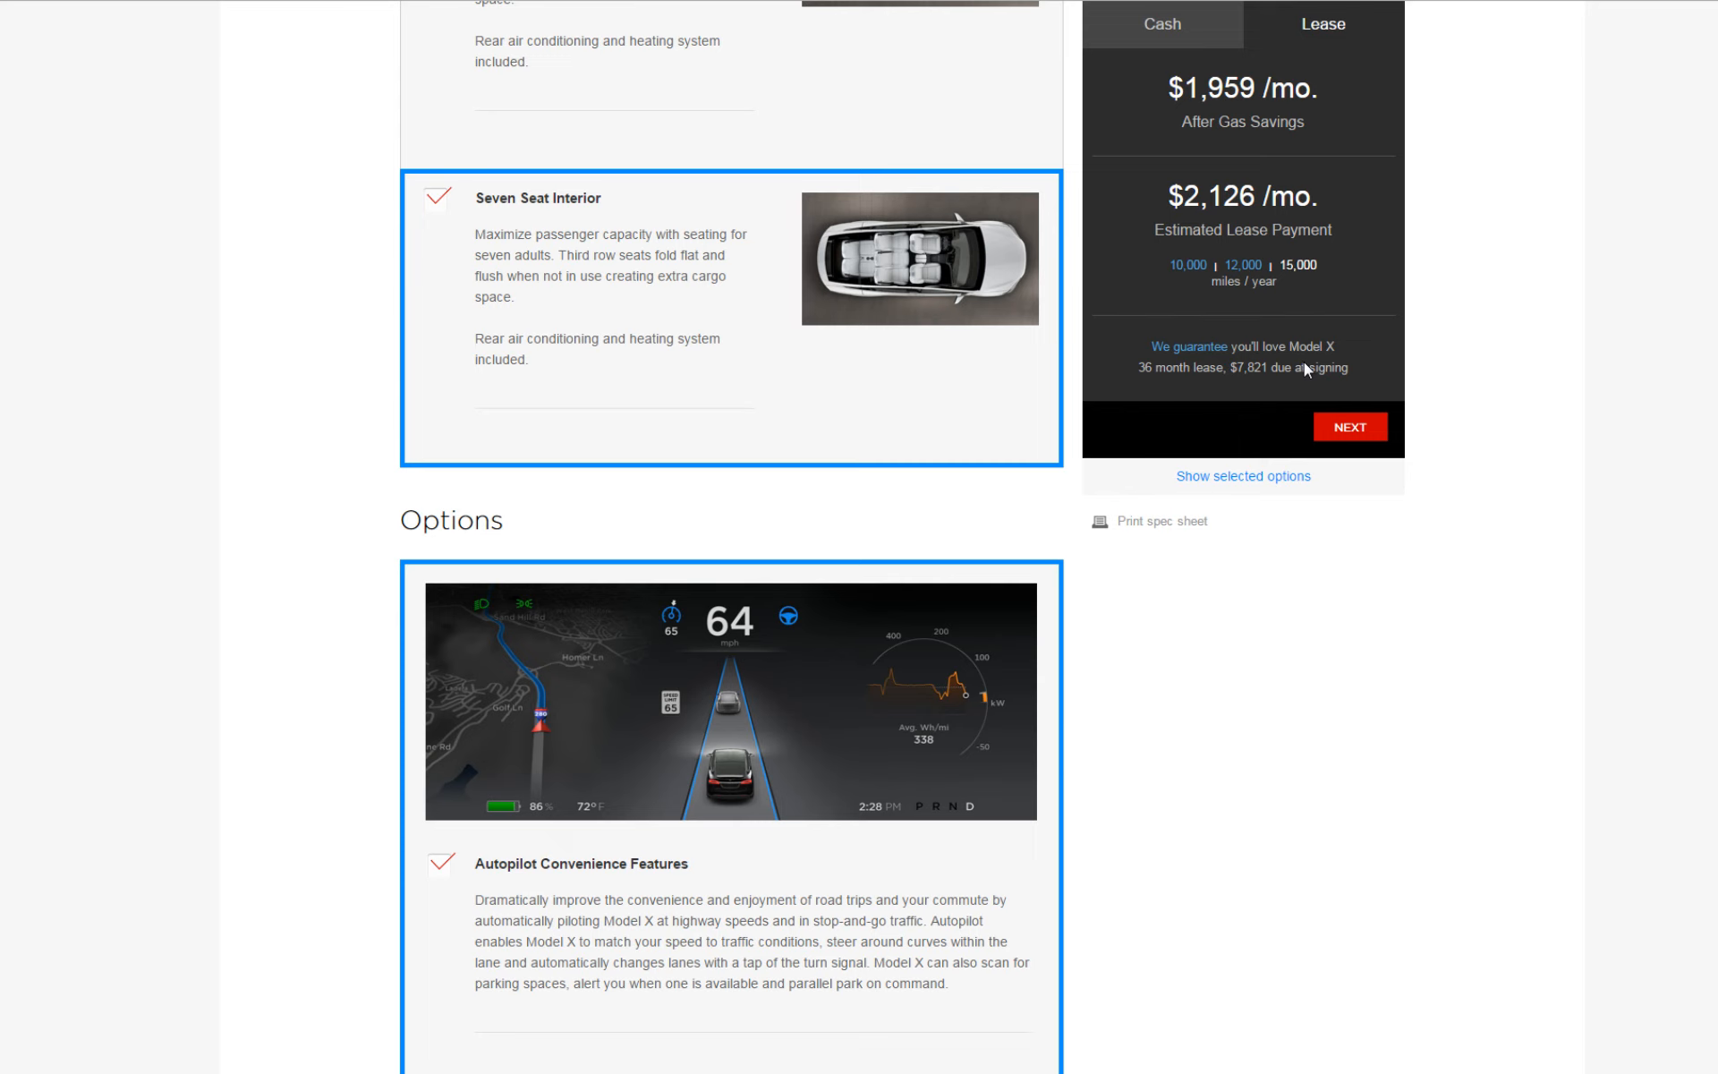
pyautogui.scroll(-3)
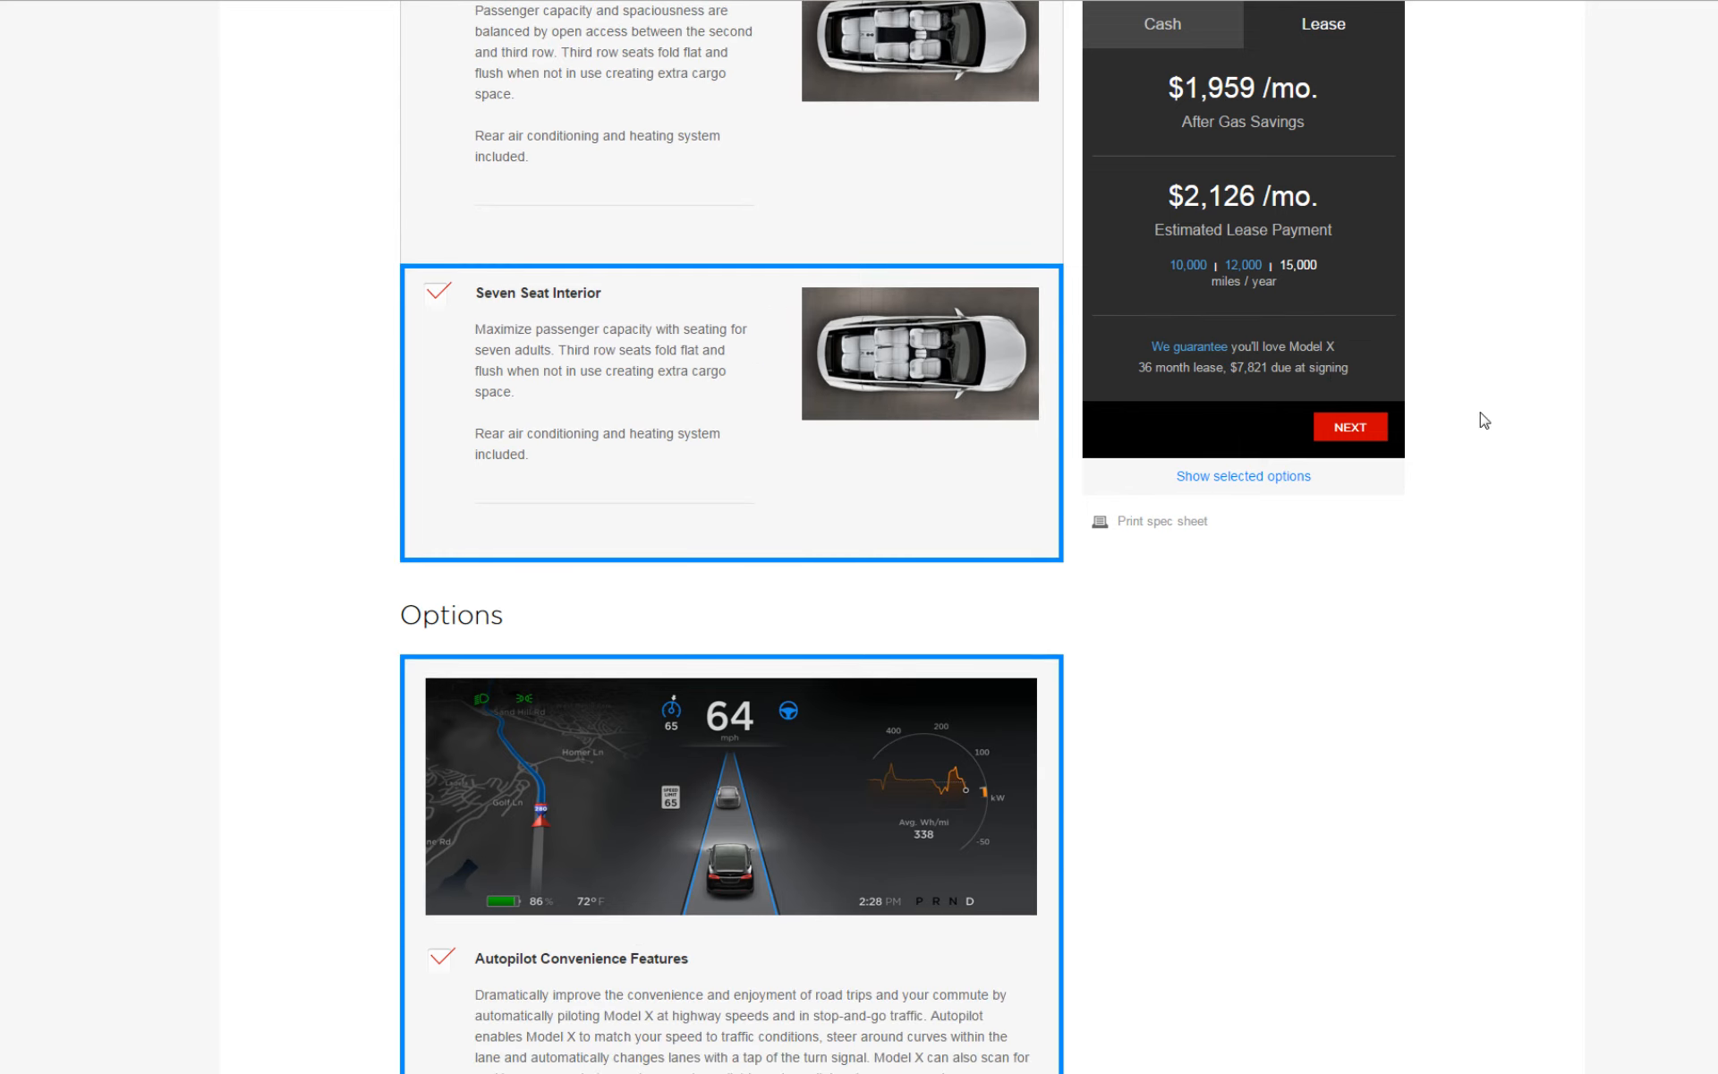
pyautogui.moveTo(1389, 409)
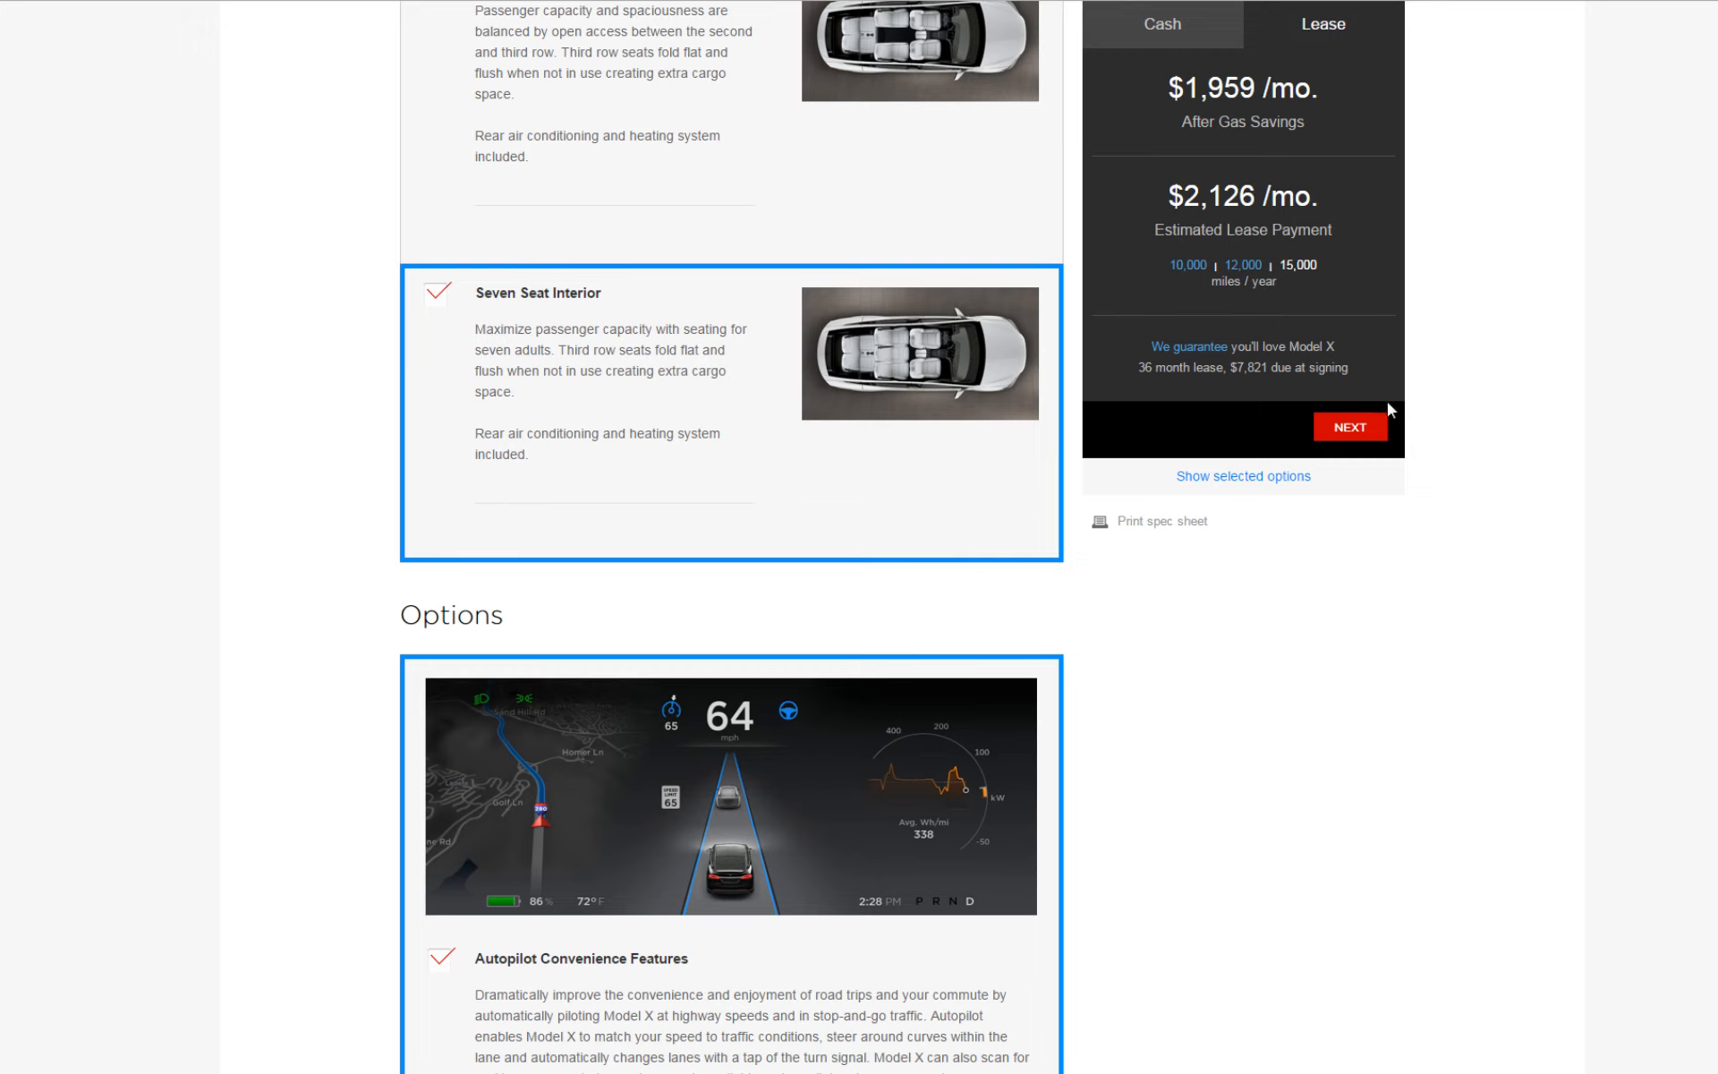
pyautogui.moveTo(1256, 385)
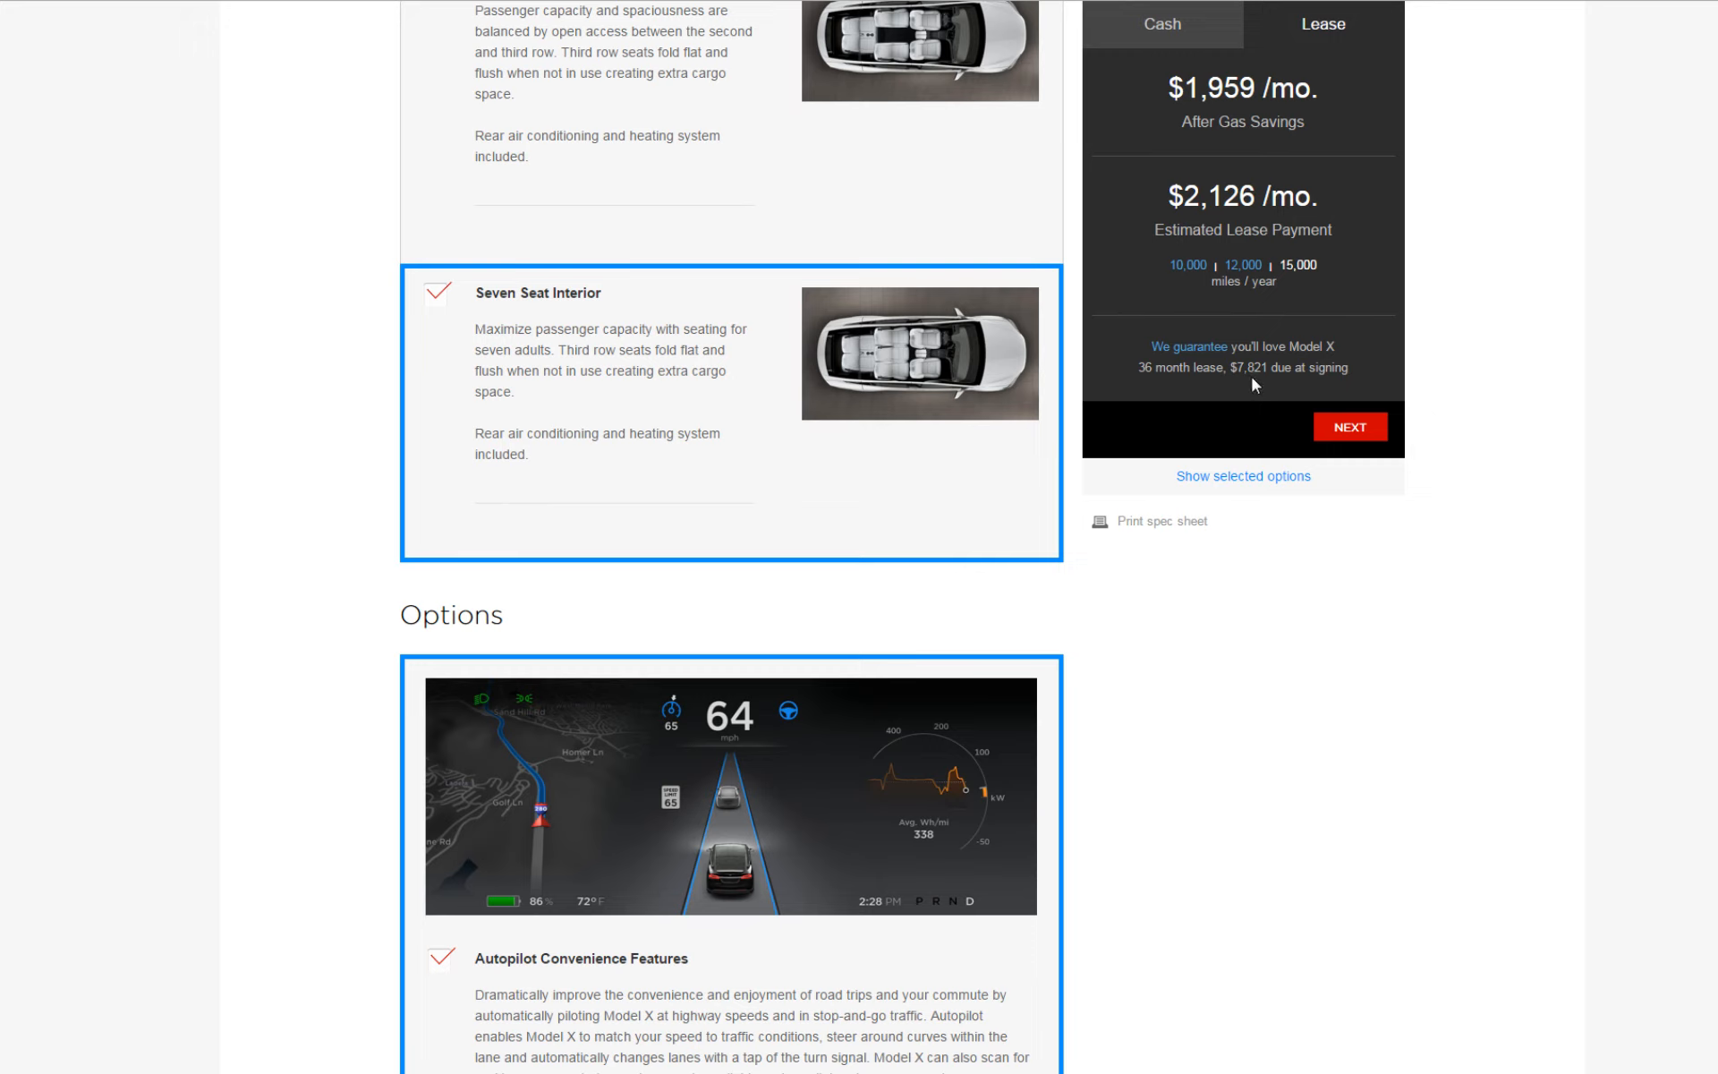
pyautogui.moveTo(1264, 385)
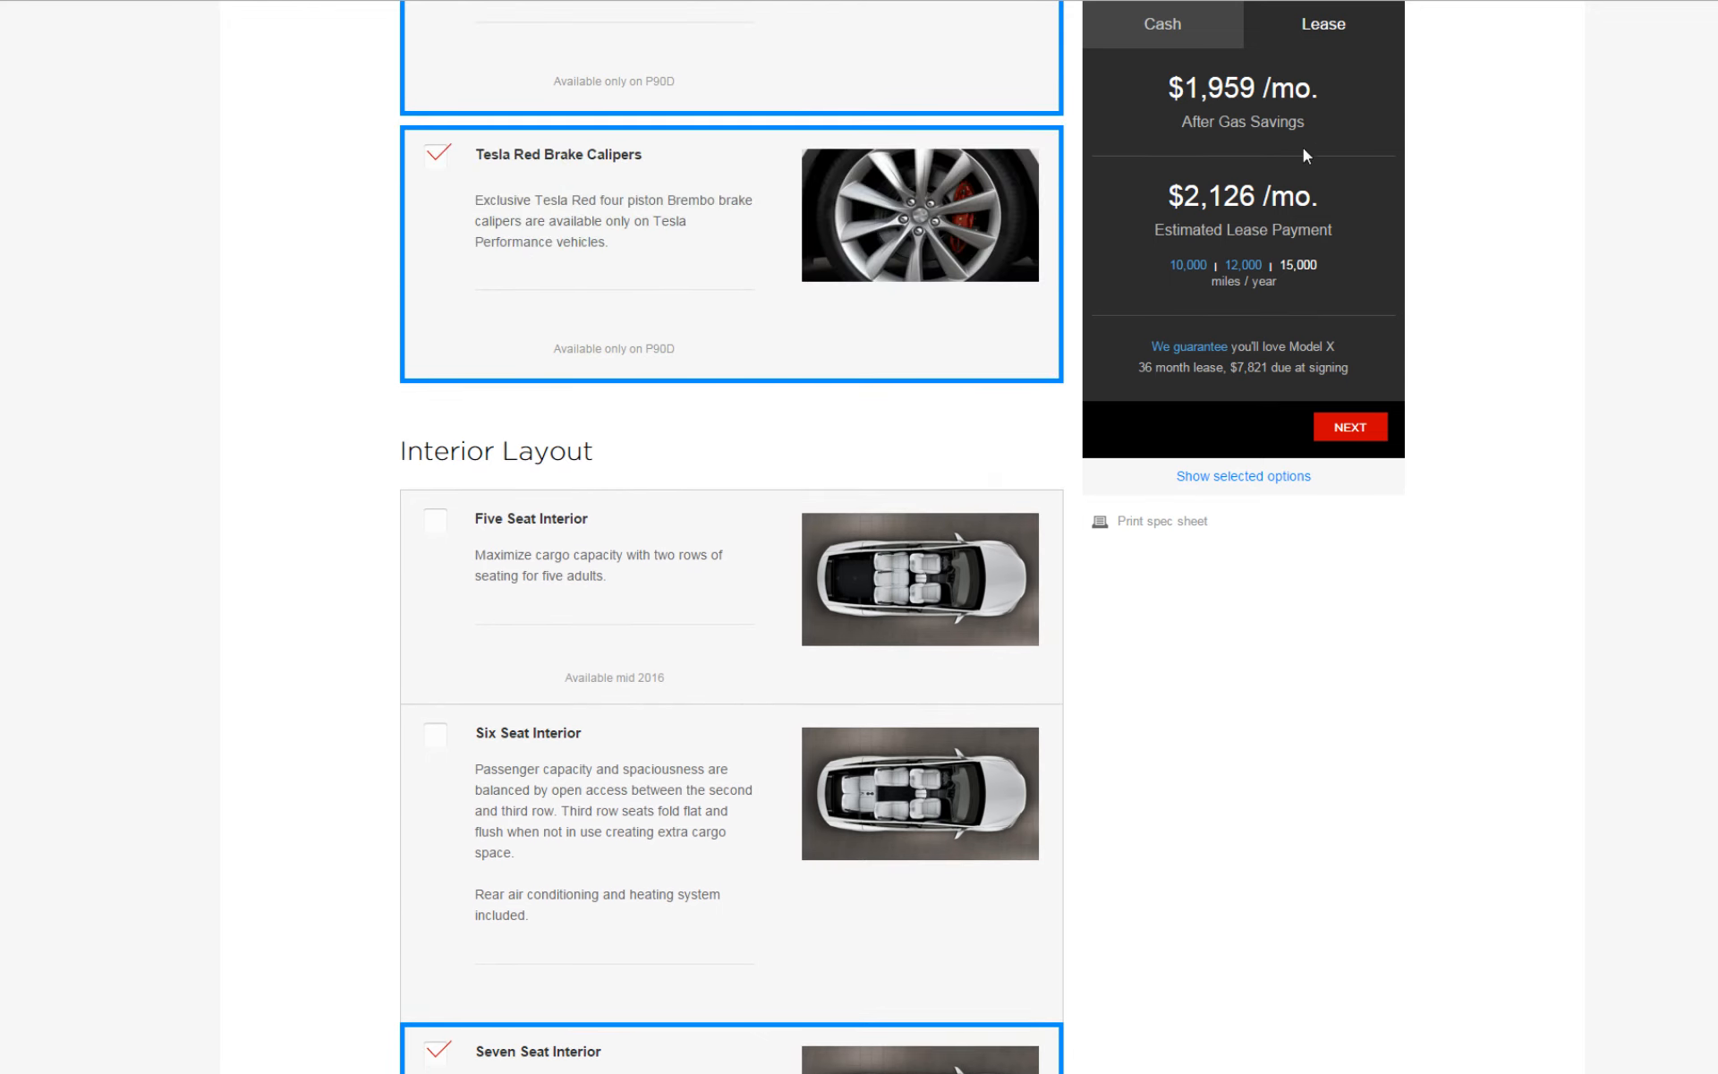
# - Switch pricing back to cash: $149,000, or $132,500 after incentives and gas savings
pyautogui.click(1159, 23)
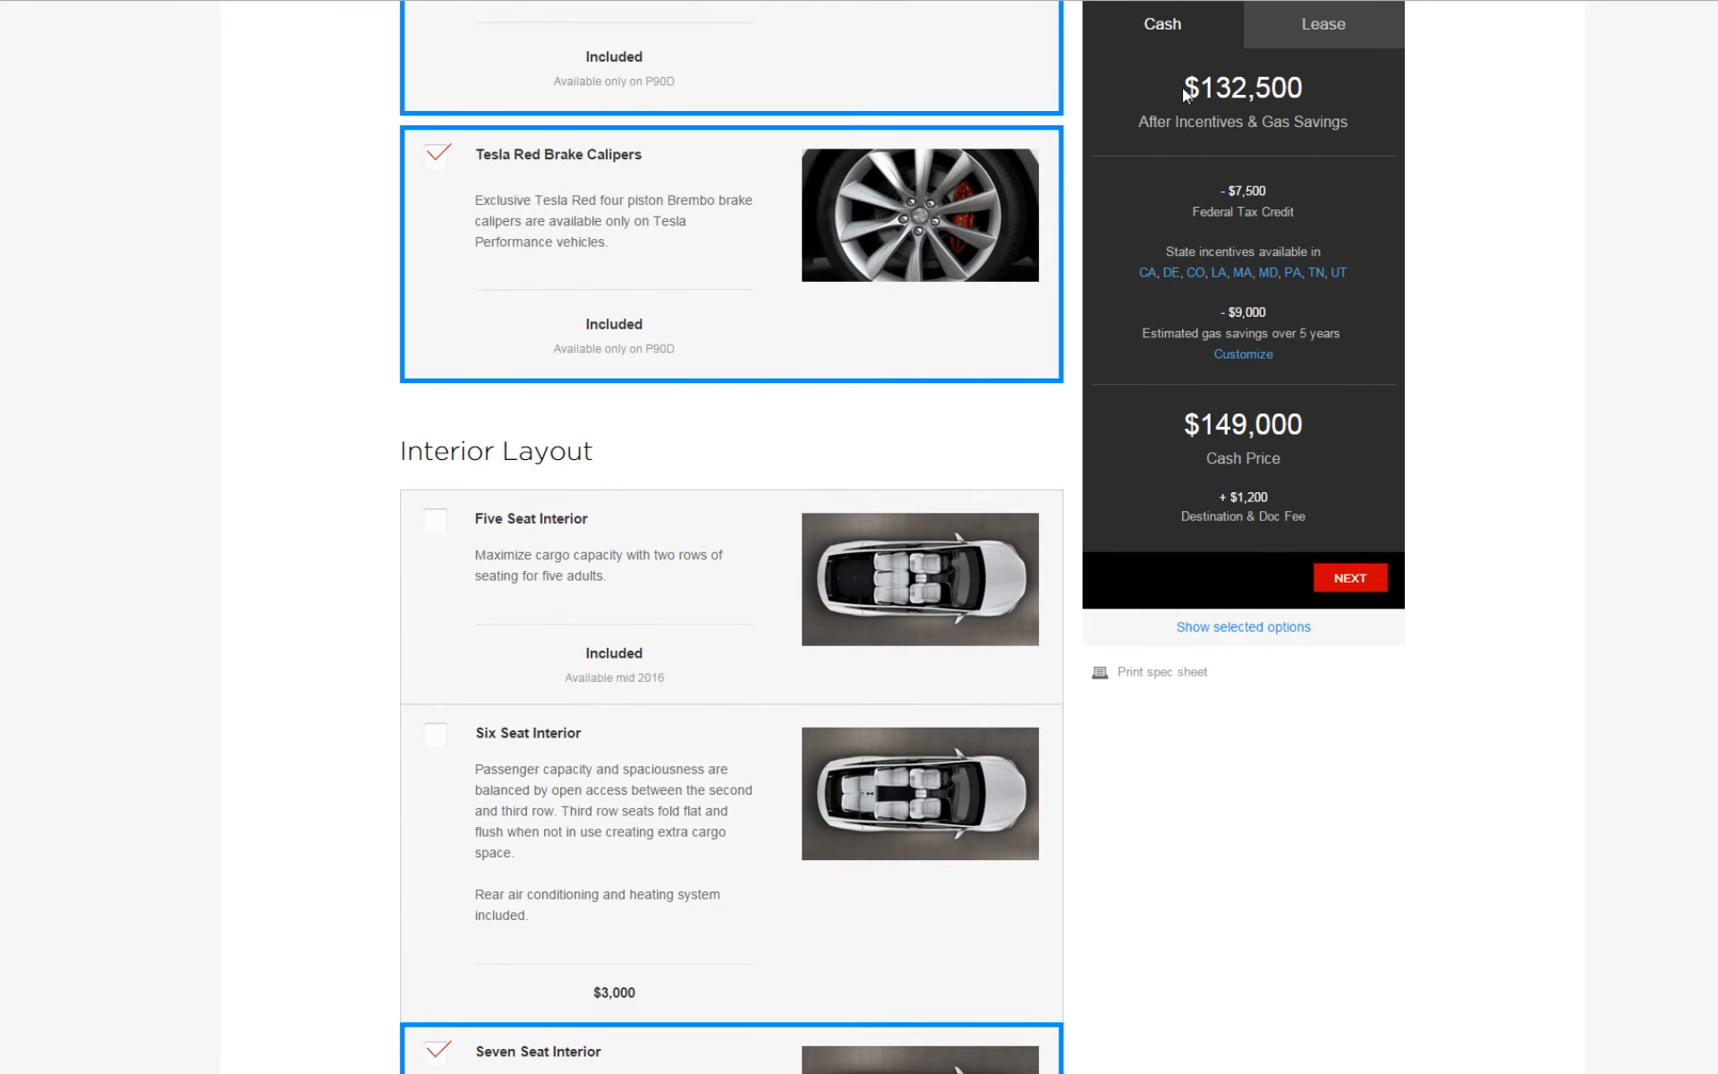
pyautogui.moveTo(1302, 515)
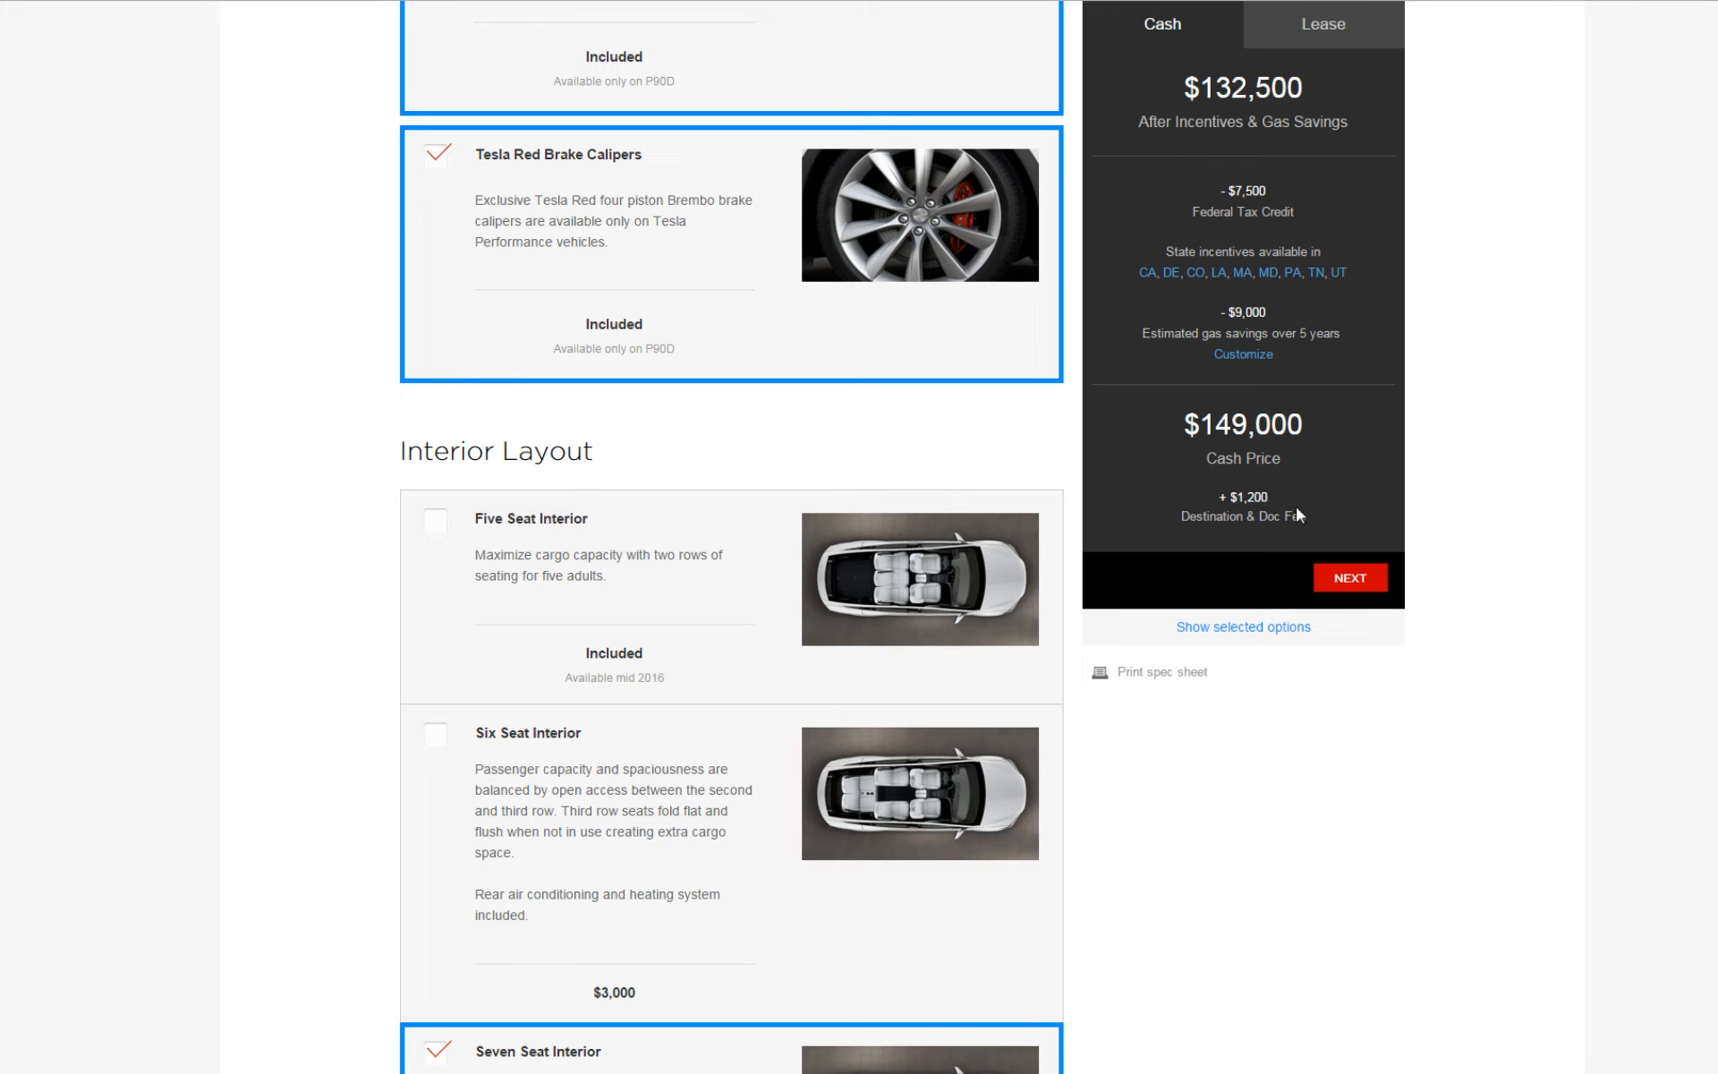
pyautogui.moveTo(1269, 535)
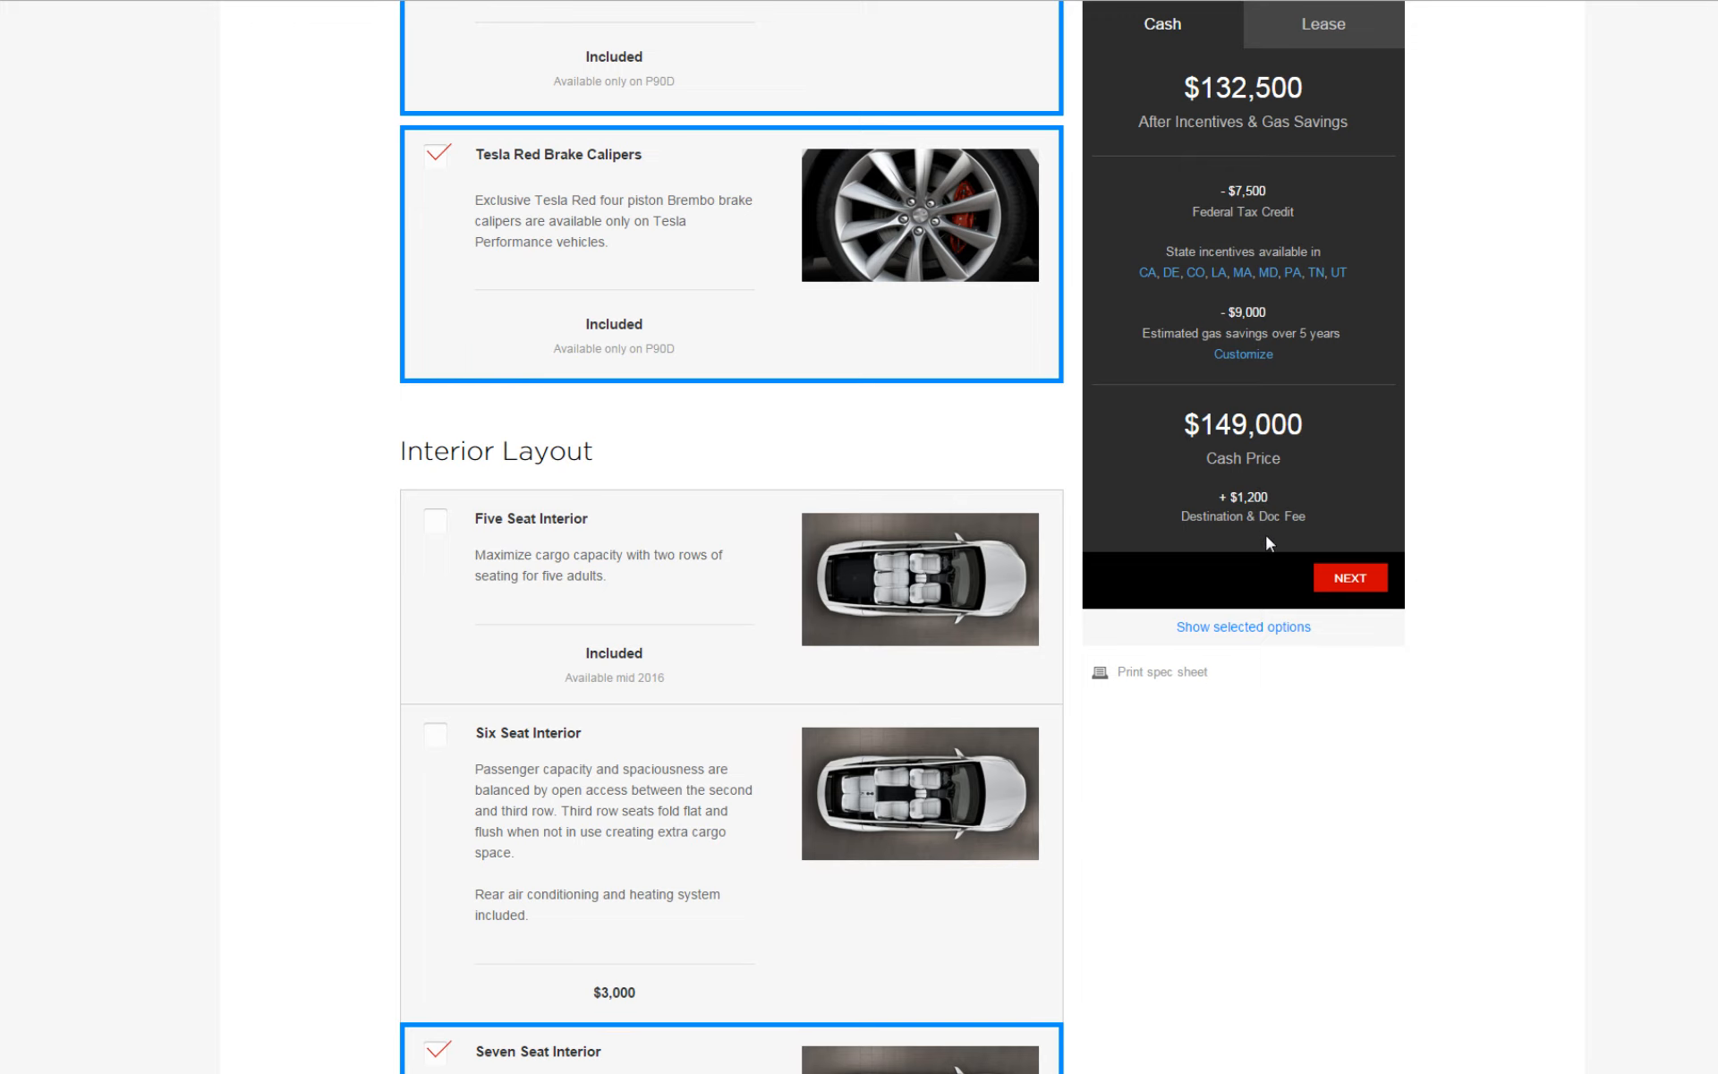
pyautogui.moveTo(1349, 142)
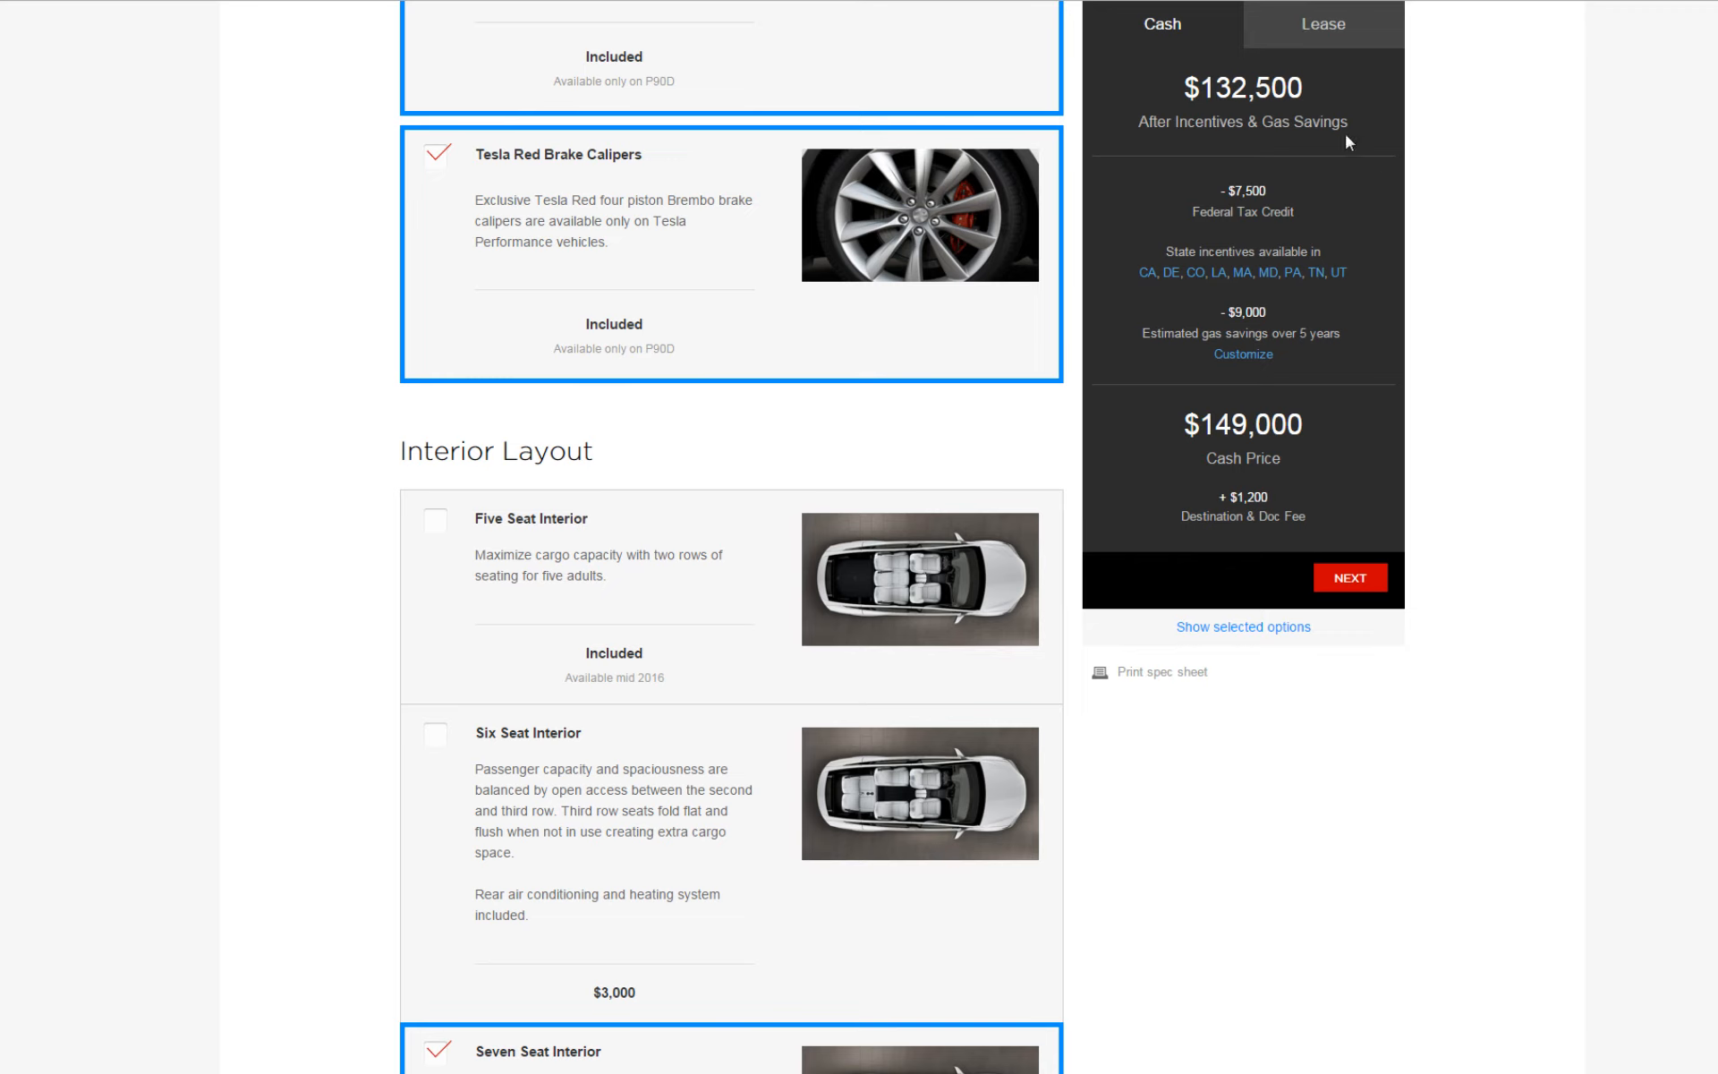
pyautogui.moveTo(1501, 417)
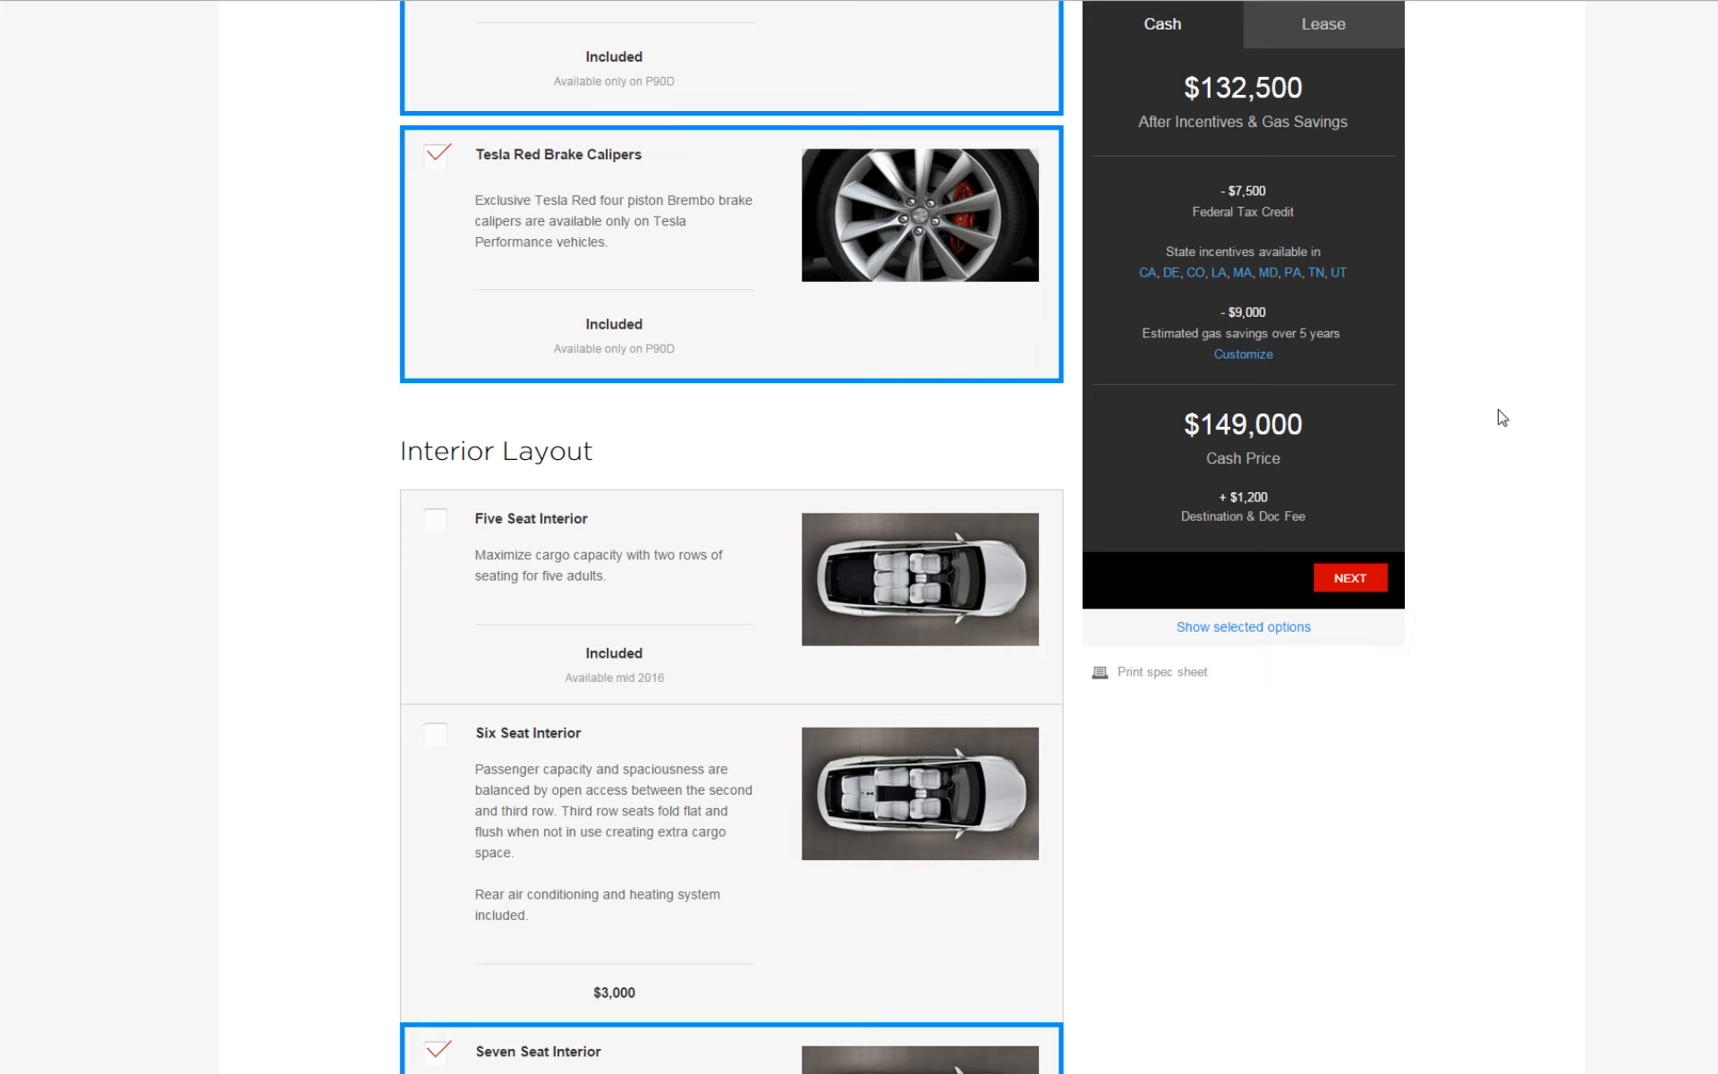
pyautogui.moveTo(308, 460)
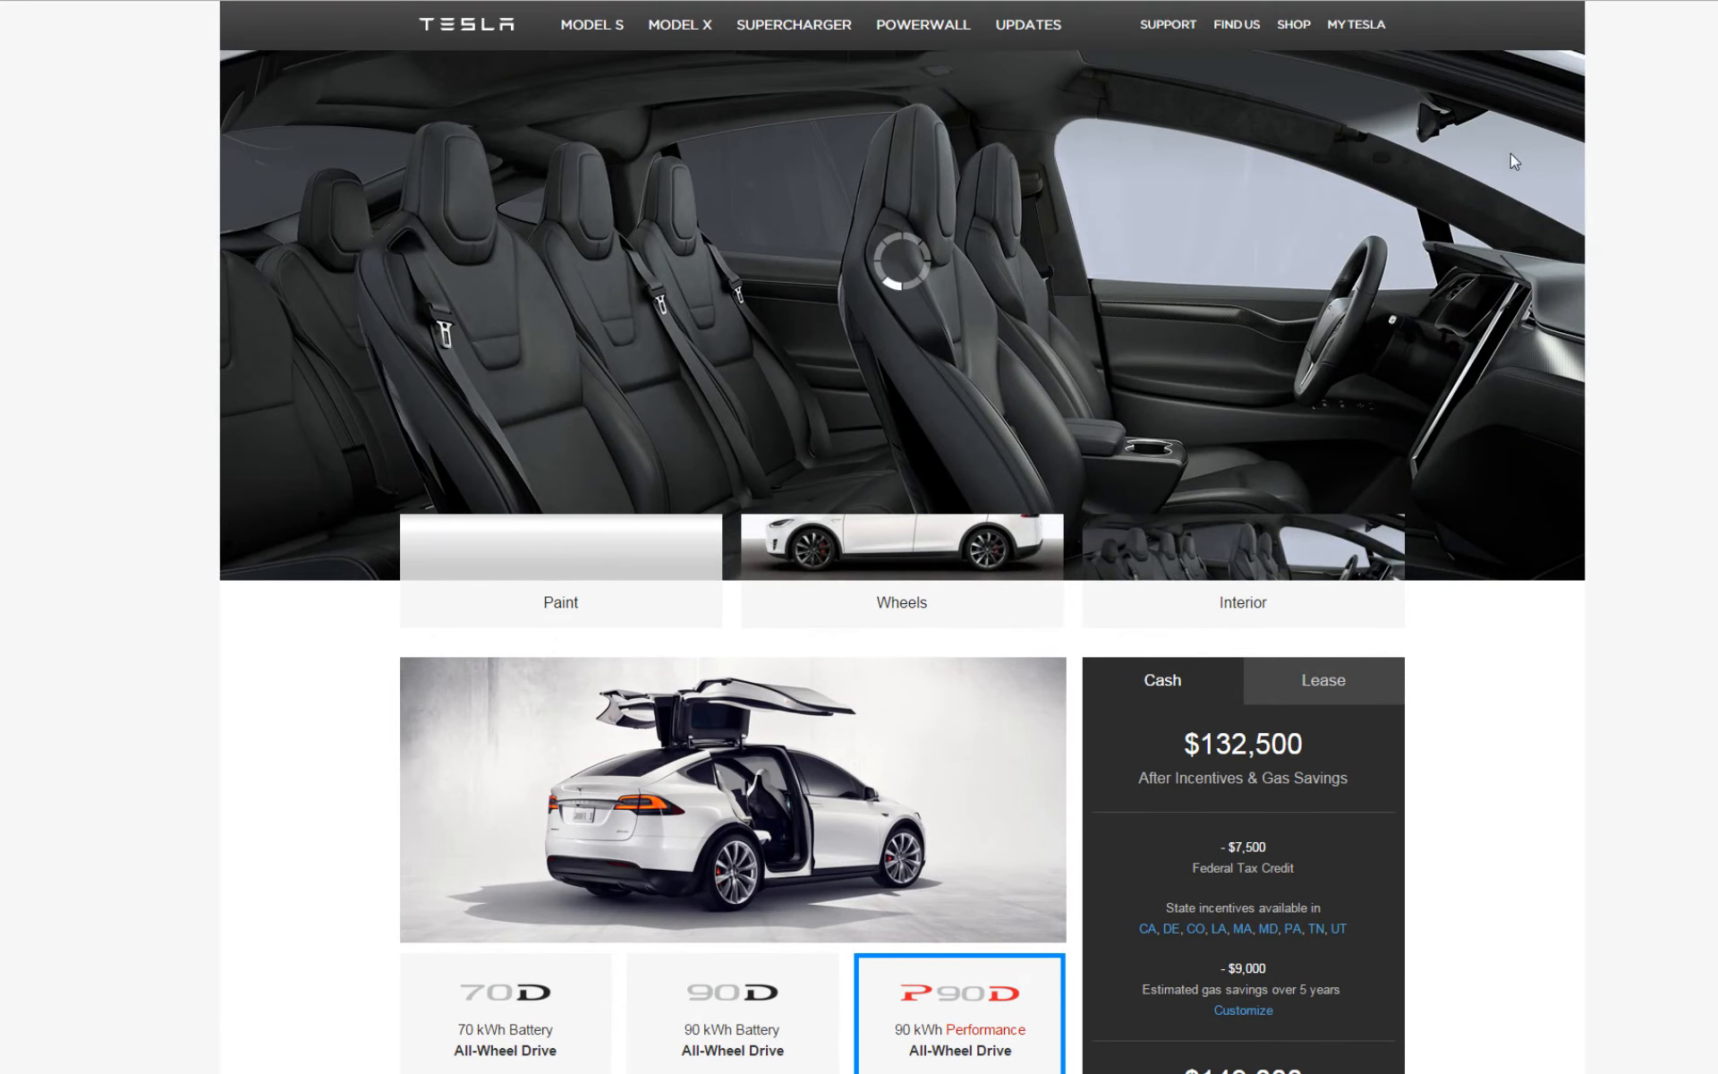
pyautogui.moveTo(1384, 308)
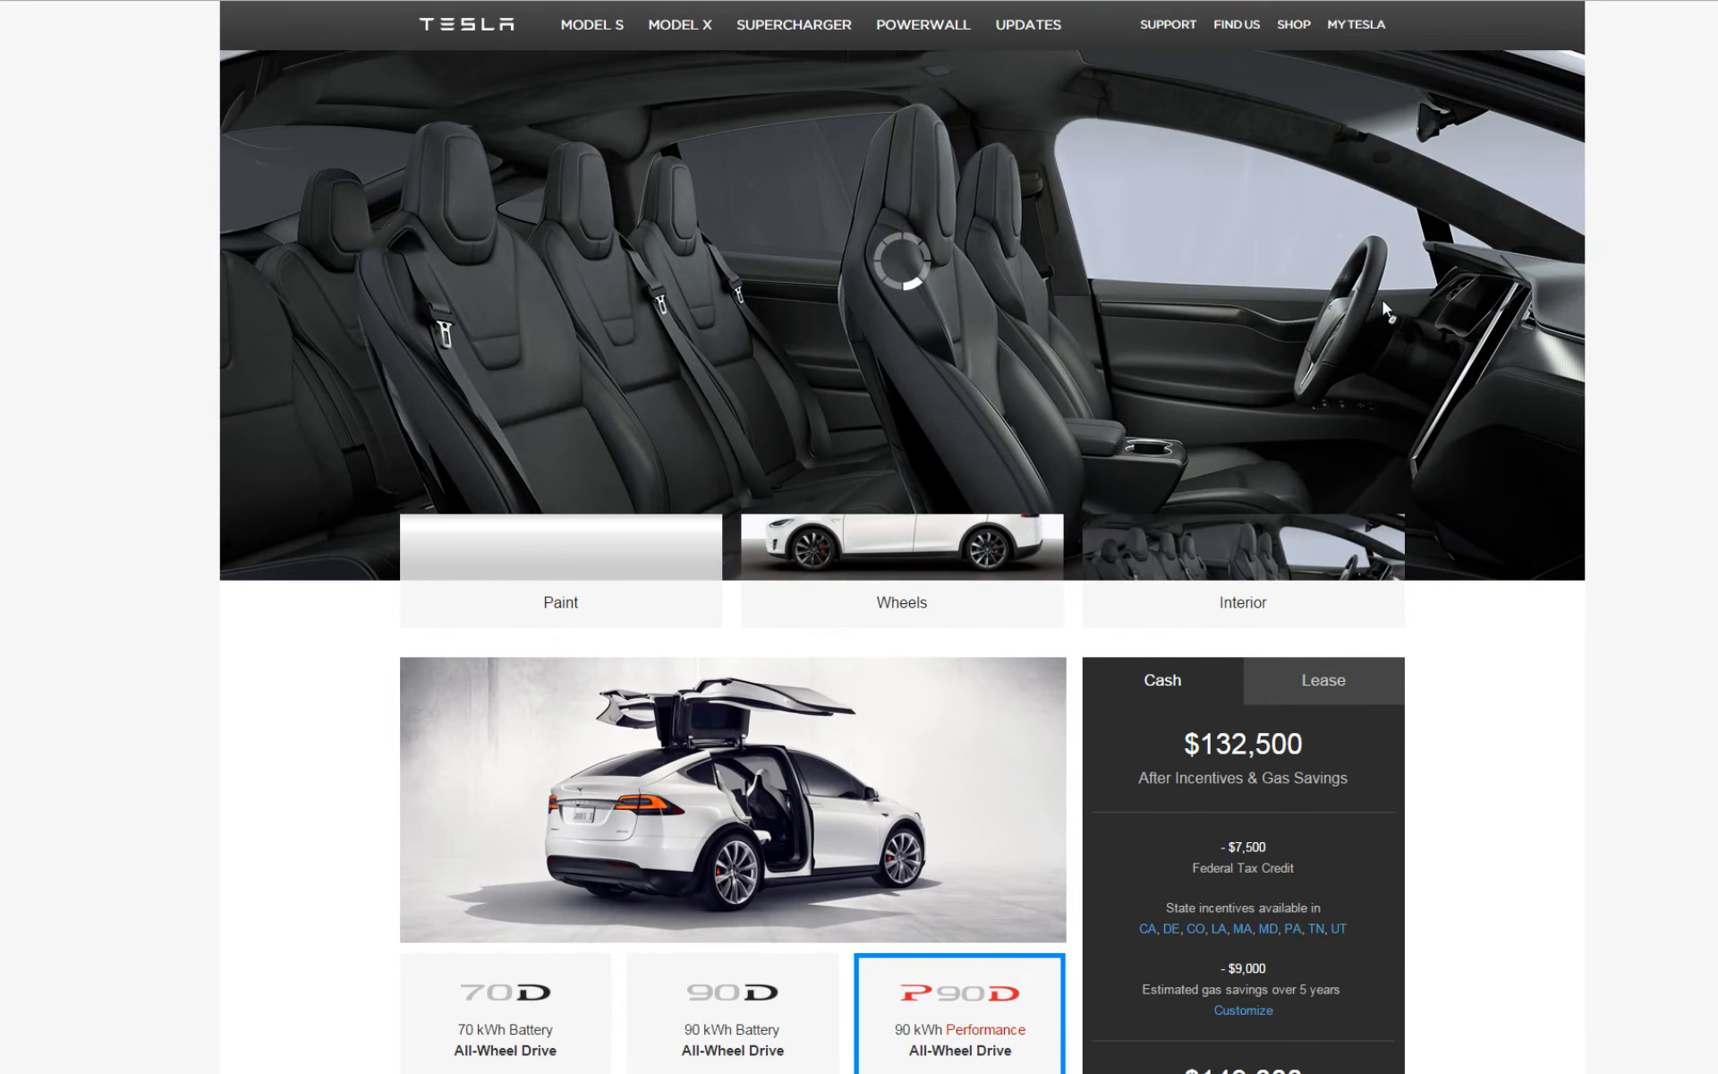
# - Switch the price panel back to the lease estimate of $2,126 per month
pyautogui.scroll(-3)
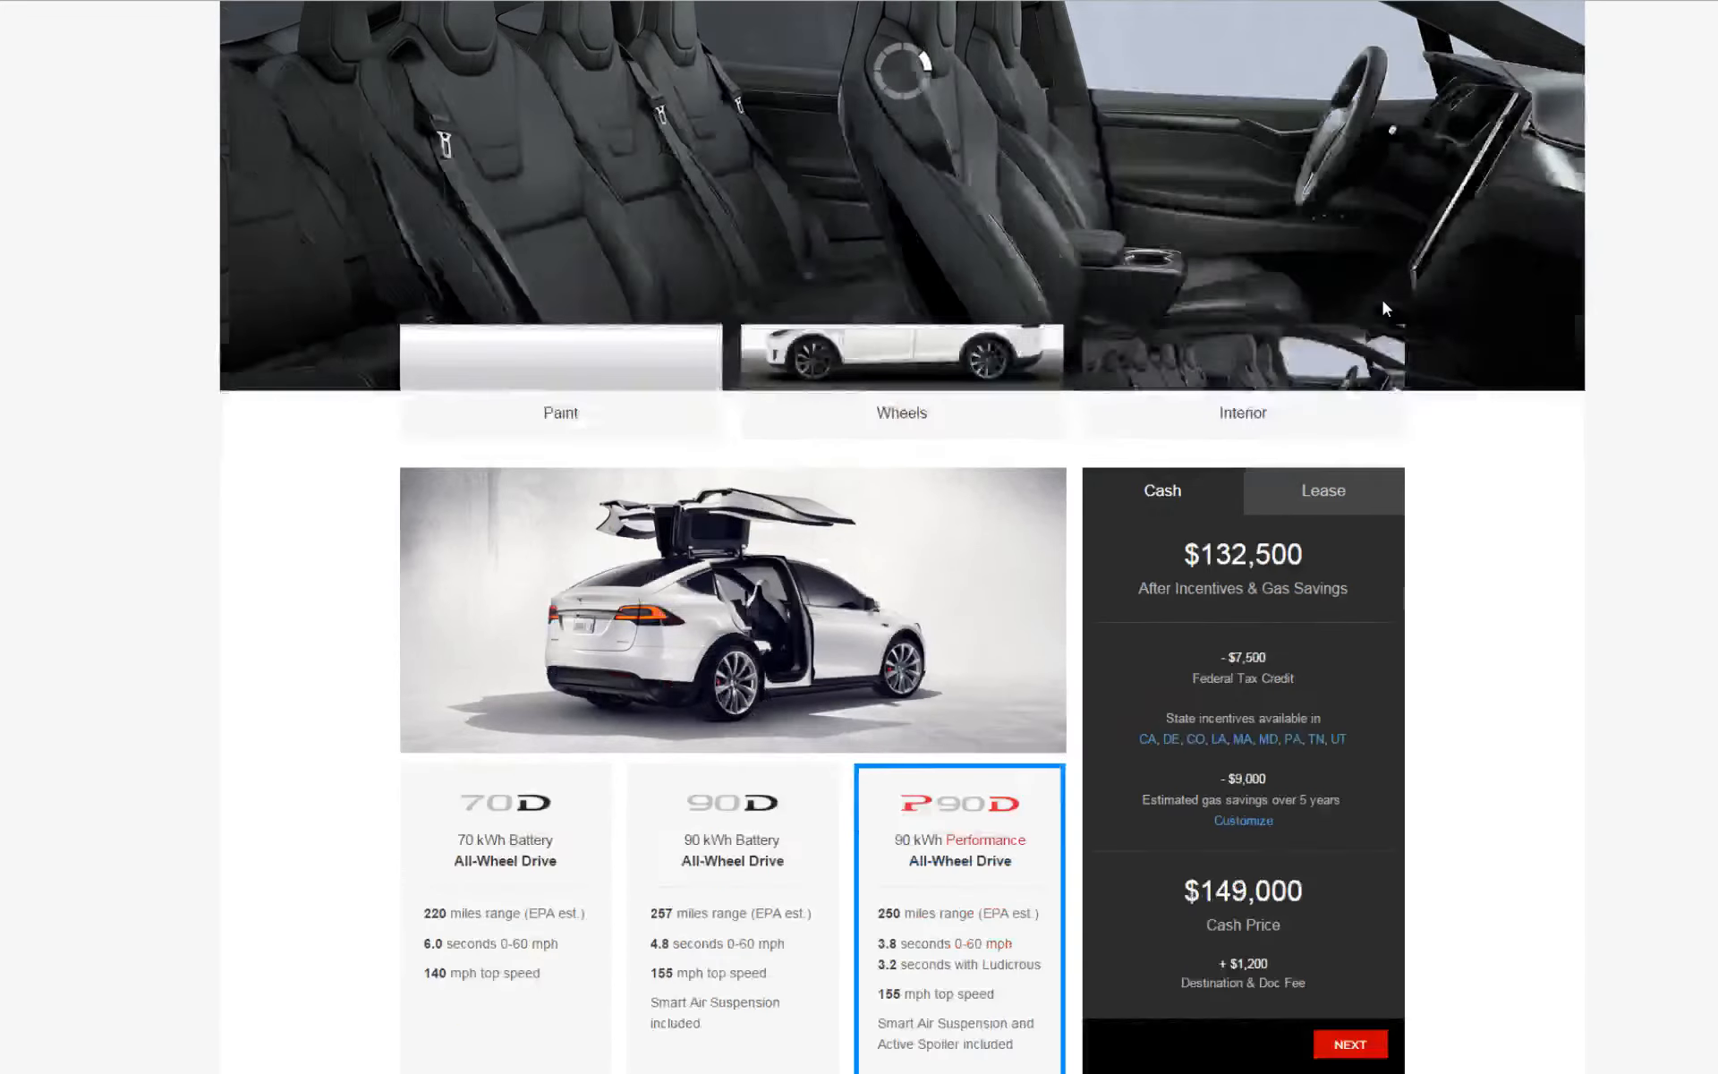
pyautogui.scroll(-3)
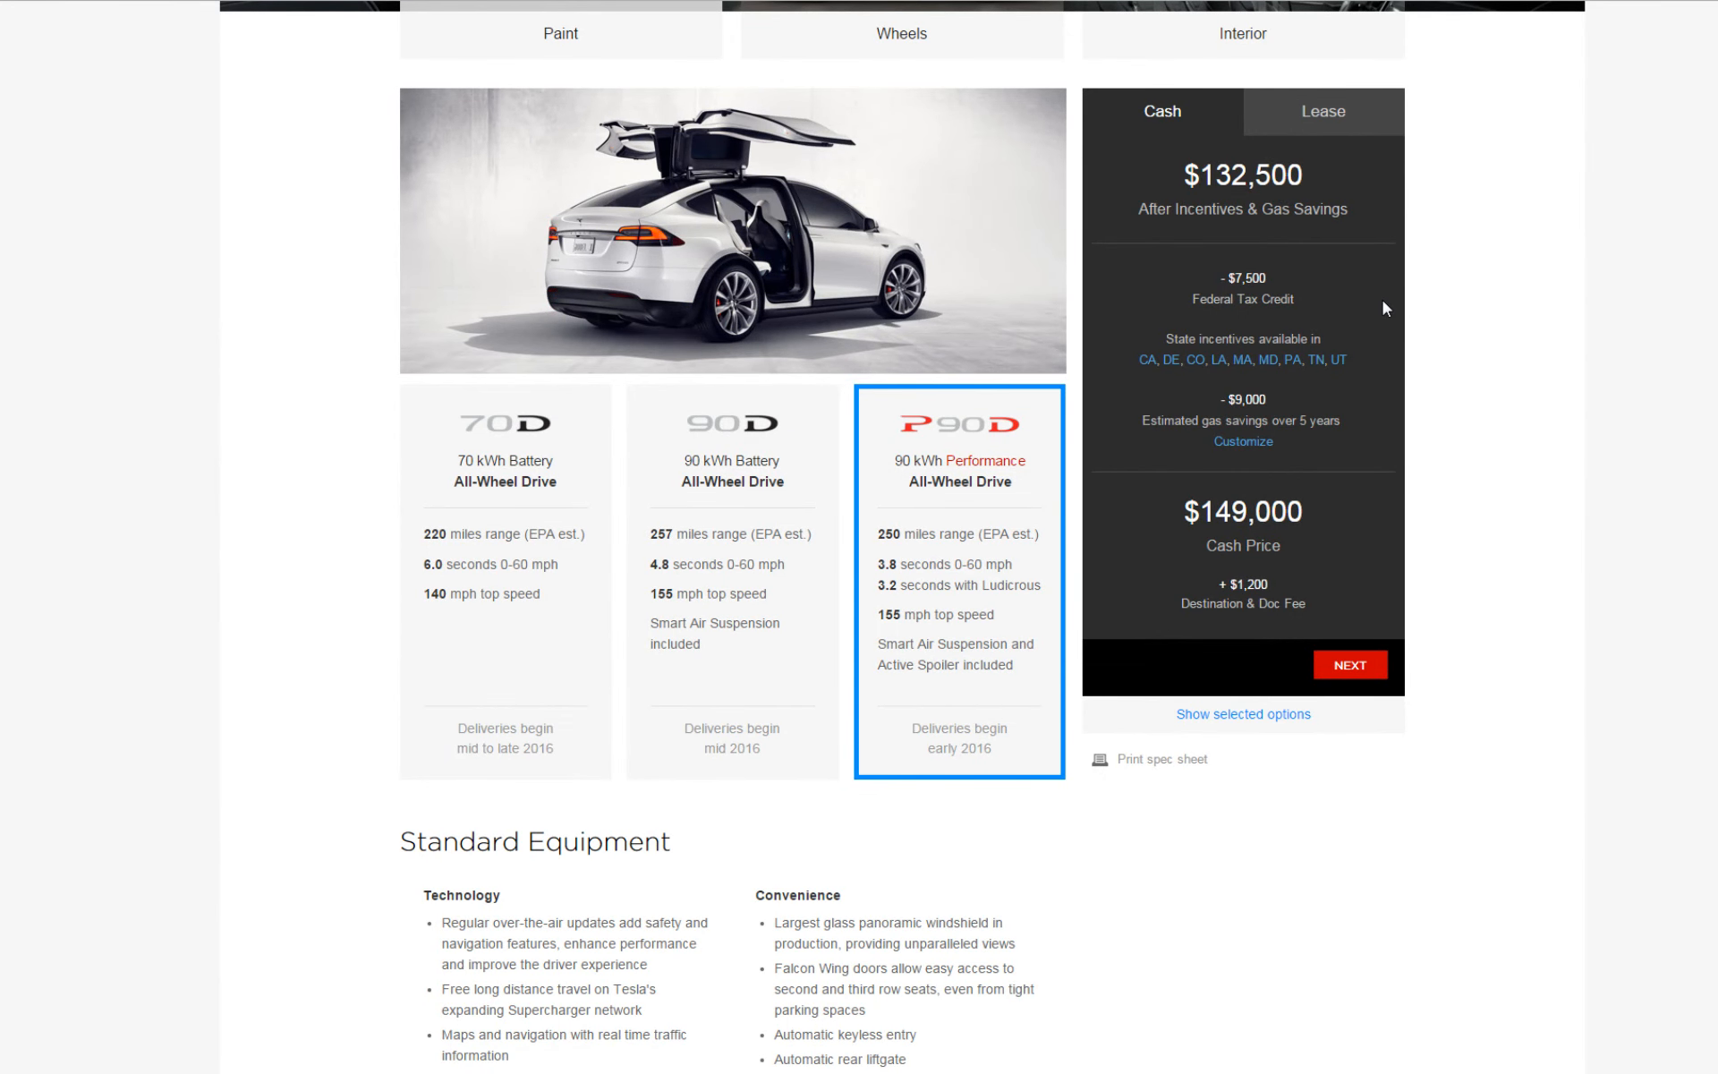
pyautogui.moveTo(1263, 544)
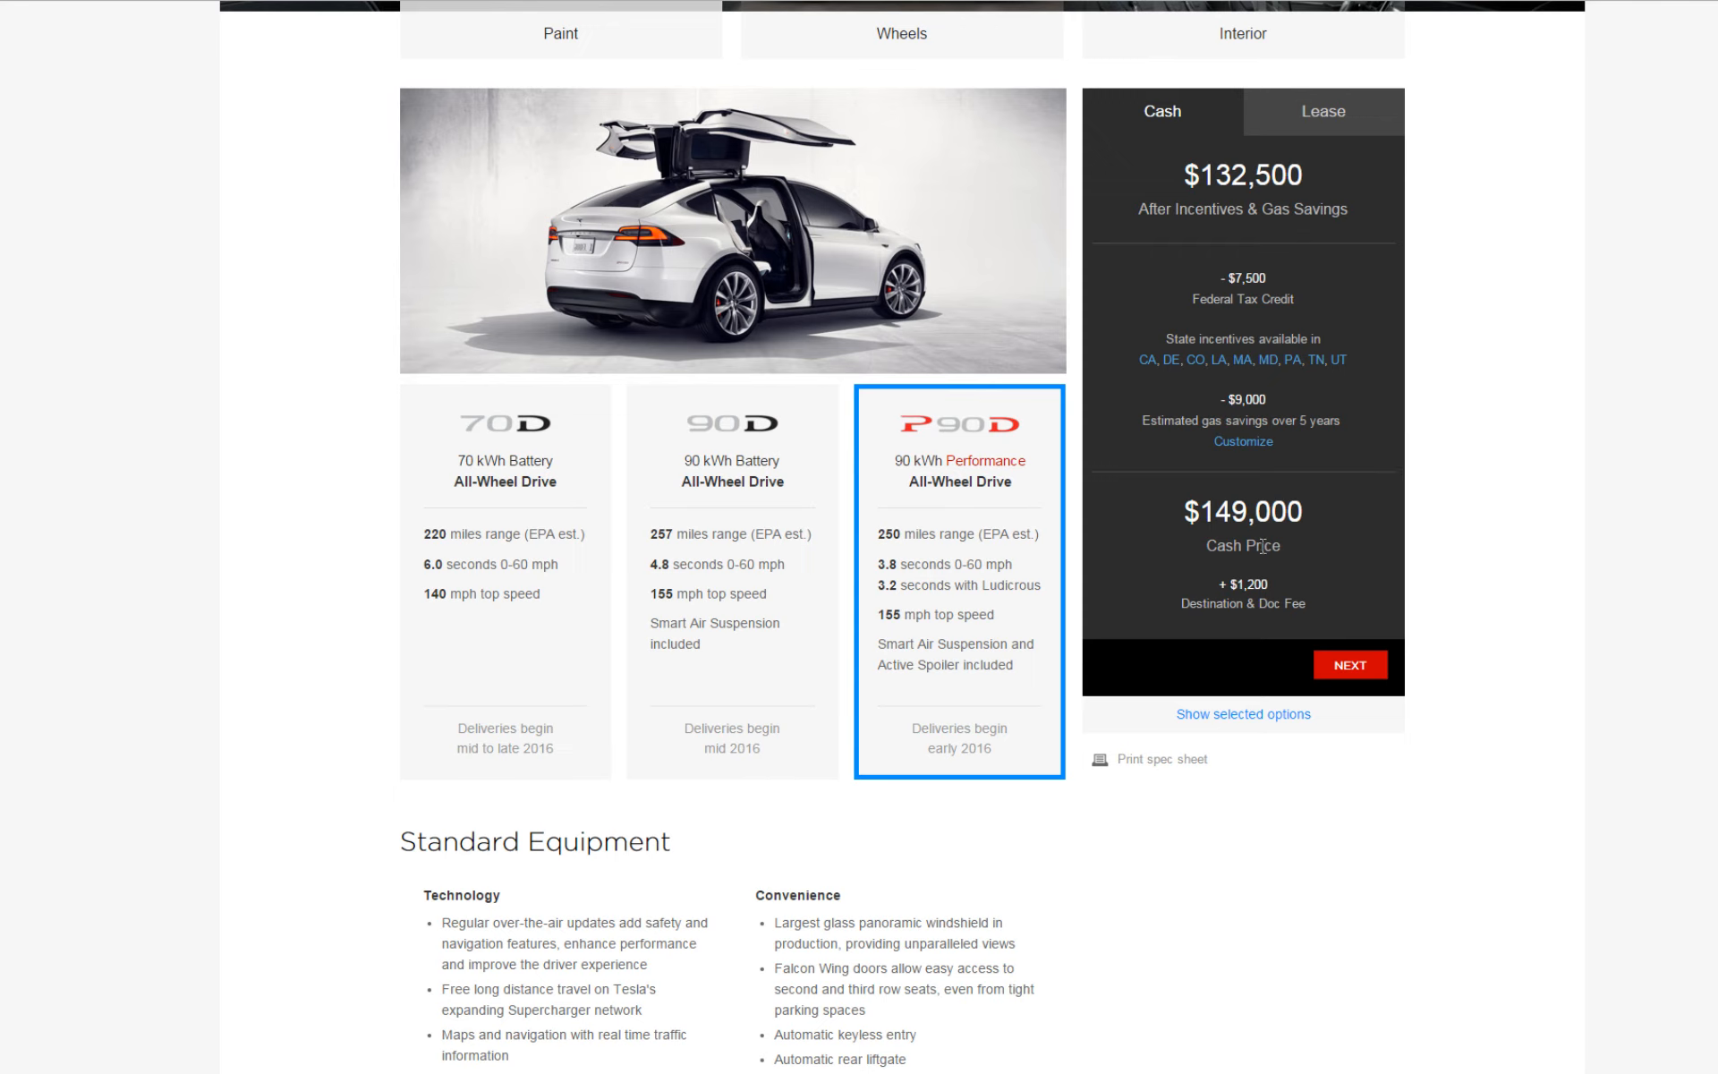
pyautogui.moveTo(1244, 564)
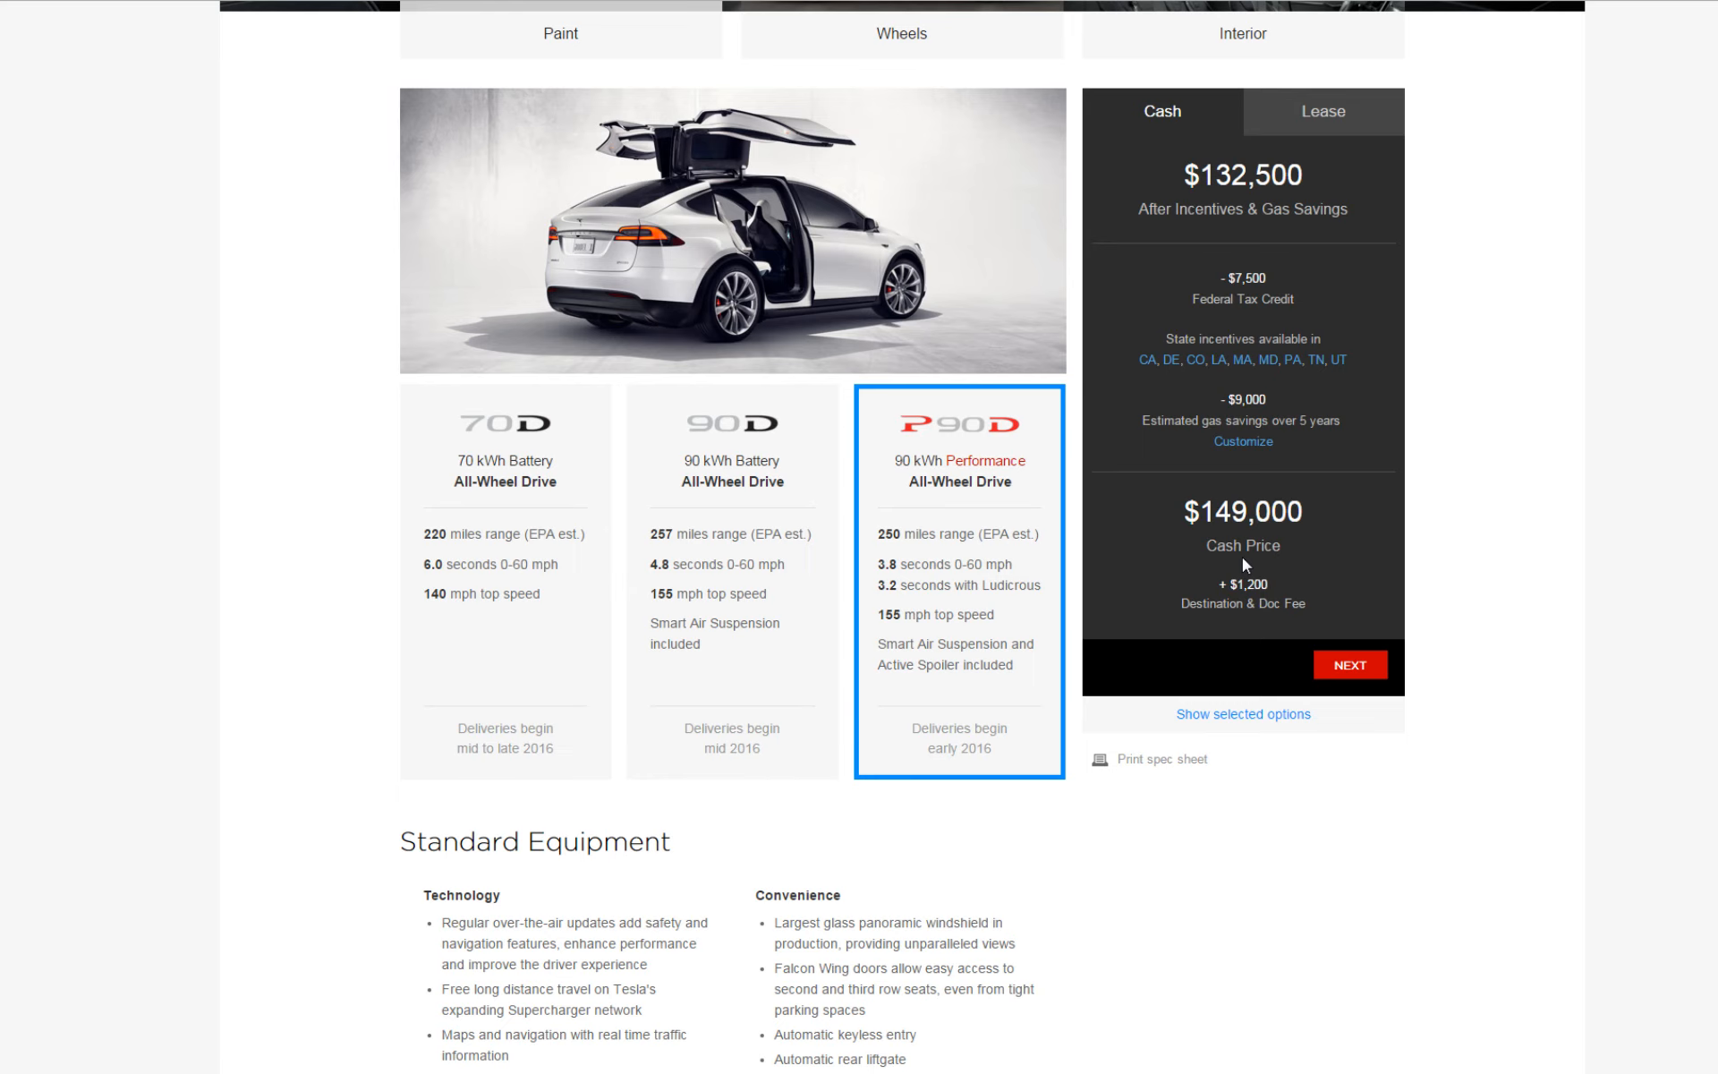
pyautogui.moveTo(1237, 63)
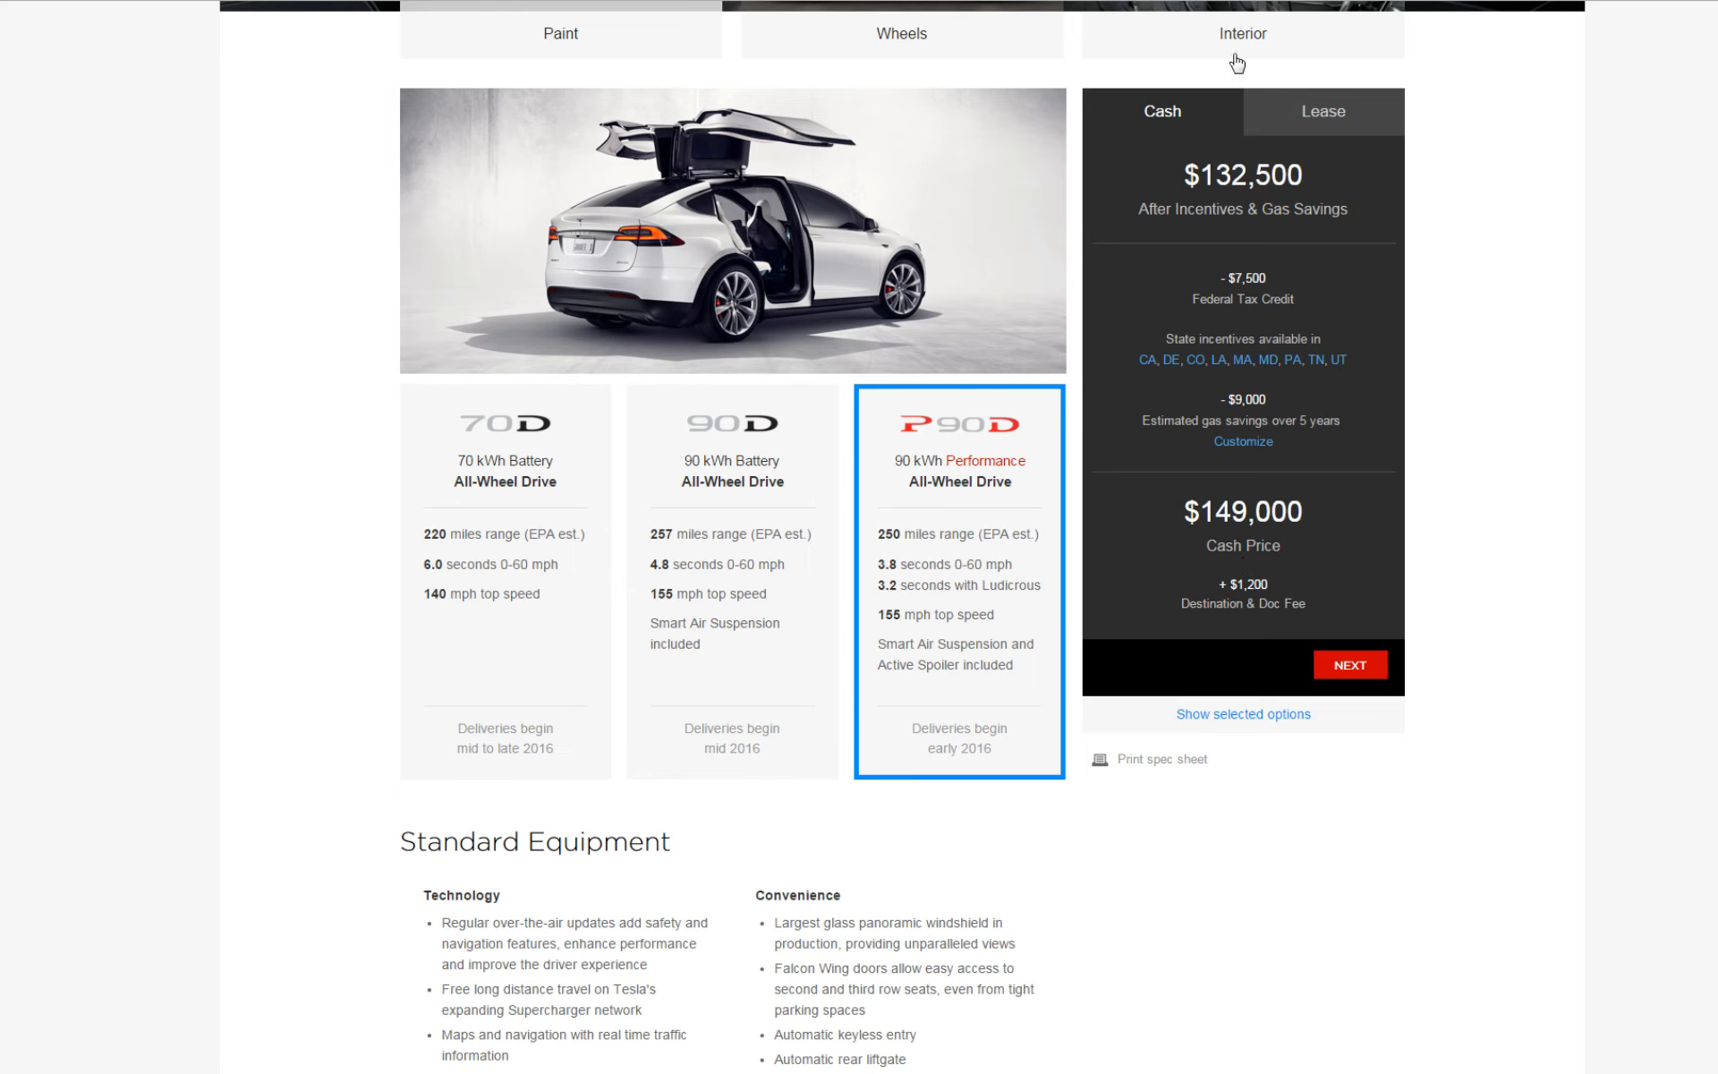
pyautogui.click(1320, 111)
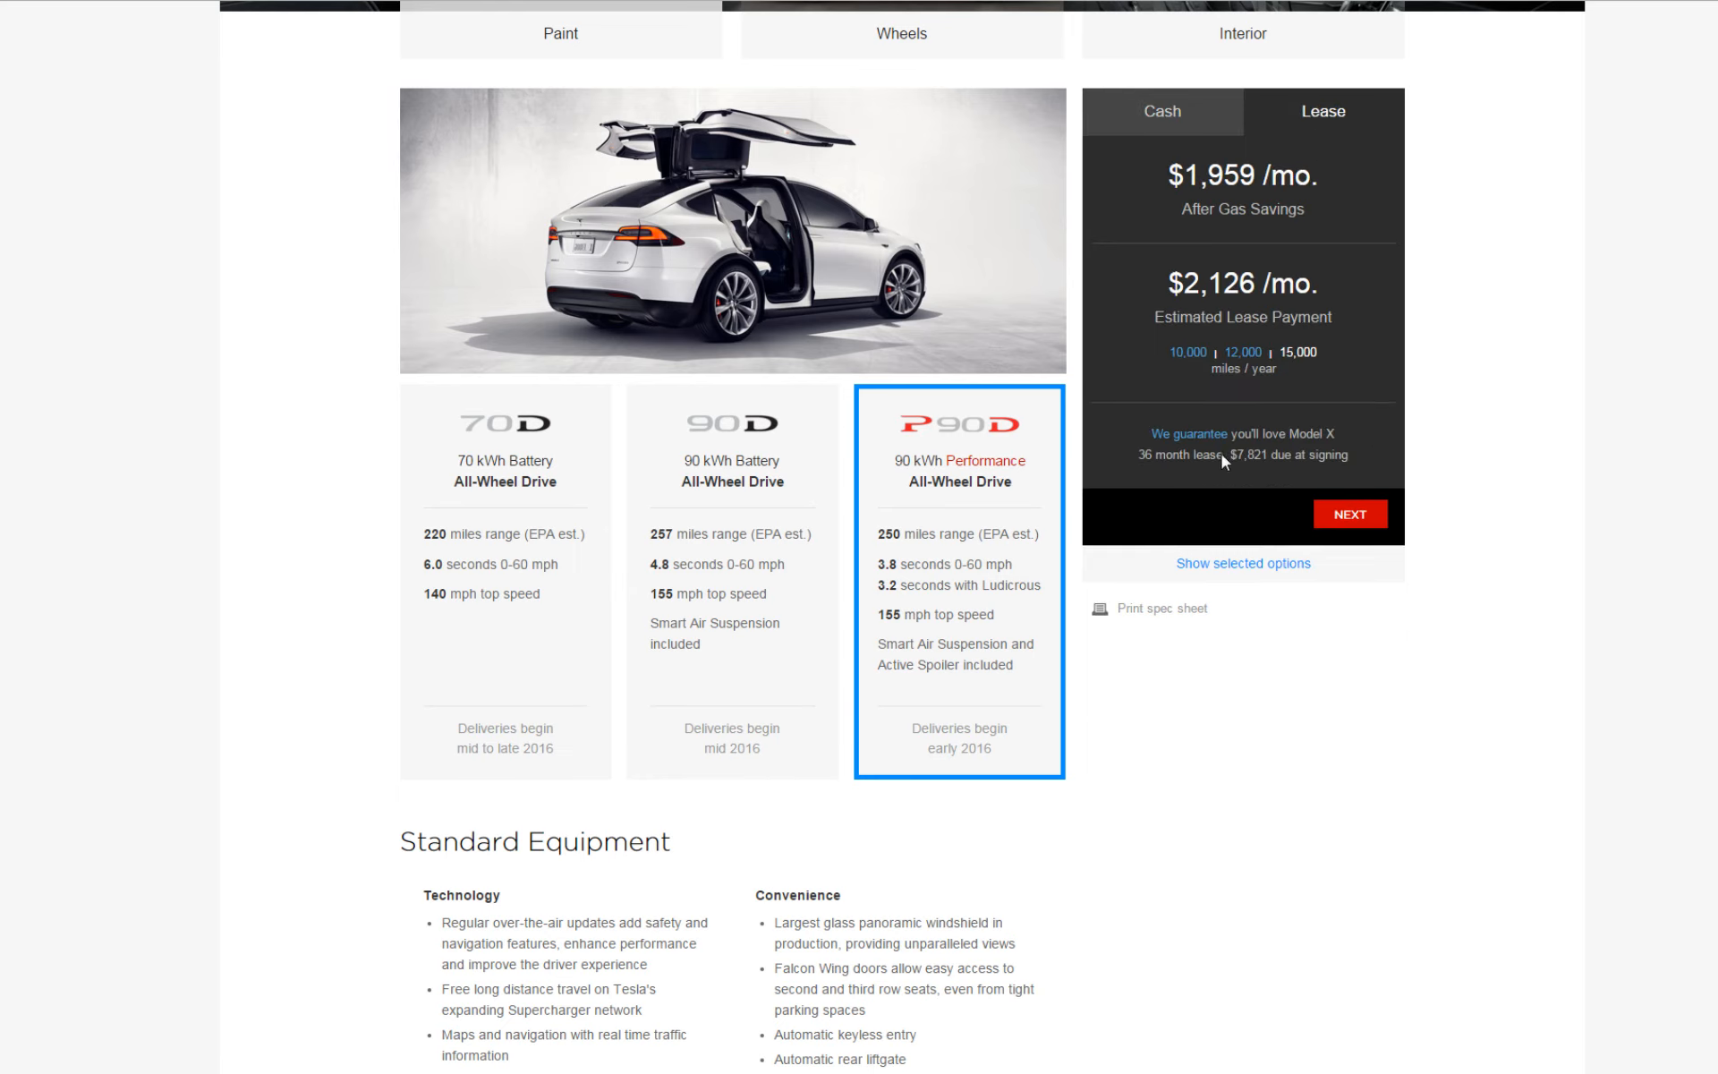
pyautogui.moveTo(1190, 433)
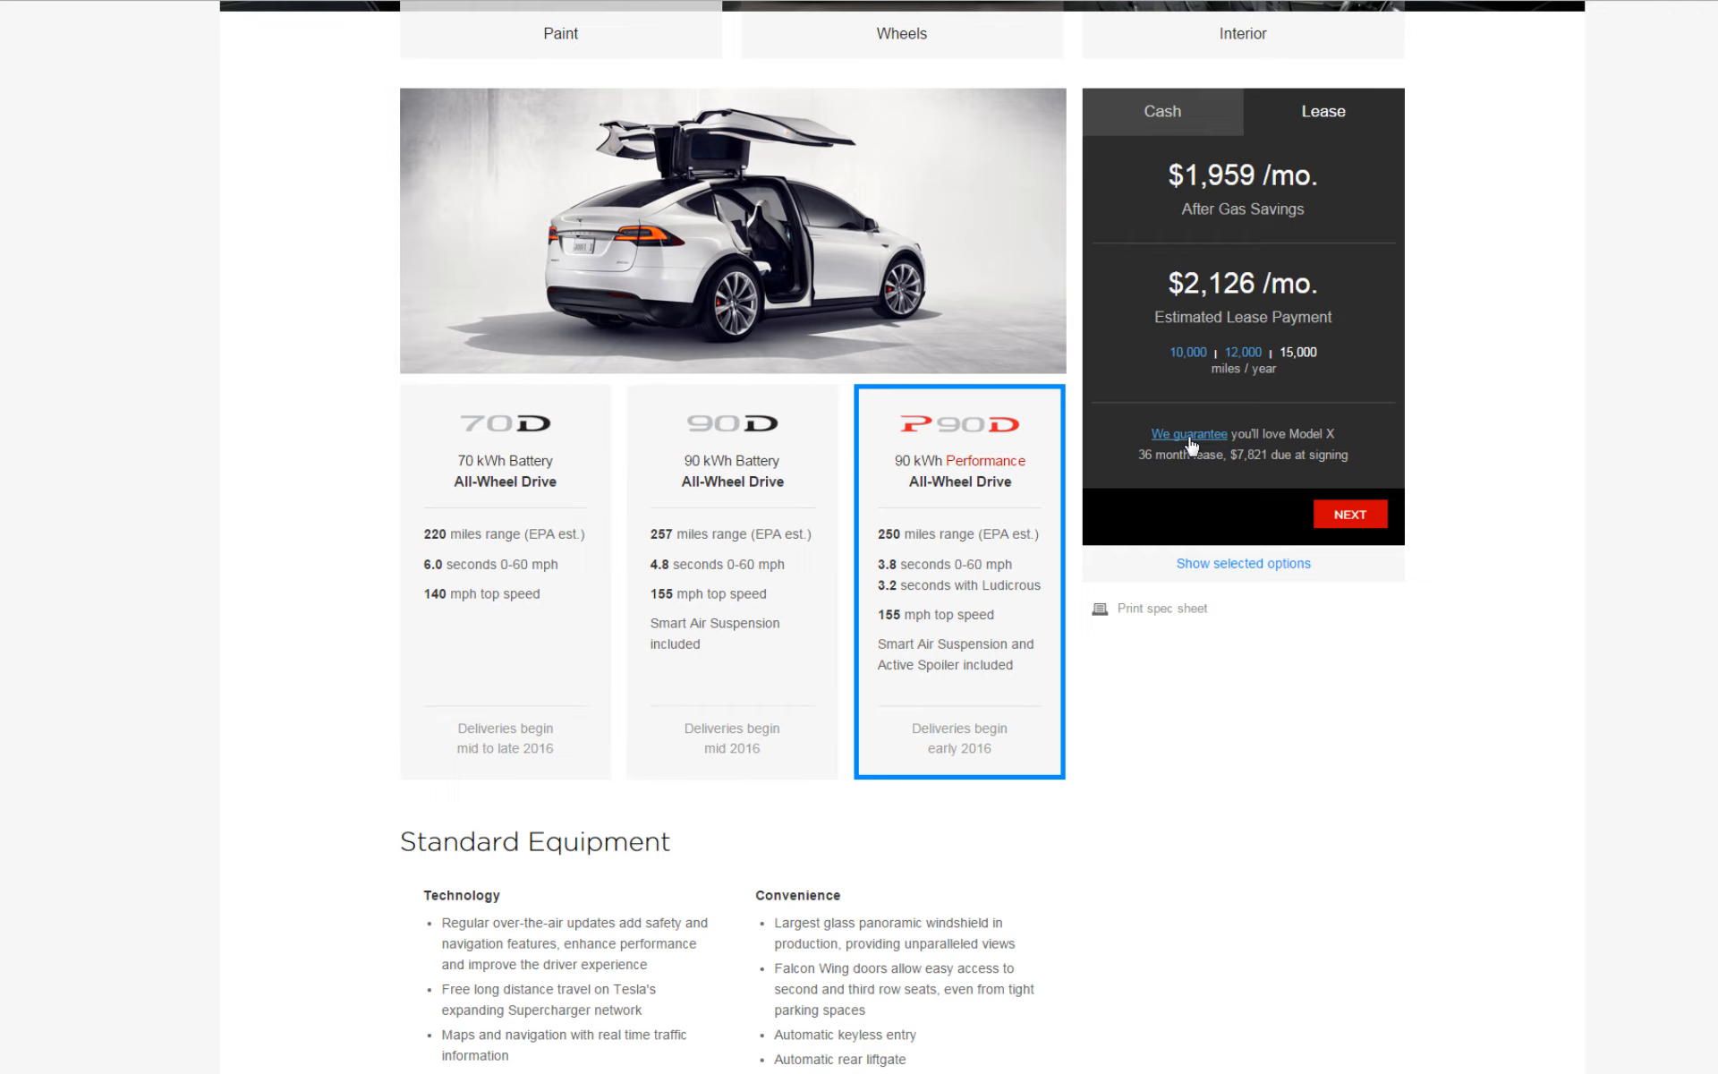
pyautogui.moveTo(1217, 453)
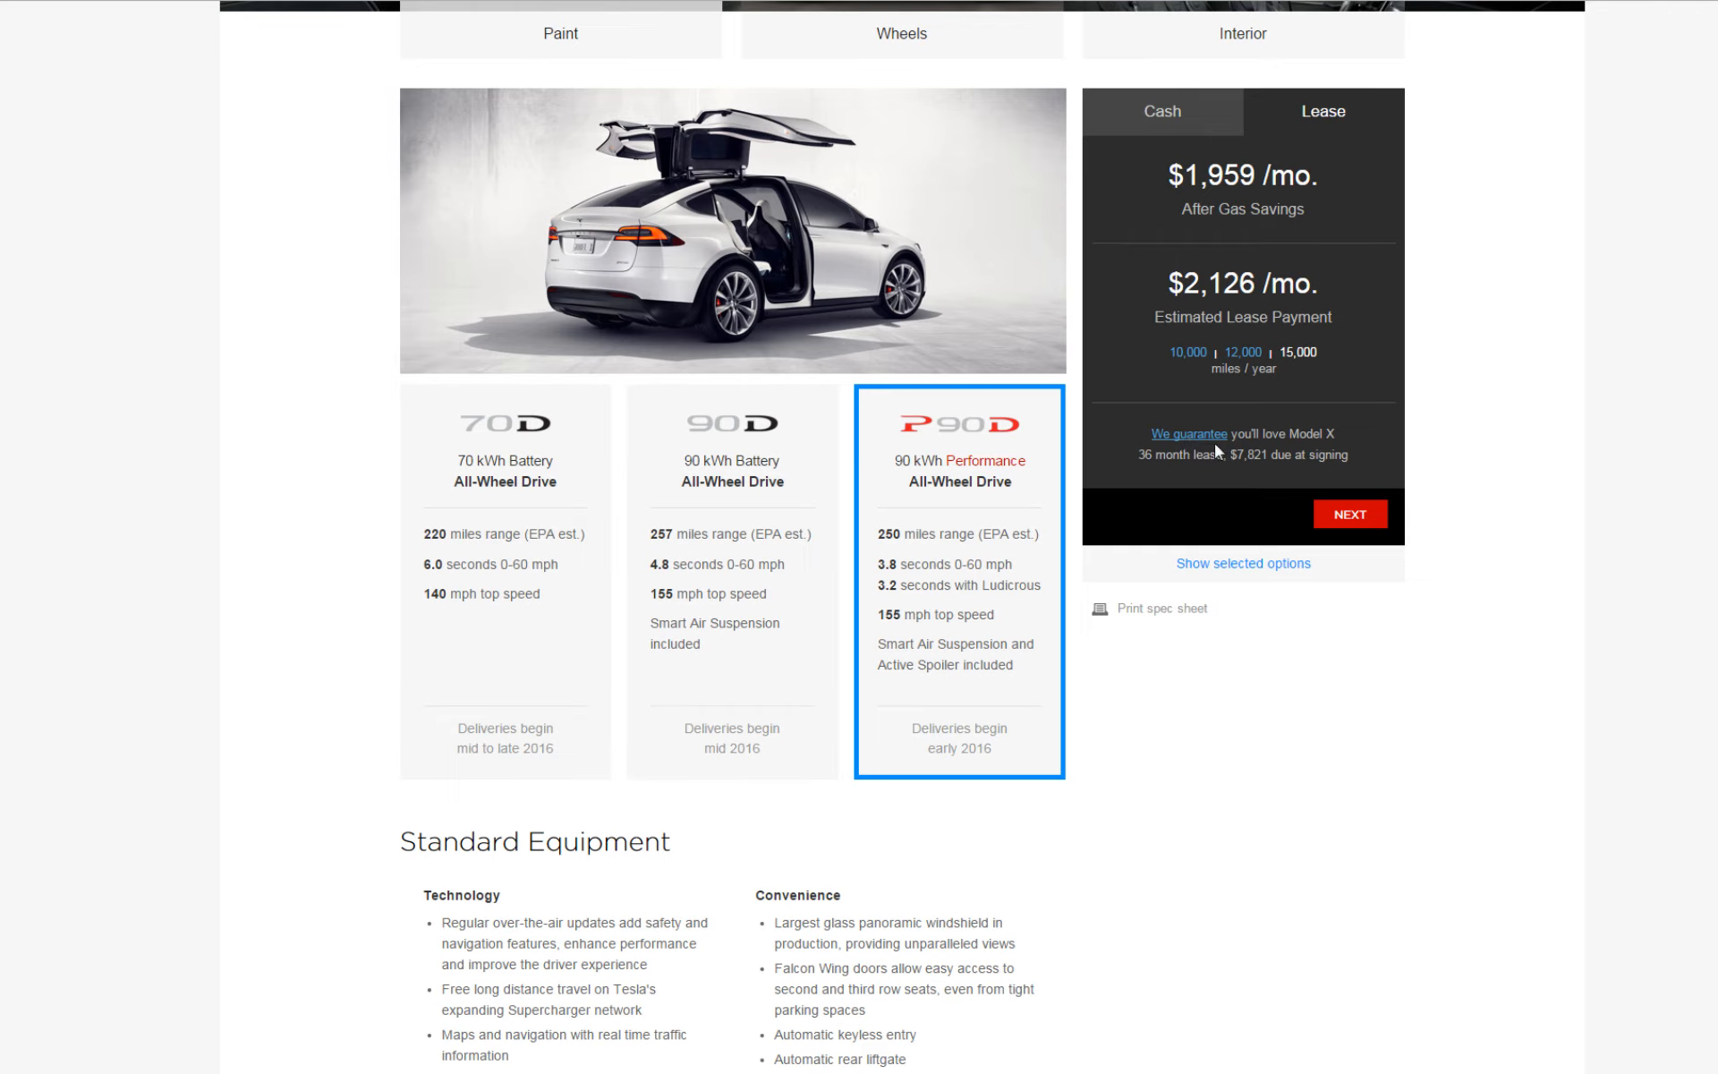
# - Open the Happiness Guarantee page via 'We guarantee' and highlight the 90-day return sentence
pyautogui.click(1160, 434)
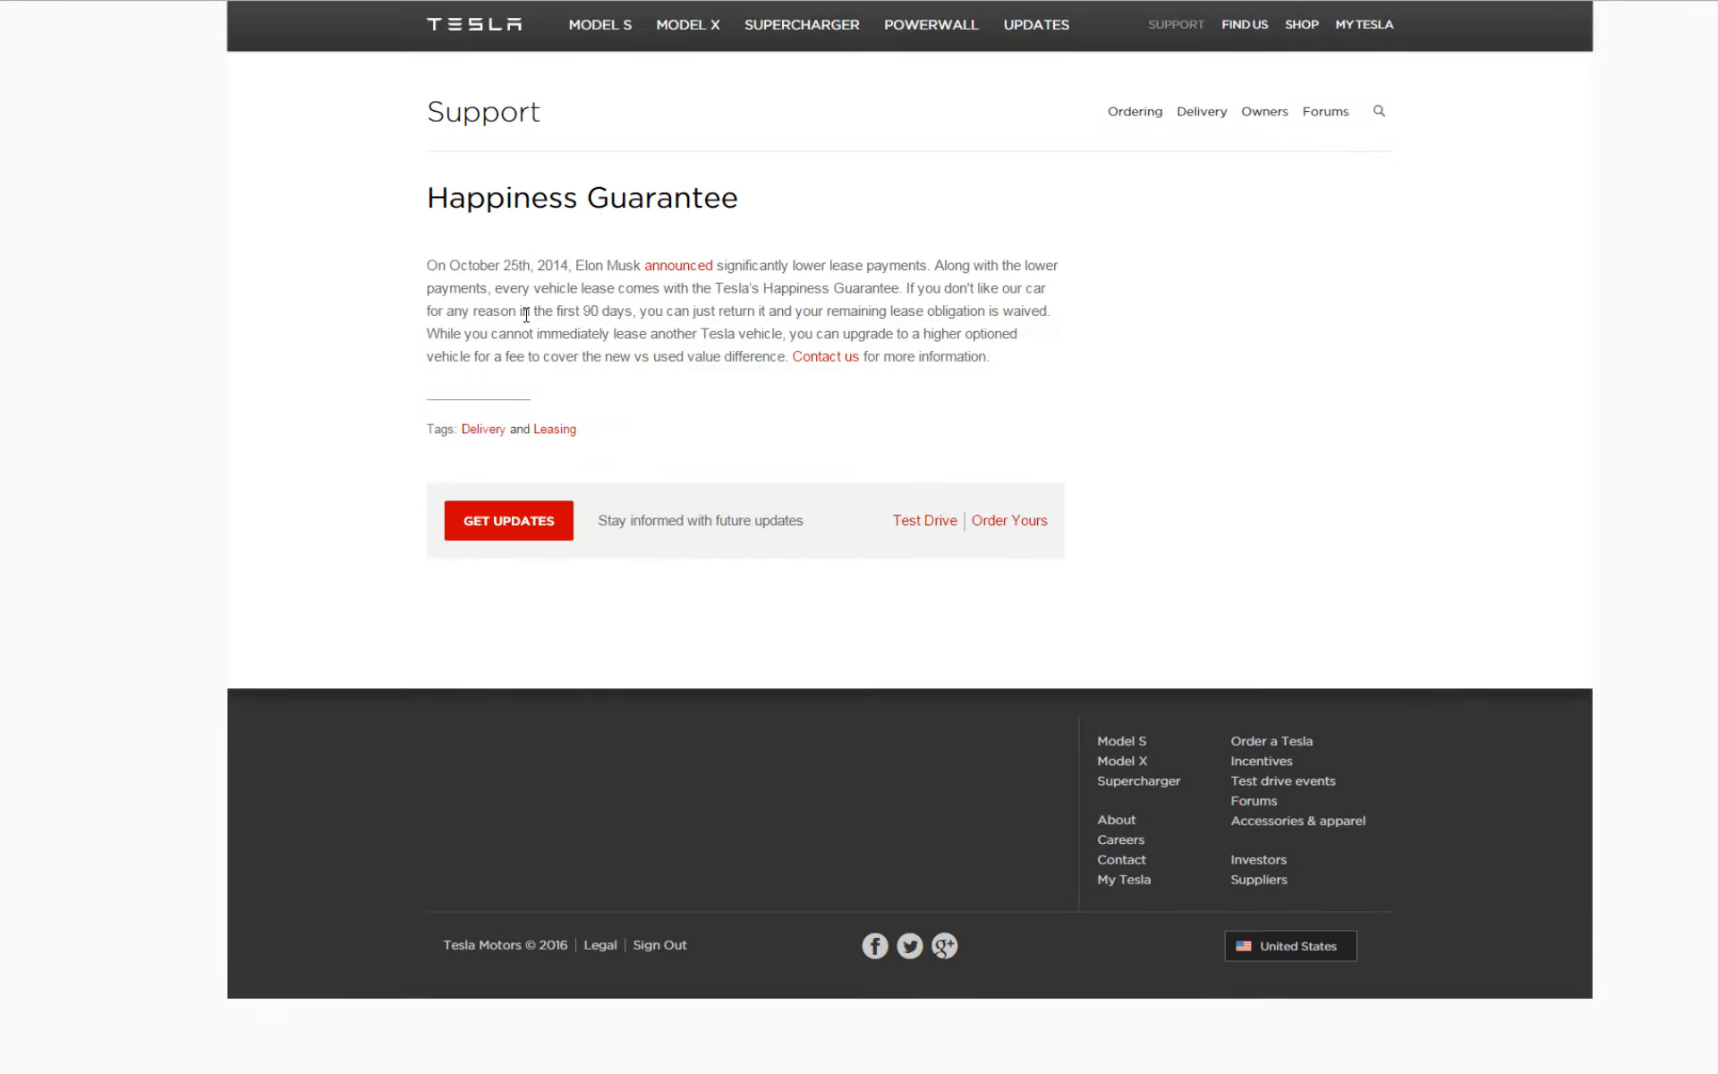
pyautogui.moveTo(426, 310); pyautogui.dragTo(609, 333)
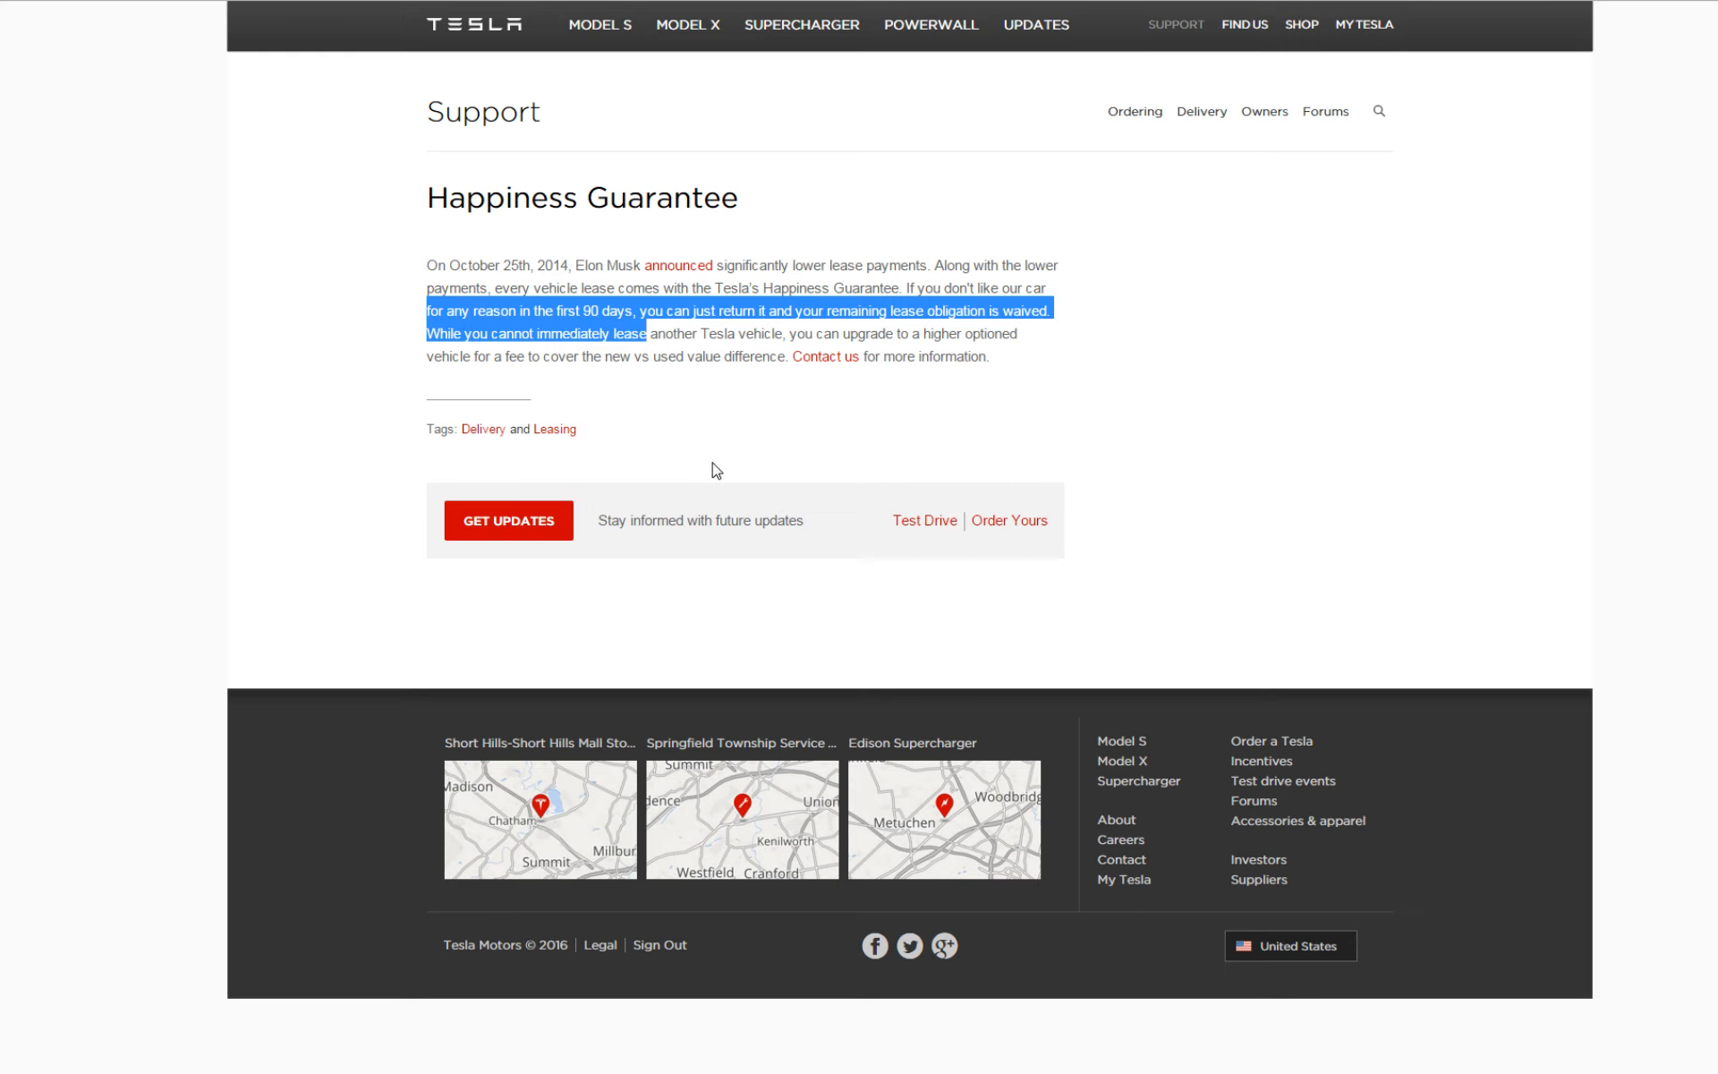
pyautogui.click(818, 445)
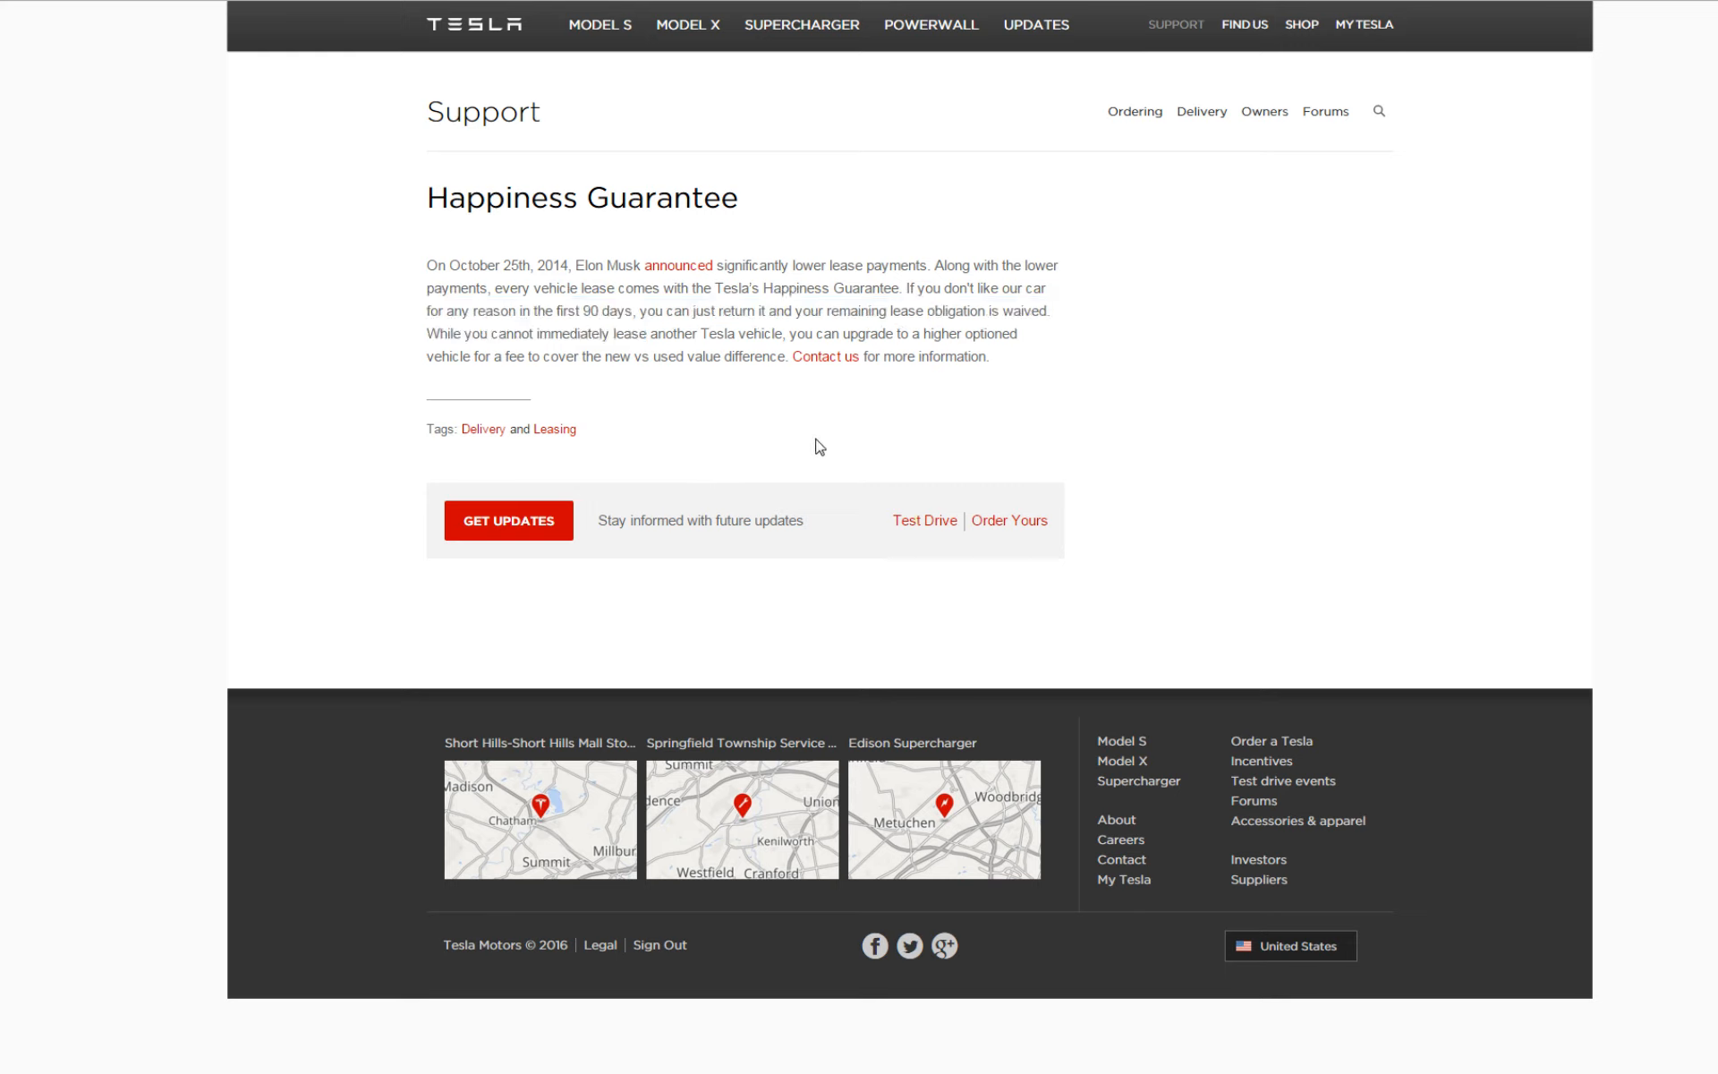